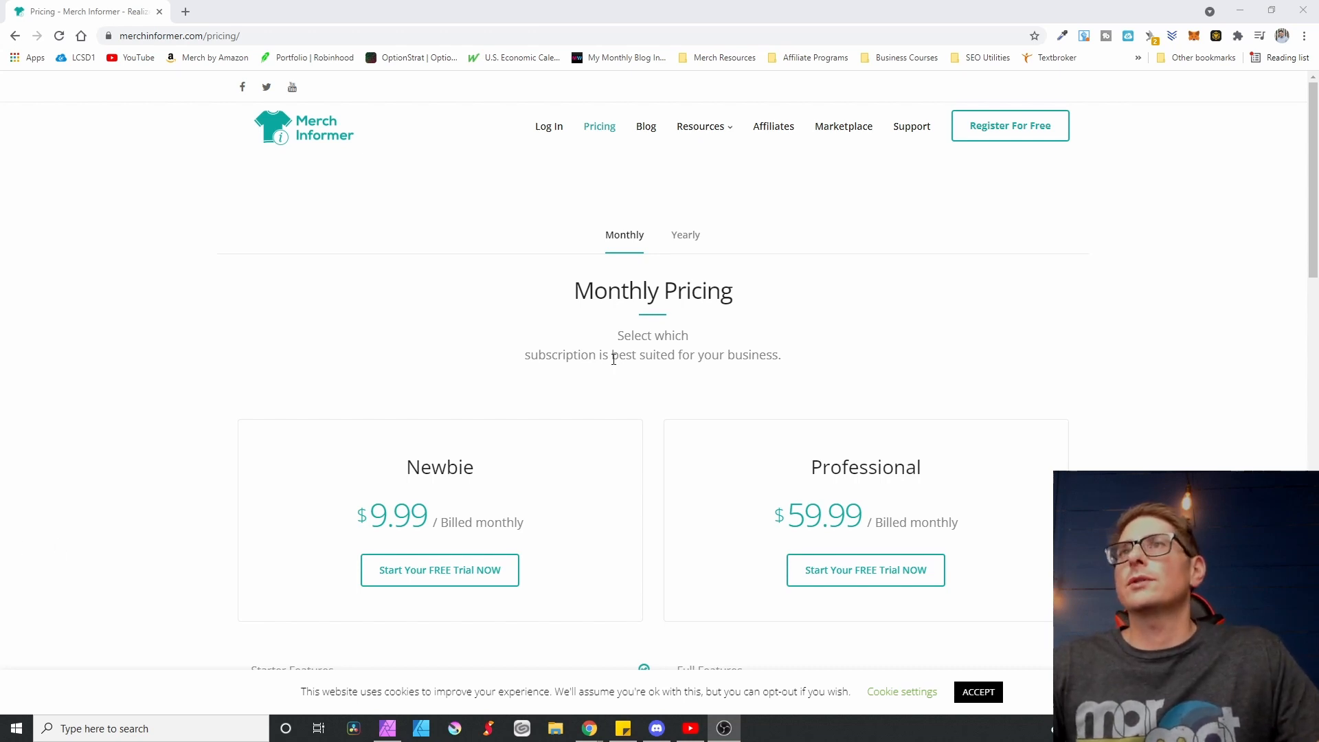
{"action": "mouse_move", "coordinate": [330, 272]}
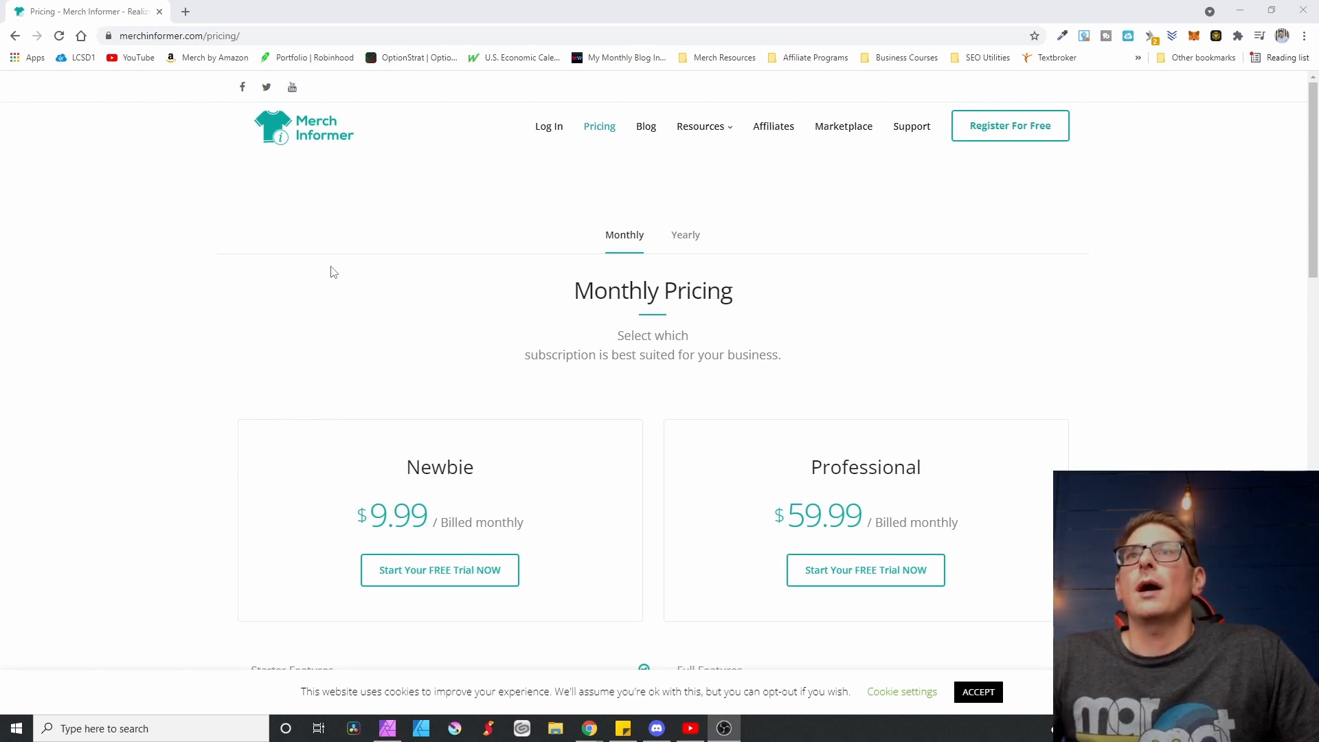
Step: Log in to the Merch Informer members area and dismiss the Quick Tips popup
{"action": "scroll", "scroll_direction": "down", "scroll_amount": 3}
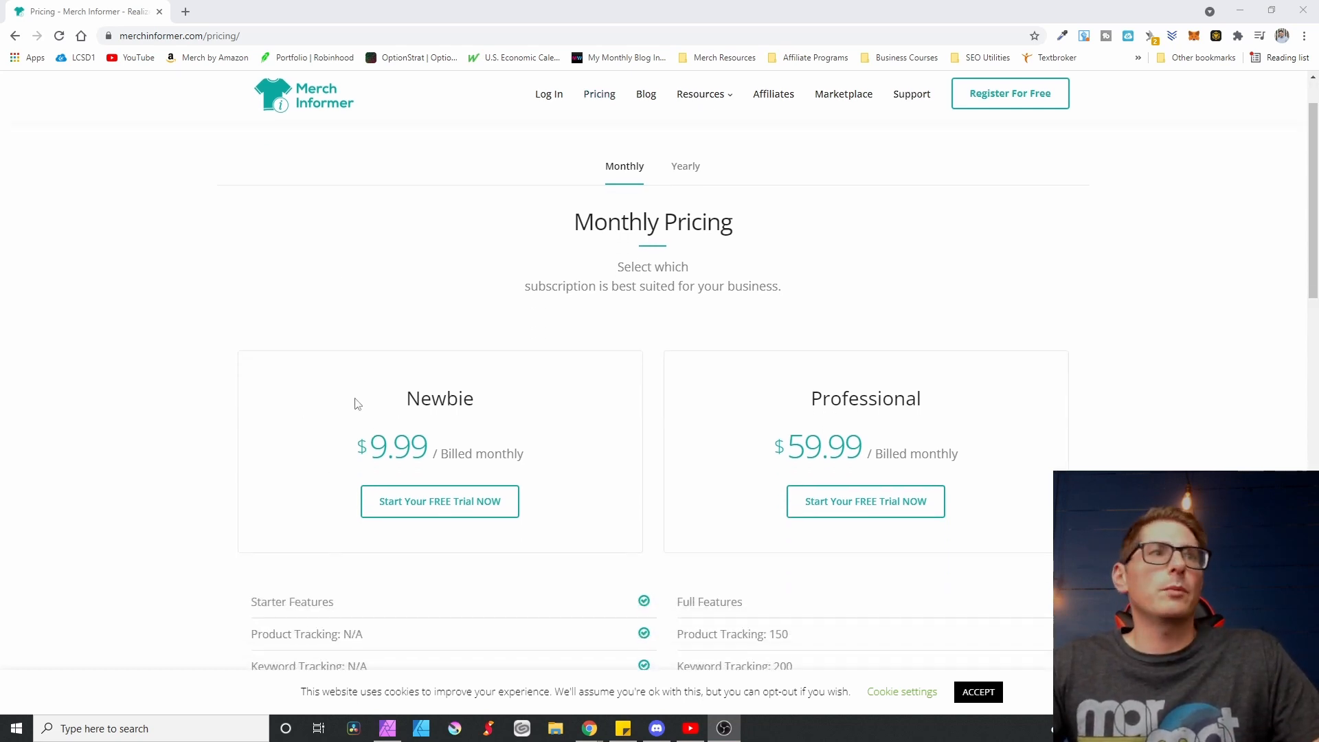
{"action": "scroll", "scroll_direction": "down", "scroll_amount": 3}
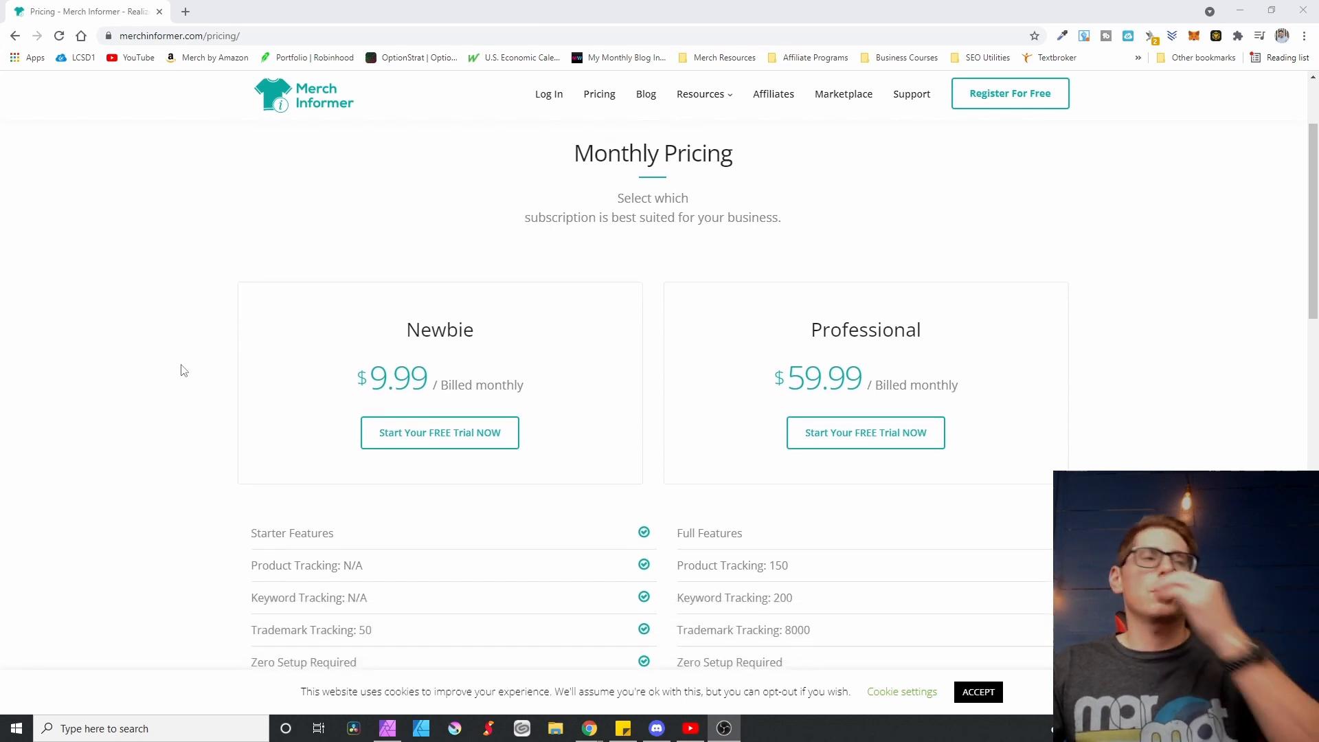
{"action": "mouse_move", "coordinate": [166, 349]}
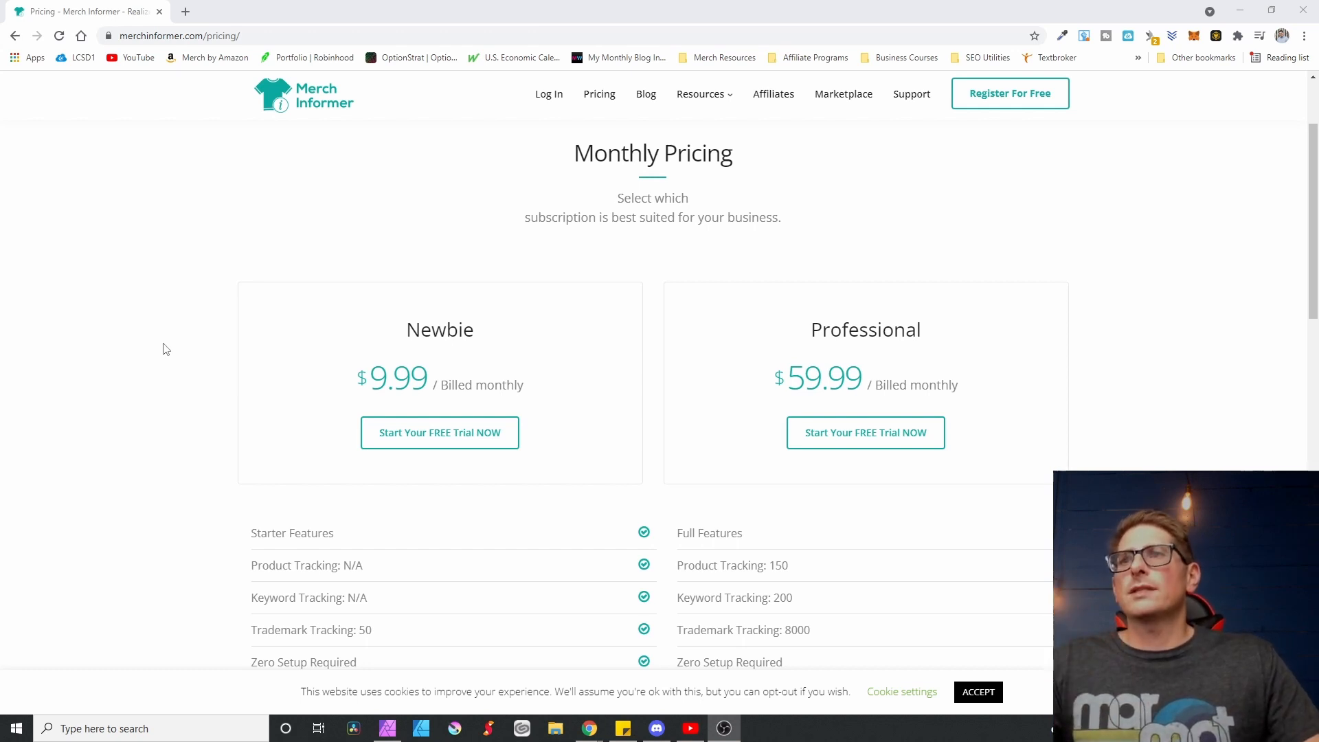
{"action": "scroll", "scroll_direction": "down", "scroll_amount": 3}
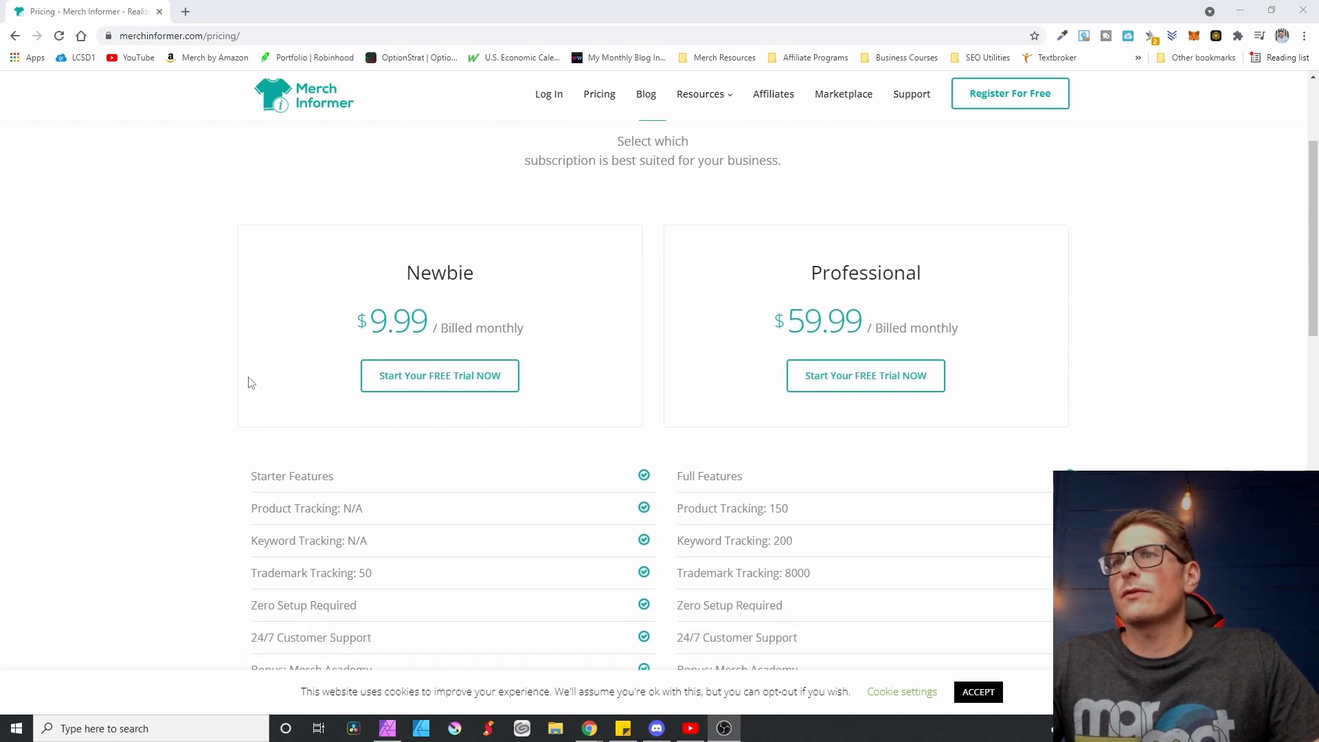
{"action": "scroll", "scroll_direction": "down", "scroll_amount": 3}
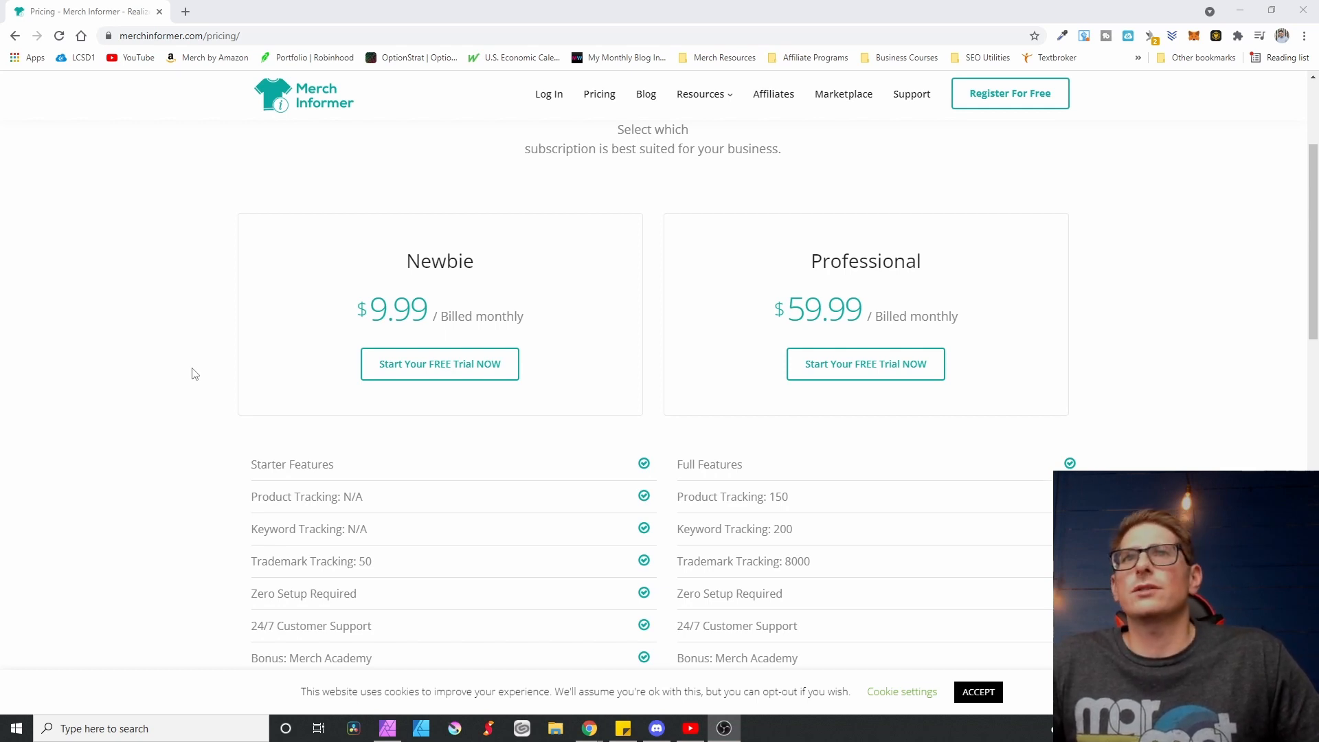
{"action": "mouse_move", "coordinate": [298, 332]}
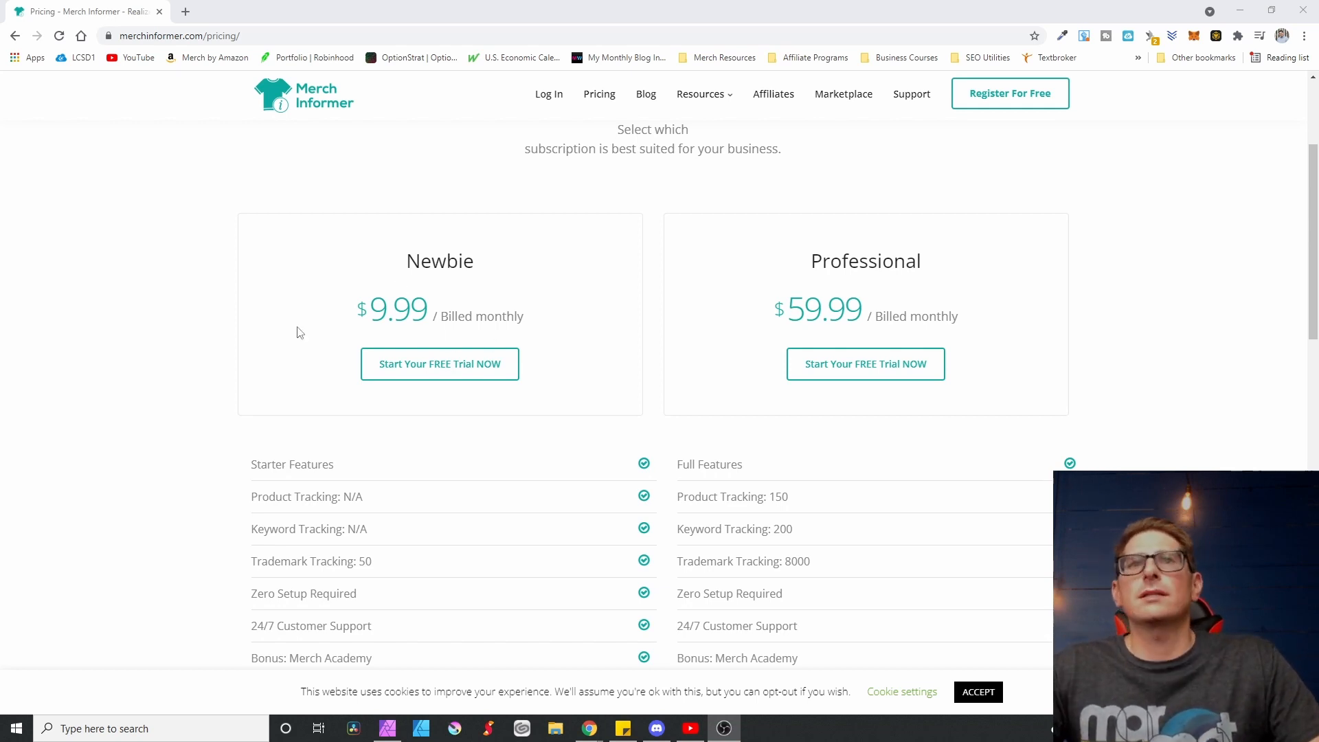
{"action": "mouse_move", "coordinate": [250, 415]}
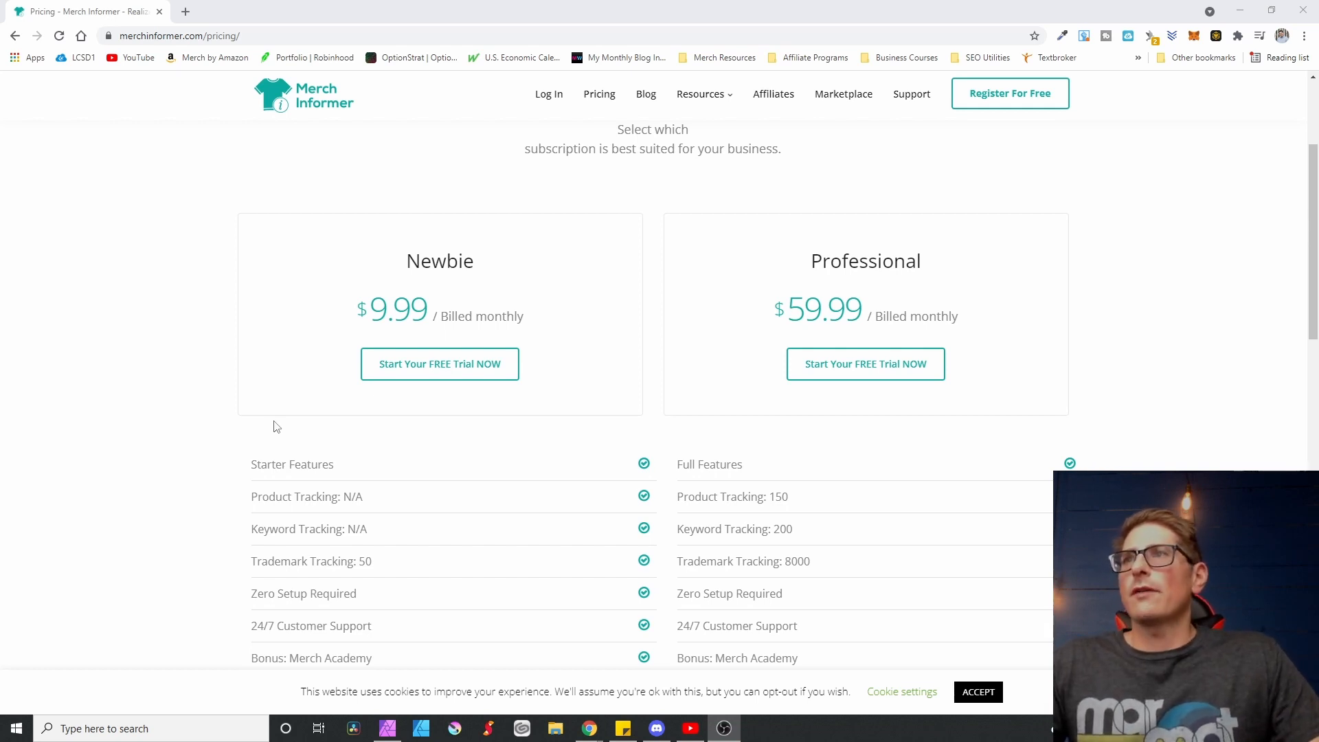
{"action": "mouse_move", "coordinate": [334, 413]}
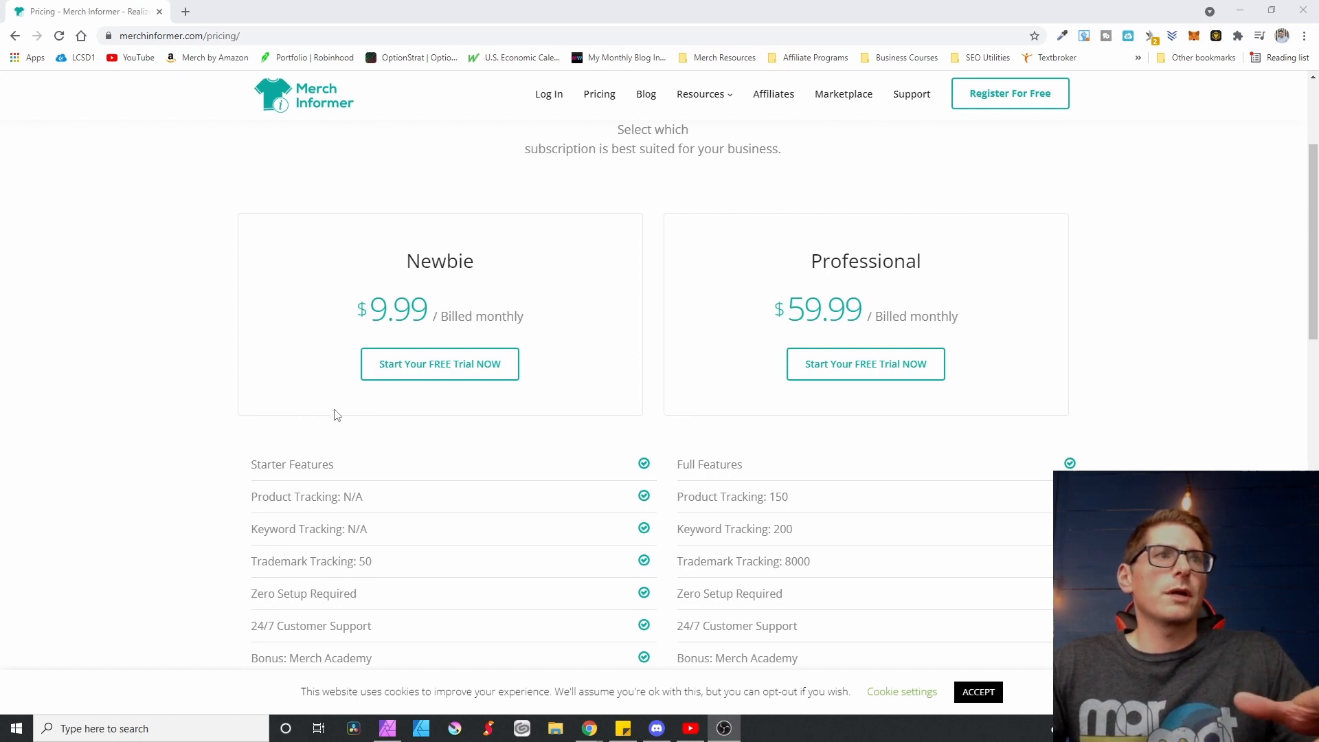
{"action": "mouse_move", "coordinate": [838, 261]}
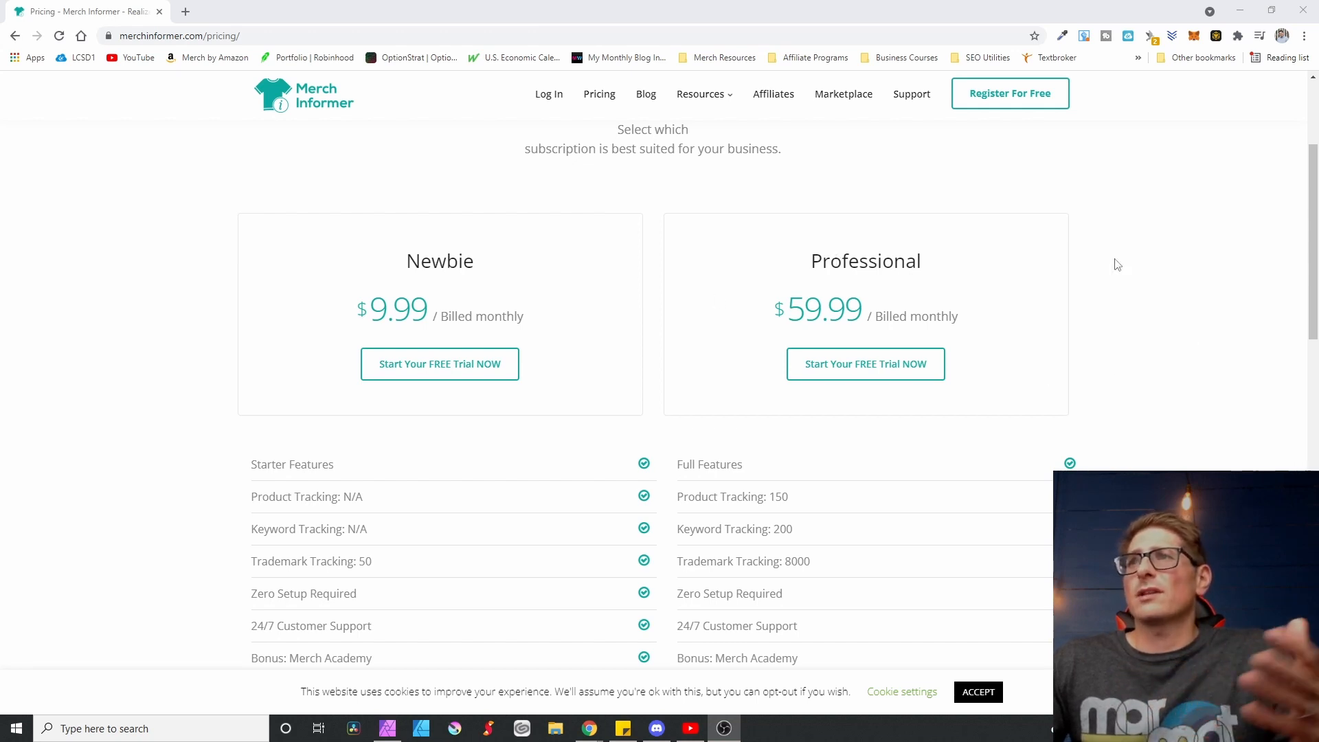
{"action": "mouse_move", "coordinate": [864, 362]}
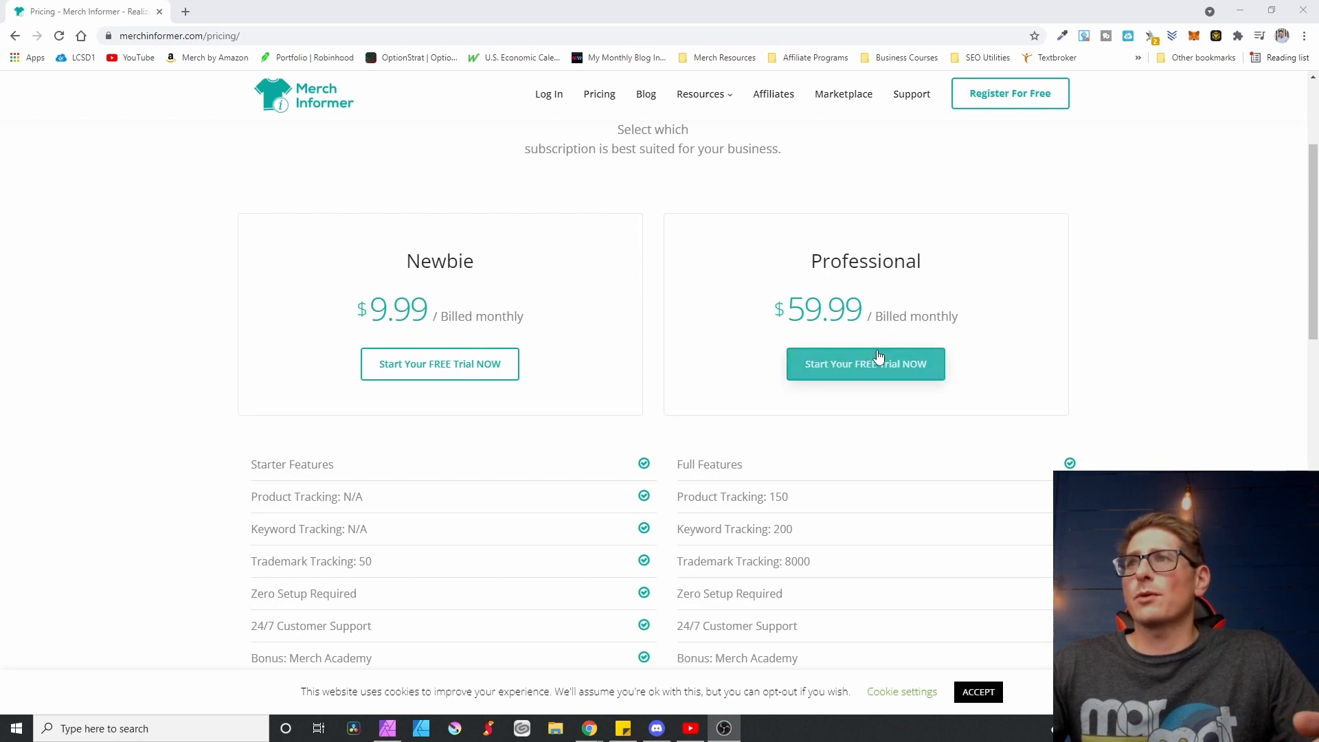
{"action": "mouse_move", "coordinate": [1055, 339]}
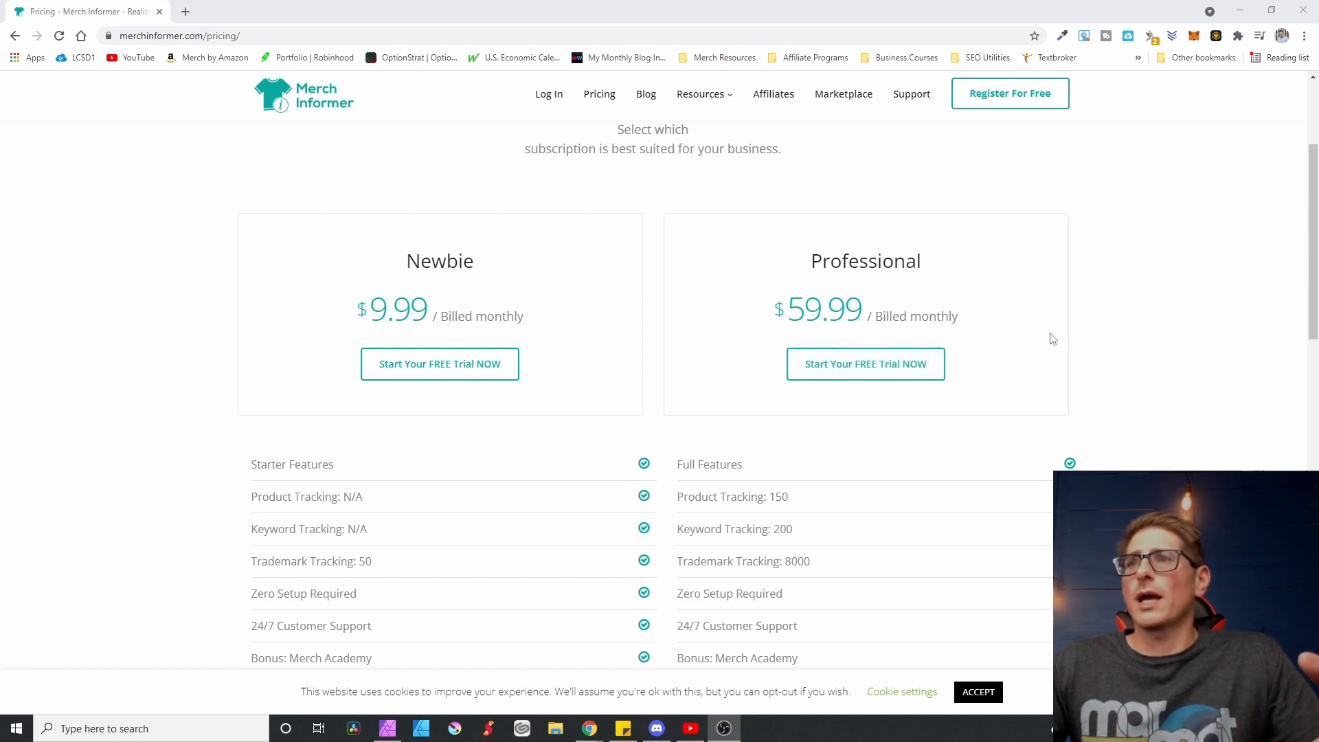
{"action": "mouse_move", "coordinate": [1081, 322]}
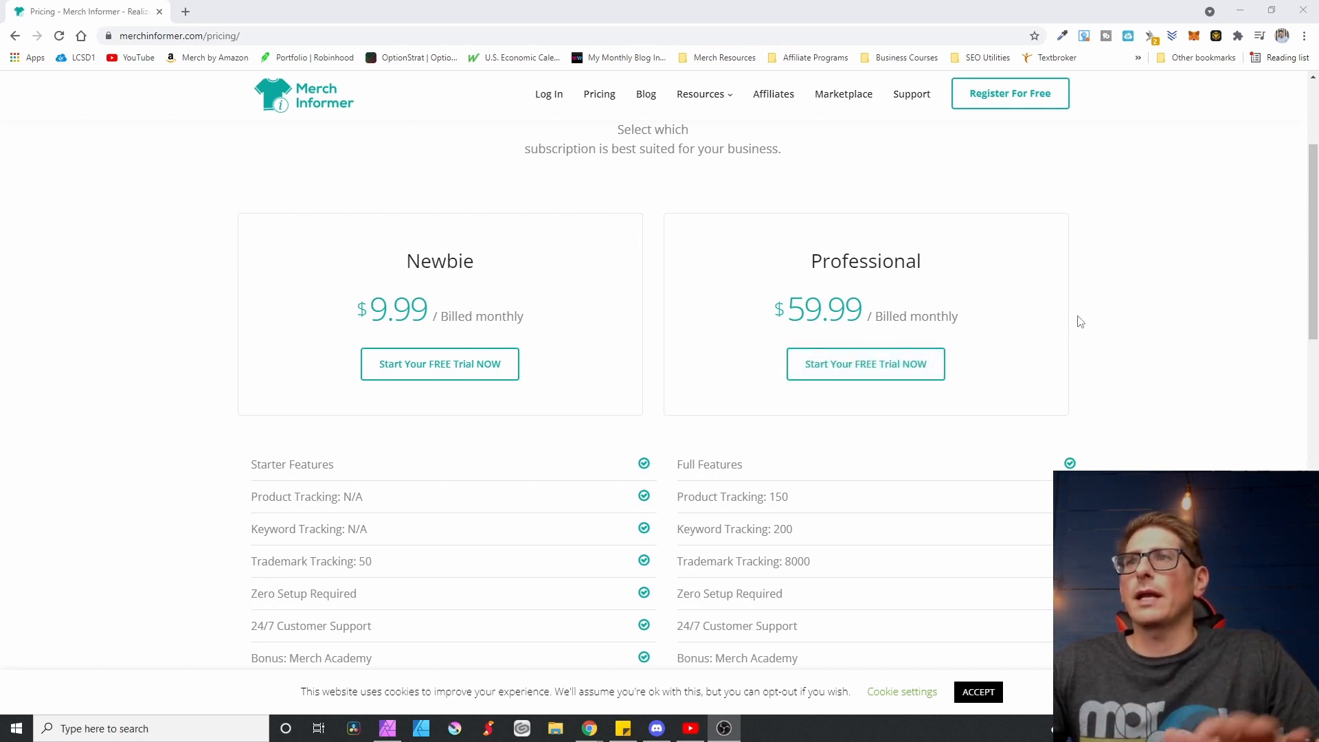
{"action": "mouse_move", "coordinate": [715, 219]}
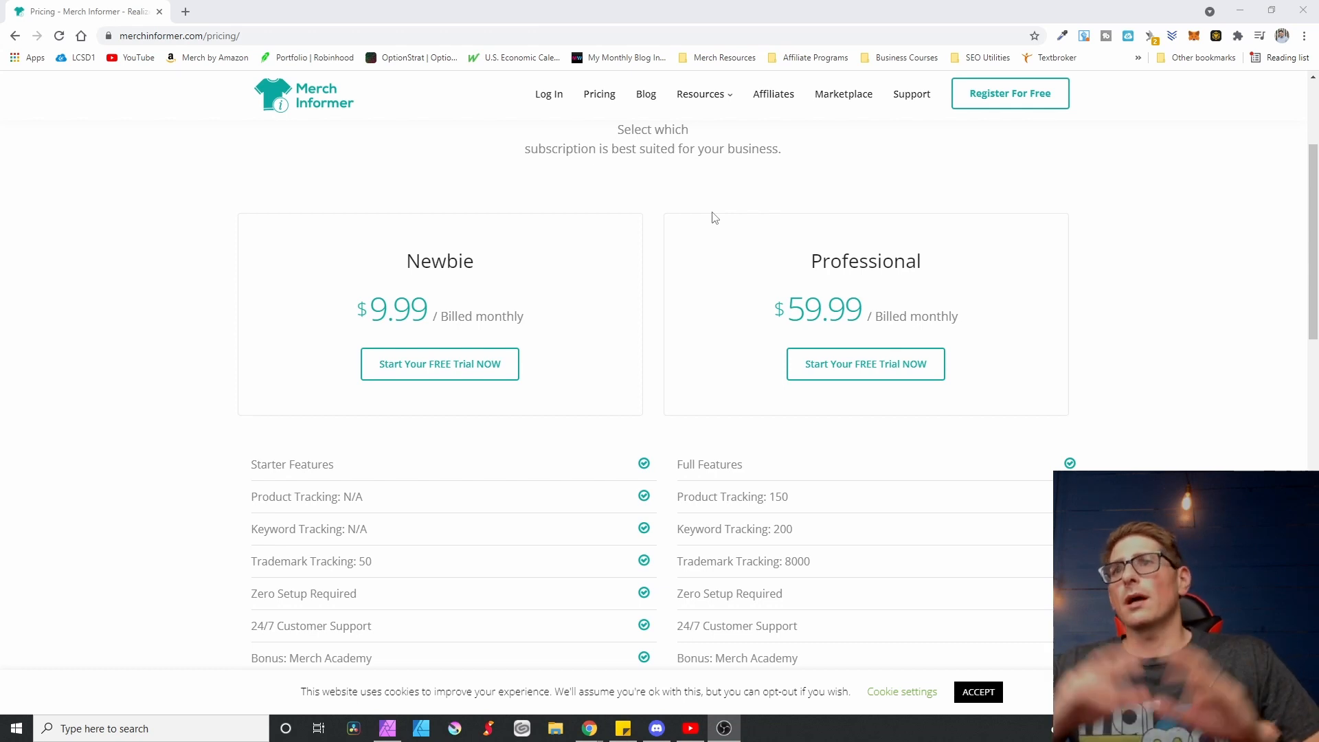
{"action": "mouse_move", "coordinate": [735, 196]}
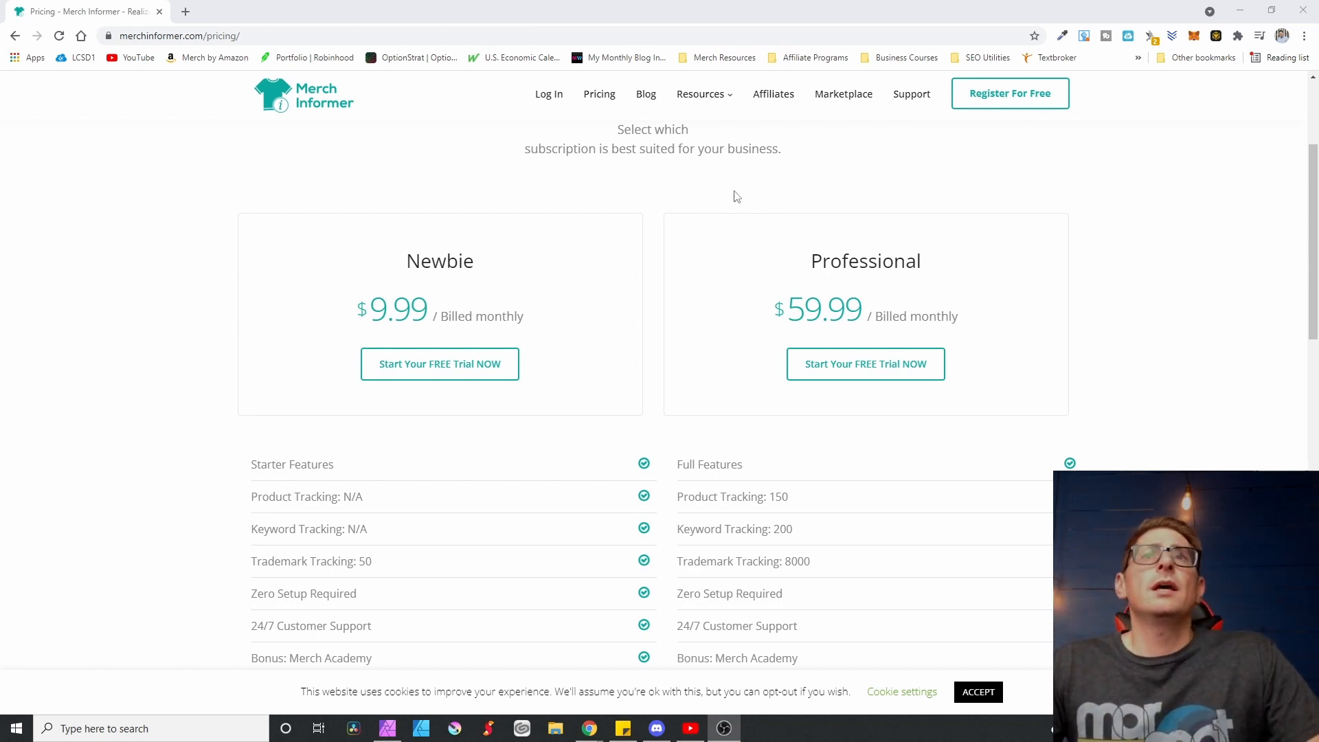
{"action": "mouse_move", "coordinate": [512, 178]}
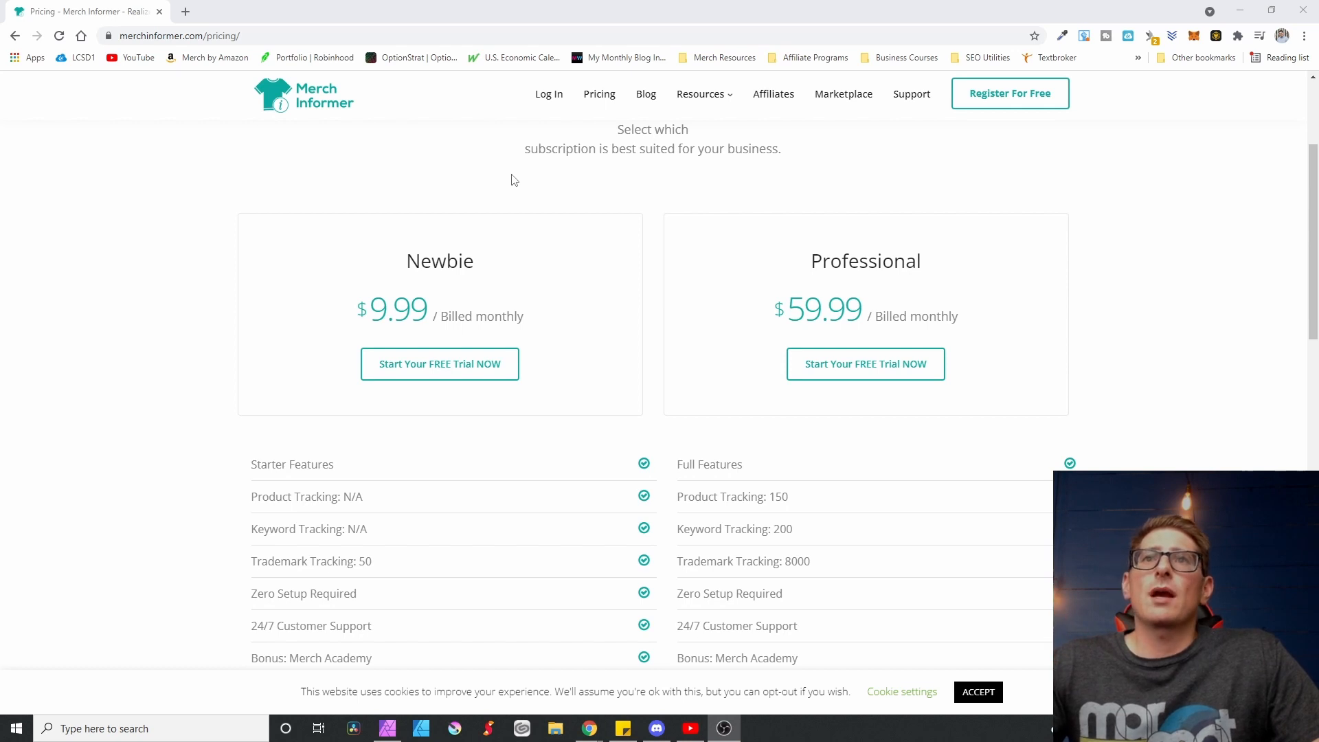
{"action": "mouse_move", "coordinate": [192, 275]}
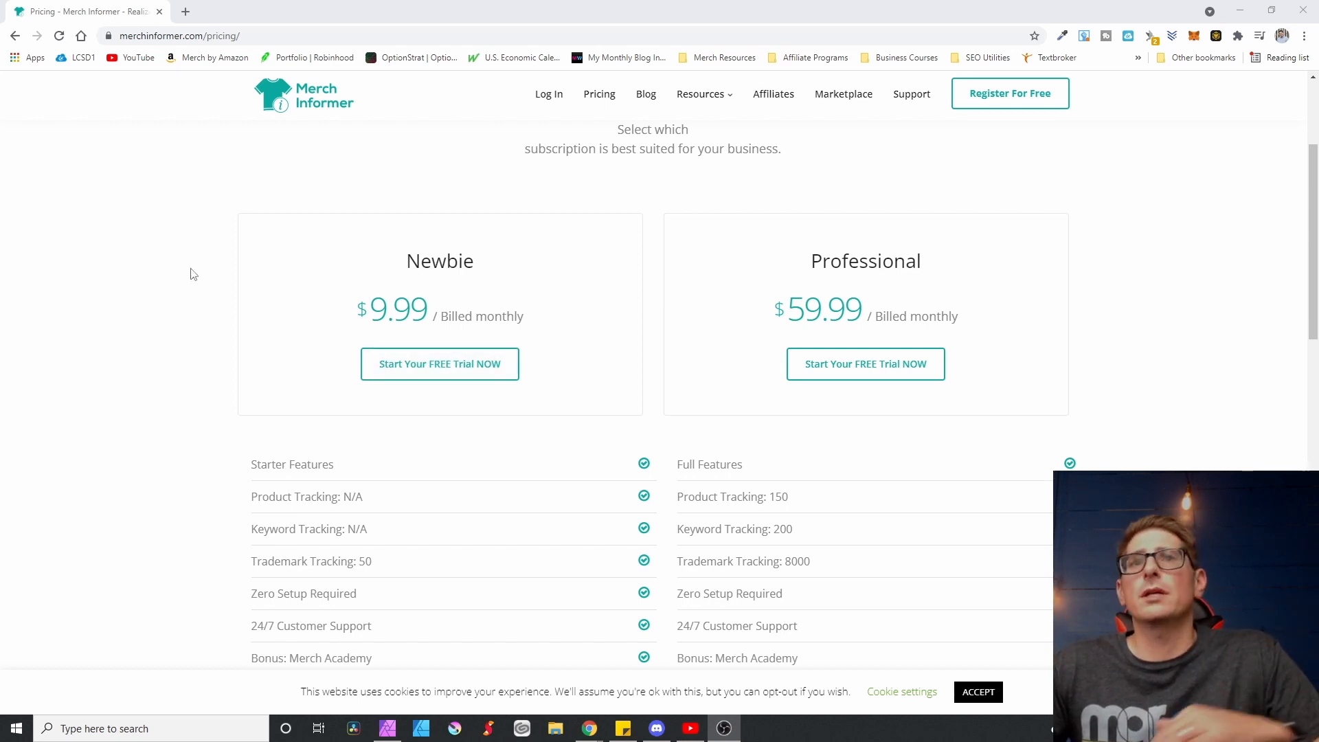
{"action": "mouse_move", "coordinate": [175, 391]}
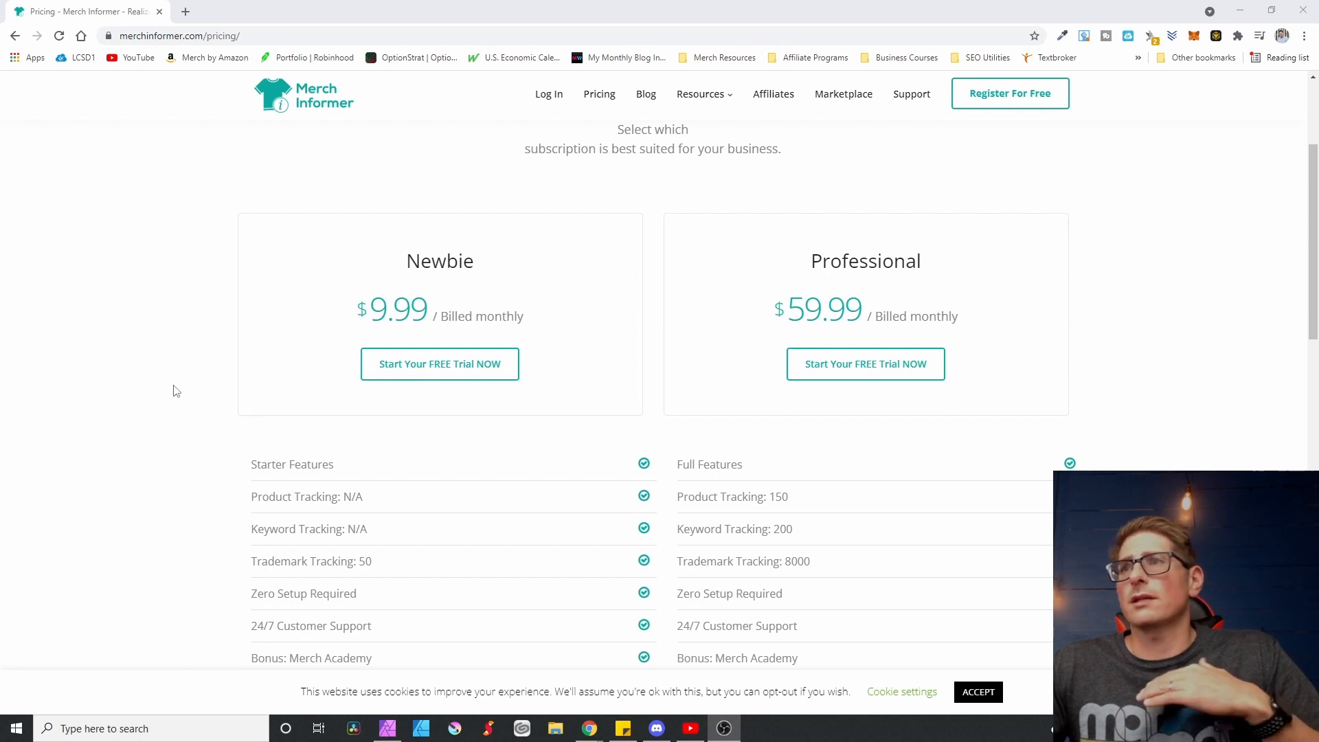
{"action": "mouse_move", "coordinate": [209, 316]}
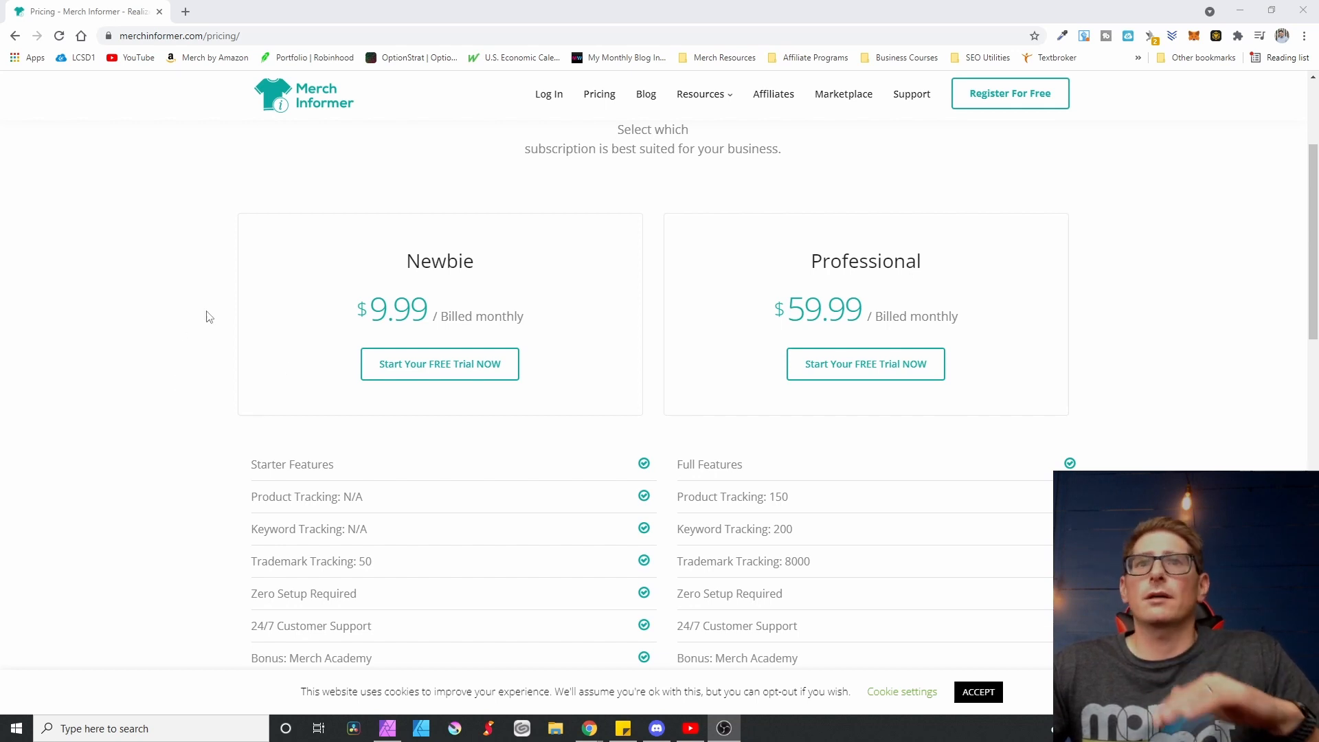
{"action": "mouse_move", "coordinate": [568, 440]}
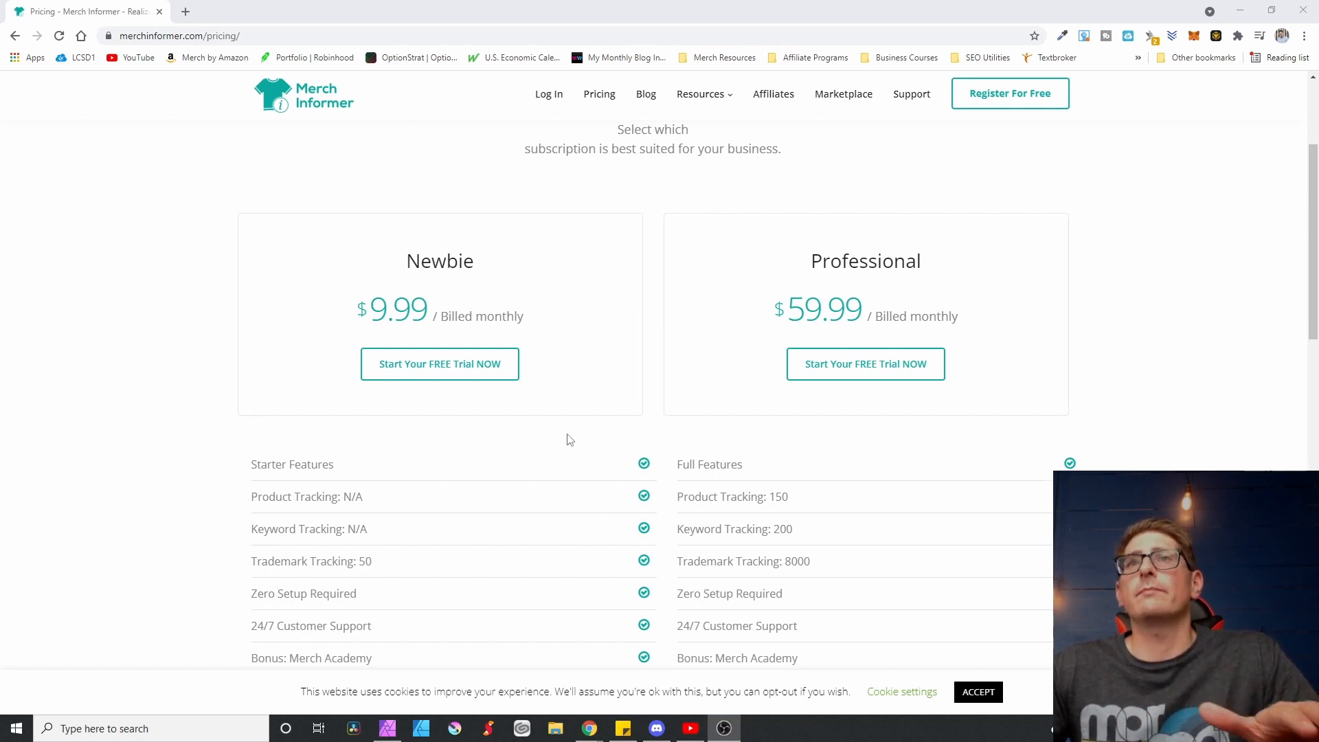
{"action": "mouse_move", "coordinate": [388, 235]}
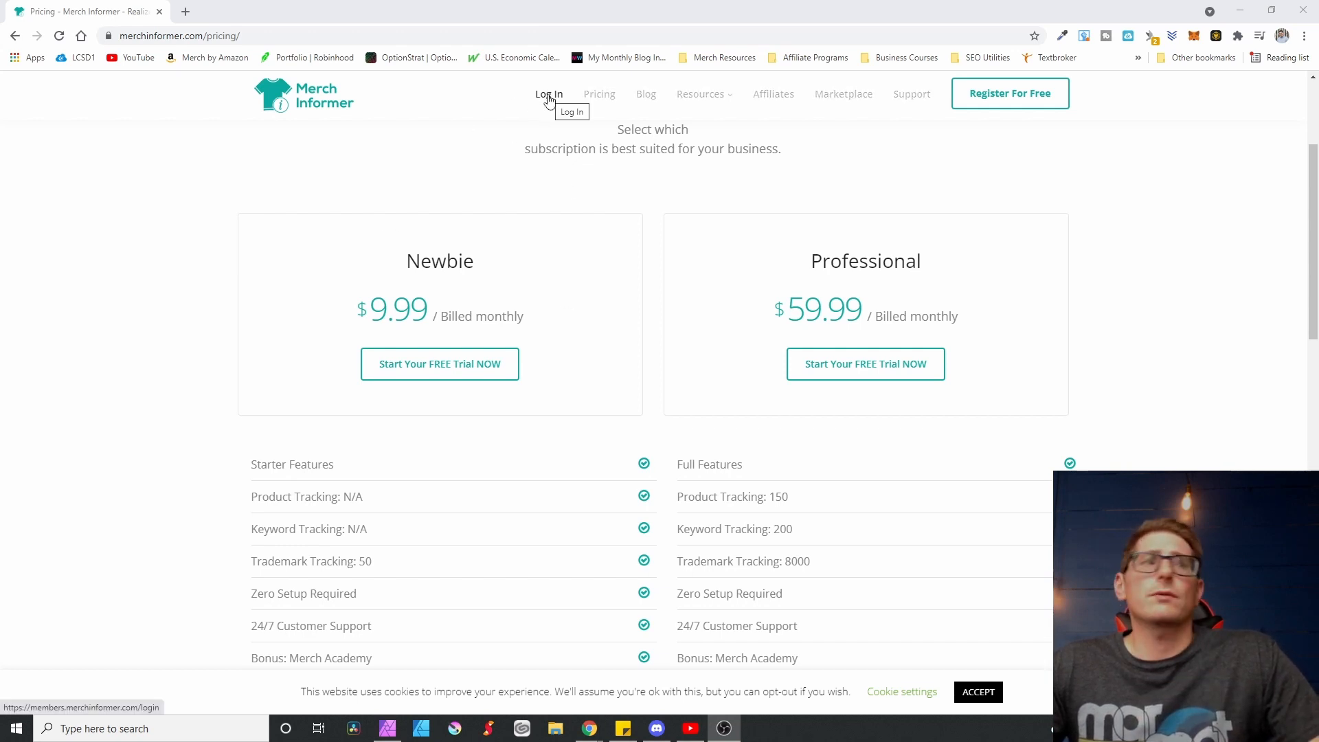
{"action": "left_click", "coordinate": [549, 94]}
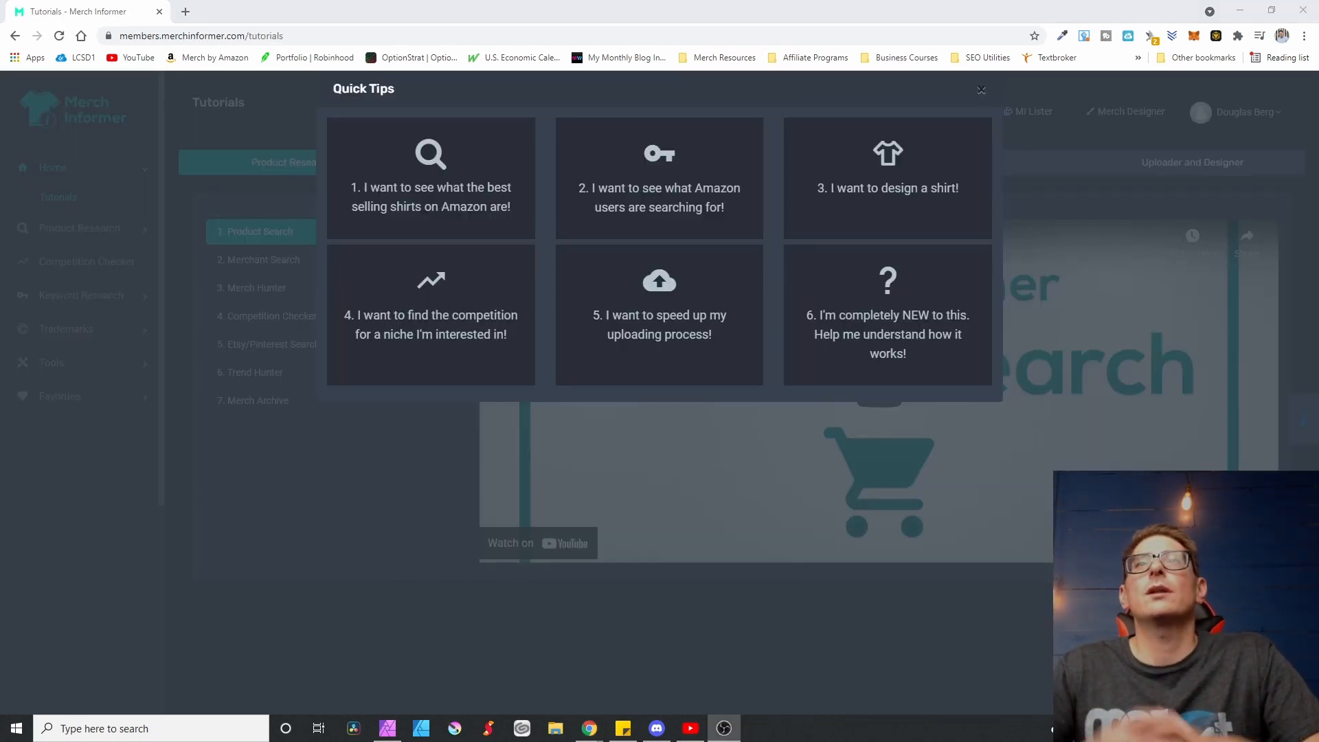
{"action": "mouse_move", "coordinate": [1007, 91]}
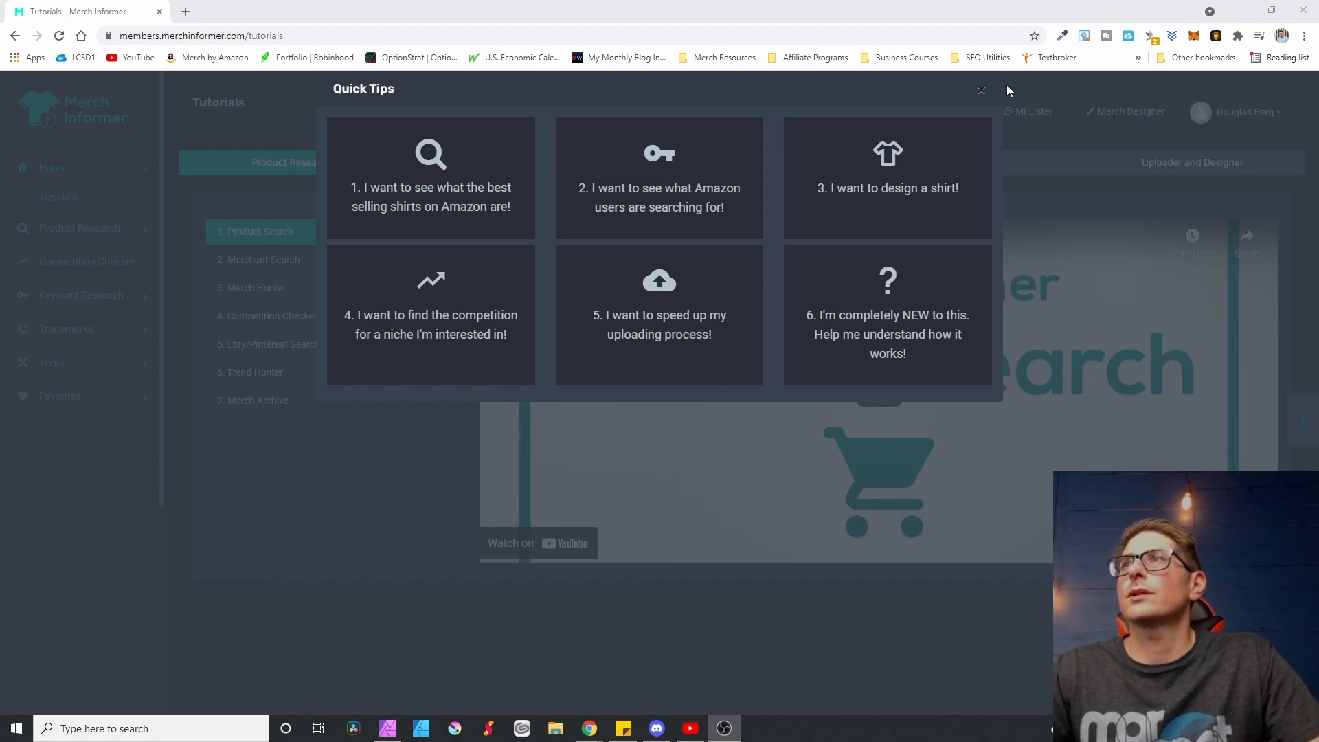
{"action": "left_click", "coordinate": [981, 91]}
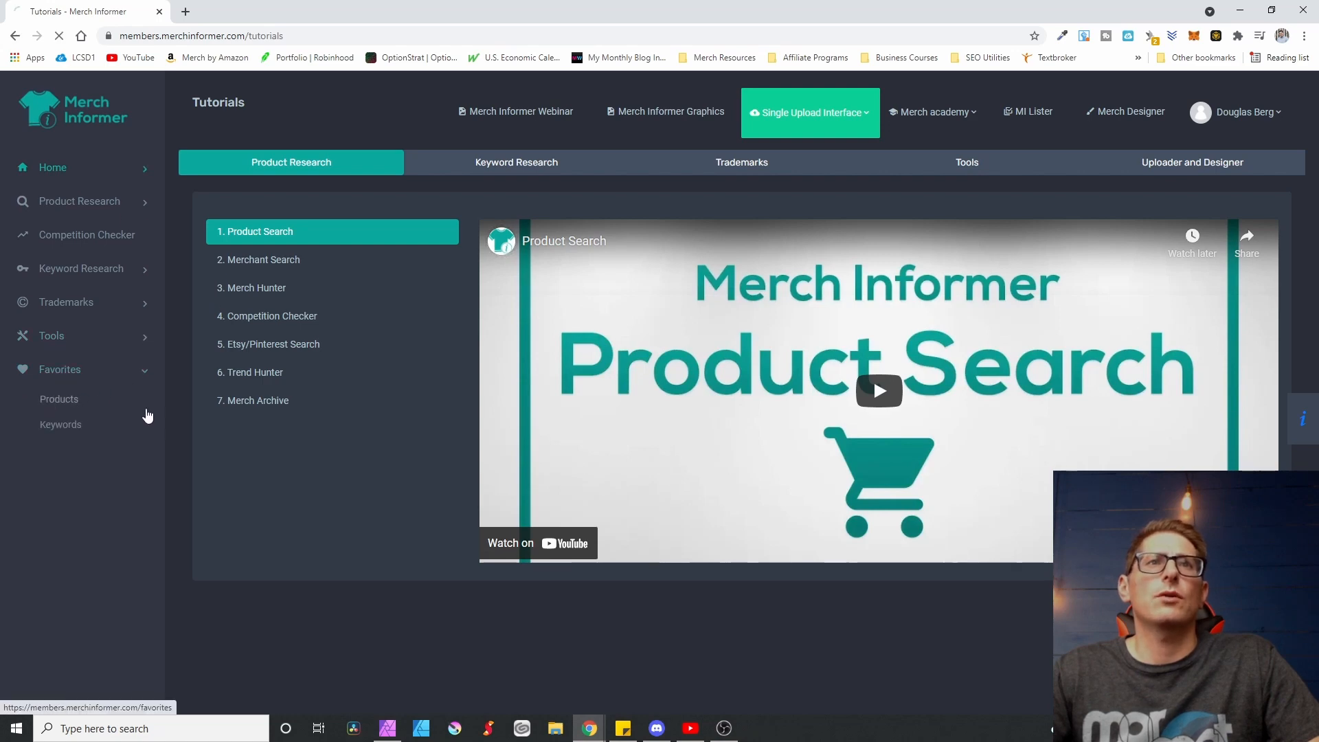
Step: Add a new favorites category named 10/26/21 and save it
{"action": "left_click", "coordinate": [59, 399]}
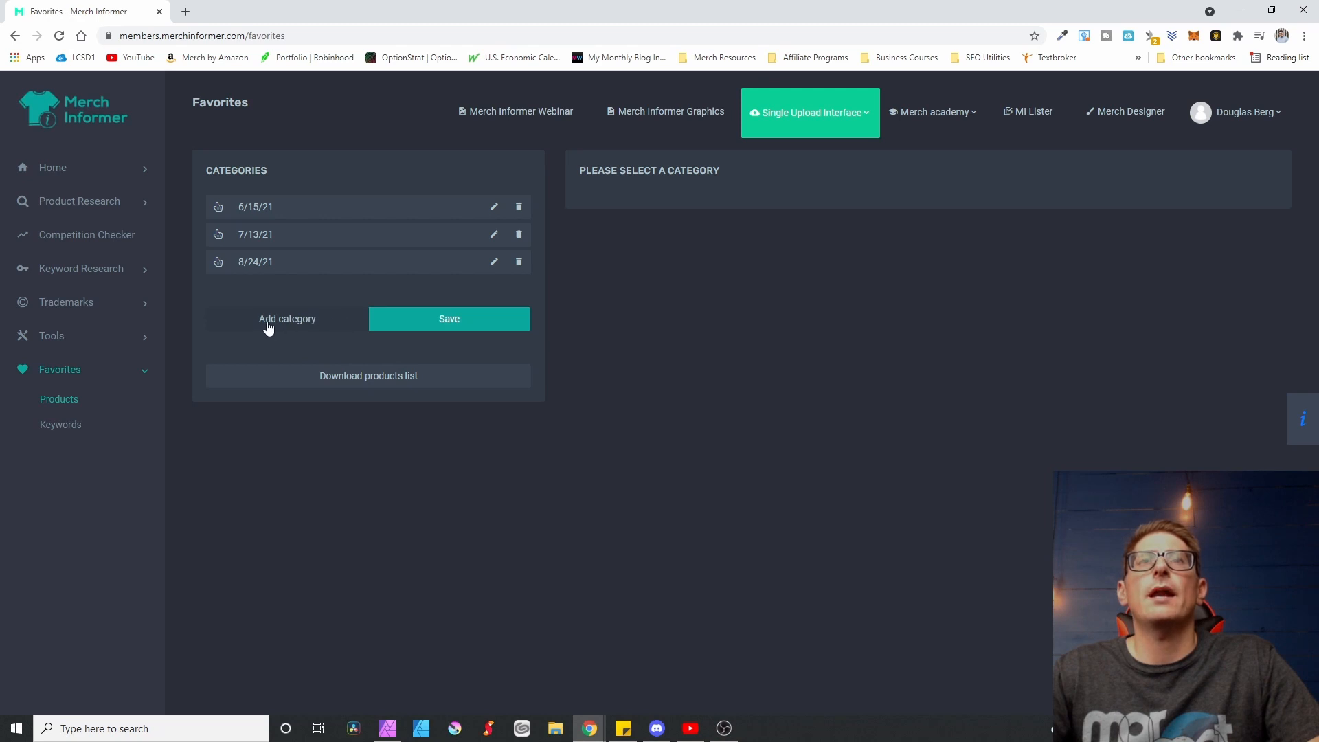
{"action": "mouse_move", "coordinate": [294, 271]}
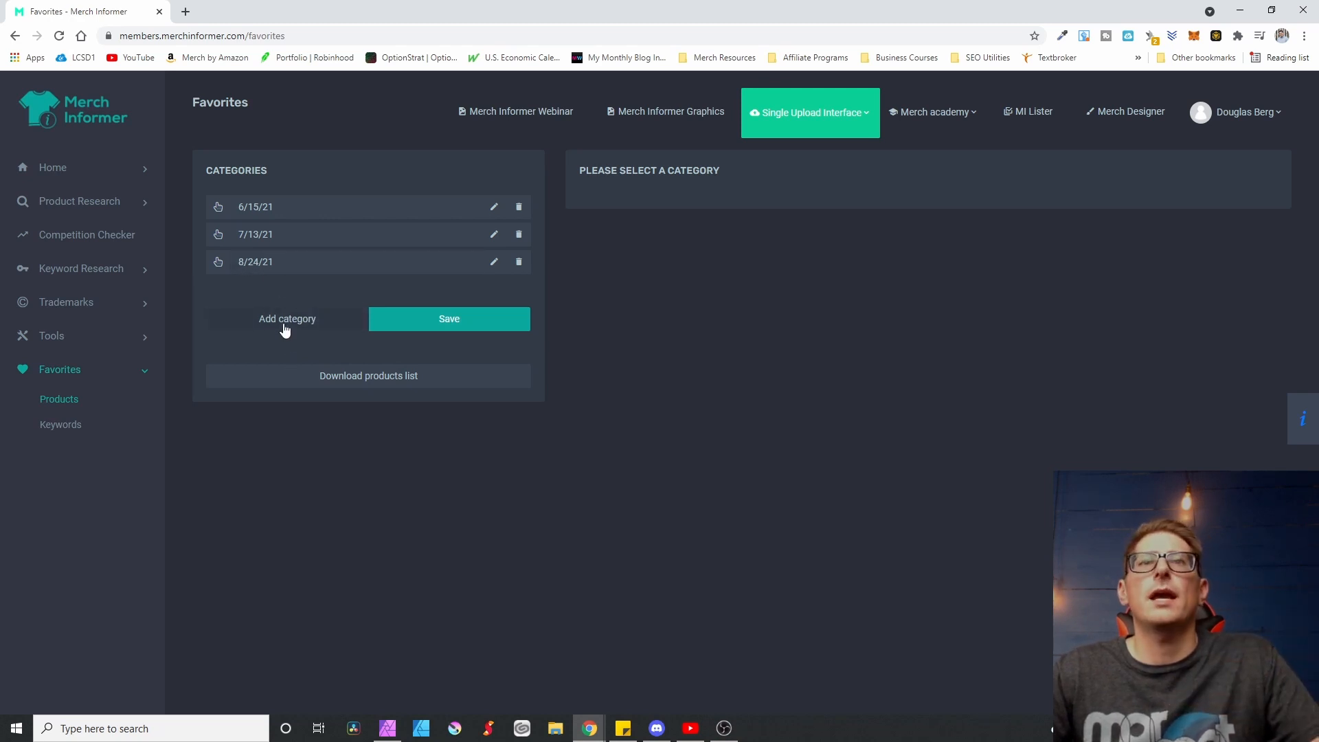
{"action": "left_click", "coordinate": [287, 317]}
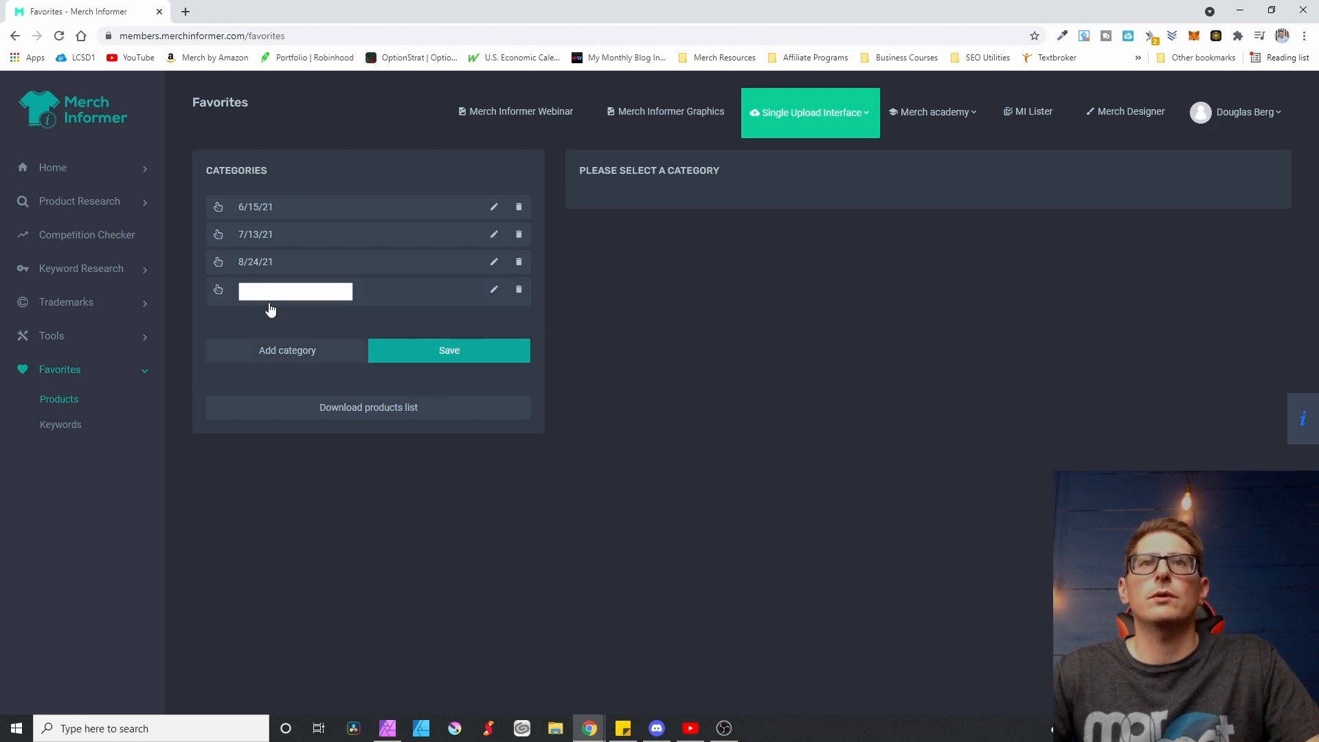
{"action": "left_click", "coordinate": [294, 292]}
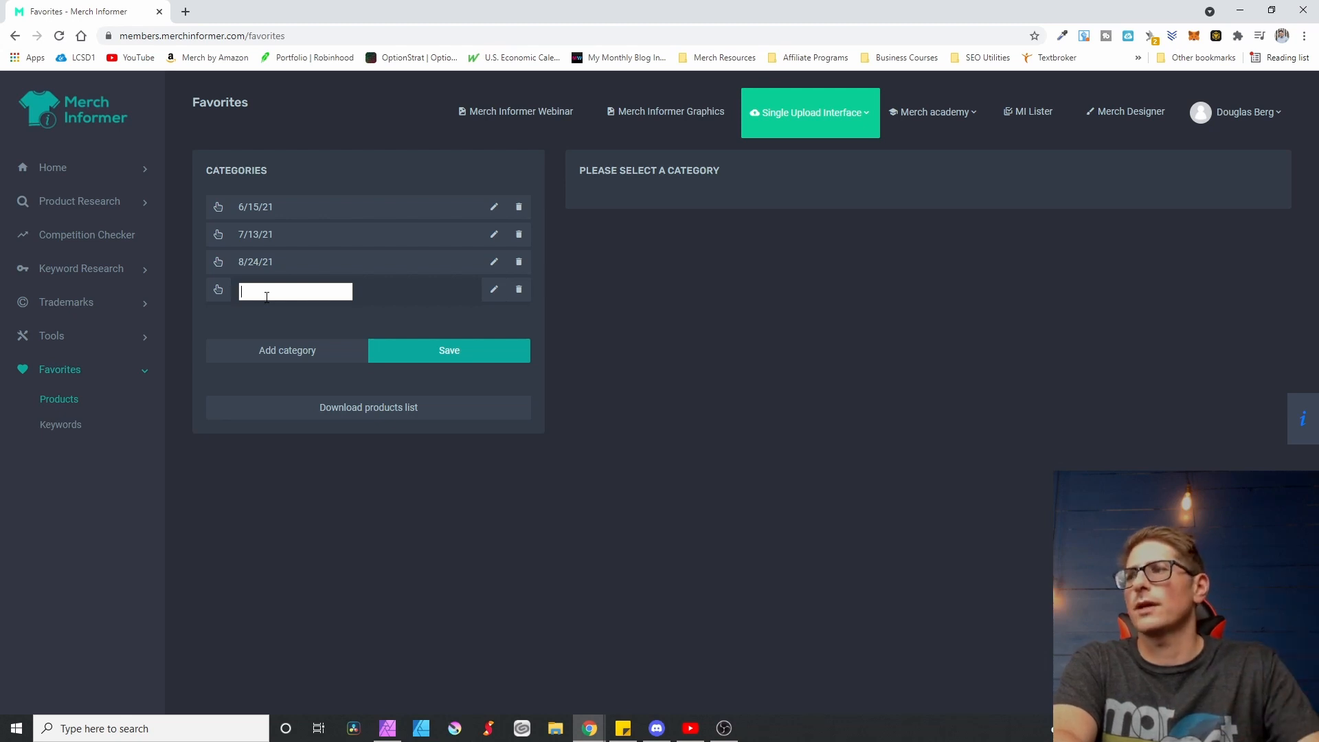
{"action": "type", "text": "10/"}
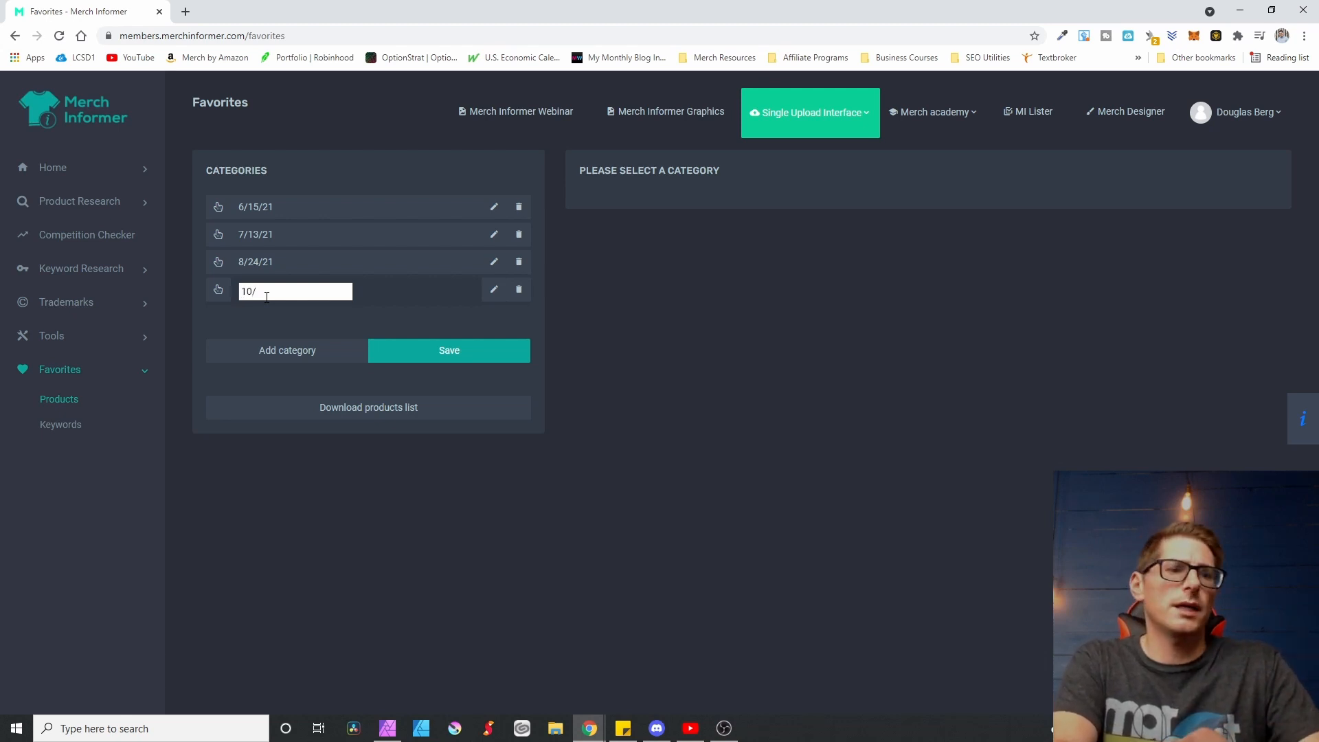
{"action": "type", "text": "26.21"}
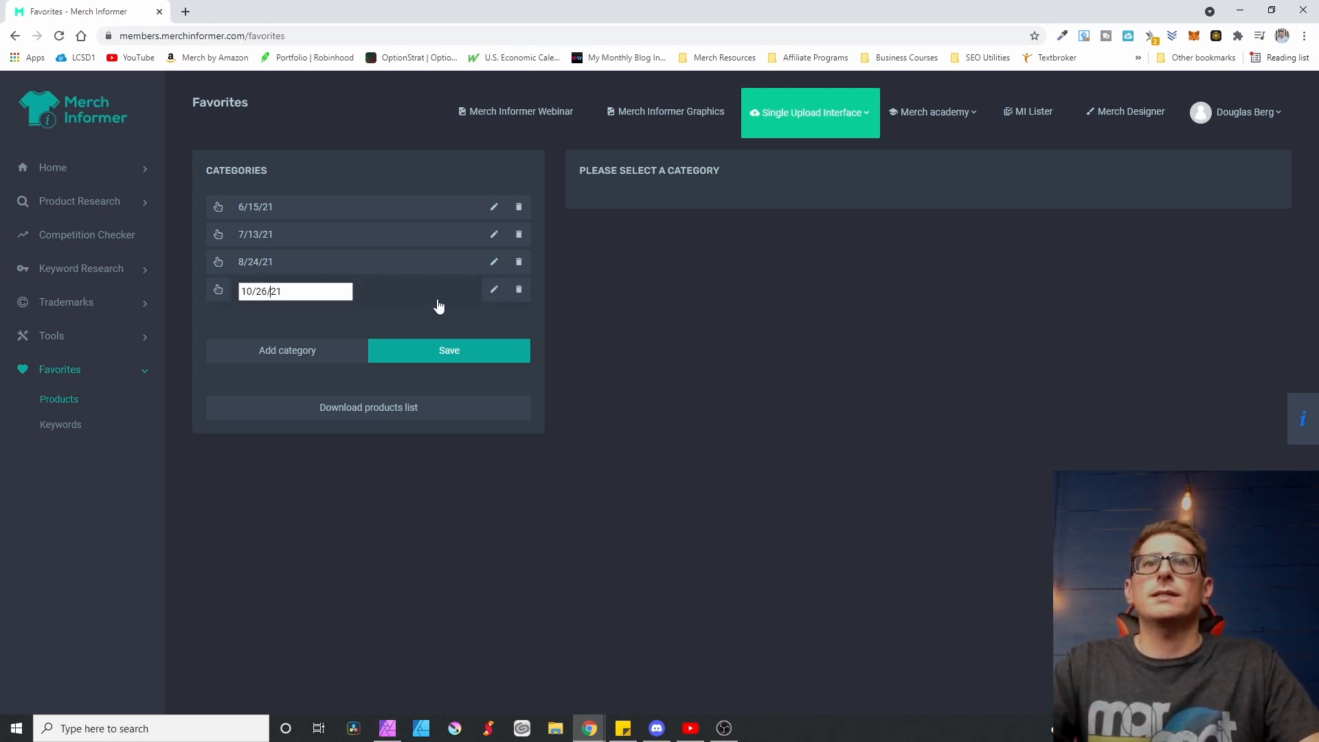
{"action": "left_click", "coordinate": [448, 351]}
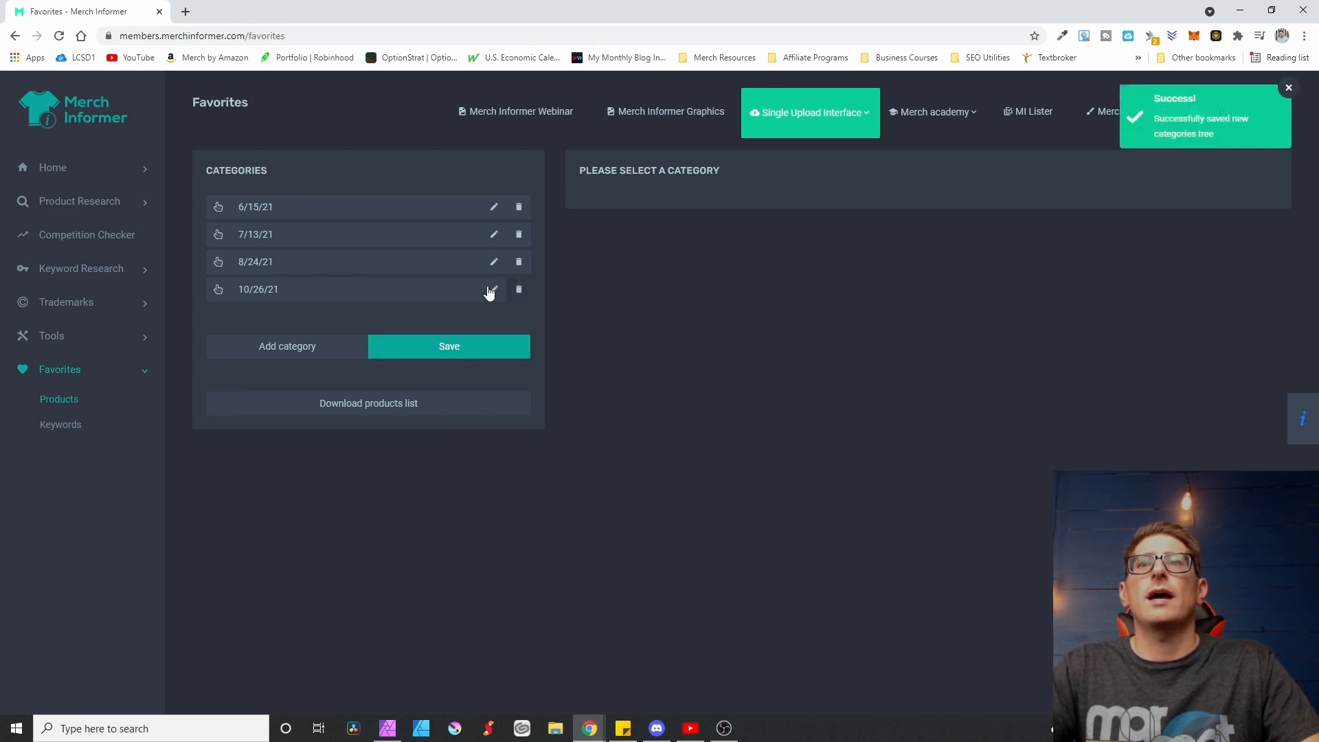
Step: Delete the older 8/24/21, 7/13/21 and 6/15/21 categories, confirming Yes
{"action": "left_click", "coordinate": [518, 261]}
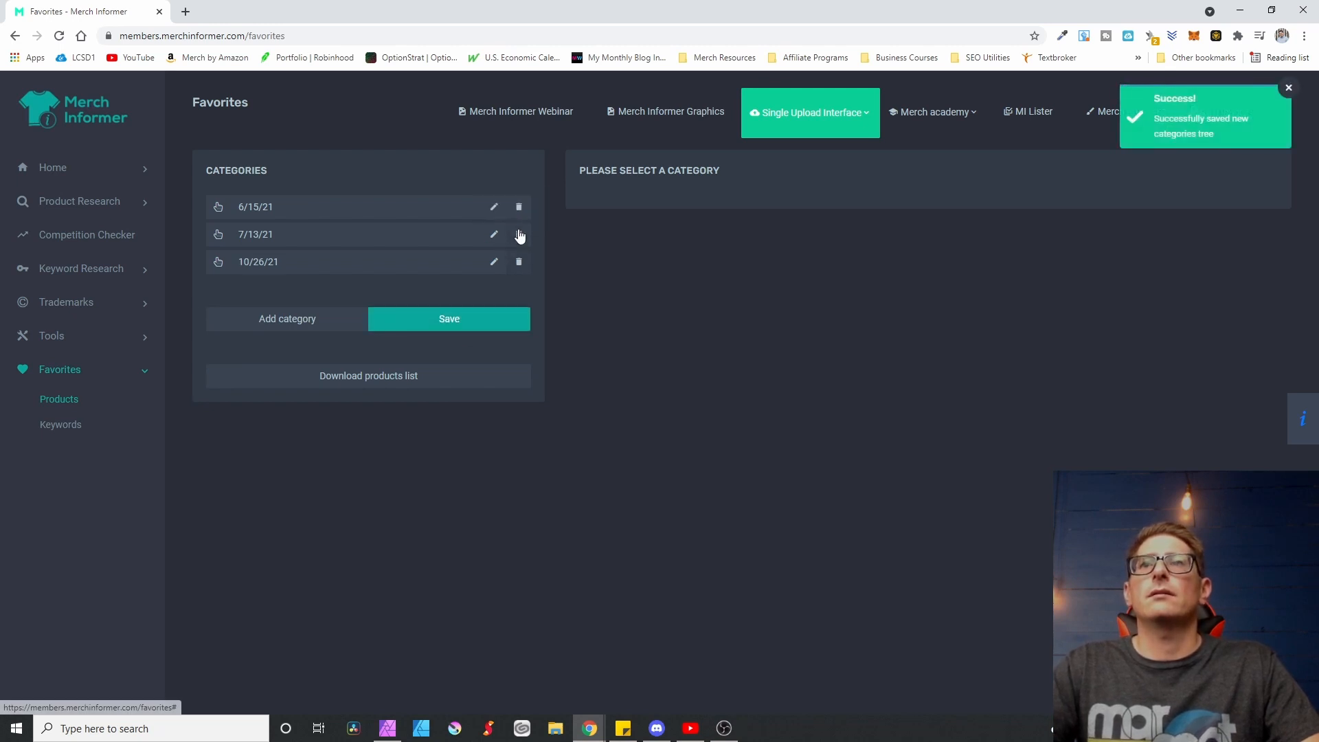
{"action": "left_click", "coordinate": [519, 233]}
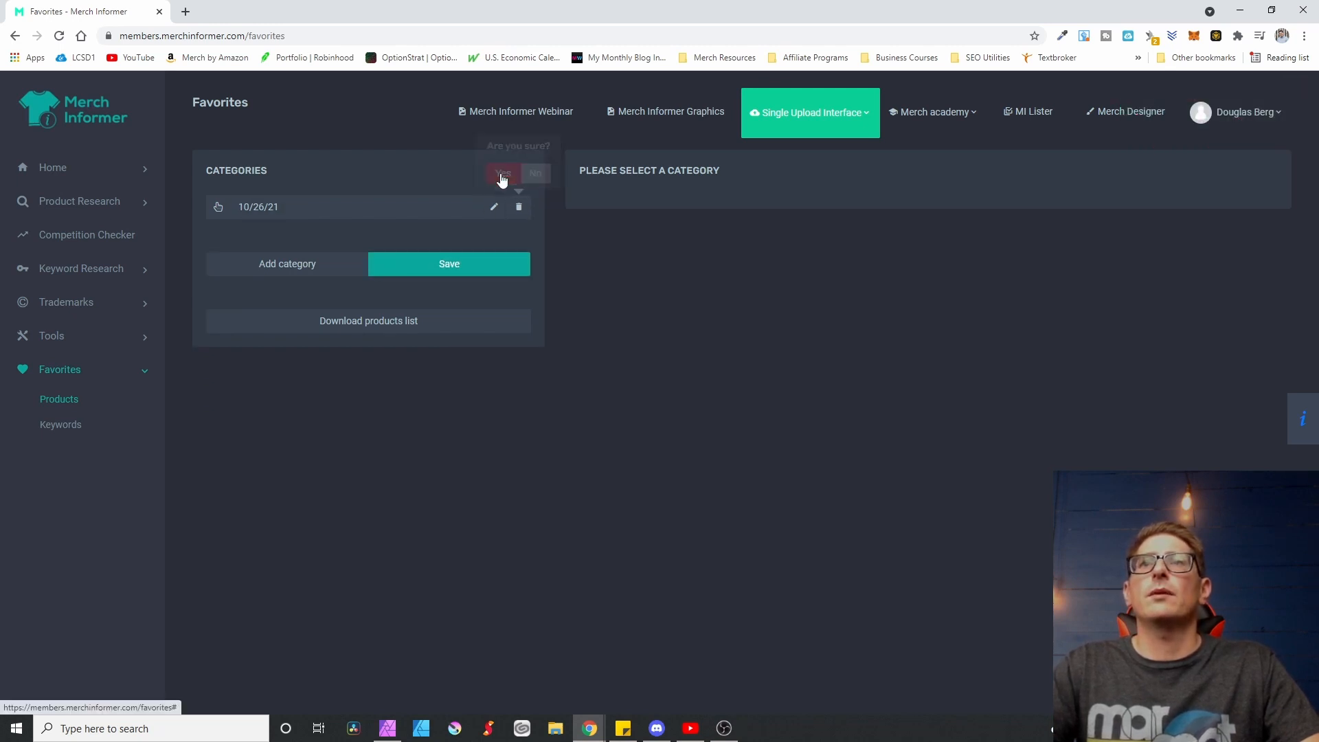
{"action": "left_click", "coordinate": [503, 173]}
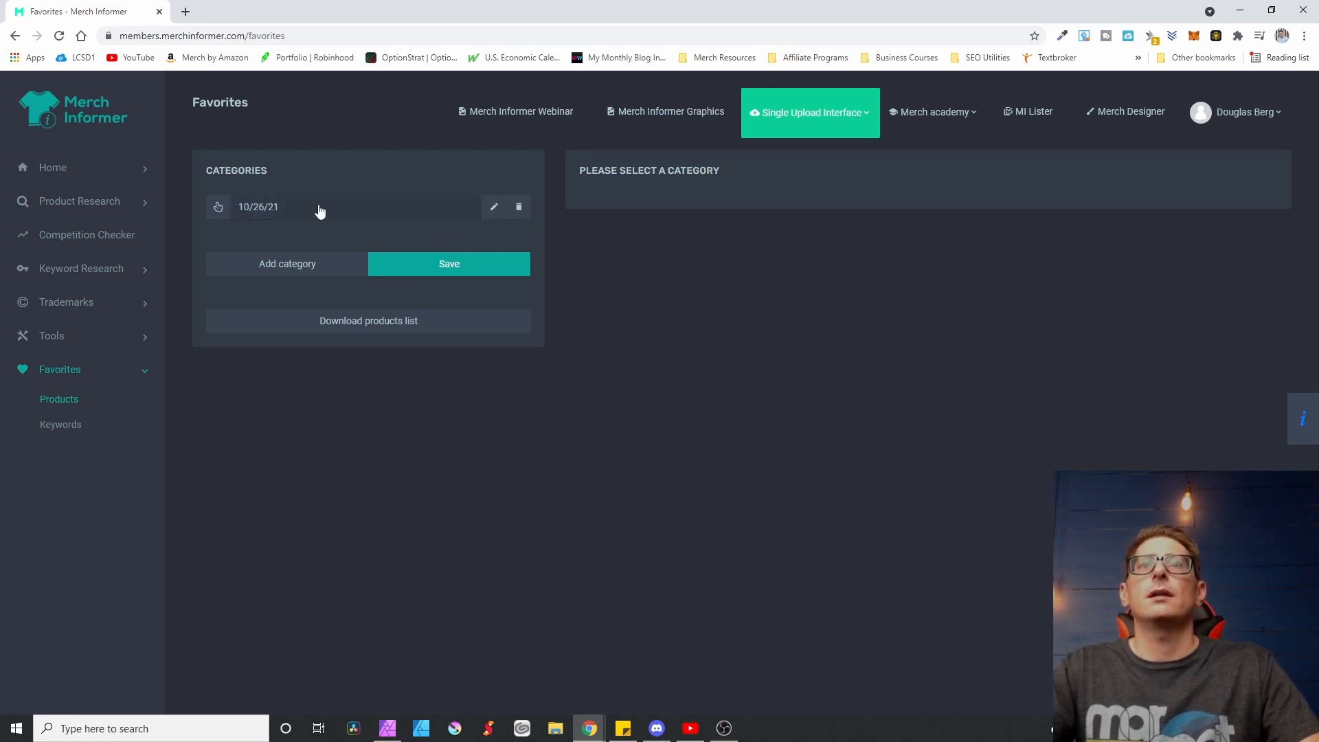
{"action": "mouse_move", "coordinate": [353, 207]}
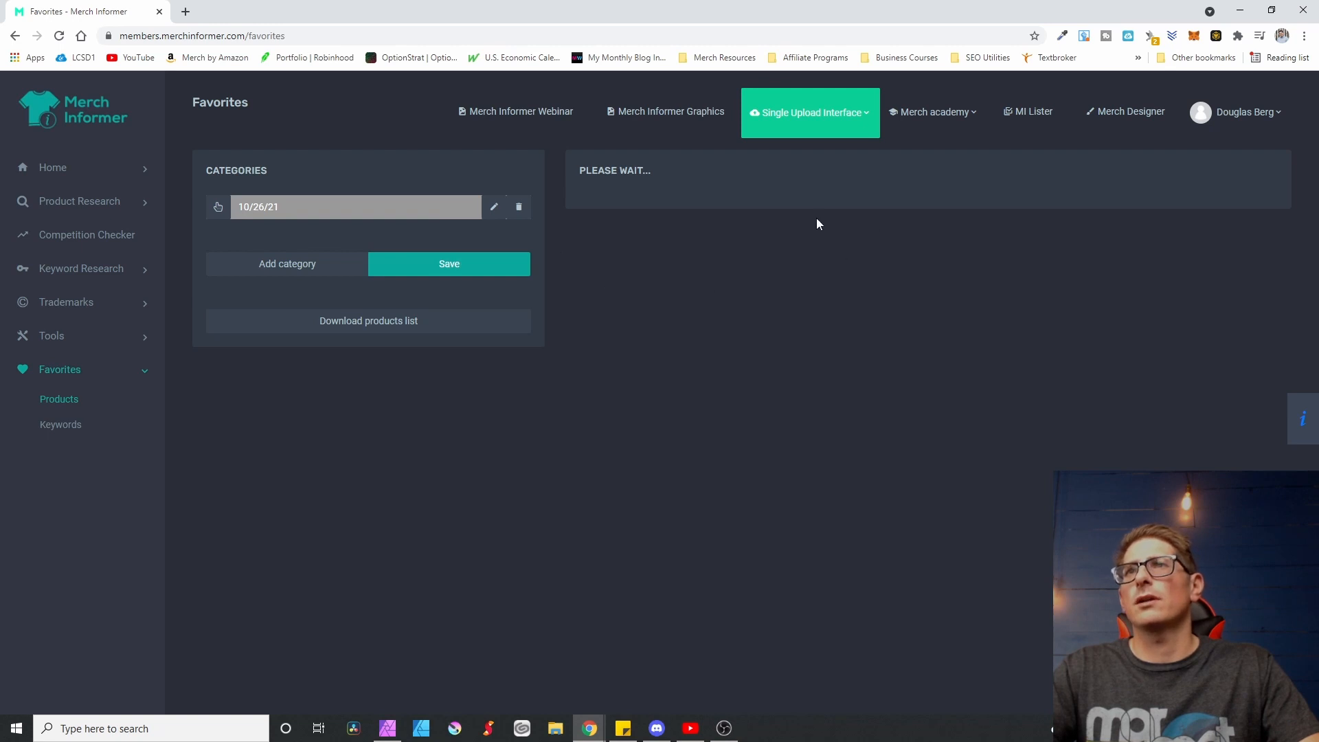
{"action": "mouse_move", "coordinate": [51, 345]}
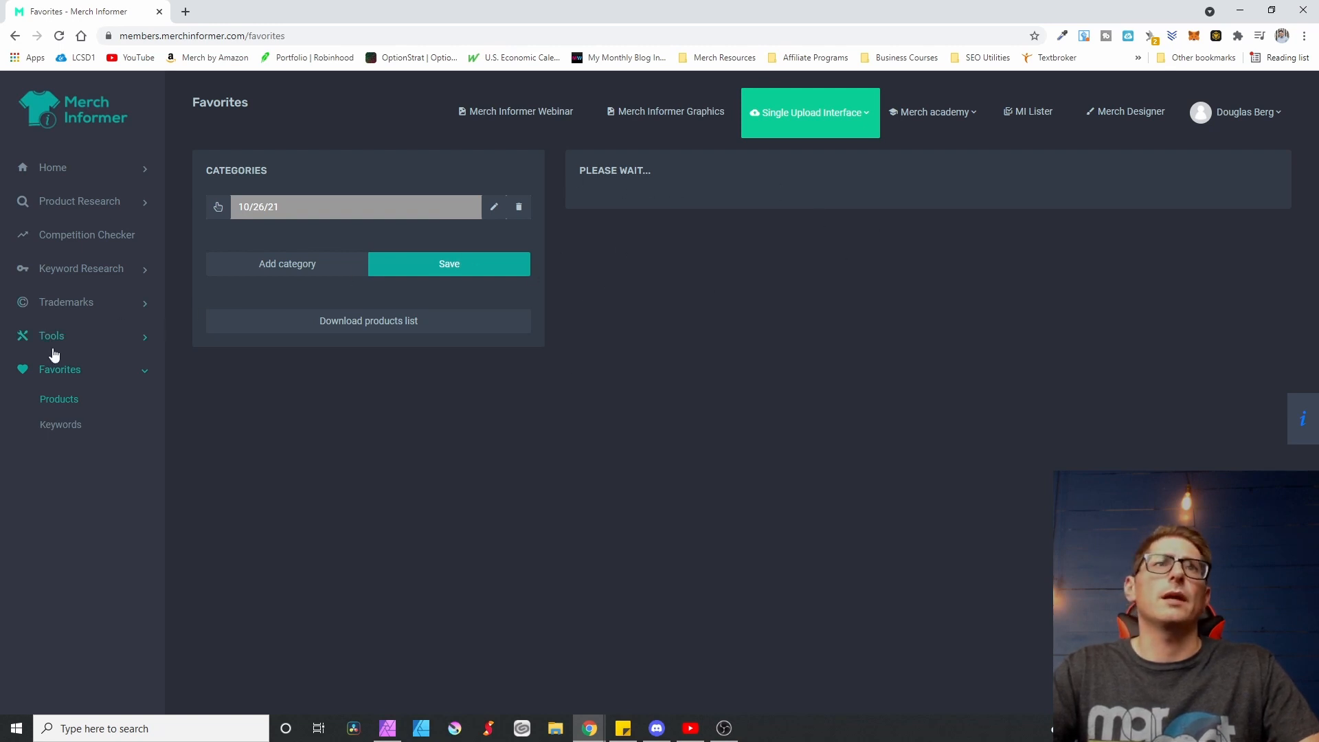
{"action": "mouse_move", "coordinate": [248, 226]}
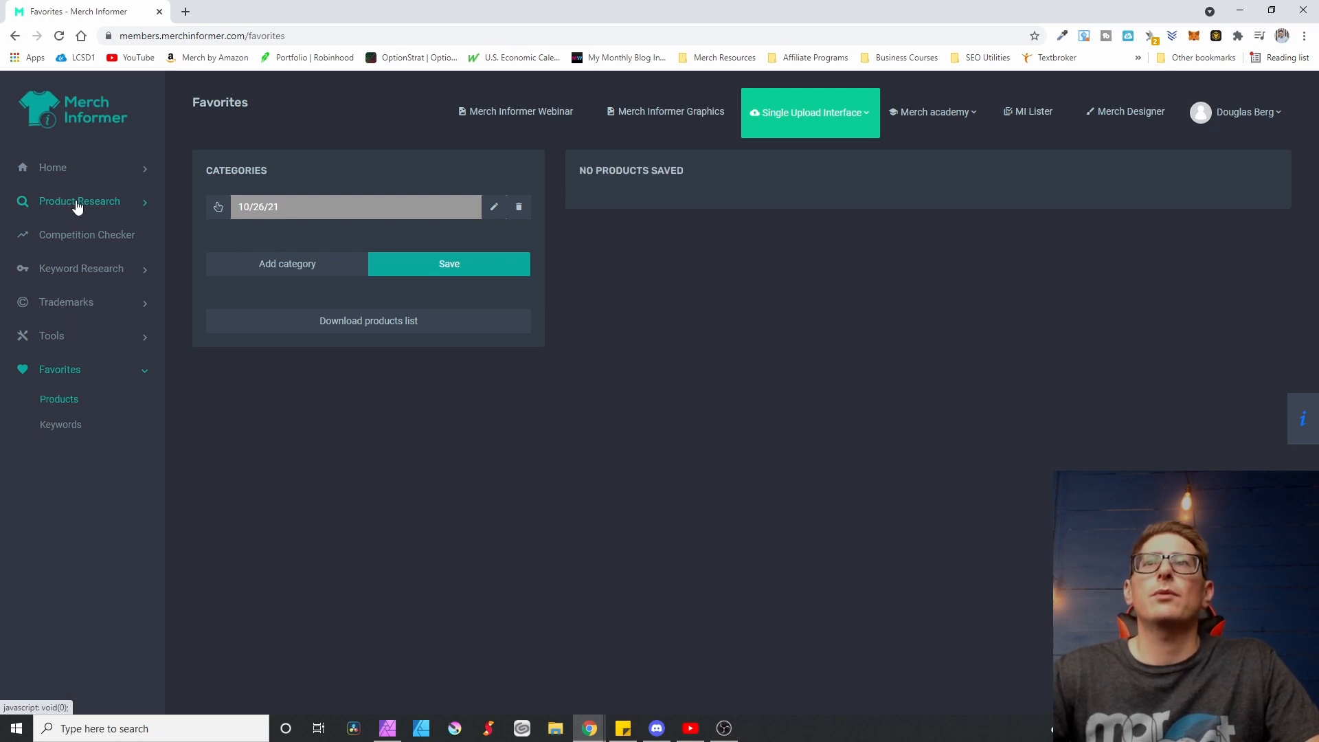
Step: Go to the Merch Hunter search under Product Research
{"action": "left_click", "coordinate": [79, 201]}
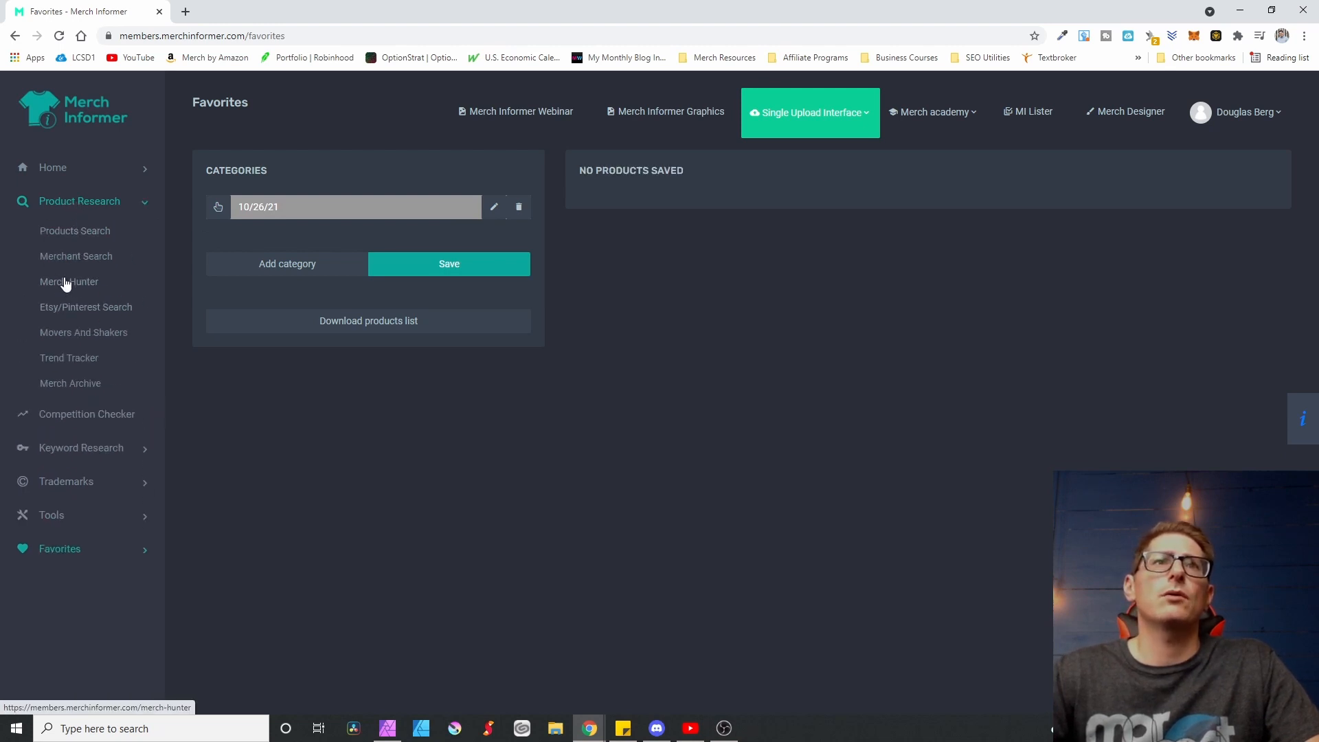
{"action": "left_click", "coordinate": [69, 282]}
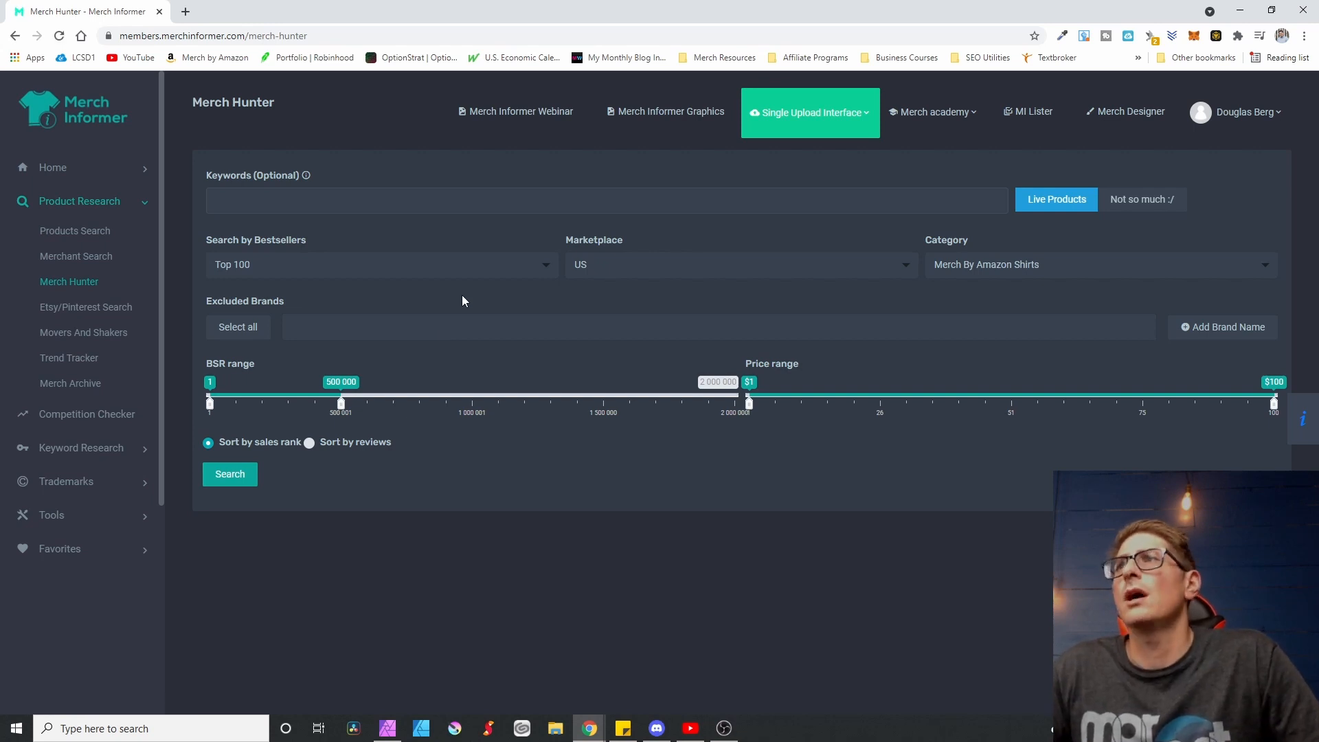
{"action": "mouse_move", "coordinate": [237, 423]}
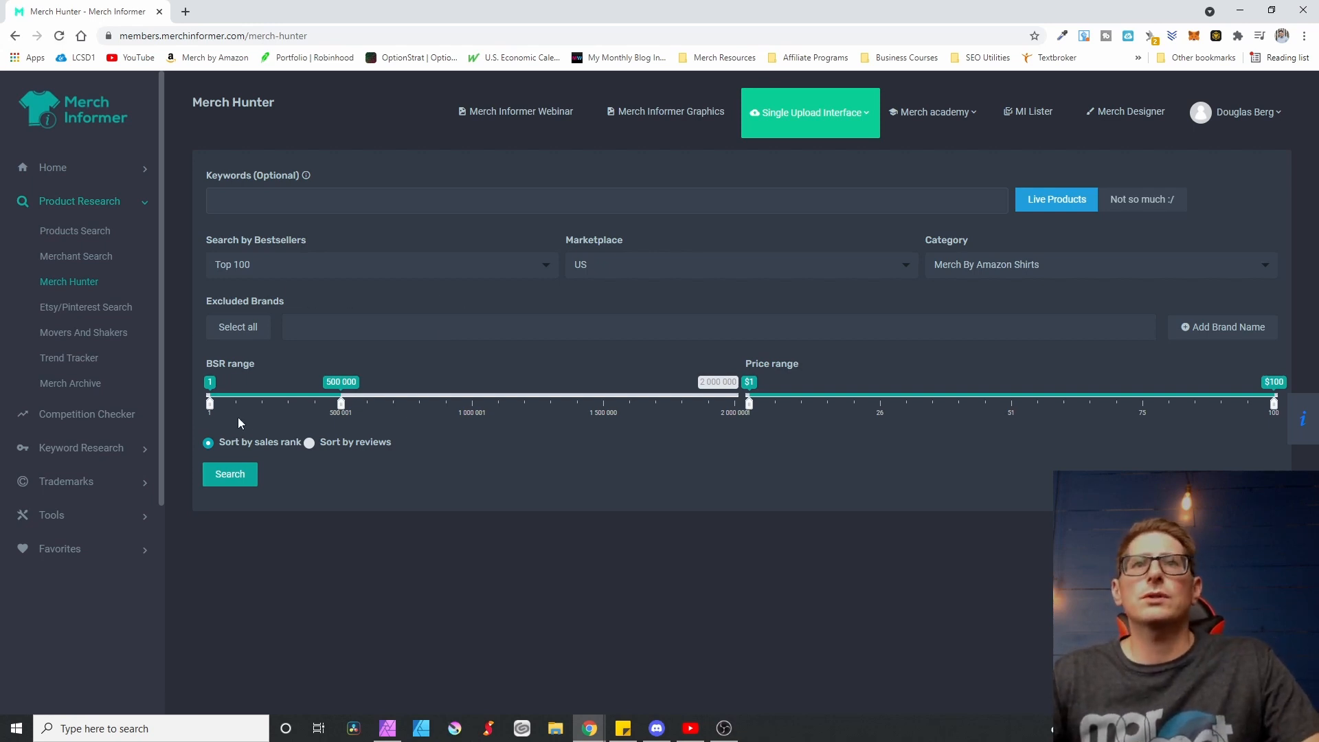
{"action": "mouse_move", "coordinate": [200, 393]}
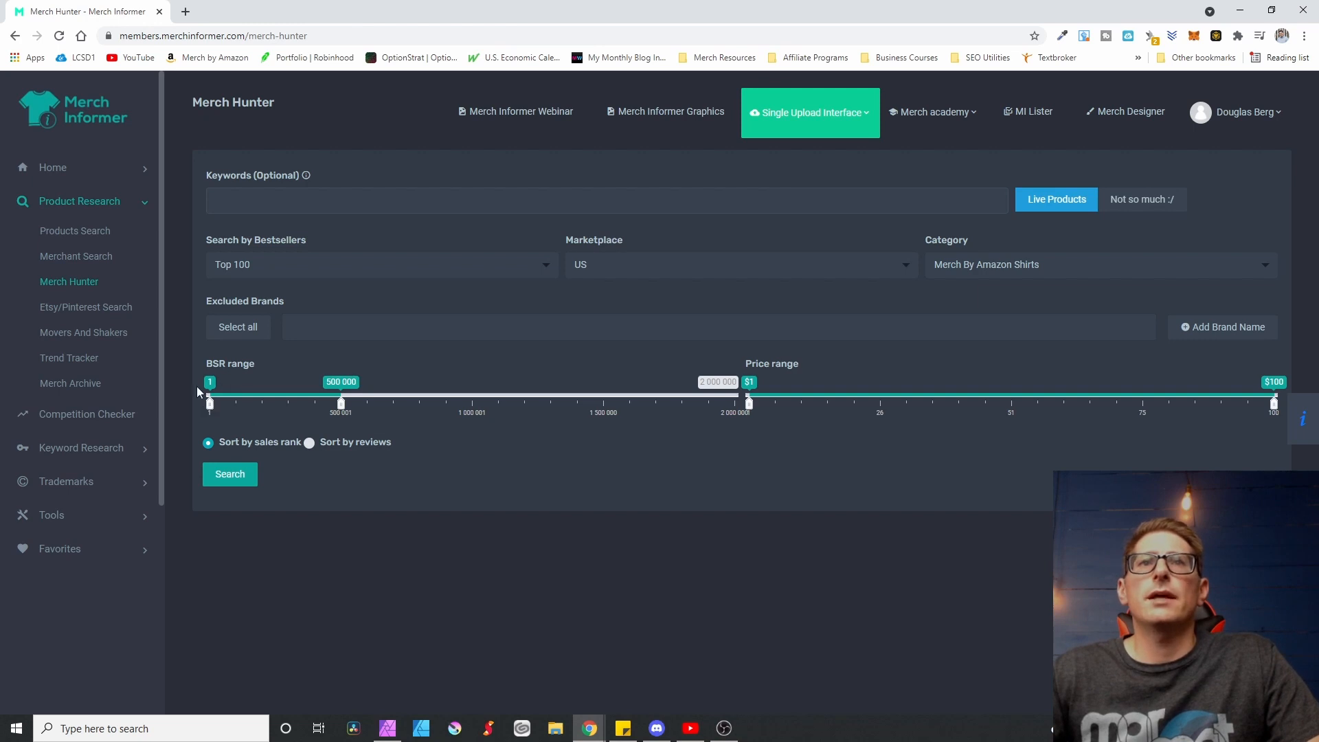
{"action": "mouse_move", "coordinate": [327, 424]}
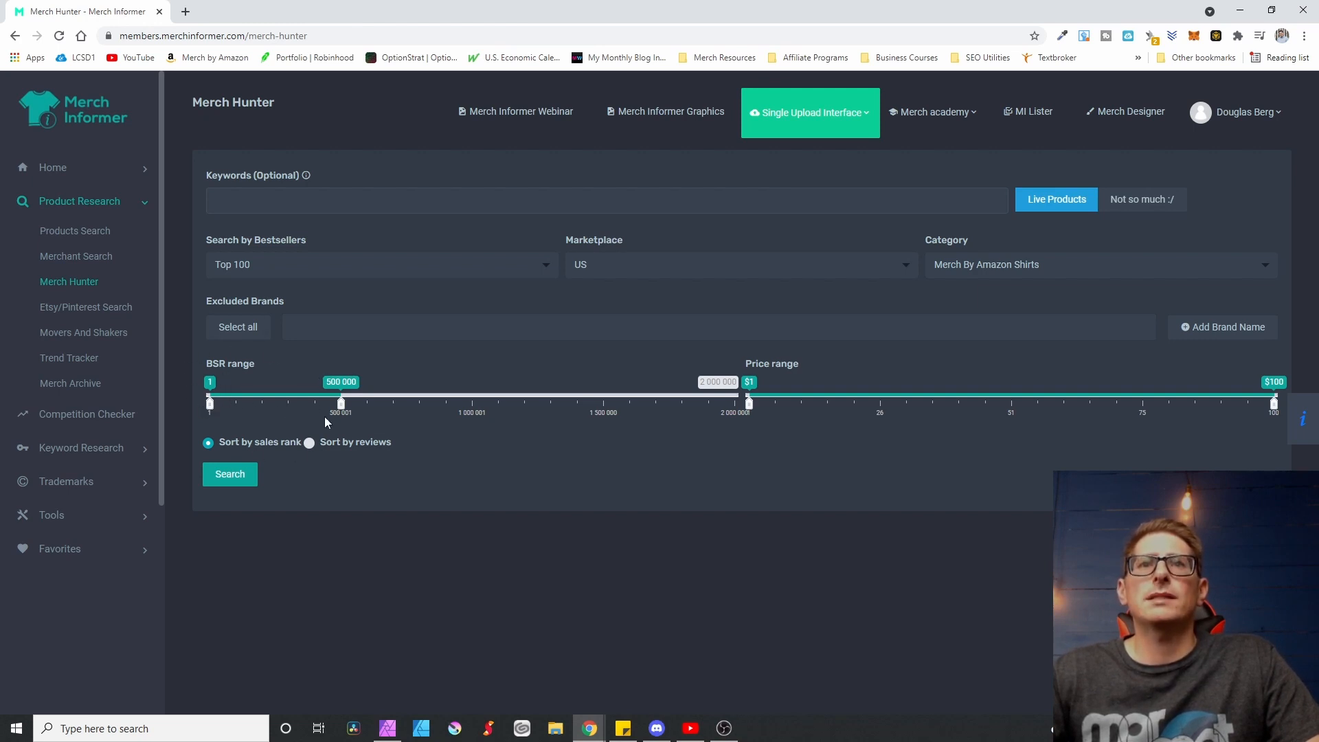
{"action": "mouse_move", "coordinate": [257, 413]}
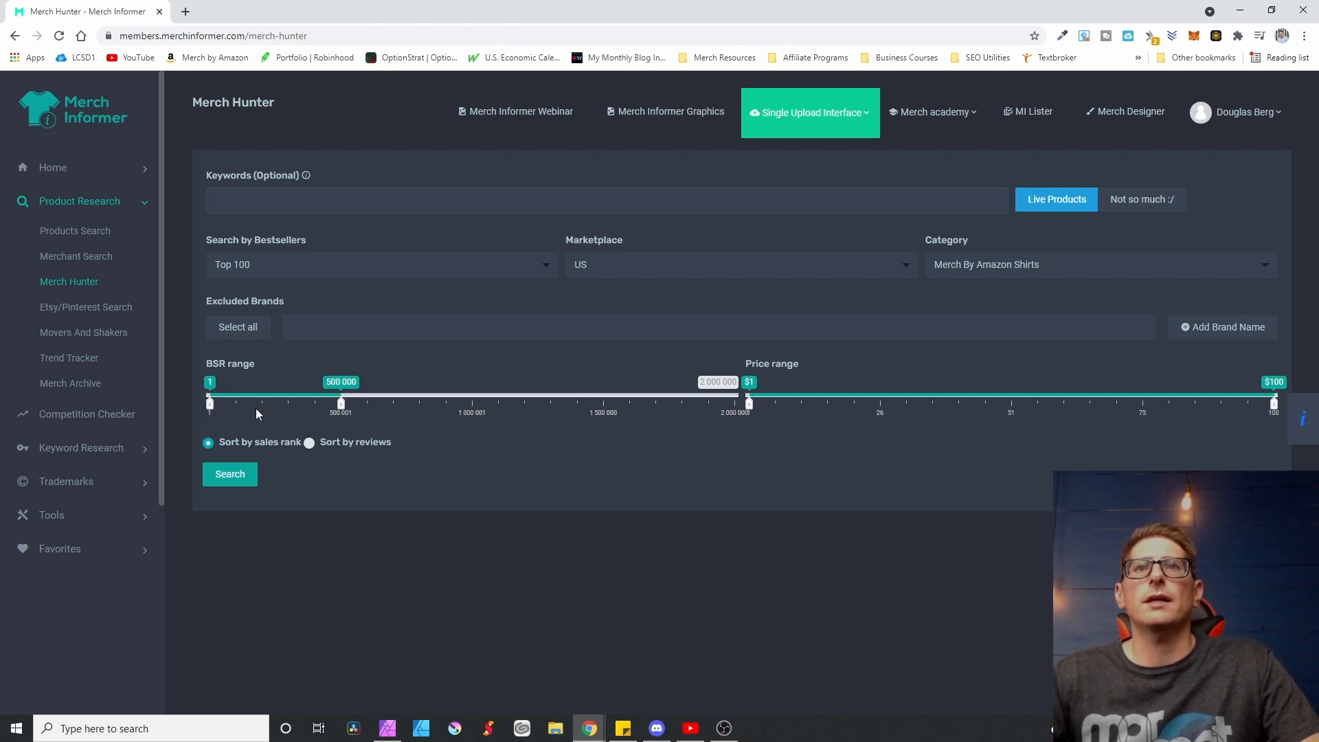
{"action": "mouse_move", "coordinate": [331, 407]}
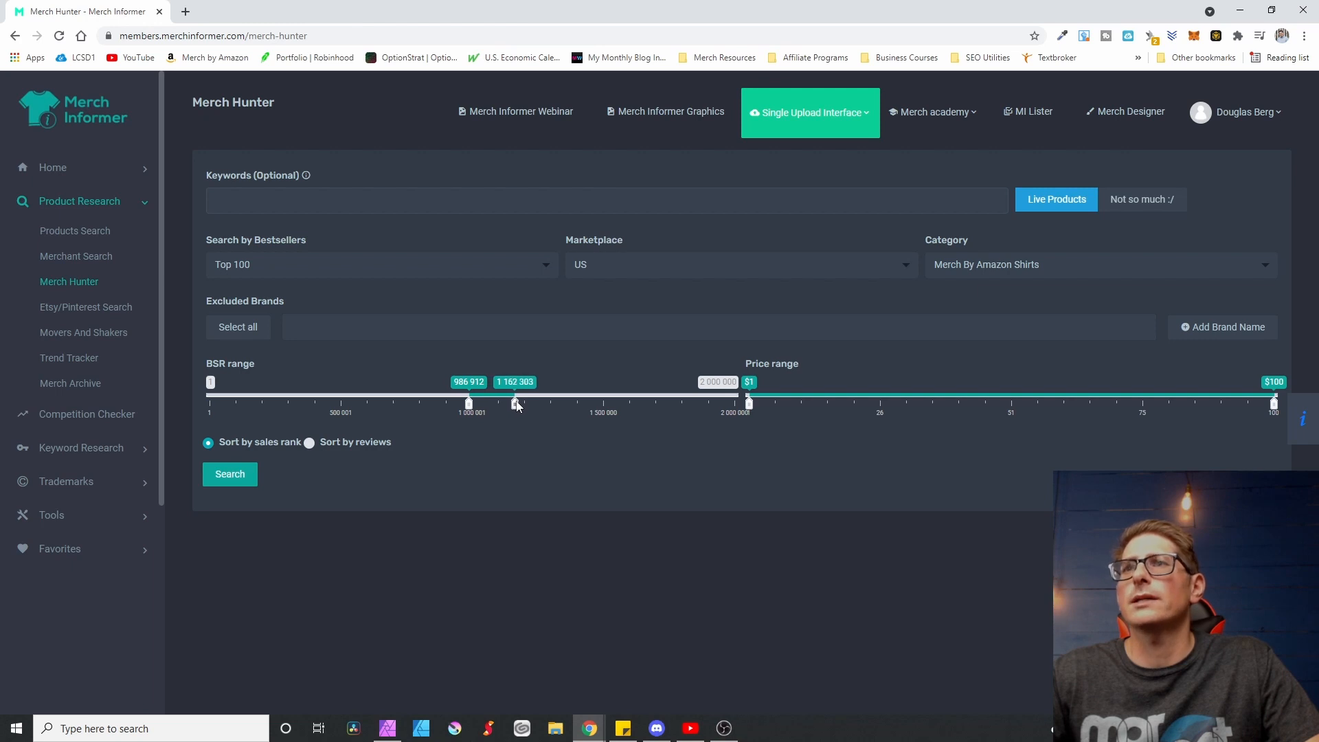
{"action": "mouse_move", "coordinate": [316, 384]}
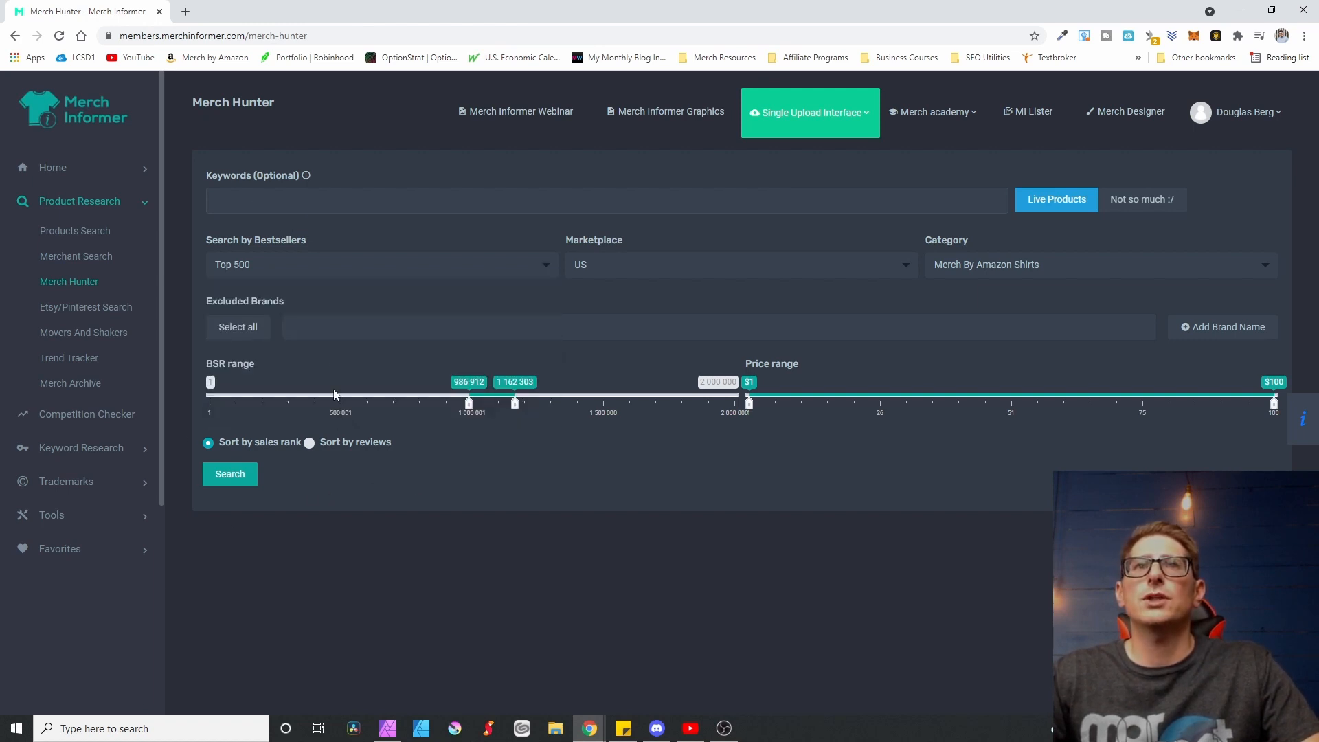
{"action": "mouse_move", "coordinate": [297, 276]}
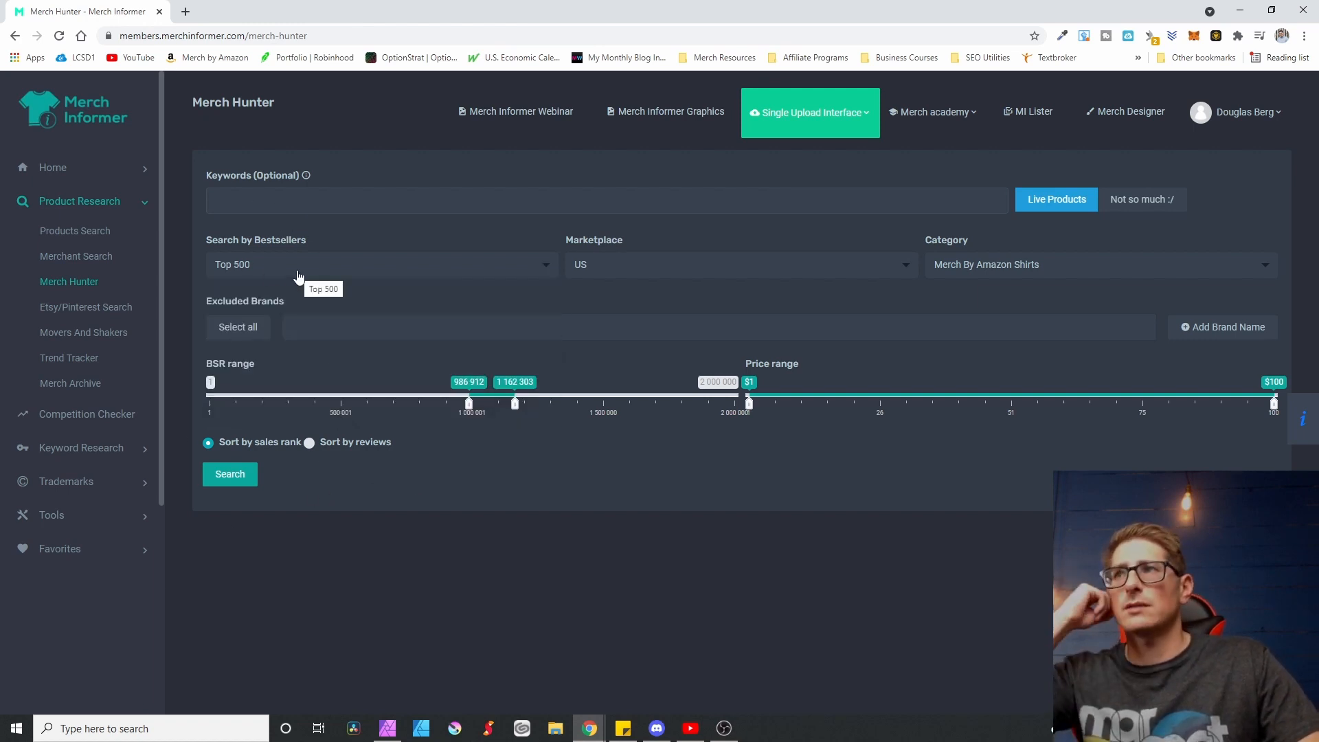
{"action": "mouse_move", "coordinate": [488, 448]}
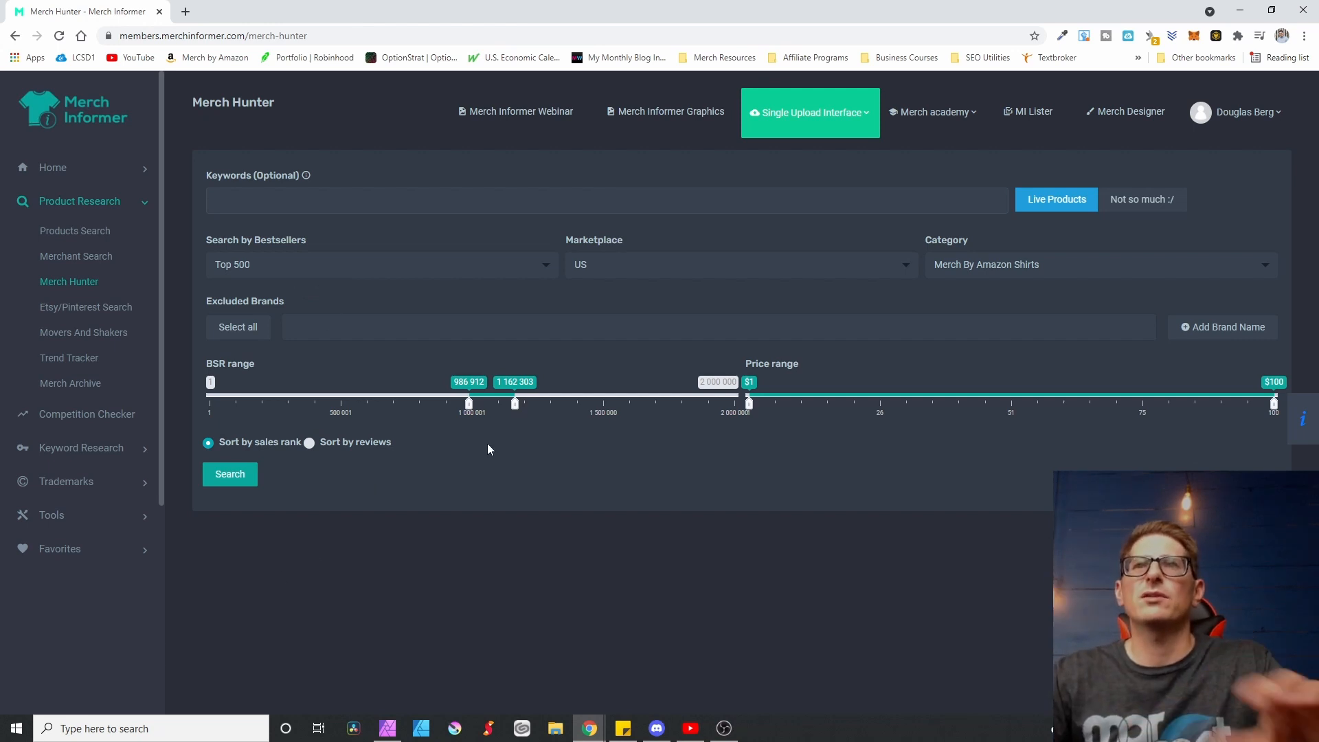
{"action": "mouse_move", "coordinate": [370, 518]}
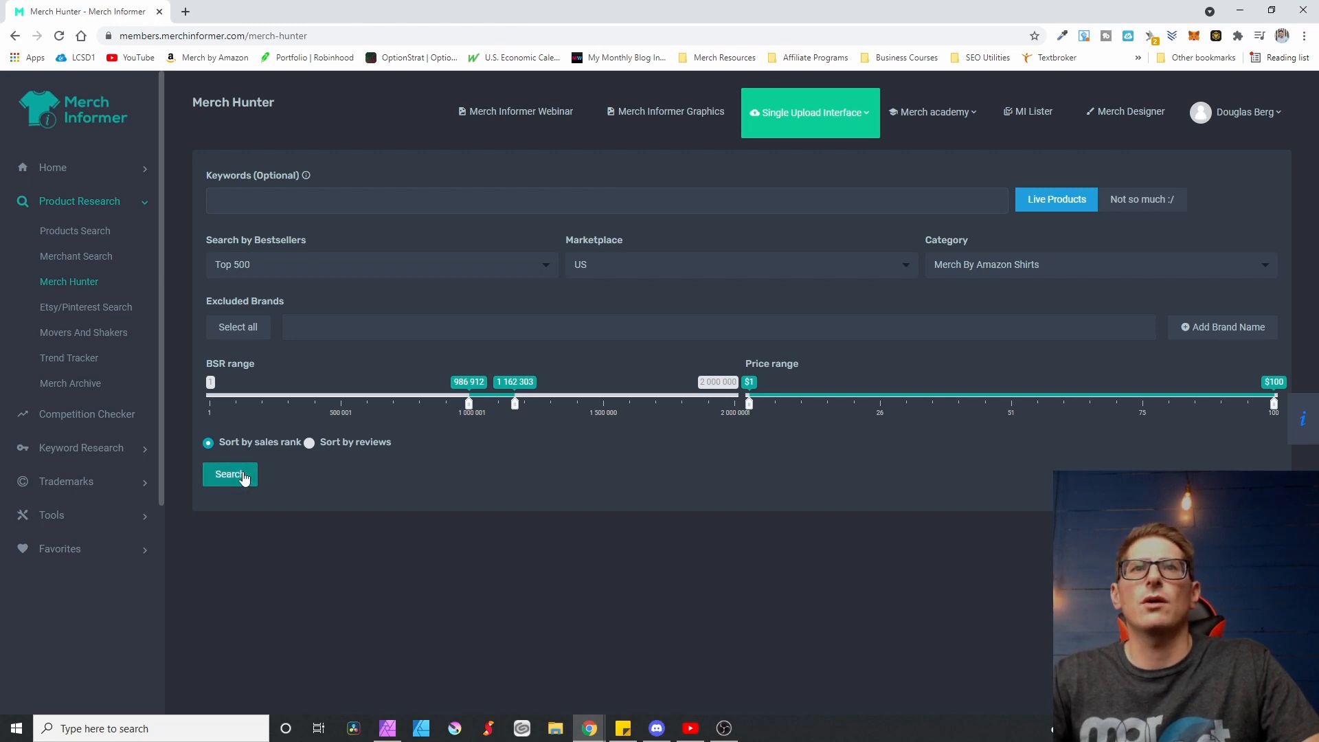
{"action": "mouse_move", "coordinate": [765, 426]}
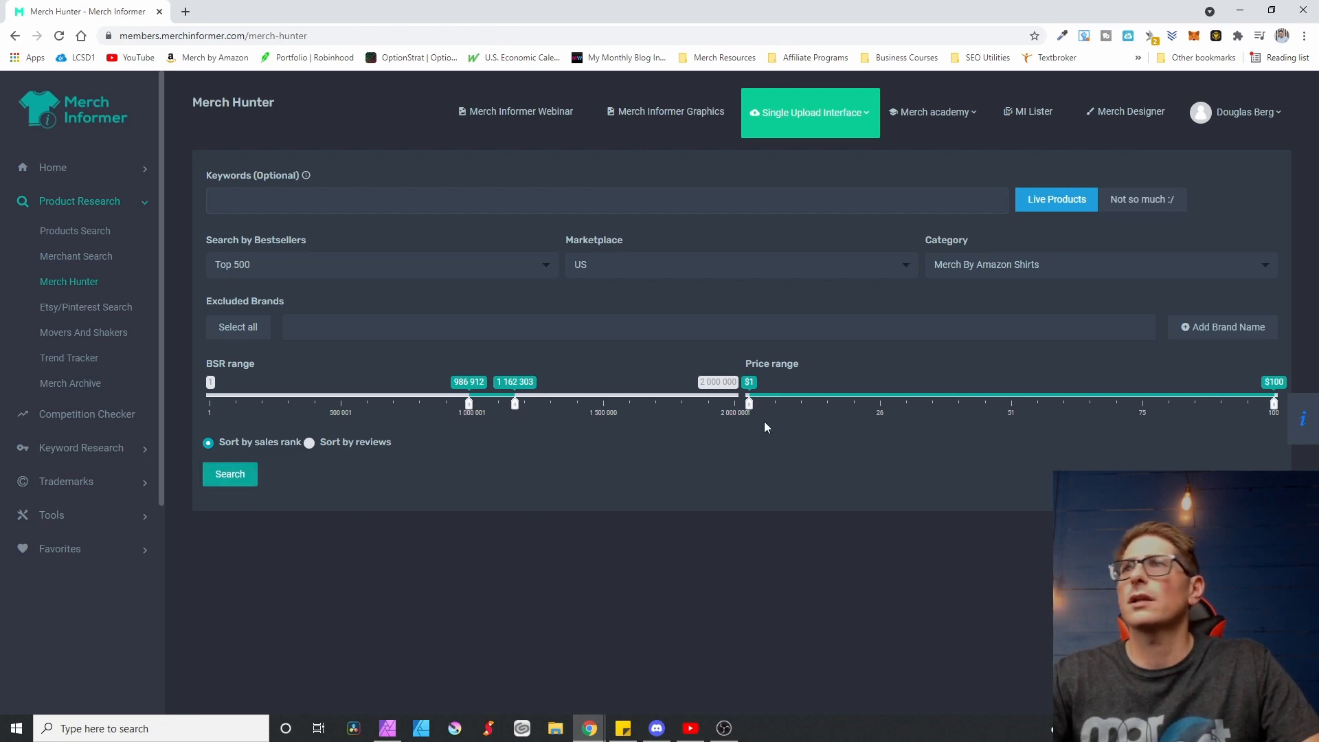
{"action": "mouse_move", "coordinate": [1036, 274]}
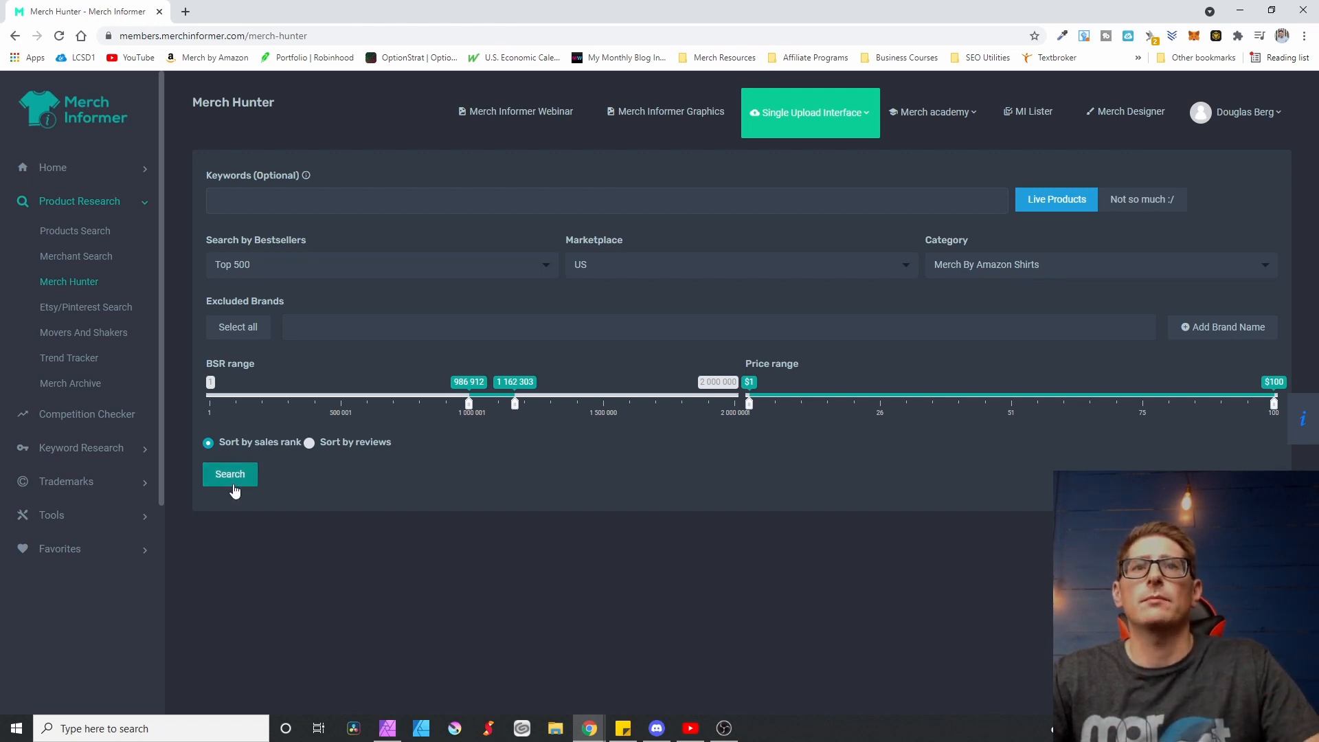
Step: Run the Merch Hunter search and let the t-shirt results load
{"action": "left_click", "coordinate": [230, 474]}
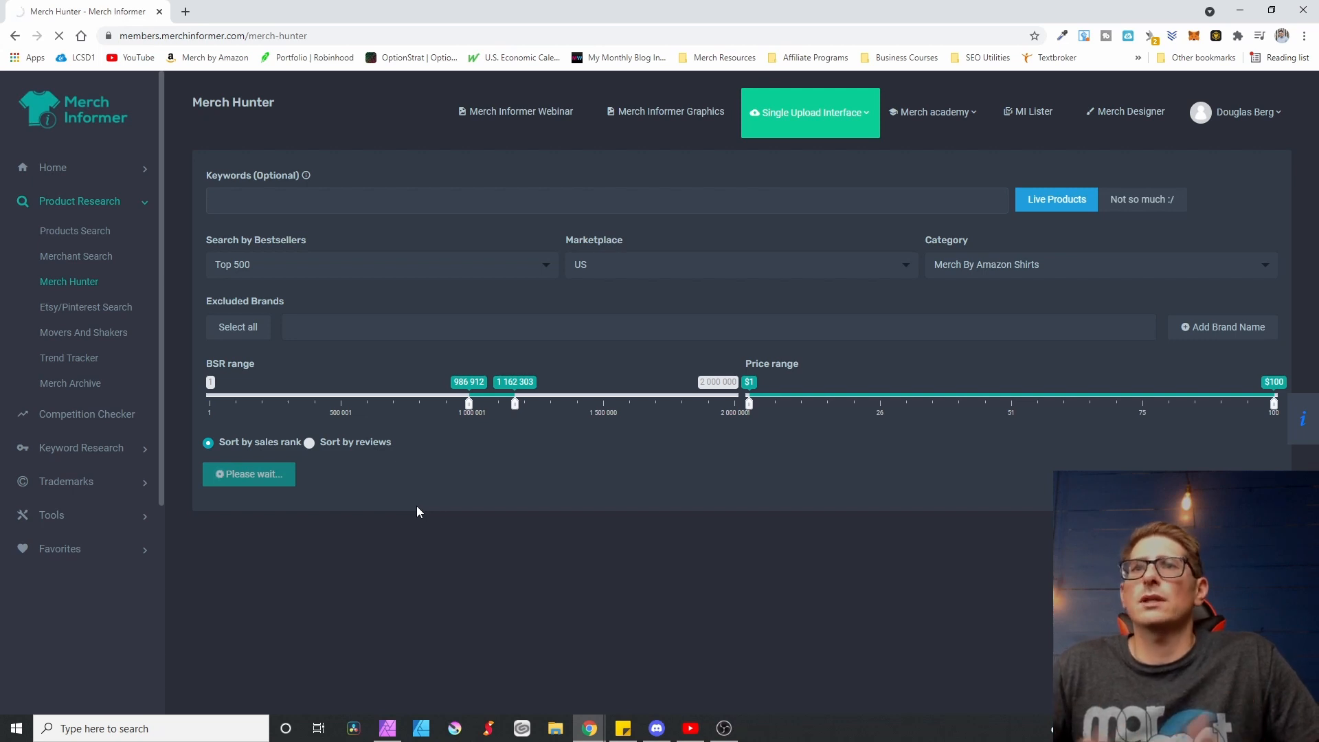
{"action": "mouse_move", "coordinate": [500, 512]}
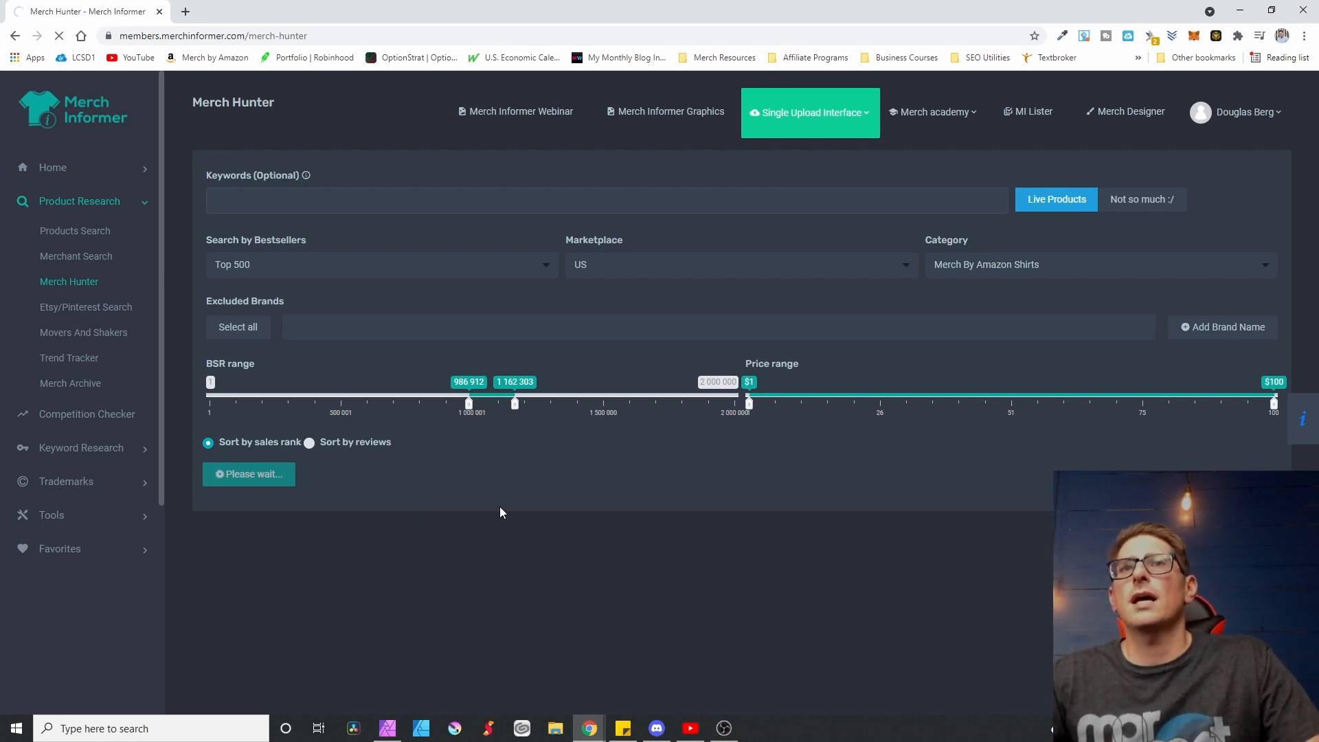
{"action": "mouse_move", "coordinate": [242, 264]}
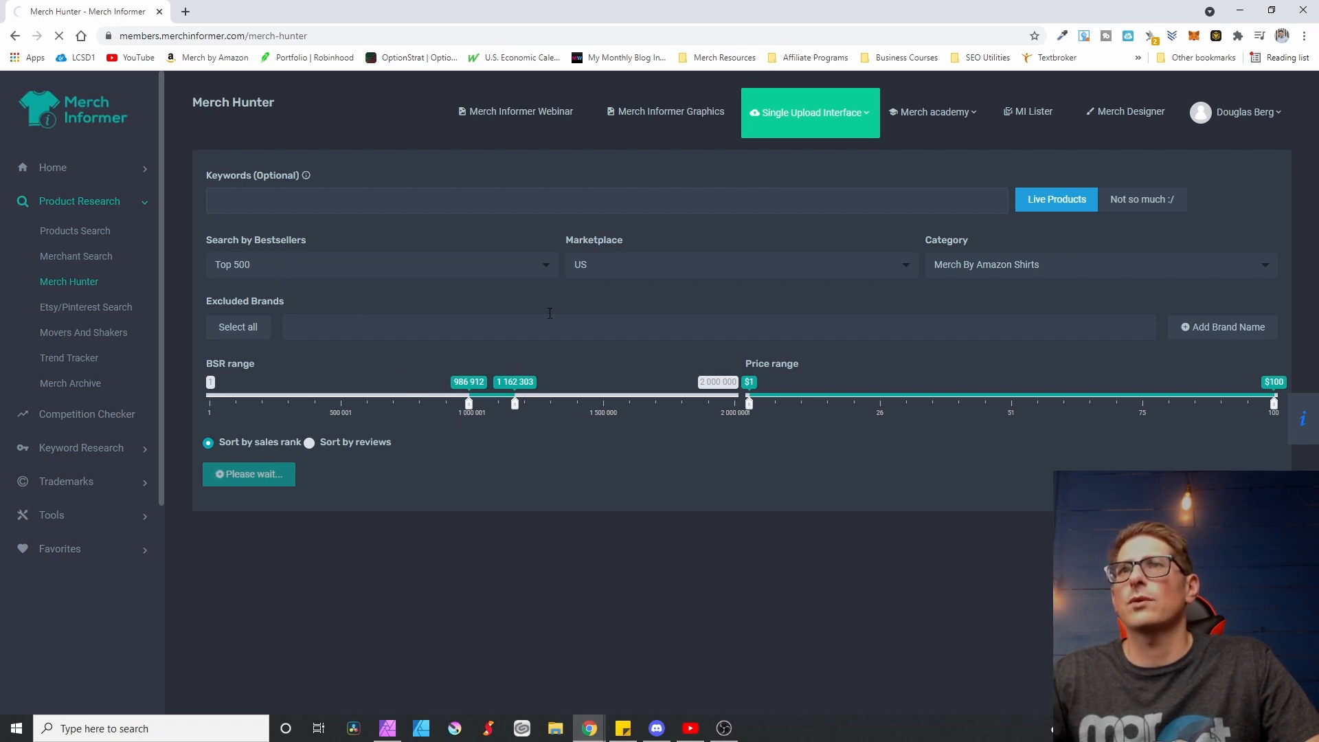
{"action": "mouse_move", "coordinate": [508, 548]}
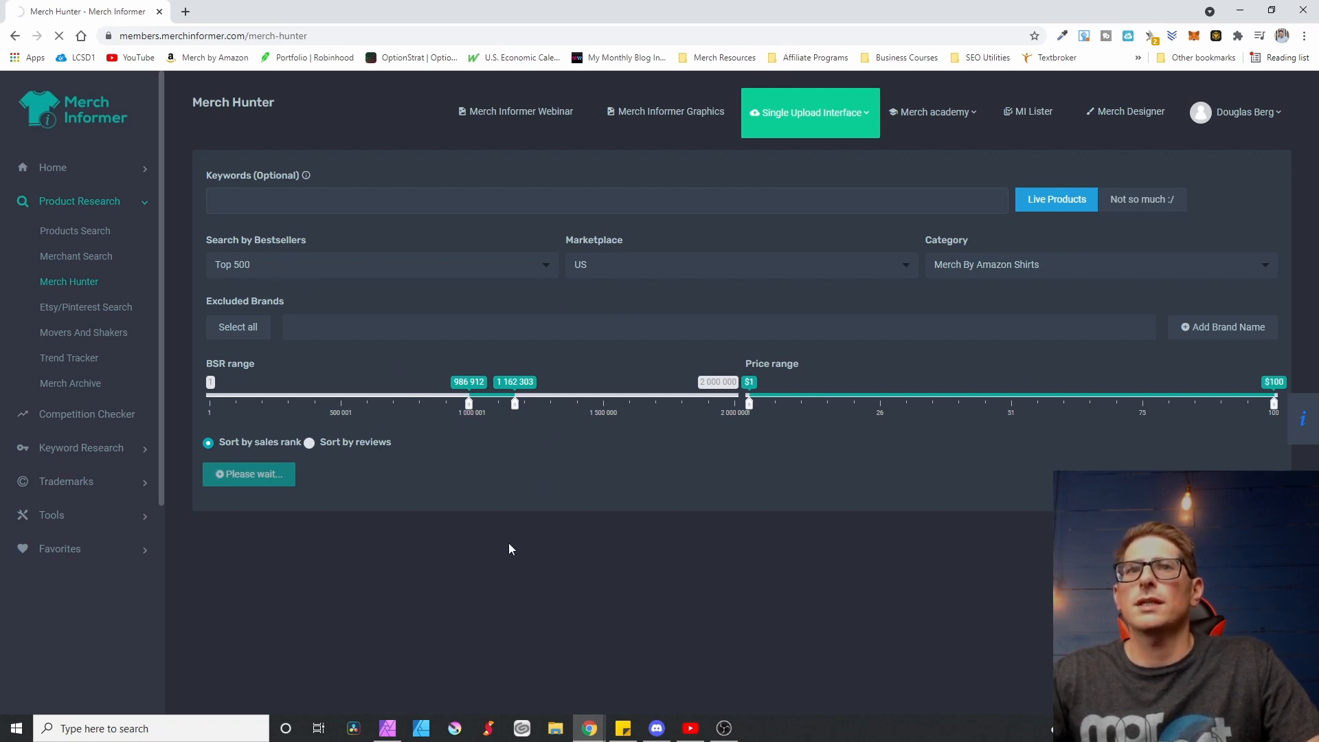
{"action": "mouse_move", "coordinate": [397, 567]}
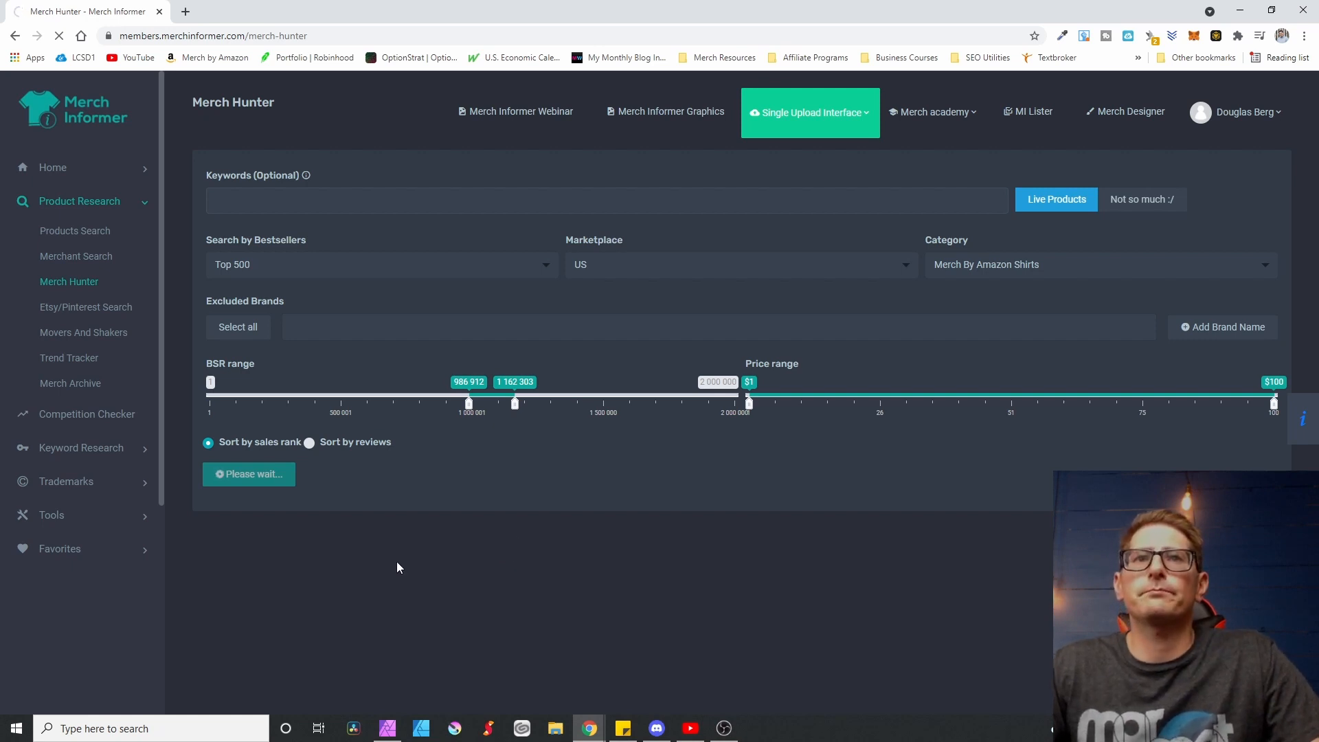
{"action": "left_click", "coordinate": [249, 474]}
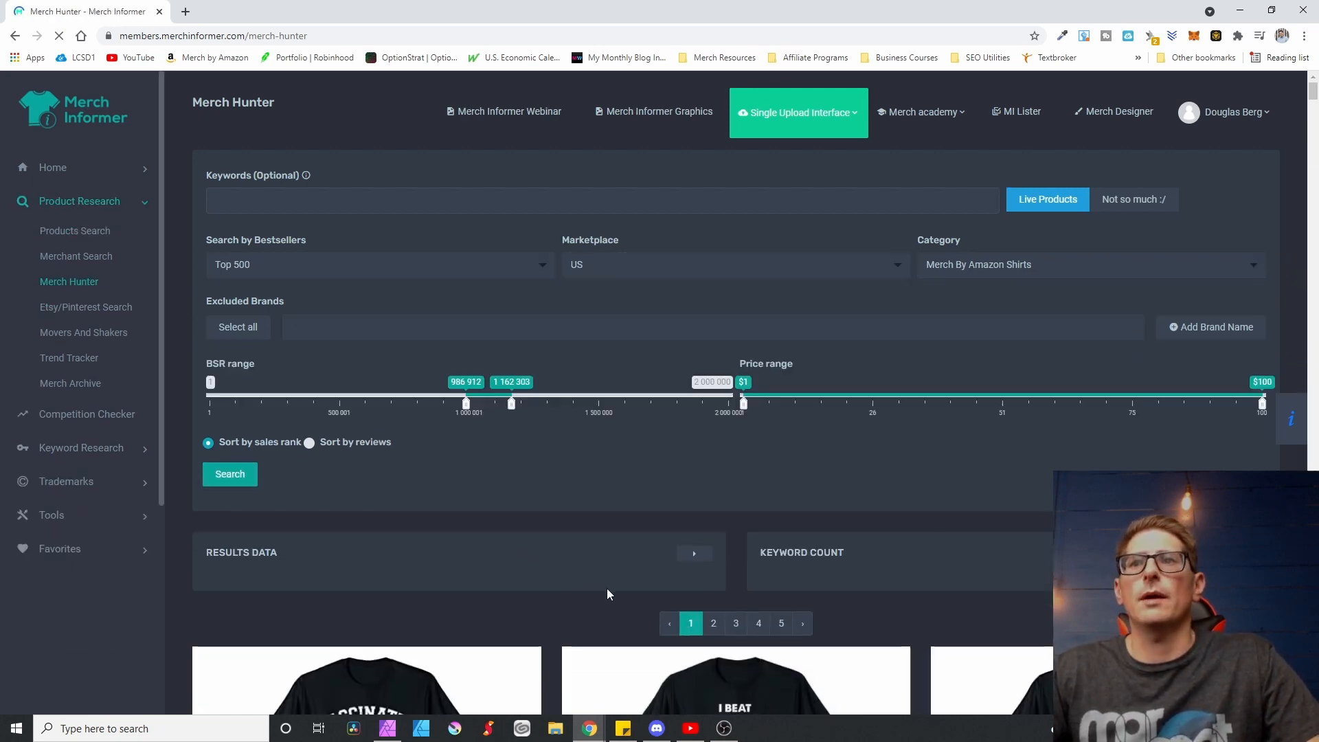
{"action": "scroll", "scroll_direction": "down", "scroll_amount": 3}
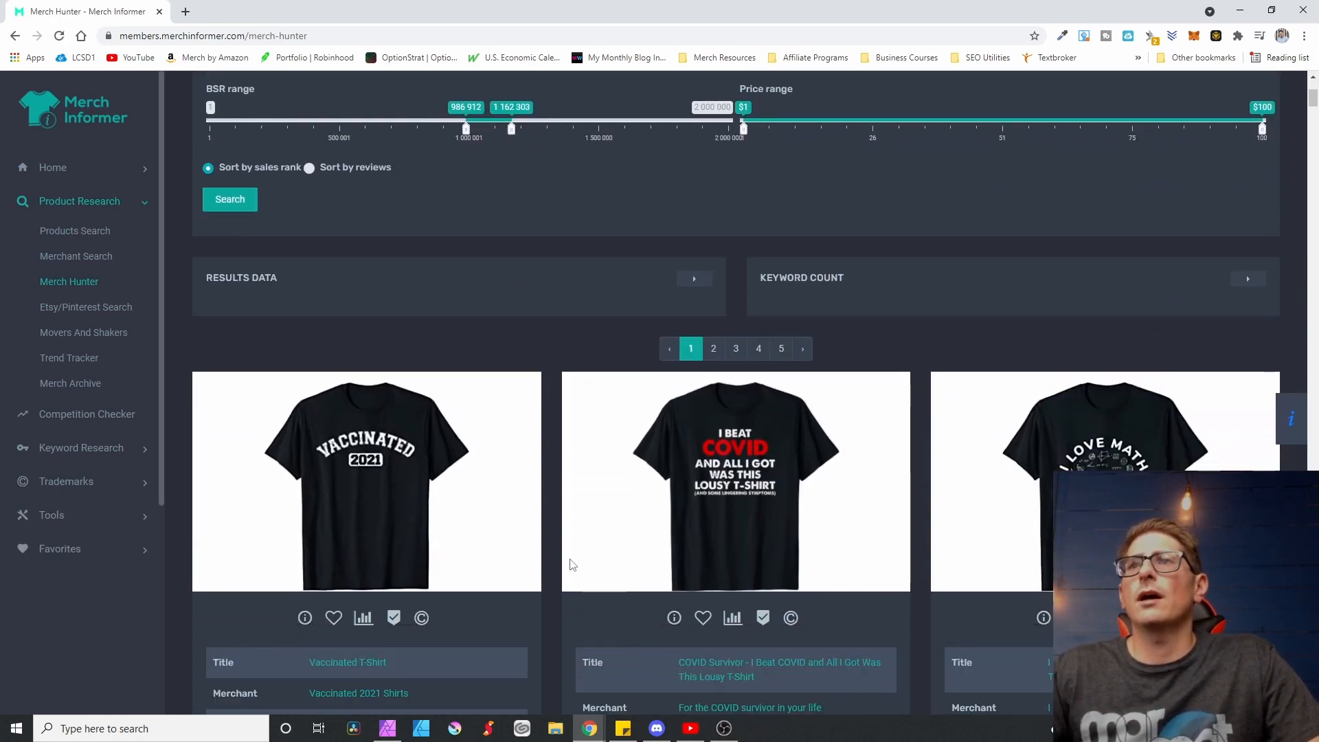
{"action": "scroll", "scroll_direction": "down", "scroll_amount": 3}
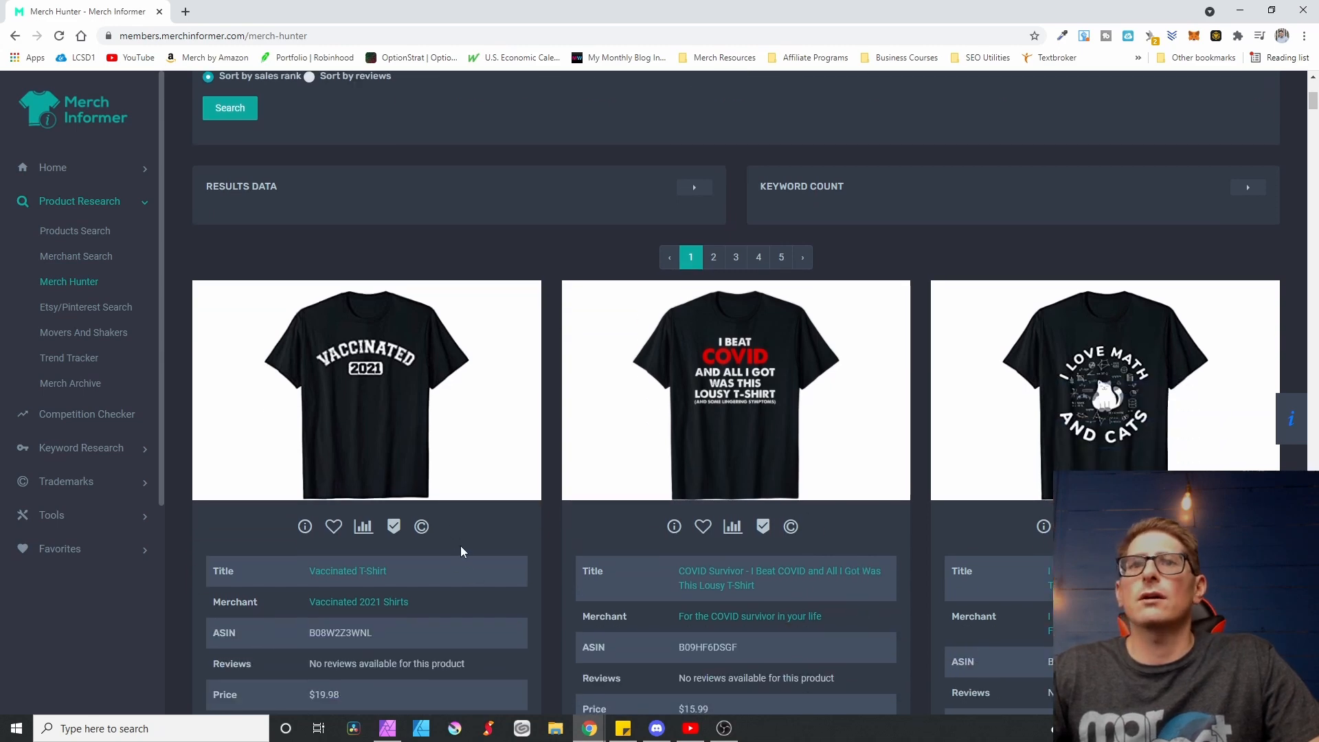
{"action": "scroll", "scroll_direction": "down", "scroll_amount": 3}
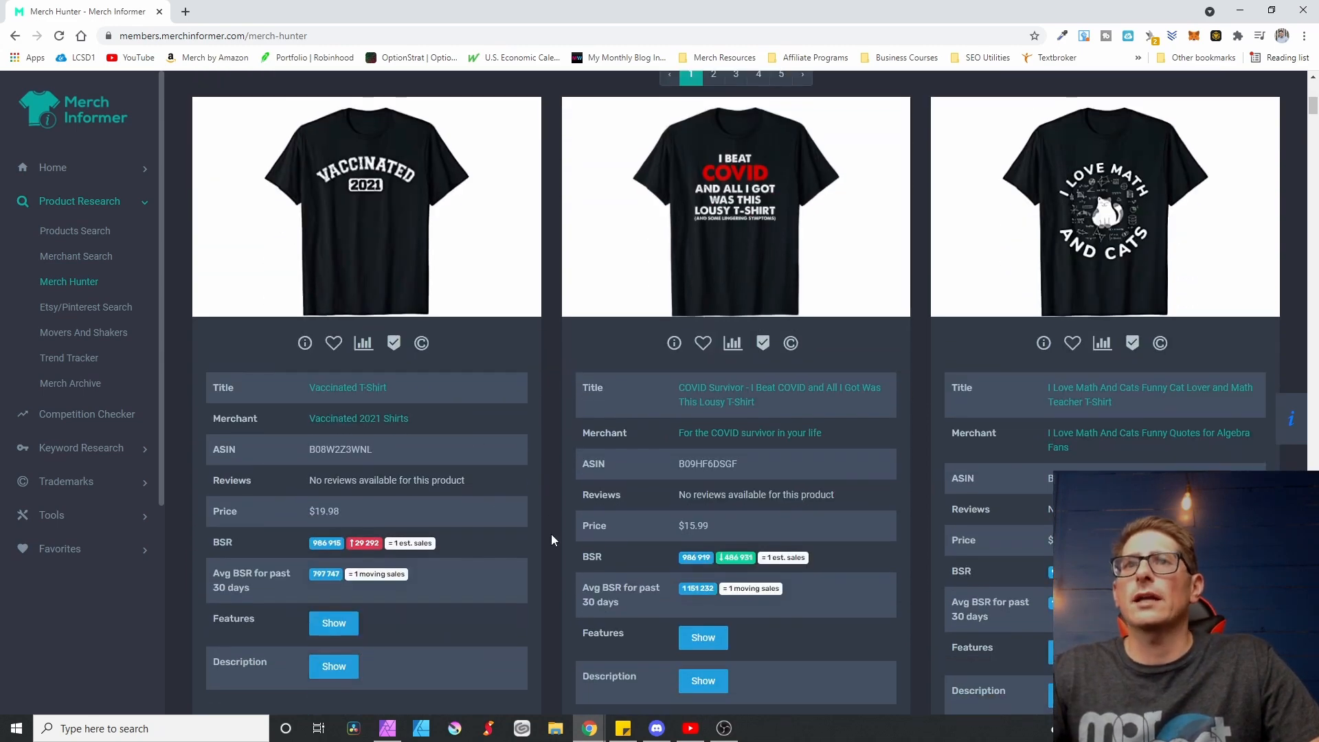
{"action": "scroll", "scroll_direction": "up", "scroll_amount": 3}
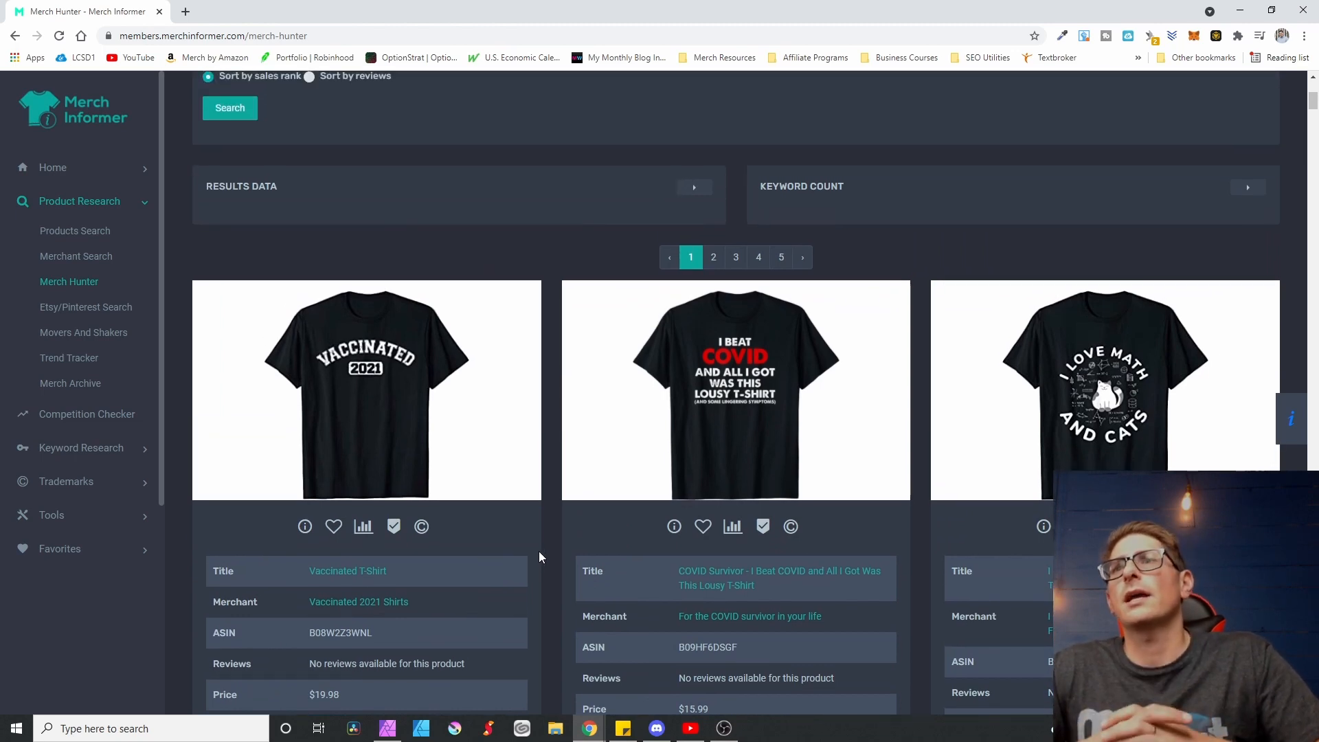
{"action": "mouse_move", "coordinate": [539, 545]}
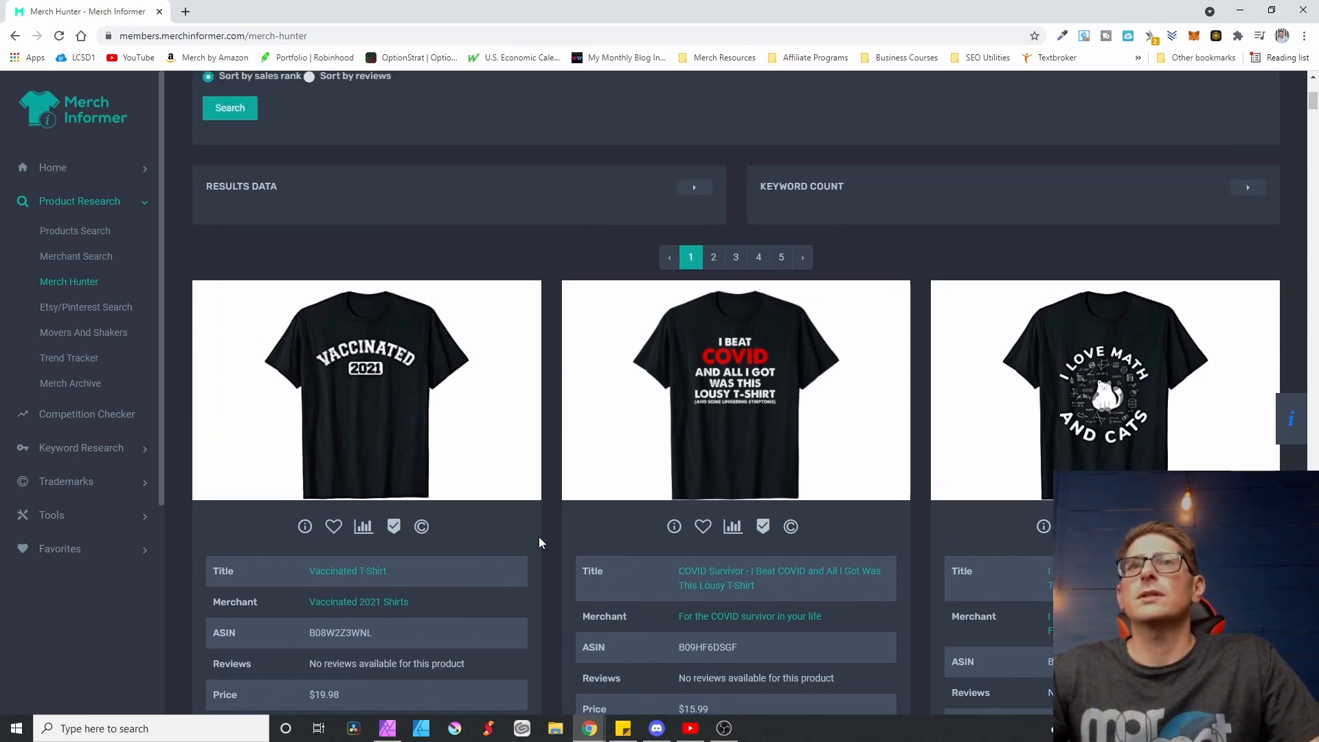
{"action": "mouse_move", "coordinate": [551, 560]}
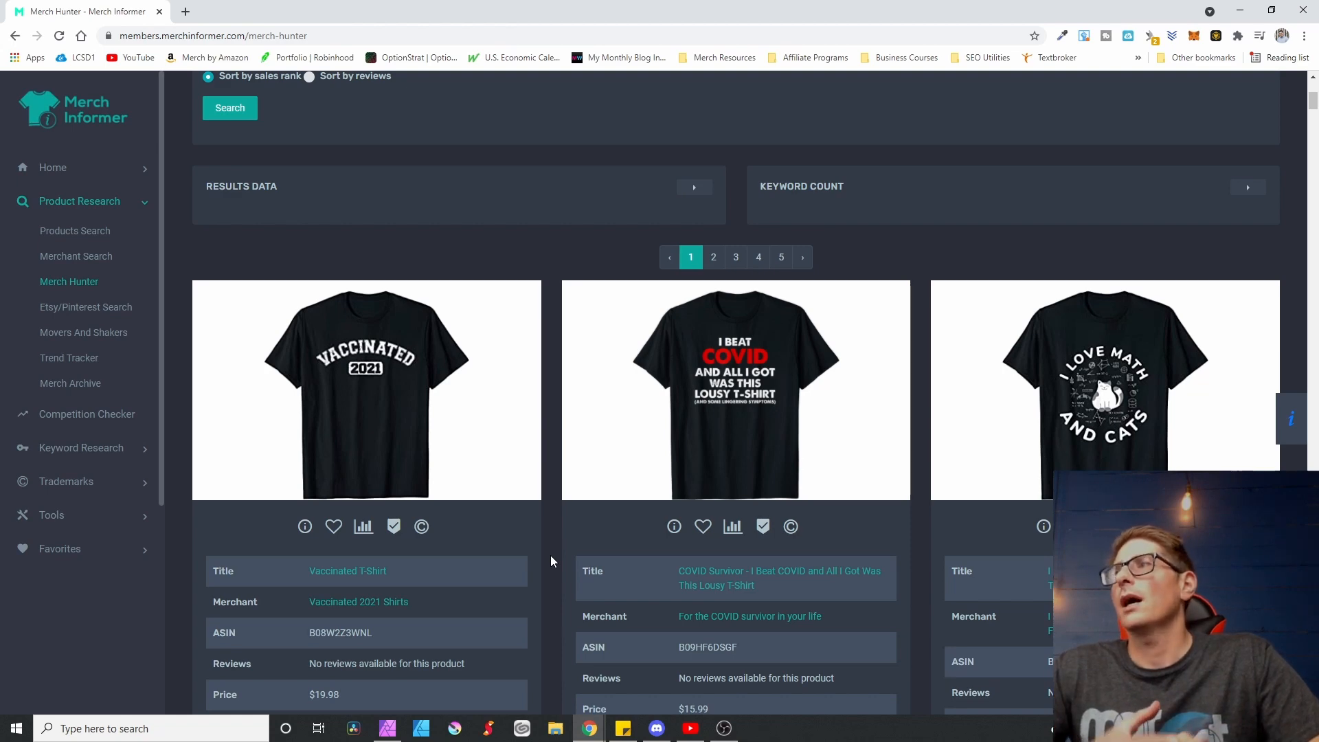
{"action": "mouse_move", "coordinate": [547, 542]}
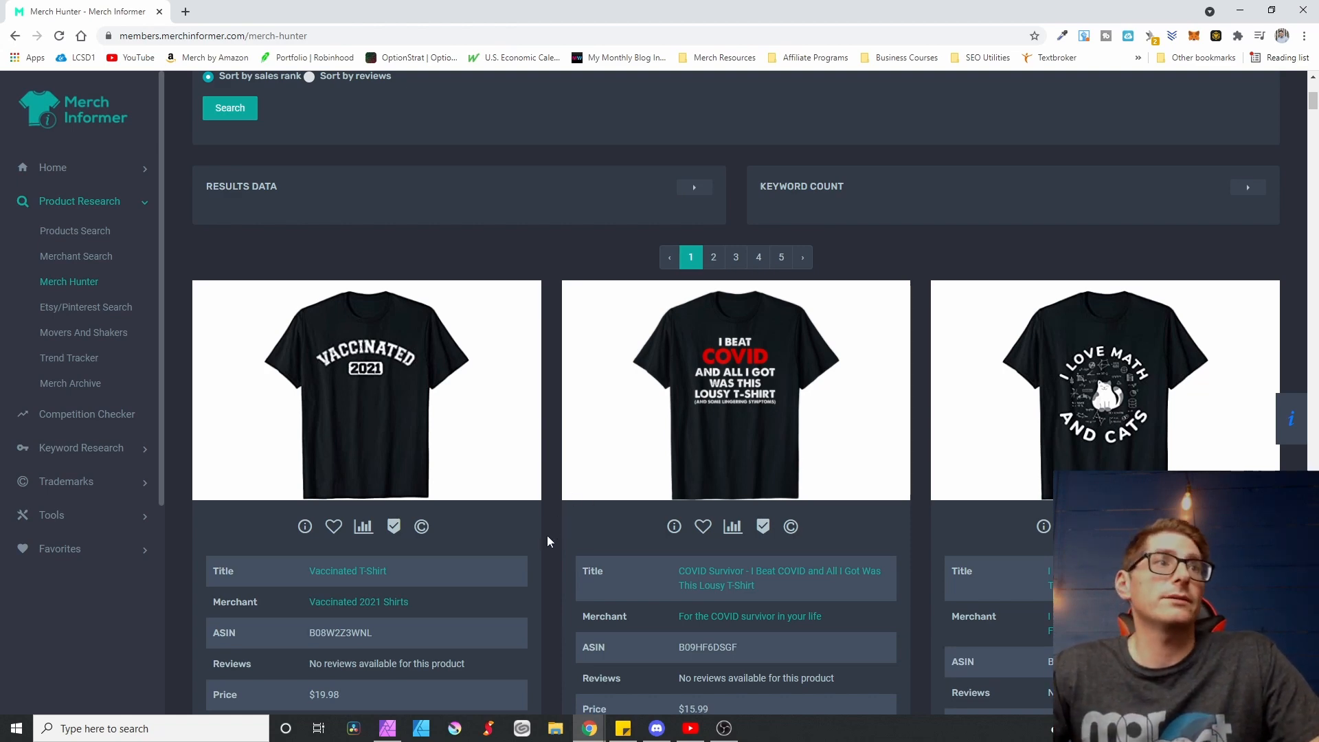
{"action": "mouse_move", "coordinate": [351, 341]}
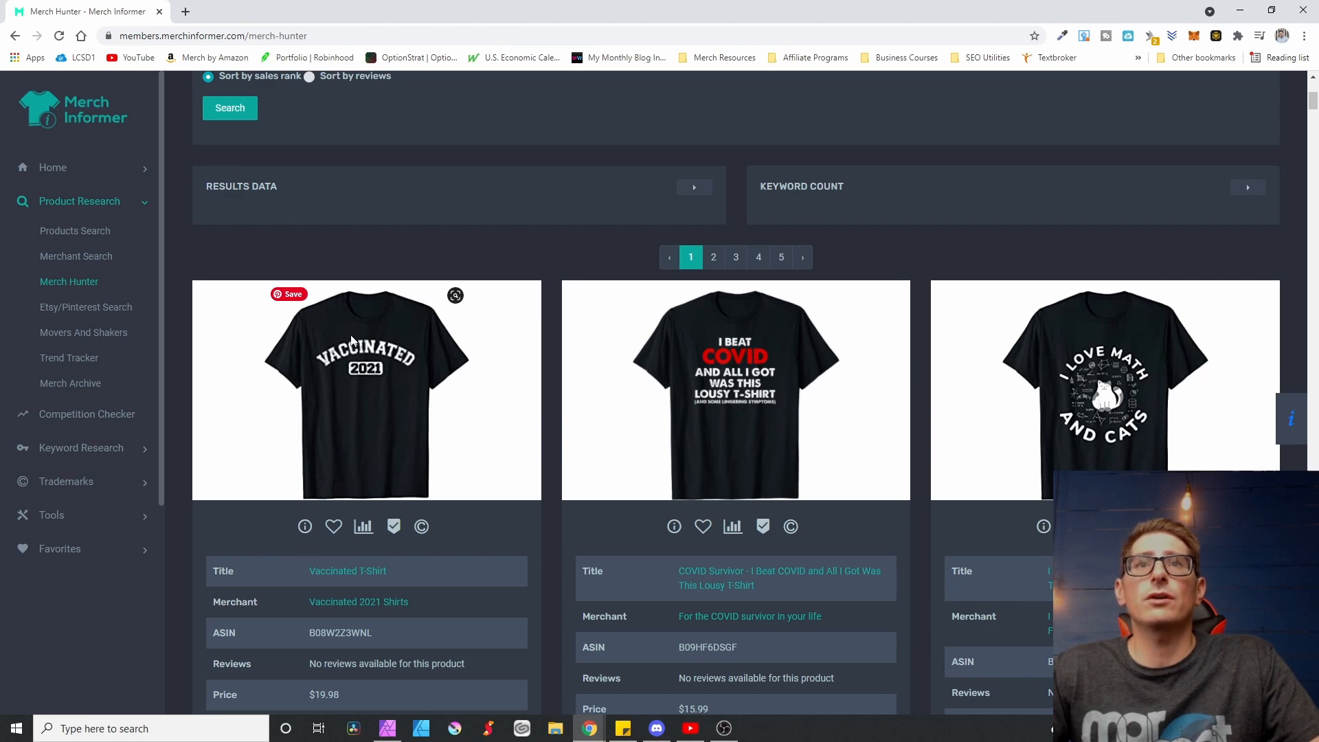
{"action": "mouse_move", "coordinate": [543, 472]}
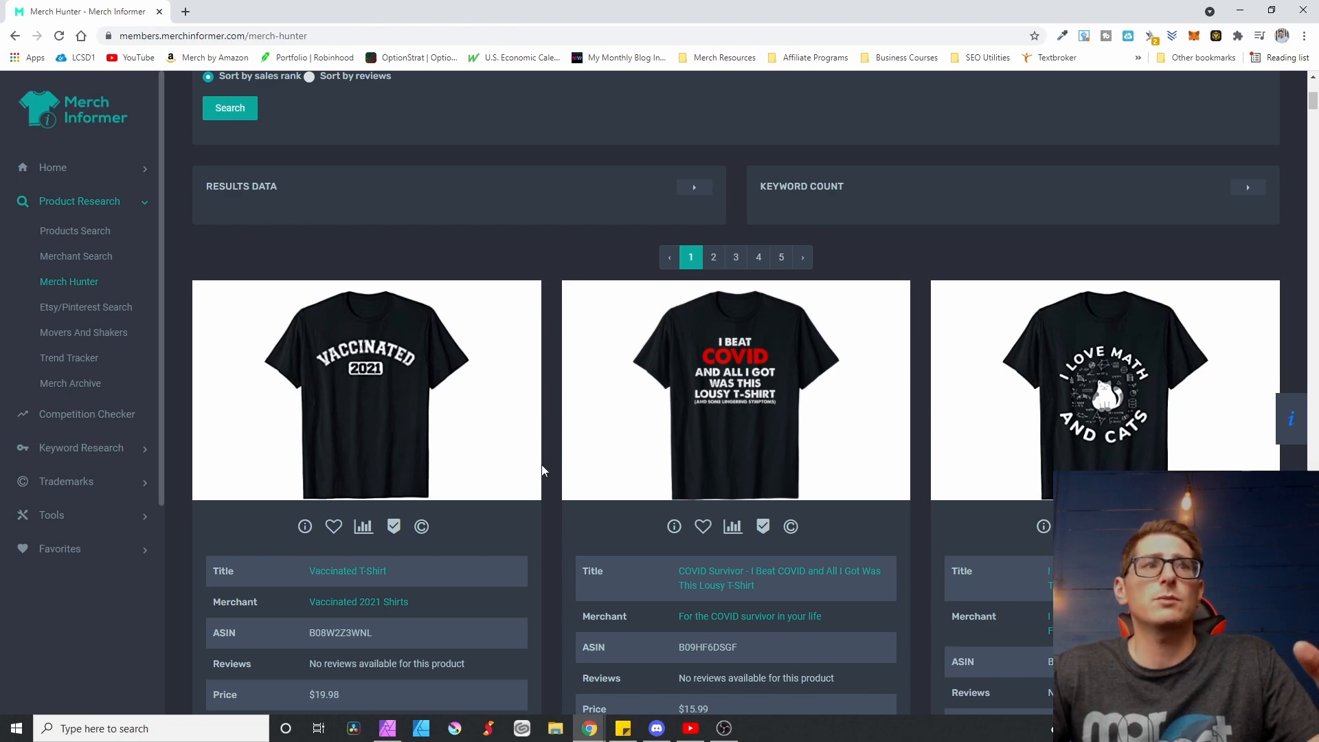
{"action": "mouse_move", "coordinate": [547, 481]}
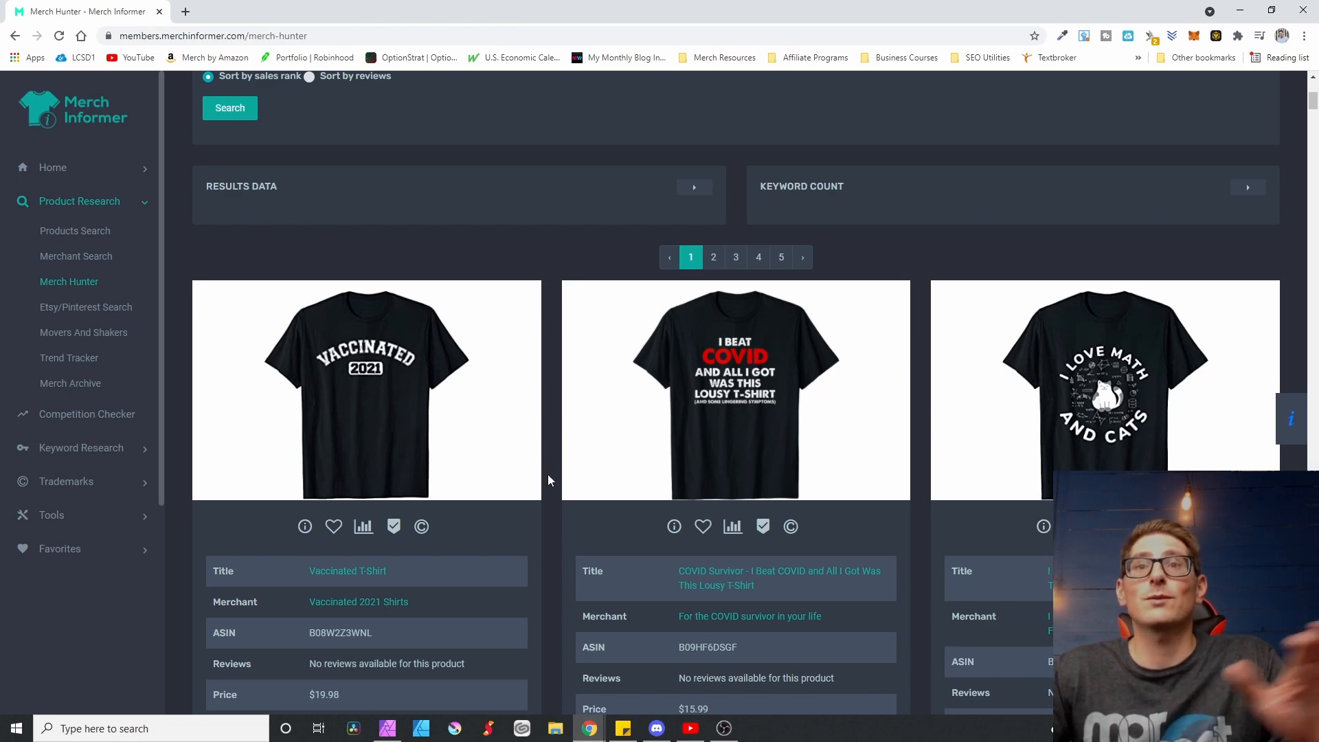
{"action": "mouse_move", "coordinate": [545, 497]}
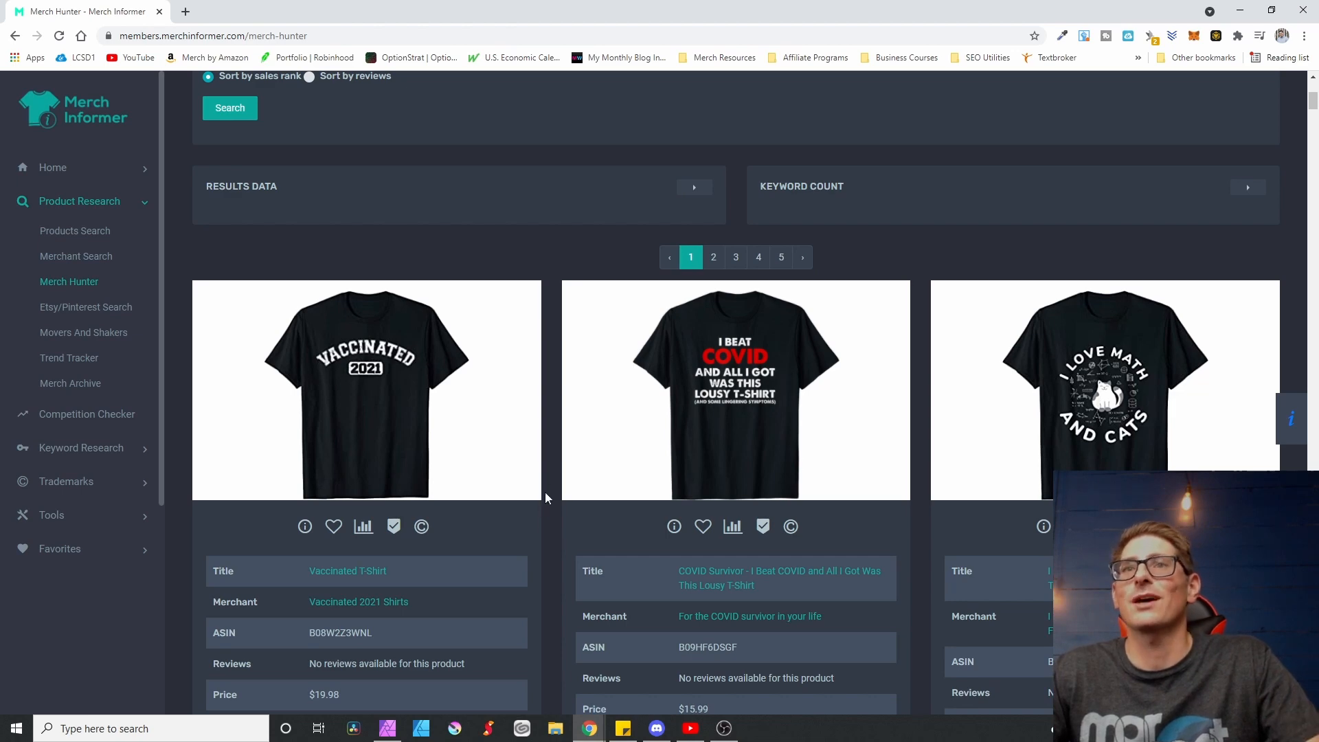
{"action": "scroll", "scroll_direction": "down", "scroll_amount": 3}
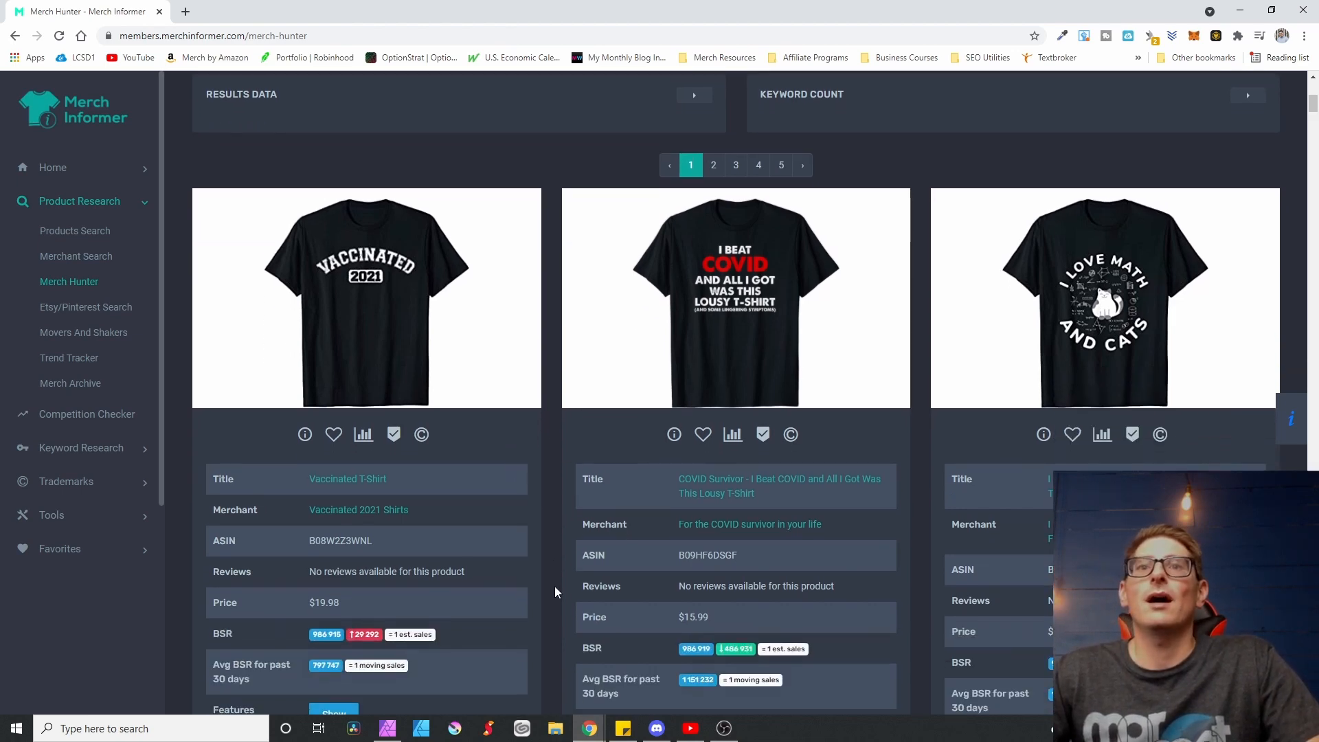
{"action": "mouse_move", "coordinate": [509, 511]}
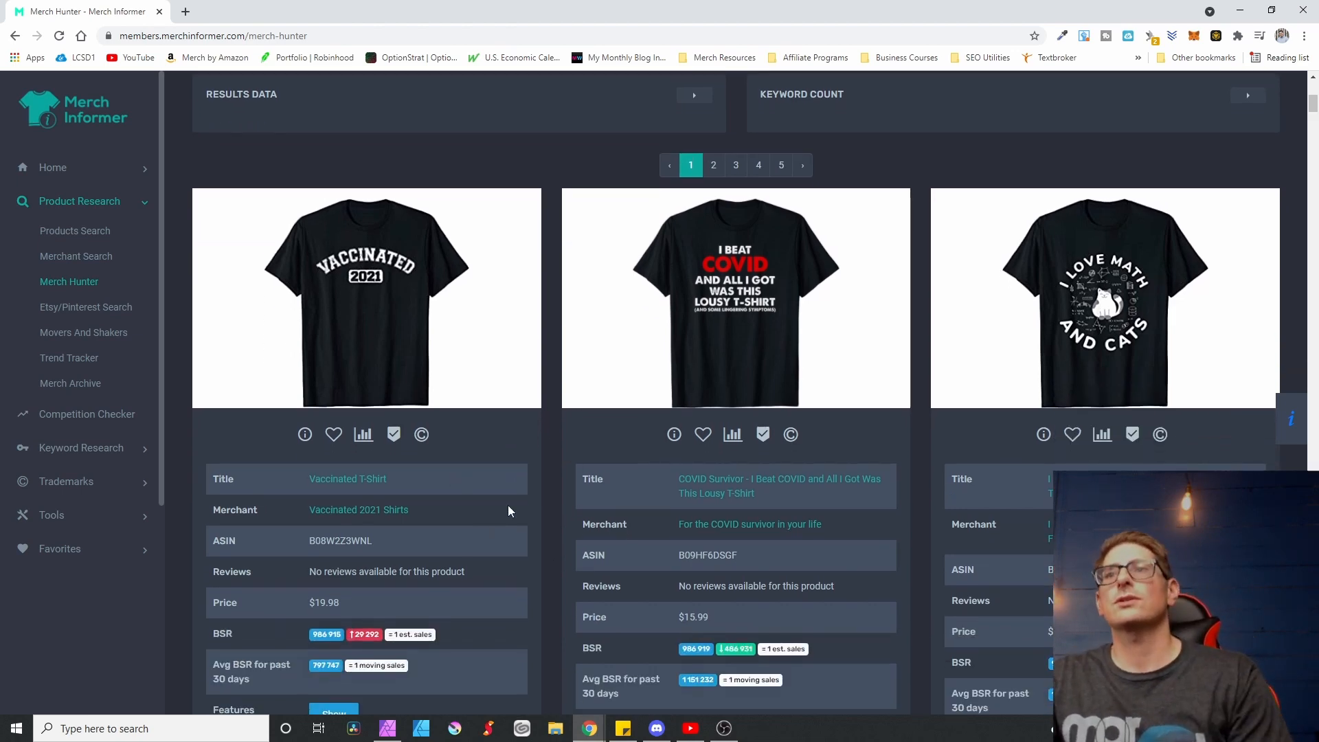
{"action": "mouse_move", "coordinate": [881, 424]}
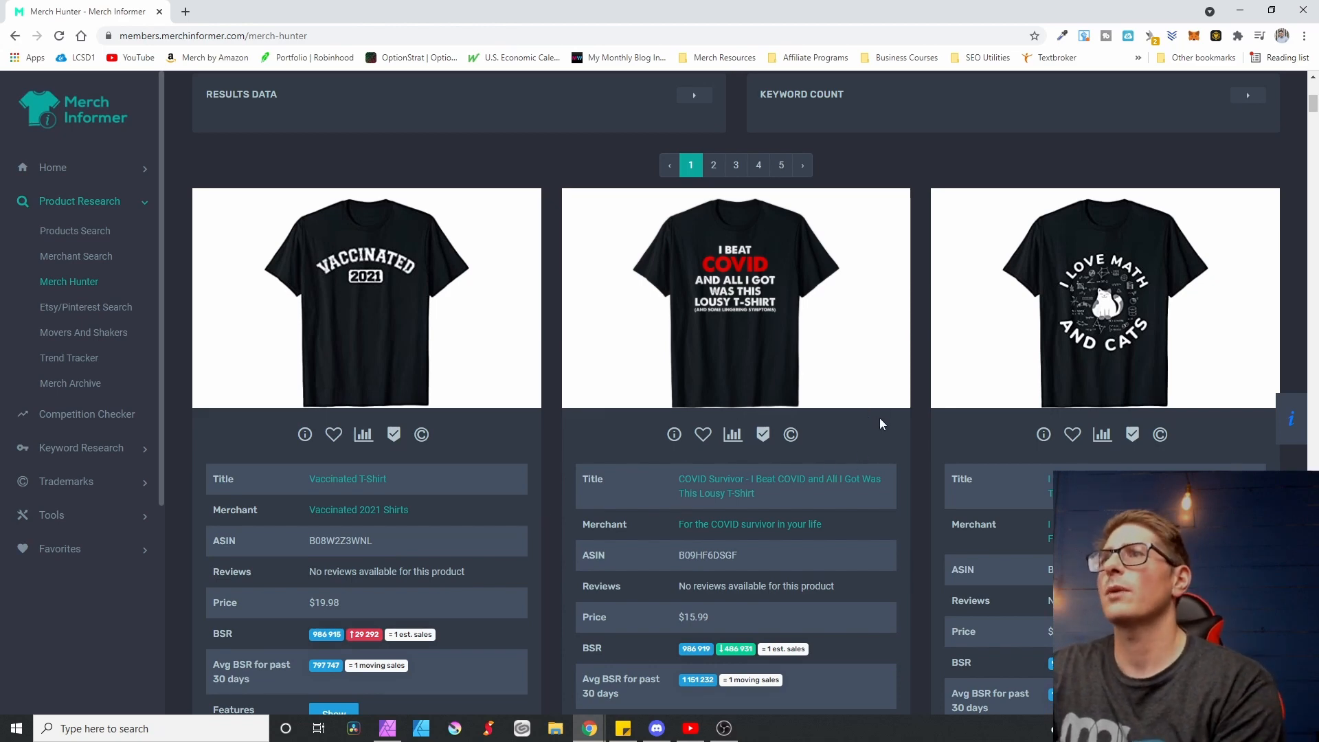
{"action": "mouse_move", "coordinate": [506, 507]}
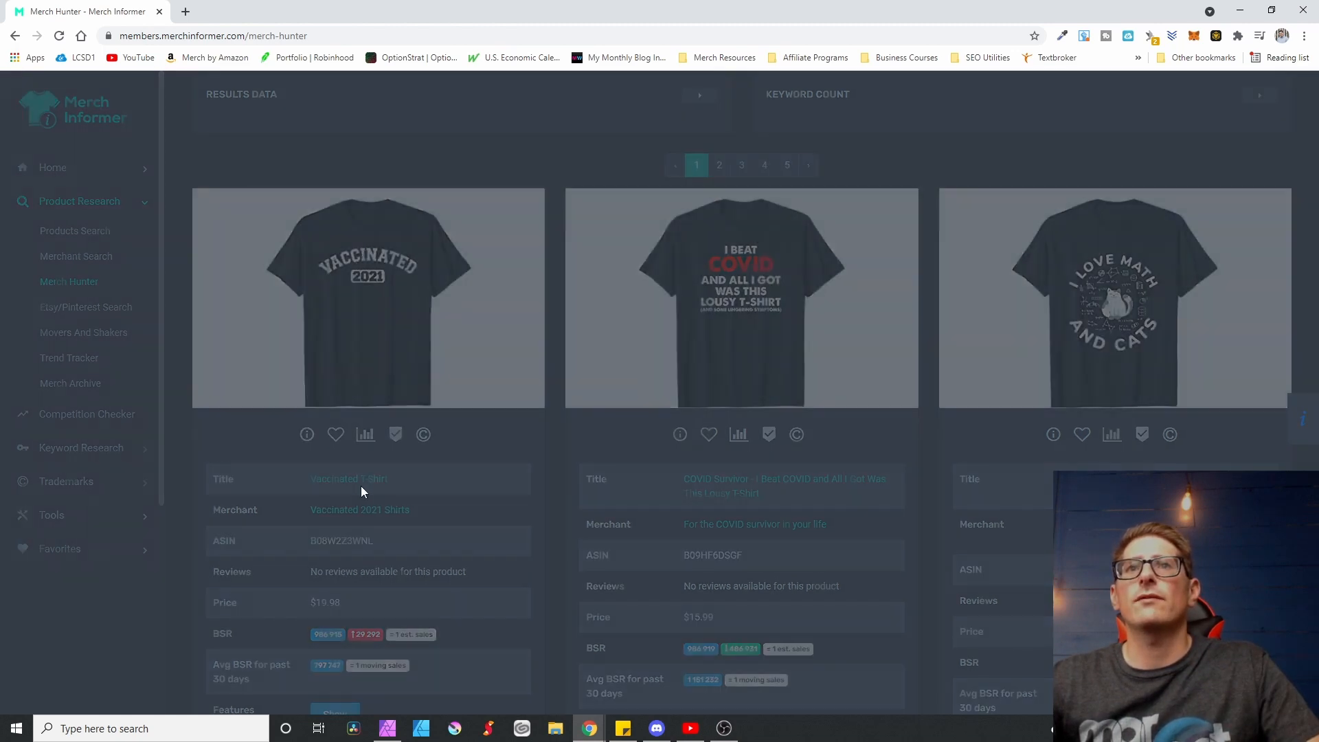
Step: Save the Vaccinated 2021 t-shirt to the 10/26/21 favorites category
{"action": "left_click", "coordinate": [335, 434]}
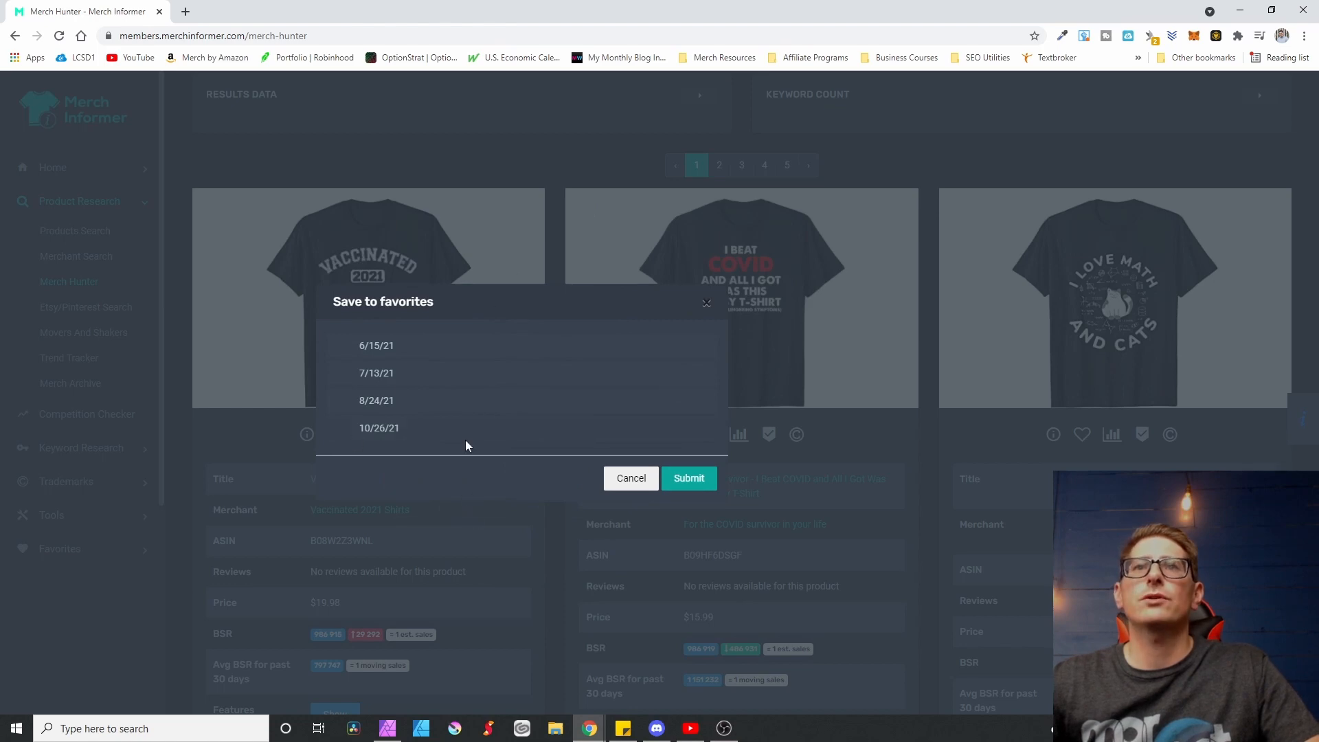
{"action": "mouse_move", "coordinate": [455, 366]}
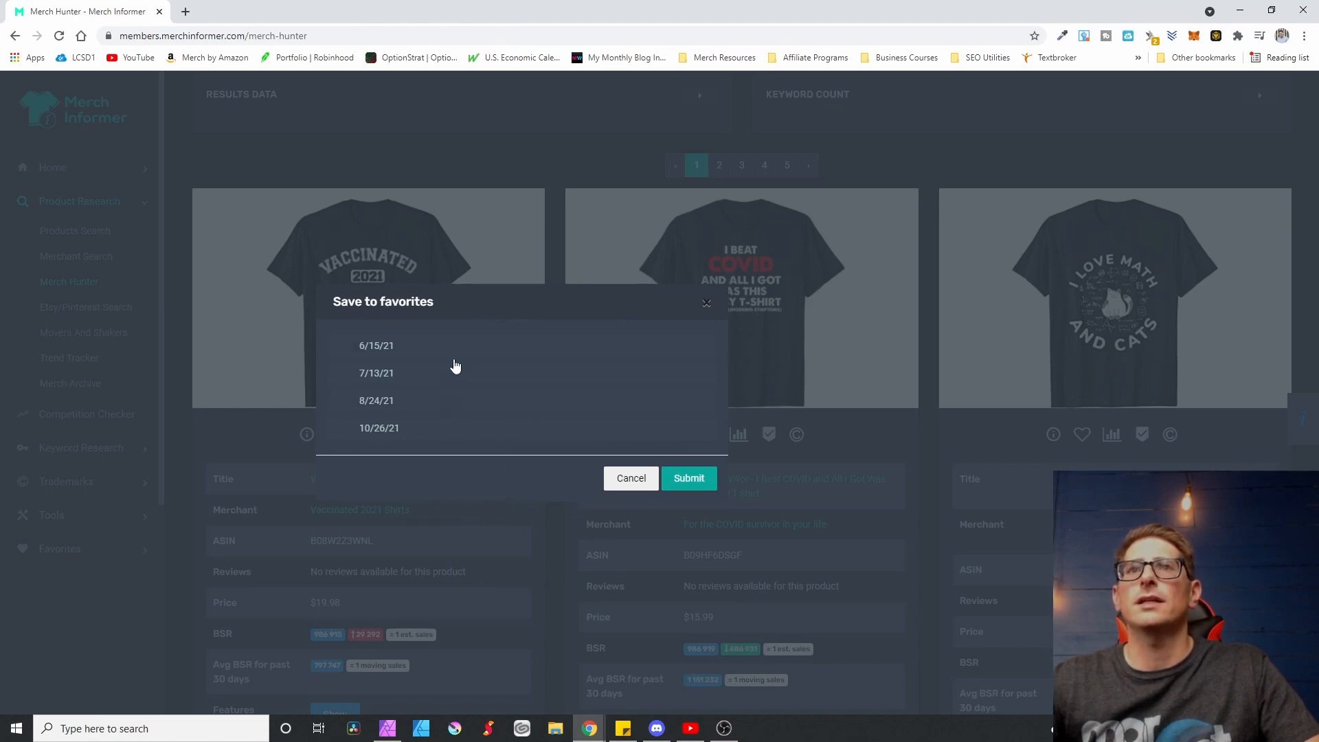
{"action": "mouse_move", "coordinate": [456, 429]}
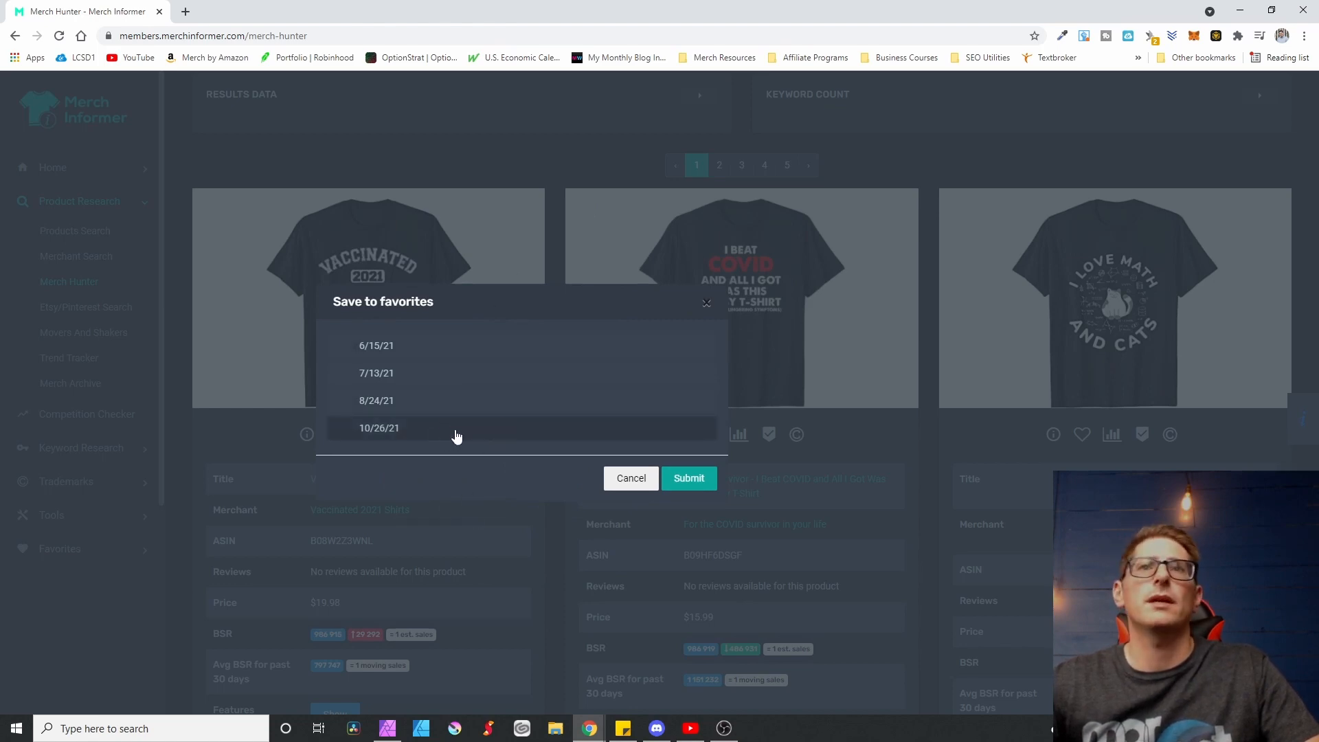
{"action": "left_click", "coordinate": [380, 427]}
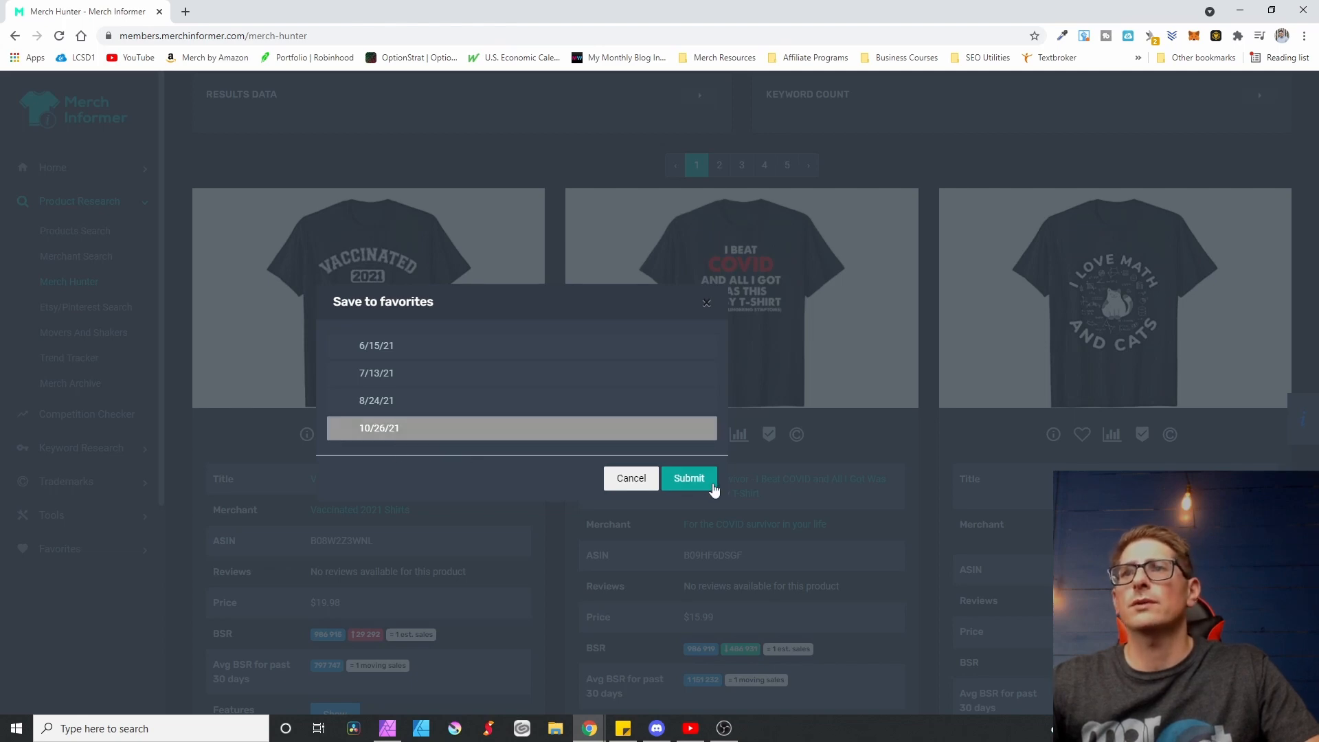
{"action": "left_click", "coordinate": [688, 478]}
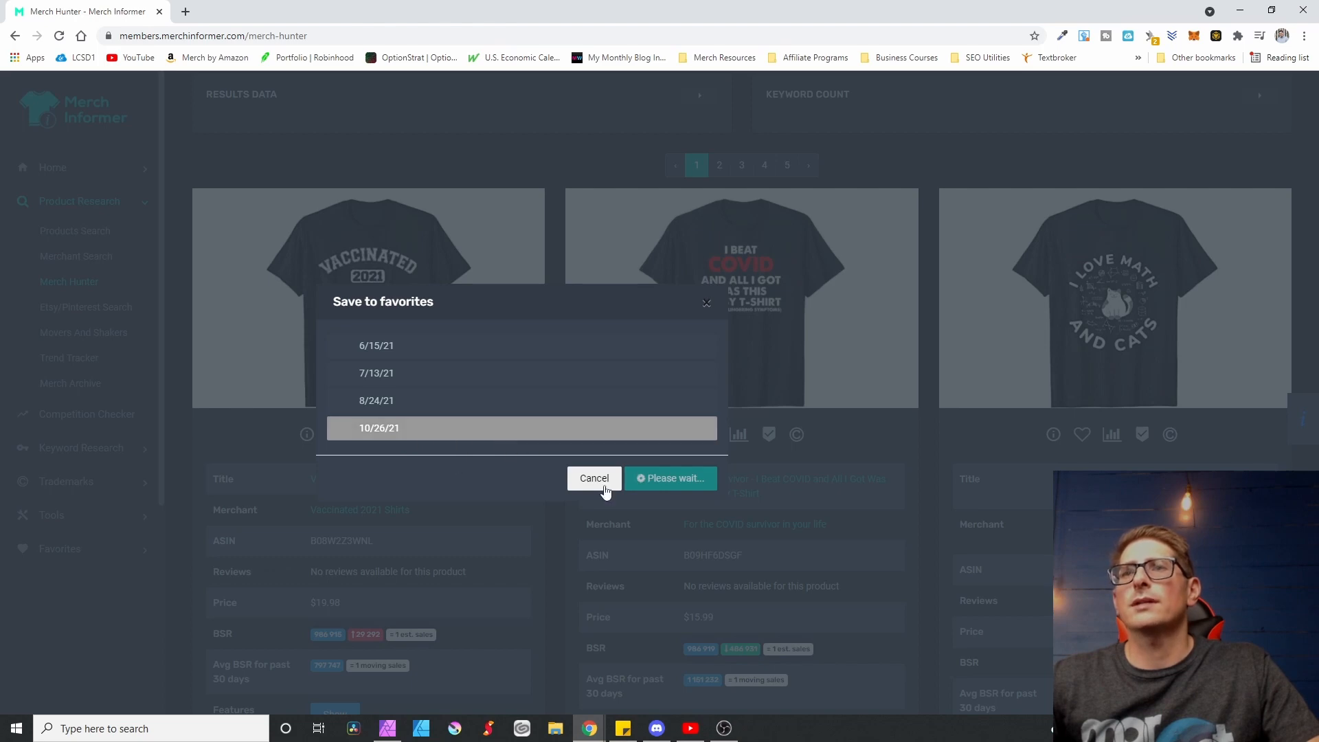
{"action": "mouse_move", "coordinate": [621, 456]}
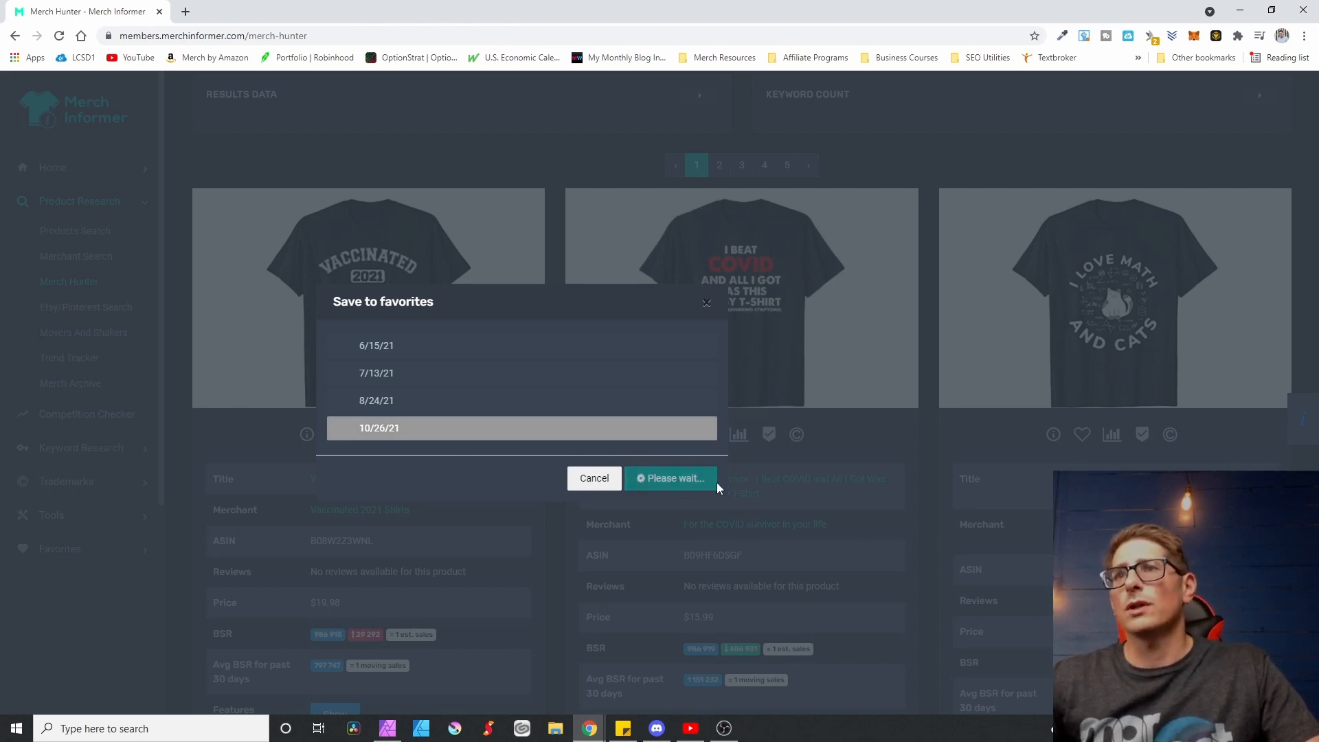
{"action": "left_click", "coordinate": [670, 479]}
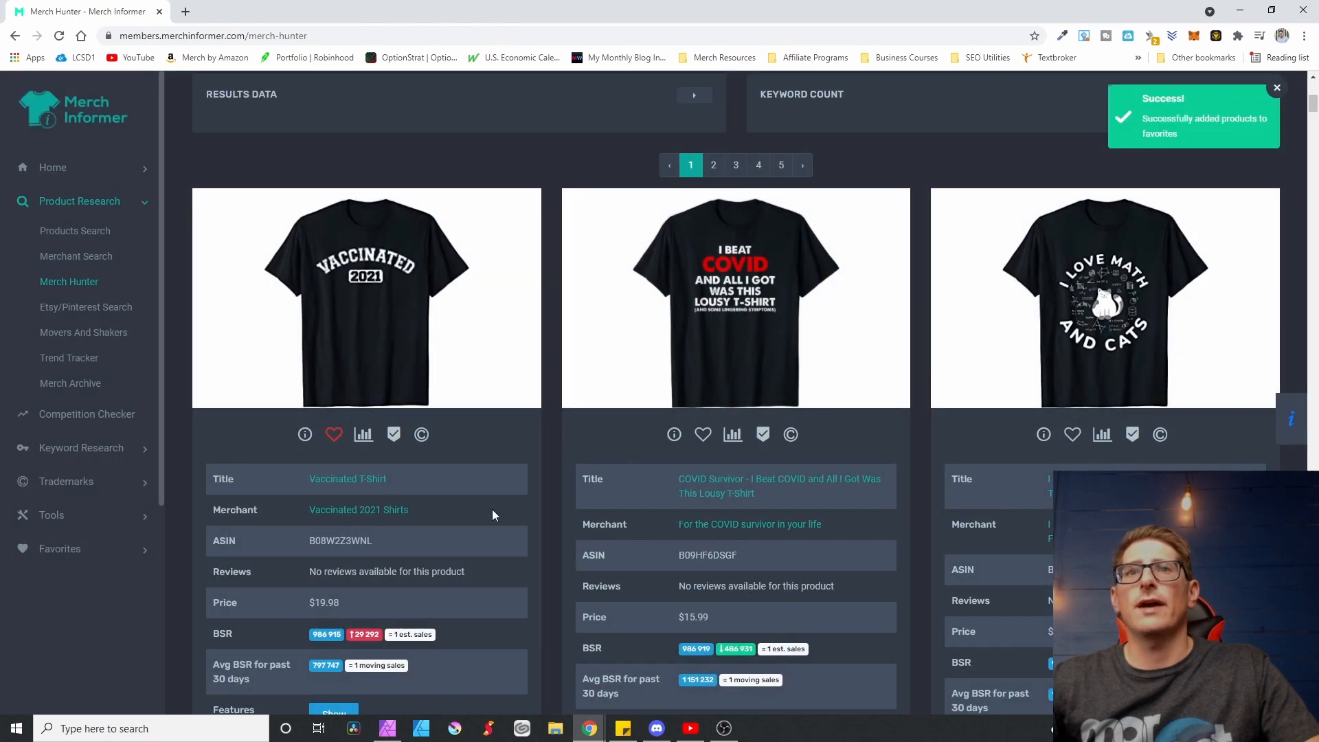
{"action": "mouse_move", "coordinate": [685, 492]}
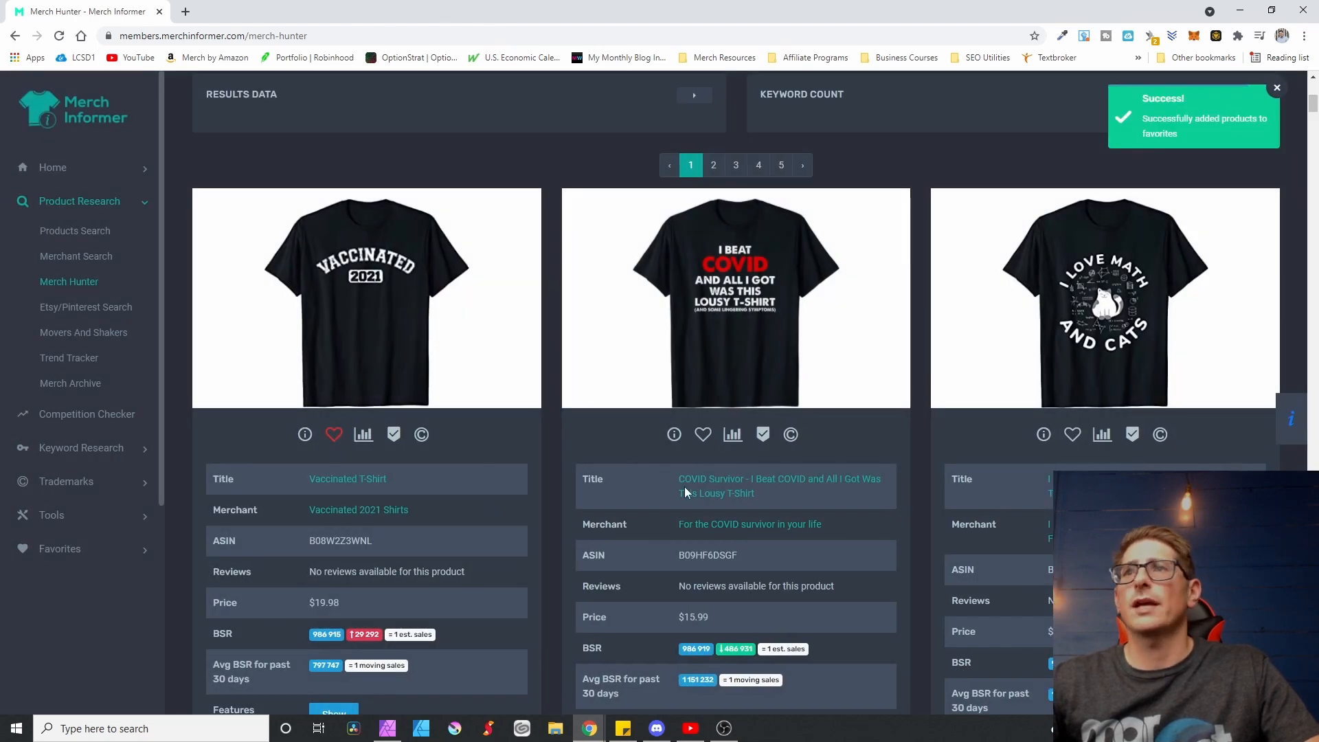
Step: Start saving the Be a Good Human t-shirt to favorites via its heart icon
{"action": "scroll", "scroll_direction": "down", "scroll_amount": 3}
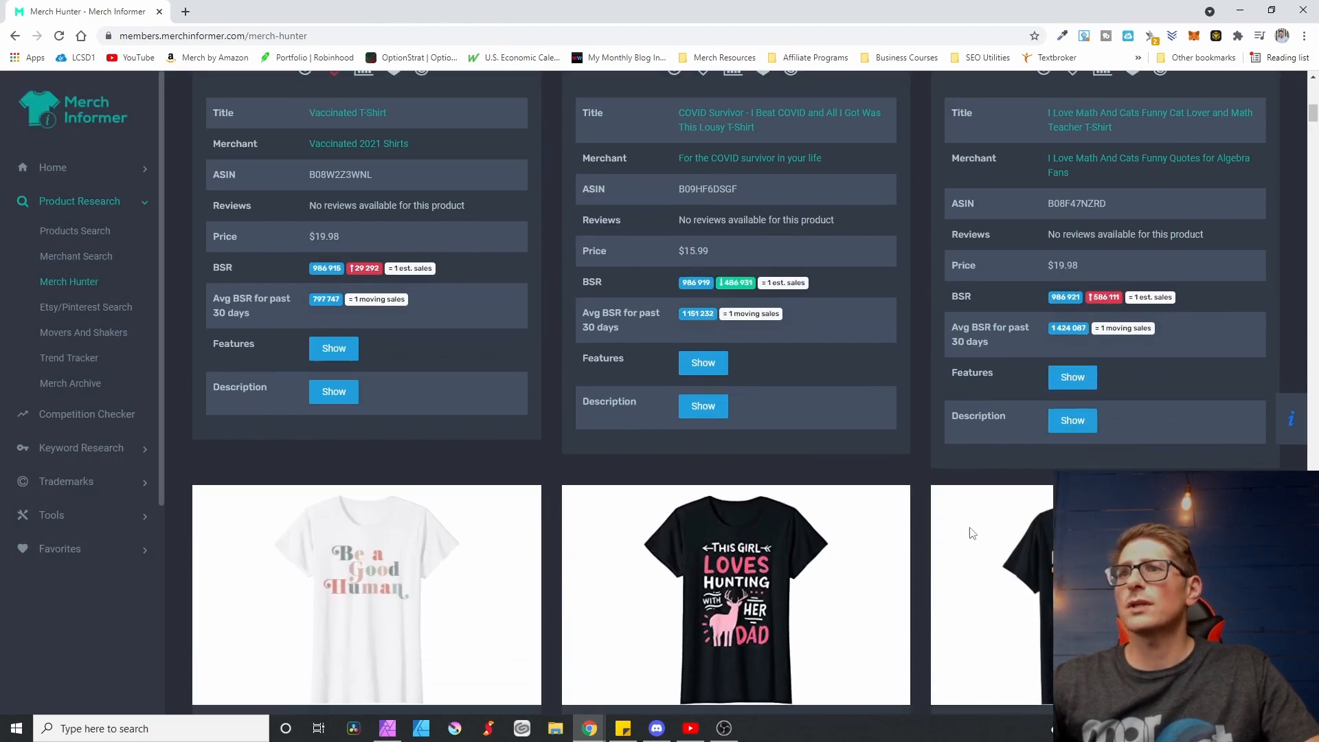
{"action": "scroll", "scroll_direction": "down", "scroll_amount": 3}
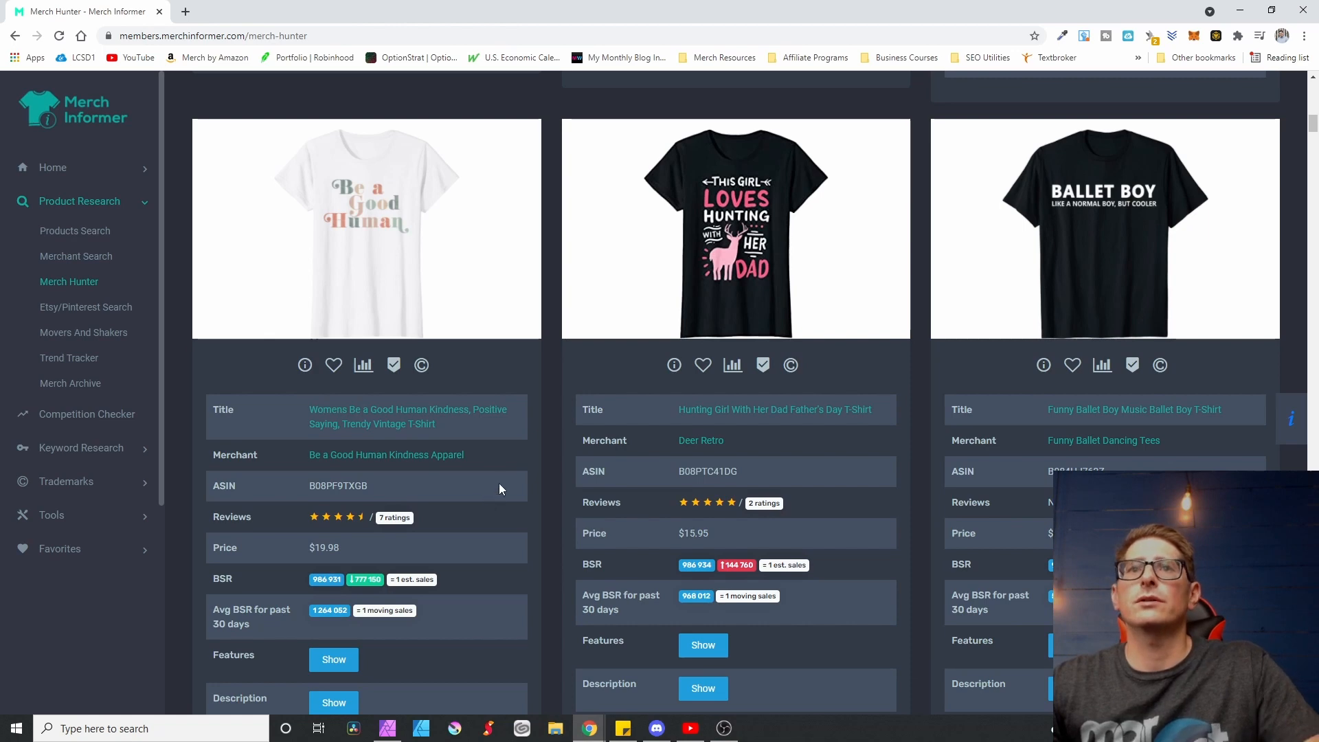
{"action": "mouse_move", "coordinate": [372, 455]}
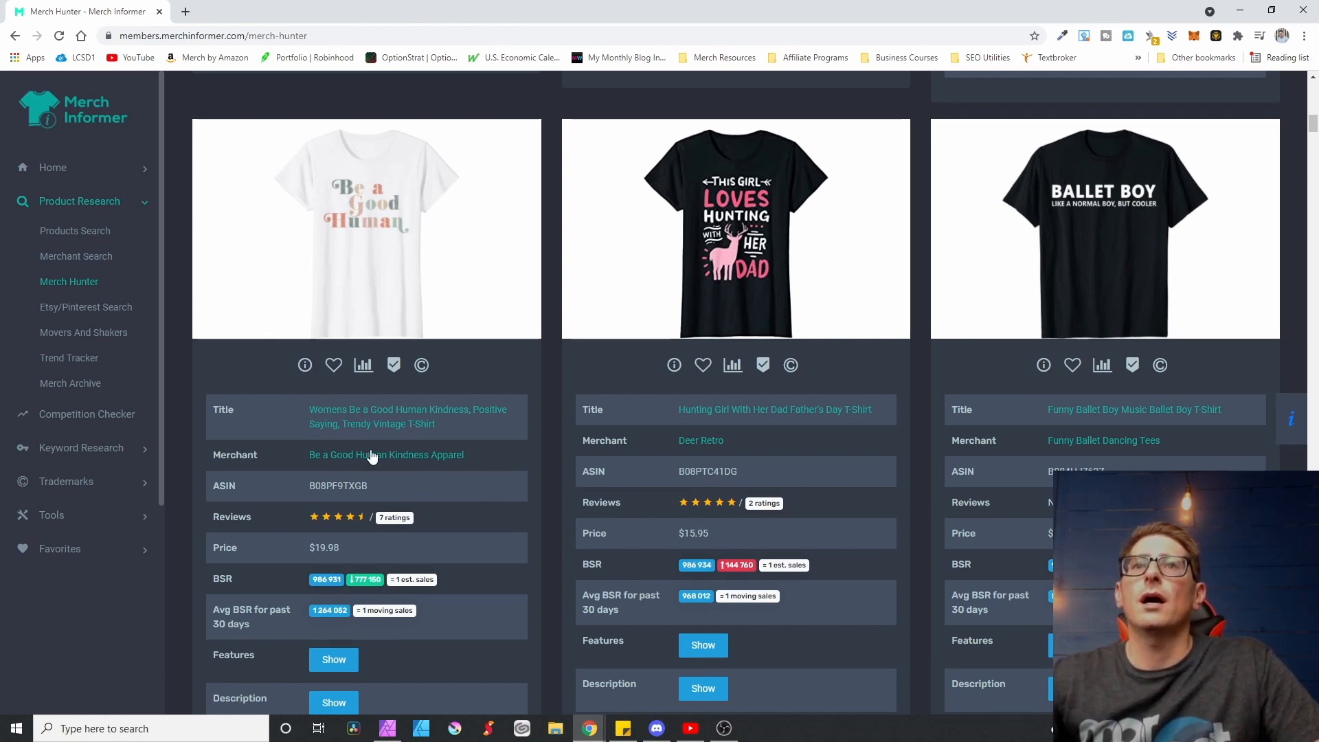
{"action": "mouse_move", "coordinate": [535, 510]}
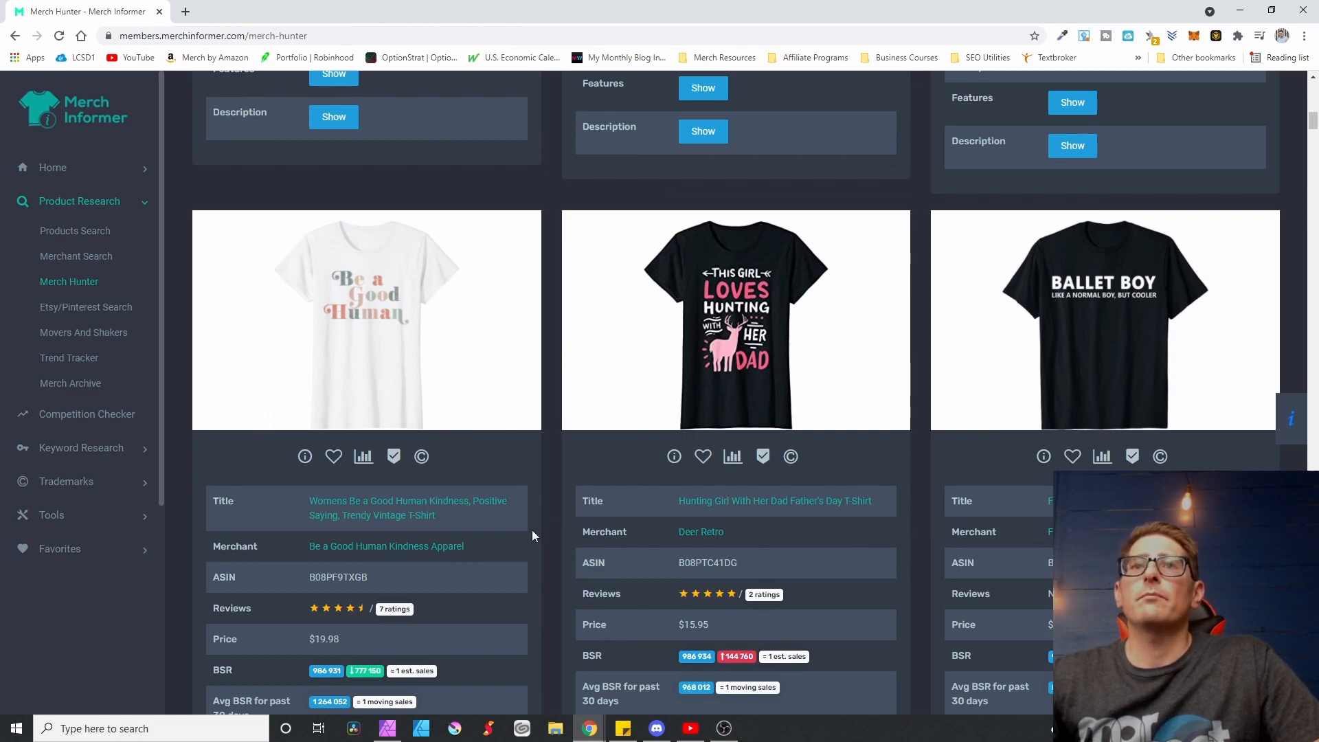
{"action": "mouse_move", "coordinate": [353, 511]}
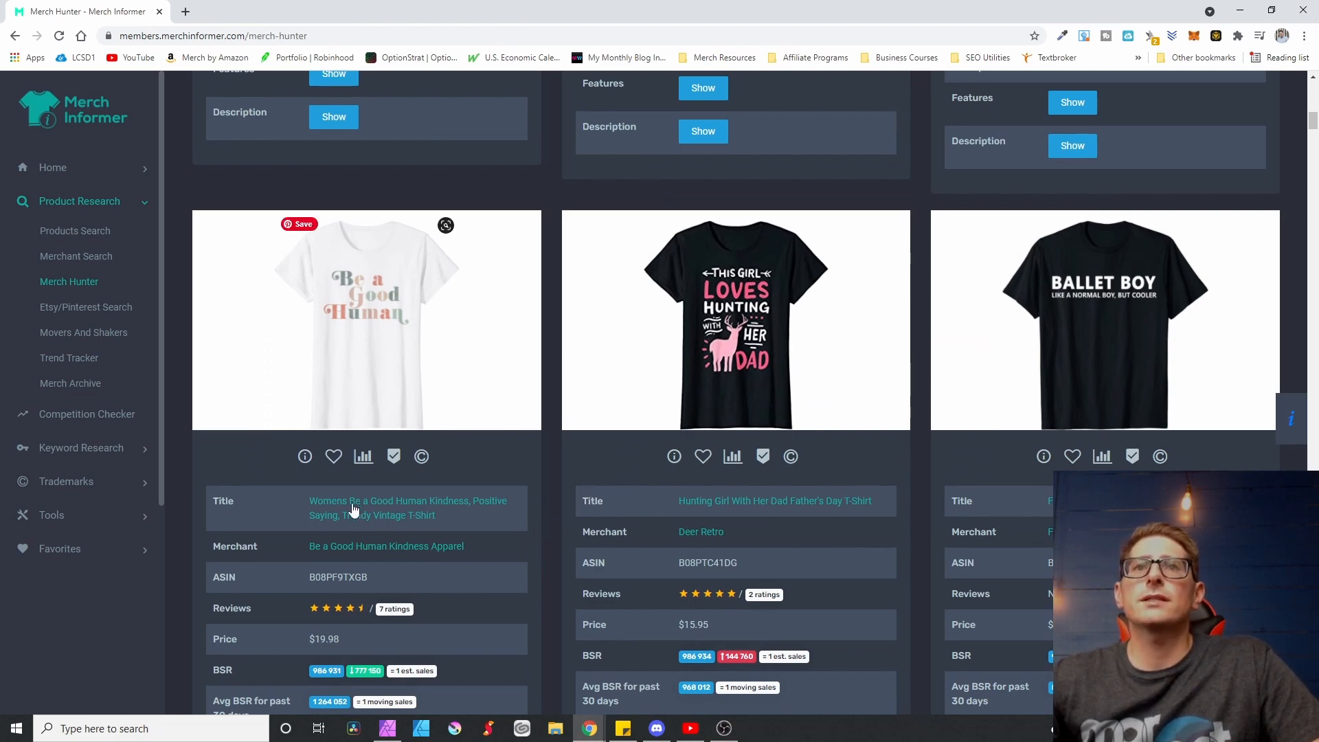
{"action": "mouse_move", "coordinate": [450, 319]}
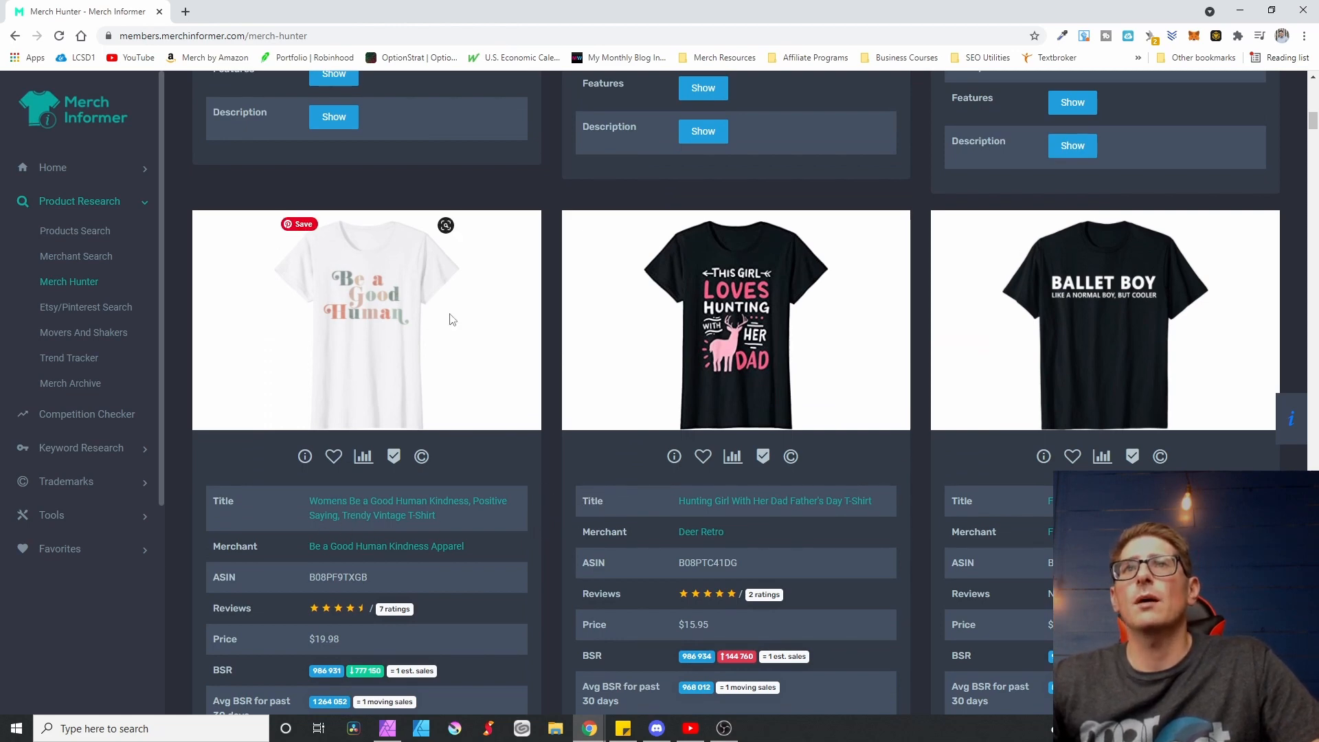
{"action": "mouse_move", "coordinate": [359, 335]}
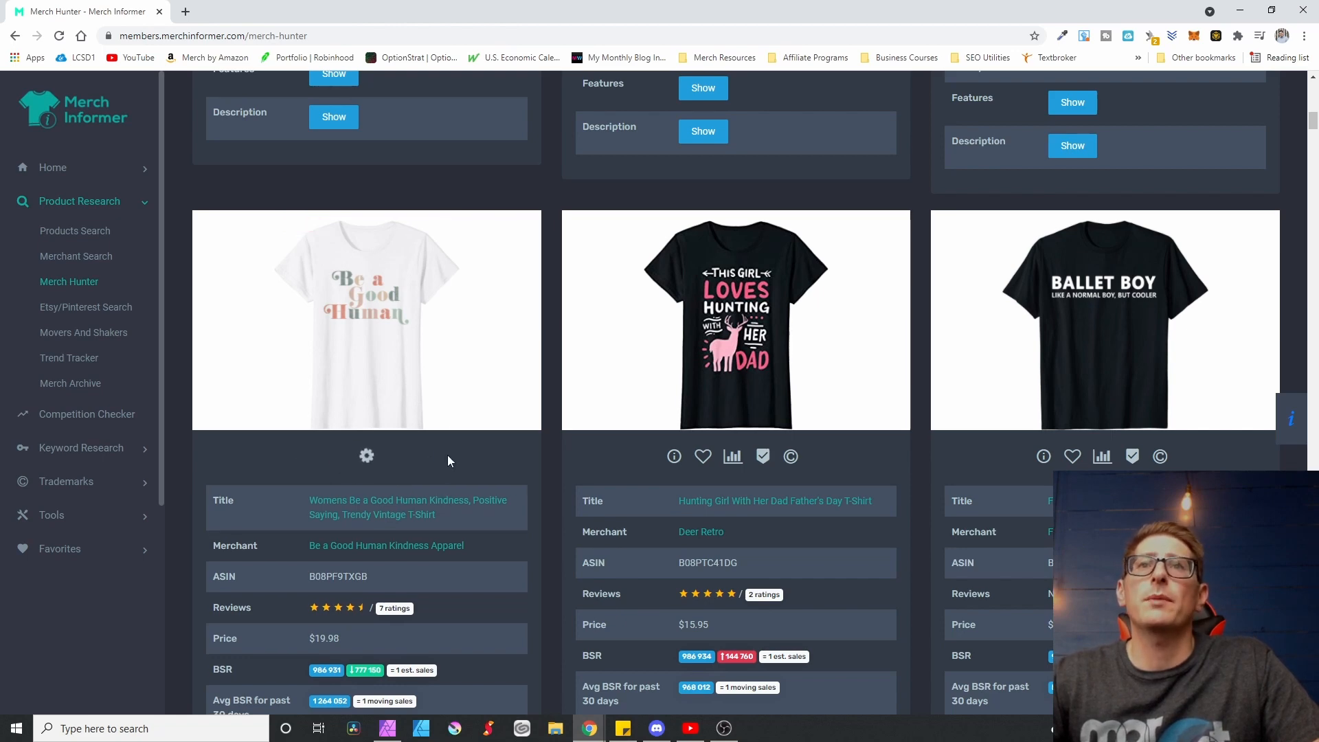
{"action": "left_click", "coordinate": [365, 455]}
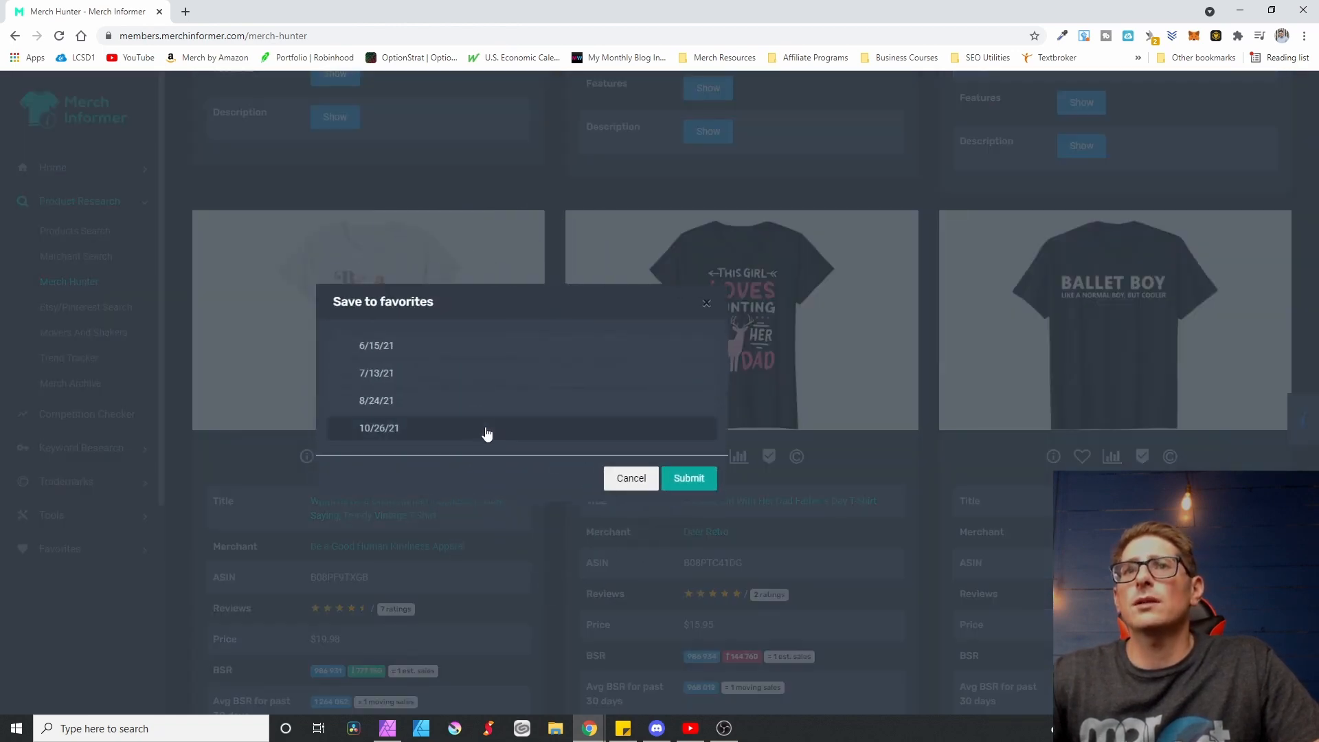
Step: Save the Be a Good Human and Funny Ballet Boy shirts to the 10/26/21 category
{"action": "left_click", "coordinate": [688, 479]}
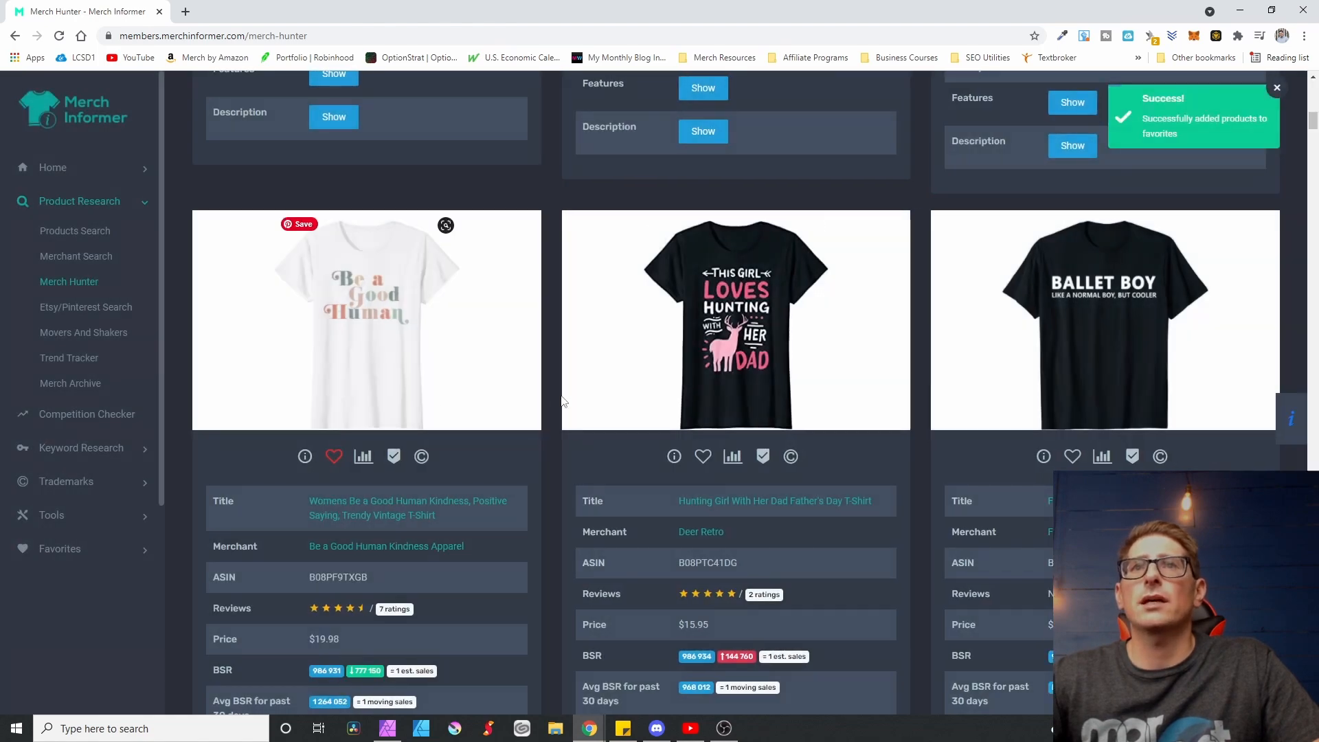
{"action": "mouse_move", "coordinate": [939, 580]}
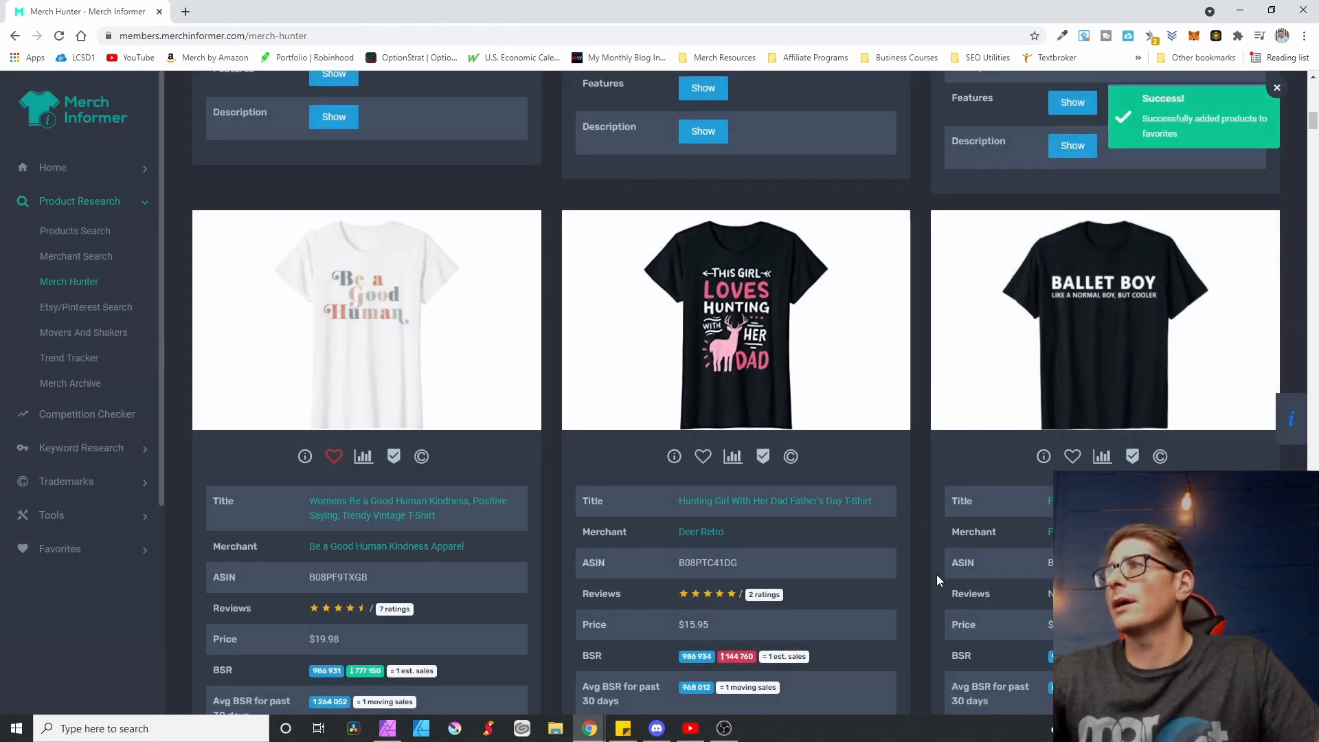
{"action": "scroll", "scroll_direction": "down", "scroll_amount": 3}
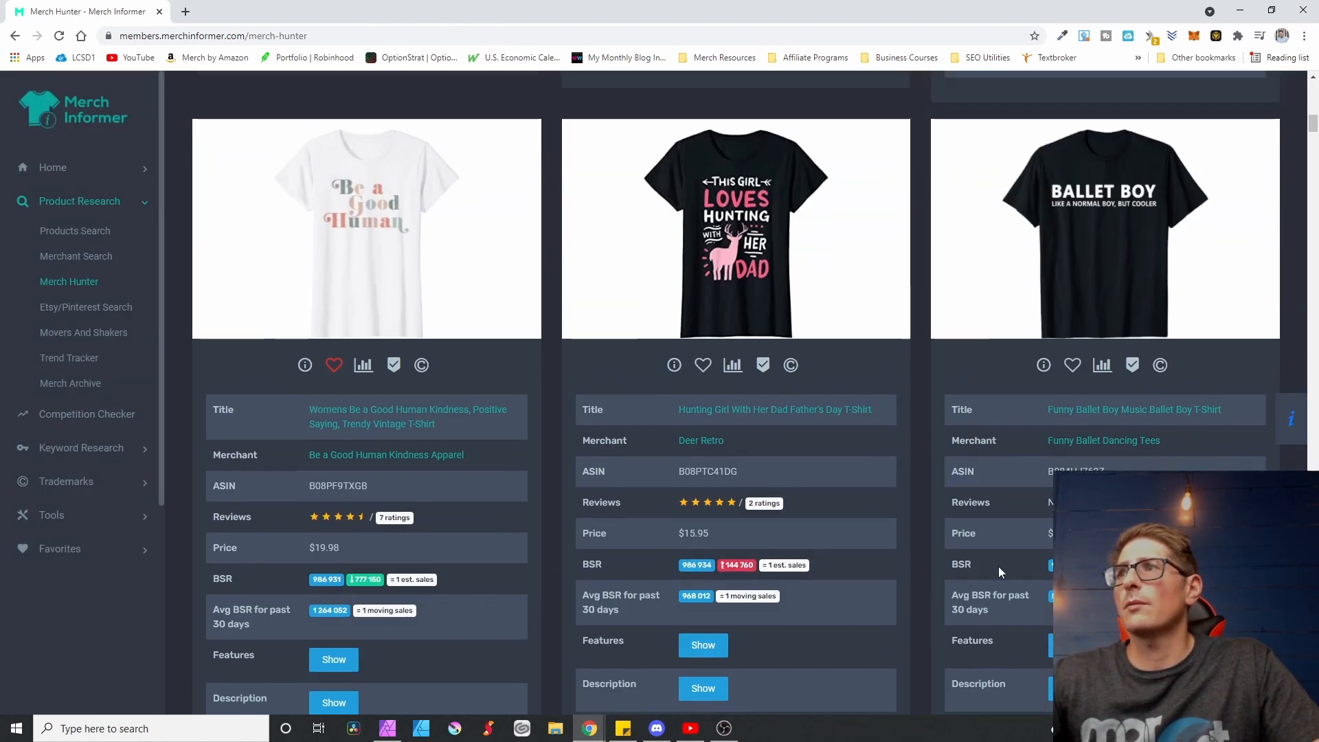
{"action": "mouse_move", "coordinate": [1145, 205]}
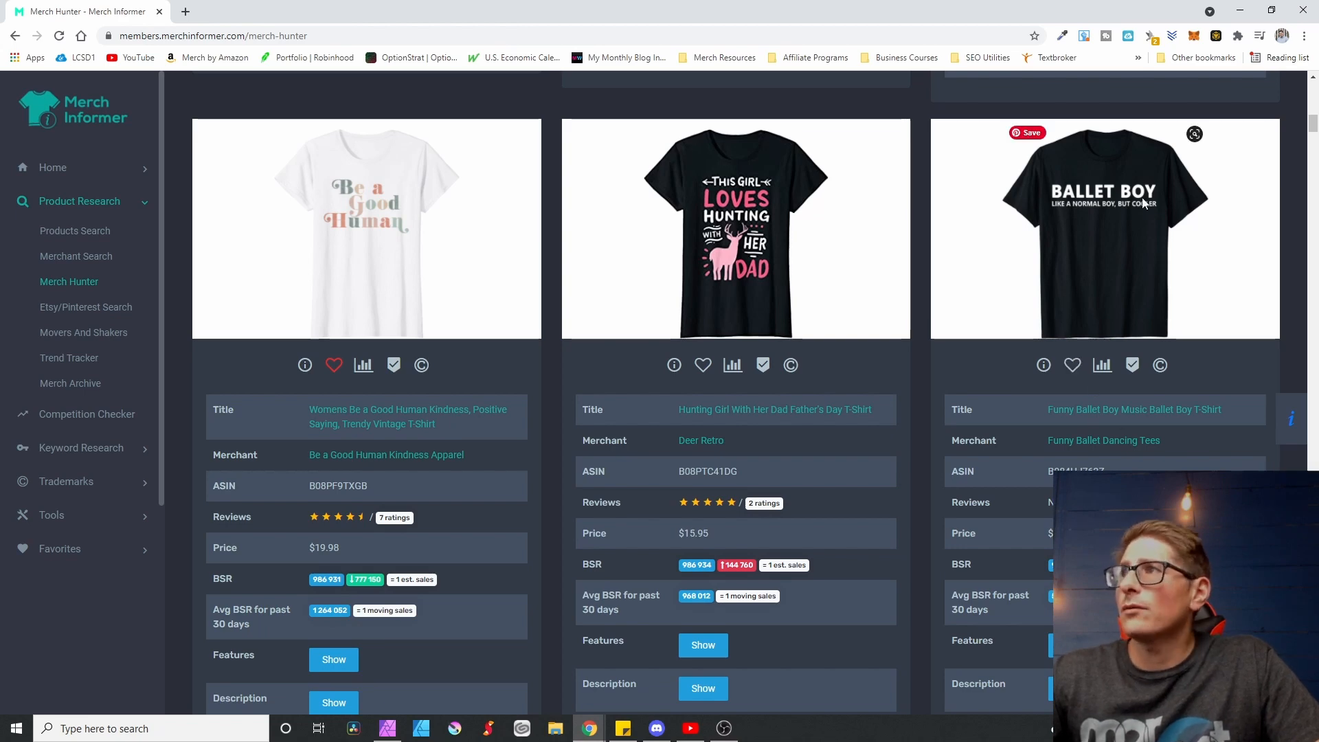
{"action": "mouse_move", "coordinate": [1120, 216]}
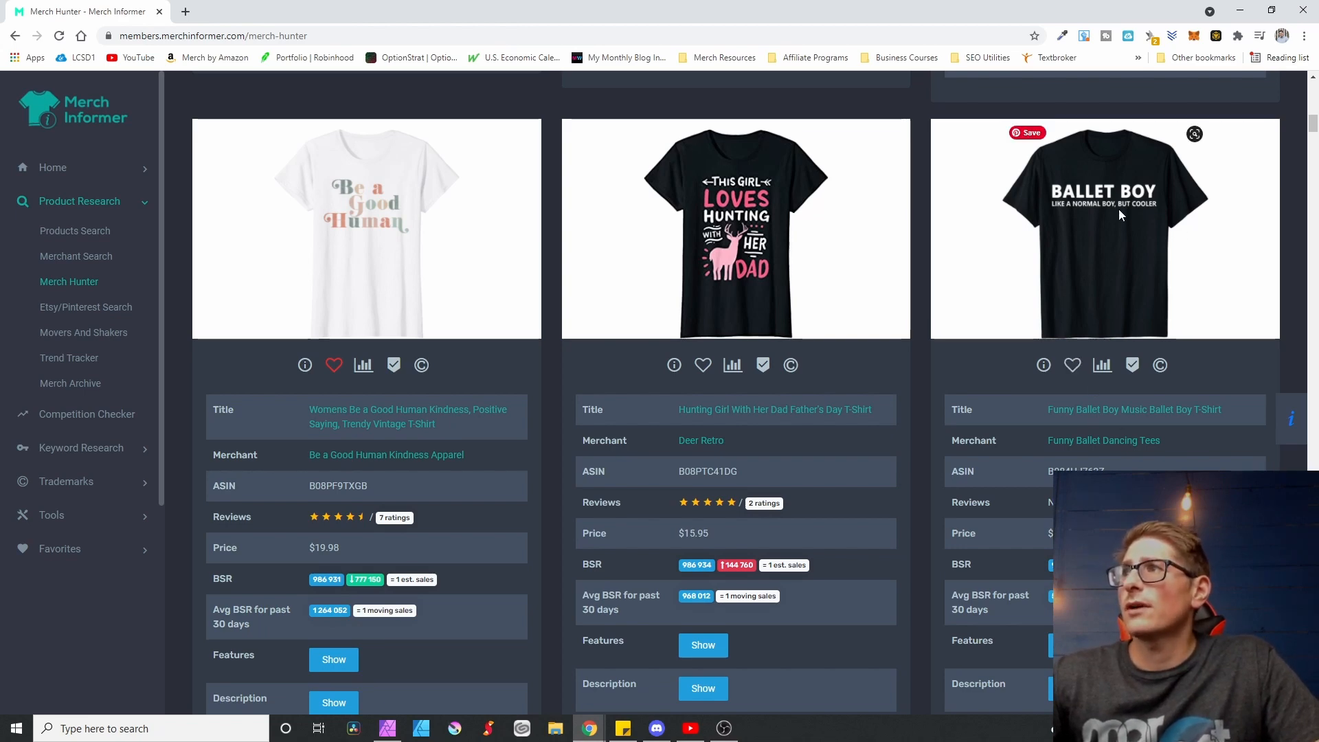
{"action": "mouse_move", "coordinate": [1082, 240]}
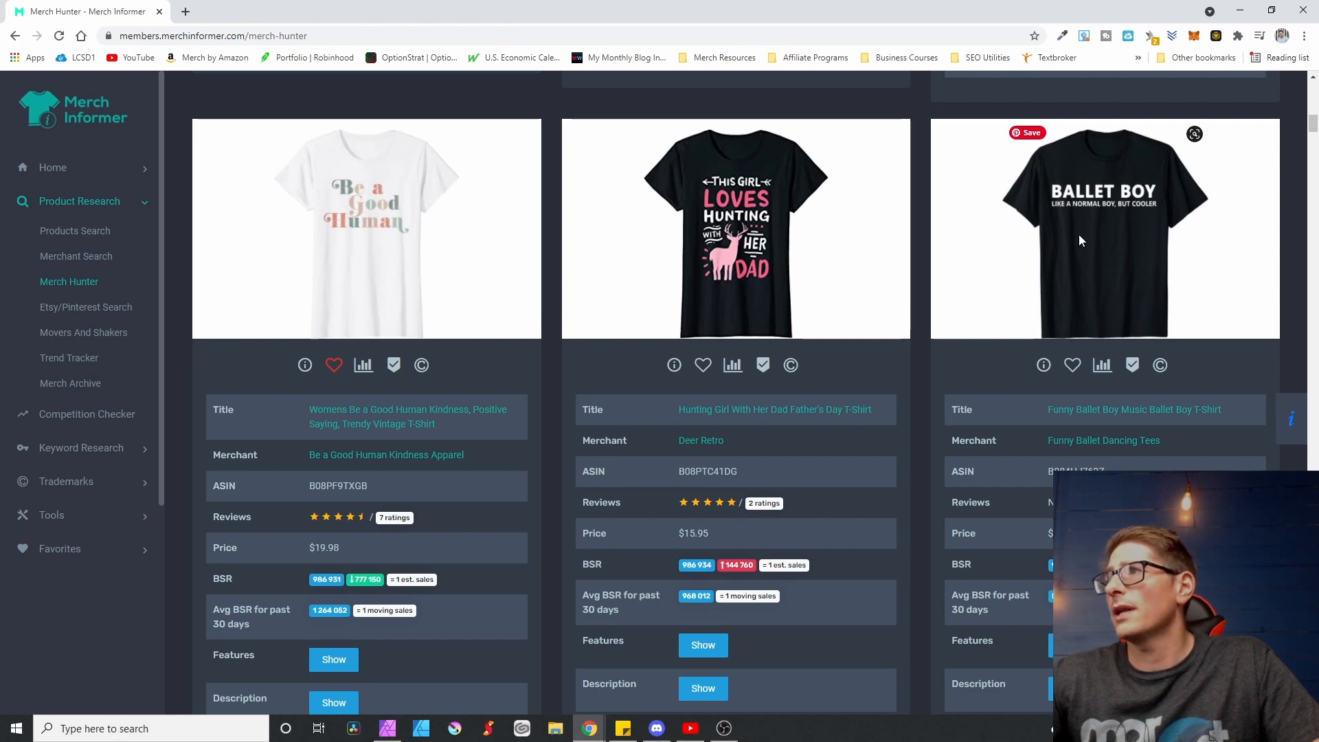
{"action": "mouse_move", "coordinate": [1092, 178]}
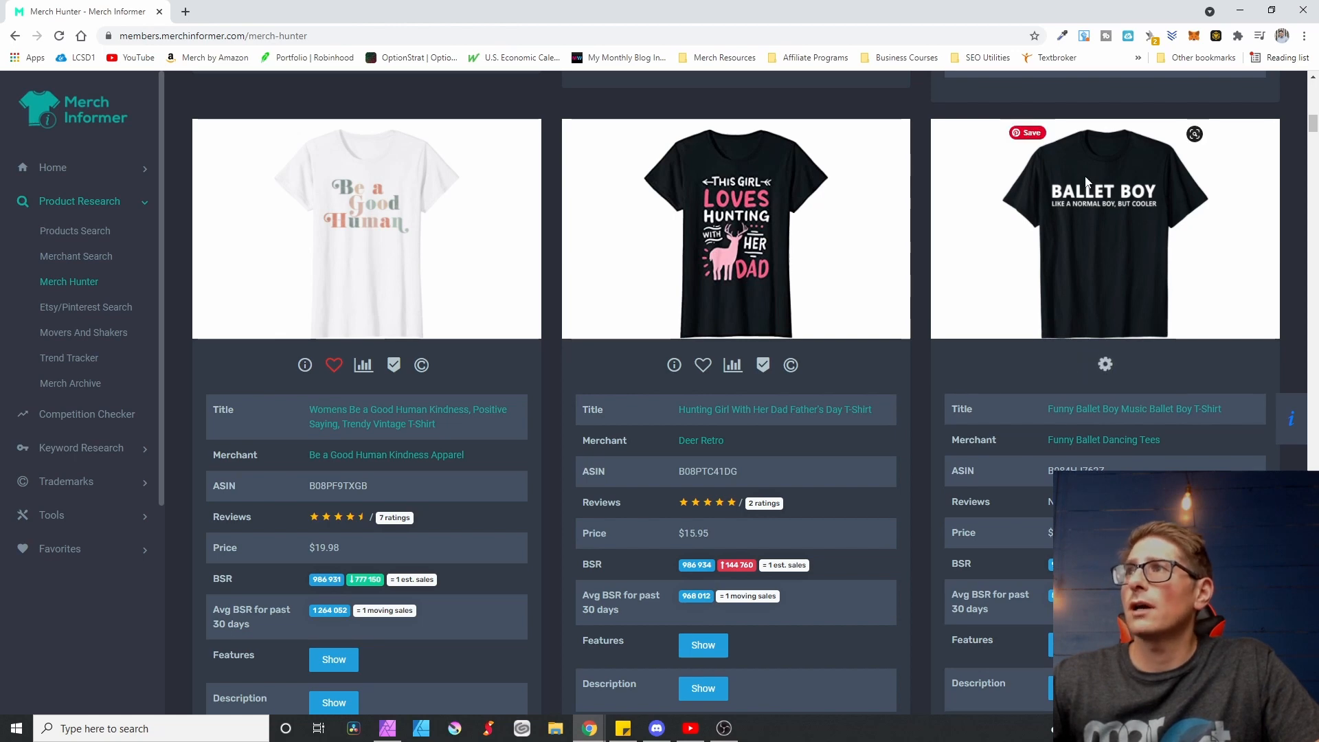
{"action": "mouse_move", "coordinate": [1105, 312]}
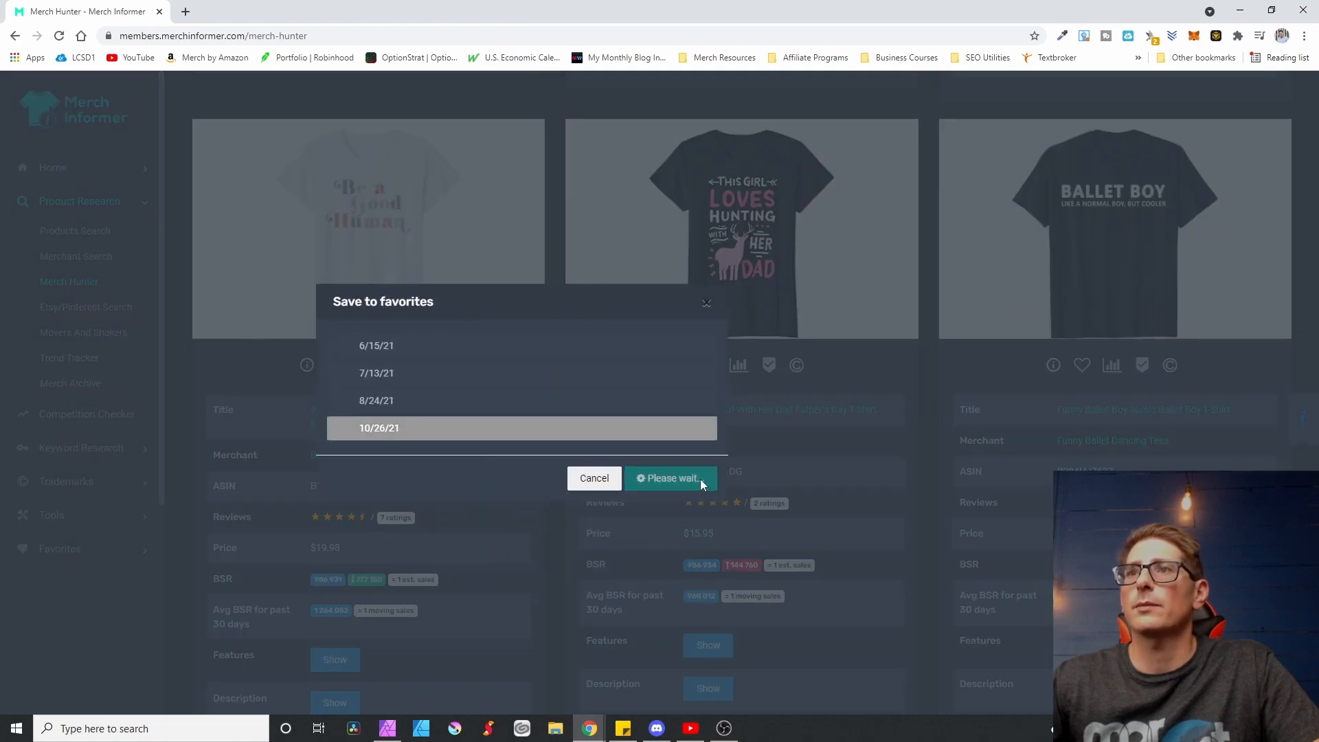
{"action": "left_click", "coordinate": [671, 478]}
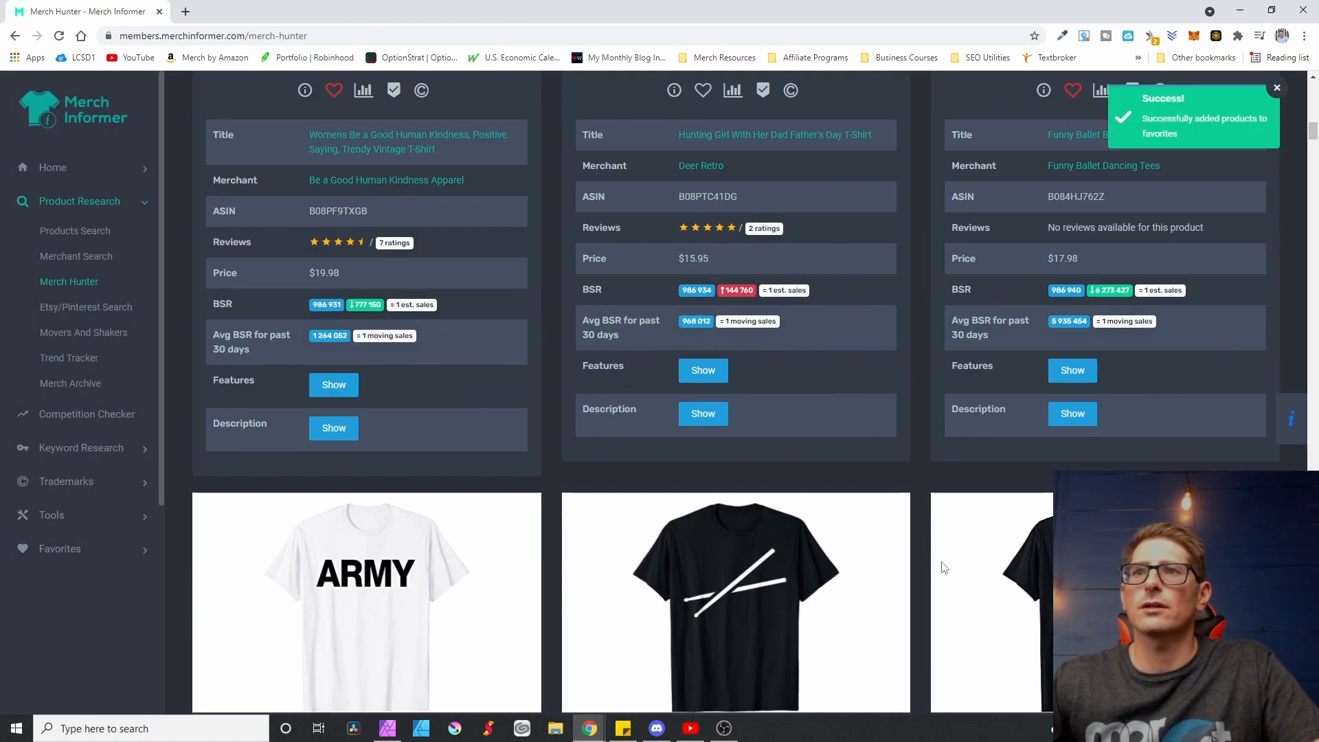
{"action": "scroll", "scroll_direction": "down", "scroll_amount": 3}
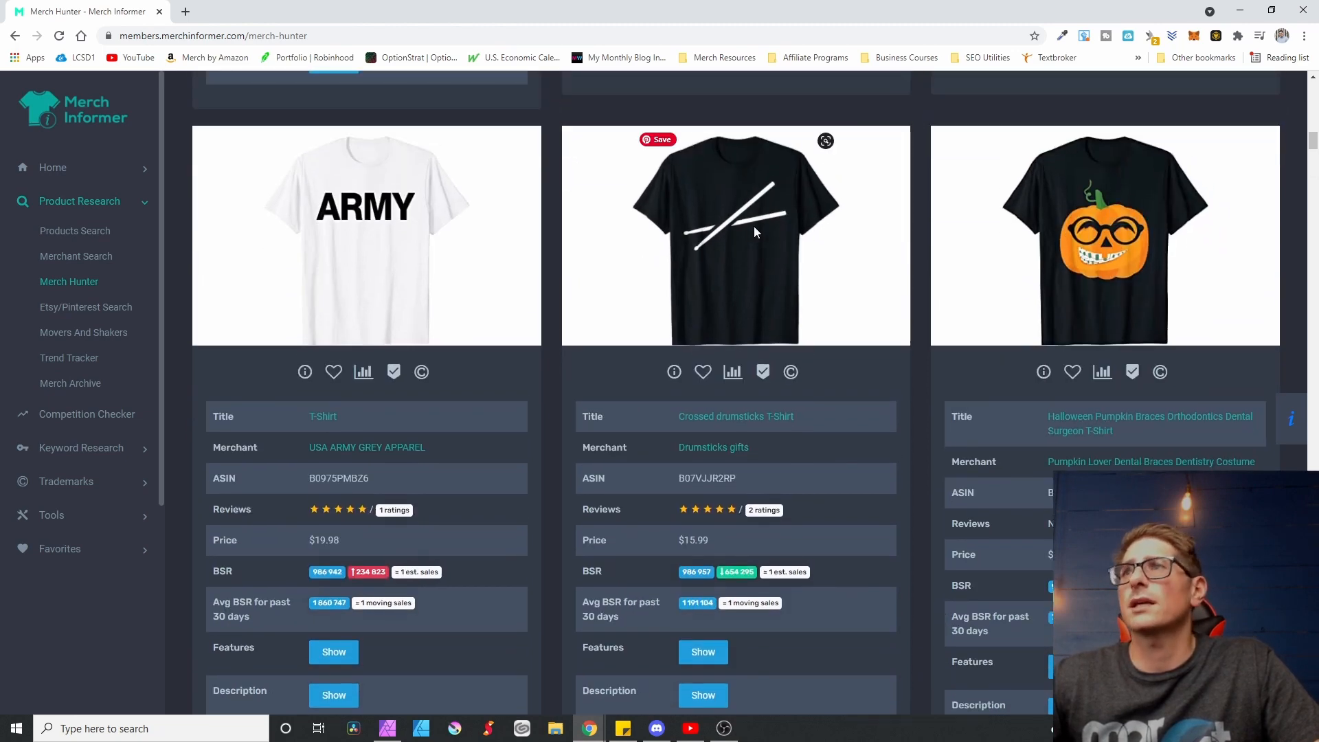
{"action": "mouse_move", "coordinate": [755, 199]}
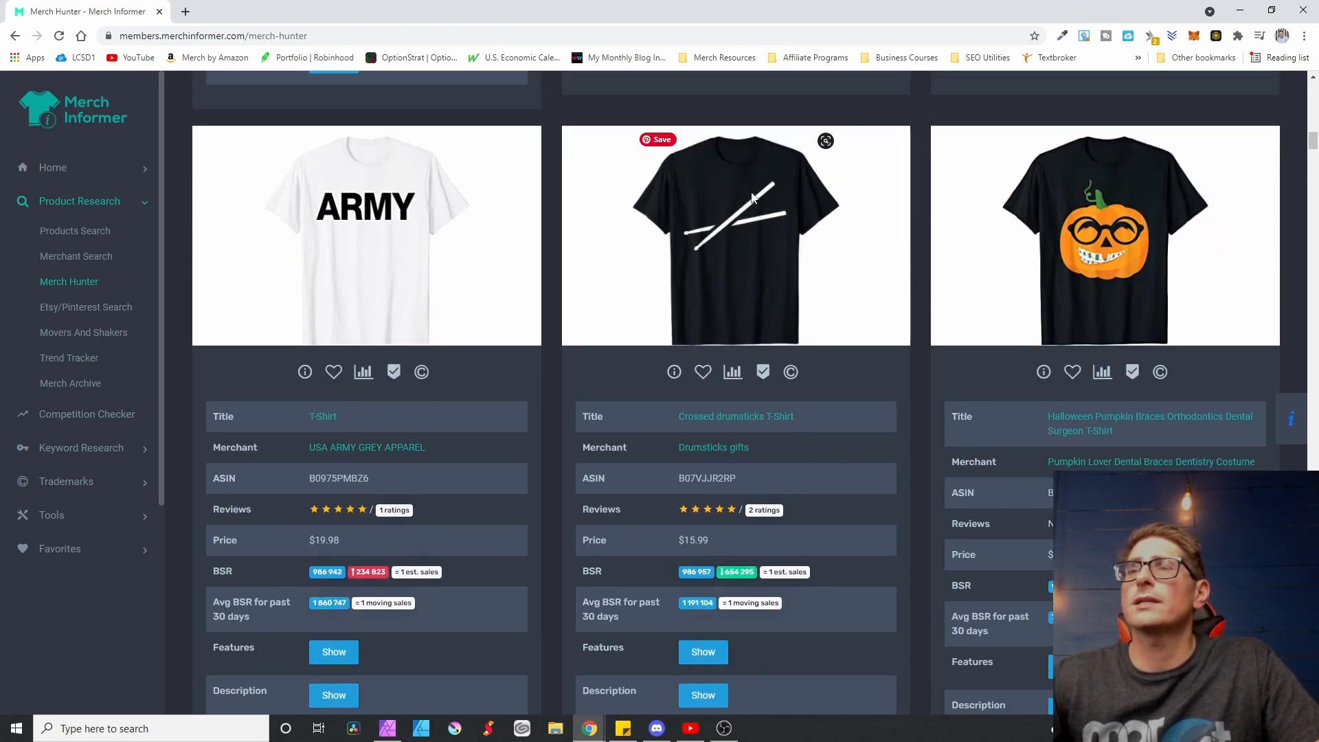
{"action": "mouse_move", "coordinate": [887, 522]}
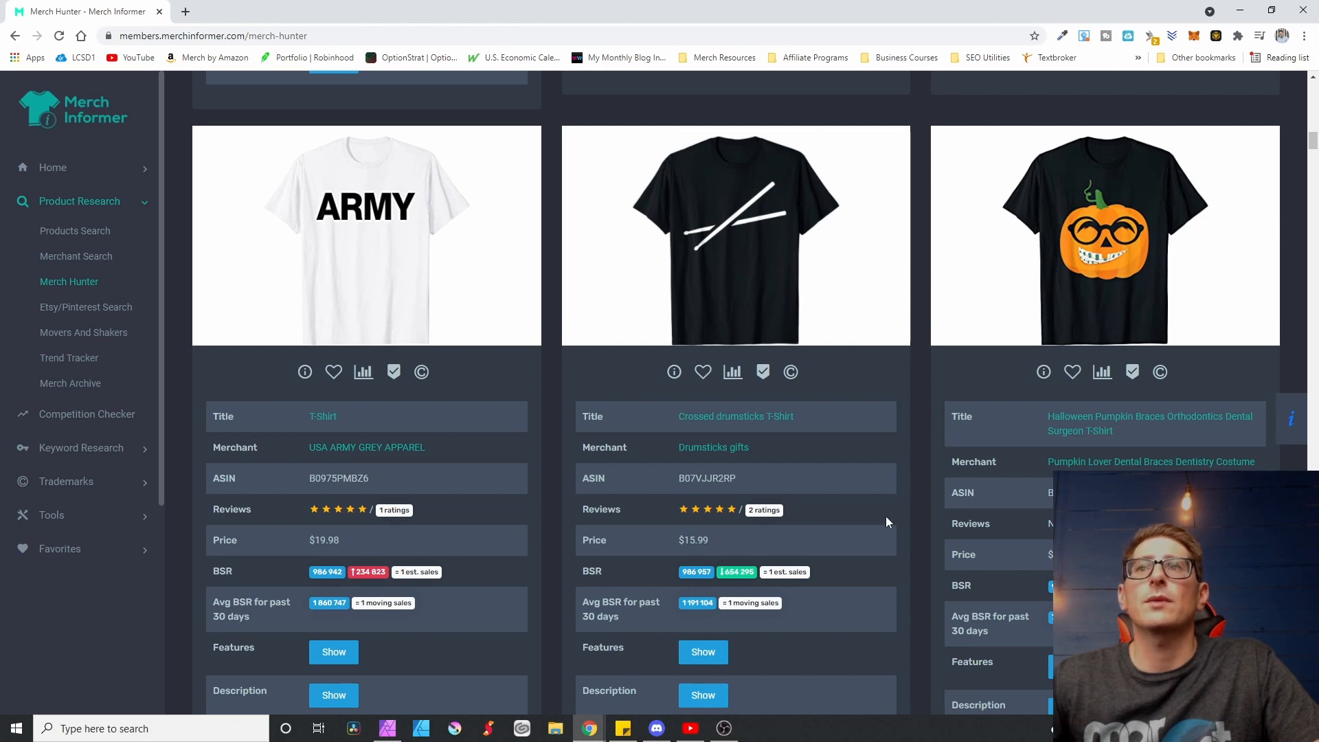
{"action": "mouse_move", "coordinate": [530, 435]}
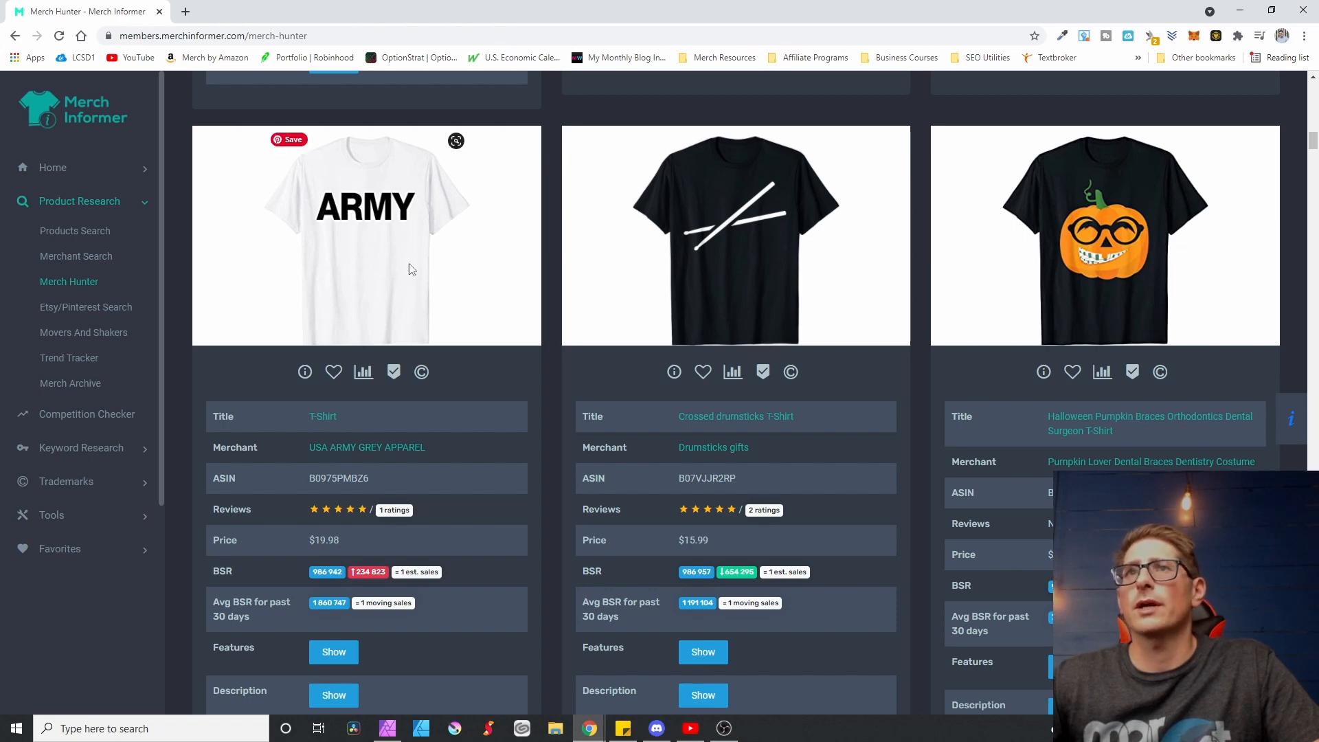
{"action": "scroll", "scroll_direction": "down", "scroll_amount": 3}
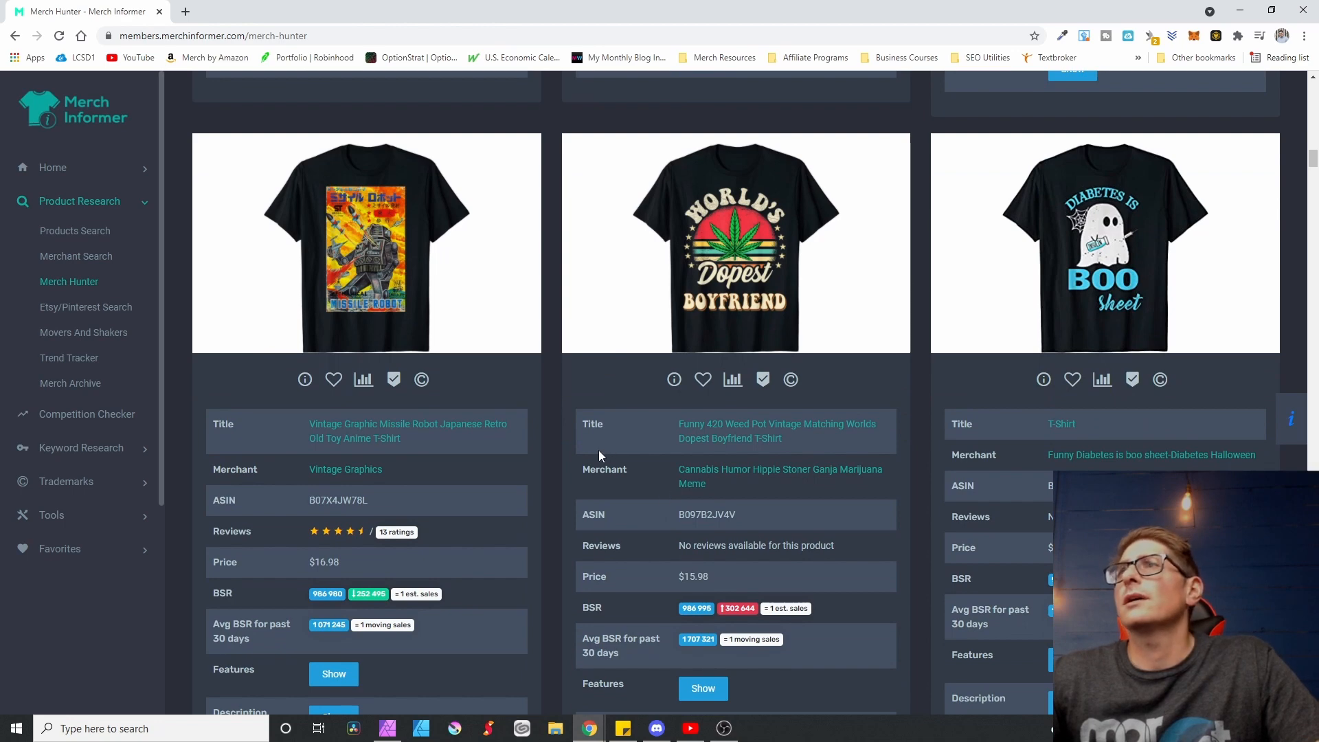
{"action": "scroll", "scroll_direction": "down", "scroll_amount": 3}
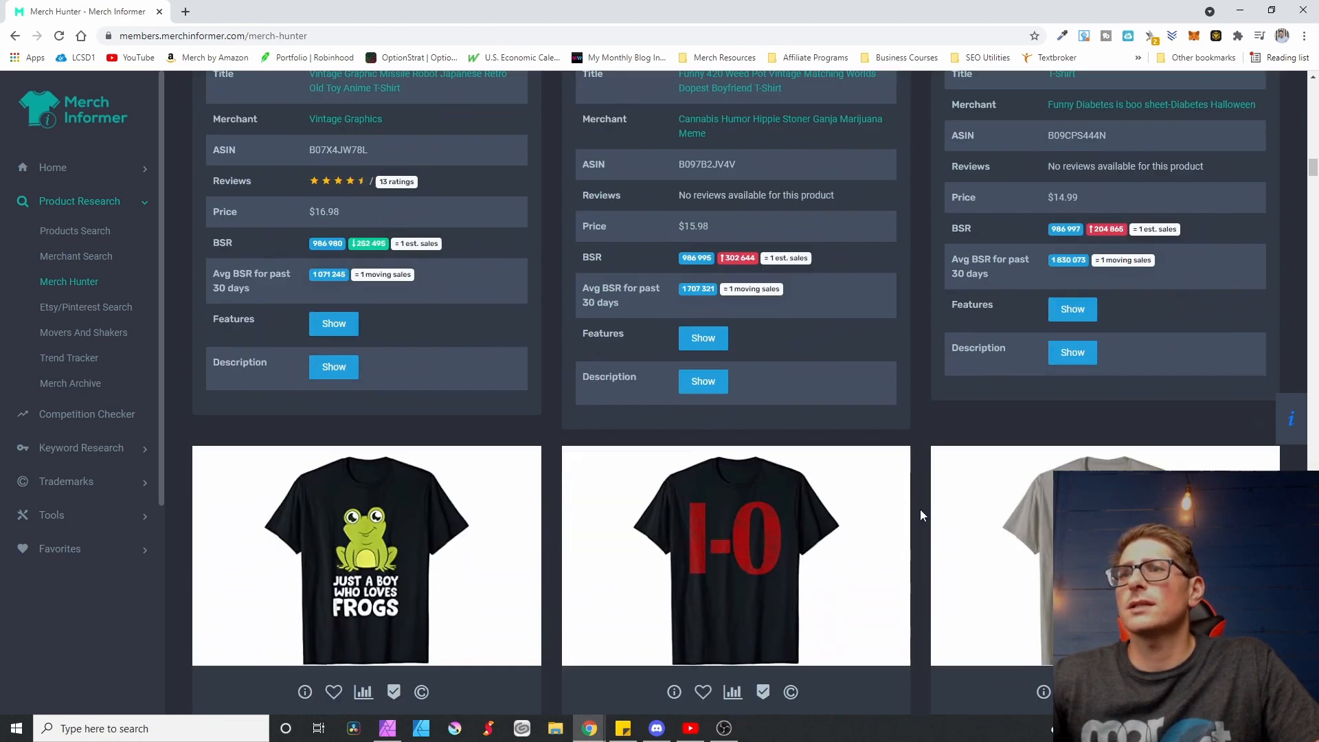
{"action": "scroll", "scroll_direction": "down", "scroll_amount": 3}
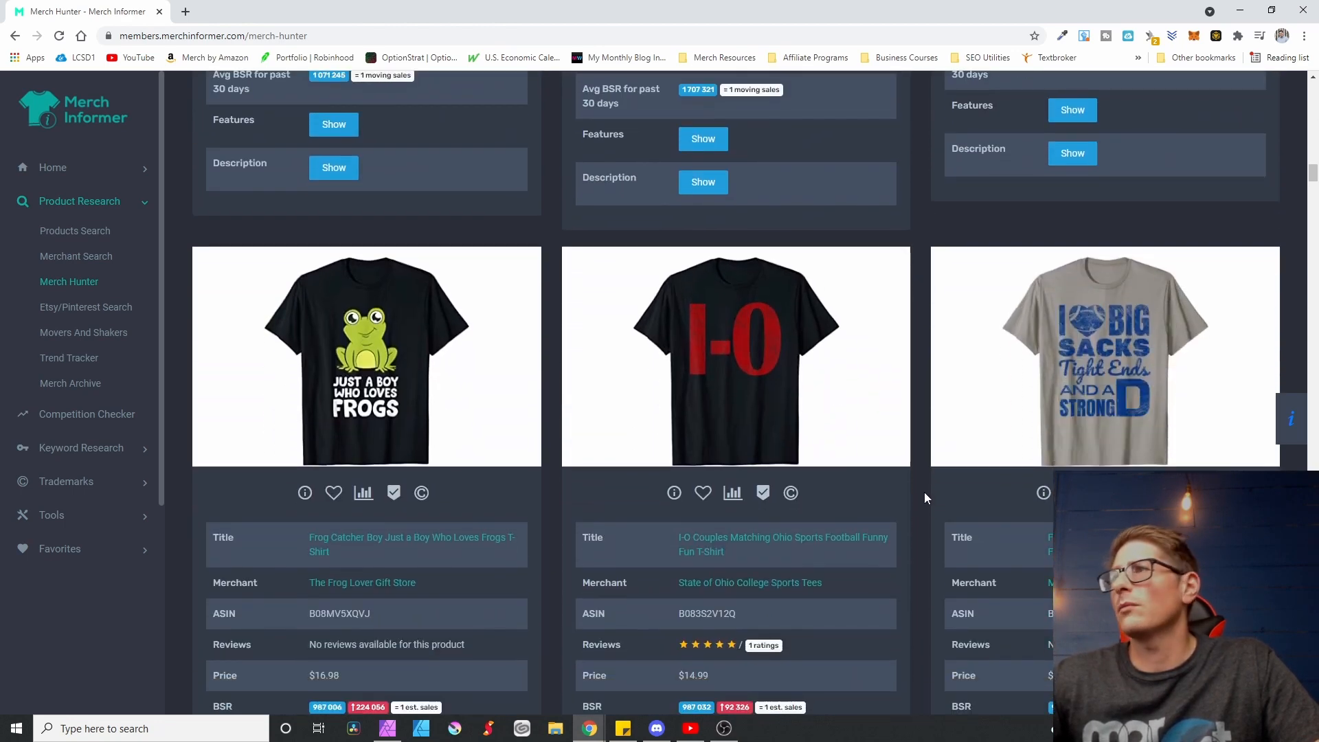
{"action": "scroll", "scroll_direction": "down", "scroll_amount": 3}
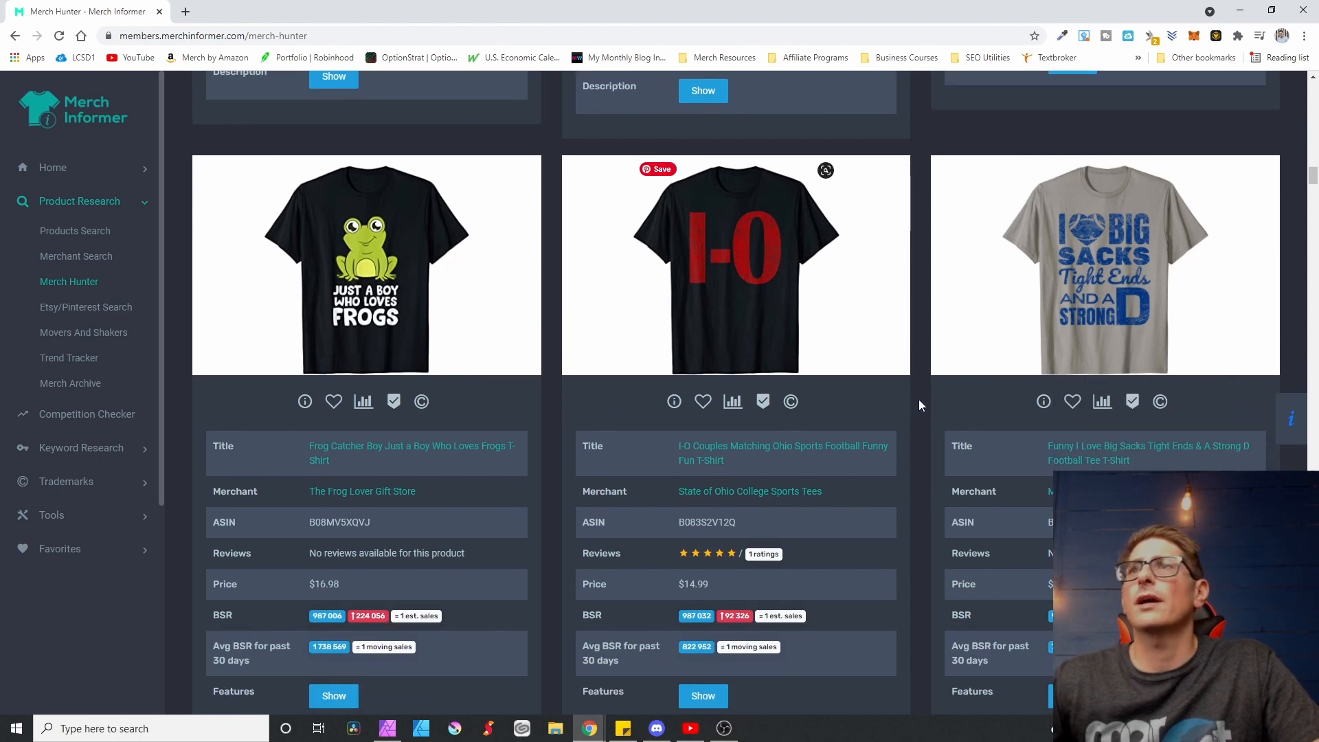
{"action": "mouse_move", "coordinate": [483, 276]}
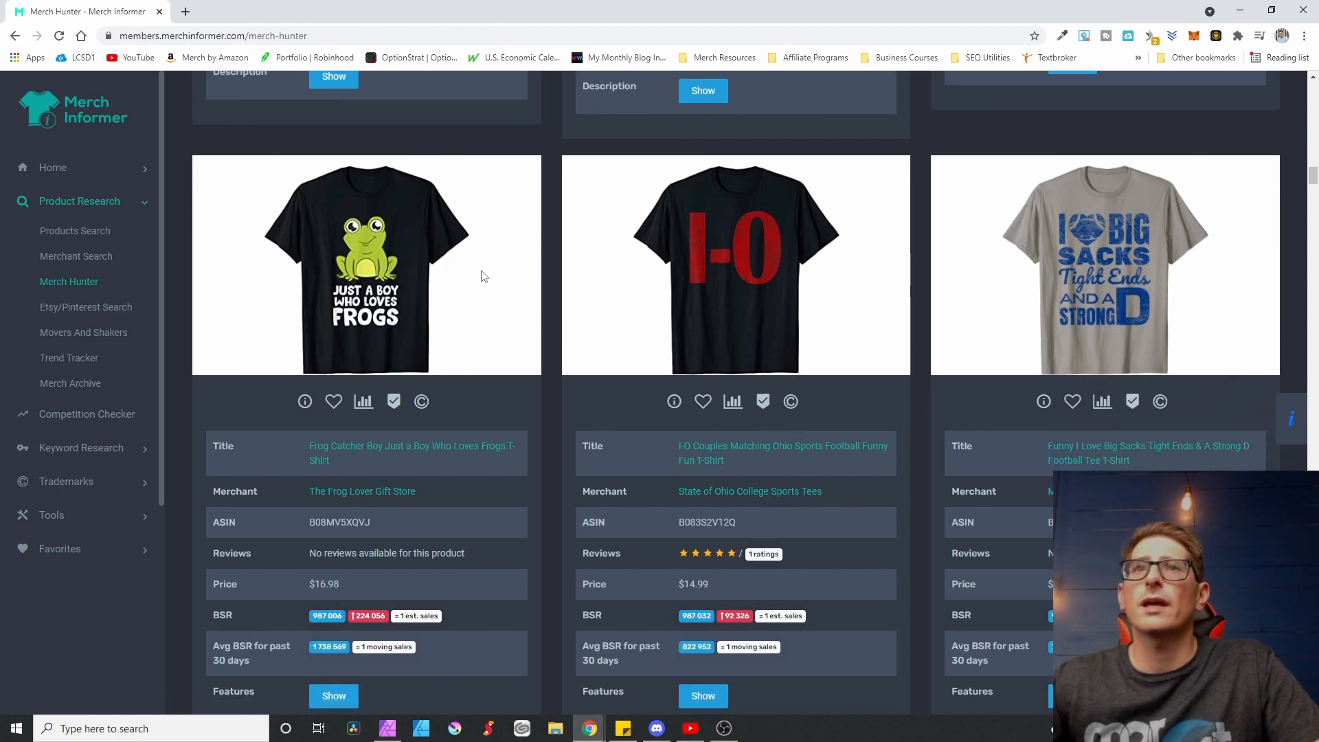
{"action": "mouse_move", "coordinate": [337, 253]}
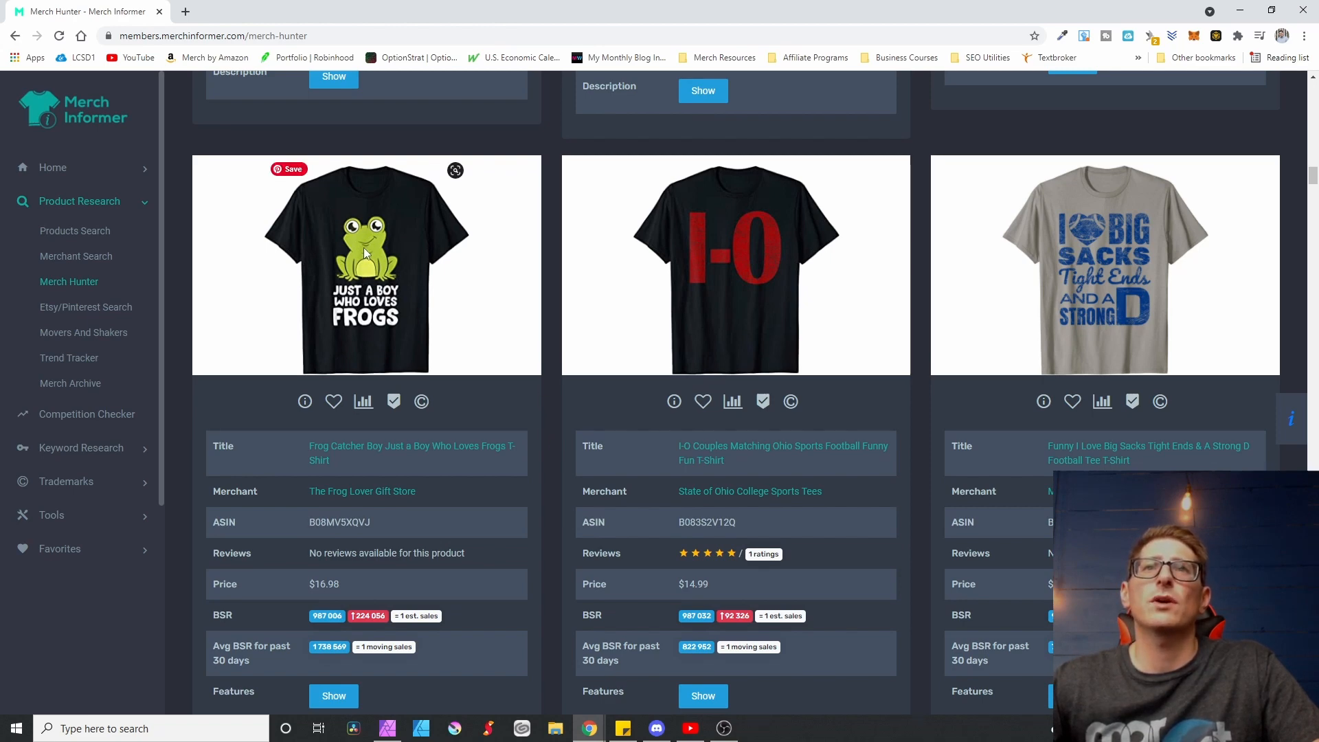
{"action": "mouse_move", "coordinate": [531, 334]}
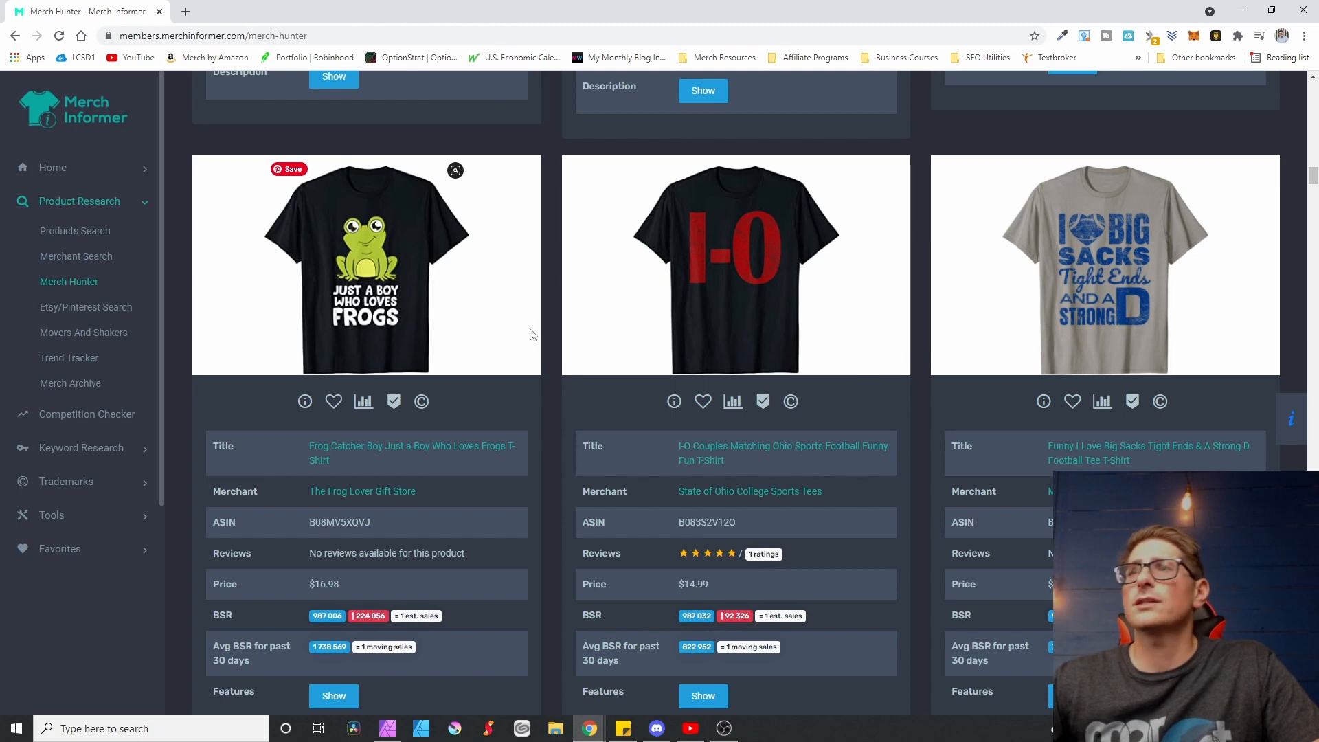
{"action": "mouse_move", "coordinate": [1085, 271]}
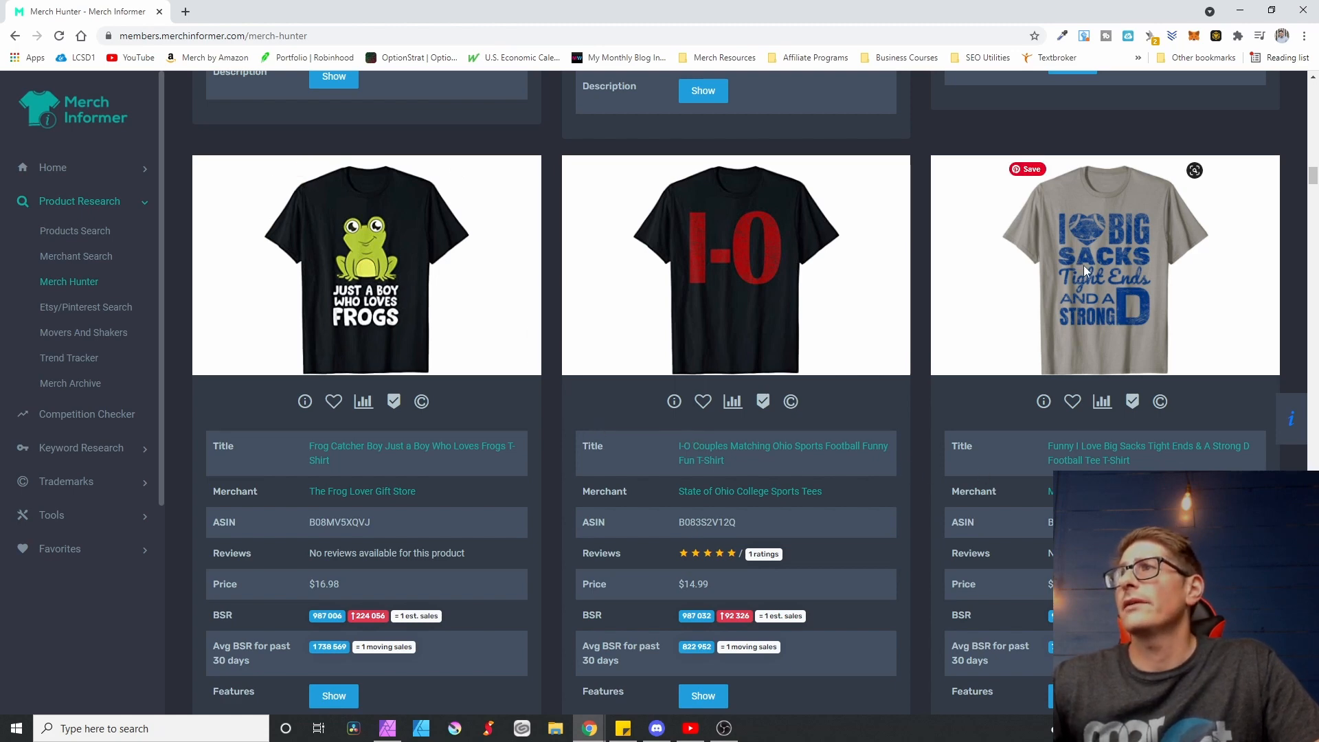
{"action": "mouse_move", "coordinate": [1142, 320]}
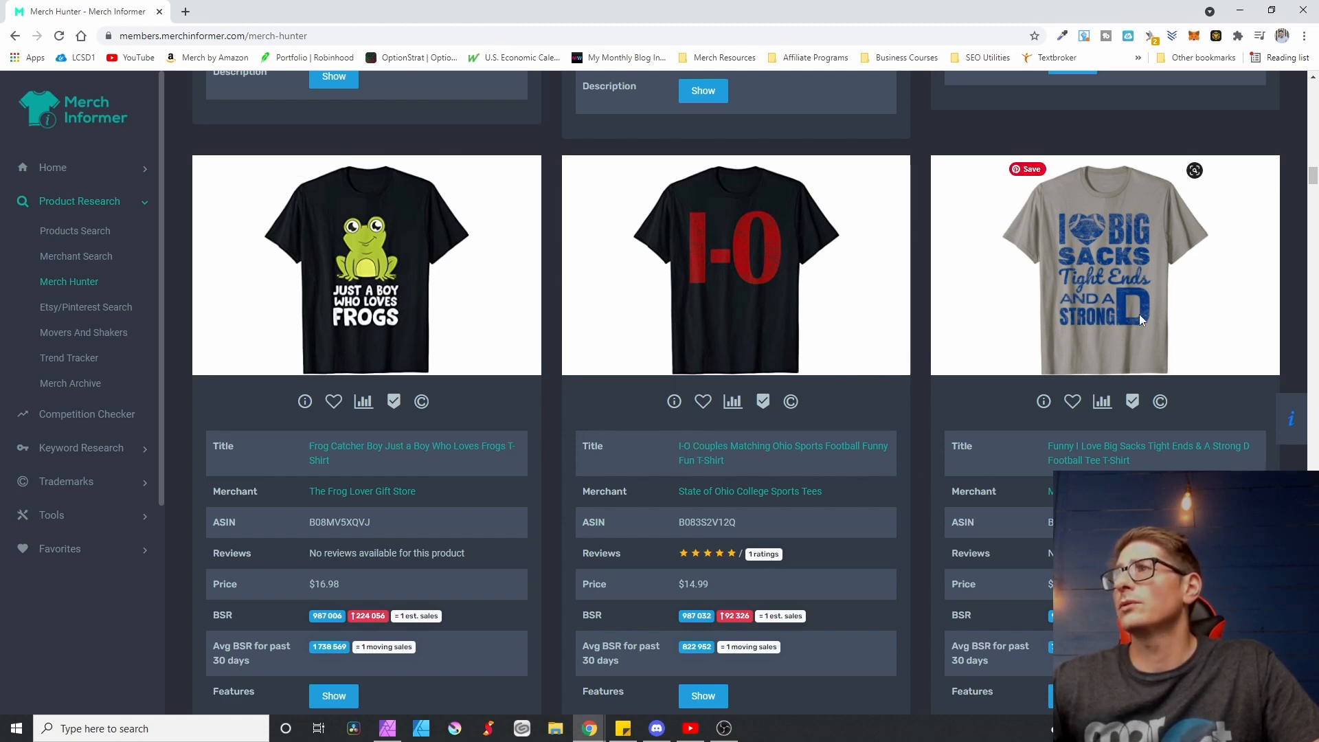
{"action": "mouse_move", "coordinate": [1090, 265]}
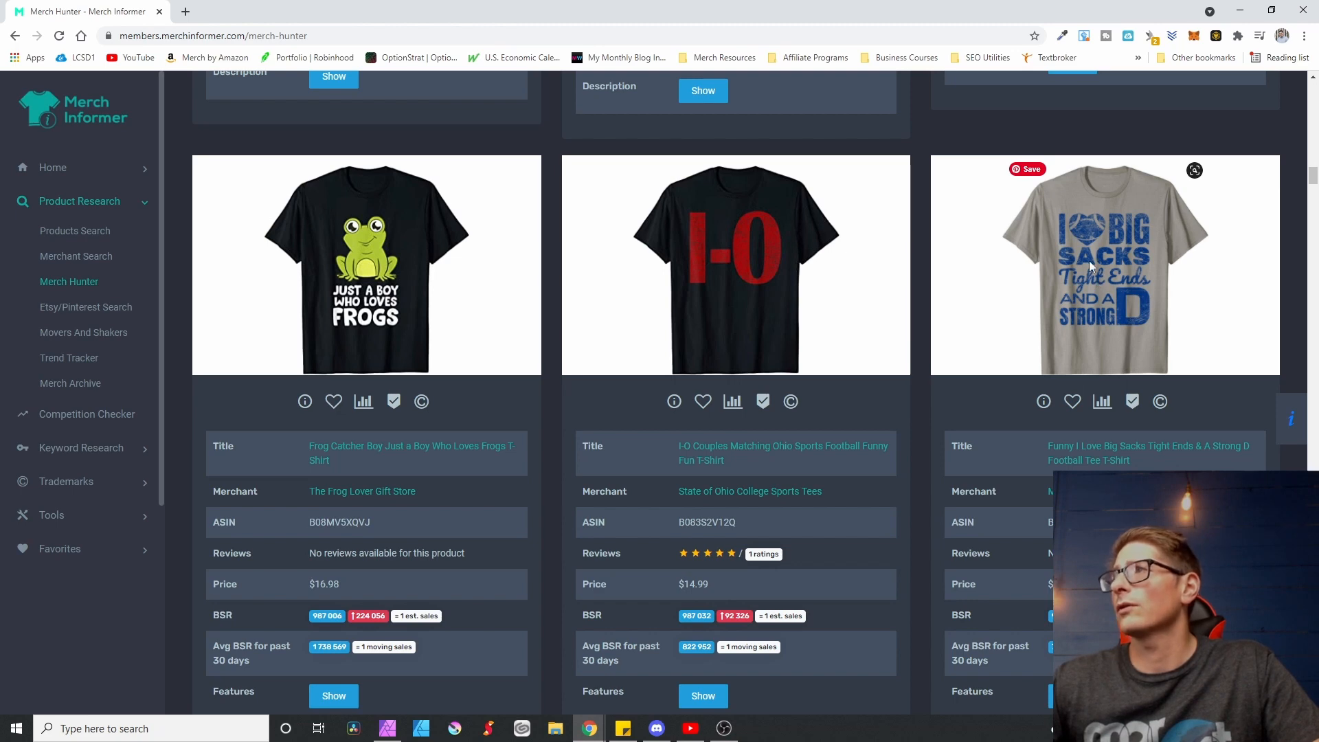
{"action": "mouse_move", "coordinate": [1017, 209]}
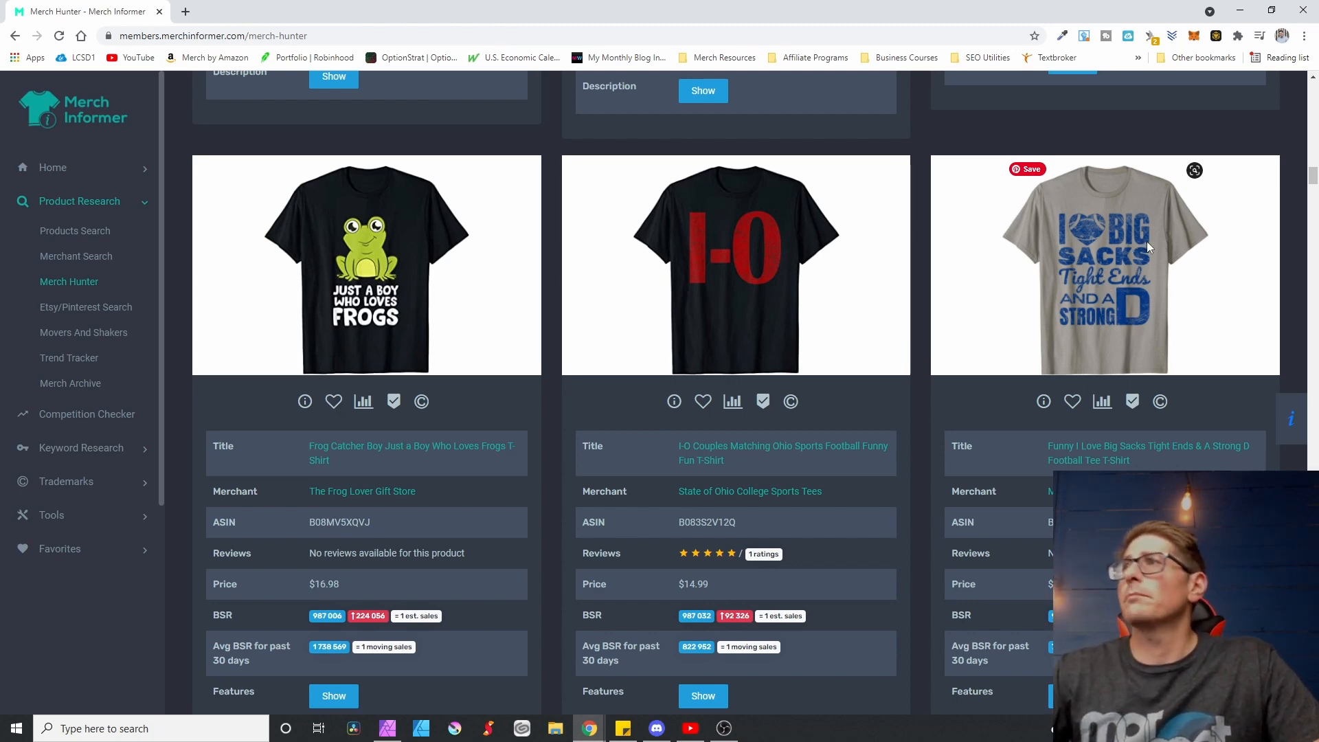
{"action": "scroll", "scroll_direction": "down", "scroll_amount": 3}
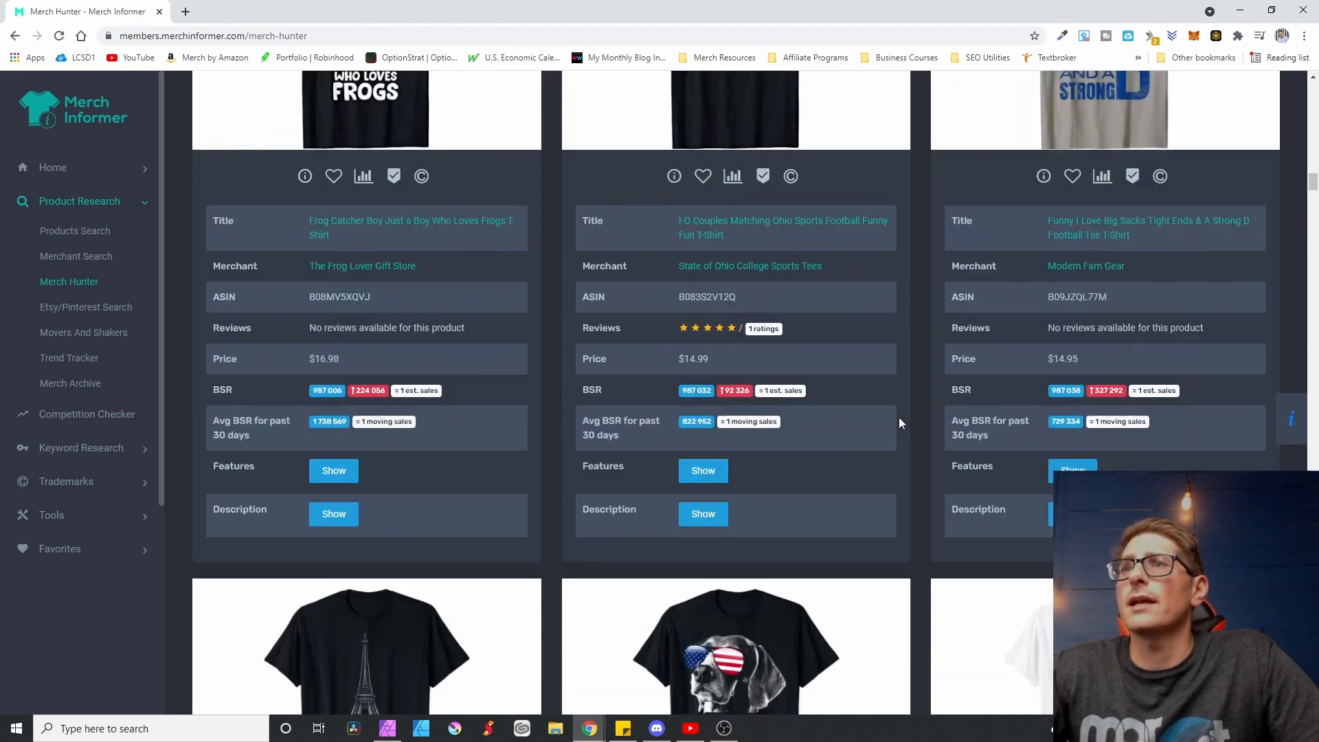
{"action": "scroll", "scroll_direction": "down", "scroll_amount": 3}
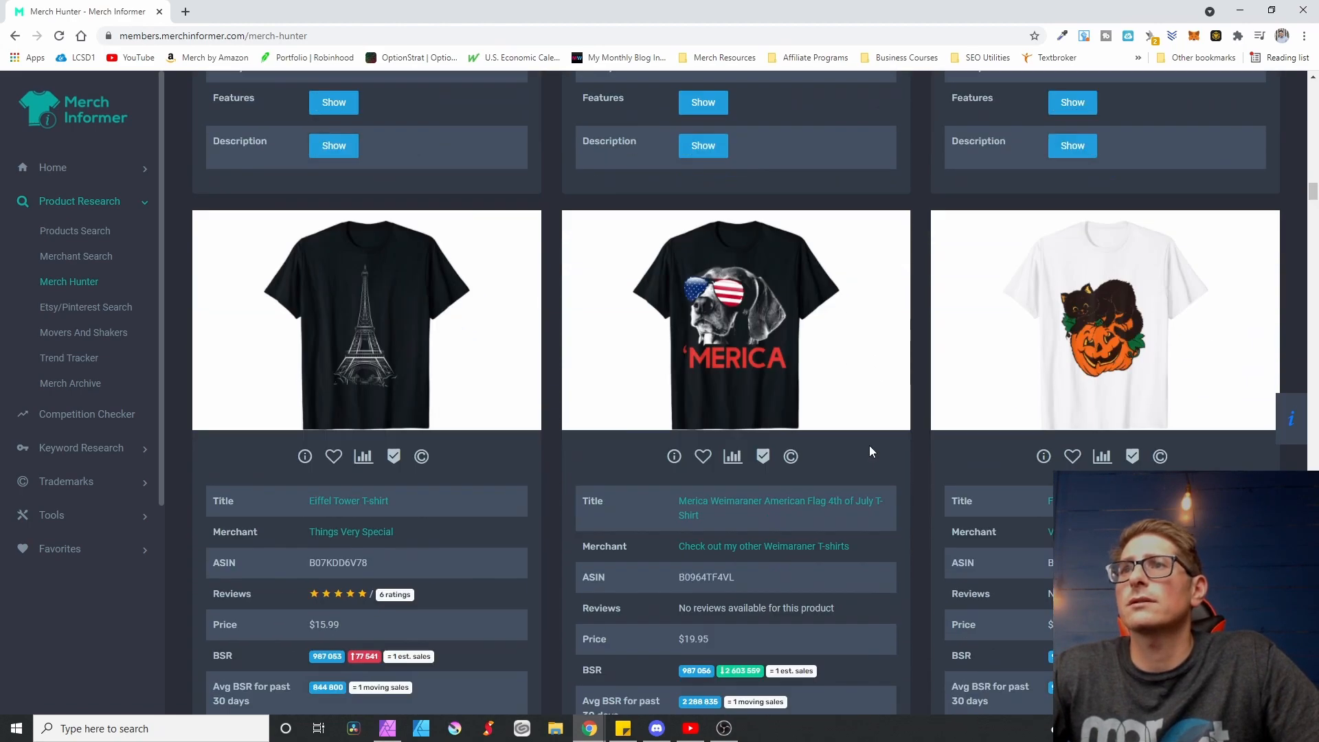
{"action": "scroll", "scroll_direction": "down", "scroll_amount": 3}
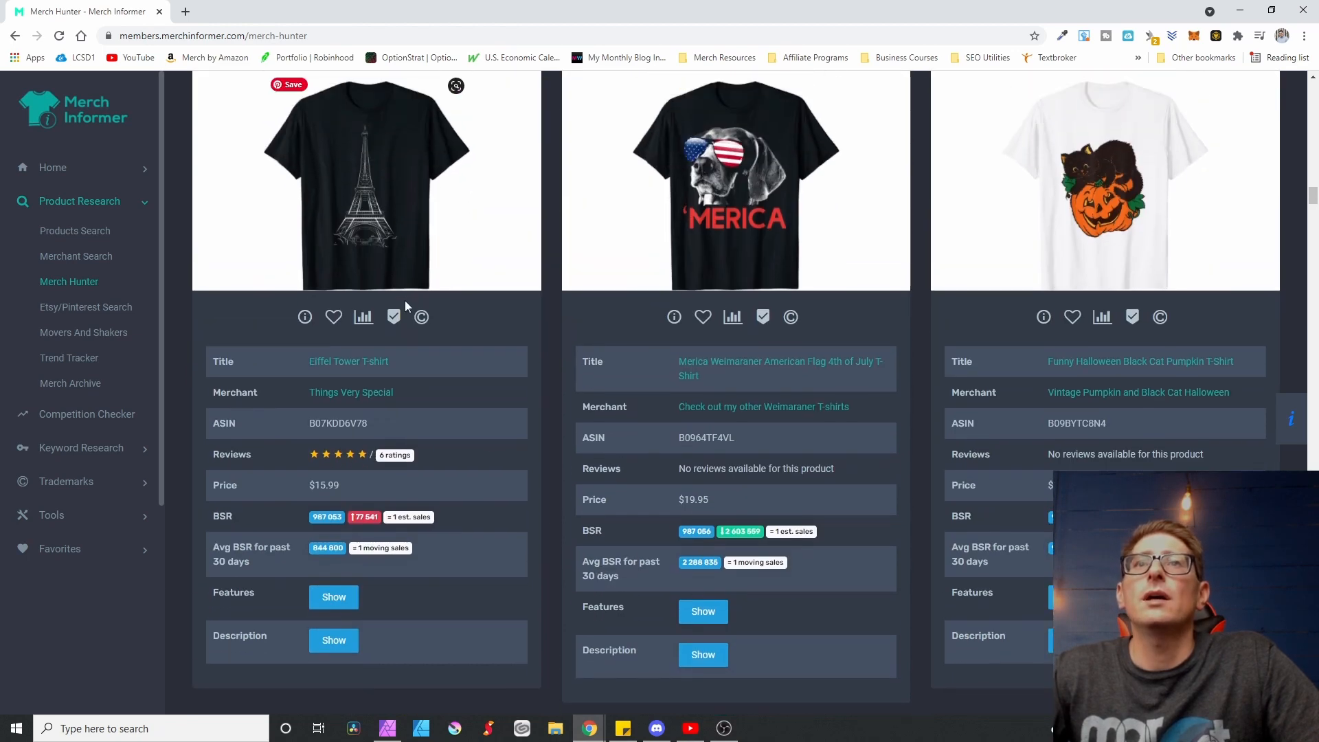
{"action": "mouse_move", "coordinate": [357, 216]}
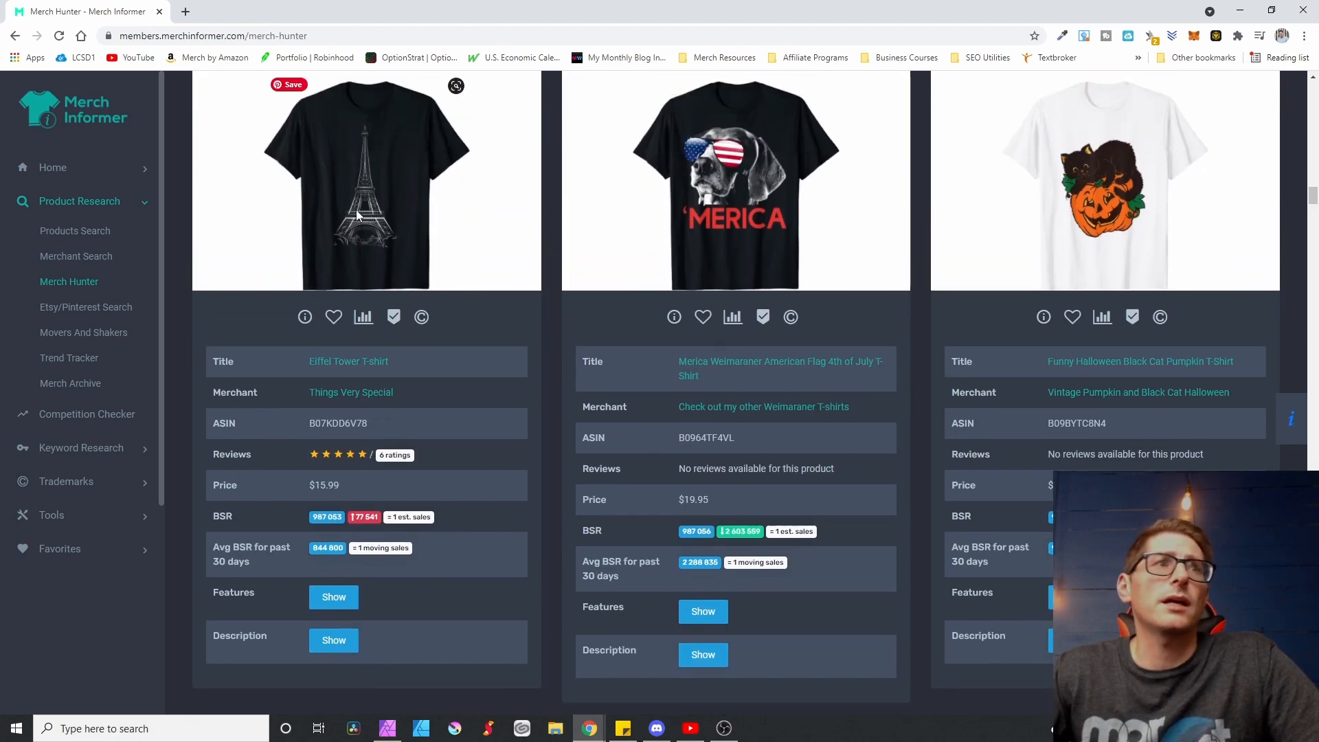
{"action": "mouse_move", "coordinate": [477, 295]}
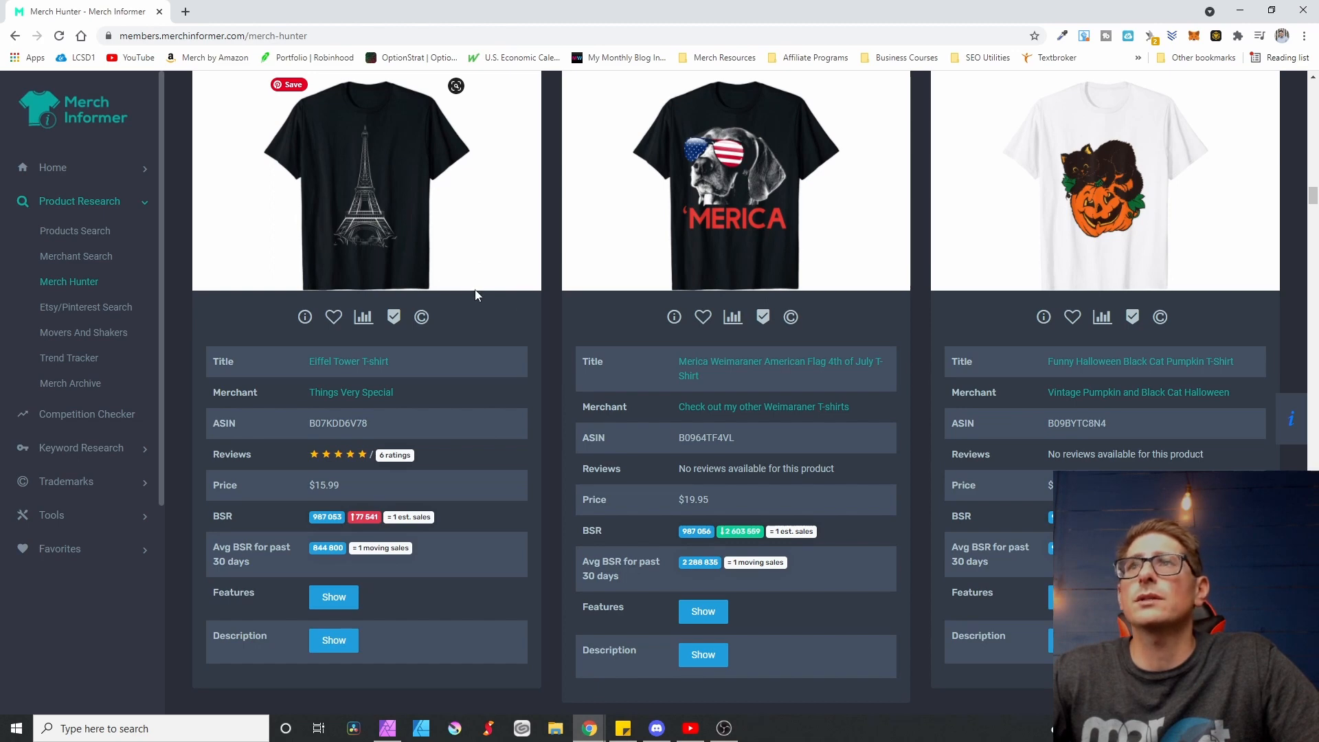
{"action": "scroll", "scroll_direction": "down", "scroll_amount": 3}
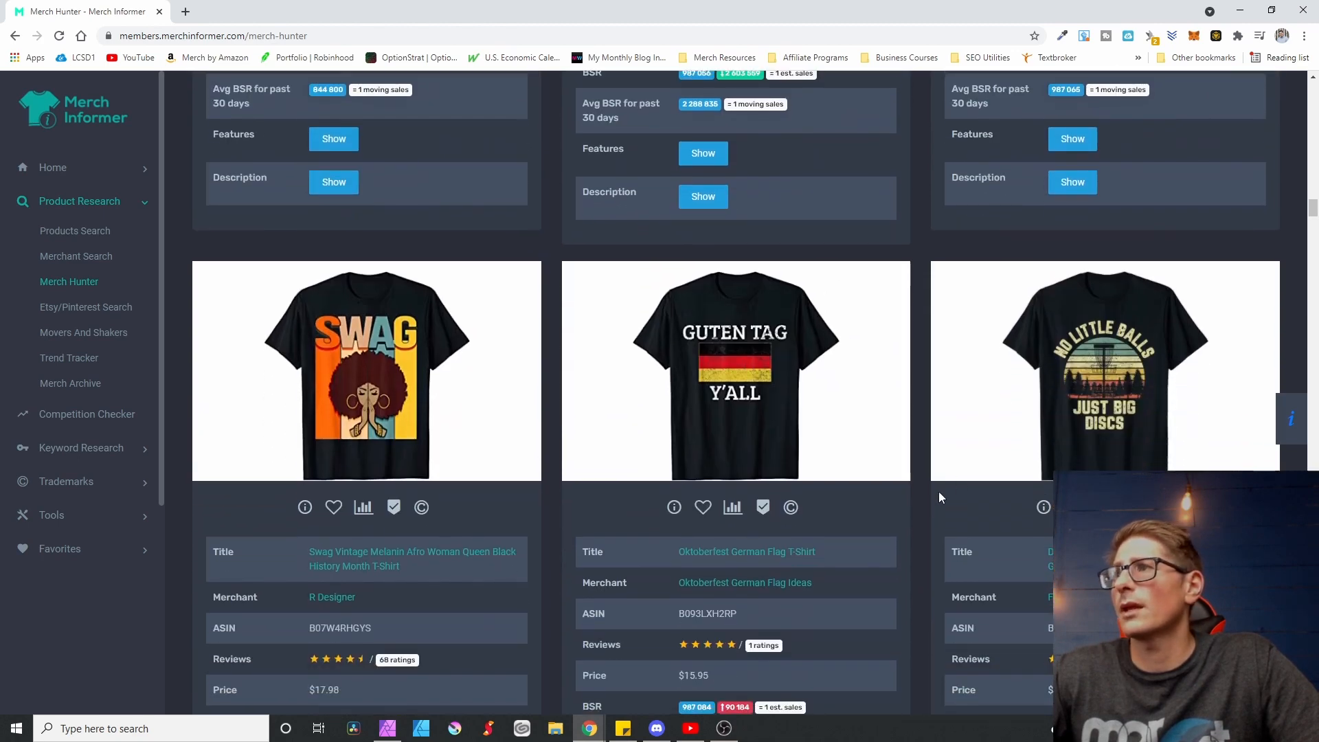
{"action": "scroll", "scroll_direction": "down", "scroll_amount": 3}
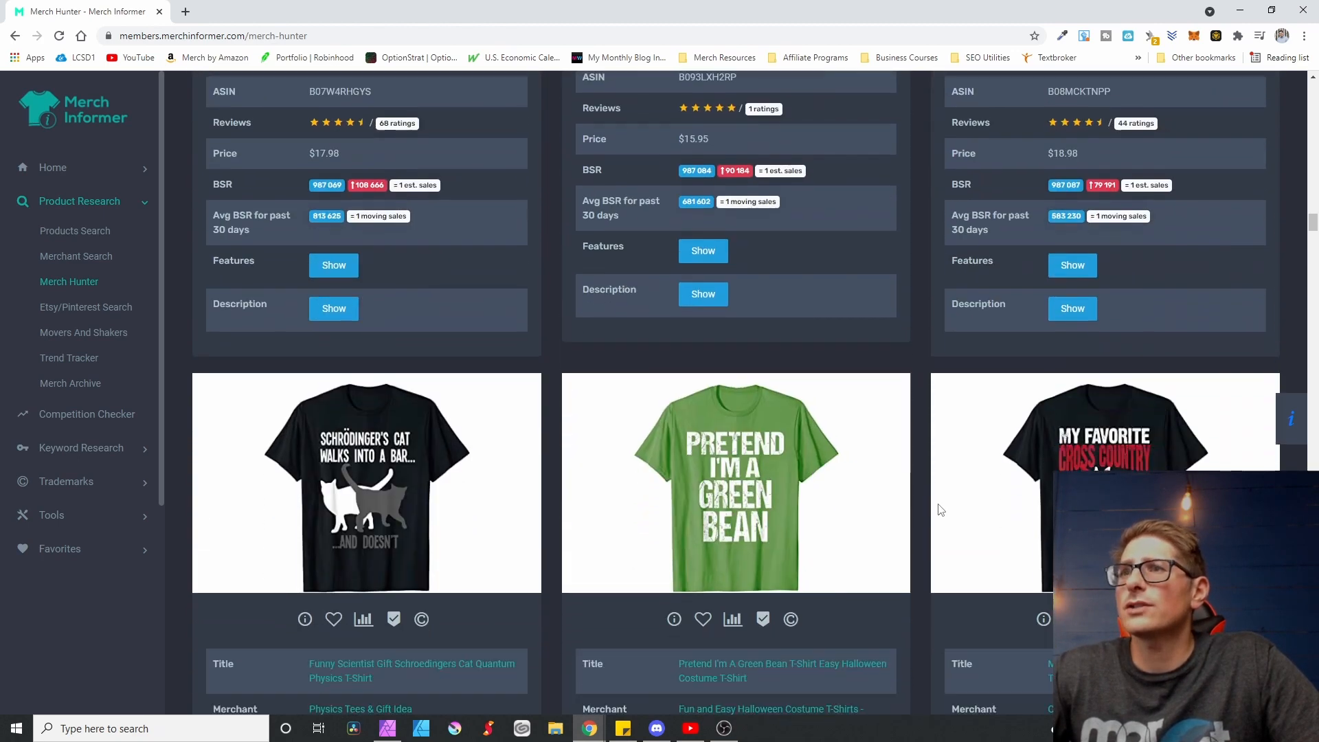
{"action": "scroll", "scroll_direction": "down", "scroll_amount": 3}
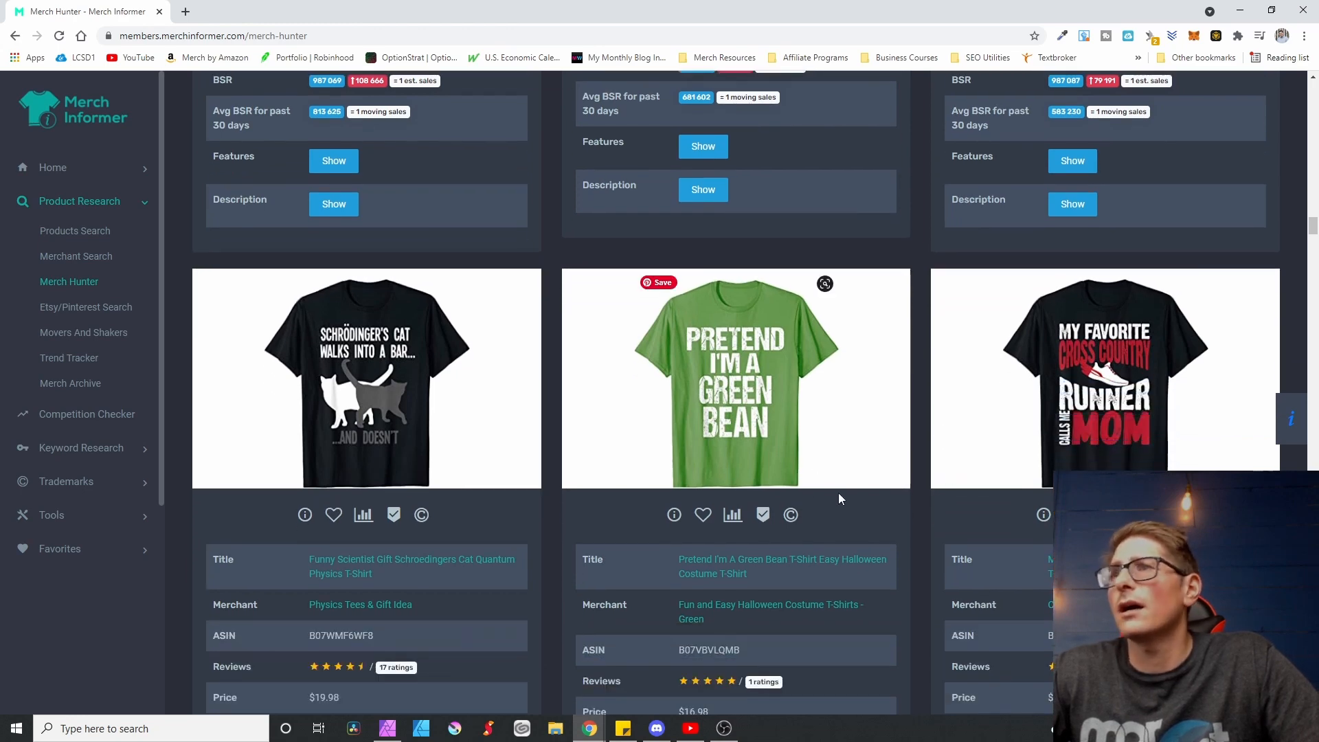
{"action": "scroll", "scroll_direction": "down", "scroll_amount": 3}
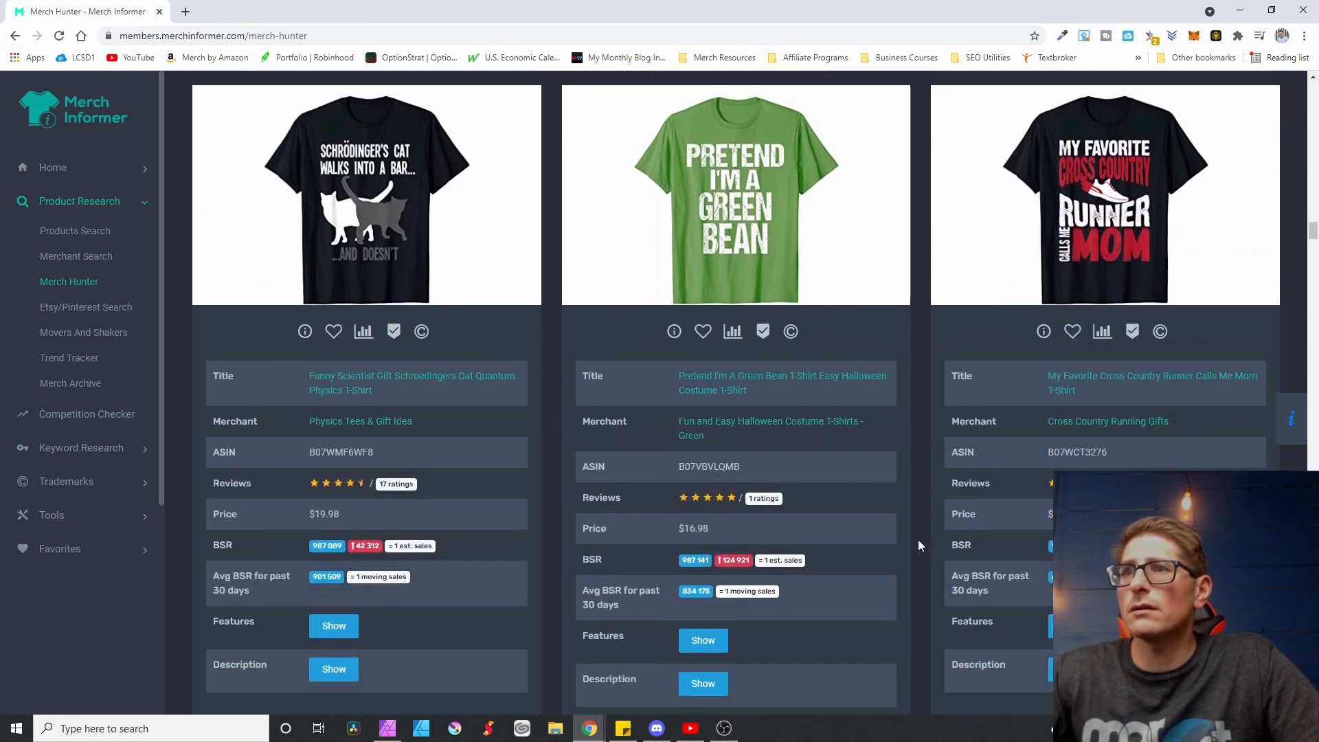
{"action": "scroll", "scroll_direction": "down", "scroll_amount": 3}
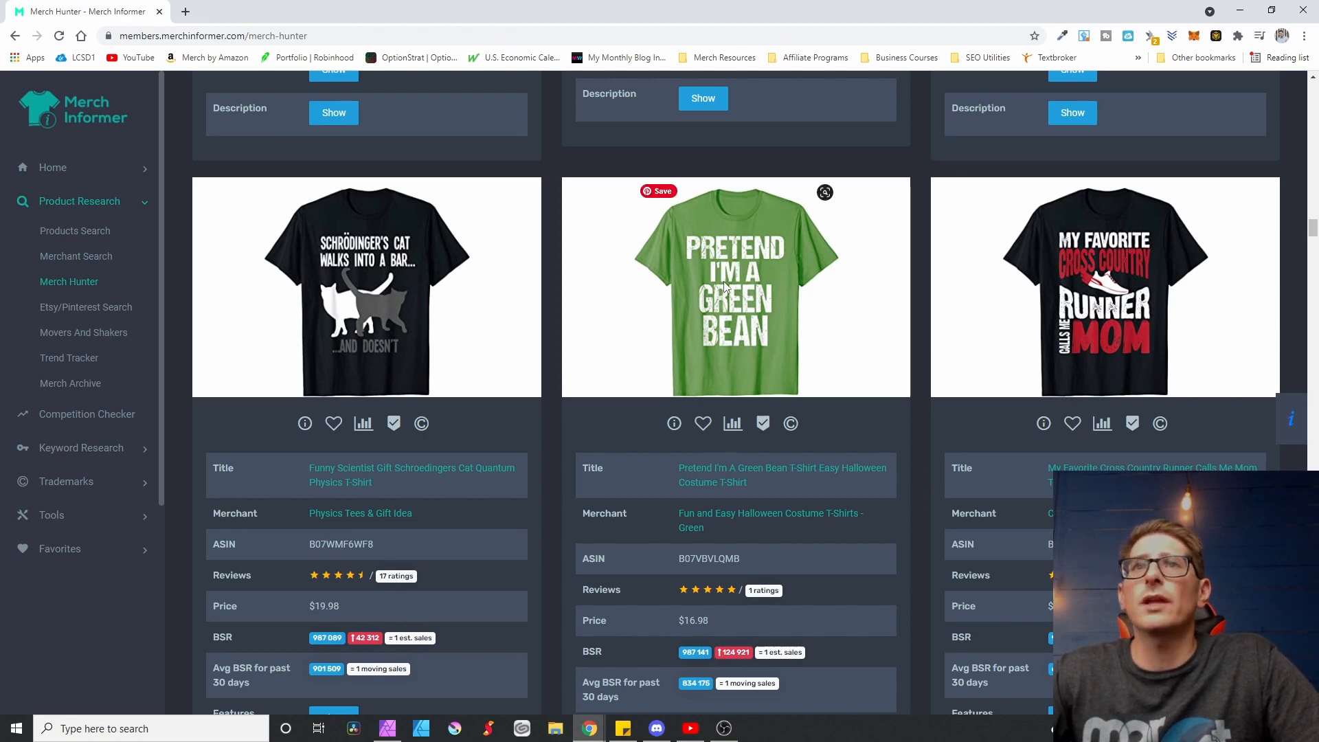
{"action": "mouse_move", "coordinate": [825, 360]}
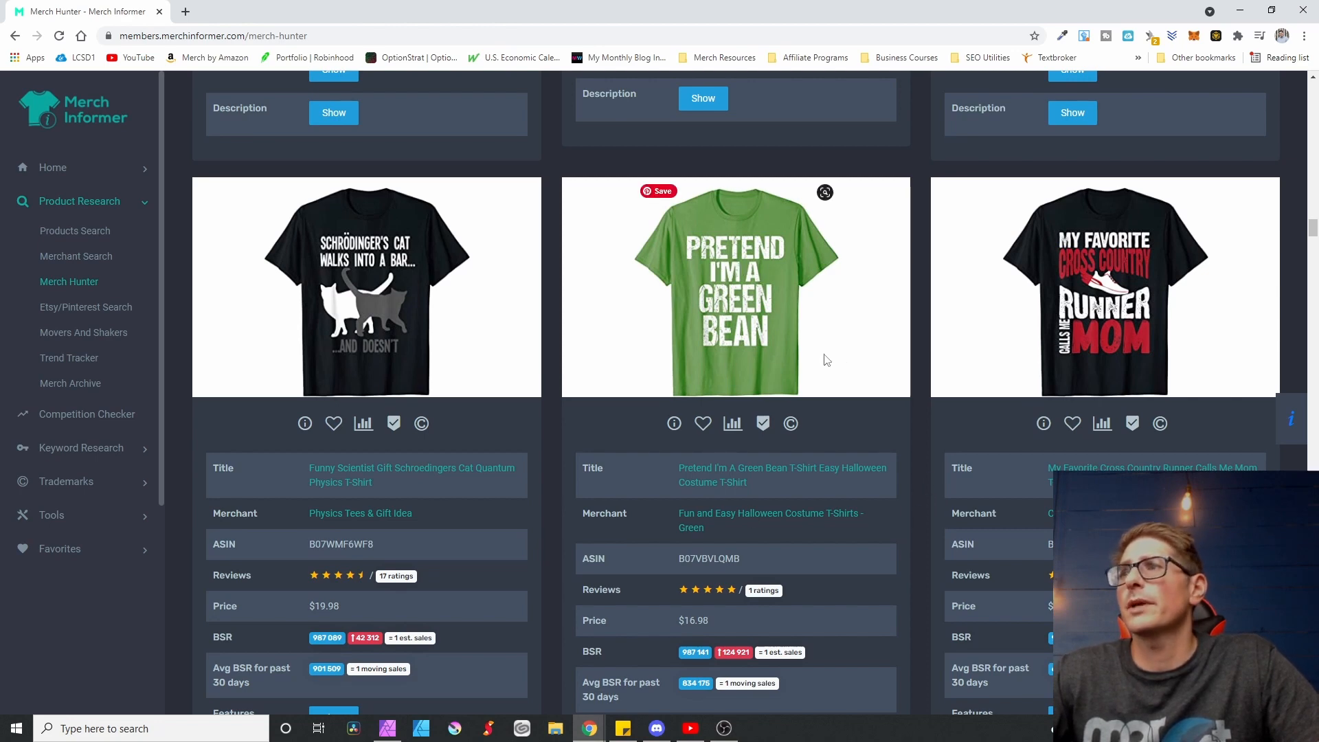
{"action": "mouse_move", "coordinate": [761, 290]}
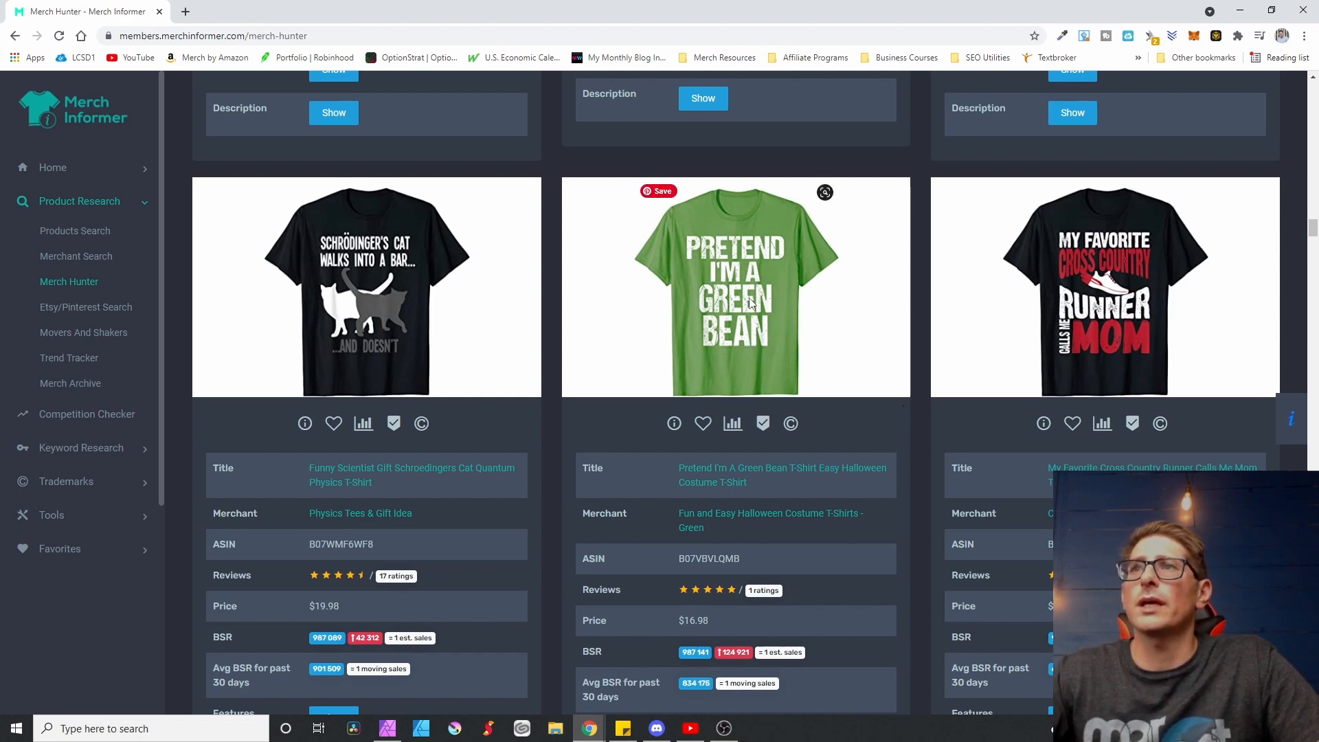
{"action": "scroll", "scroll_direction": "down", "scroll_amount": 3}
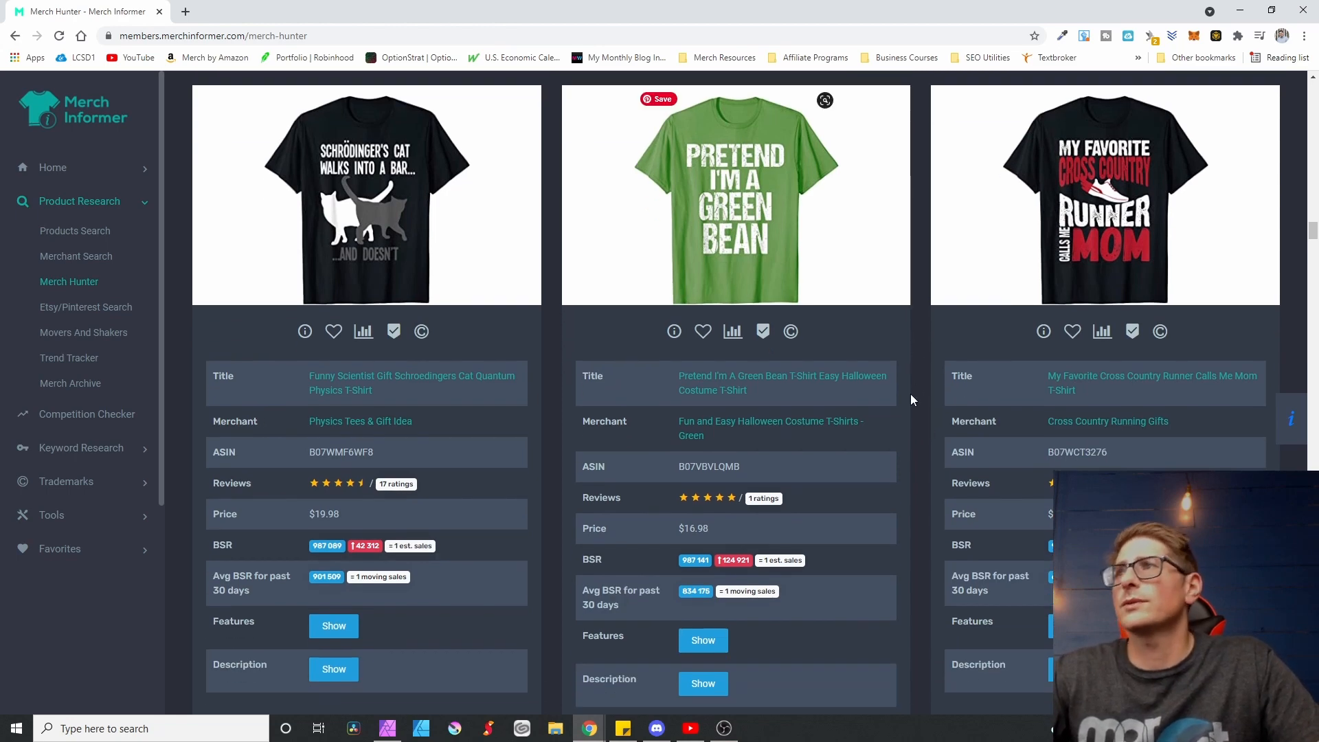
{"action": "scroll", "scroll_direction": "down", "scroll_amount": 3}
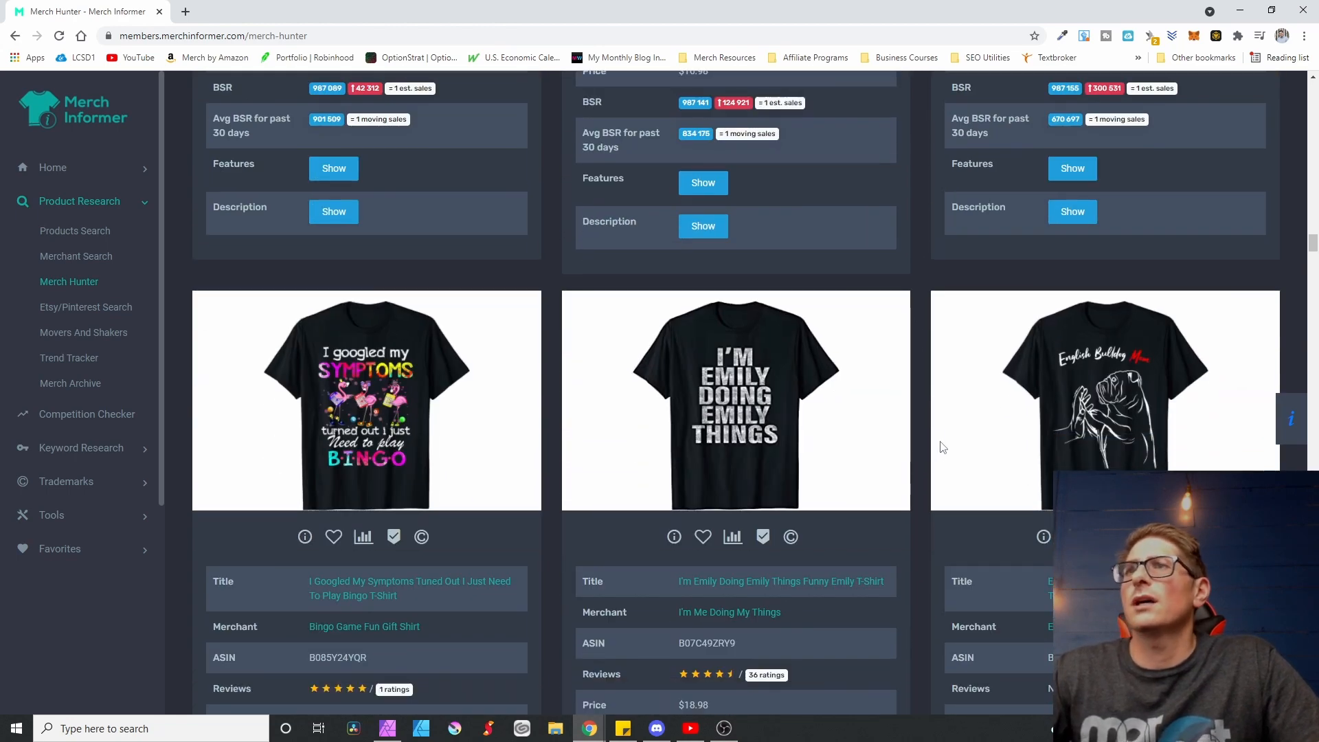
{"action": "scroll", "scroll_direction": "down", "scroll_amount": 3}
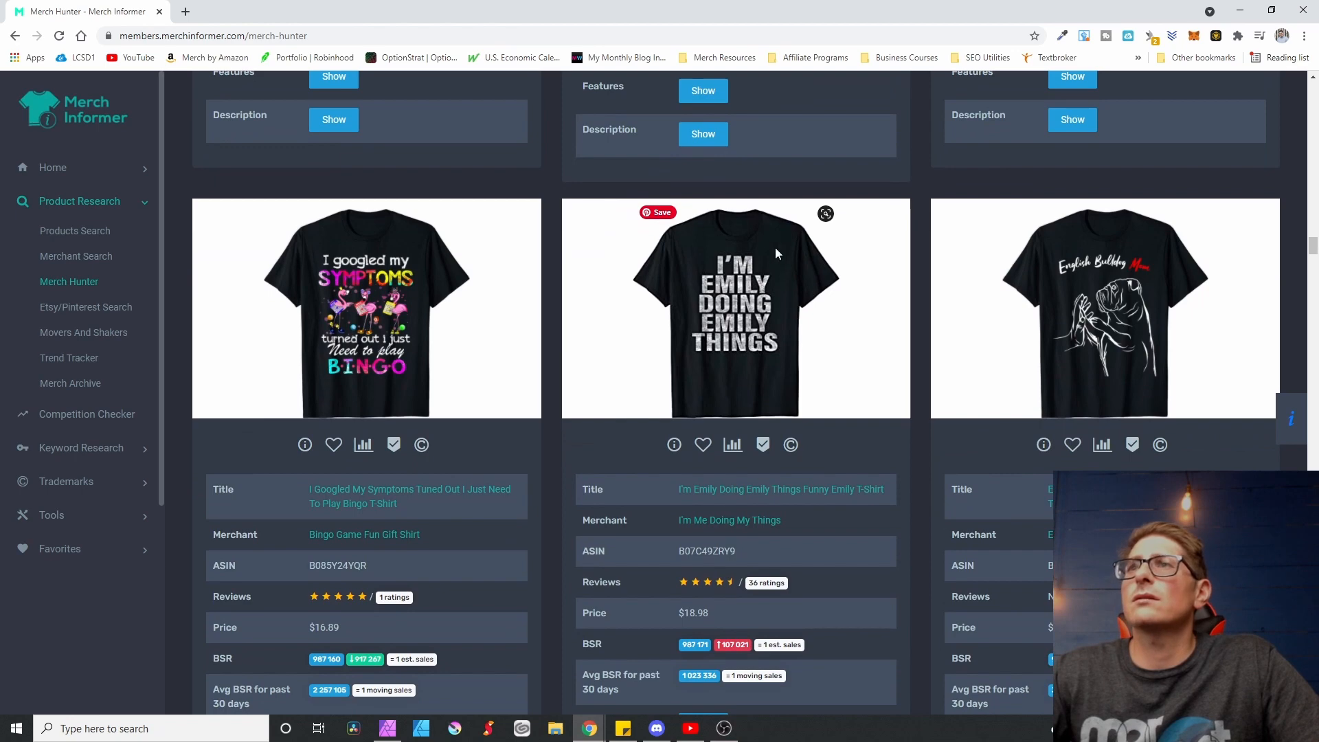
{"action": "scroll", "scroll_direction": "down", "scroll_amount": 3}
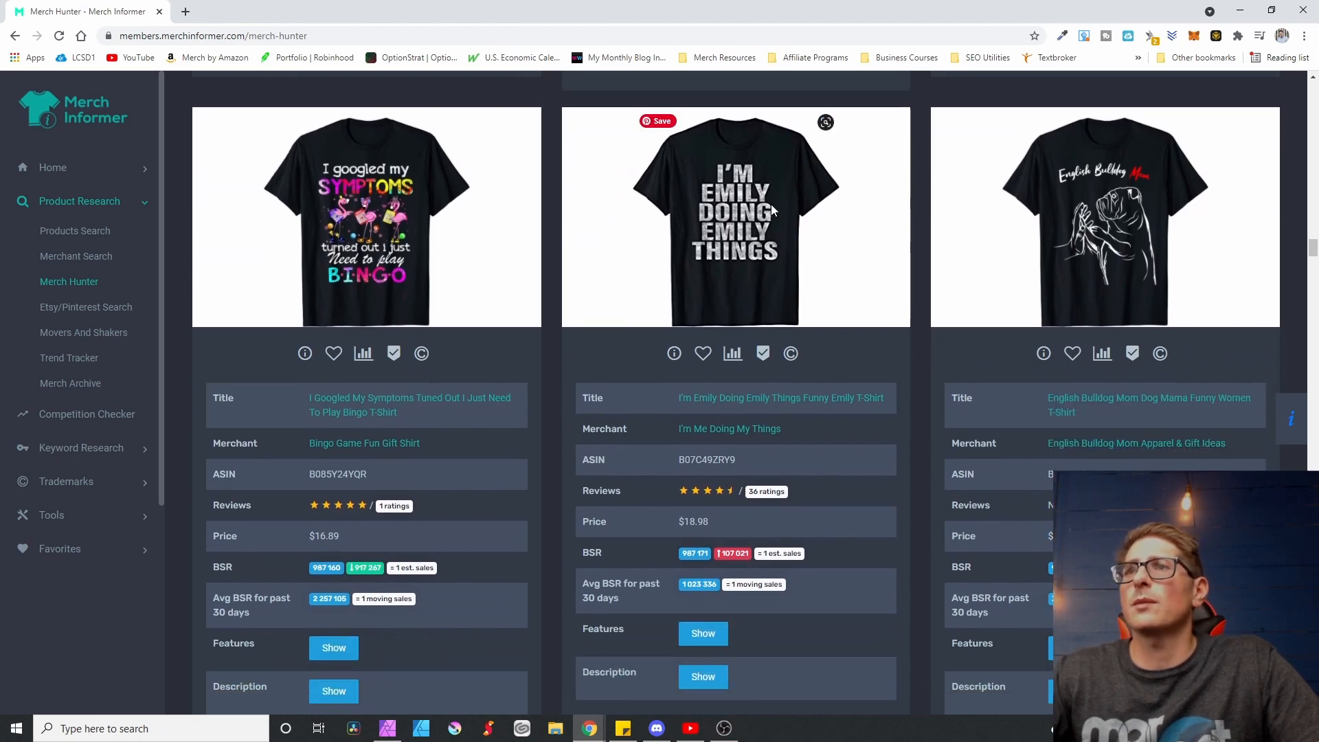
{"action": "mouse_move", "coordinate": [754, 251]}
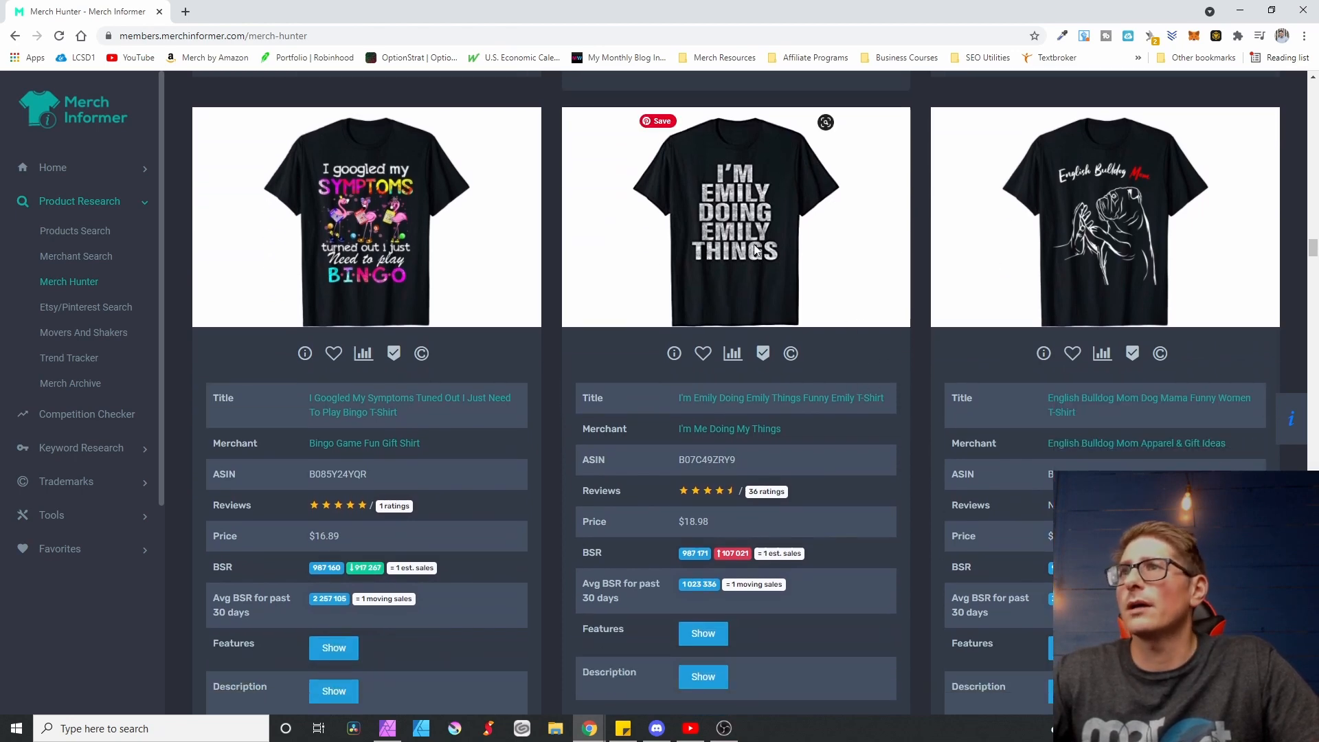
{"action": "mouse_move", "coordinate": [789, 323]}
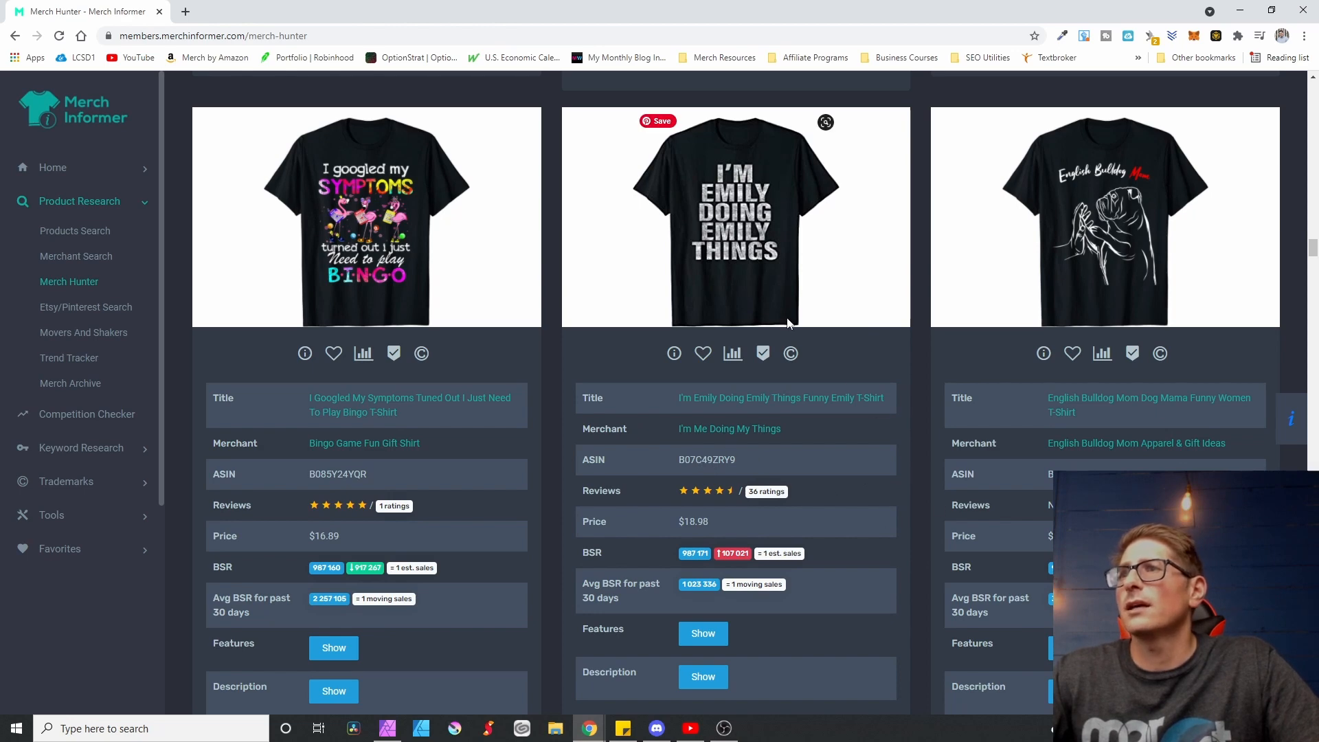
{"action": "mouse_move", "coordinate": [871, 444]}
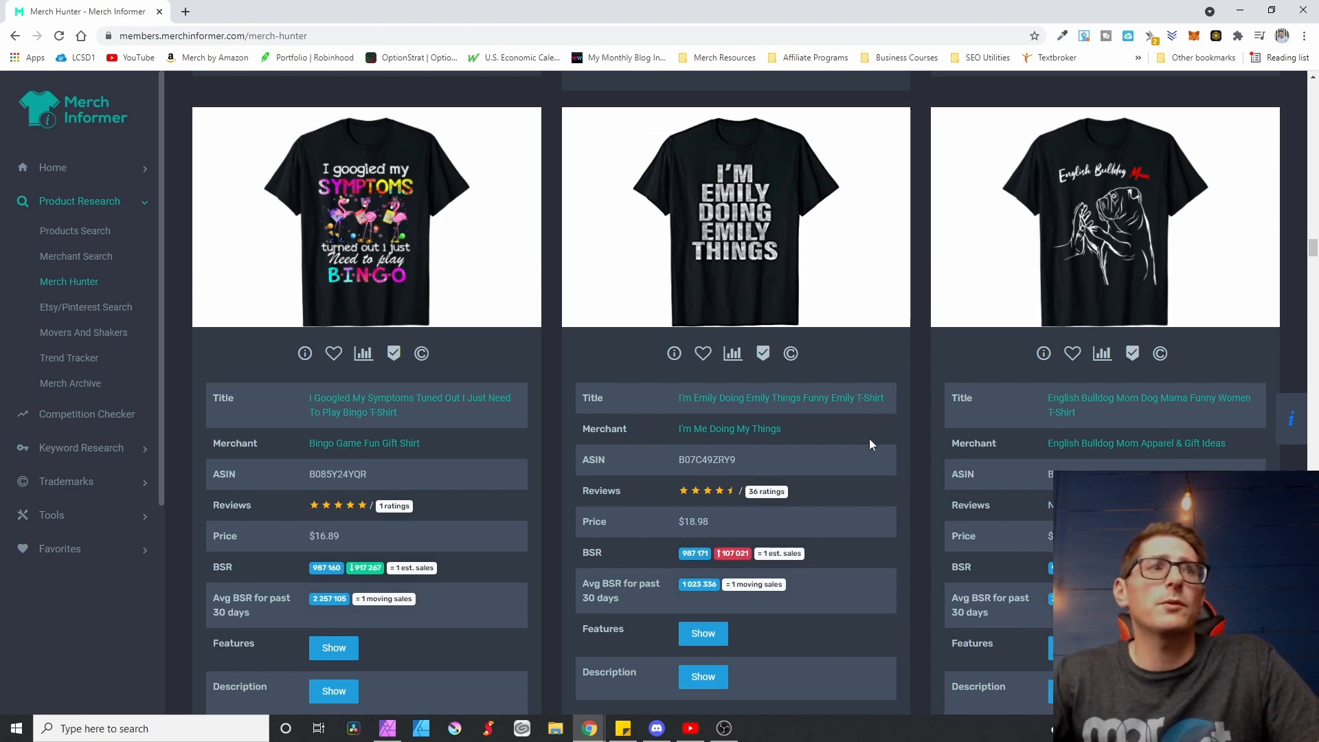
{"action": "scroll", "scroll_direction": "down", "scroll_amount": 3}
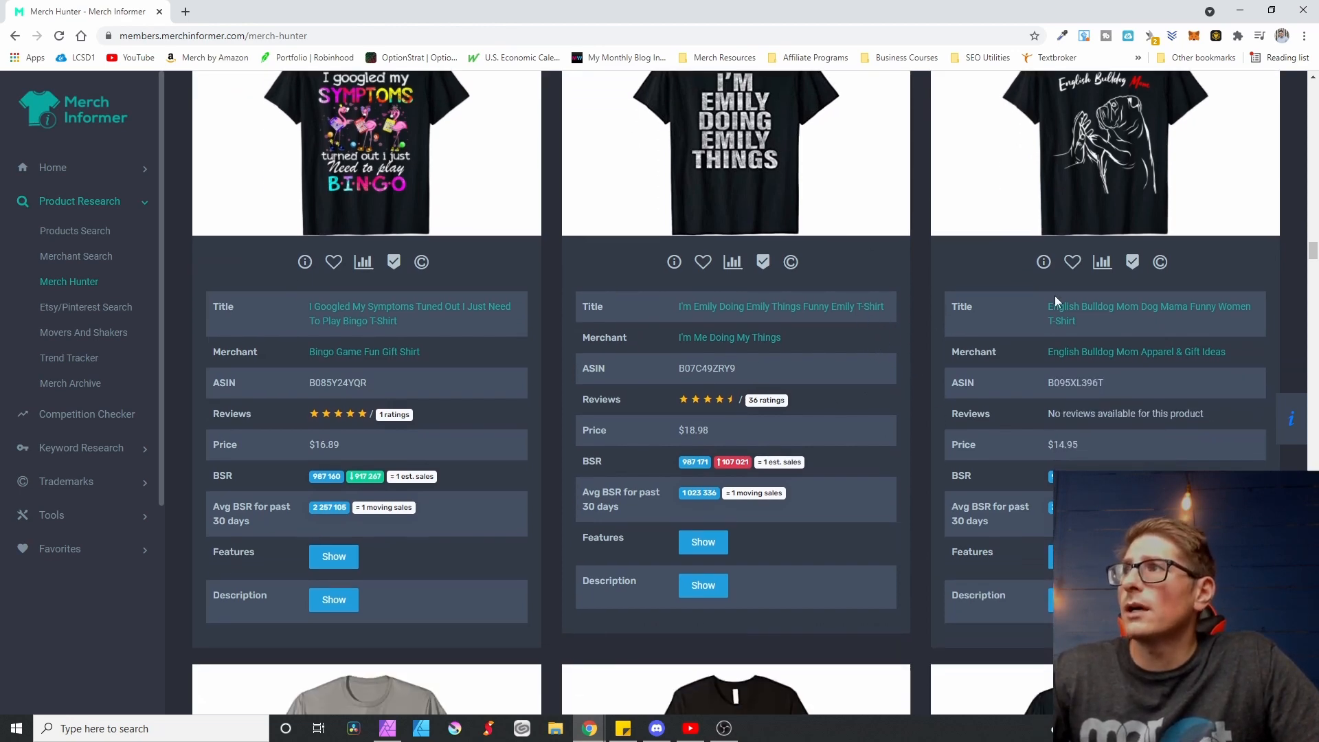
{"action": "scroll", "scroll_direction": "down", "scroll_amount": 3}
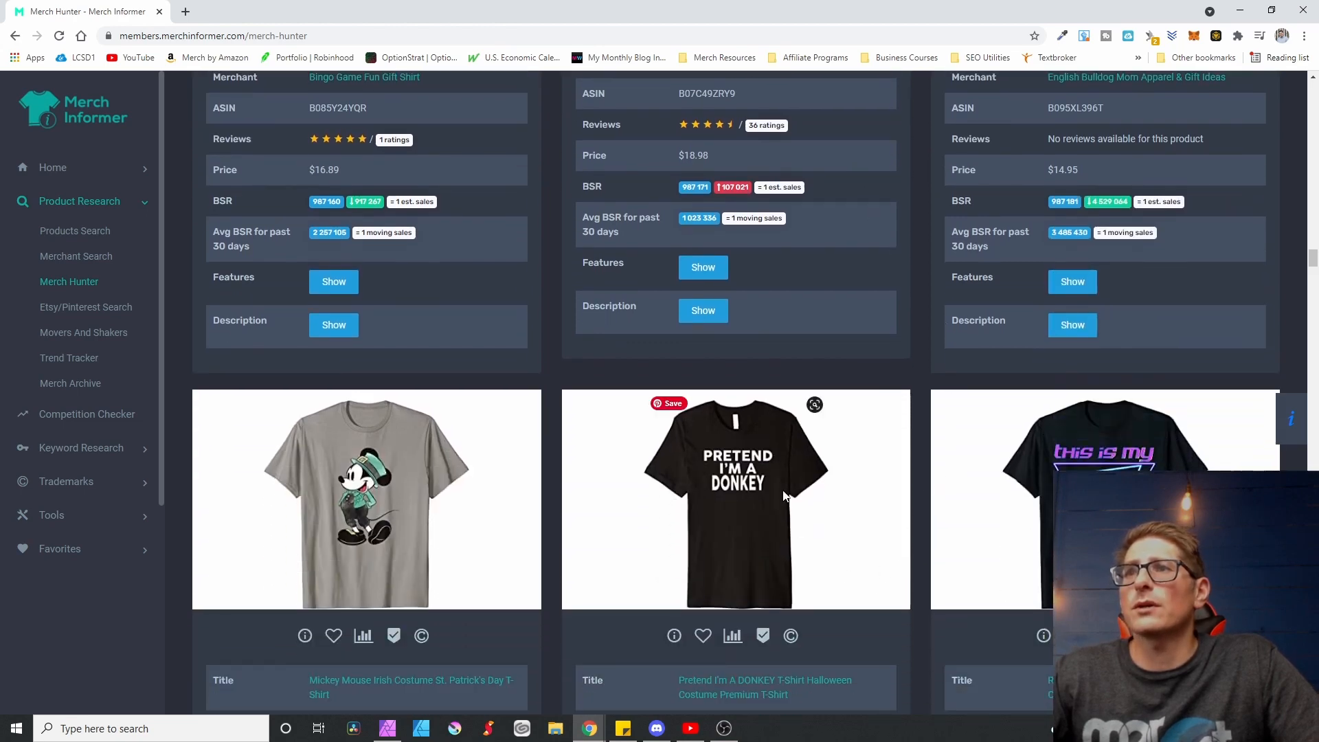
{"action": "mouse_move", "coordinate": [713, 445]}
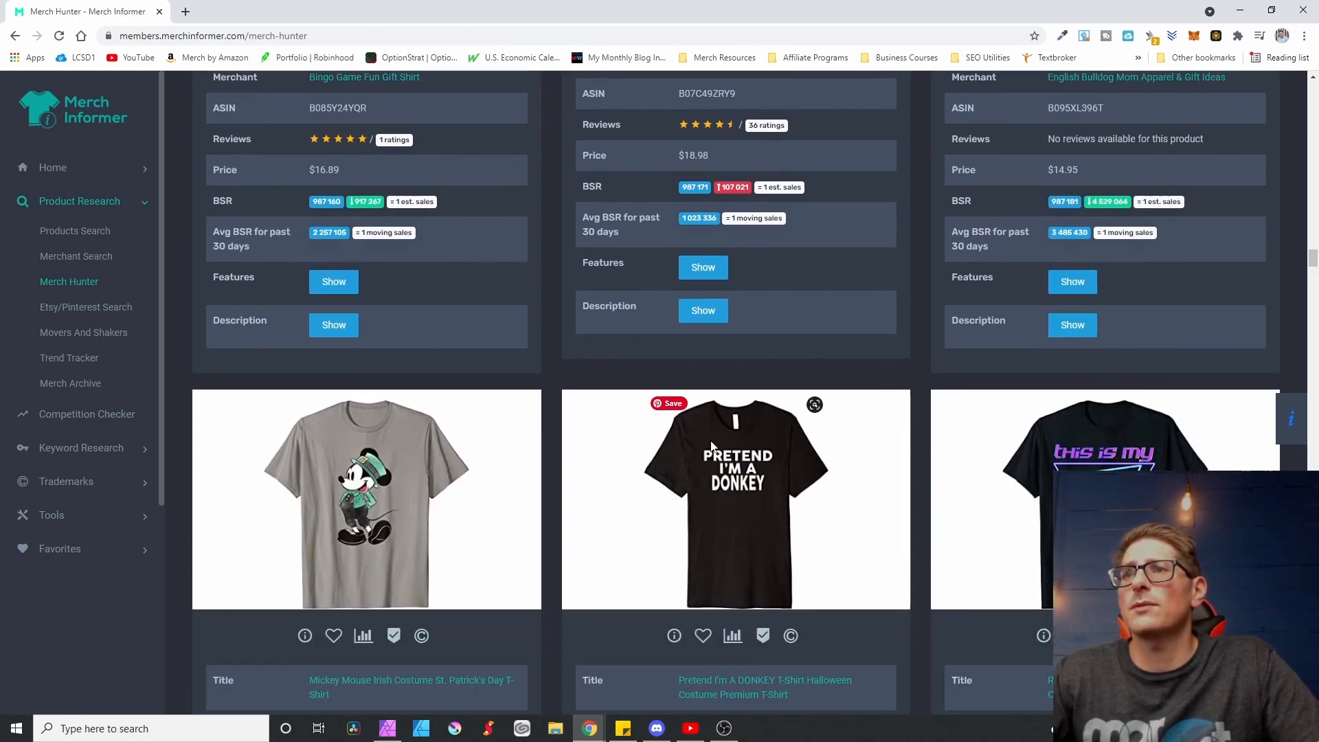
{"action": "mouse_move", "coordinate": [817, 467]}
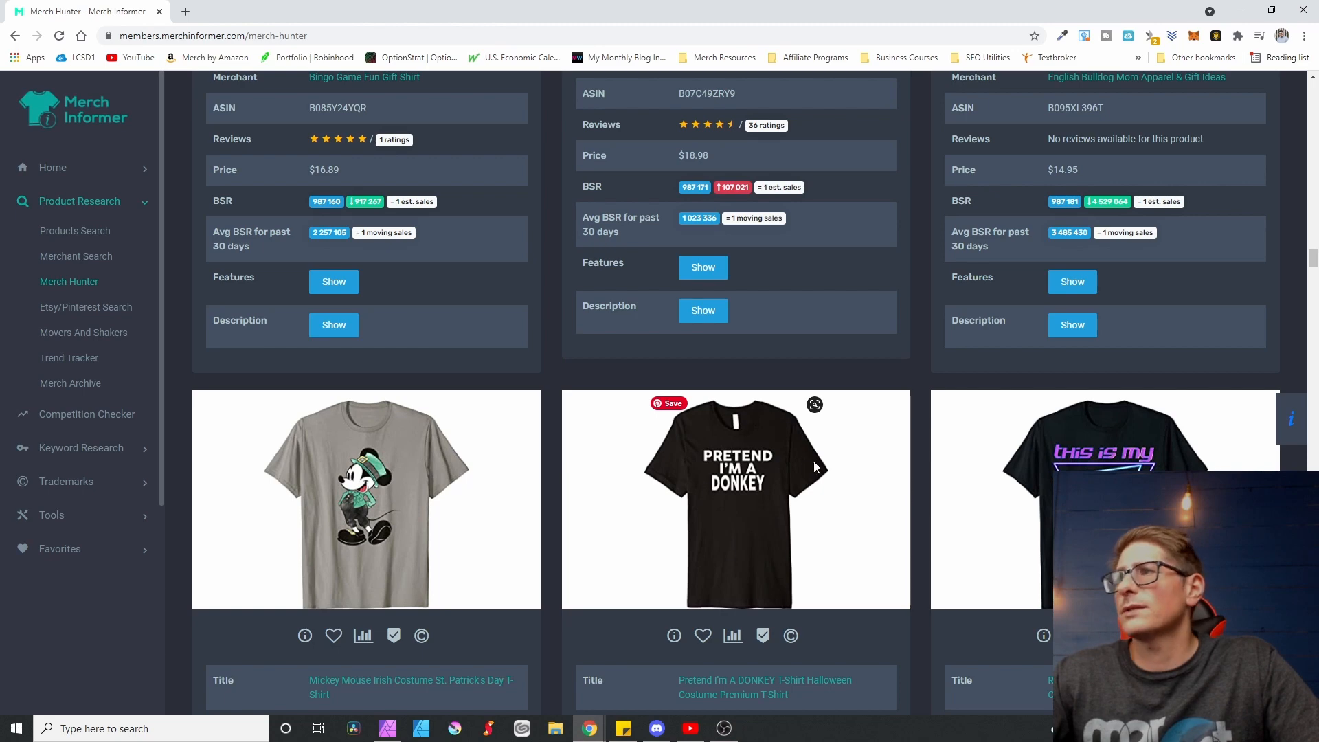
{"action": "mouse_move", "coordinate": [921, 586]}
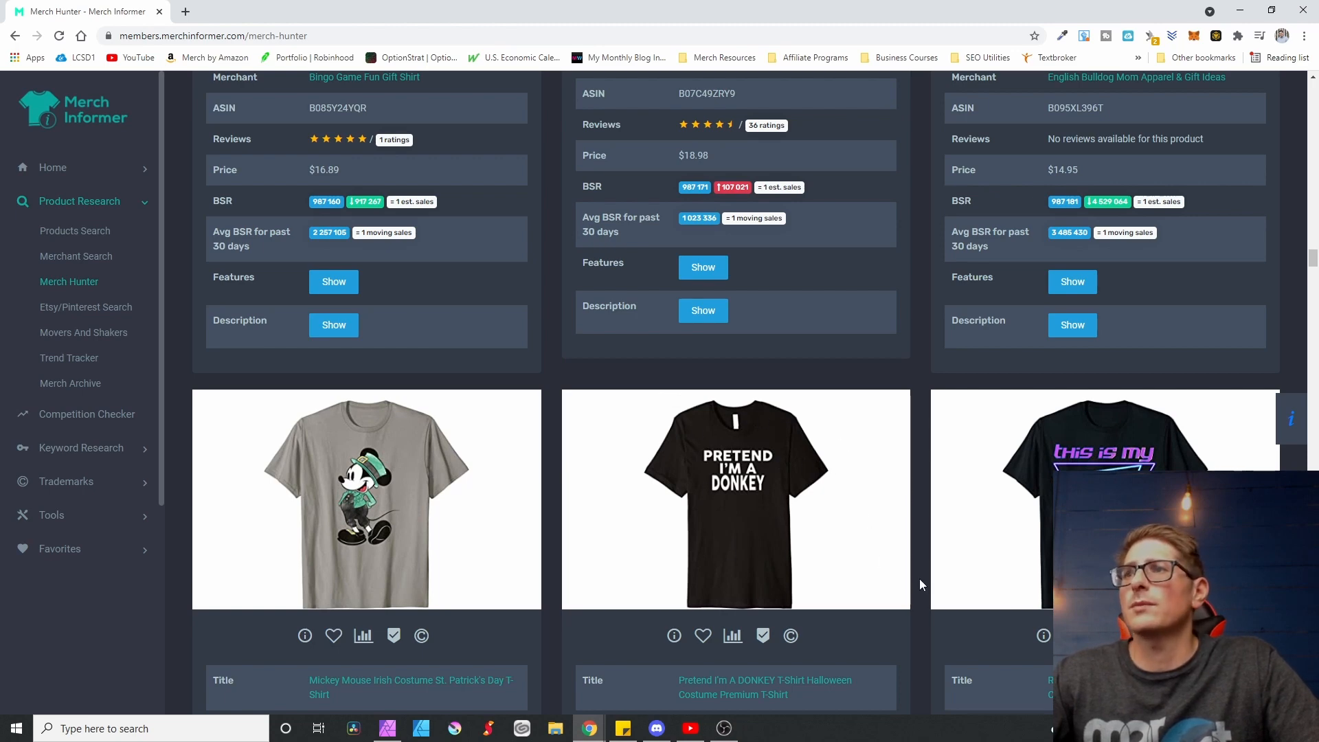
{"action": "scroll", "scroll_direction": "down", "scroll_amount": 3}
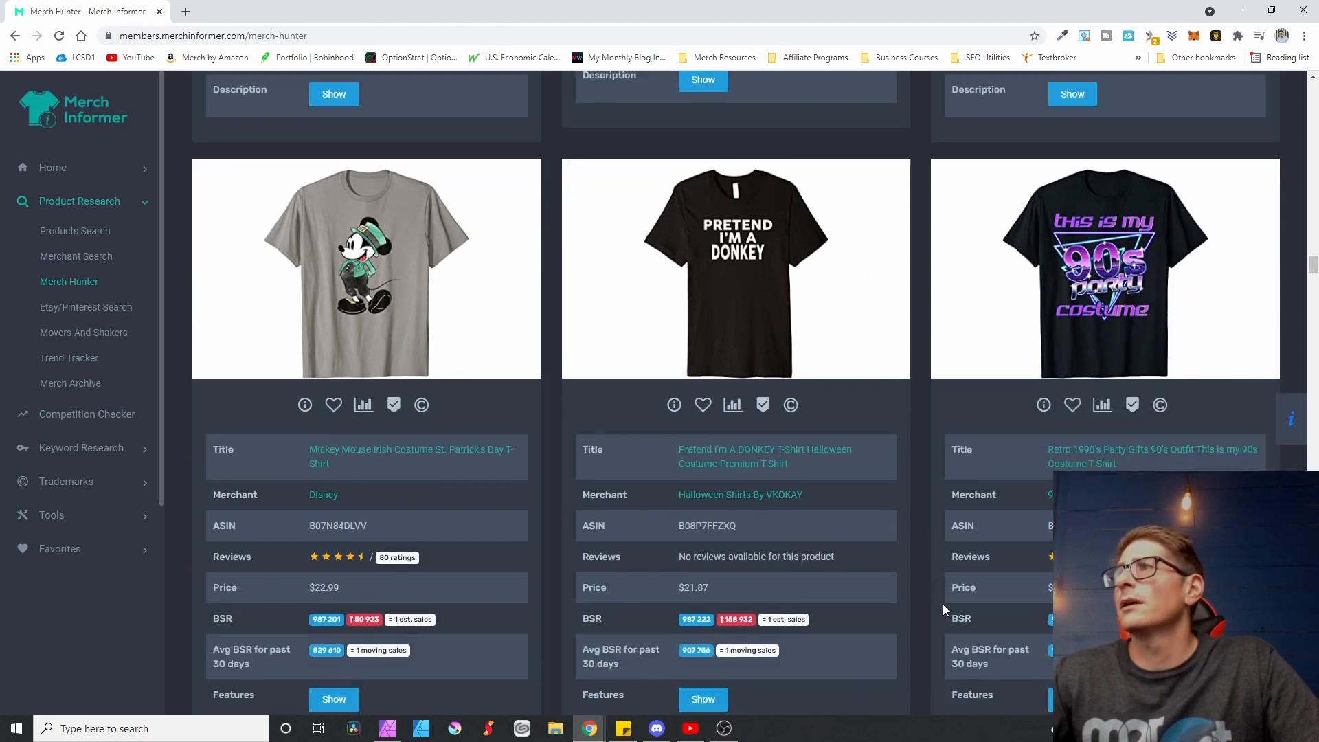
{"action": "scroll", "scroll_direction": "down", "scroll_amount": 3}
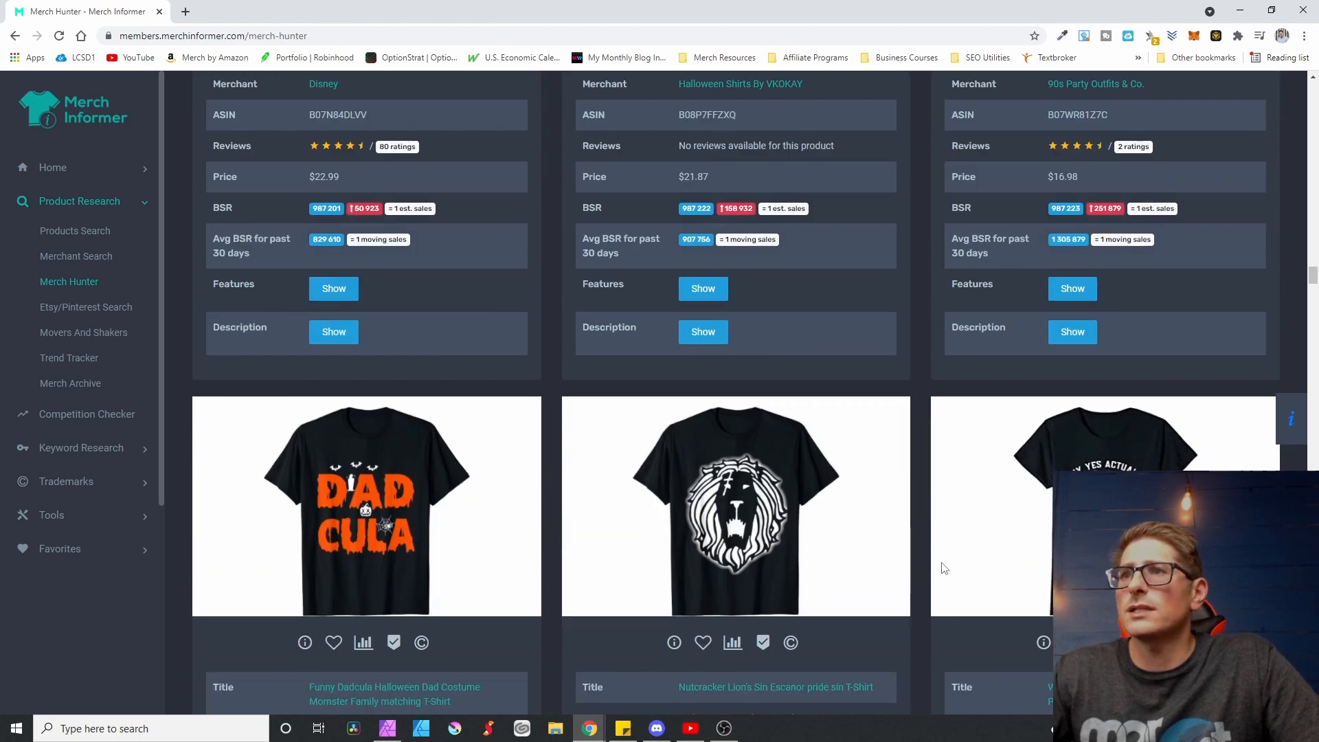
{"action": "scroll", "scroll_direction": "down", "scroll_amount": 3}
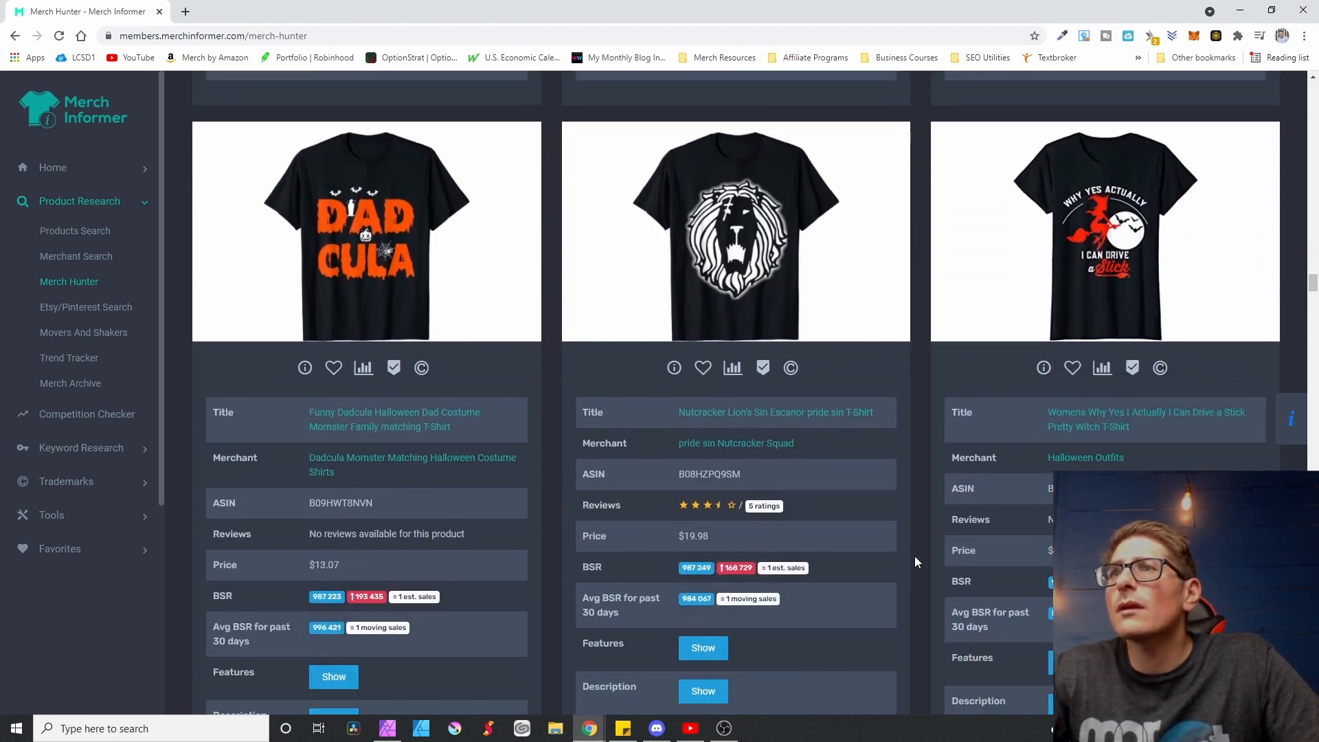
{"action": "mouse_move", "coordinate": [835, 437]}
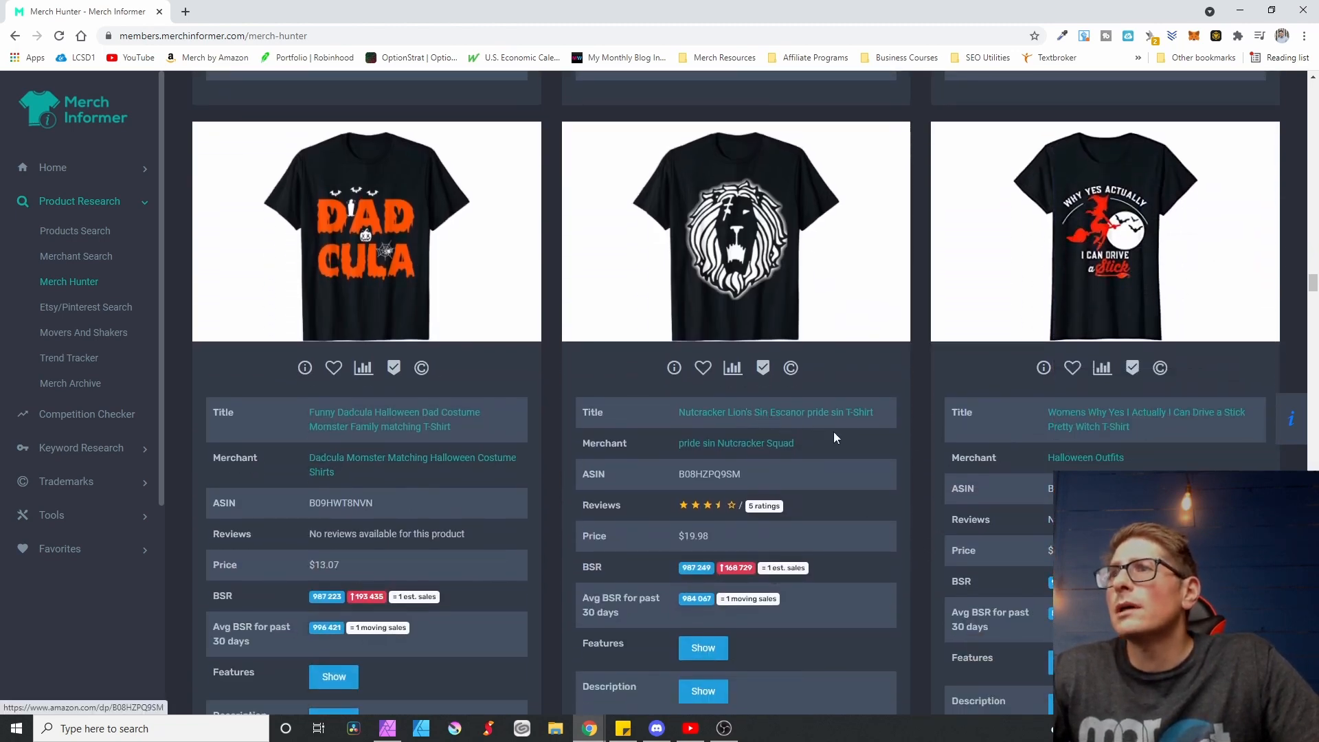
{"action": "scroll", "scroll_direction": "down", "scroll_amount": 3}
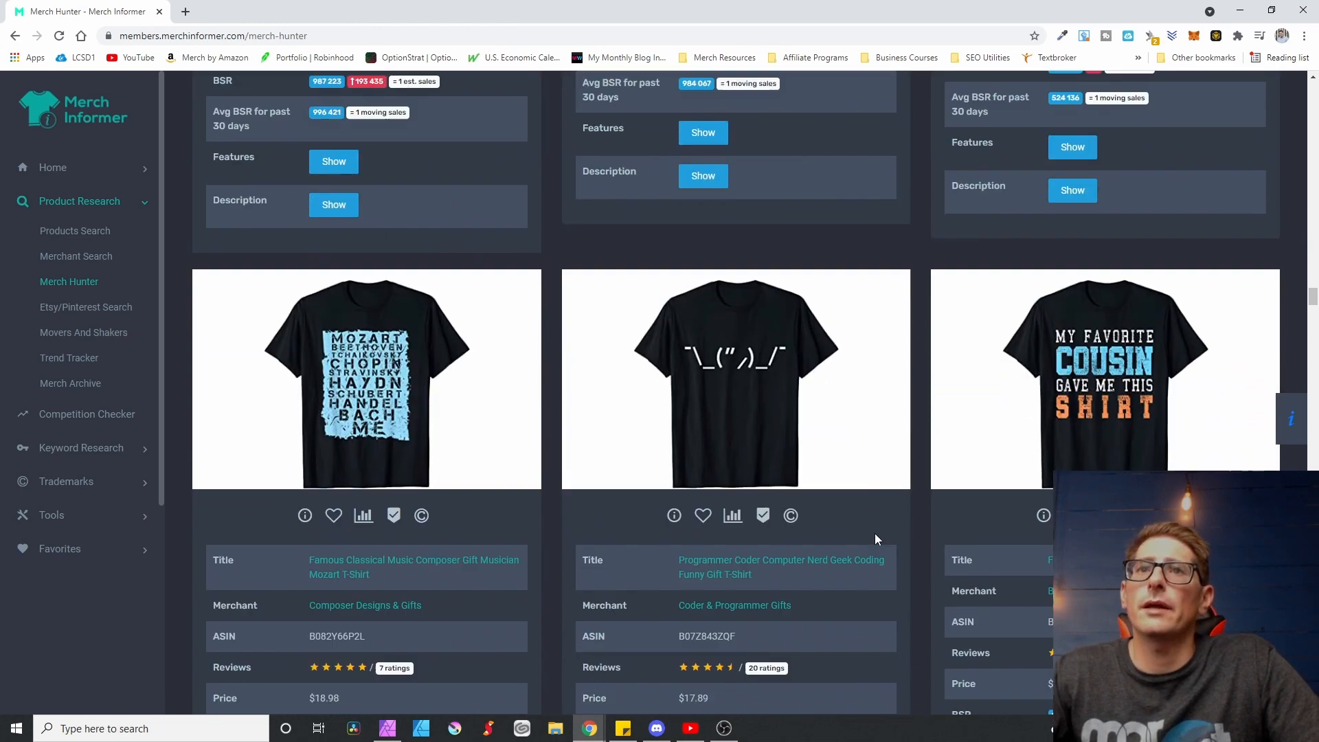
{"action": "scroll", "scroll_direction": "down", "scroll_amount": 3}
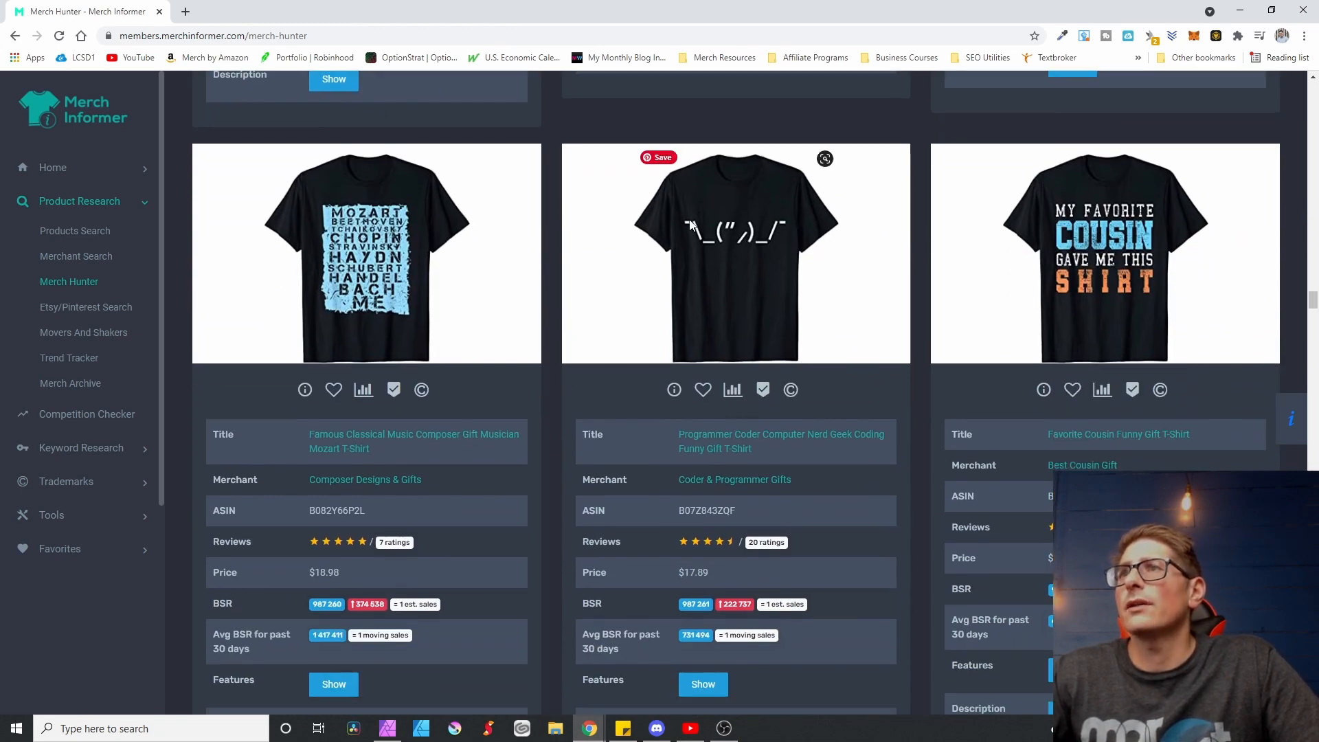
{"action": "mouse_move", "coordinate": [915, 527]}
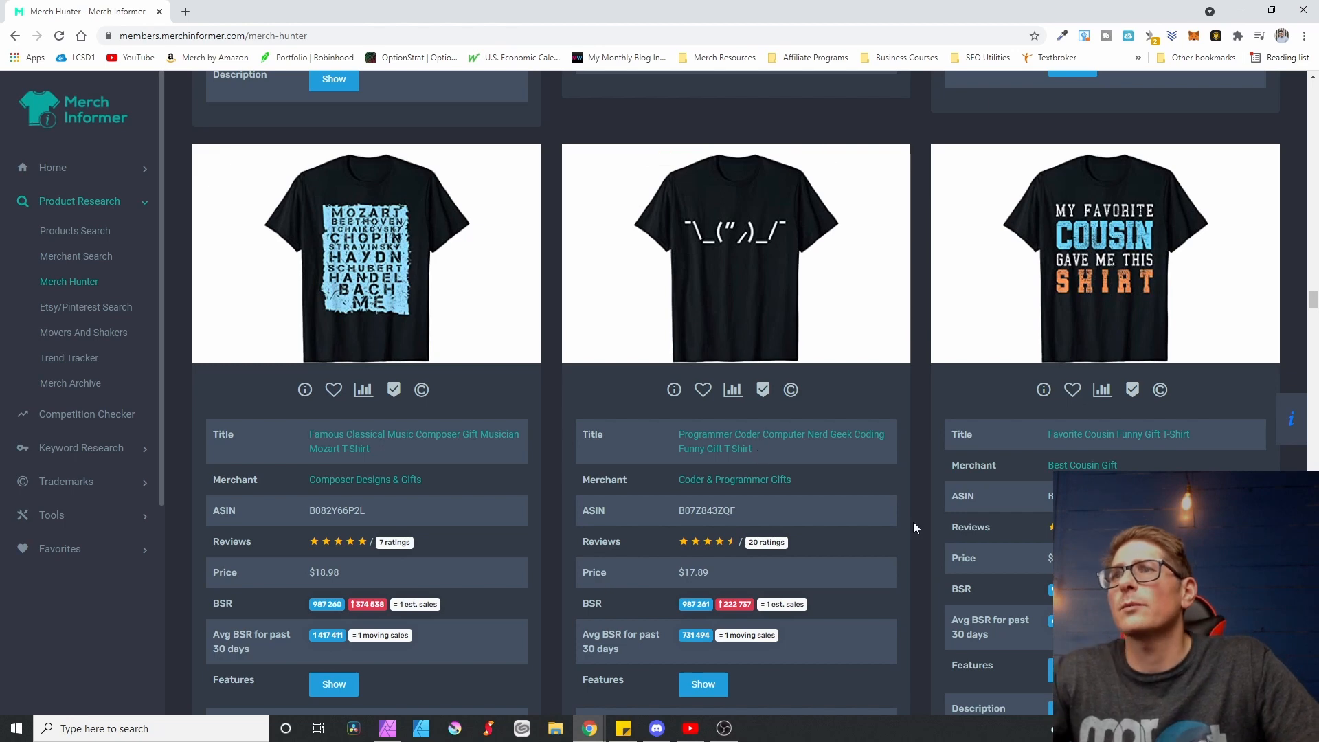
{"action": "scroll", "scroll_direction": "down", "scroll_amount": 3}
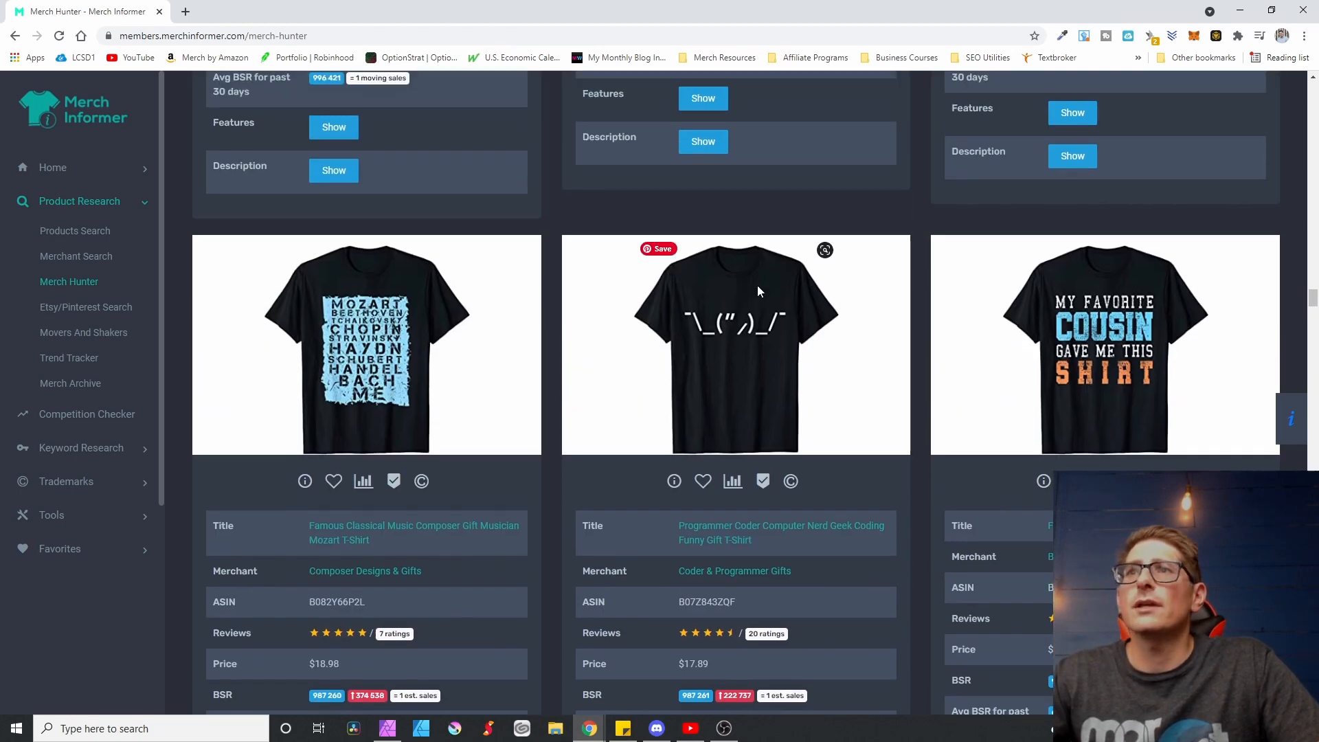
{"action": "mouse_move", "coordinate": [775, 327]}
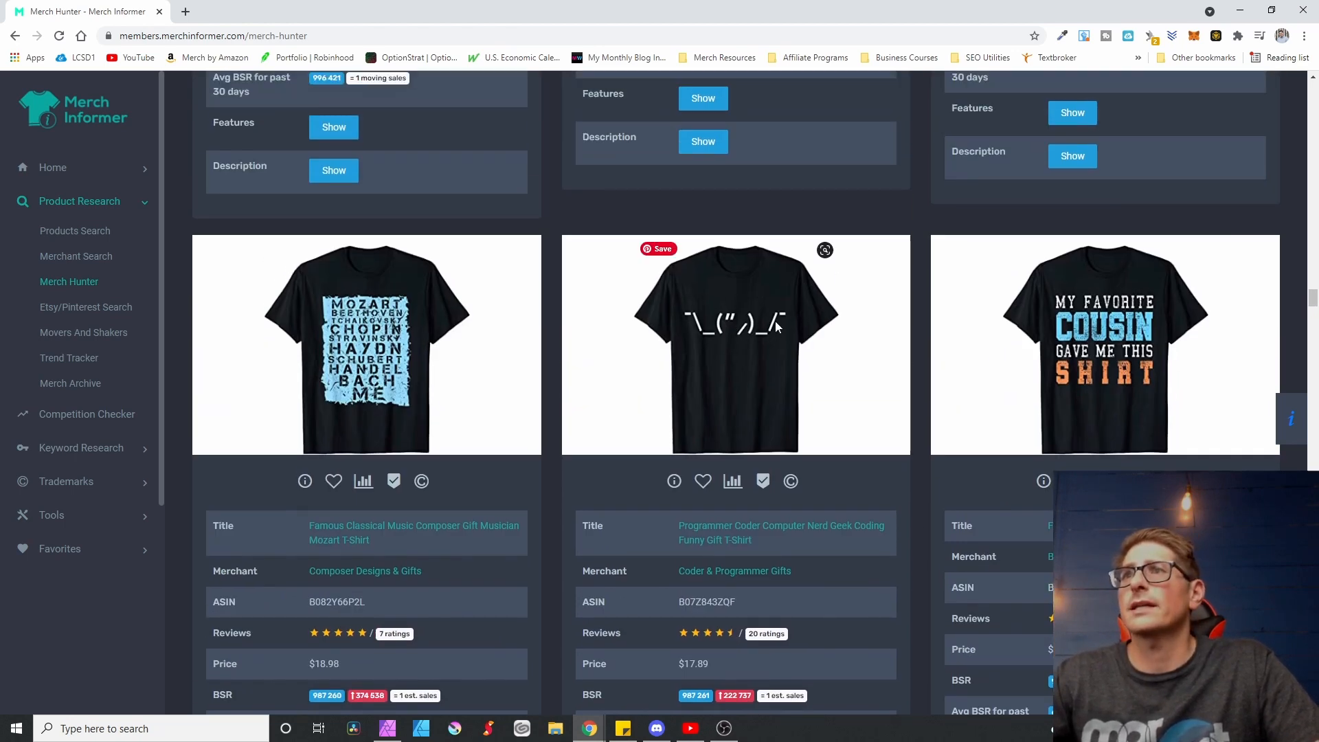
{"action": "mouse_move", "coordinate": [761, 364]}
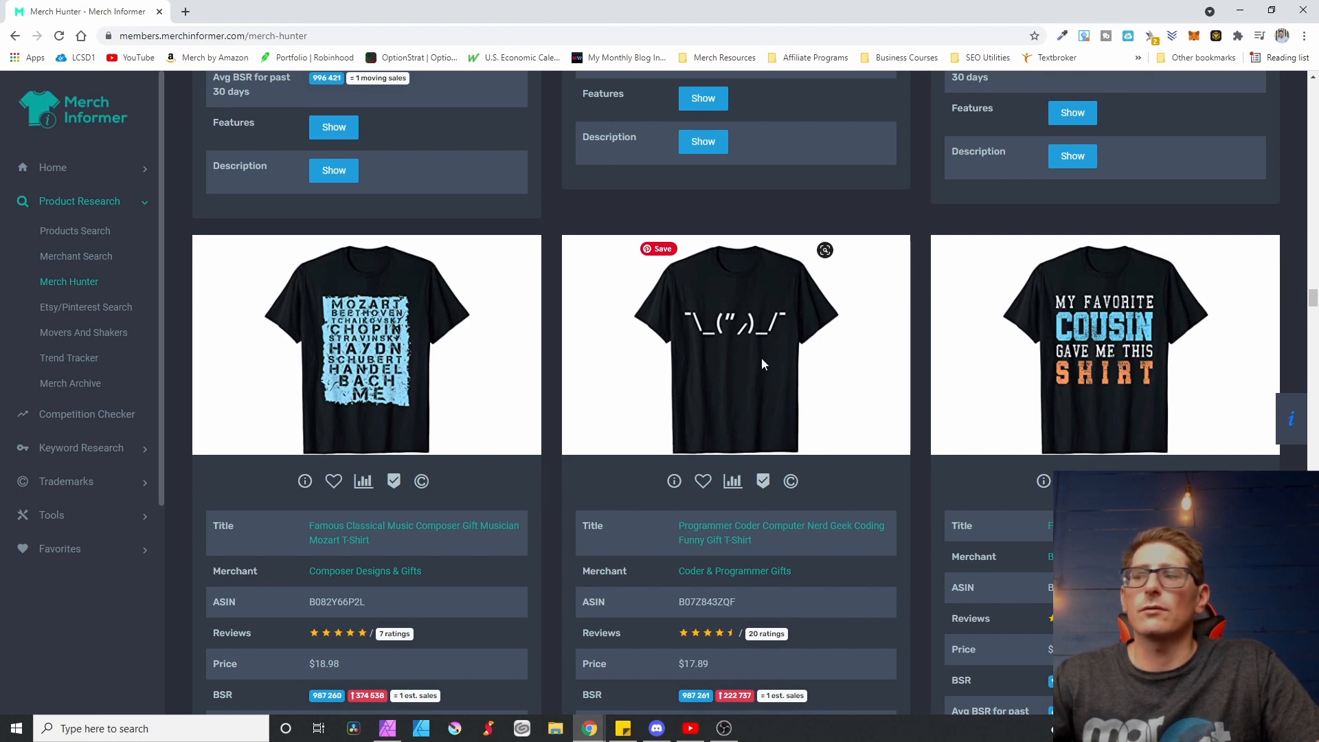
{"action": "mouse_move", "coordinate": [776, 318]}
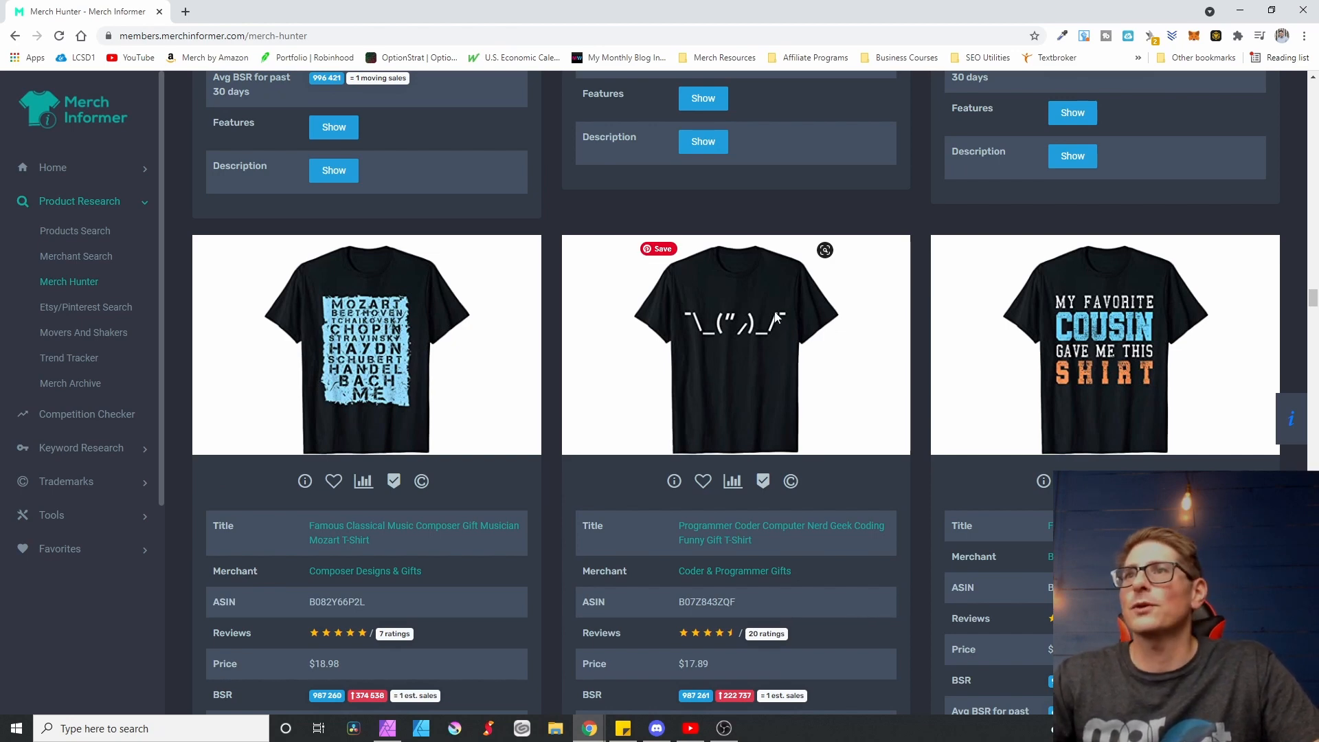
{"action": "mouse_move", "coordinate": [788, 317]}
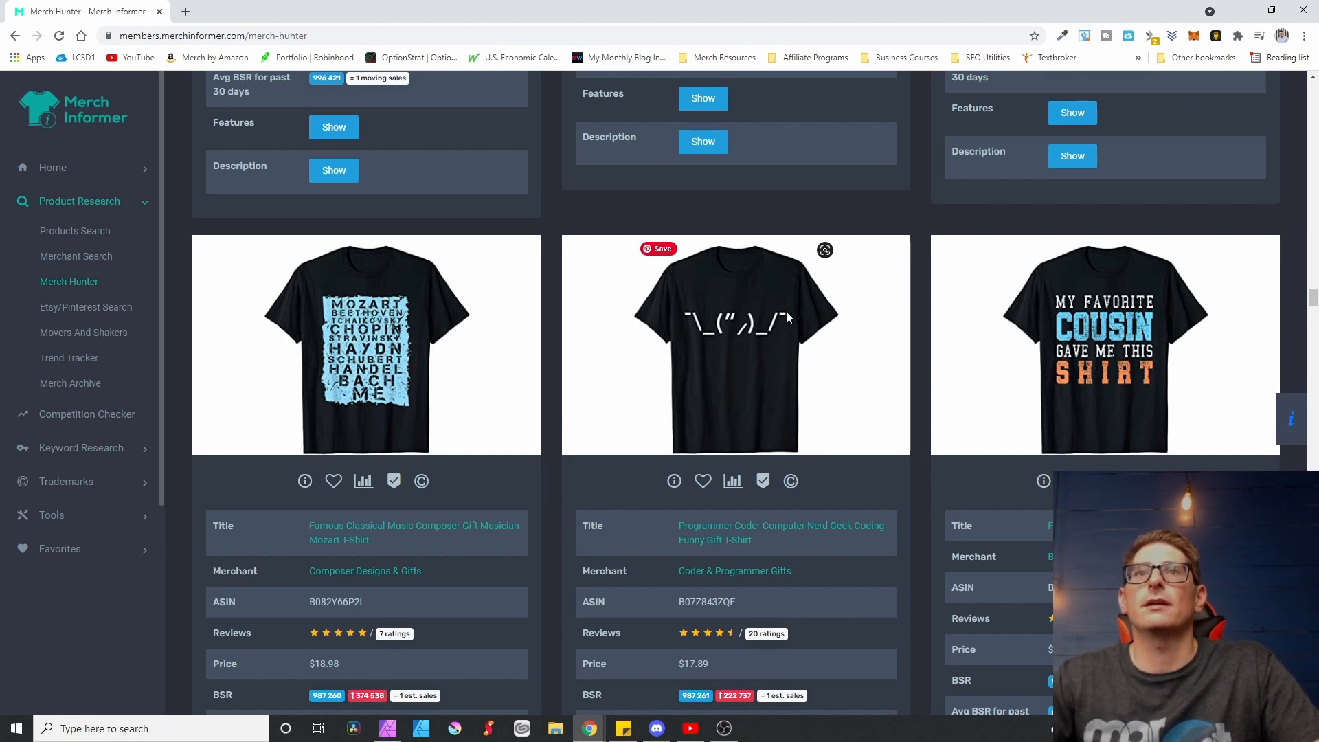
{"action": "mouse_move", "coordinate": [886, 420]}
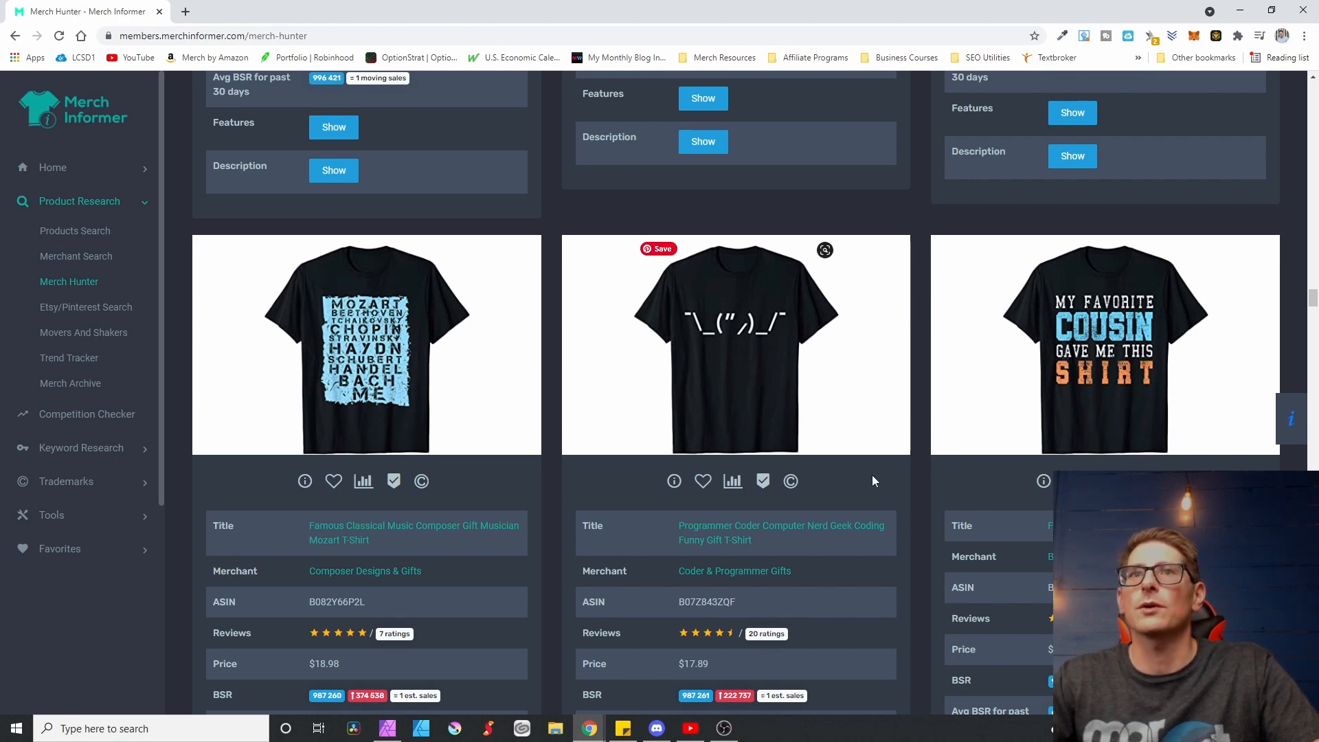
{"action": "mouse_move", "coordinate": [791, 345]}
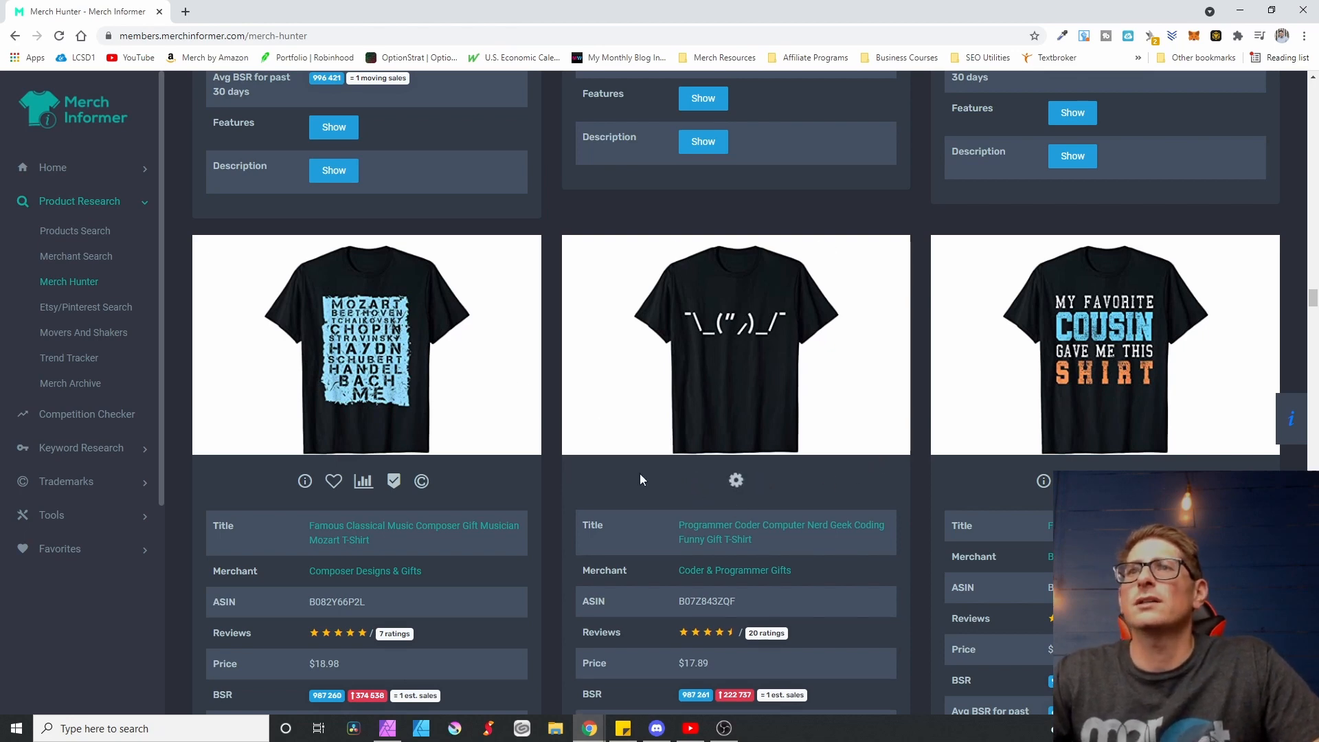
{"action": "mouse_move", "coordinate": [735, 478]}
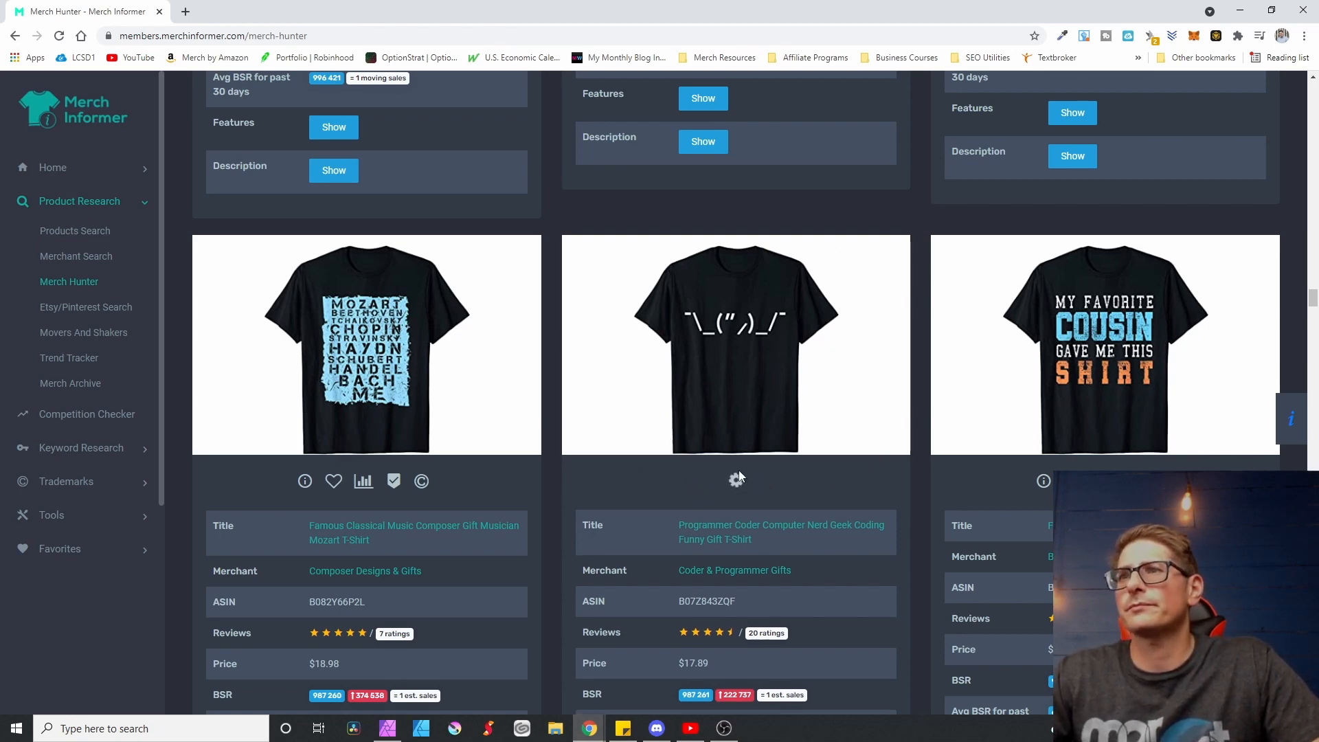
Step: Submit the programmer shrug shirt into the 10/26/21 favorites category
{"action": "scroll", "scroll_direction": "down", "scroll_amount": 3}
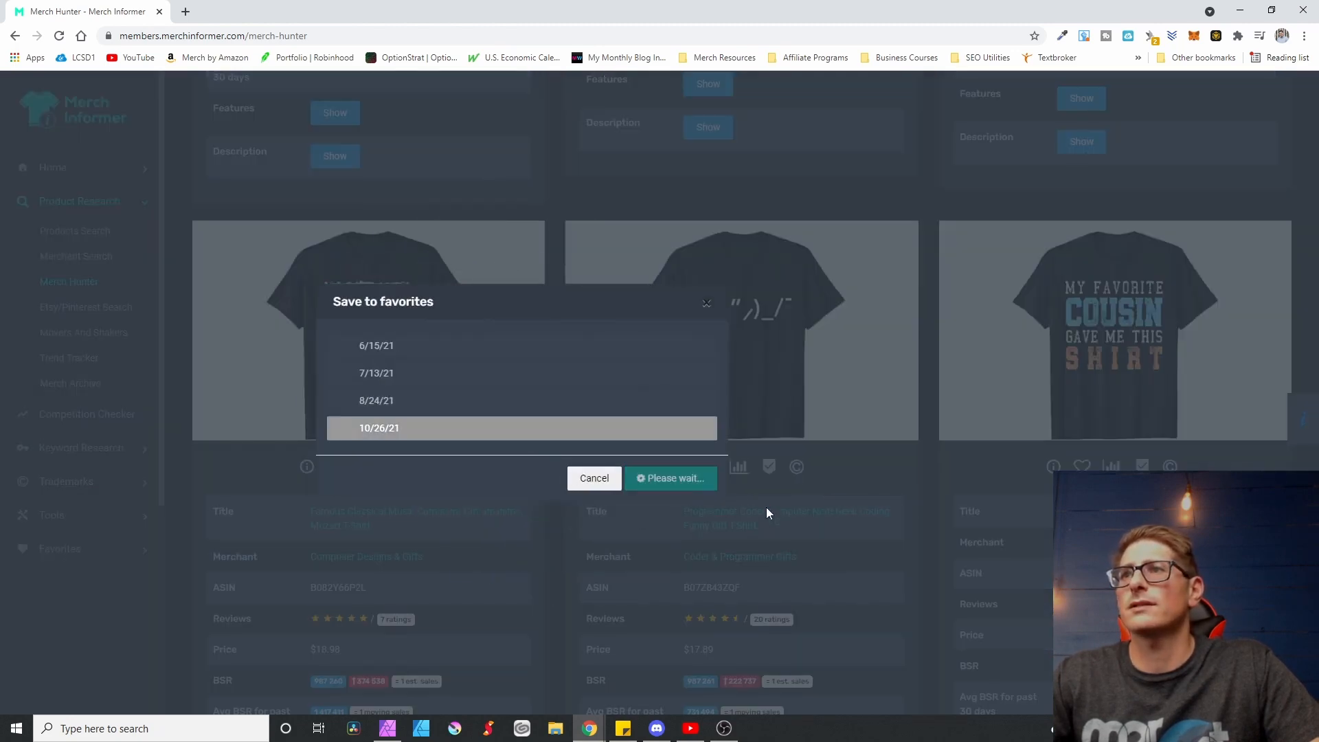
{"action": "left_click", "coordinate": [669, 476]}
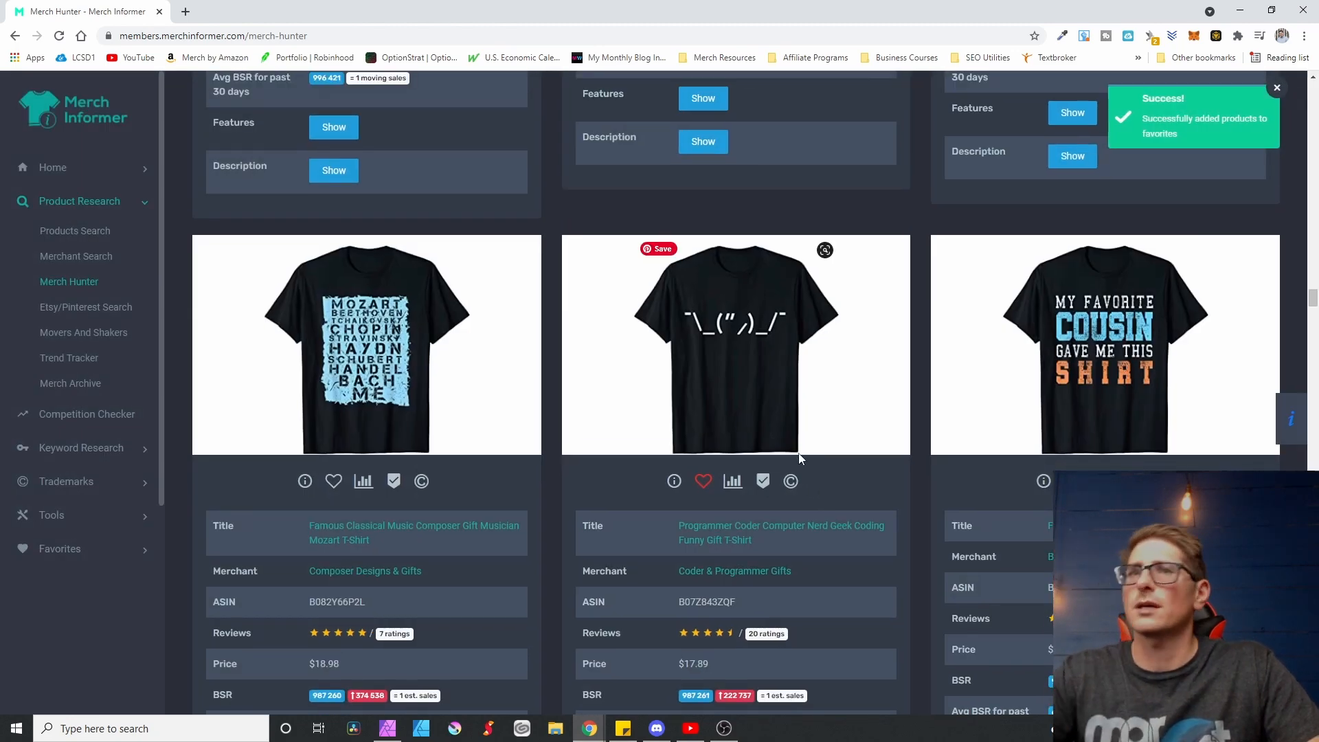
{"action": "scroll", "scroll_direction": "down", "scroll_amount": 3}
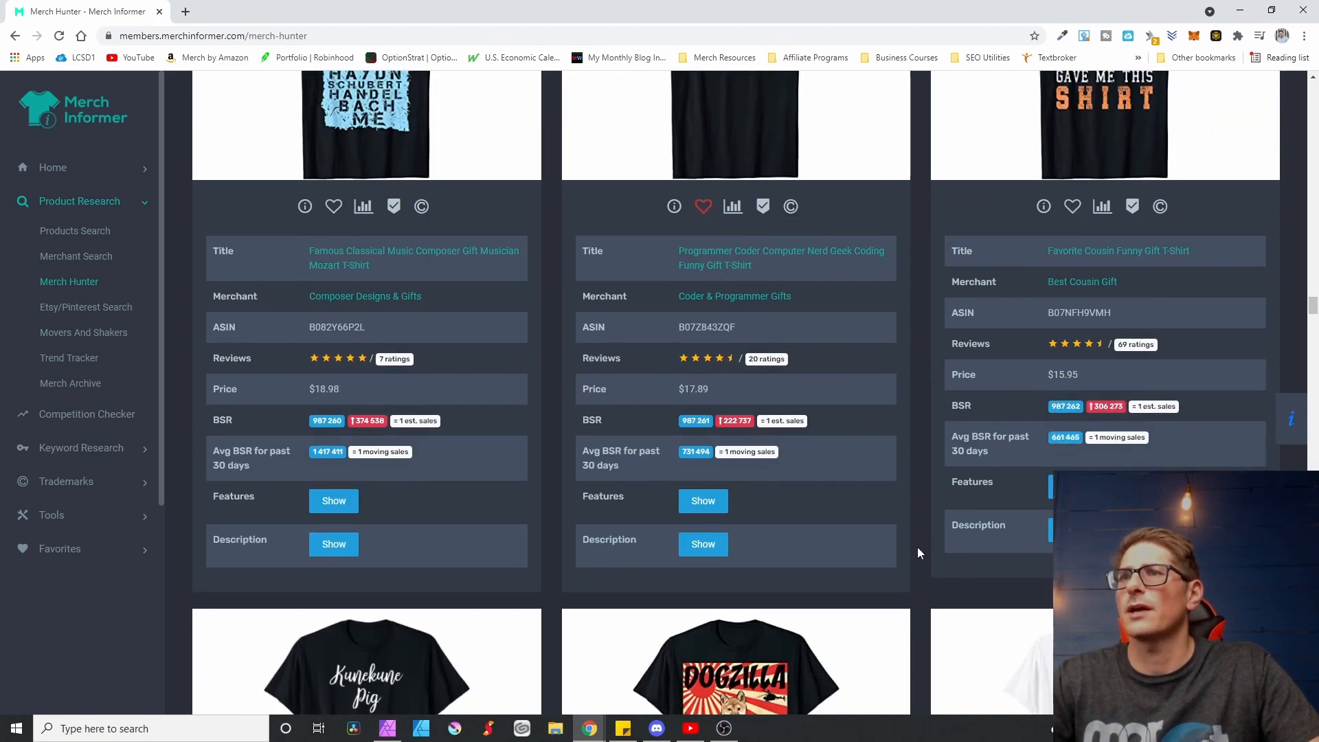
{"action": "scroll", "scroll_direction": "down", "scroll_amount": 3}
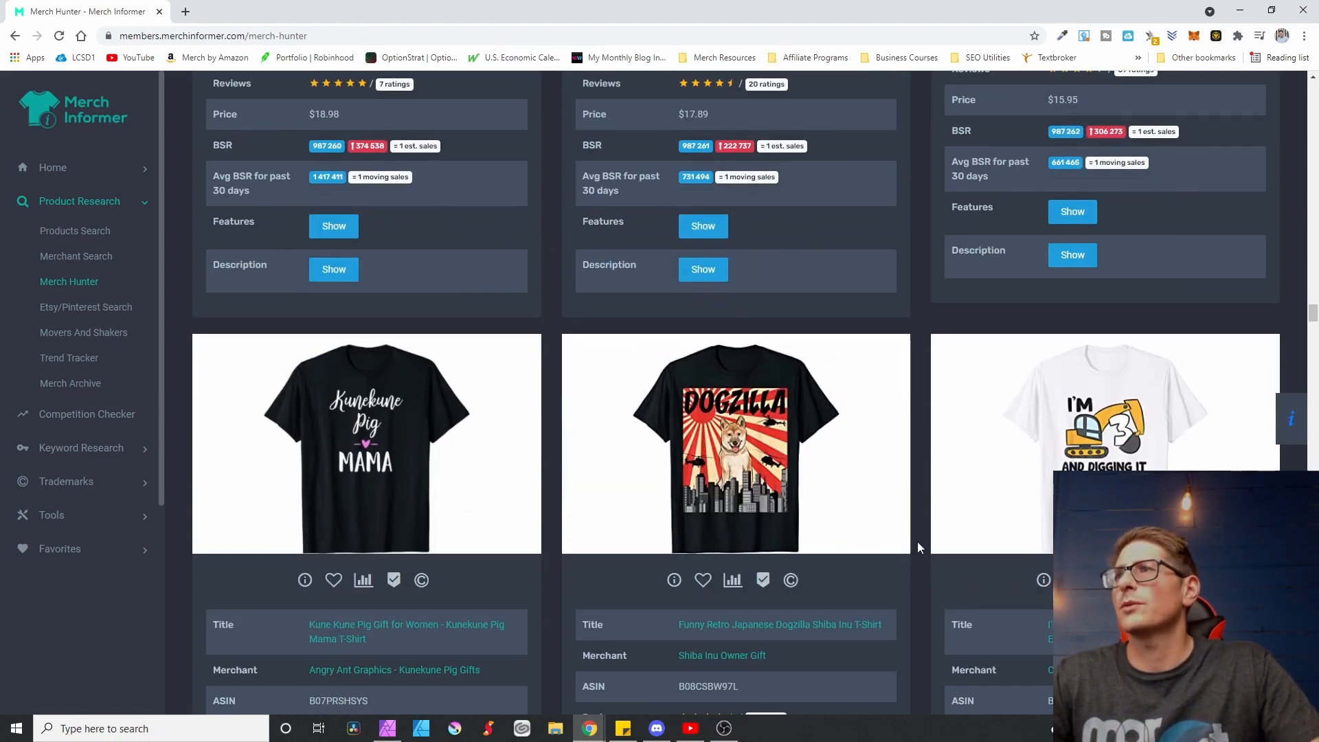
{"action": "scroll", "scroll_direction": "down", "scroll_amount": 3}
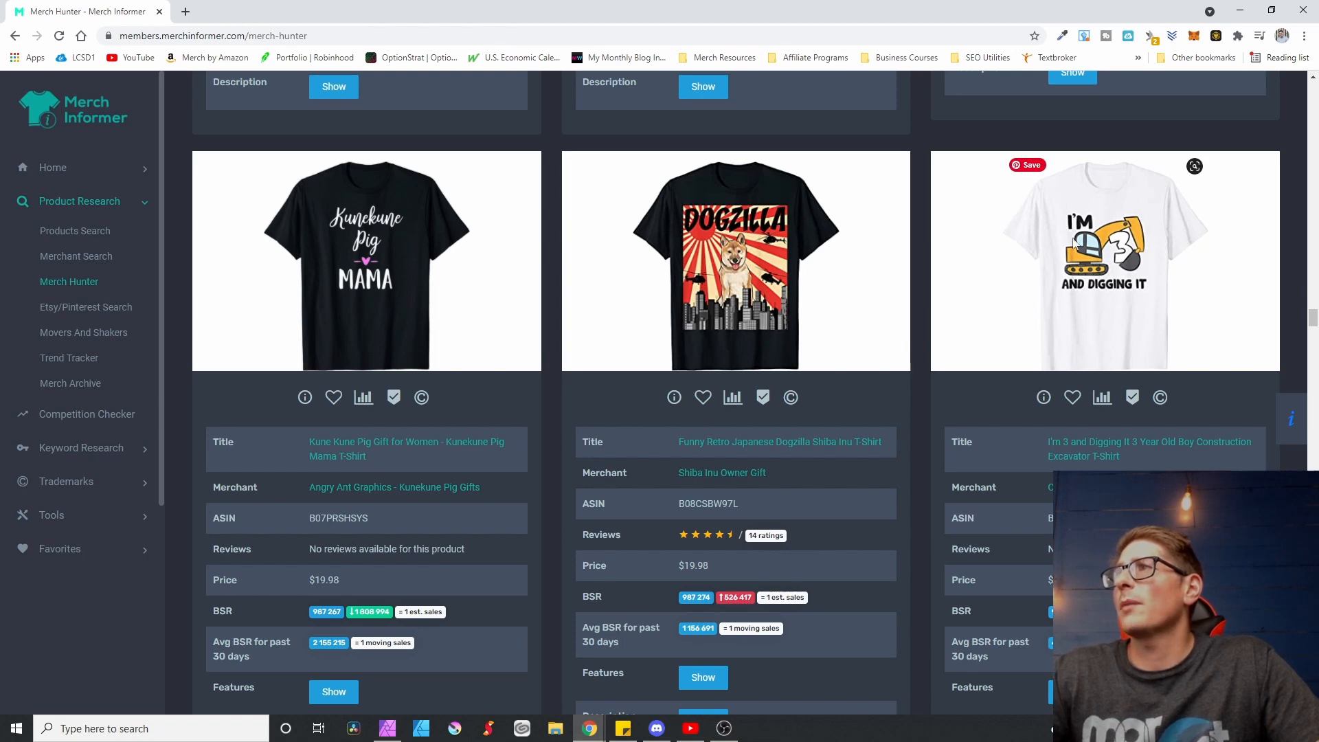
{"action": "mouse_move", "coordinate": [1059, 275]}
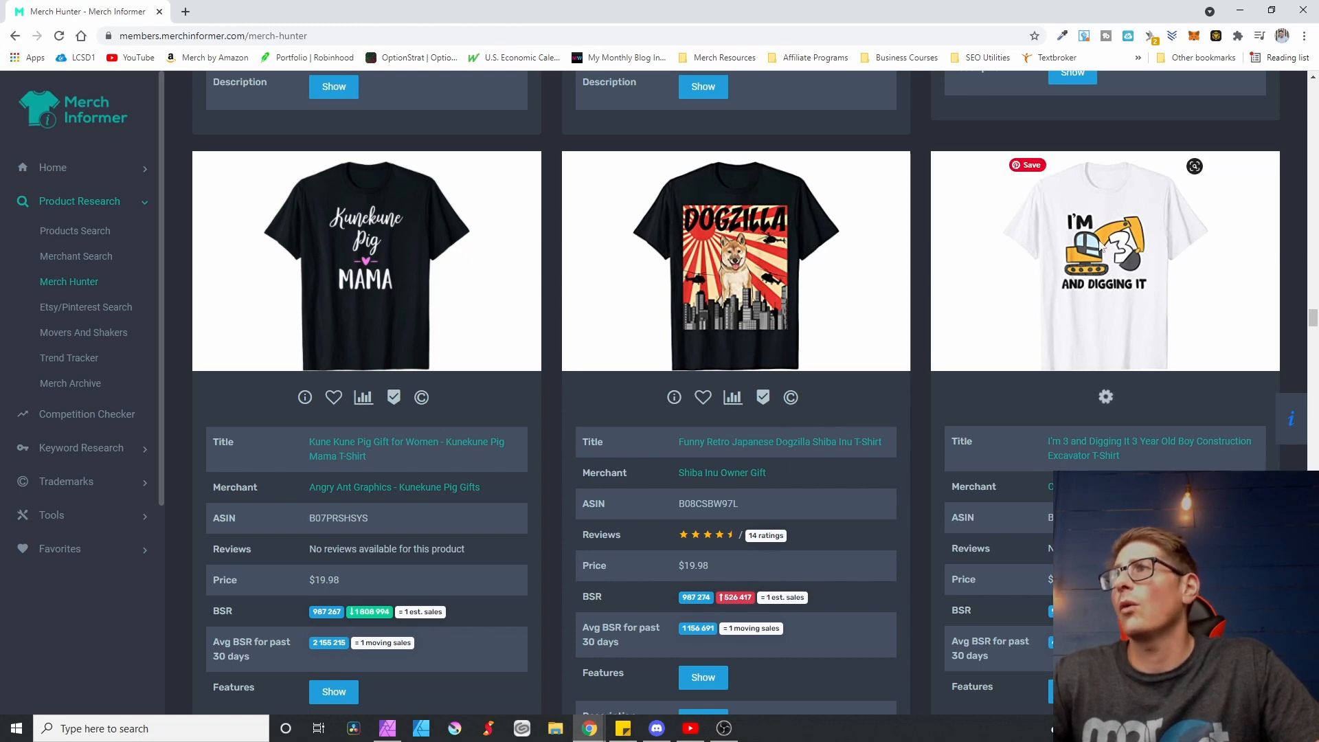
Step: Save the I'm 3 and Digging It excavator shirt to the 10/26/21 category
{"action": "left_click", "coordinate": [332, 397]}
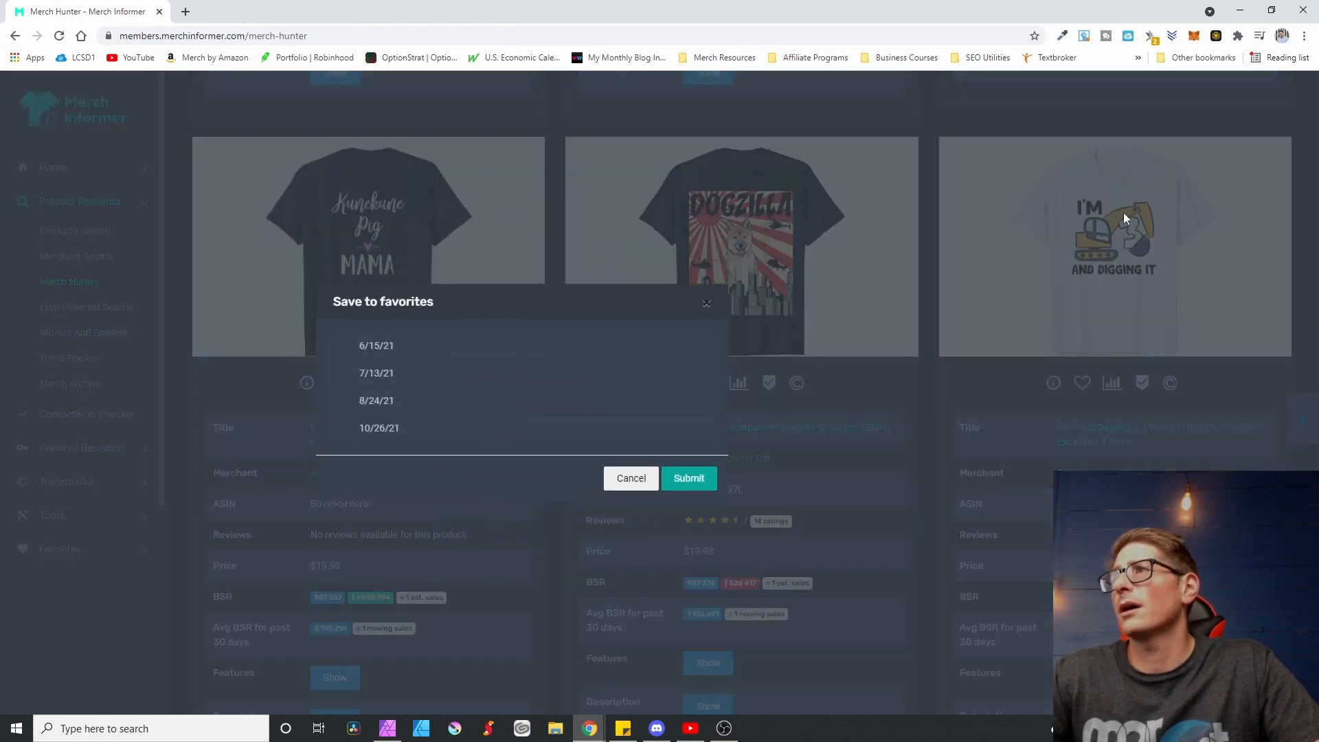
{"action": "left_click", "coordinate": [688, 478]}
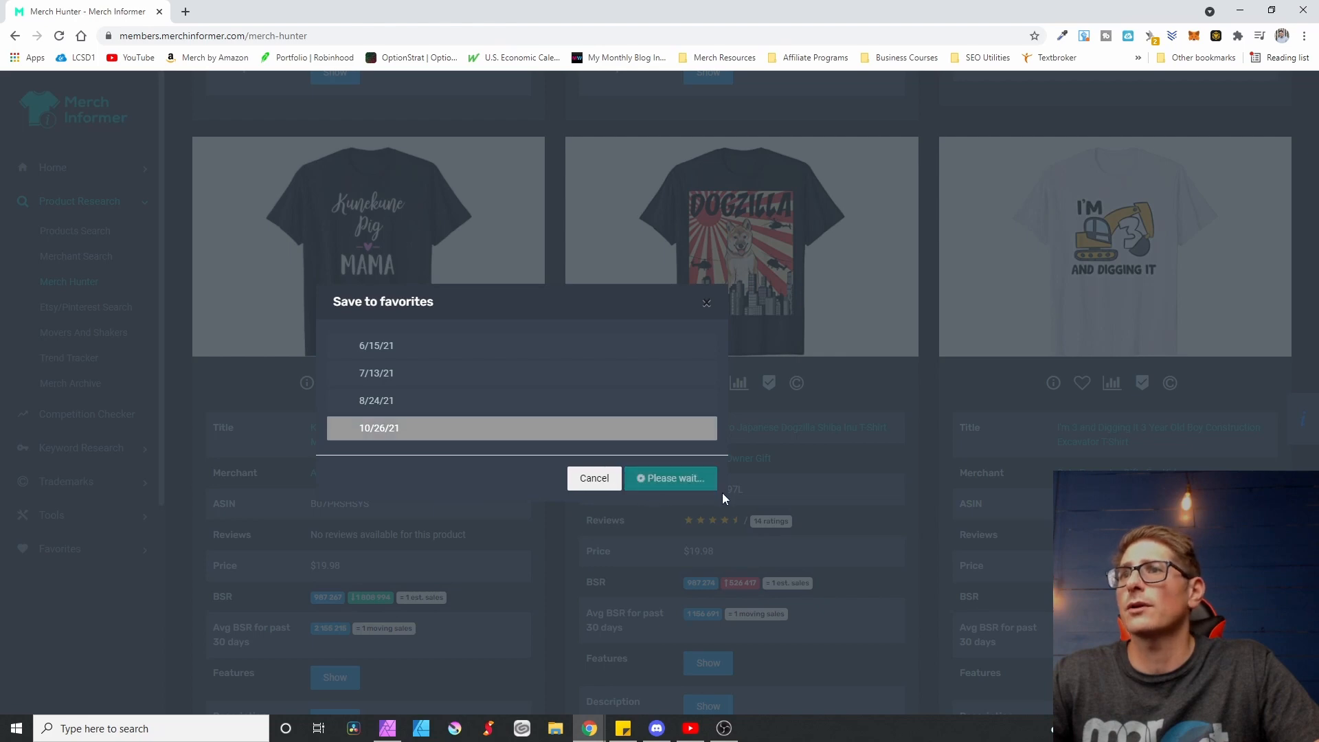
{"action": "left_click", "coordinate": [671, 478]}
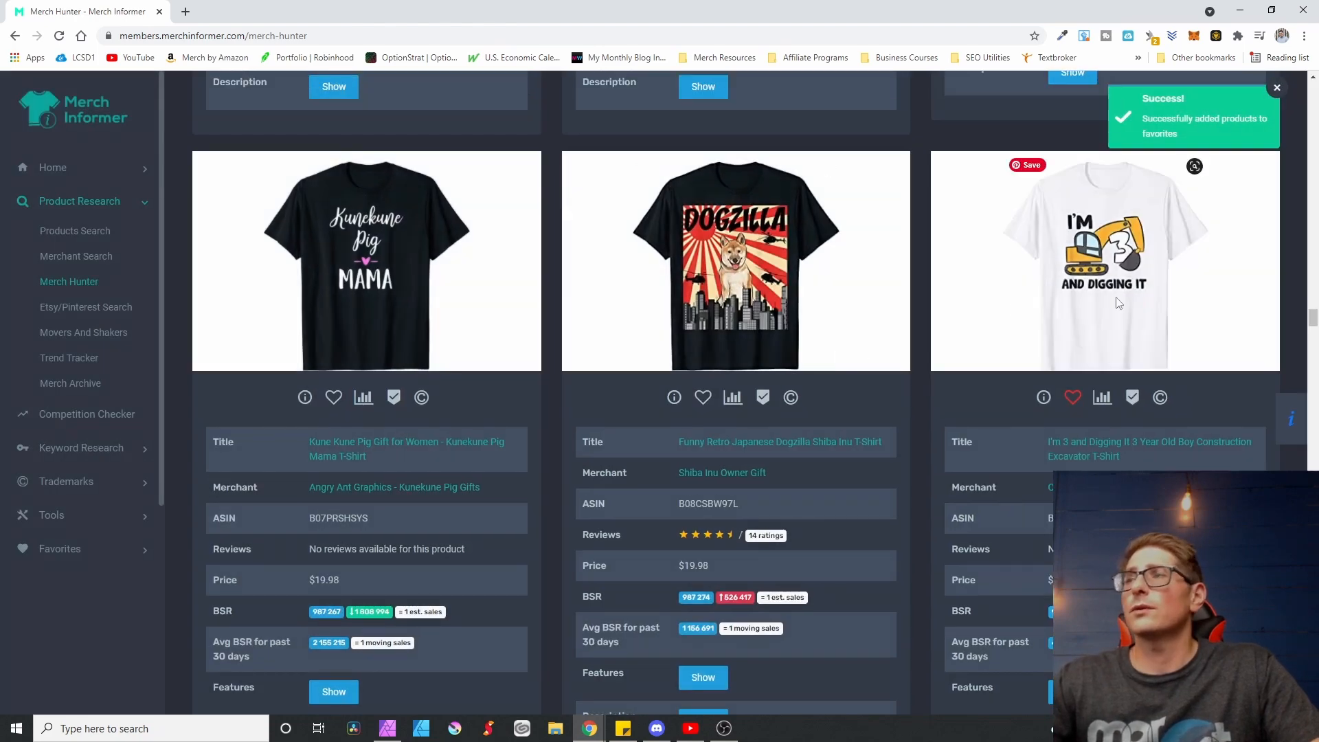
Step: Scroll through the Merch Hunter results down to the Dinosaur Retro Style Vintage T-Shirt
{"action": "scroll", "scroll_direction": "down", "scroll_amount": 3}
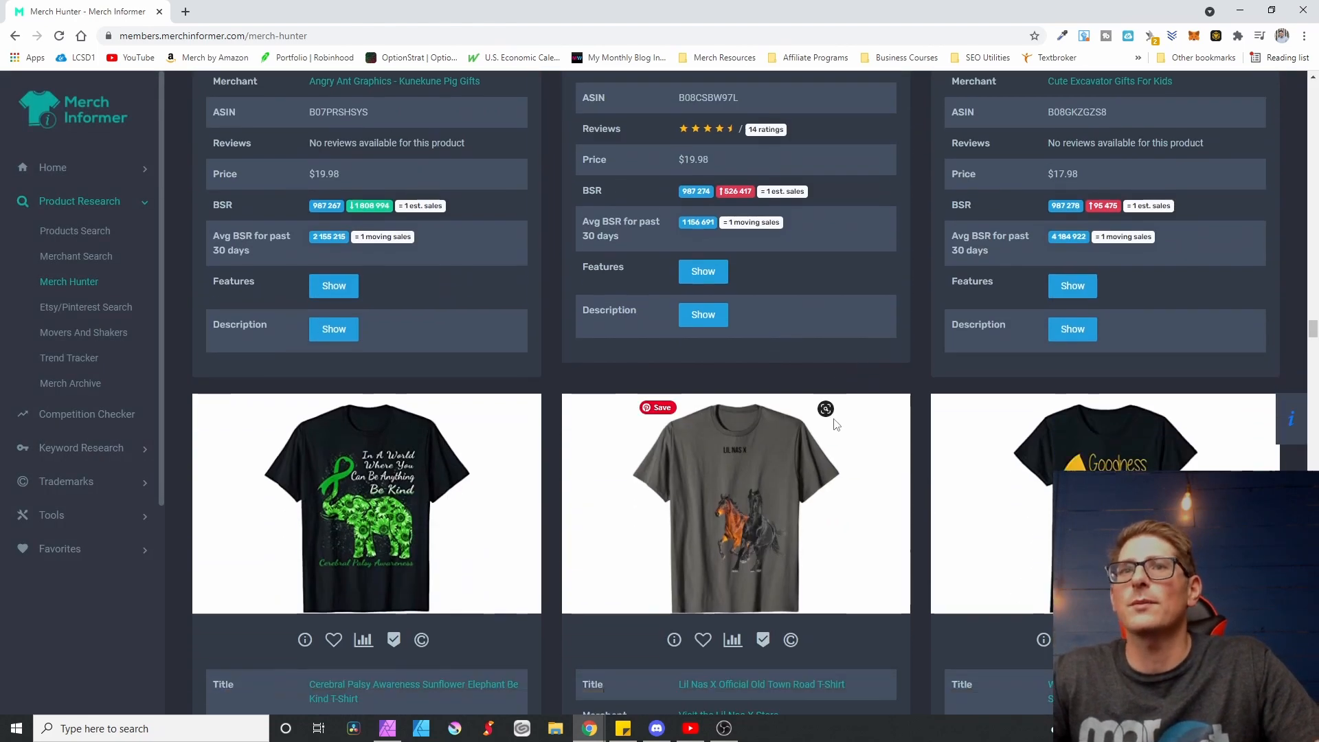
{"action": "scroll", "scroll_direction": "down", "scroll_amount": 3}
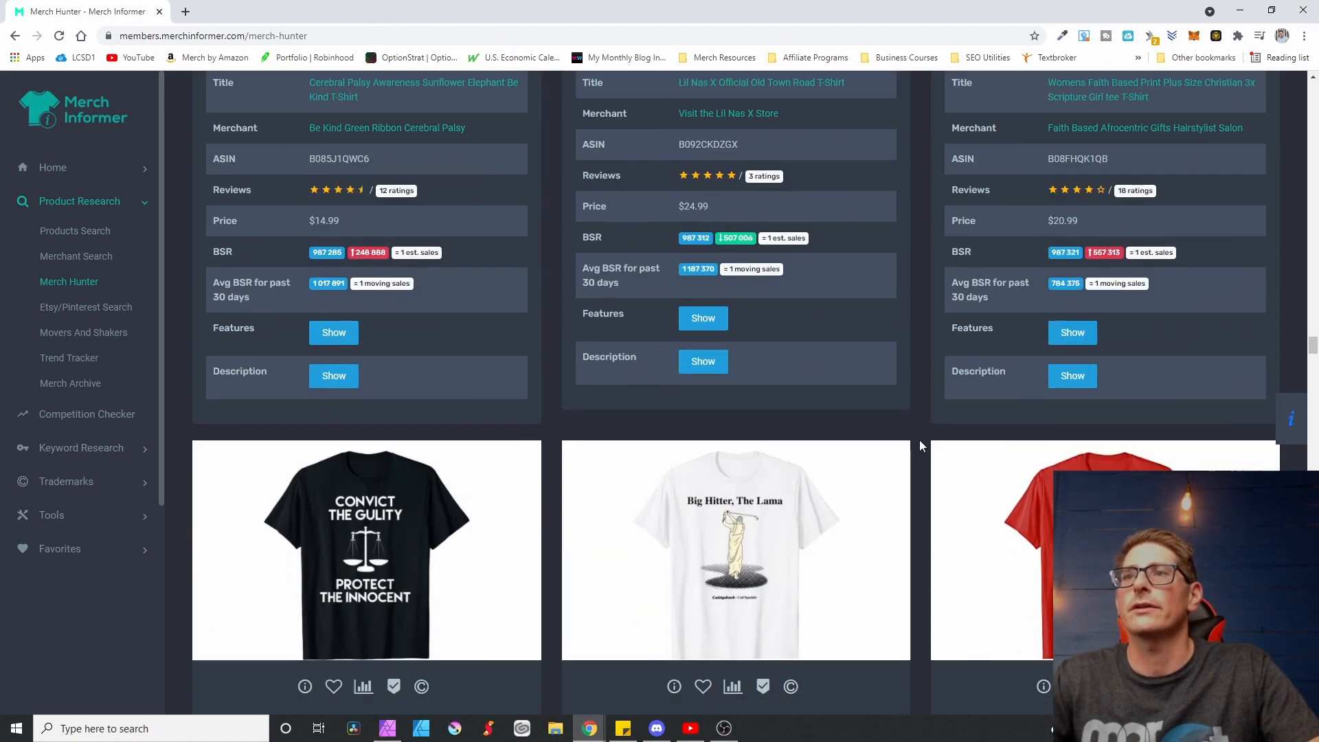
{"action": "scroll", "scroll_direction": "down", "scroll_amount": 3}
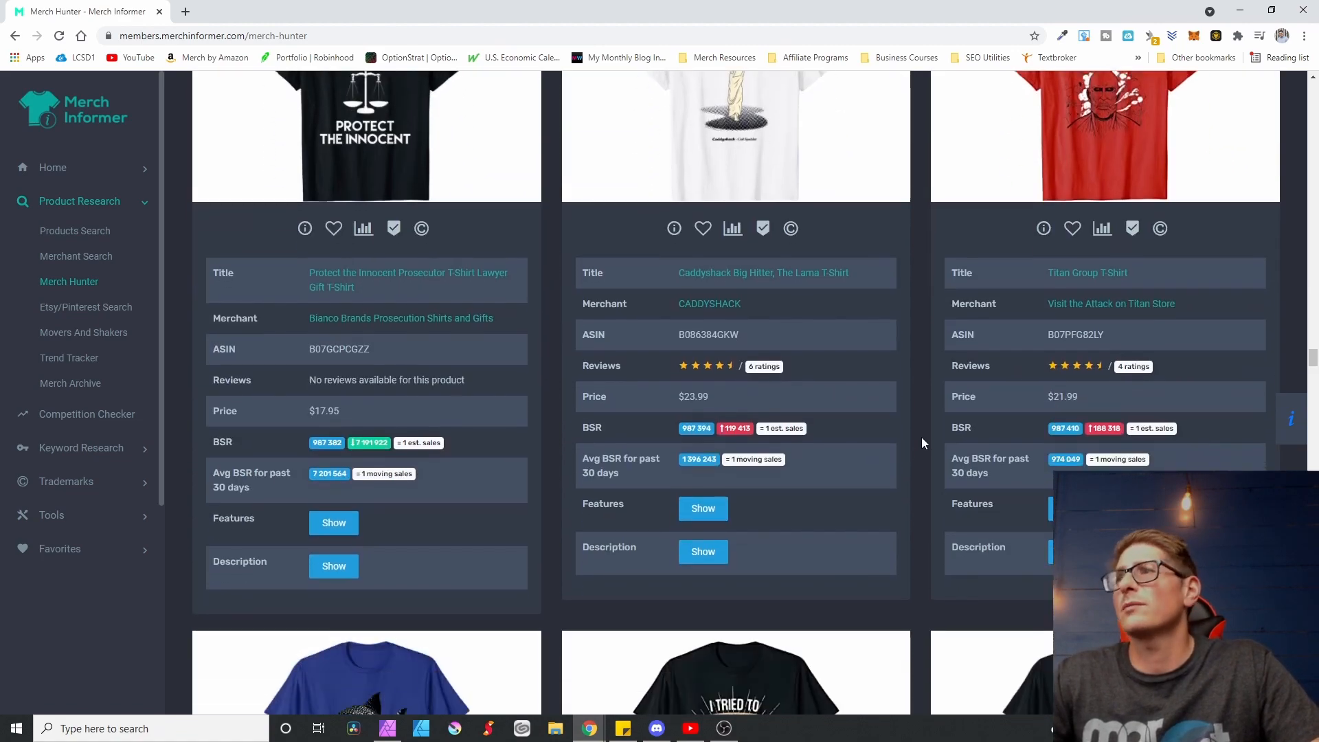
{"action": "scroll", "scroll_direction": "down", "scroll_amount": 3}
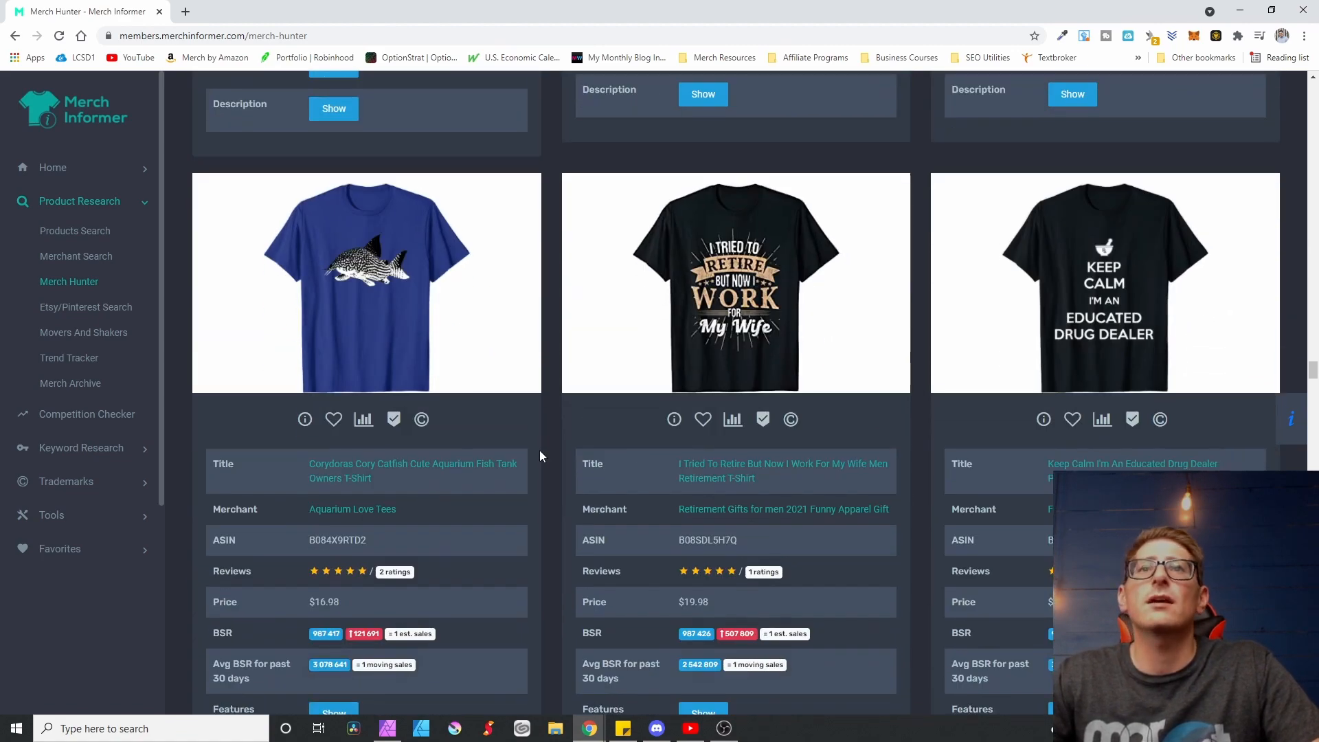
{"action": "scroll", "scroll_direction": "down", "scroll_amount": 3}
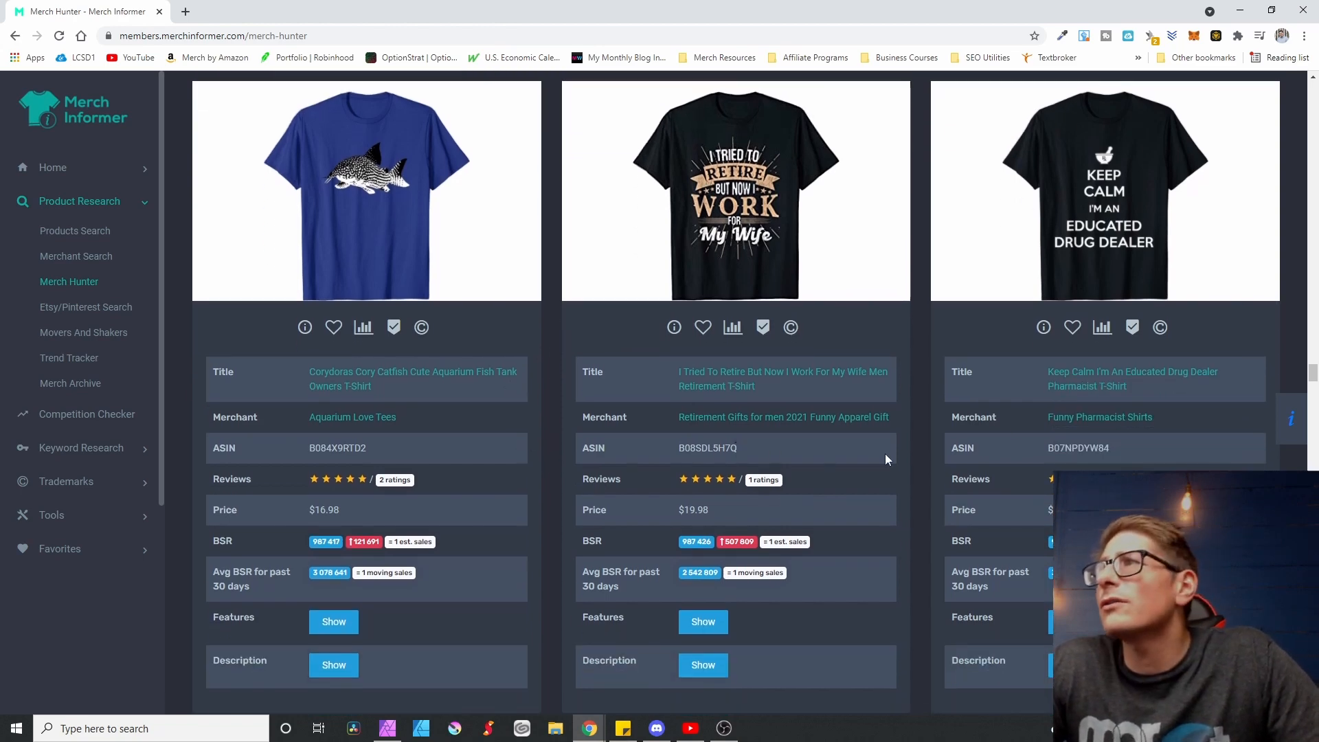
{"action": "scroll", "scroll_direction": "down", "scroll_amount": 3}
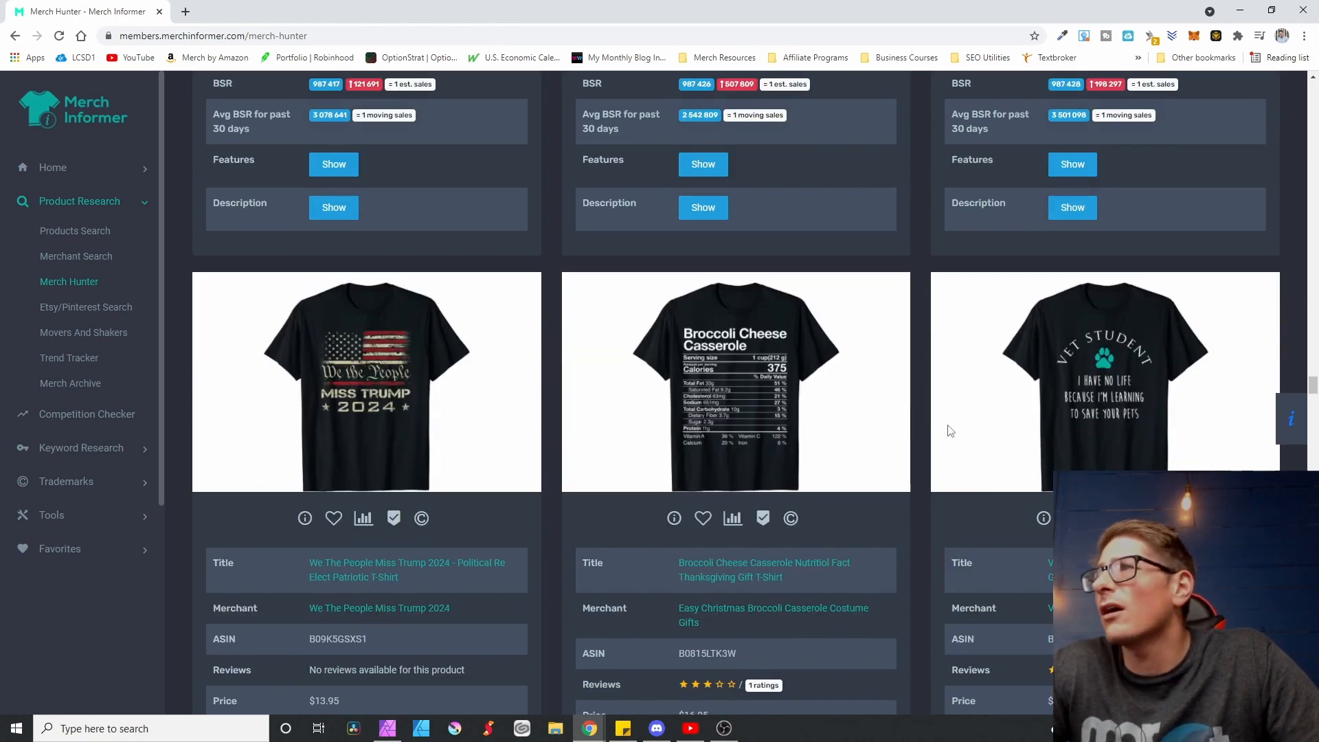
{"action": "scroll", "scroll_direction": "down", "scroll_amount": 3}
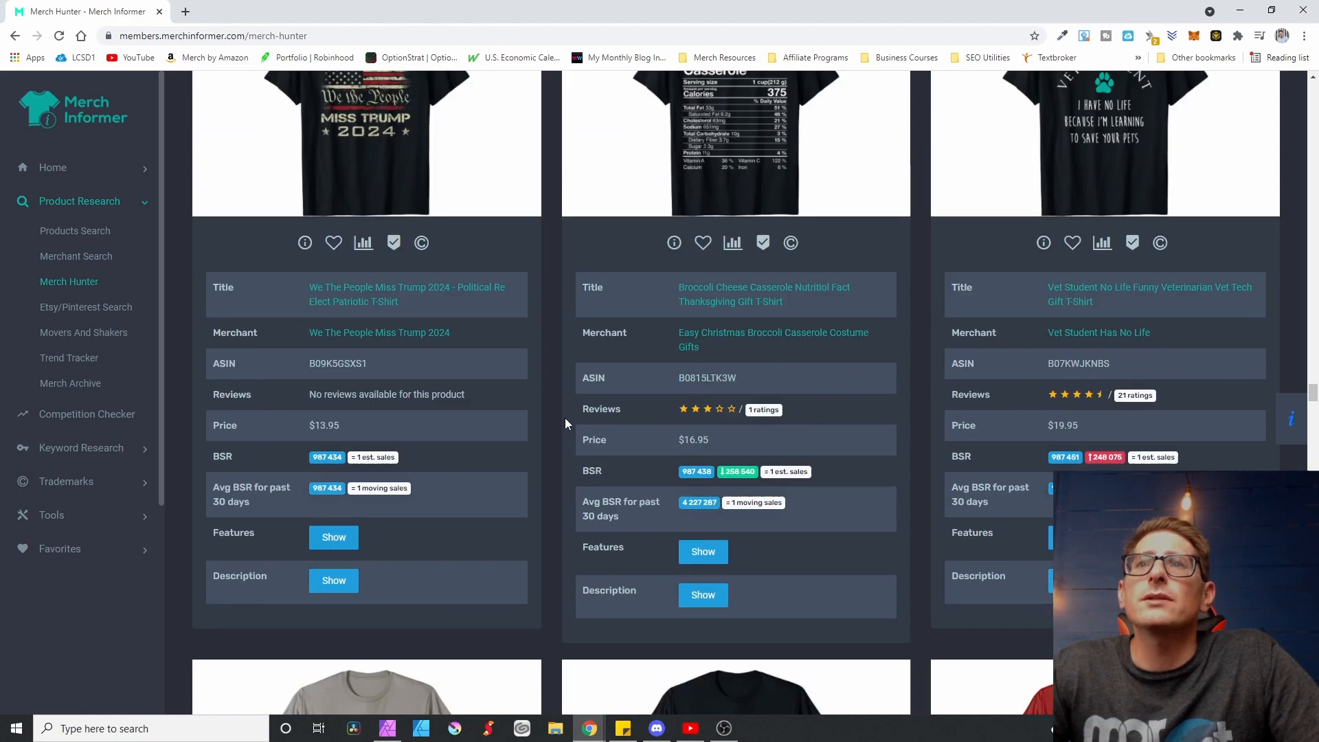
{"action": "scroll", "scroll_direction": "down", "scroll_amount": 3}
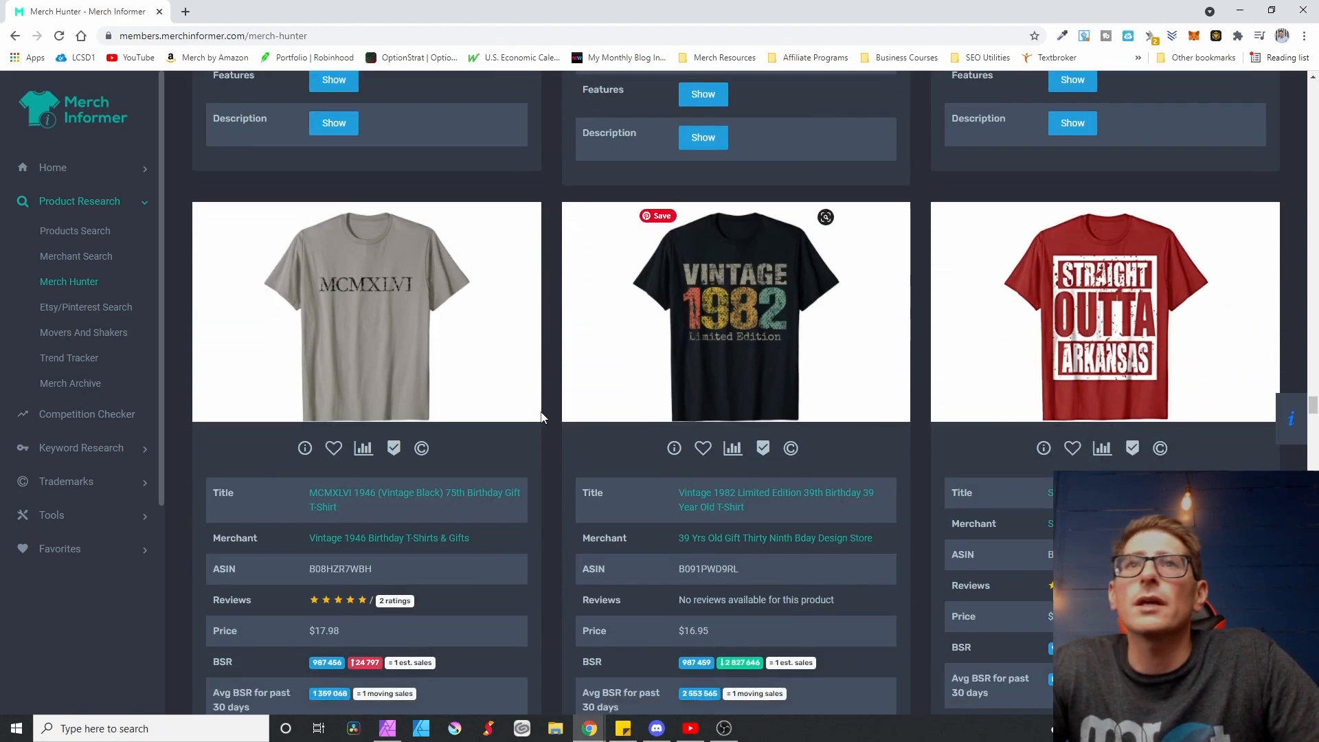
{"action": "scroll", "scroll_direction": "down", "scroll_amount": 3}
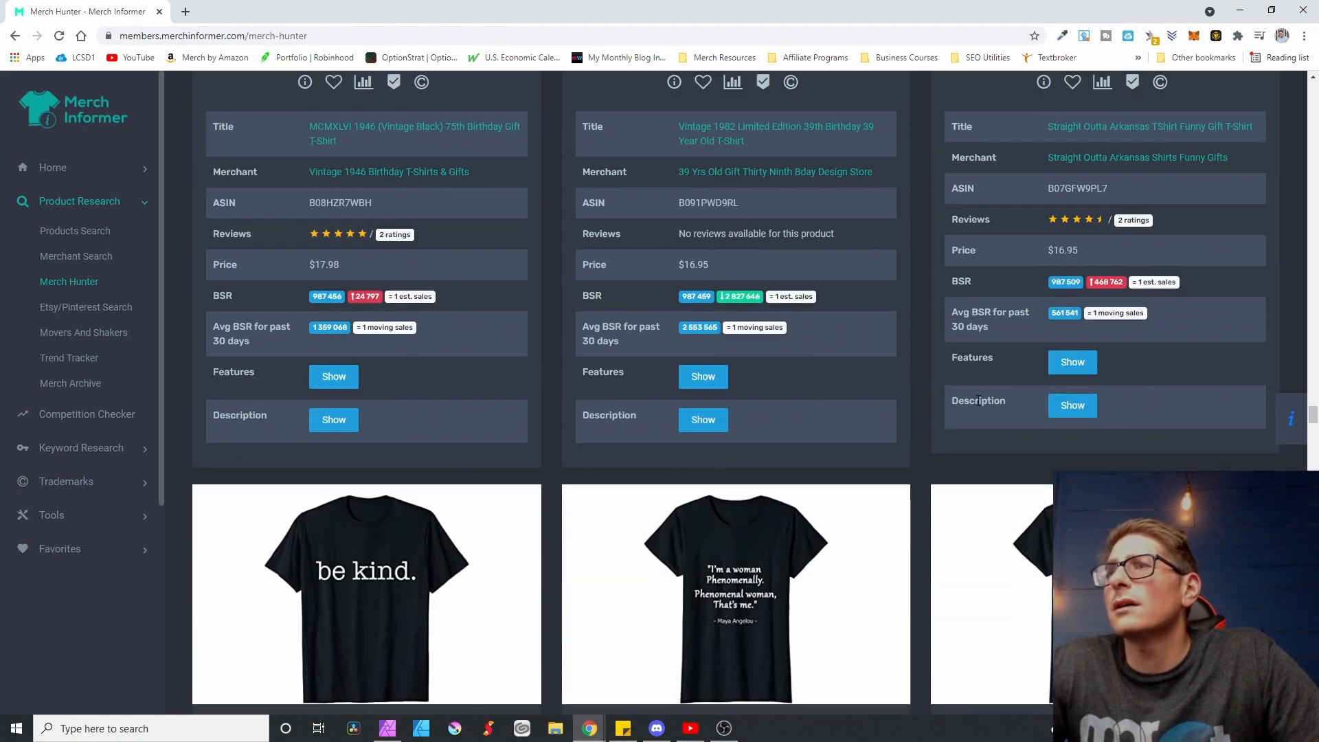
{"action": "scroll", "scroll_direction": "down", "scroll_amount": 3}
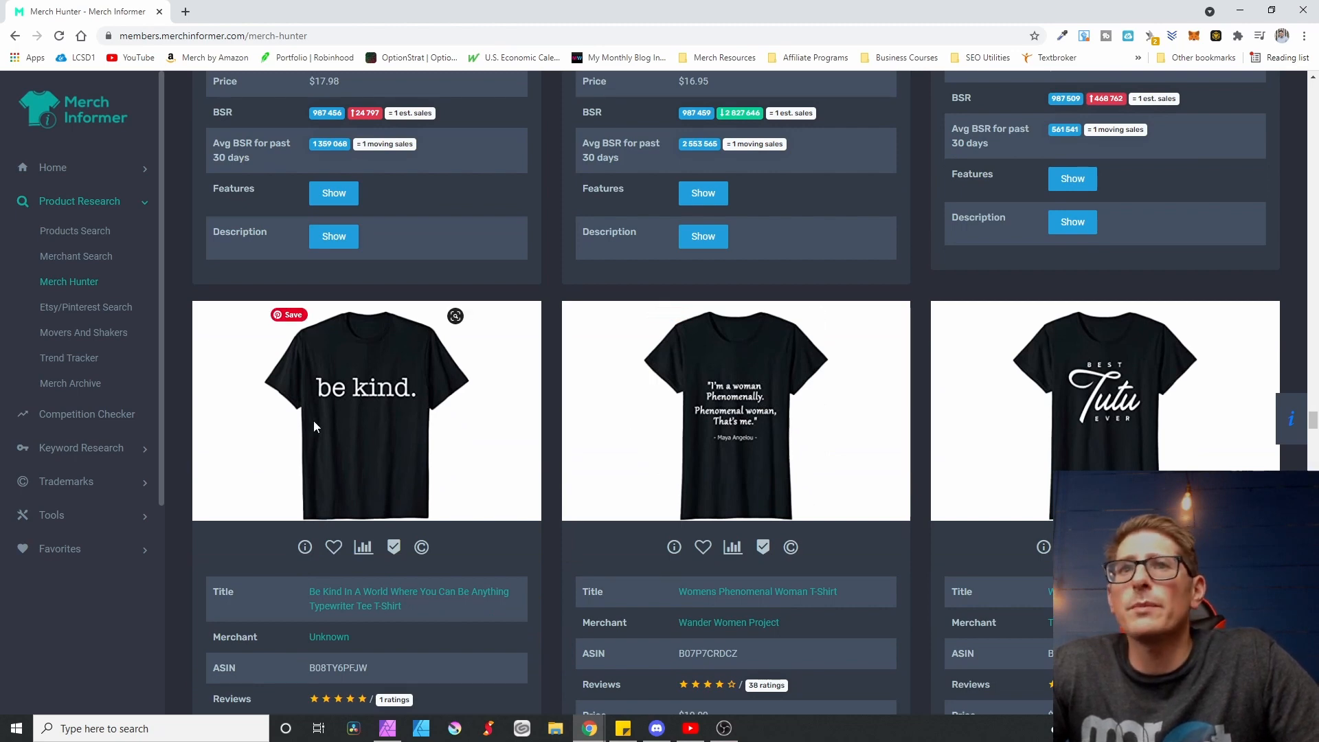
{"action": "scroll", "scroll_direction": "down", "scroll_amount": 3}
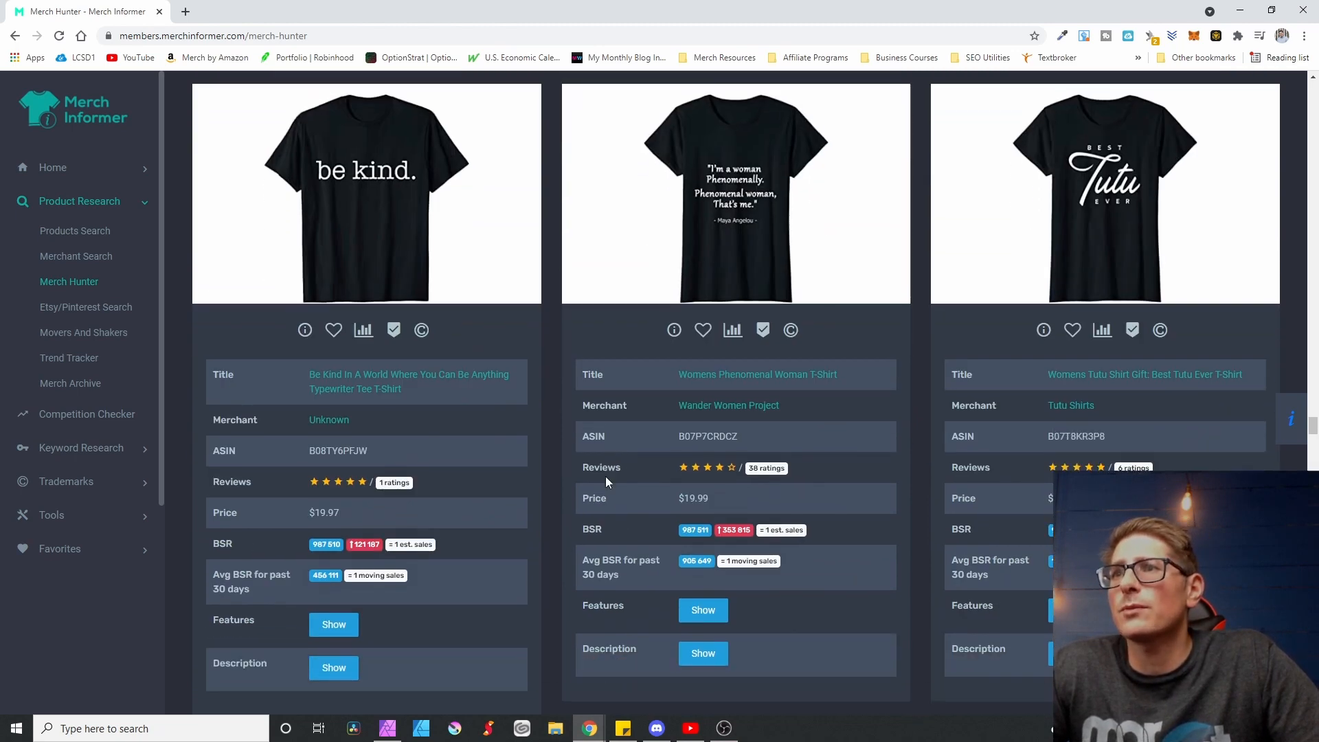
{"action": "scroll", "scroll_direction": "down", "scroll_amount": 3}
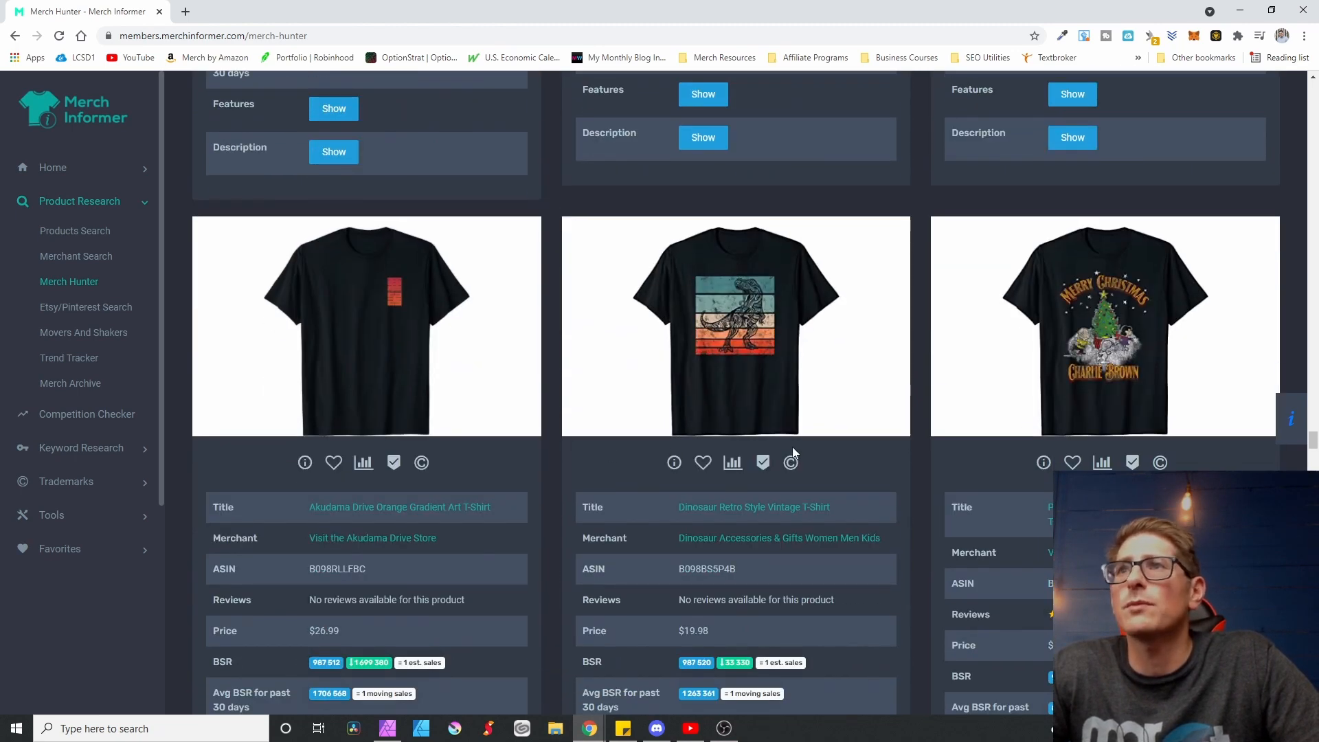
{"action": "scroll", "scroll_direction": "up", "scroll_amount": 3}
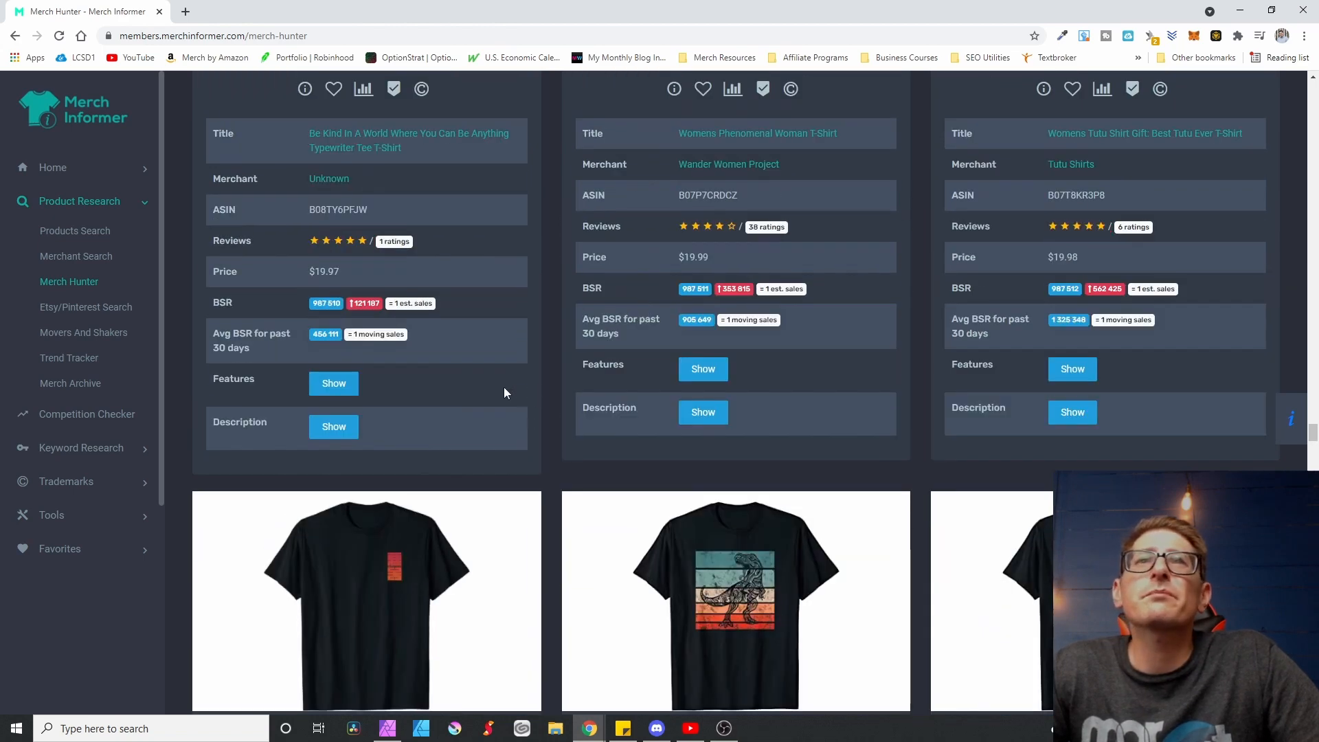
{"action": "scroll", "scroll_direction": "down", "scroll_amount": 3}
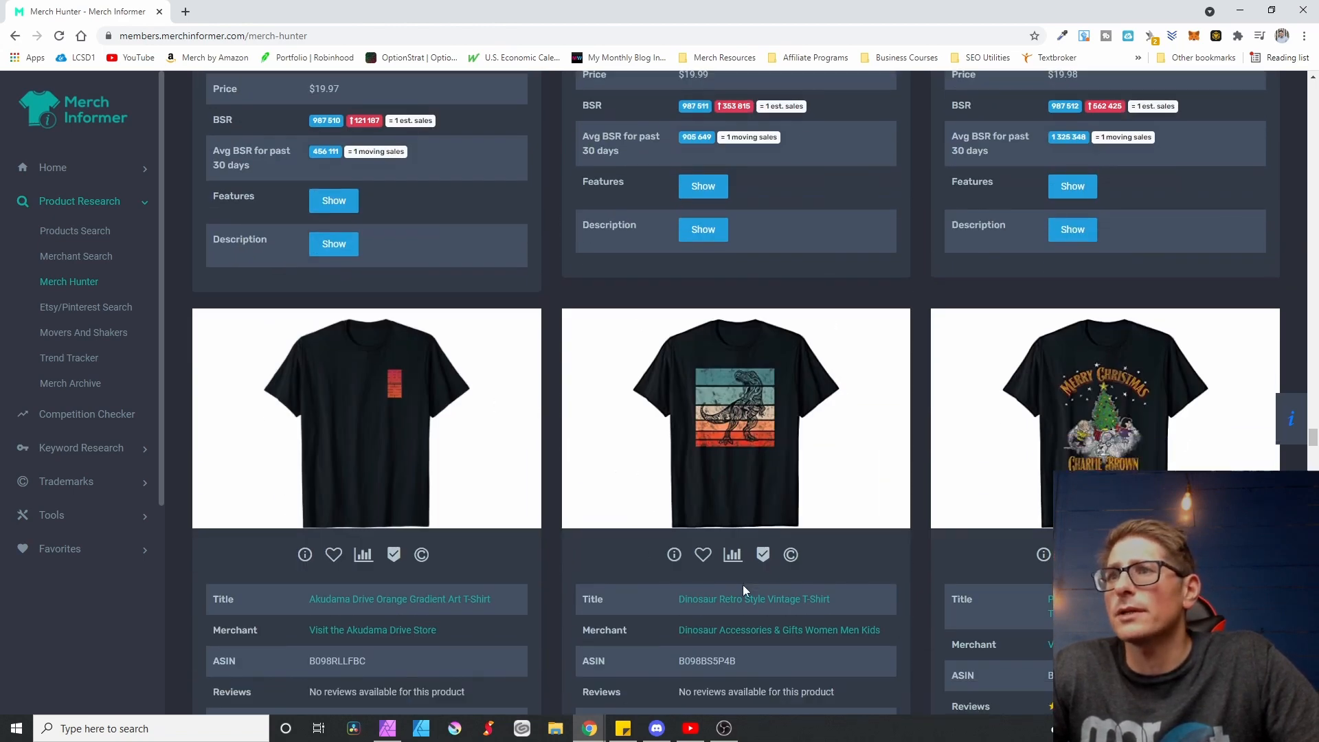
{"action": "mouse_move", "coordinate": [848, 536]}
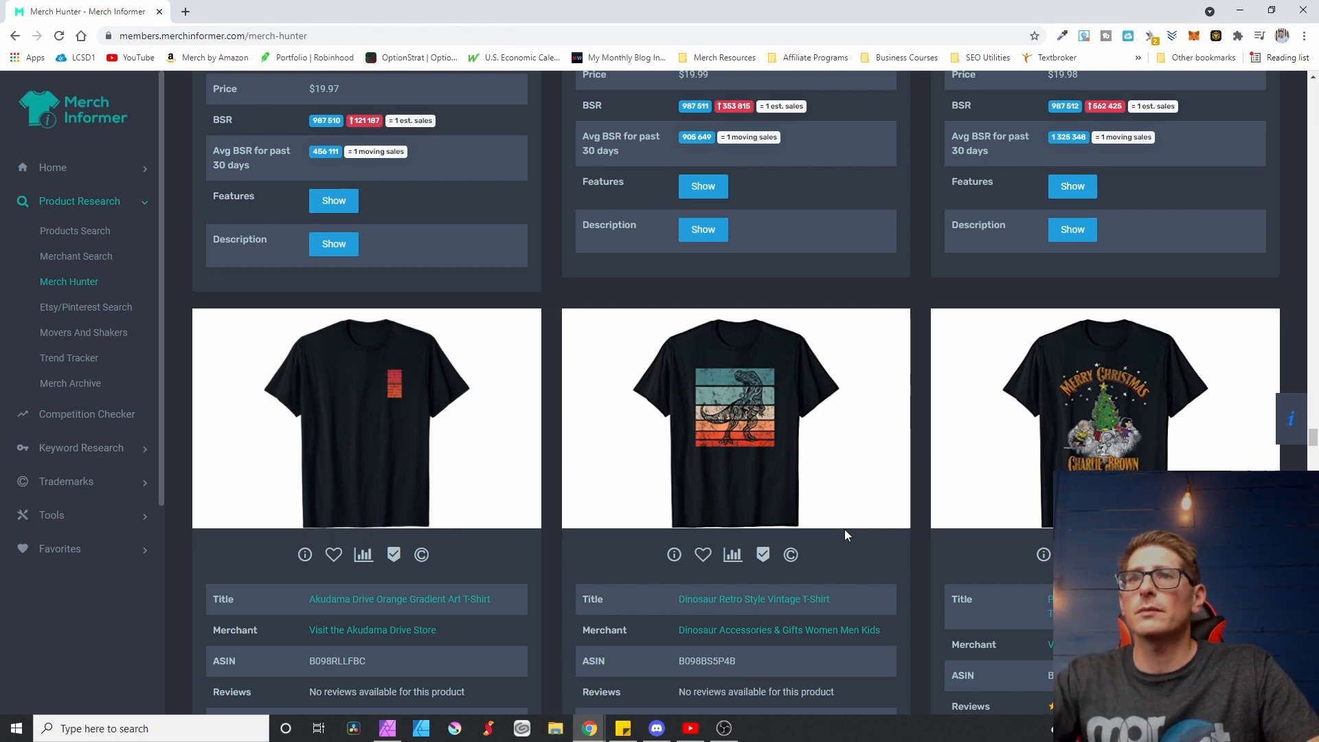
{"action": "mouse_move", "coordinate": [718, 257]}
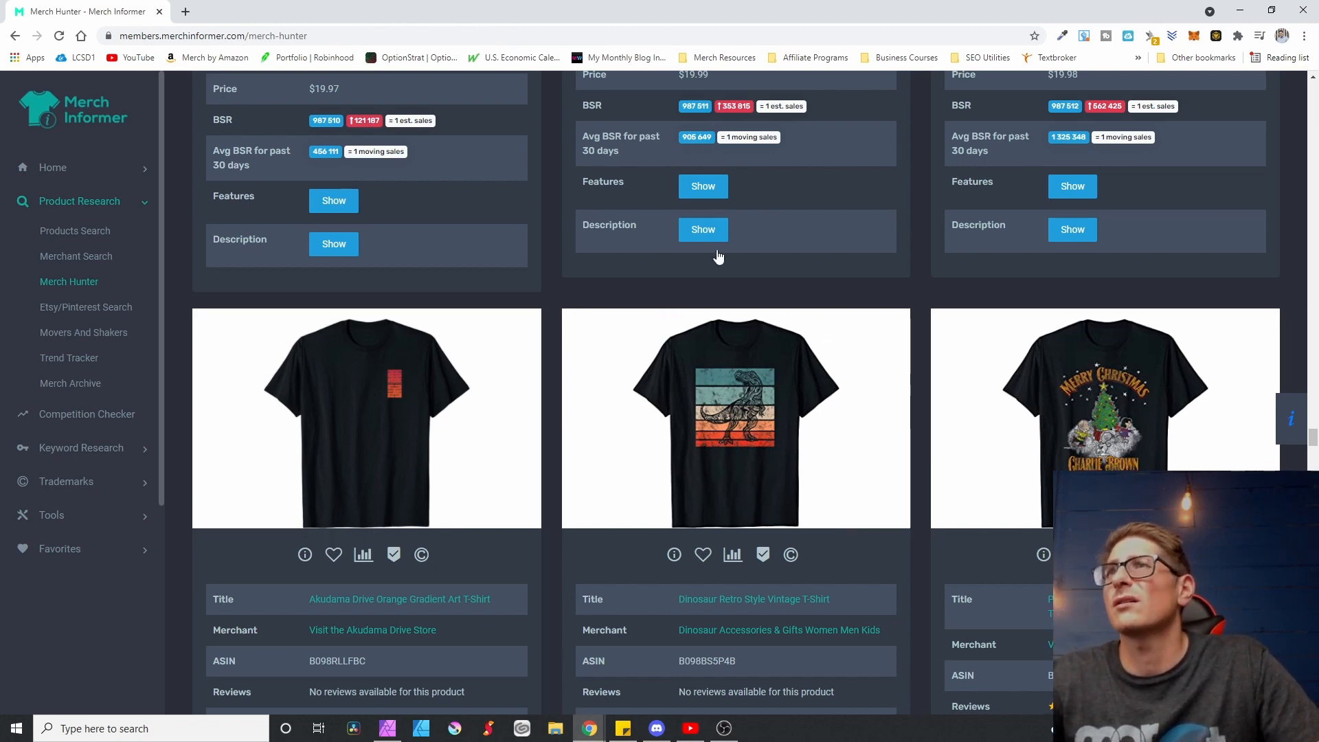
{"action": "scroll", "scroll_direction": "down", "scroll_amount": 3}
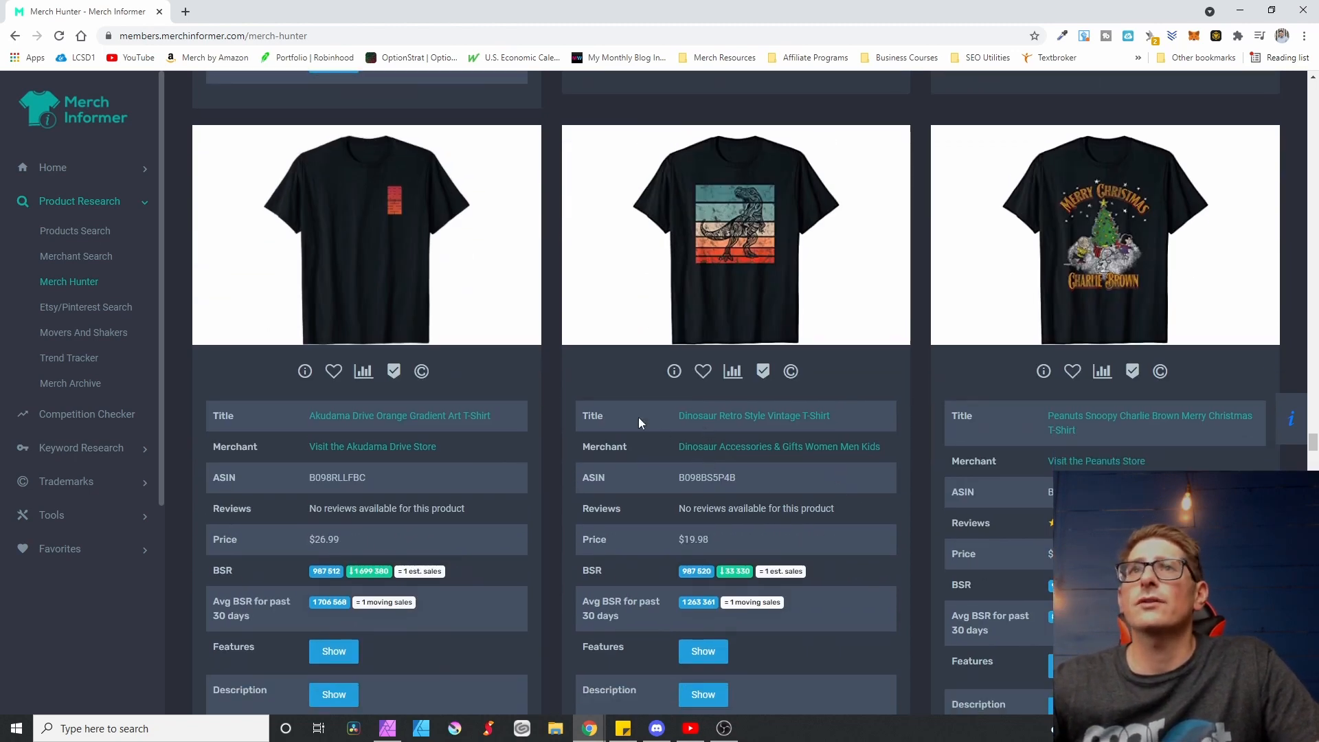
{"action": "mouse_move", "coordinate": [714, 408]}
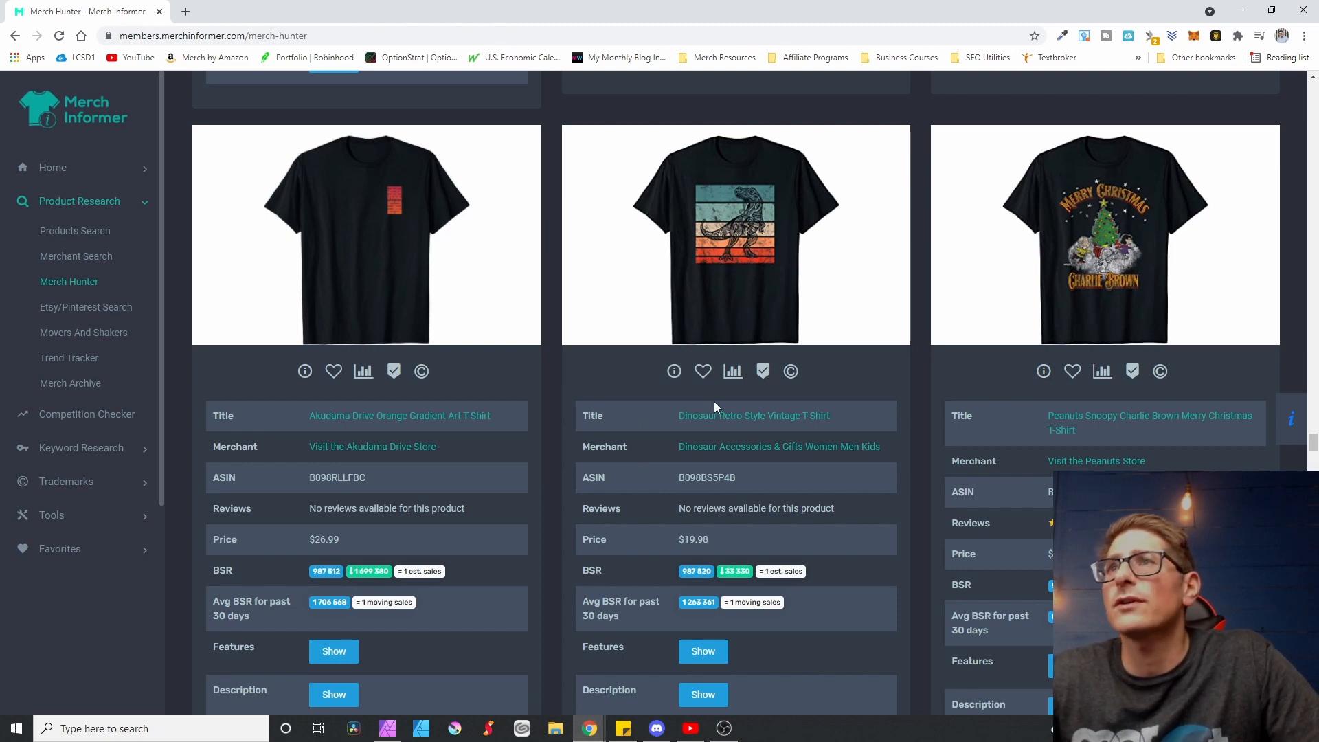
{"action": "mouse_move", "coordinate": [702, 348]}
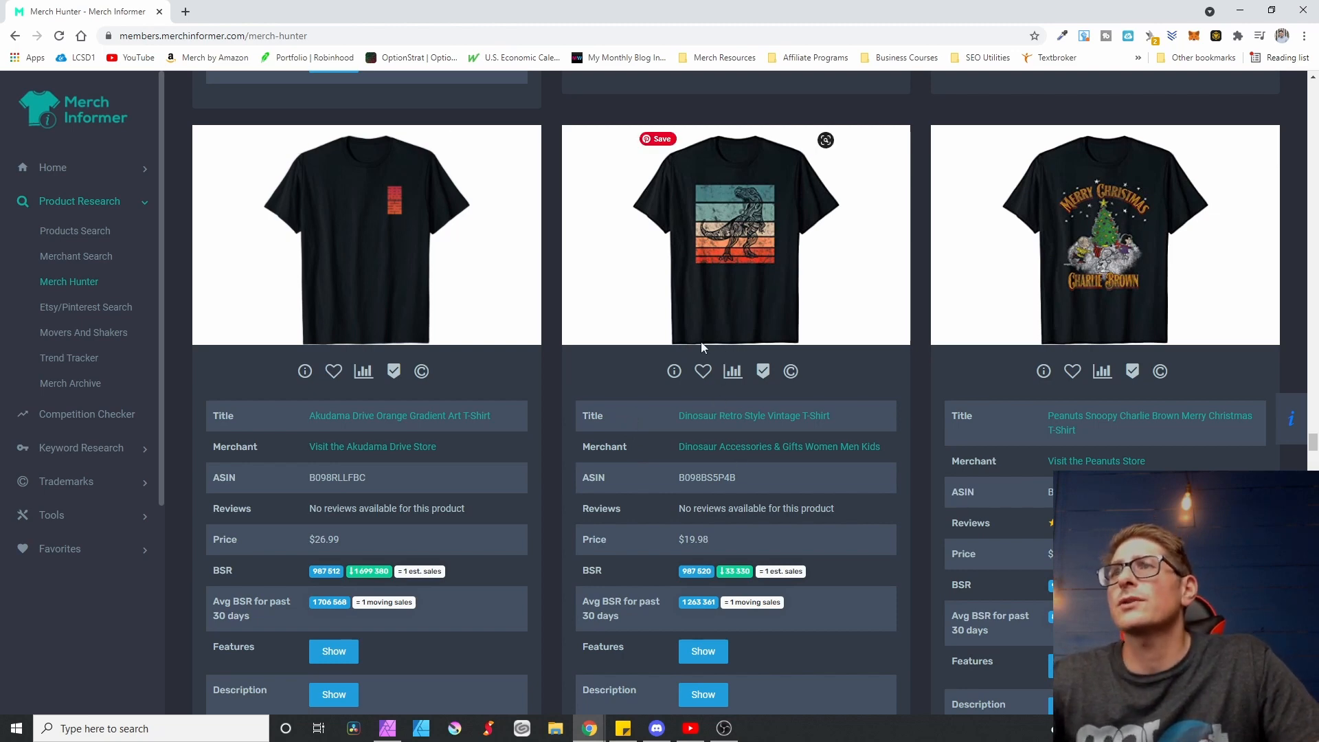
{"action": "mouse_move", "coordinate": [741, 190]}
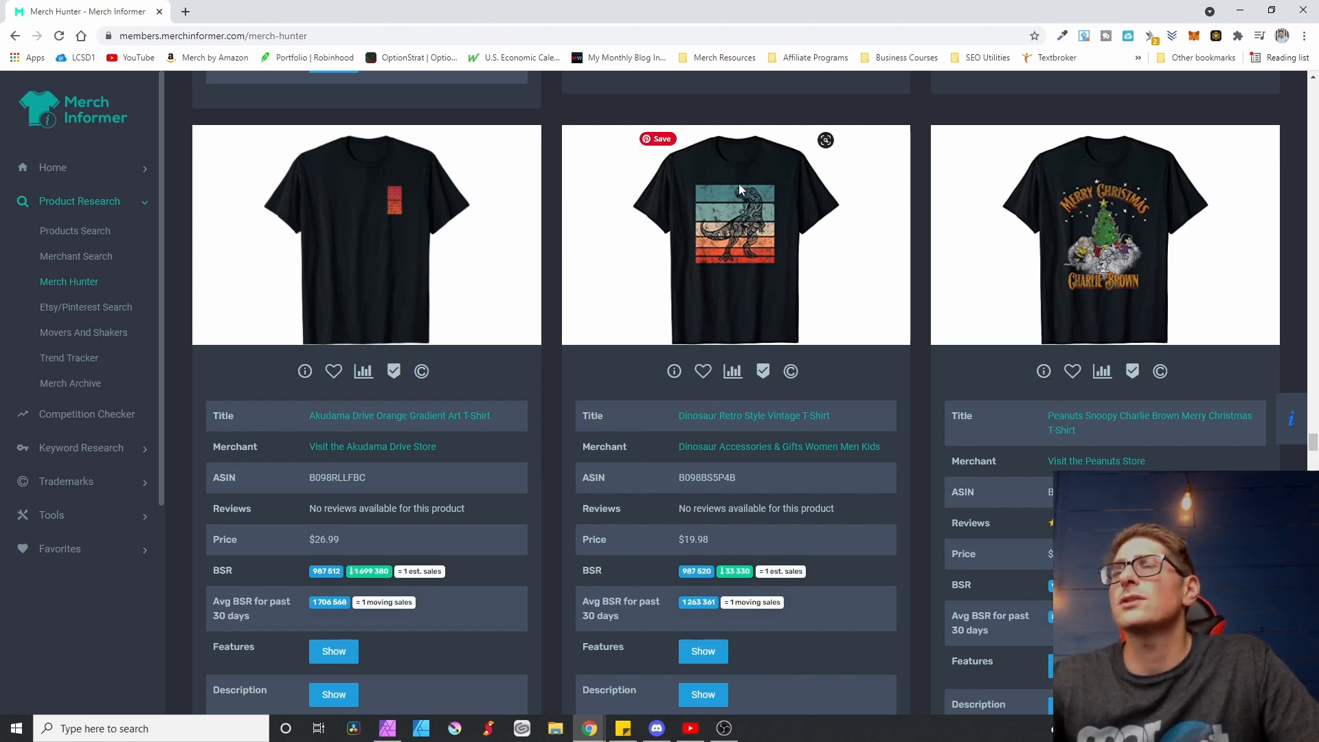
{"action": "mouse_move", "coordinate": [734, 261]}
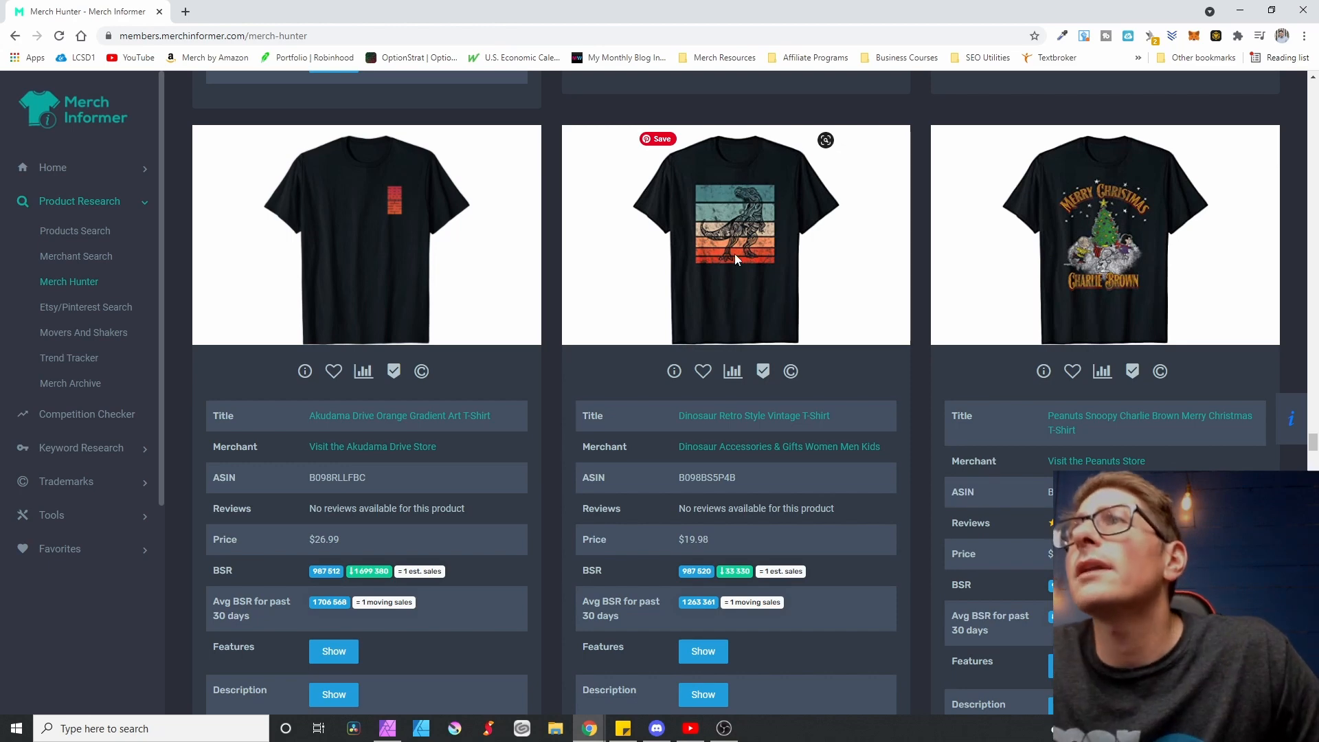
{"action": "mouse_move", "coordinate": [725, 245]}
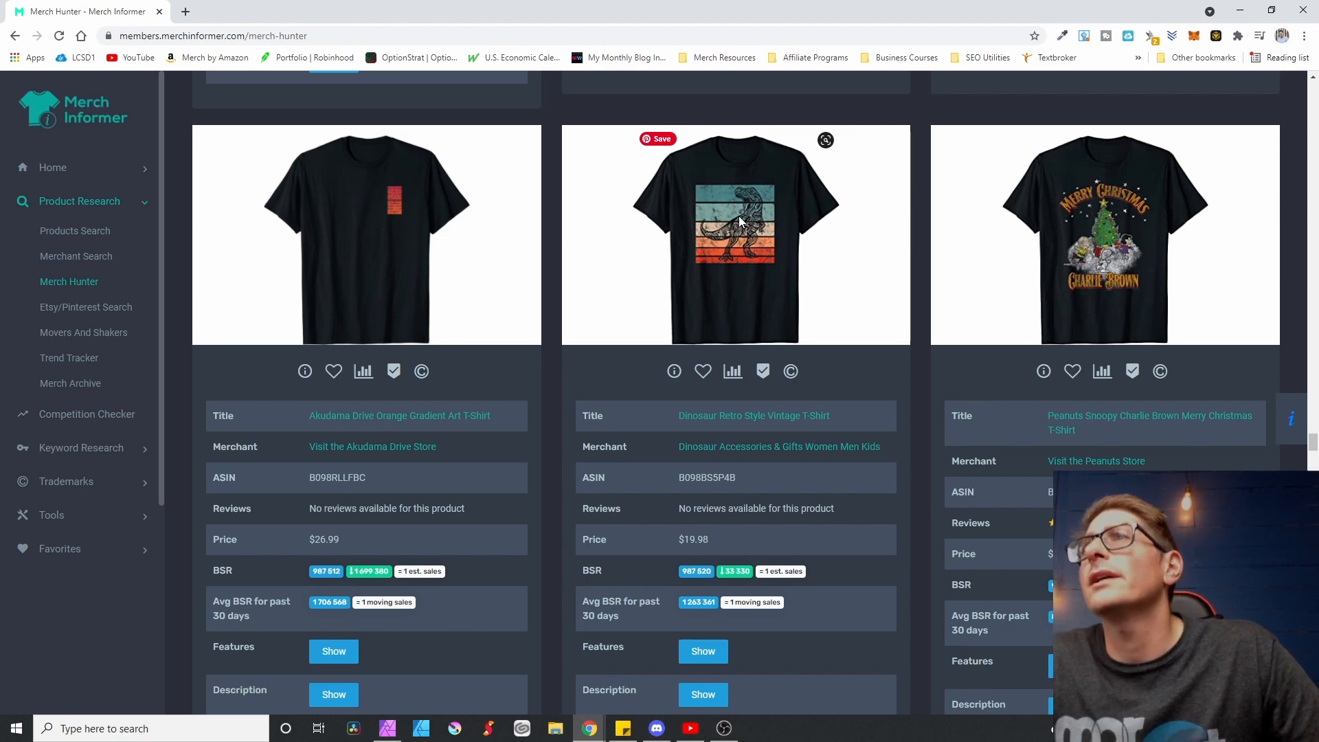
{"action": "mouse_move", "coordinate": [756, 262]}
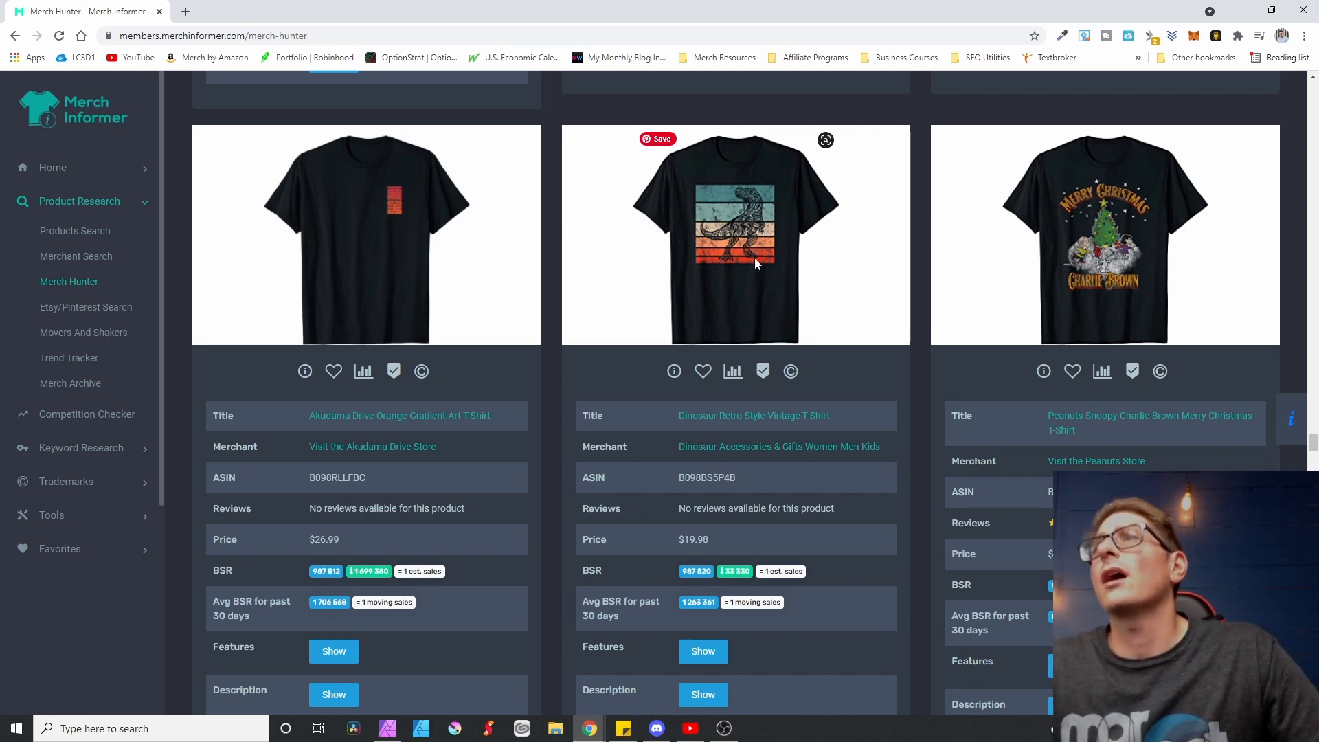
{"action": "mouse_move", "coordinate": [719, 270]}
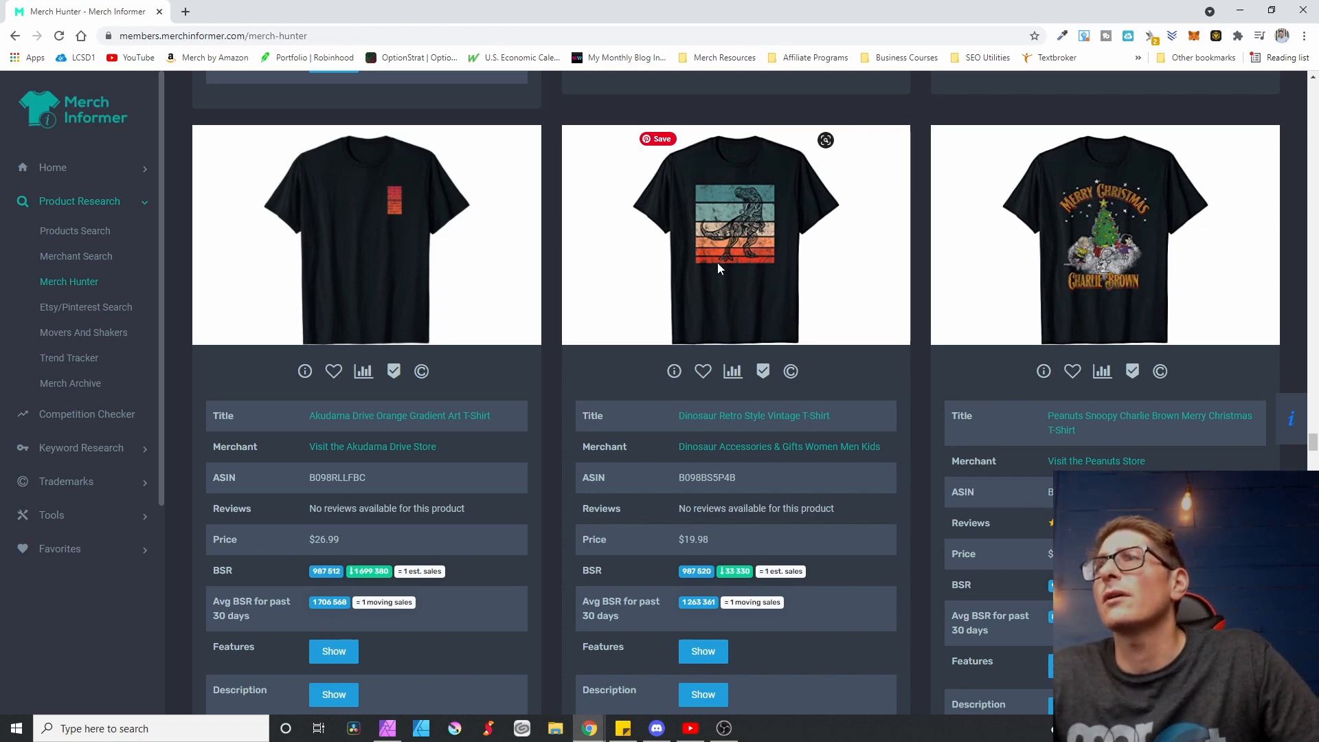
{"action": "mouse_move", "coordinate": [742, 353]}
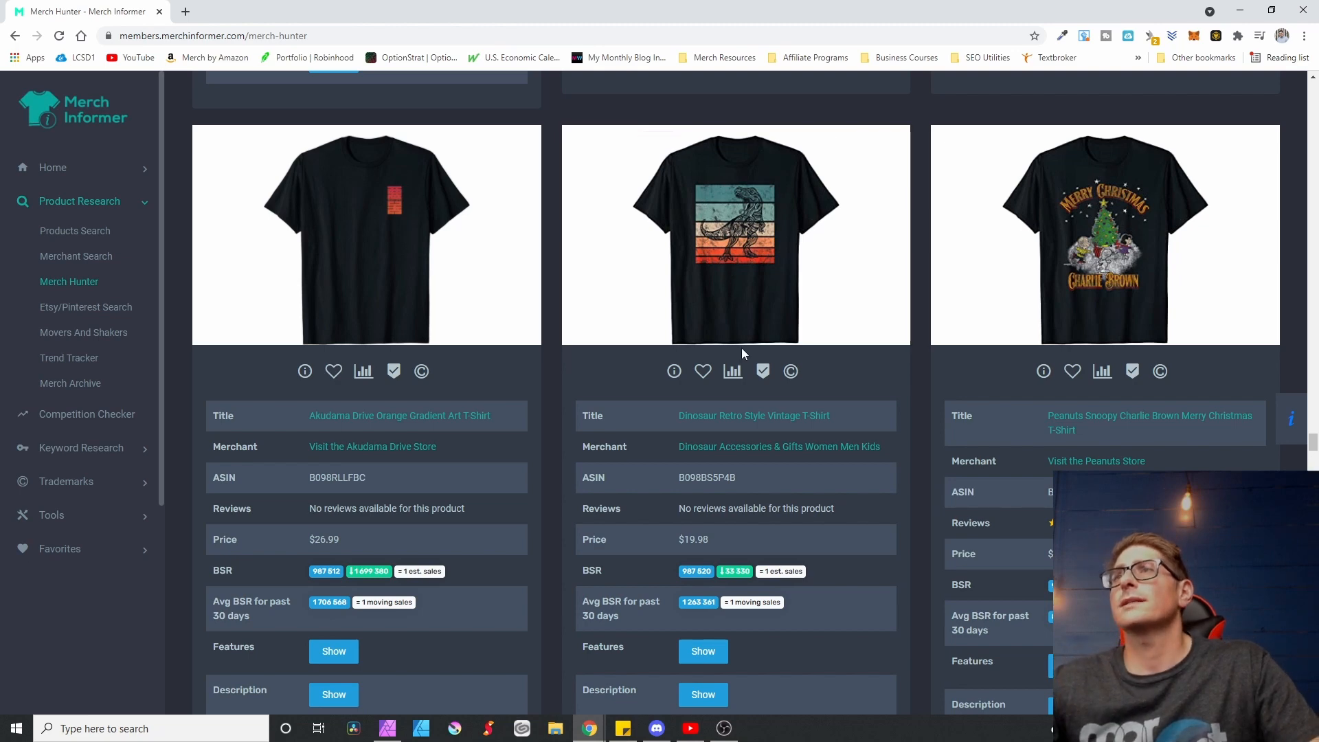
{"action": "mouse_move", "coordinate": [692, 182]}
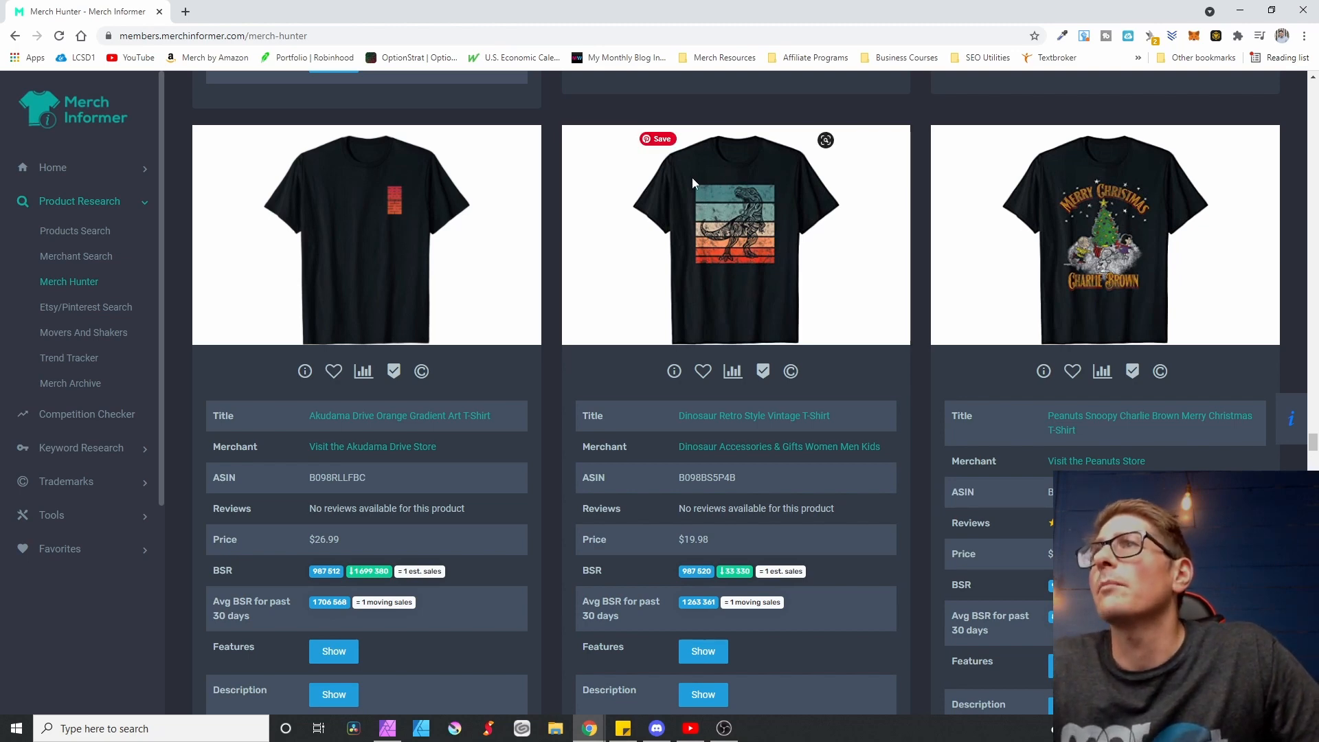
{"action": "mouse_move", "coordinate": [719, 361]}
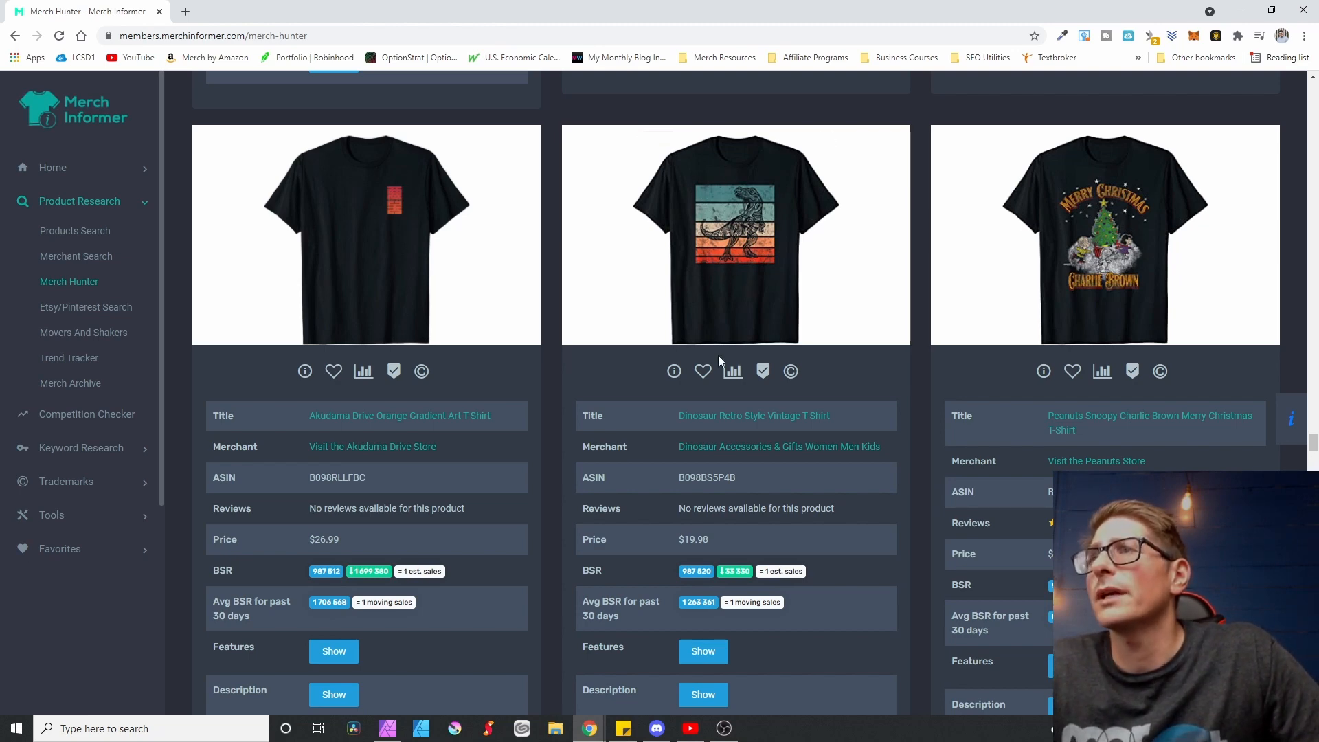
{"action": "mouse_move", "coordinate": [706, 328]}
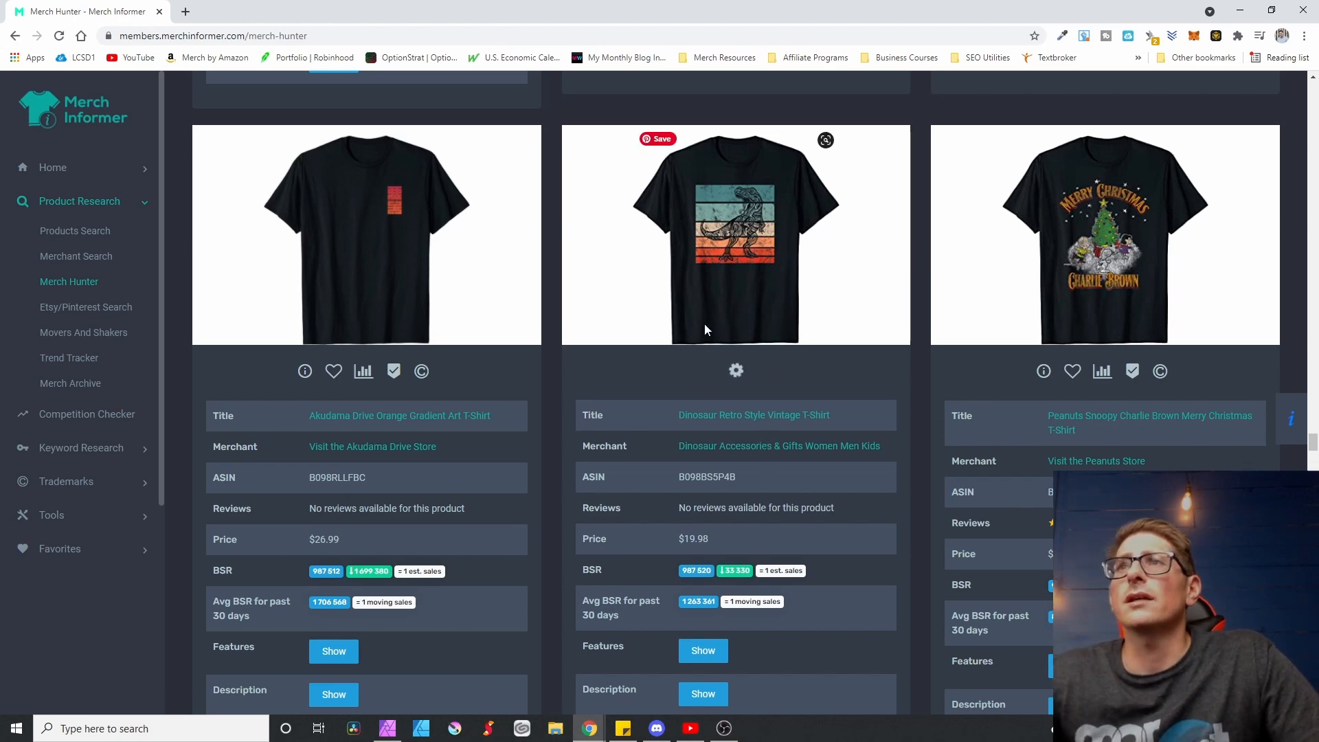
{"action": "mouse_move", "coordinate": [761, 199]}
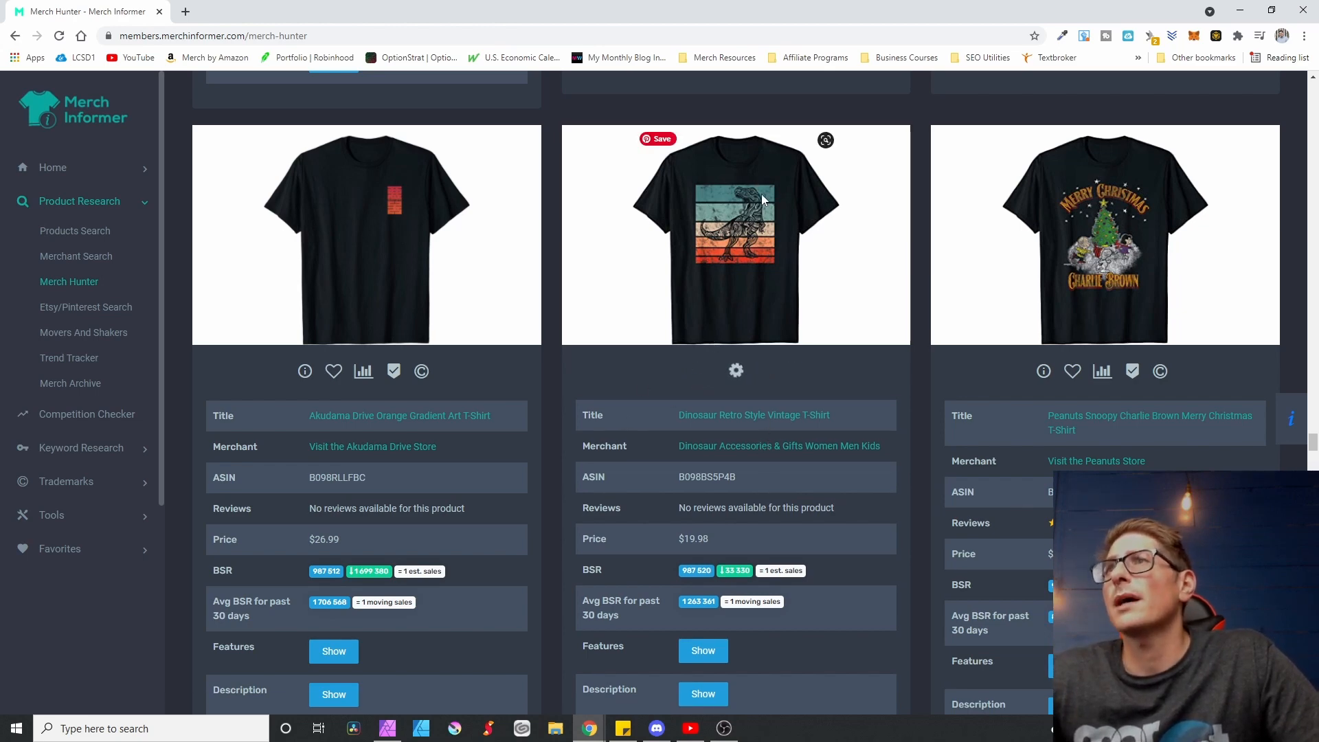
{"action": "mouse_move", "coordinate": [730, 265]}
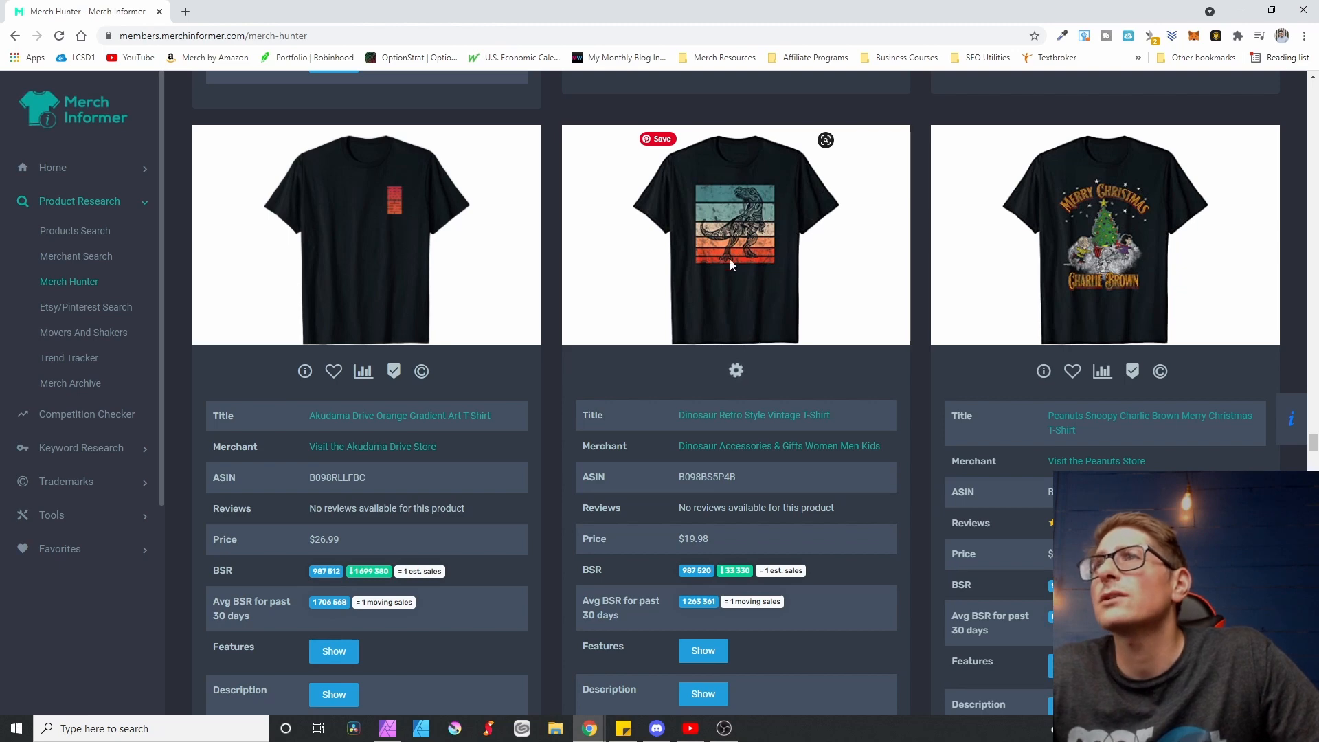
{"action": "mouse_move", "coordinate": [738, 190]}
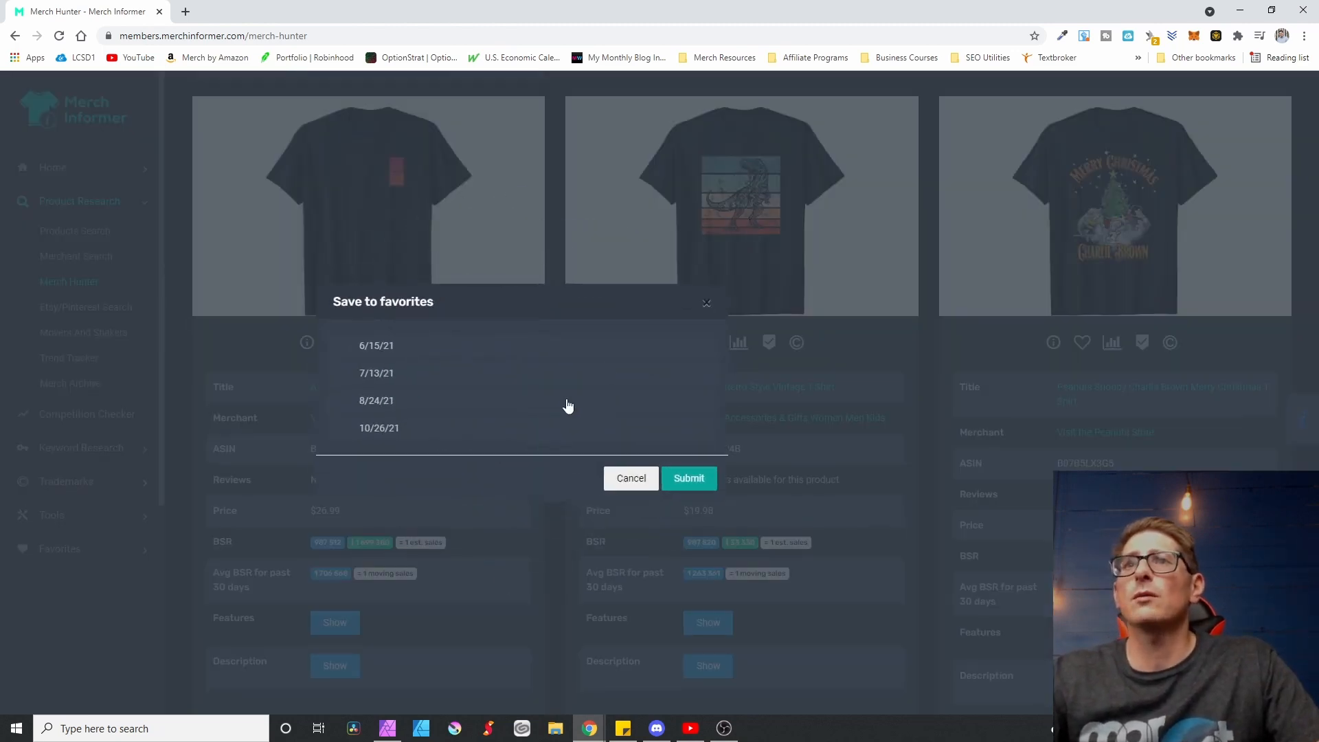
Step: File the Dinosaur Retro Style Vintage shirt under 10/26/21 and submit the save
{"action": "left_click", "coordinate": [689, 478]}
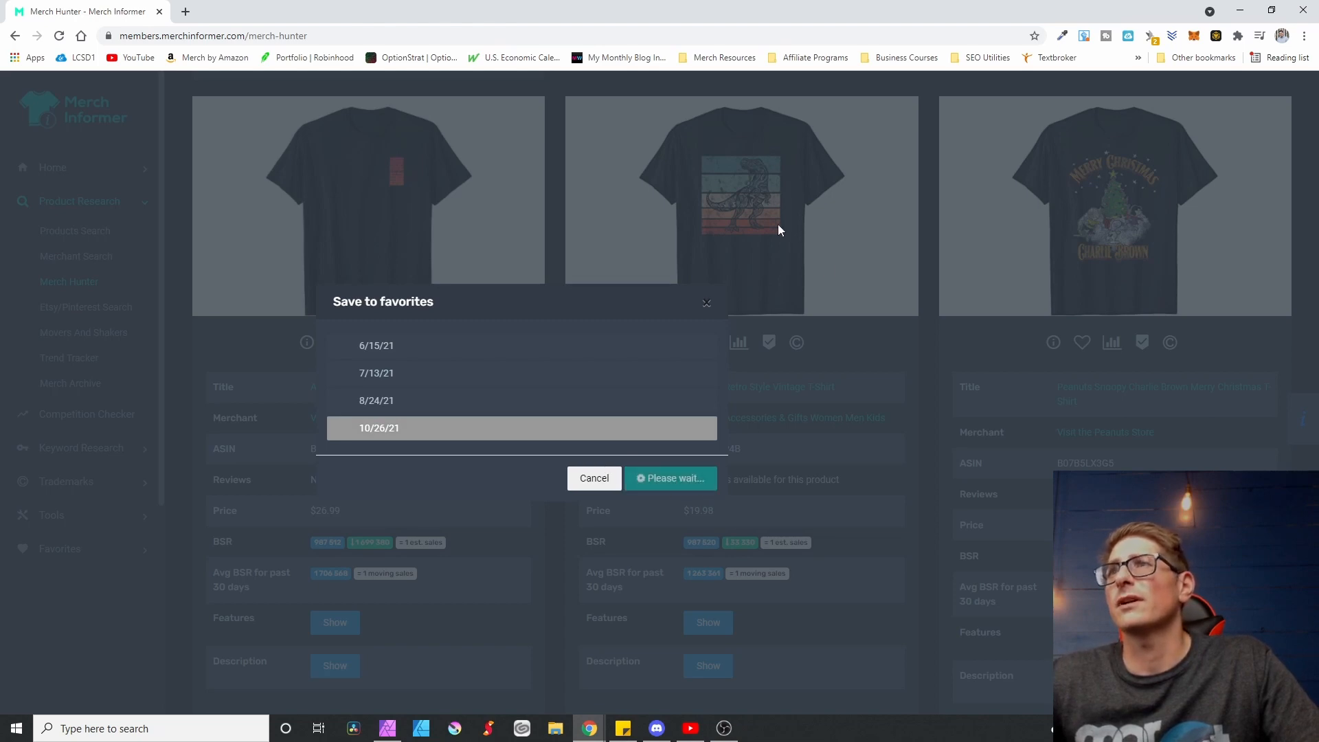
{"action": "mouse_move", "coordinate": [740, 166]}
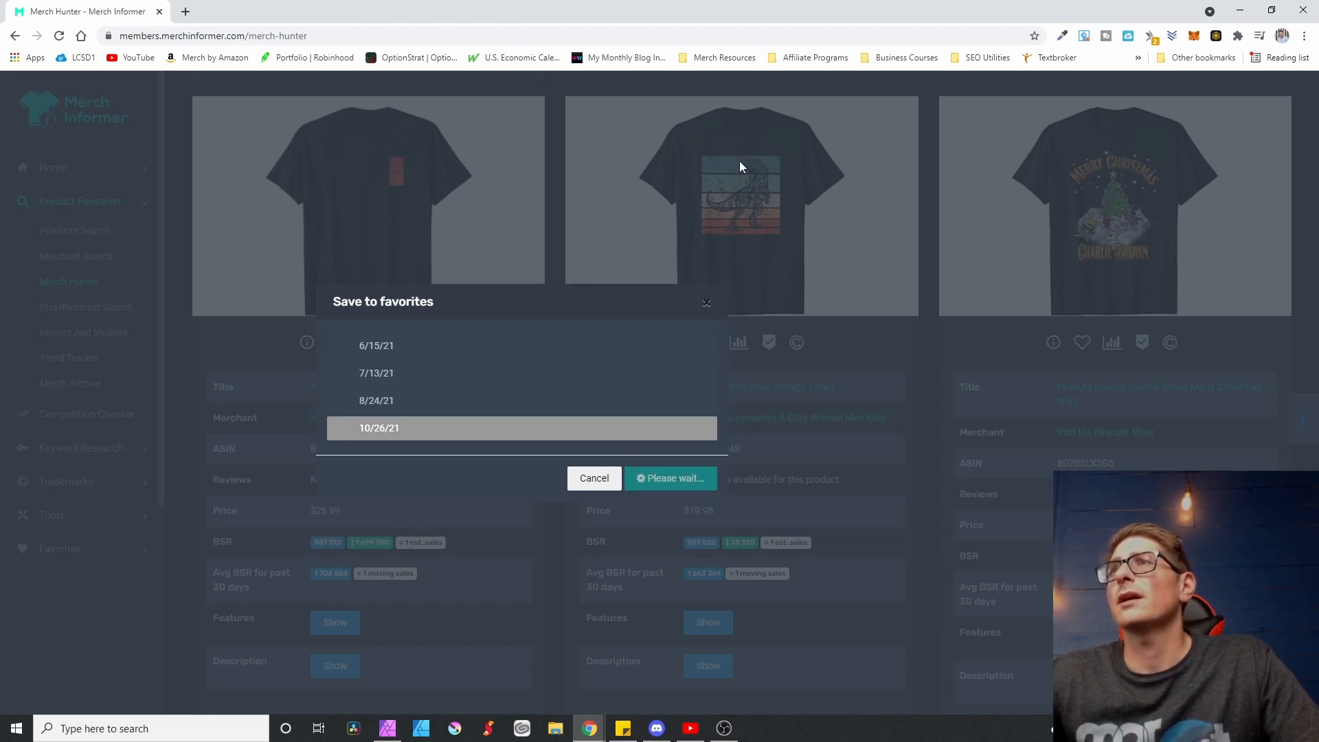
{"action": "mouse_move", "coordinate": [760, 171]}
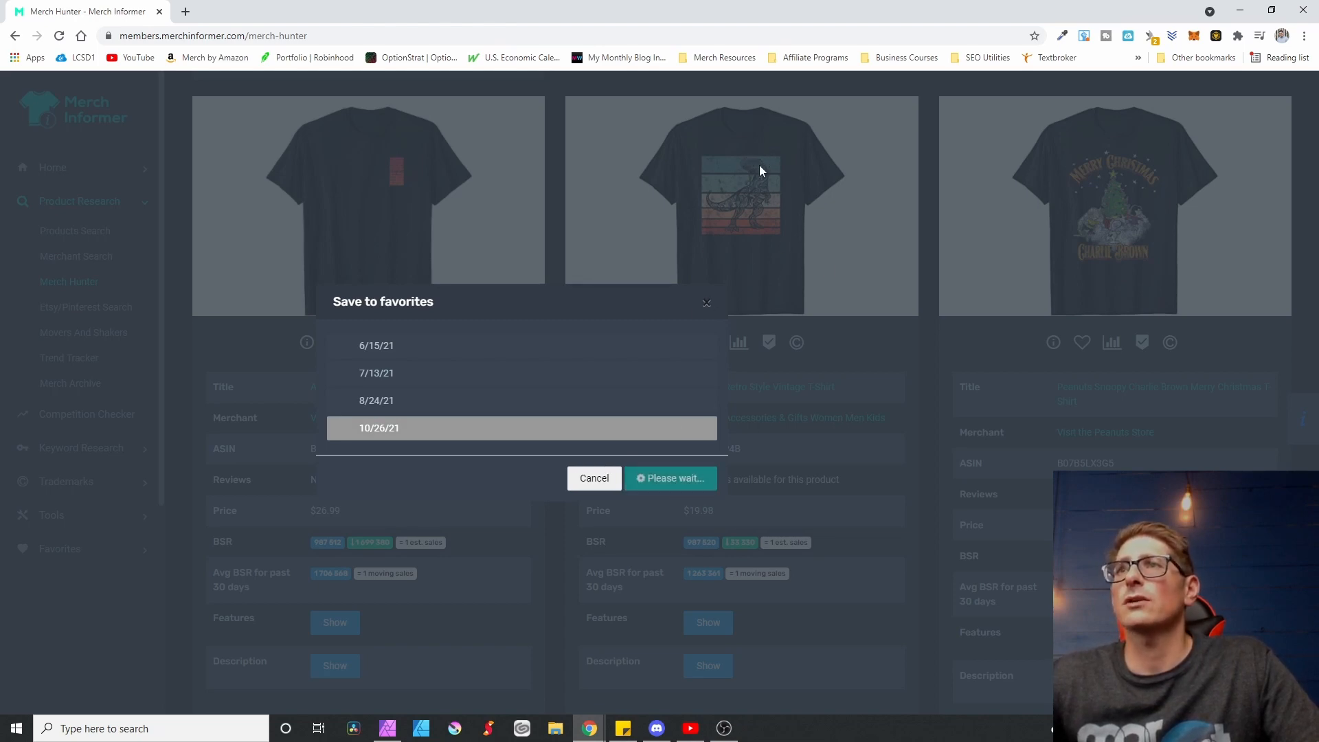
{"action": "mouse_move", "coordinate": [776, 133]}
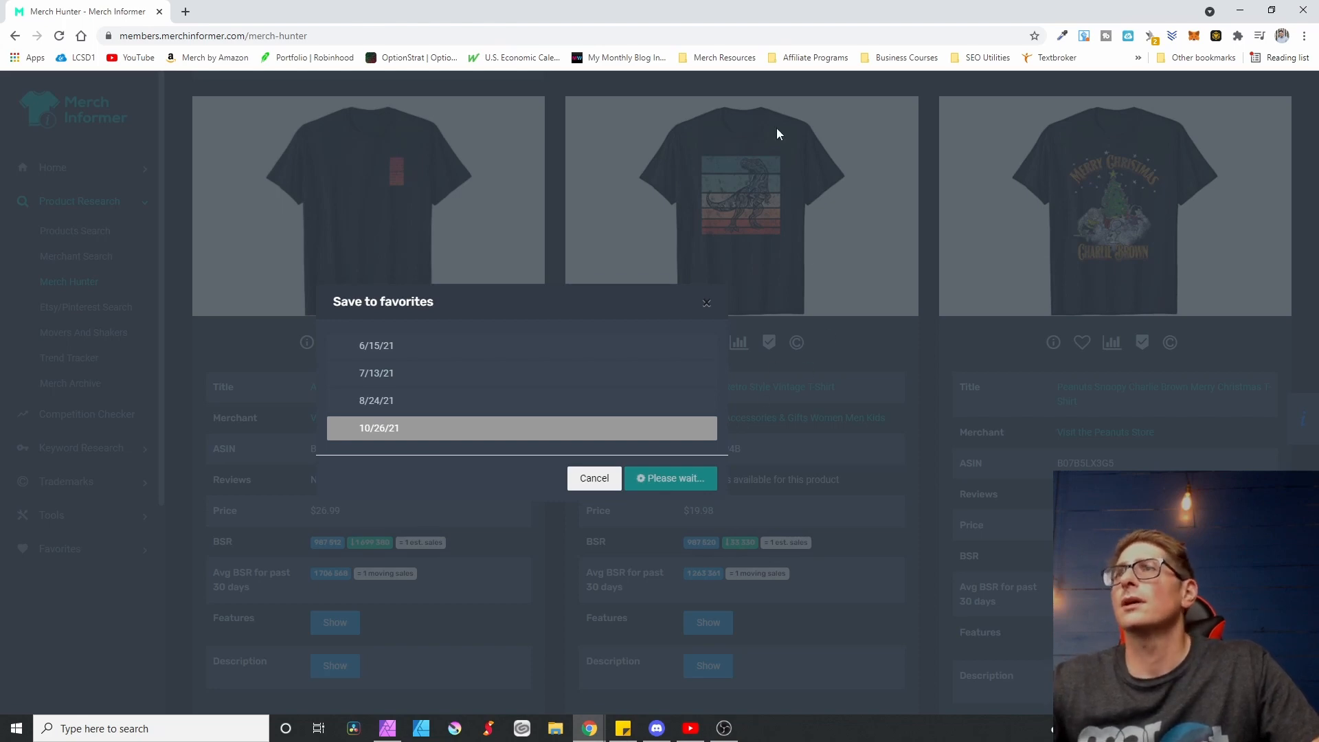
{"action": "mouse_move", "coordinate": [759, 318]}
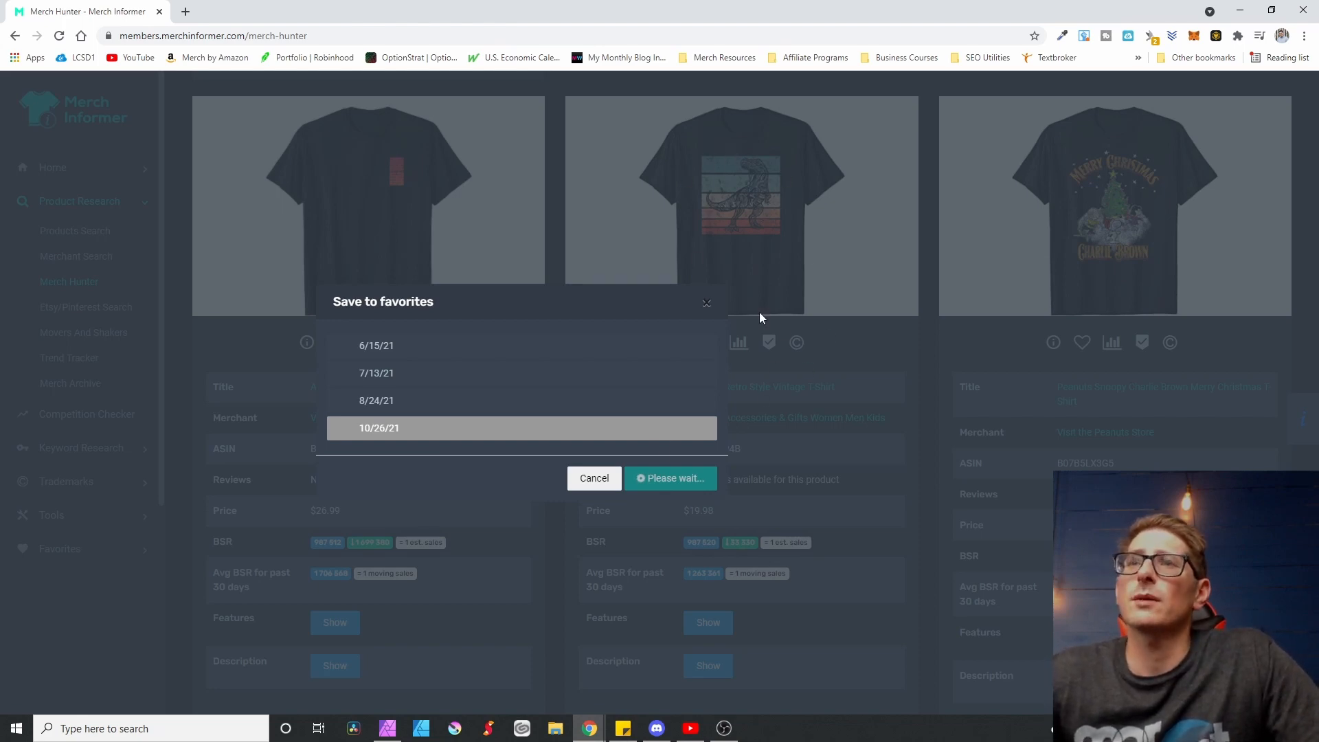
{"action": "left_click", "coordinate": [670, 478]}
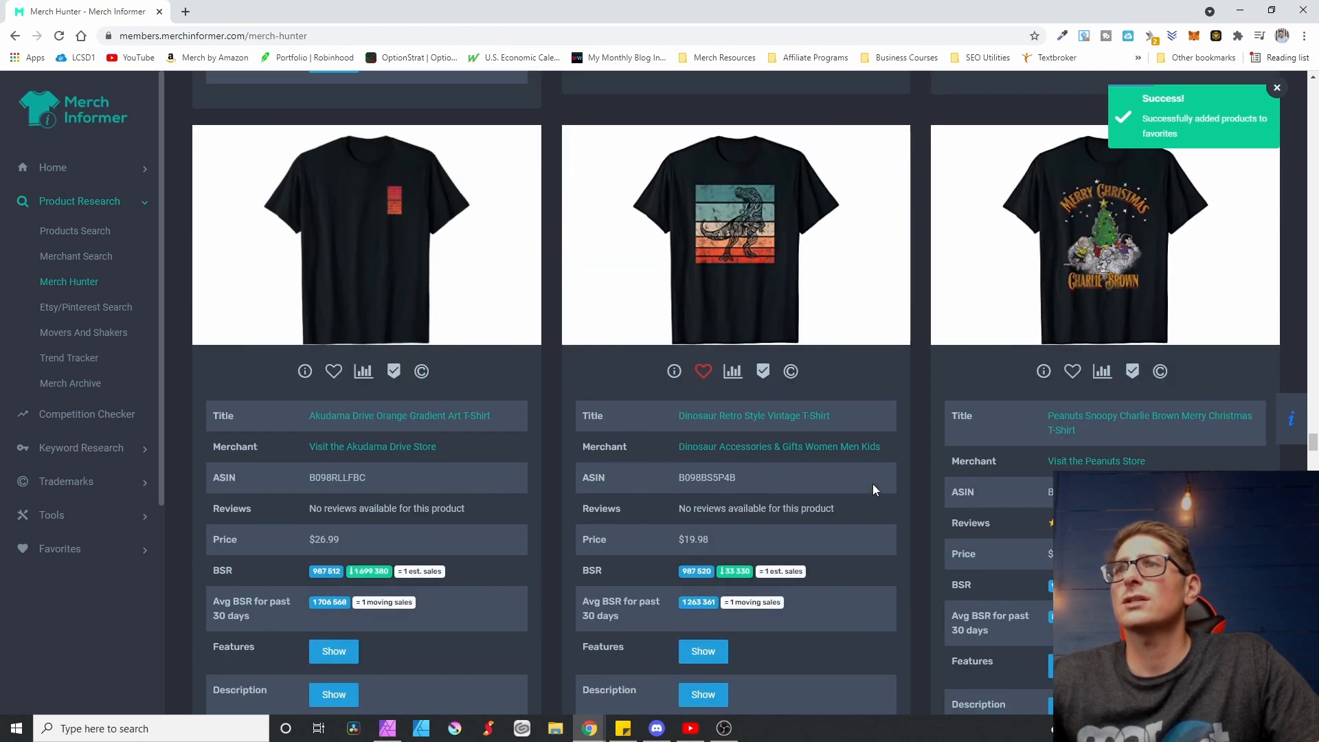
{"action": "mouse_move", "coordinate": [801, 245]}
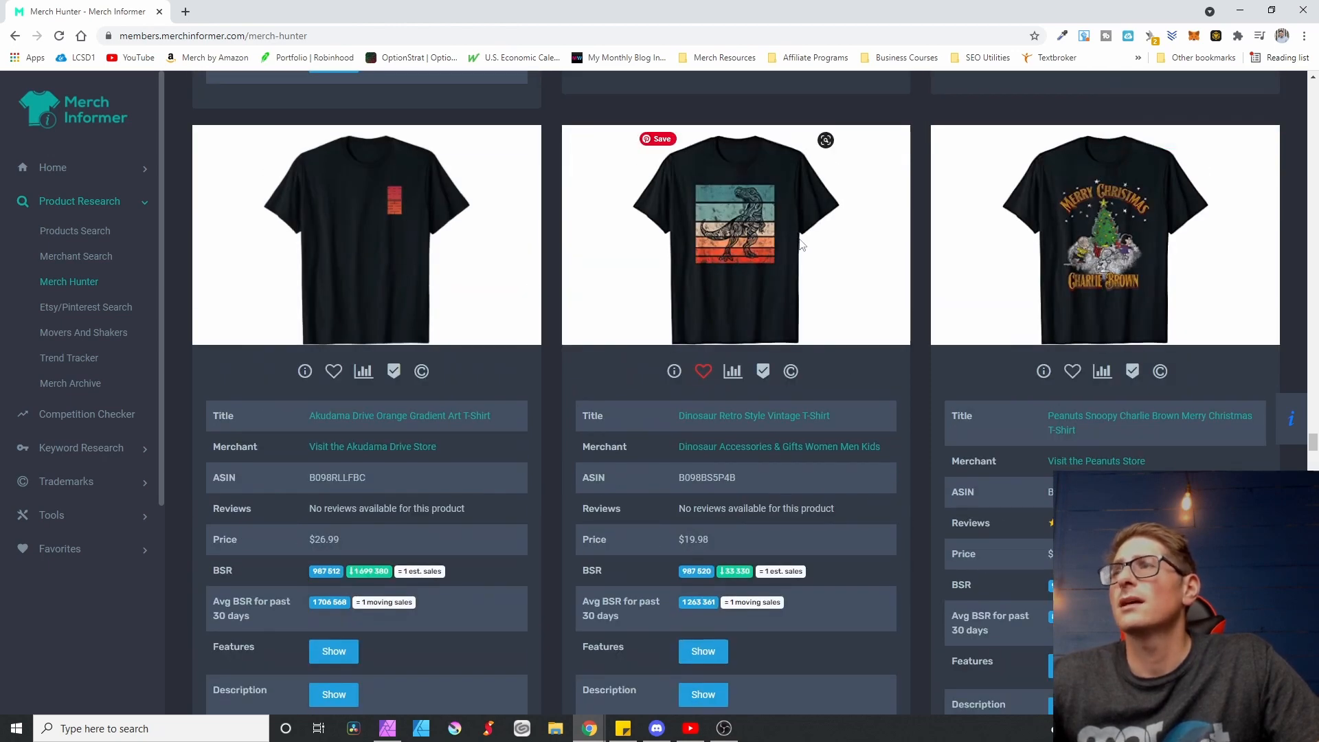
{"action": "mouse_move", "coordinate": [763, 277]}
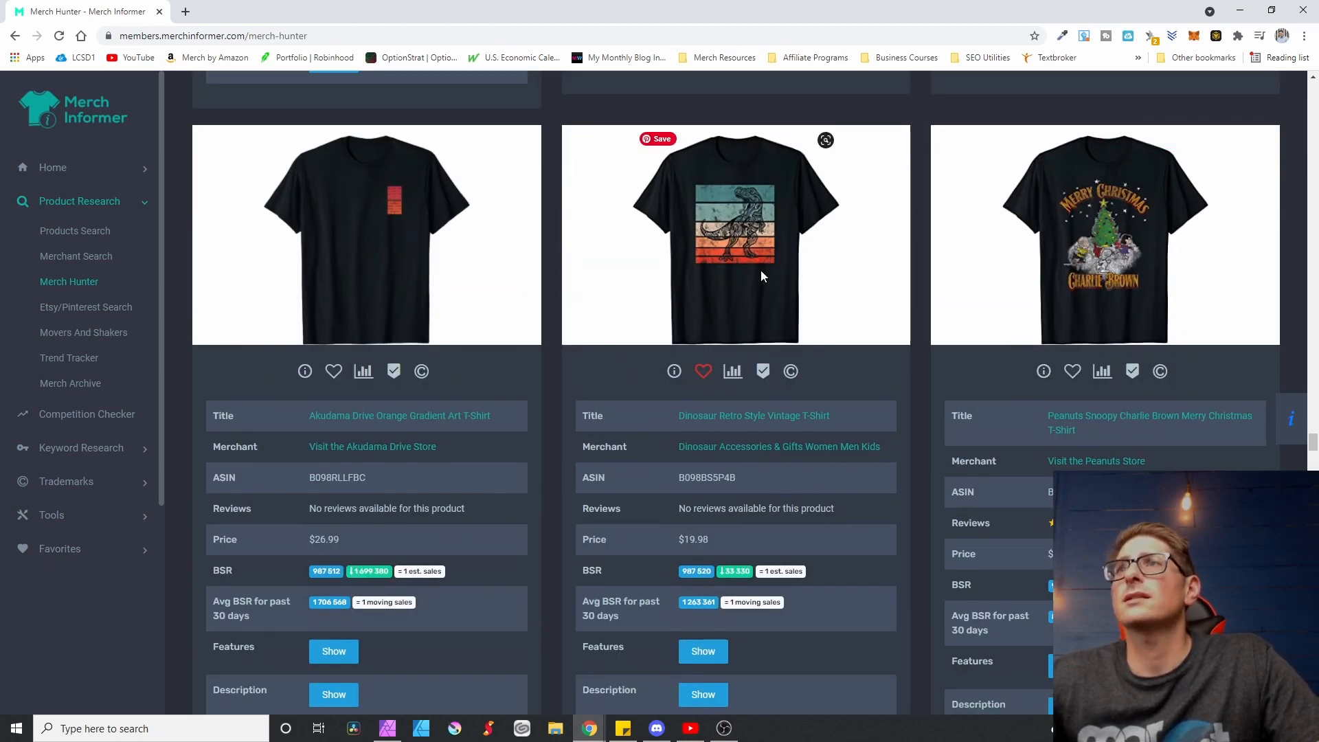
{"action": "mouse_move", "coordinate": [825, 224]}
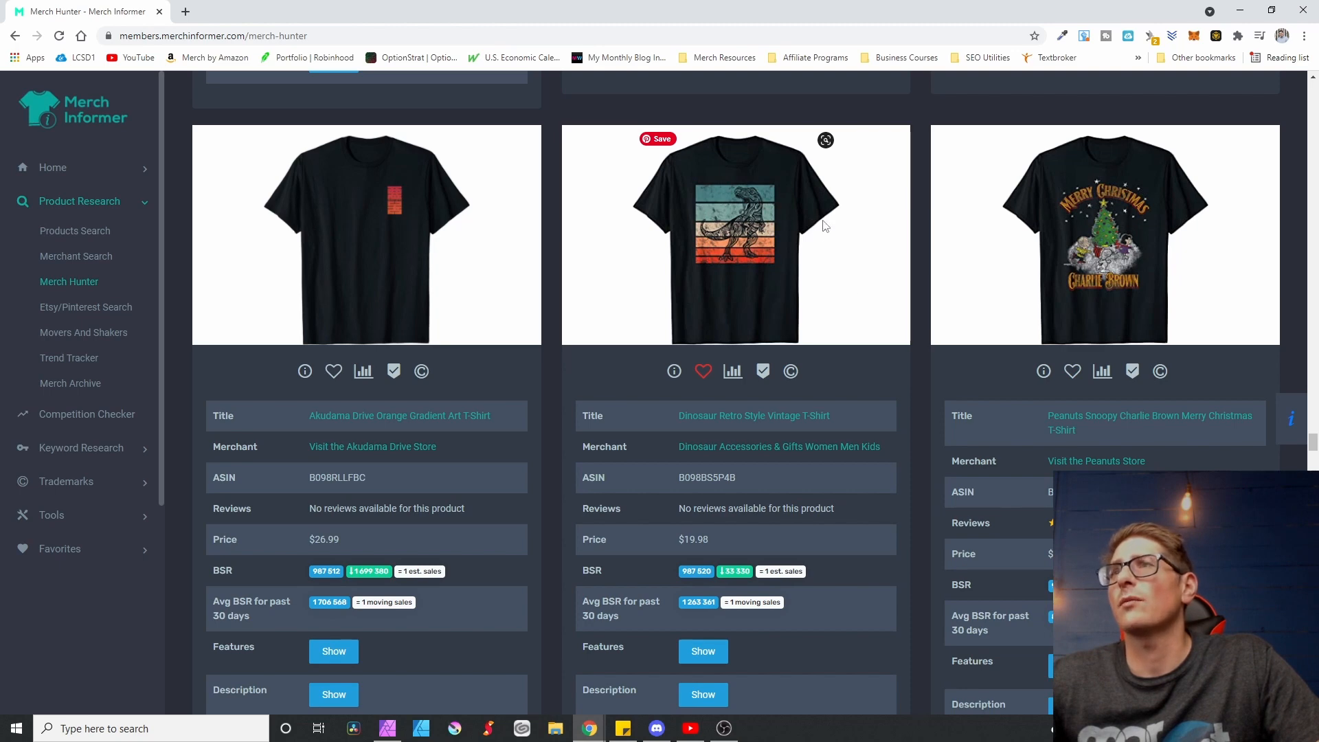
{"action": "mouse_move", "coordinate": [728, 250]}
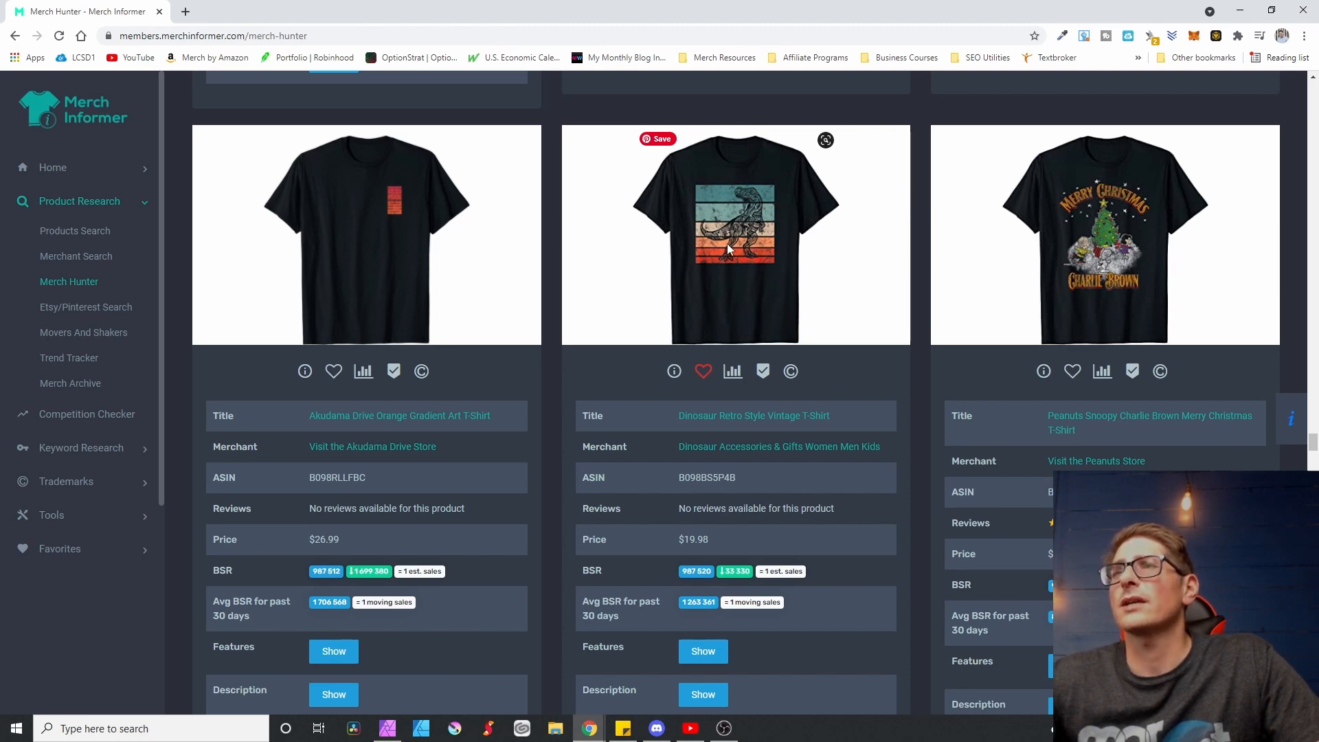
{"action": "mouse_move", "coordinate": [748, 274]}
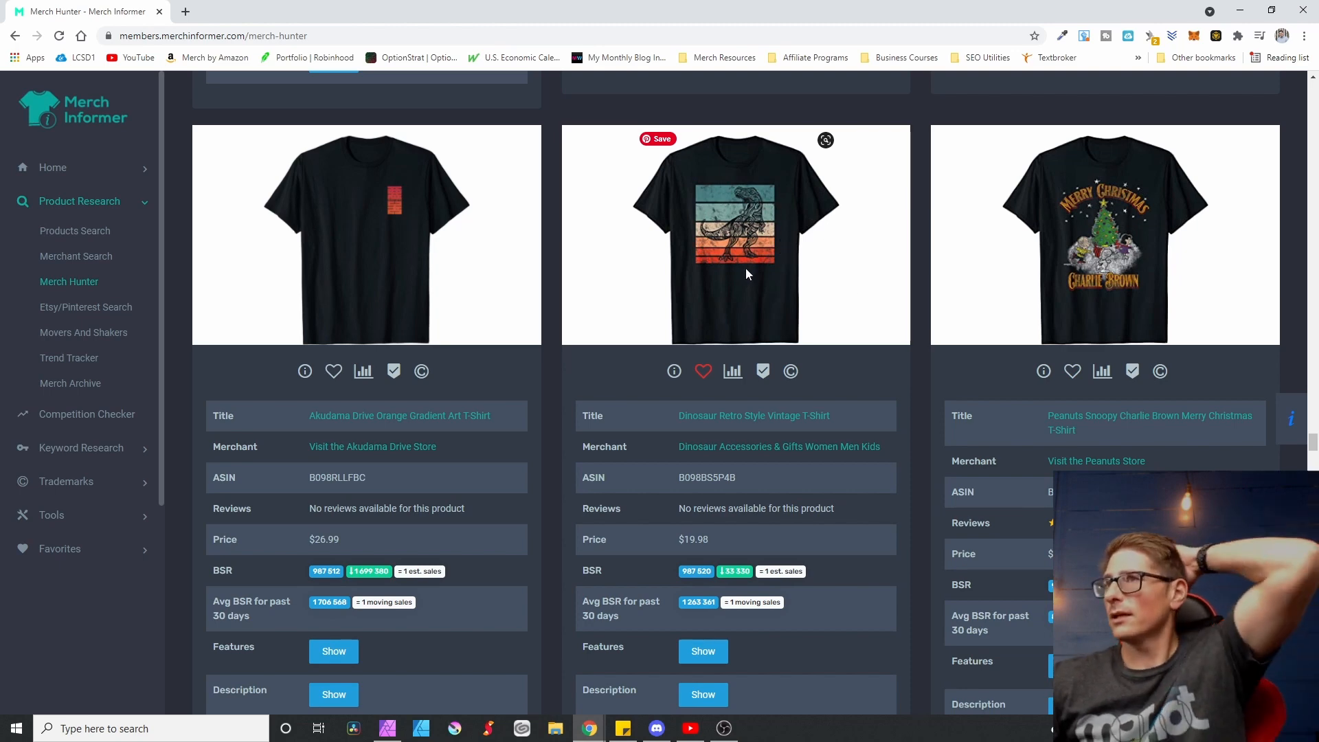
{"action": "mouse_move", "coordinate": [765, 220]}
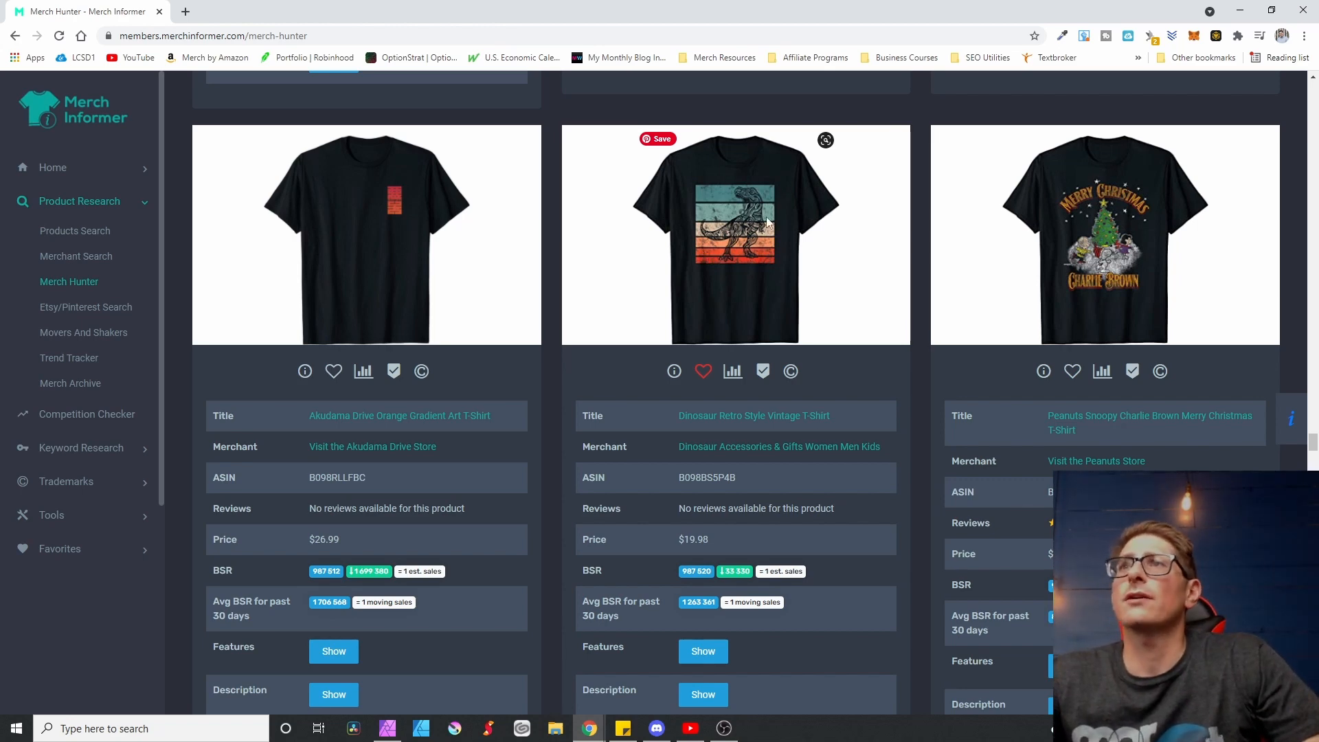
{"action": "mouse_move", "coordinate": [797, 305]}
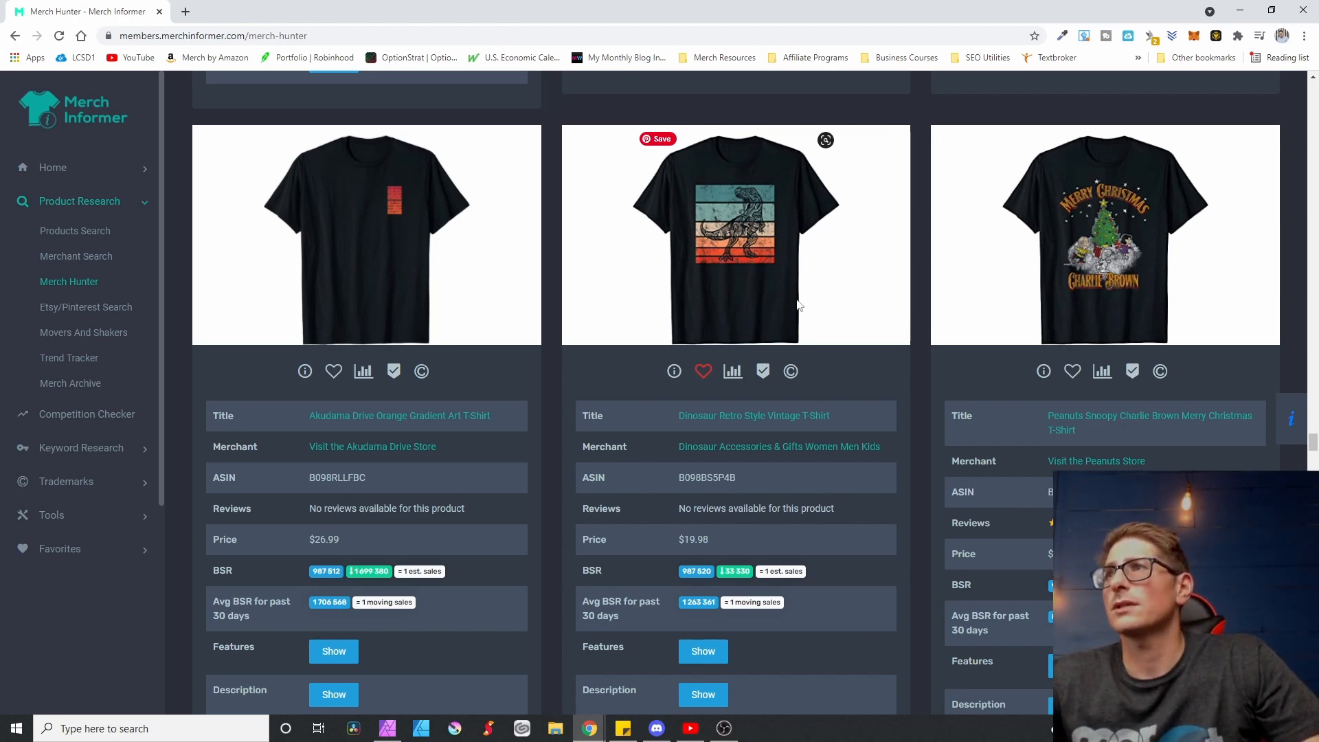
{"action": "mouse_move", "coordinate": [693, 242]}
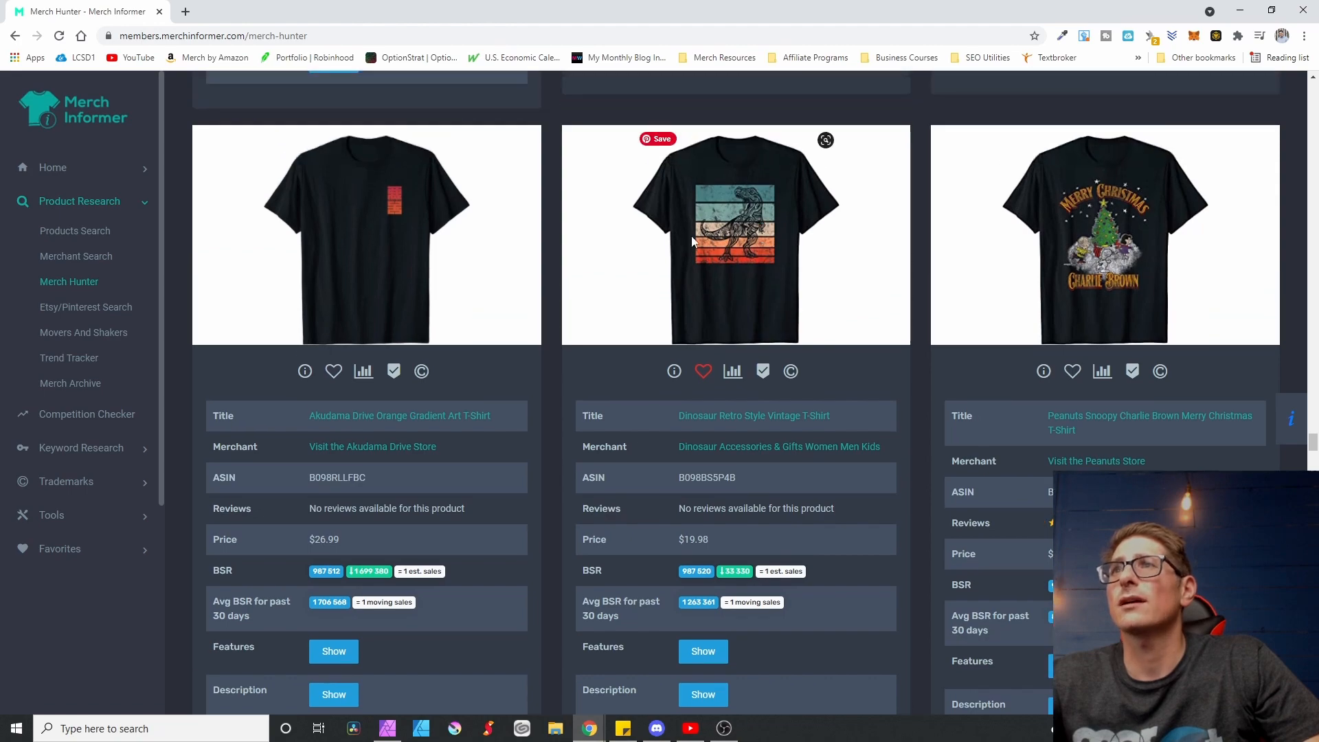
{"action": "mouse_move", "coordinate": [702, 225]}
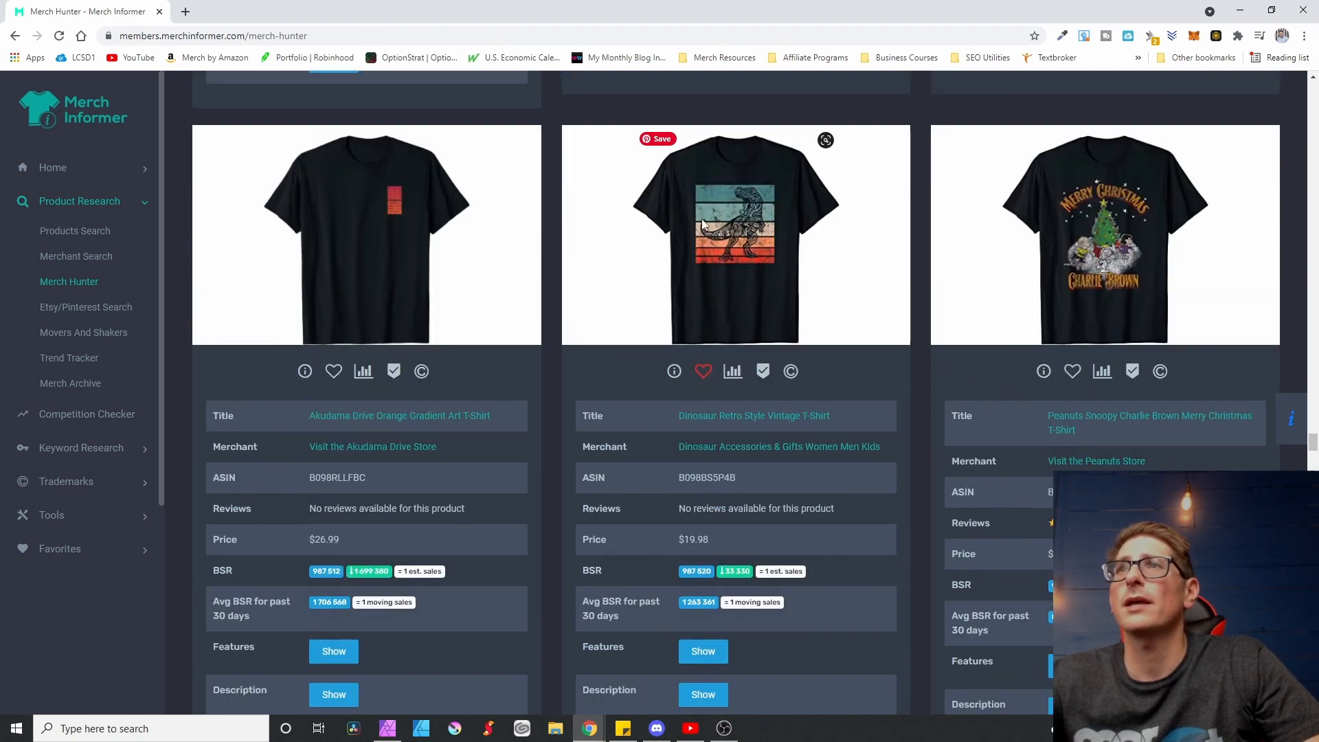
{"action": "scroll", "scroll_direction": "down", "scroll_amount": 3}
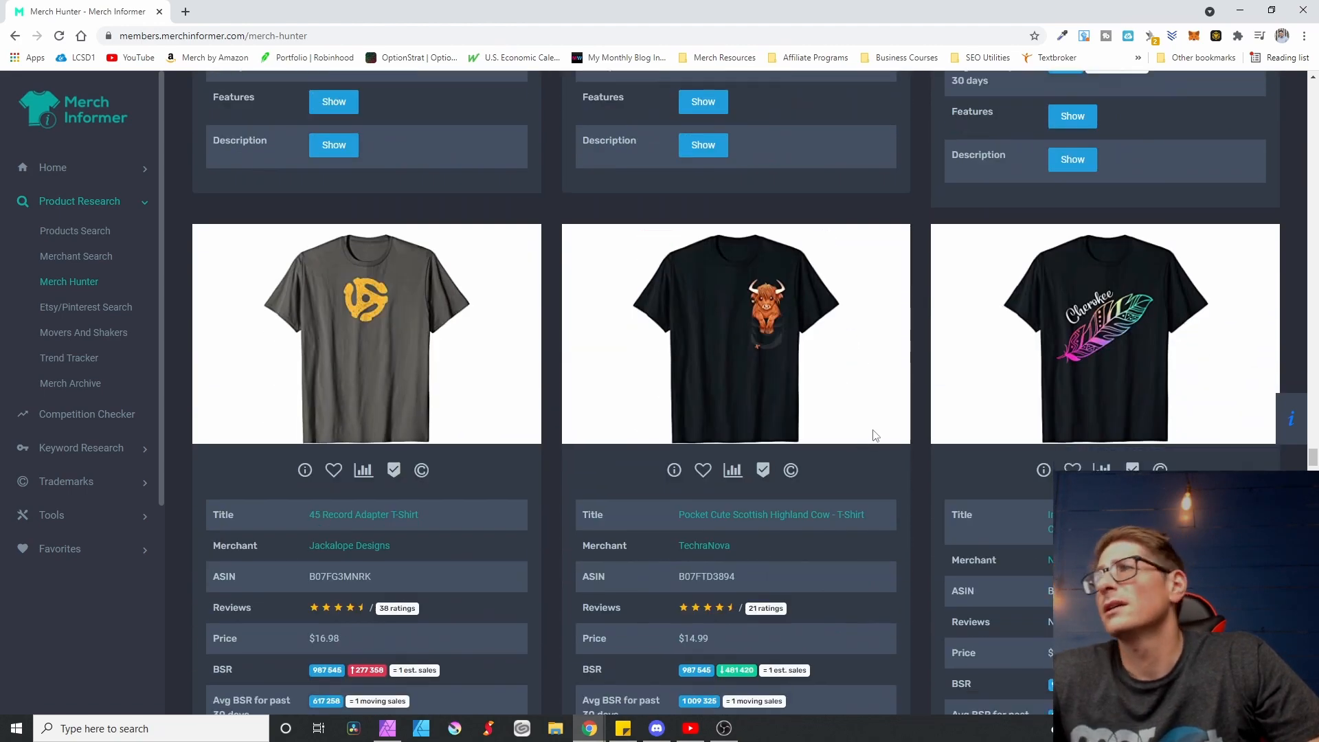
{"action": "scroll", "scroll_direction": "down", "scroll_amount": 3}
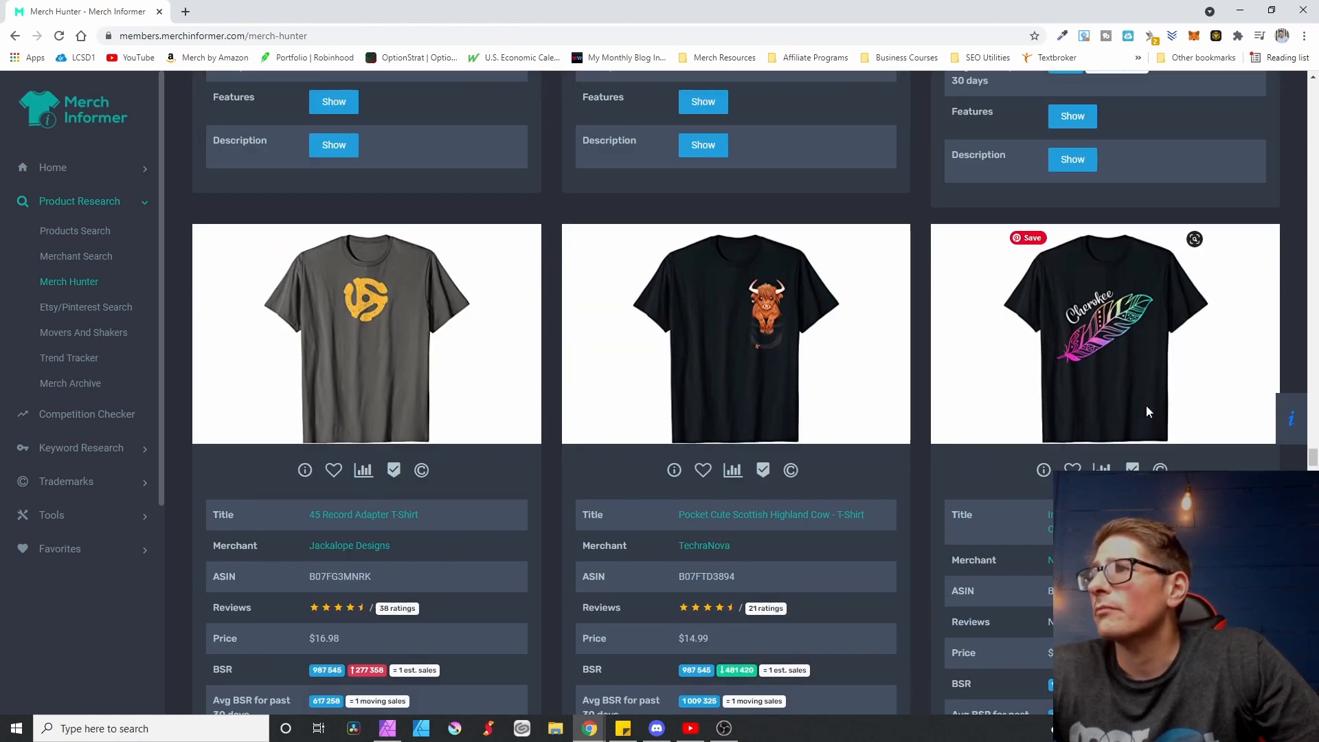
{"action": "mouse_move", "coordinate": [1096, 379]}
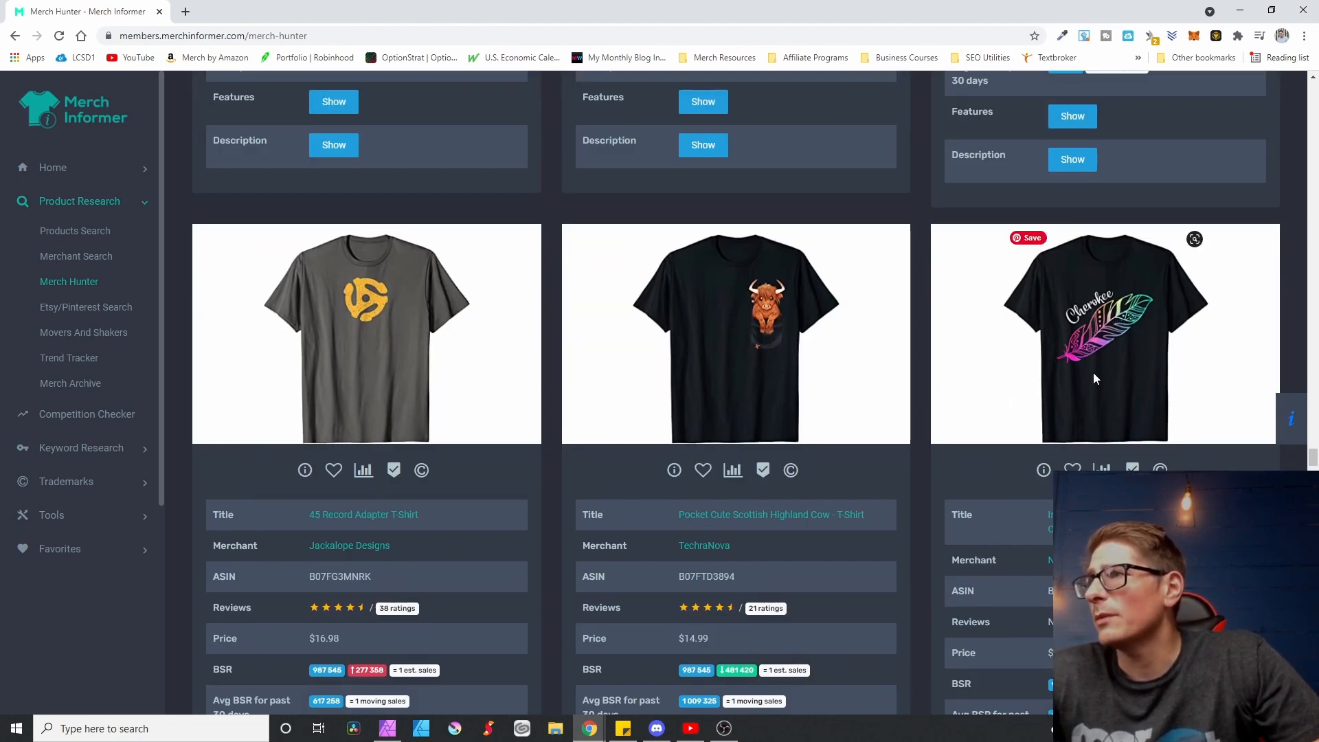
{"action": "mouse_move", "coordinate": [1189, 329]}
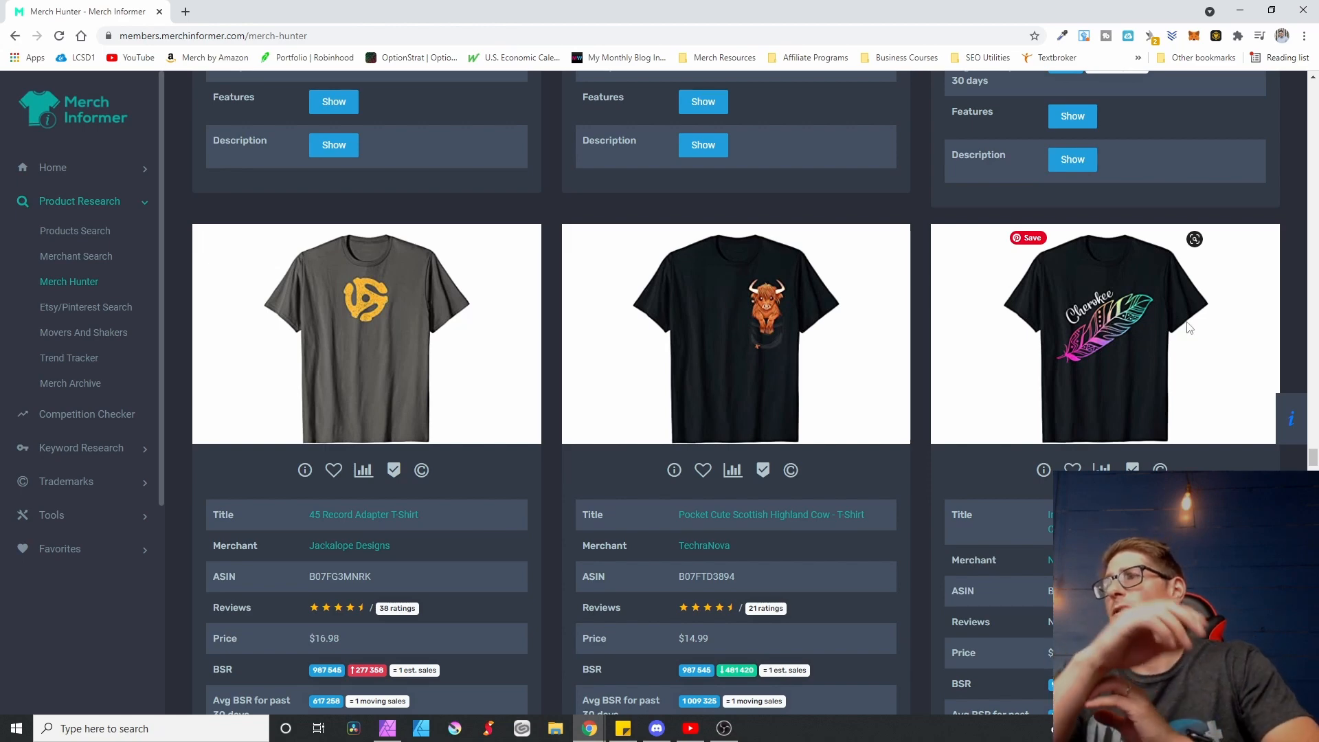
{"action": "mouse_move", "coordinate": [1098, 338]}
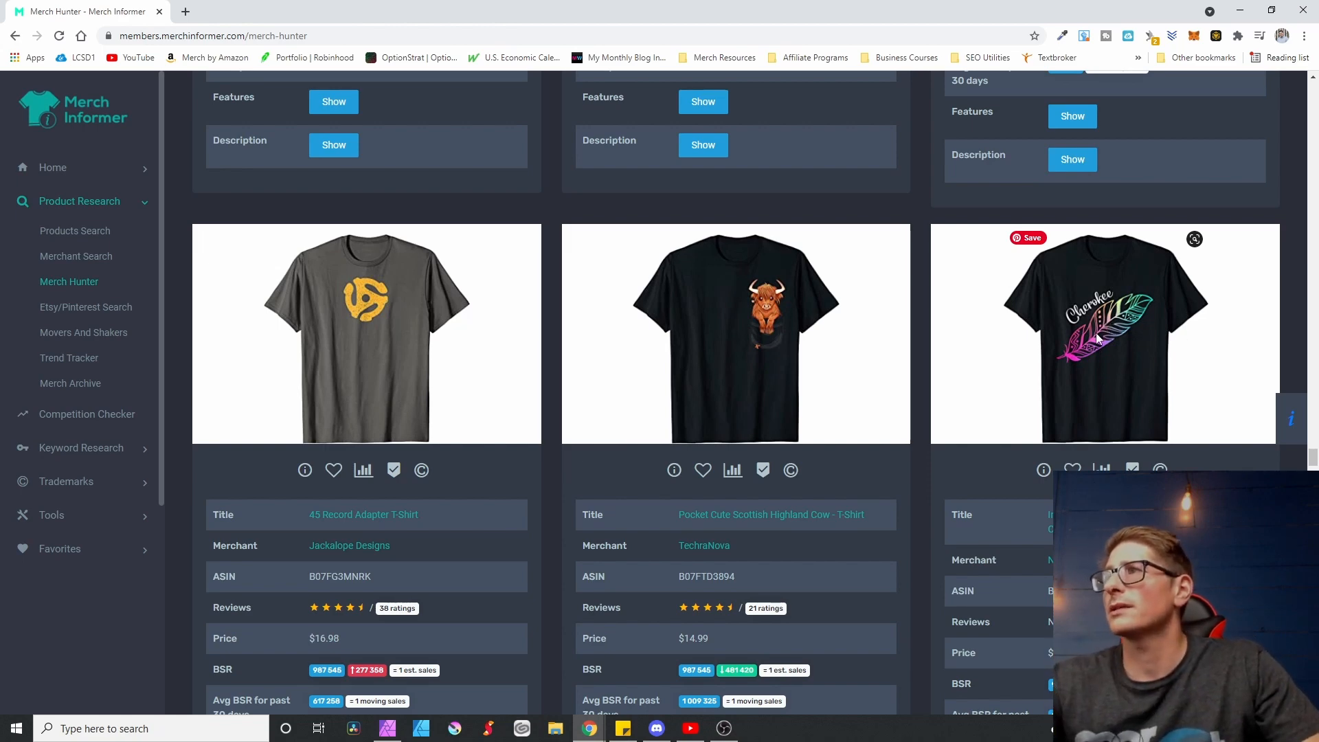
{"action": "scroll", "scroll_direction": "down", "scroll_amount": 3}
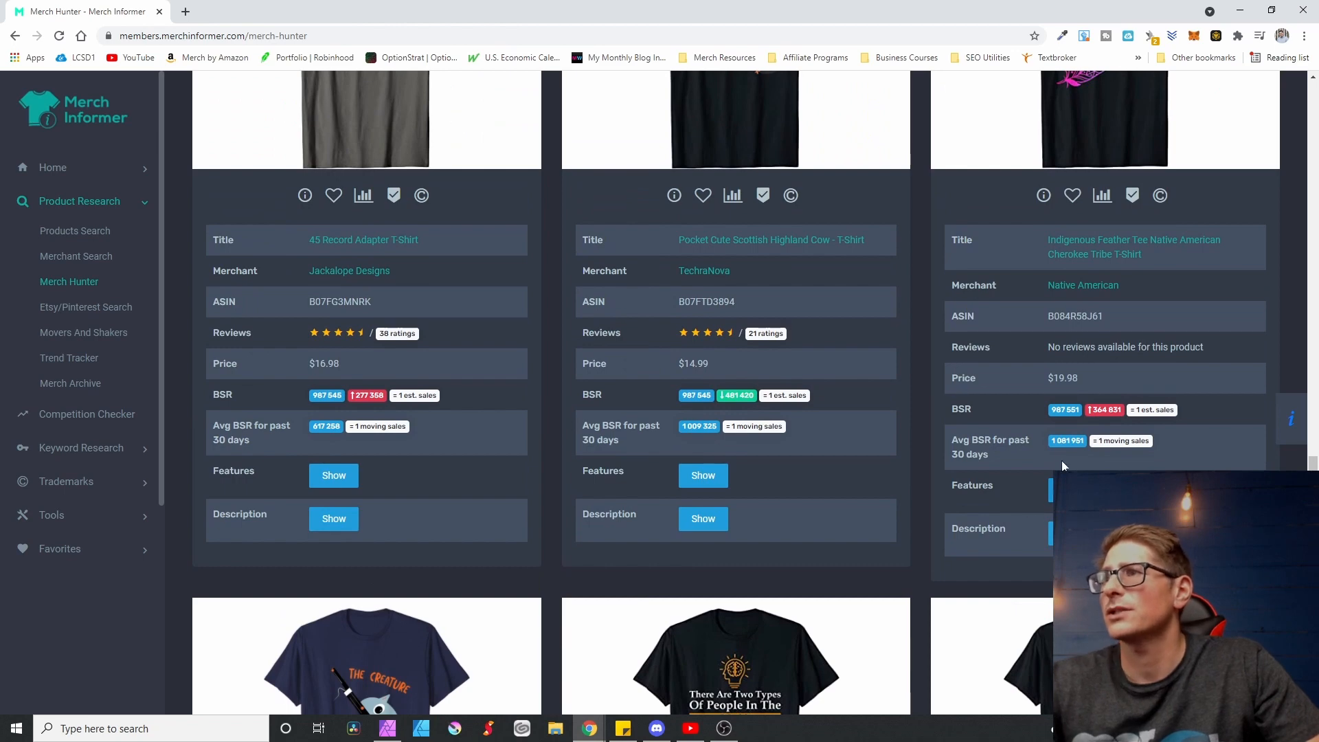
{"action": "mouse_move", "coordinate": [1048, 459]}
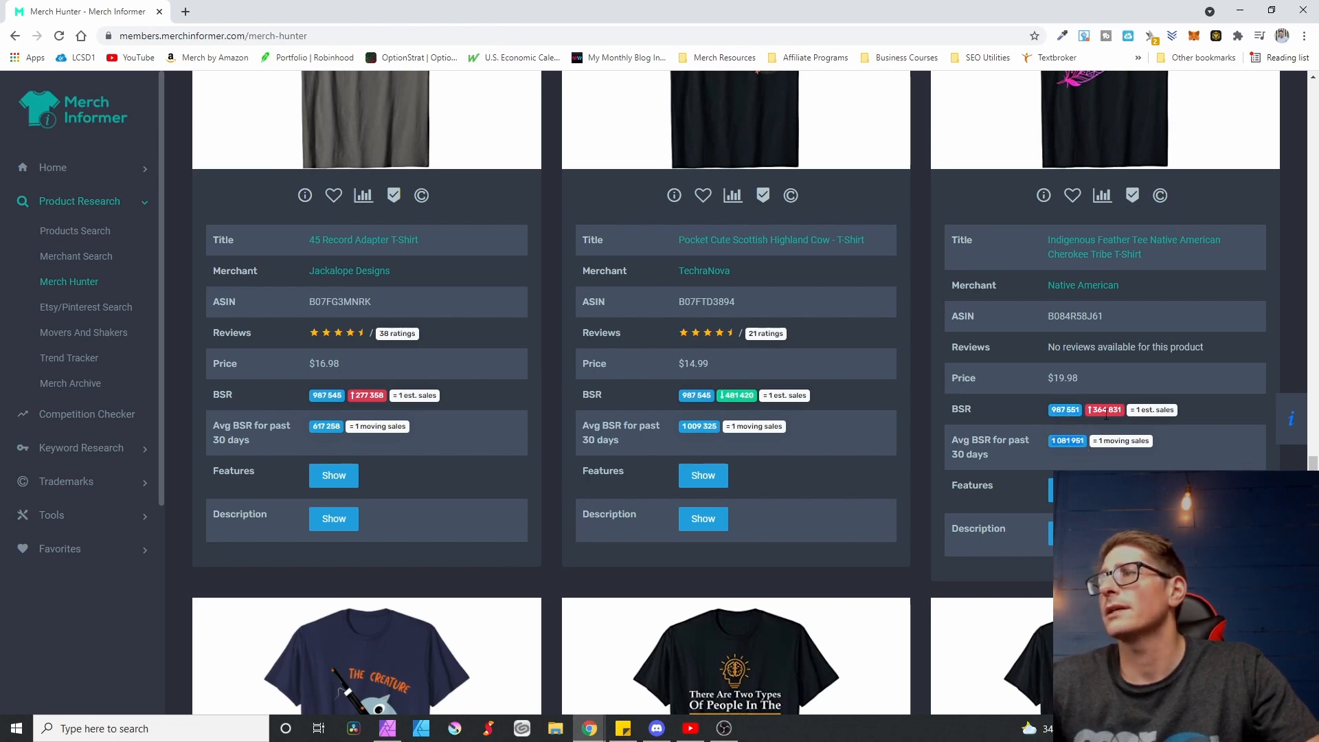
{"action": "mouse_move", "coordinate": [1083, 402]}
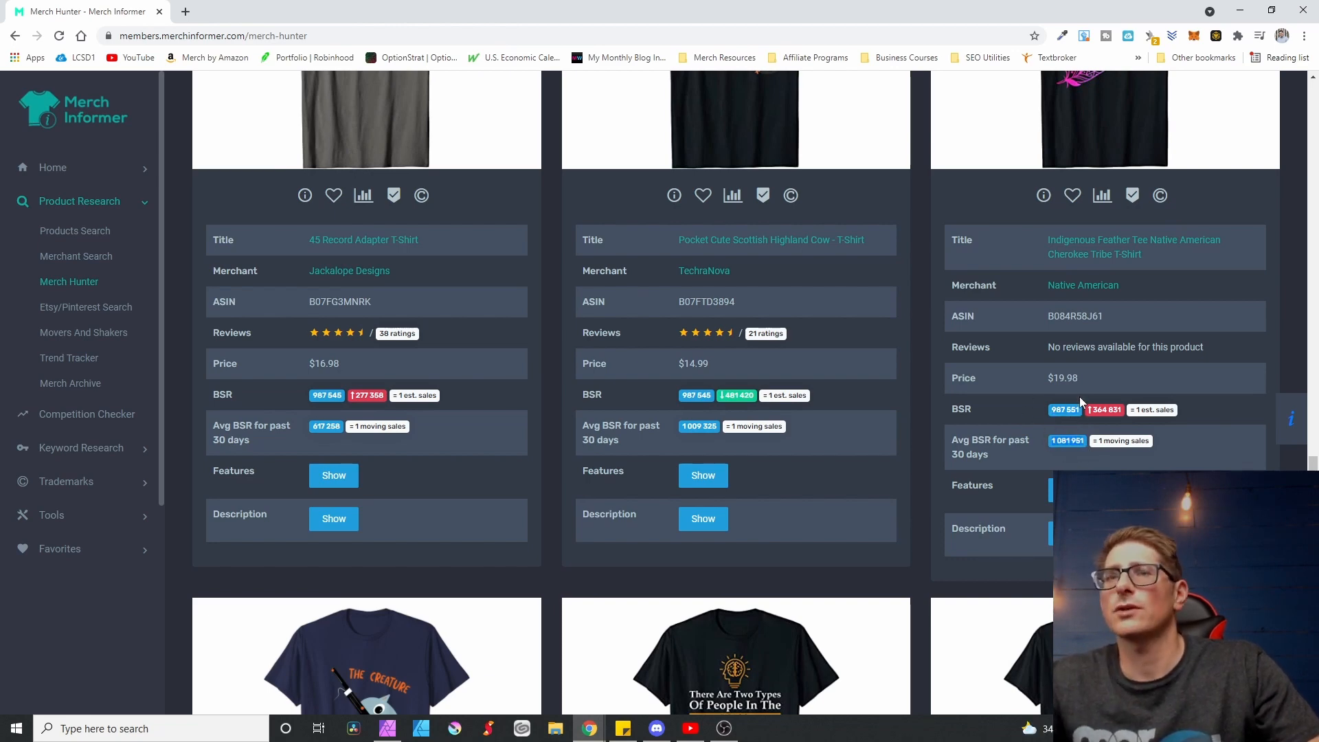
{"action": "scroll", "scroll_direction": "down", "scroll_amount": 3}
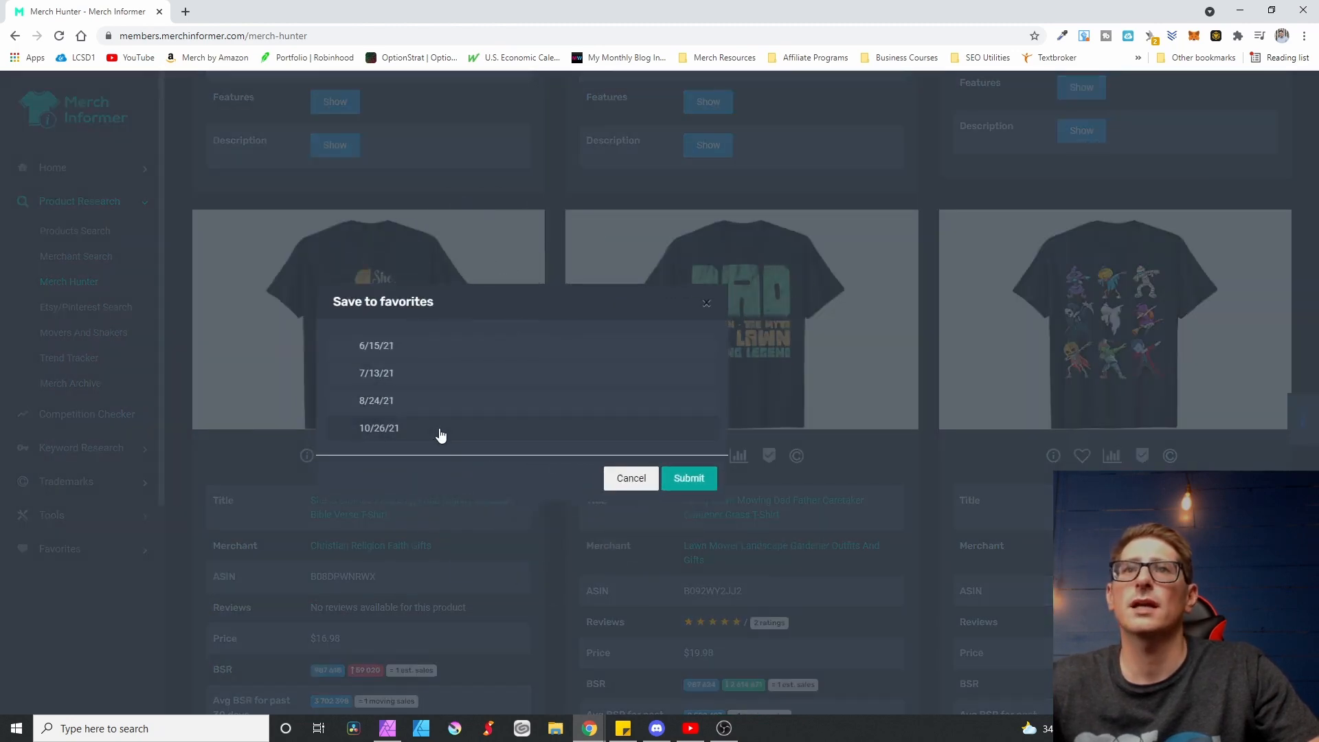
Step: File the Funny Lawn Mowing Dad shirt under the 10/26/21 favorites category
{"action": "left_click", "coordinate": [687, 478]}
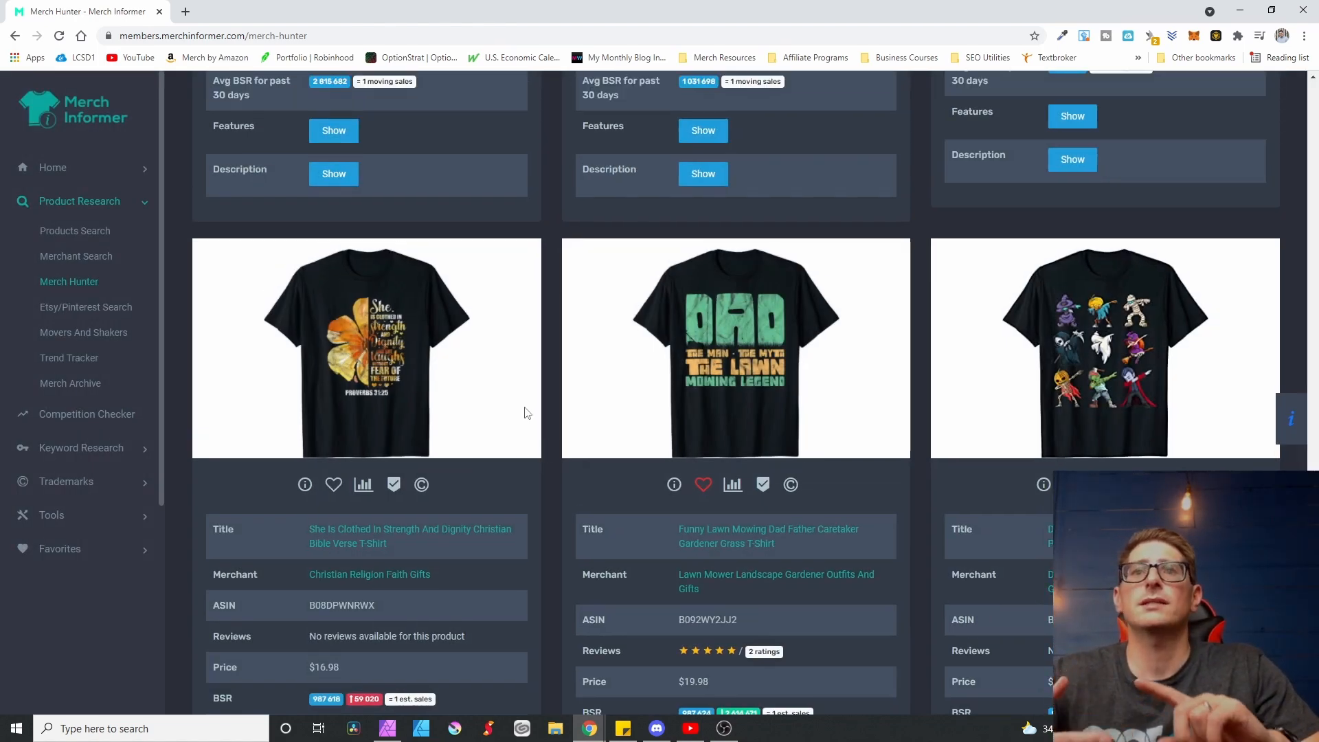
{"action": "scroll", "scroll_direction": "down", "scroll_amount": 3}
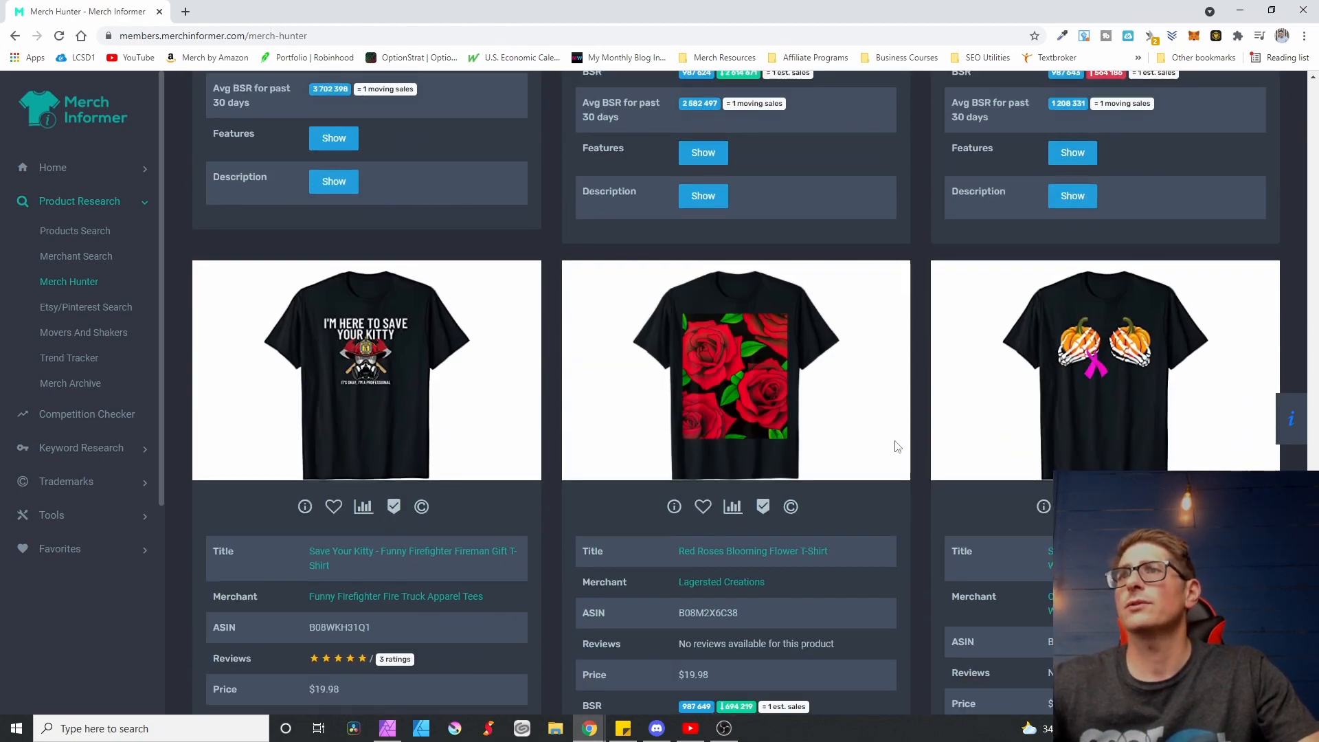
{"action": "mouse_move", "coordinate": [734, 370]}
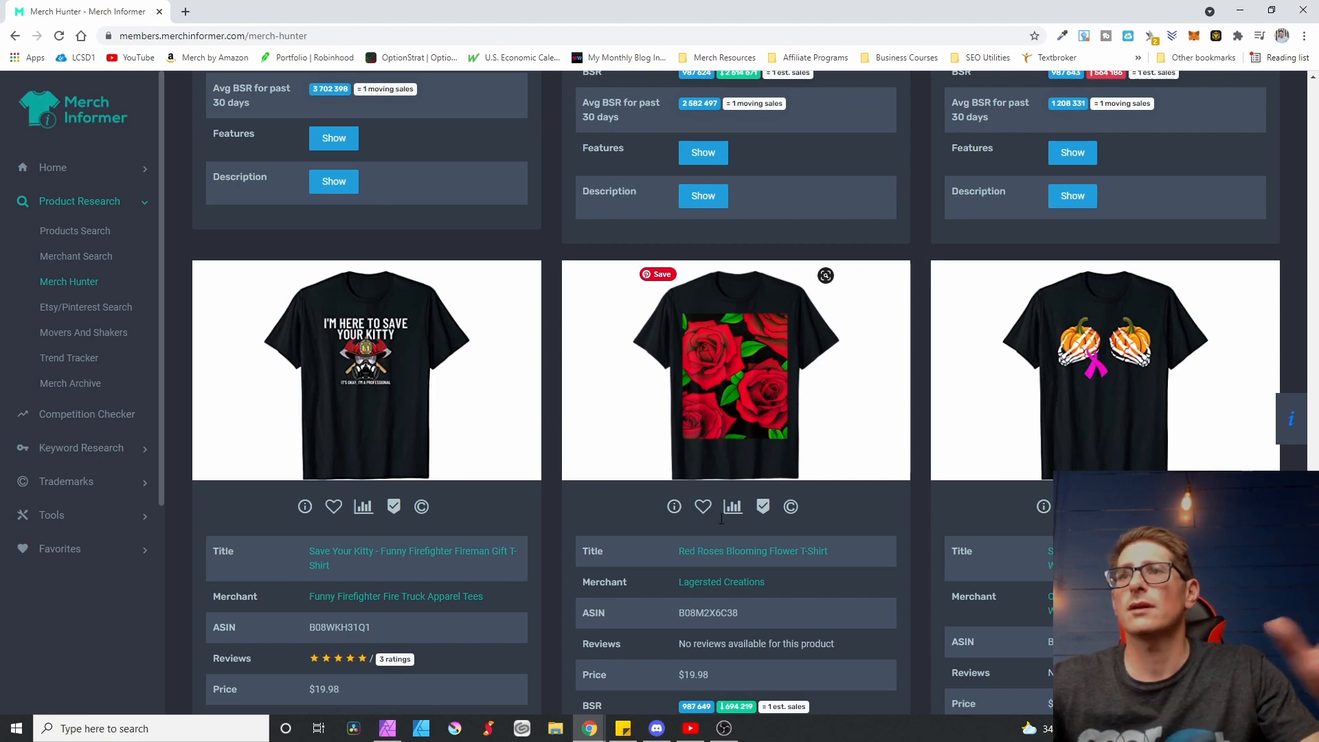
{"action": "mouse_move", "coordinate": [959, 376]}
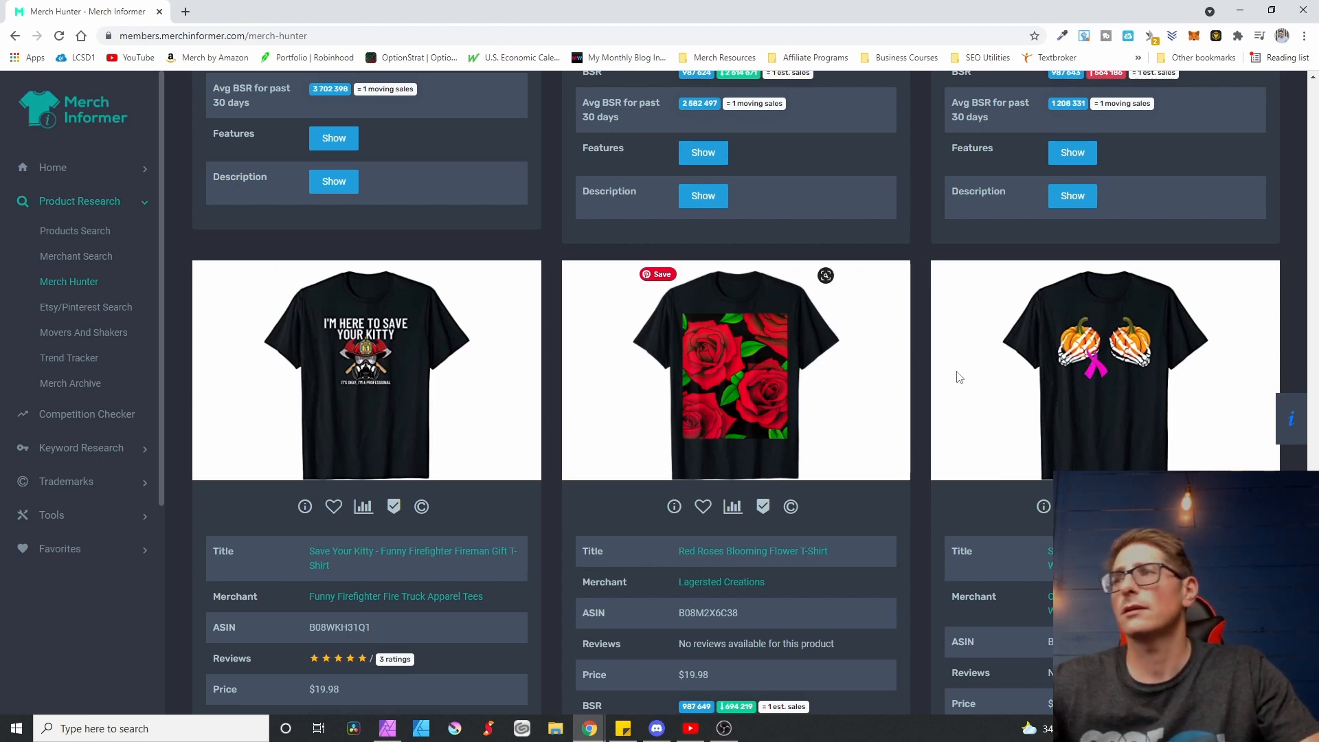
{"action": "scroll", "scroll_direction": "down", "scroll_amount": 3}
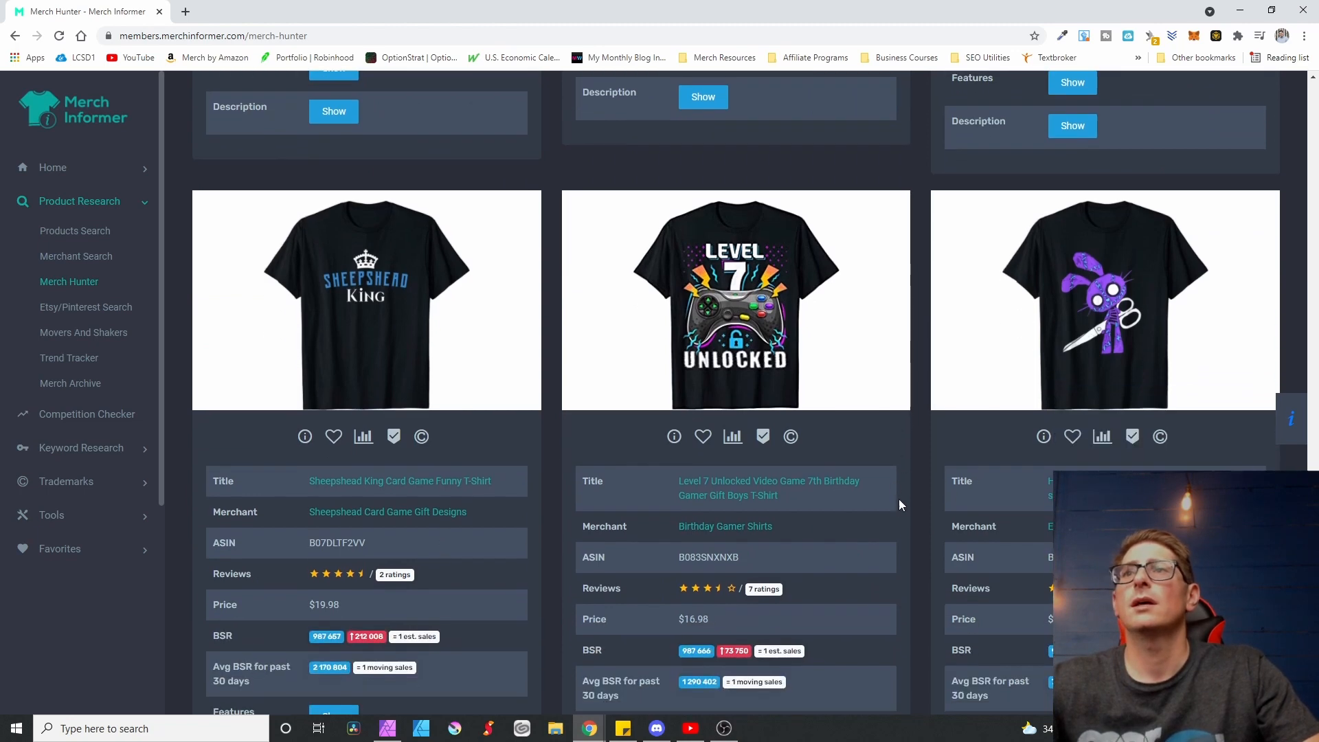
{"action": "mouse_move", "coordinate": [892, 354]}
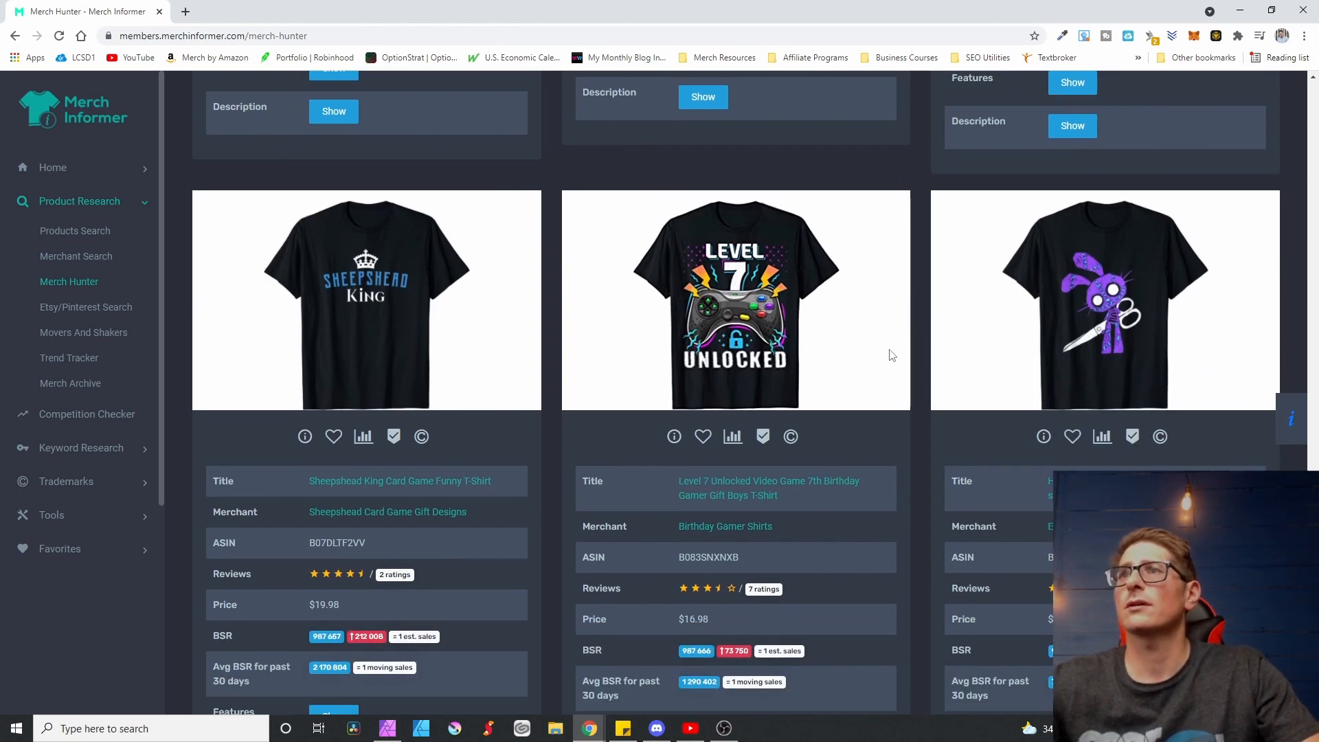
{"action": "mouse_move", "coordinate": [712, 309]}
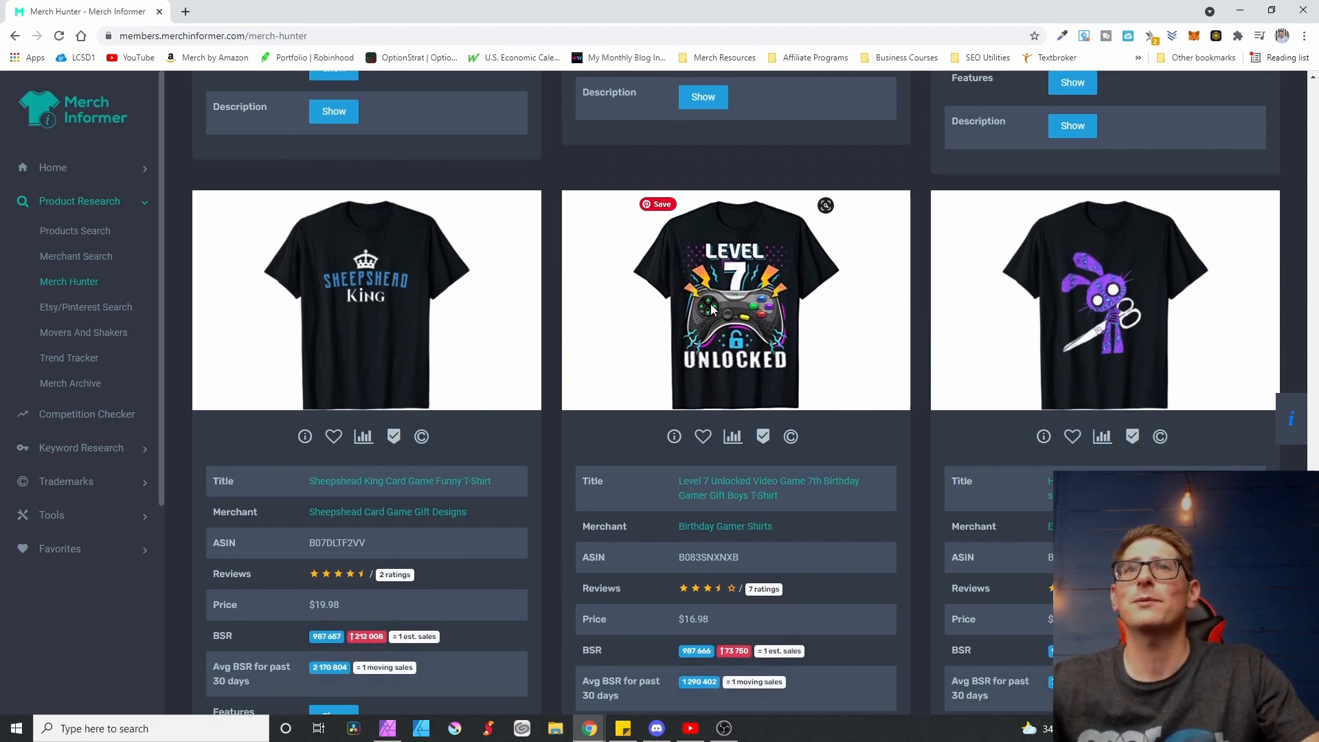
{"action": "mouse_move", "coordinate": [683, 264]}
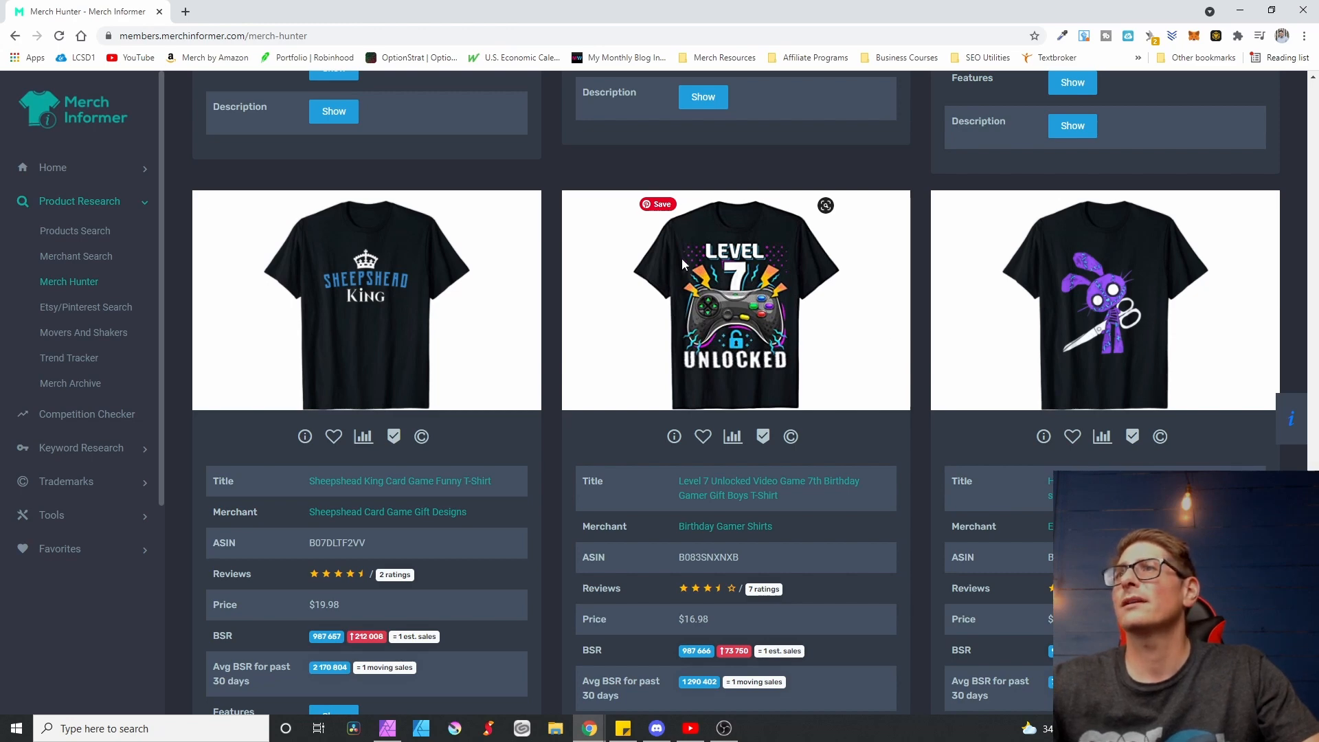
{"action": "mouse_move", "coordinate": [731, 289]}
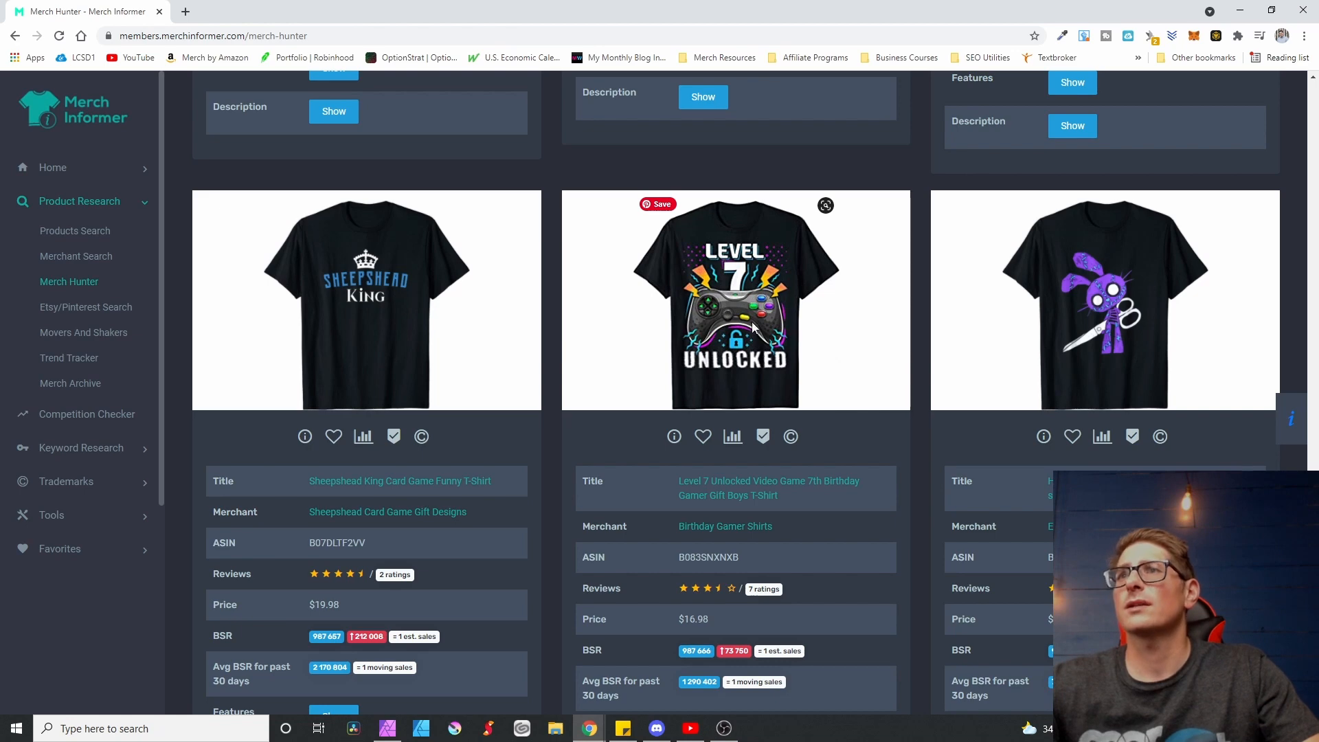
{"action": "scroll", "scroll_direction": "down", "scroll_amount": 3}
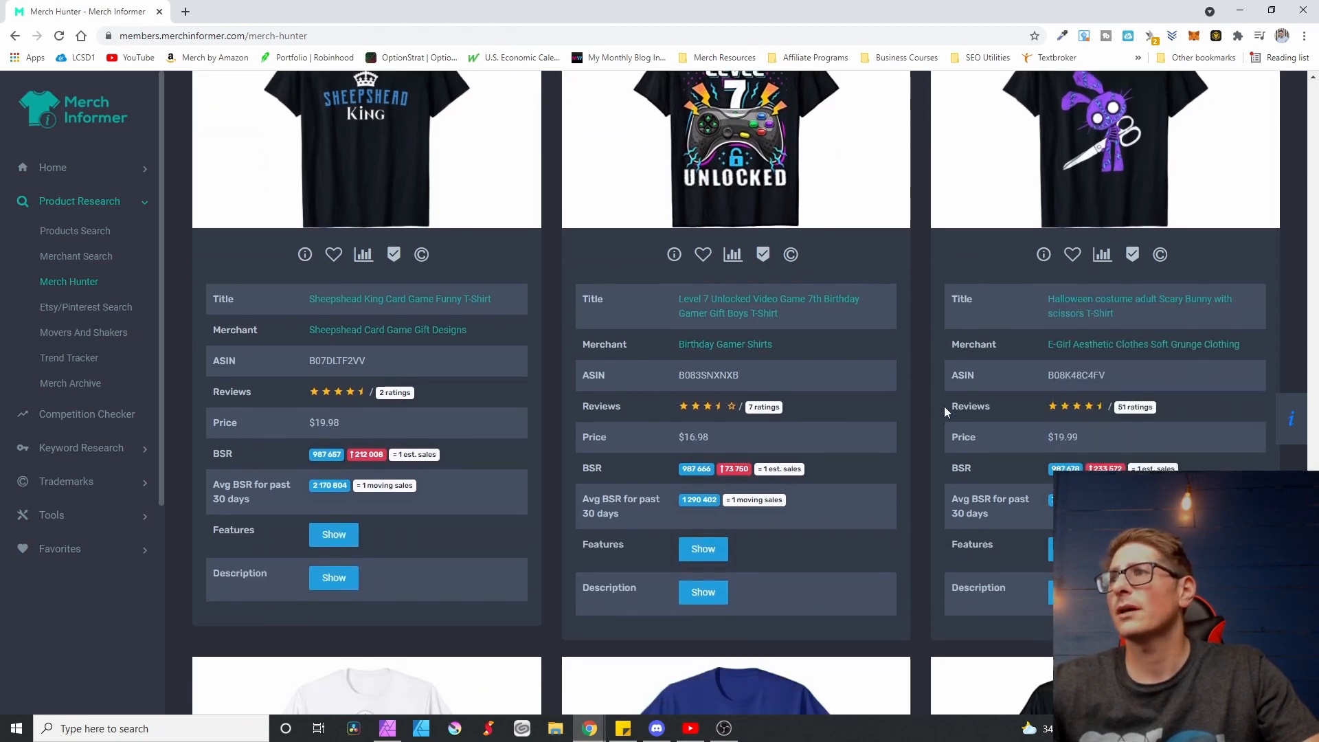
{"action": "scroll", "scroll_direction": "down", "scroll_amount": 3}
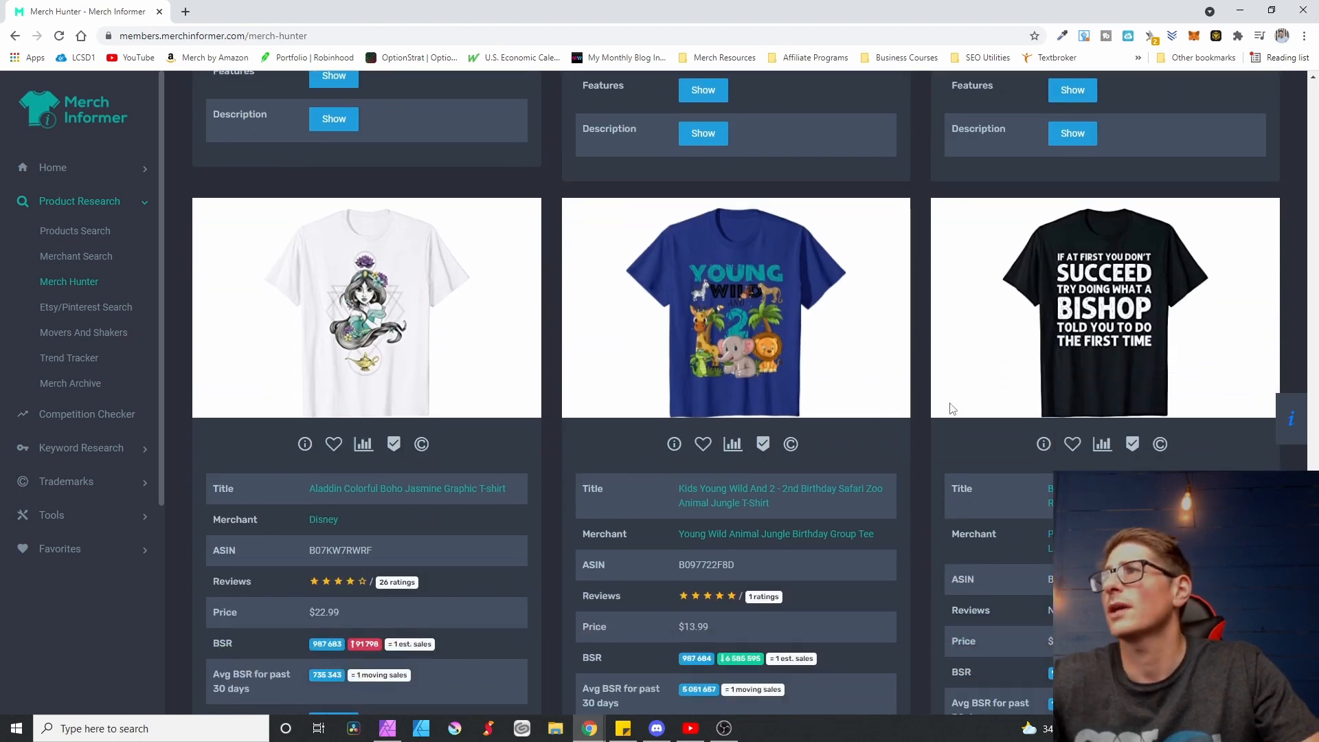
{"action": "mouse_move", "coordinate": [1070, 277]}
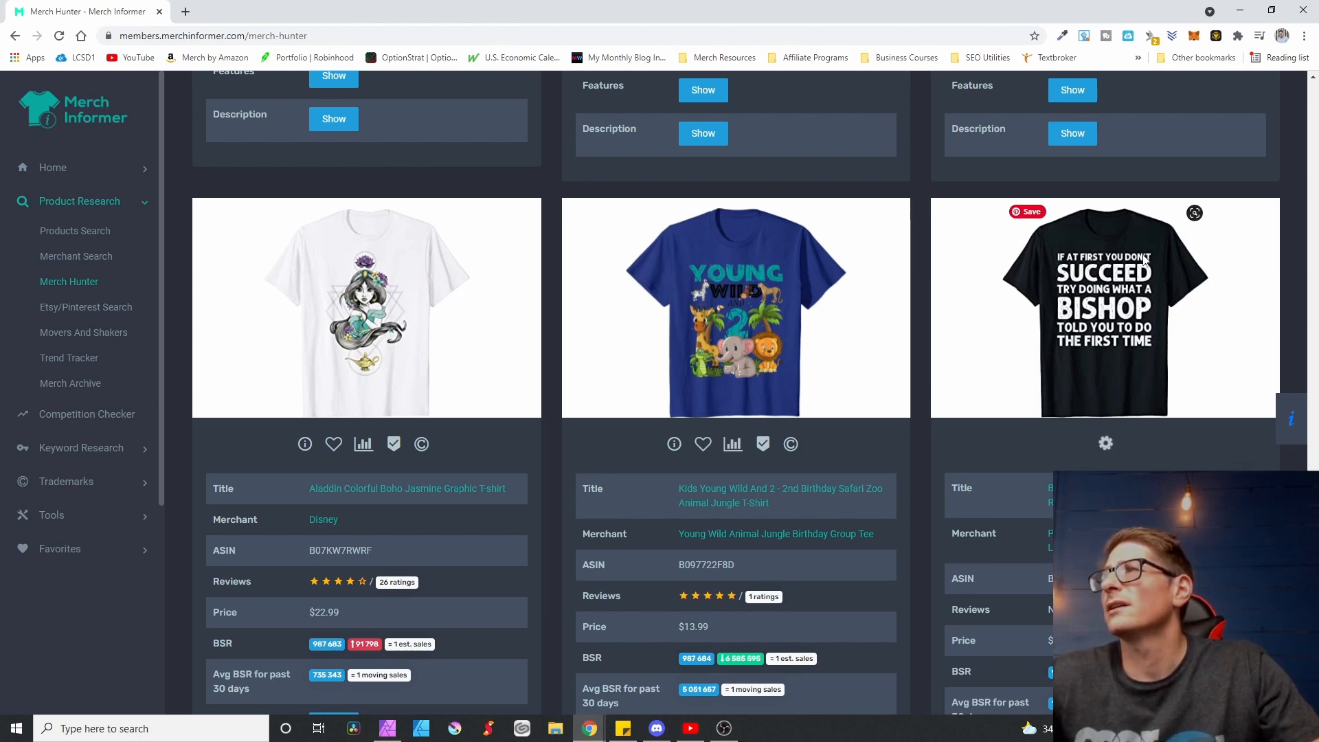
{"action": "mouse_move", "coordinate": [1168, 313]}
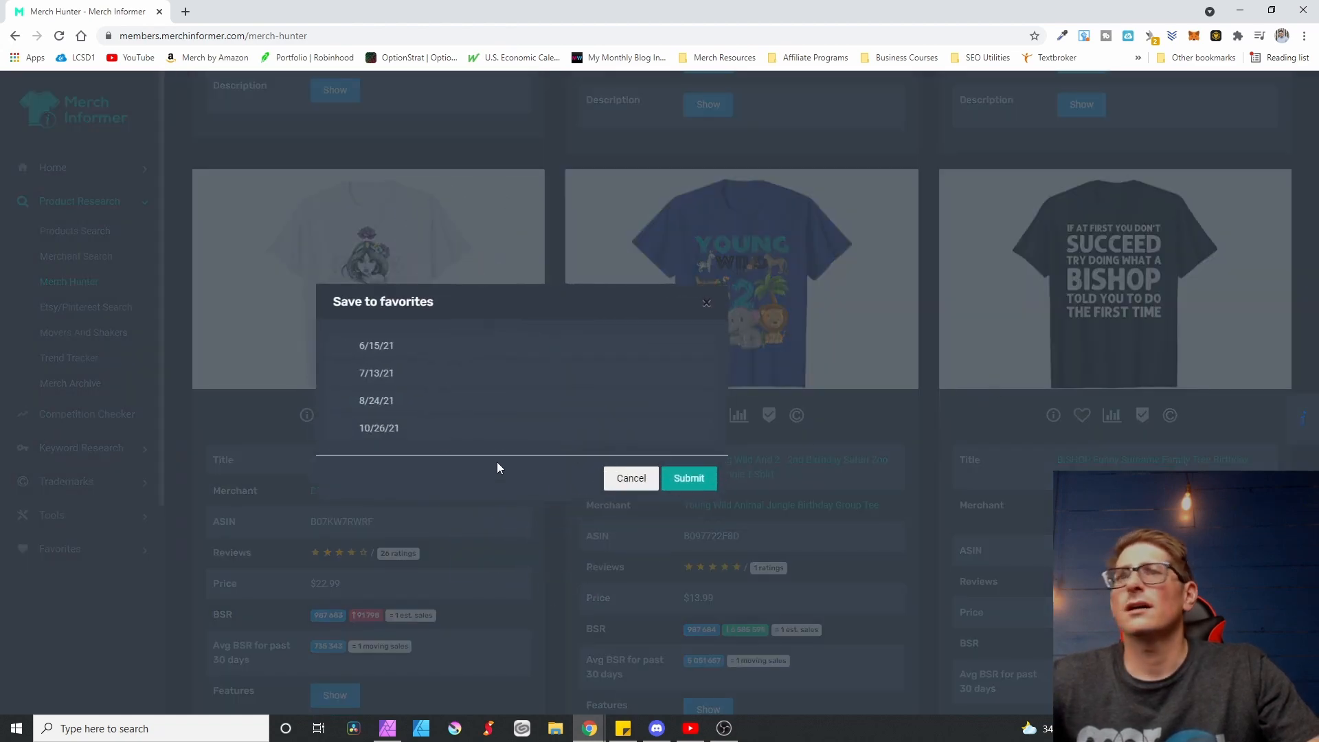
Step: Save the black BISHOP 'If at first you don't succeed' shirt to 10/26/21 favorites
{"action": "left_click", "coordinate": [688, 479]}
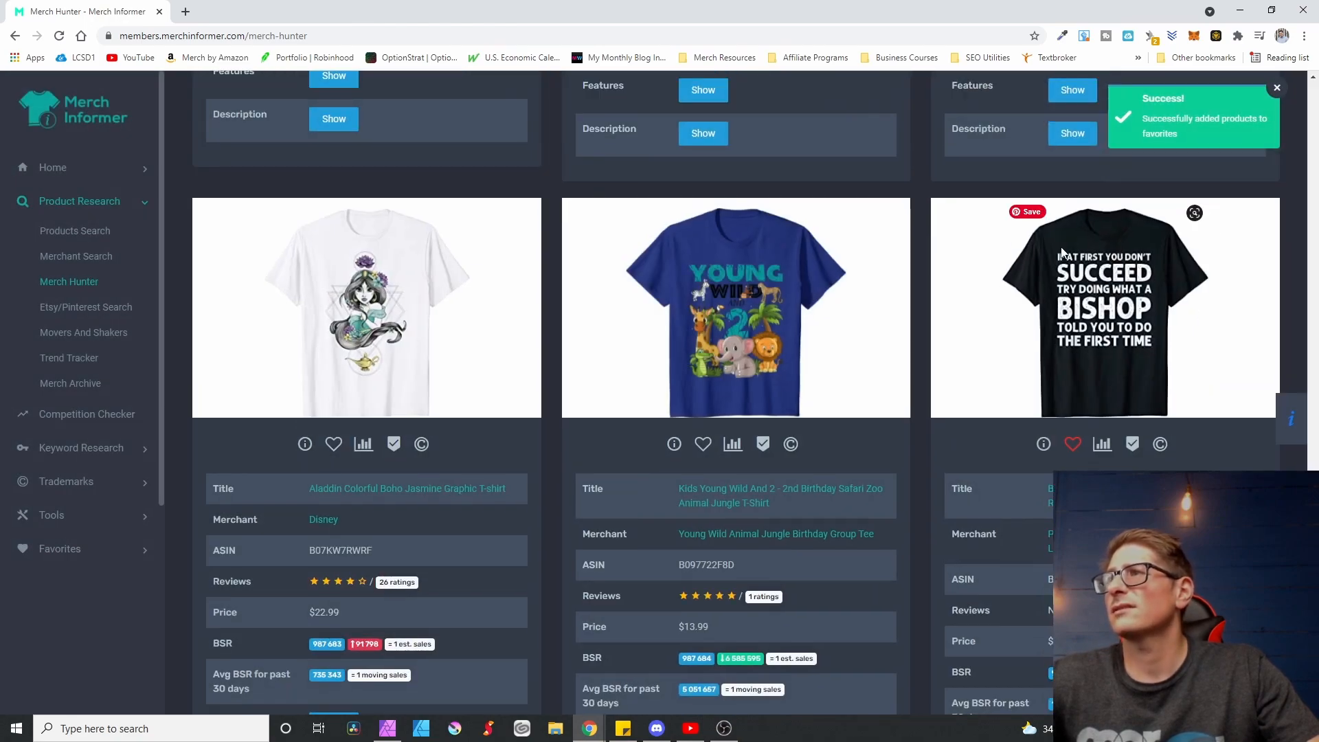
{"action": "scroll", "scroll_direction": "down", "scroll_amount": 3}
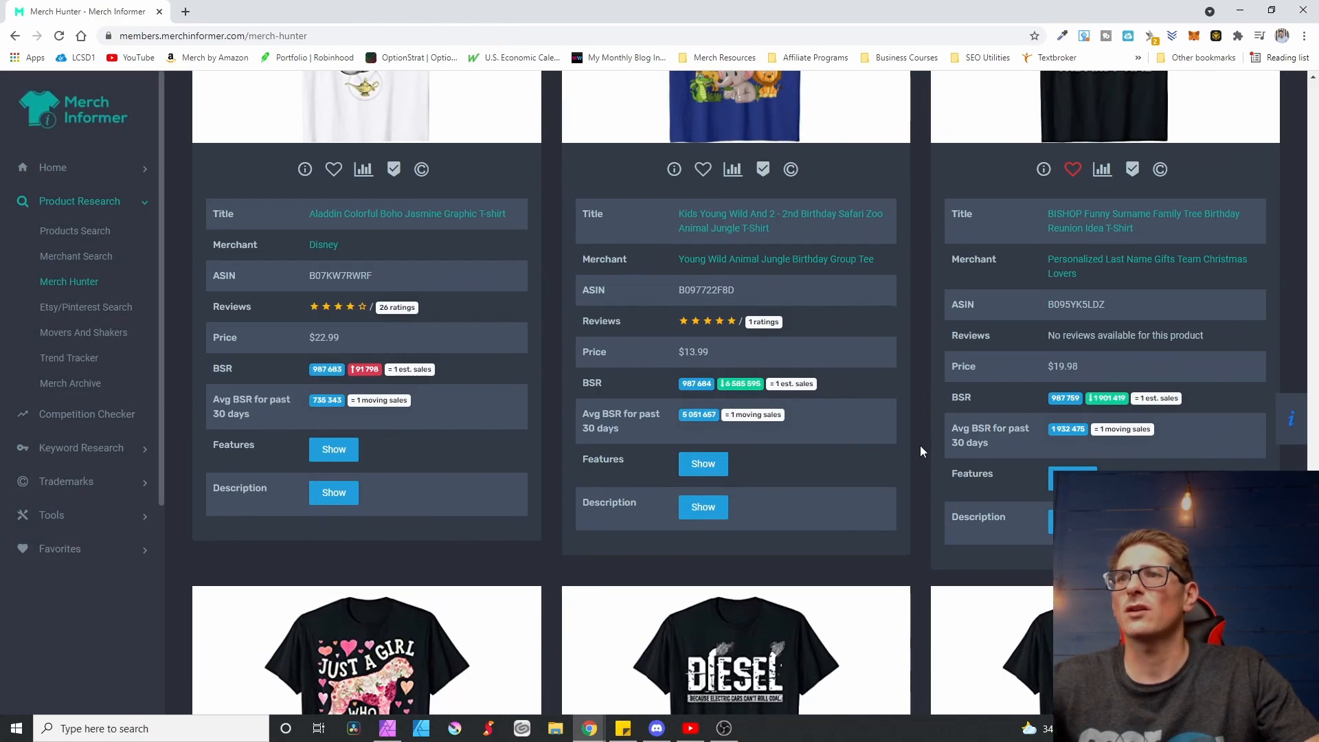
{"action": "scroll", "scroll_direction": "down", "scroll_amount": 3}
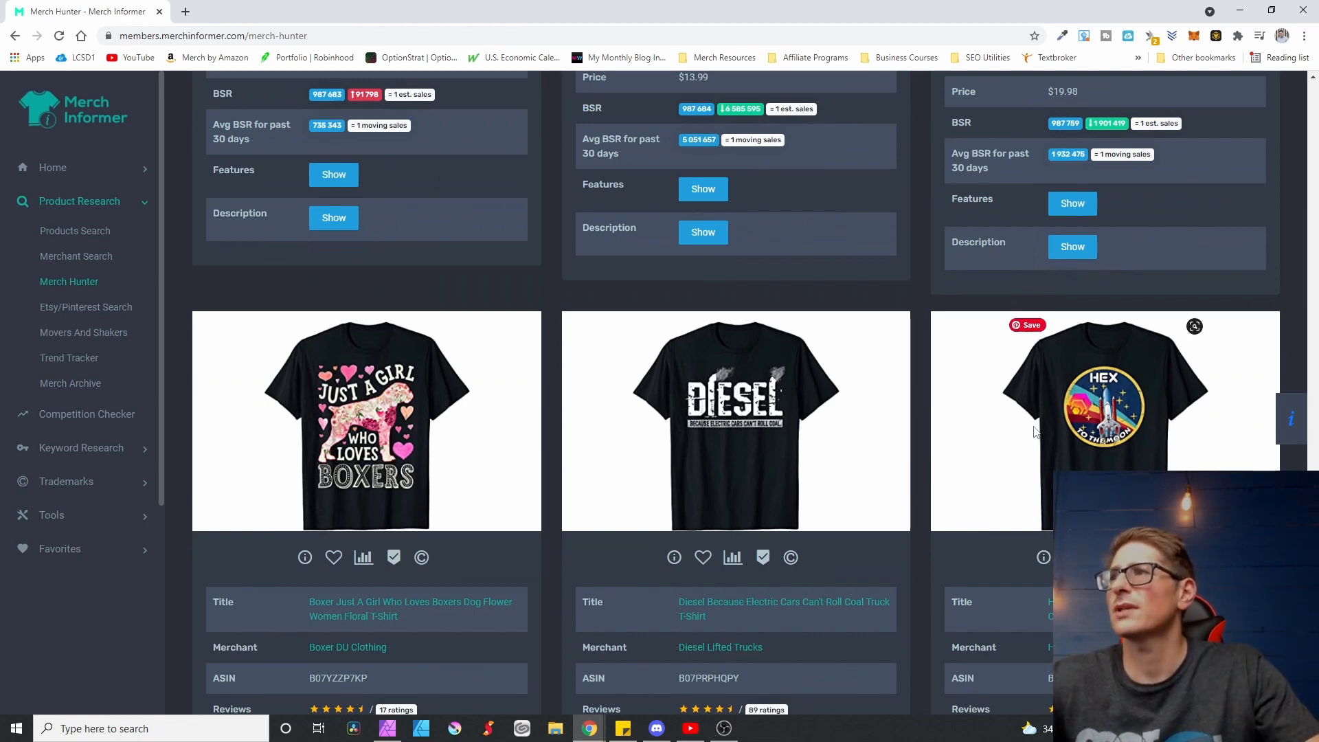
{"action": "scroll", "scroll_direction": "down", "scroll_amount": 3}
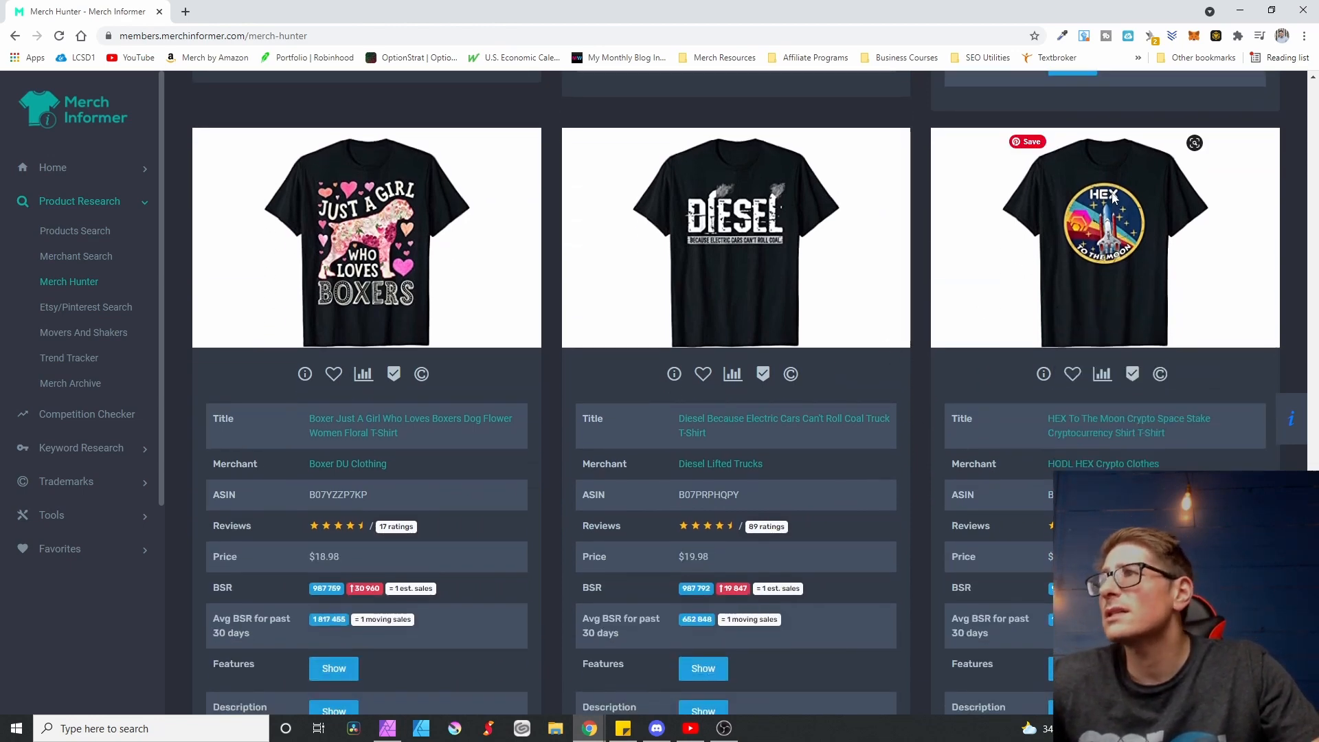
{"action": "mouse_move", "coordinate": [1110, 209]}
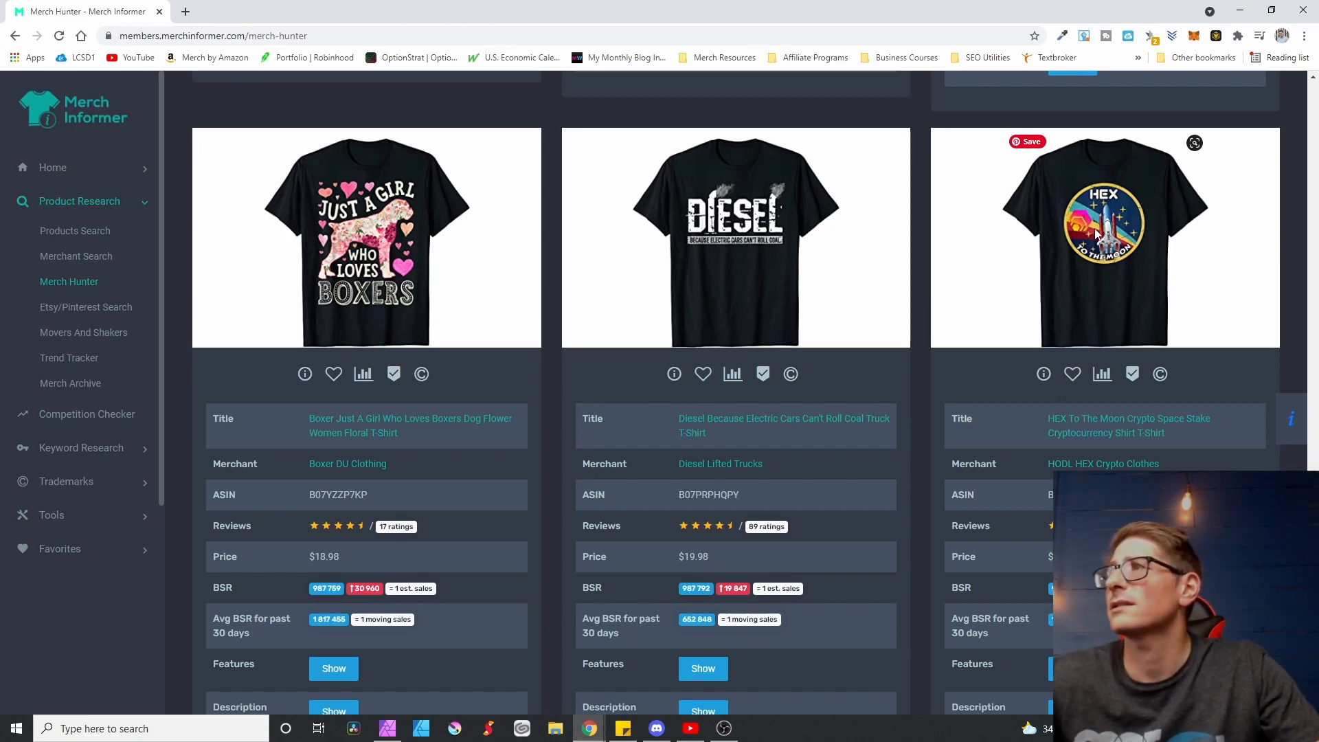
{"action": "mouse_move", "coordinate": [1097, 289]}
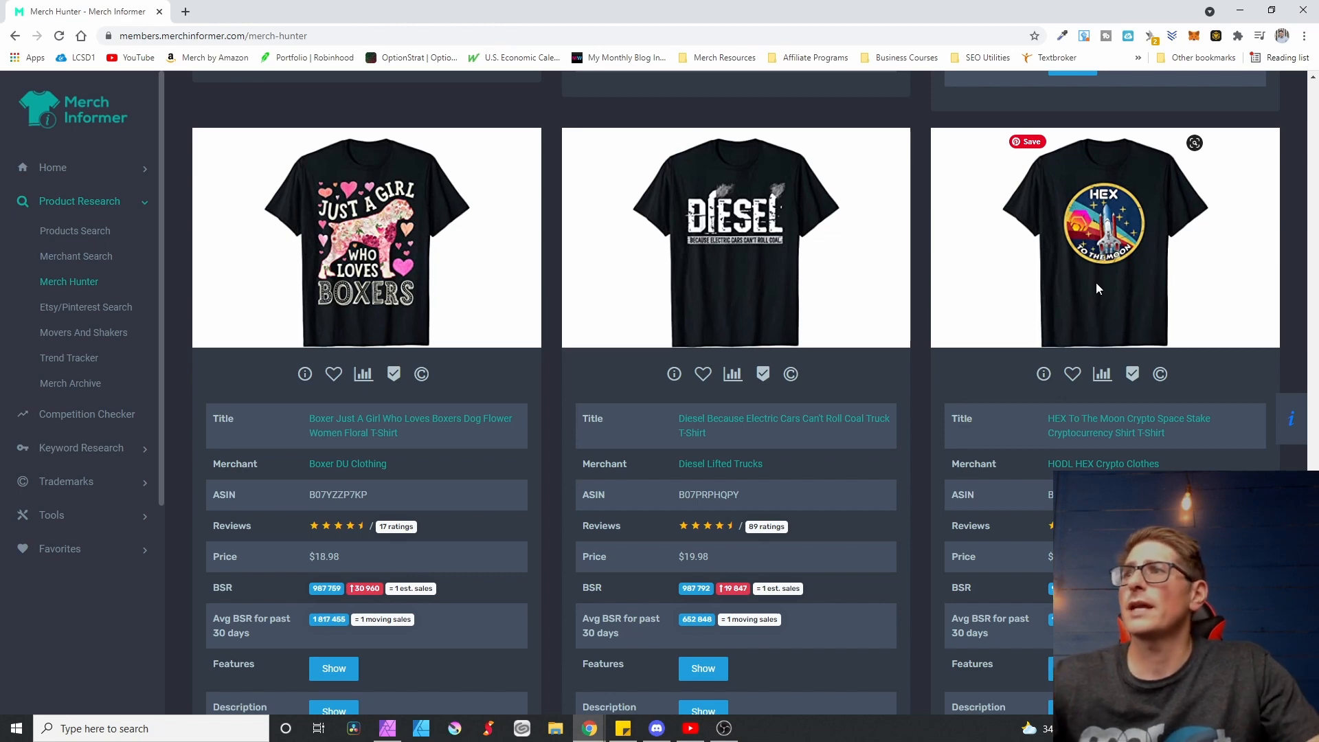
{"action": "mouse_move", "coordinate": [871, 331]}
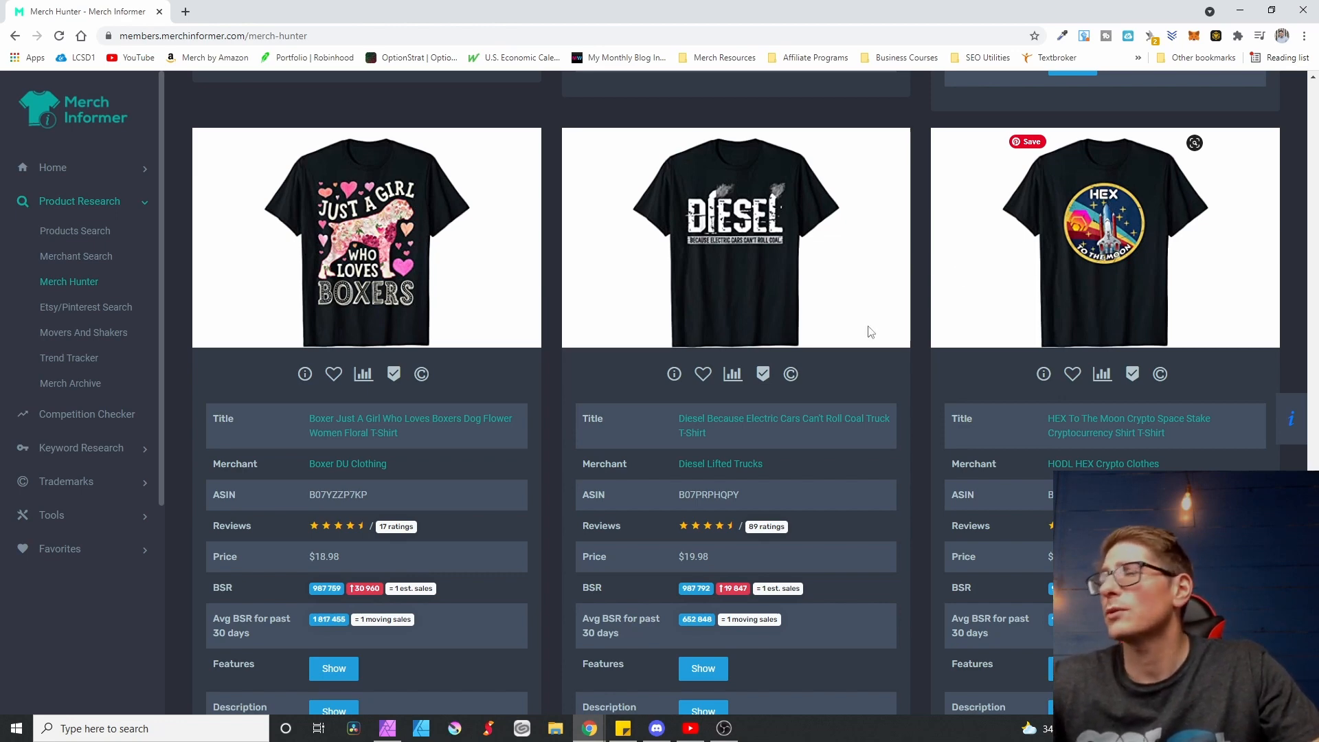
{"action": "mouse_move", "coordinate": [1025, 414]}
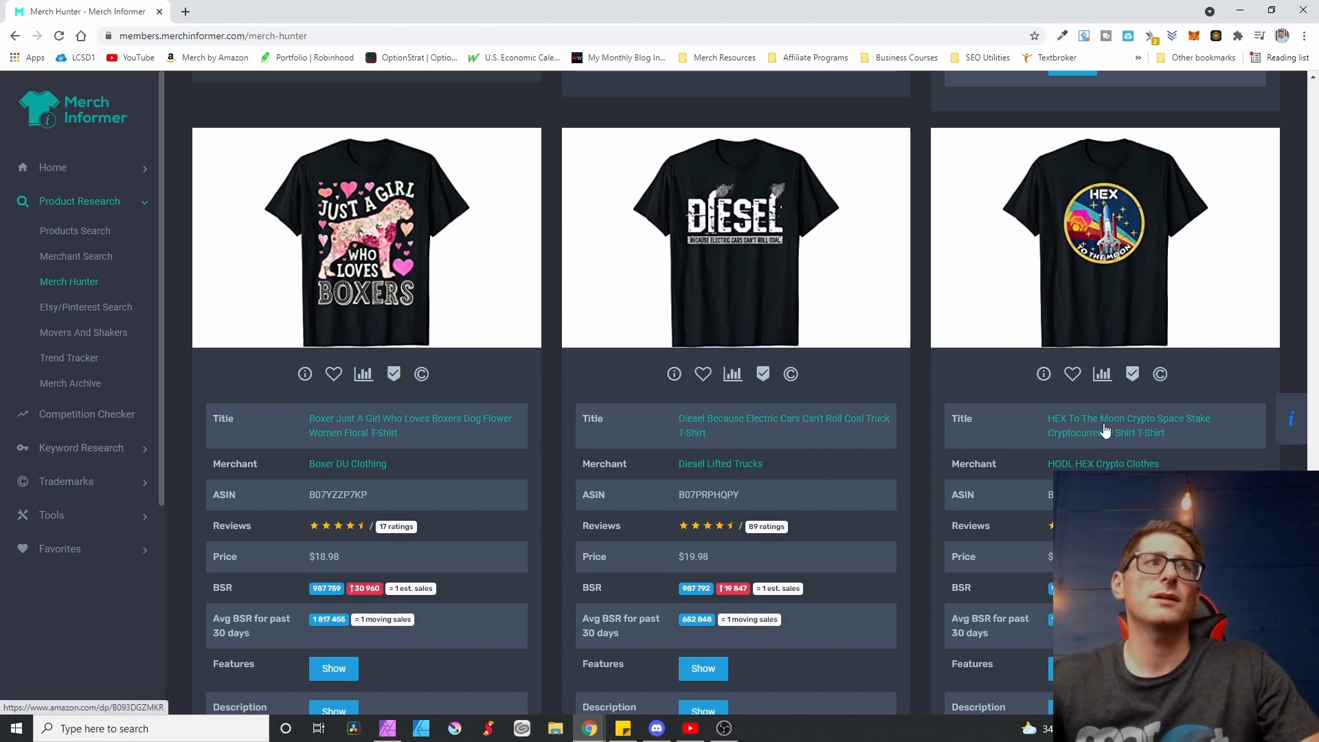
{"action": "mouse_move", "coordinate": [1107, 430]}
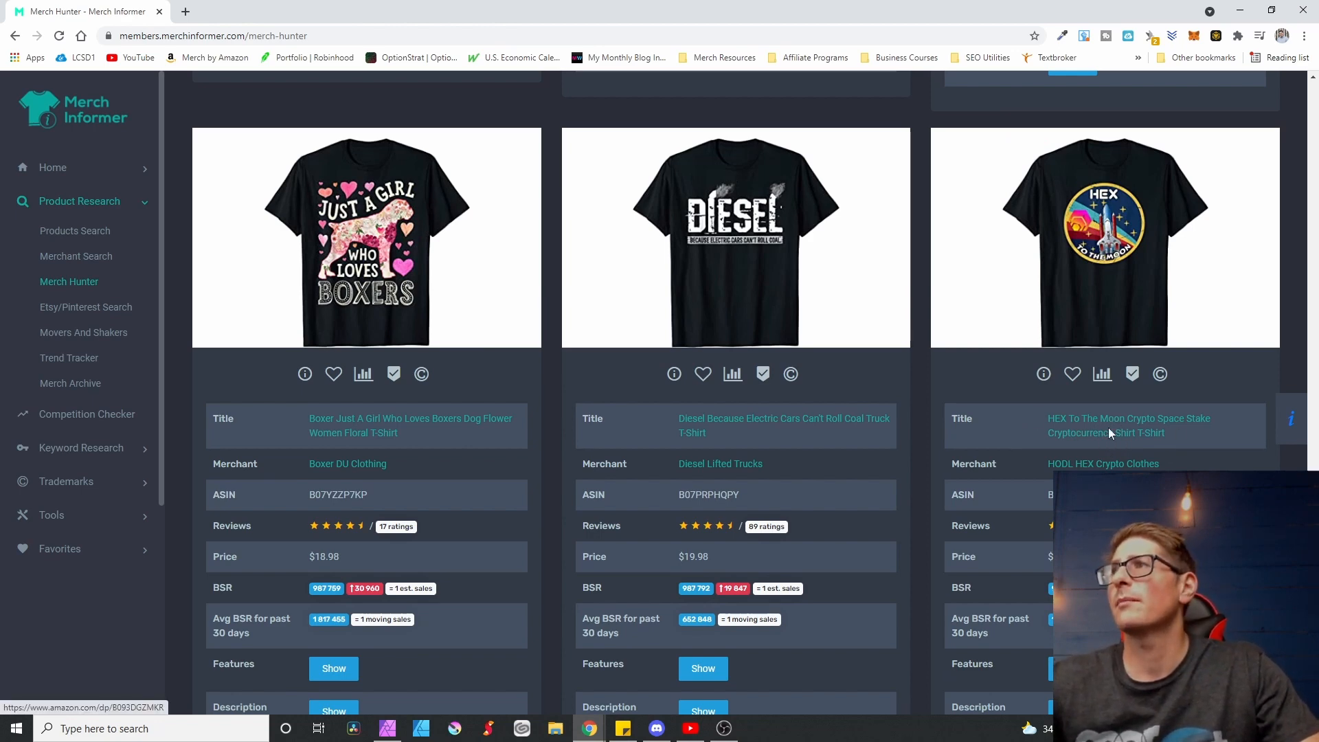
{"action": "mouse_move", "coordinate": [1129, 217]}
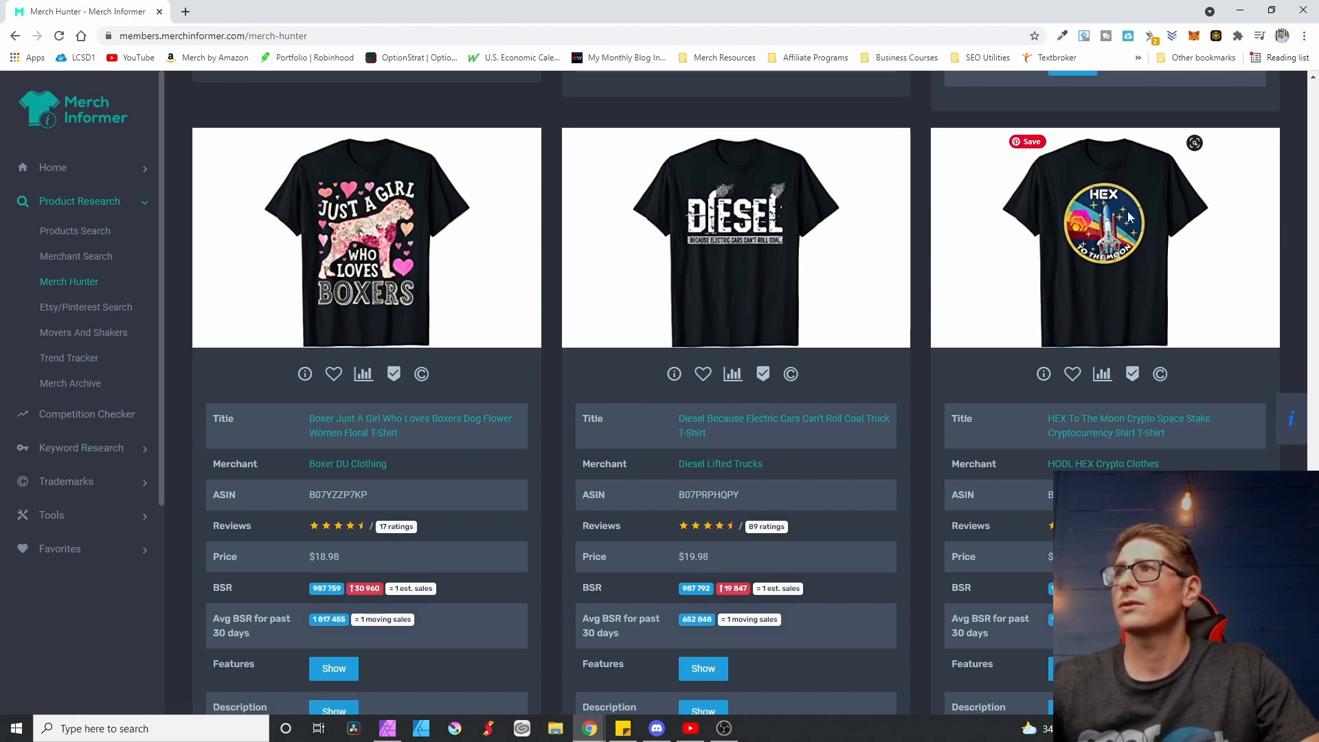
{"action": "scroll", "scroll_direction": "down", "scroll_amount": 3}
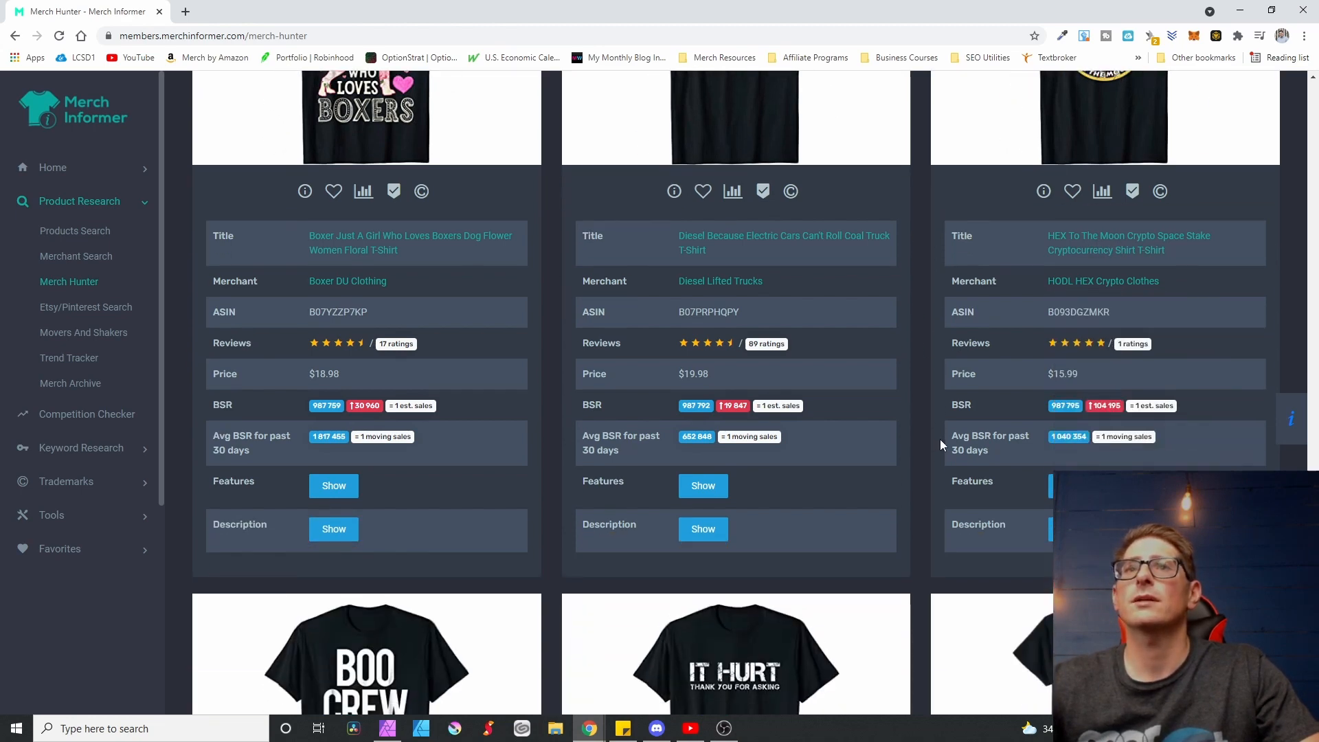
{"action": "scroll", "scroll_direction": "down", "scroll_amount": 3}
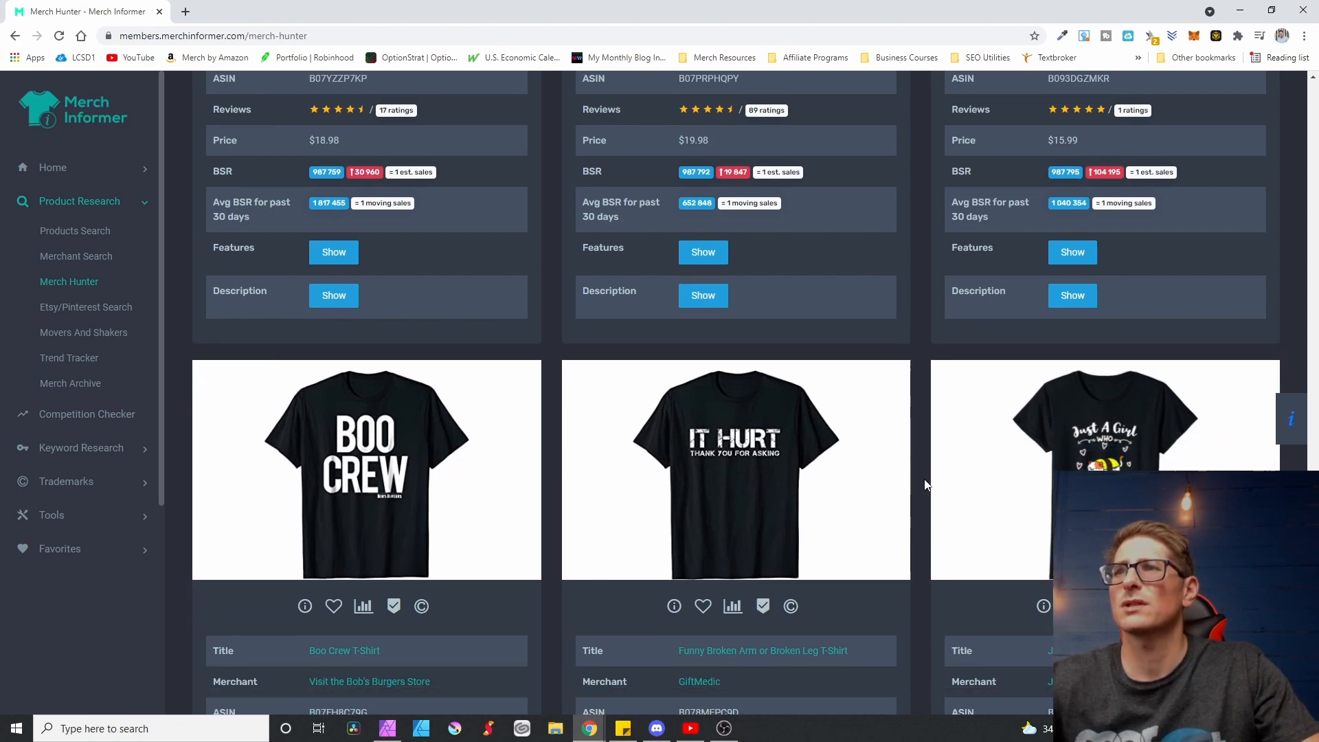
{"action": "scroll", "scroll_direction": "down", "scroll_amount": 3}
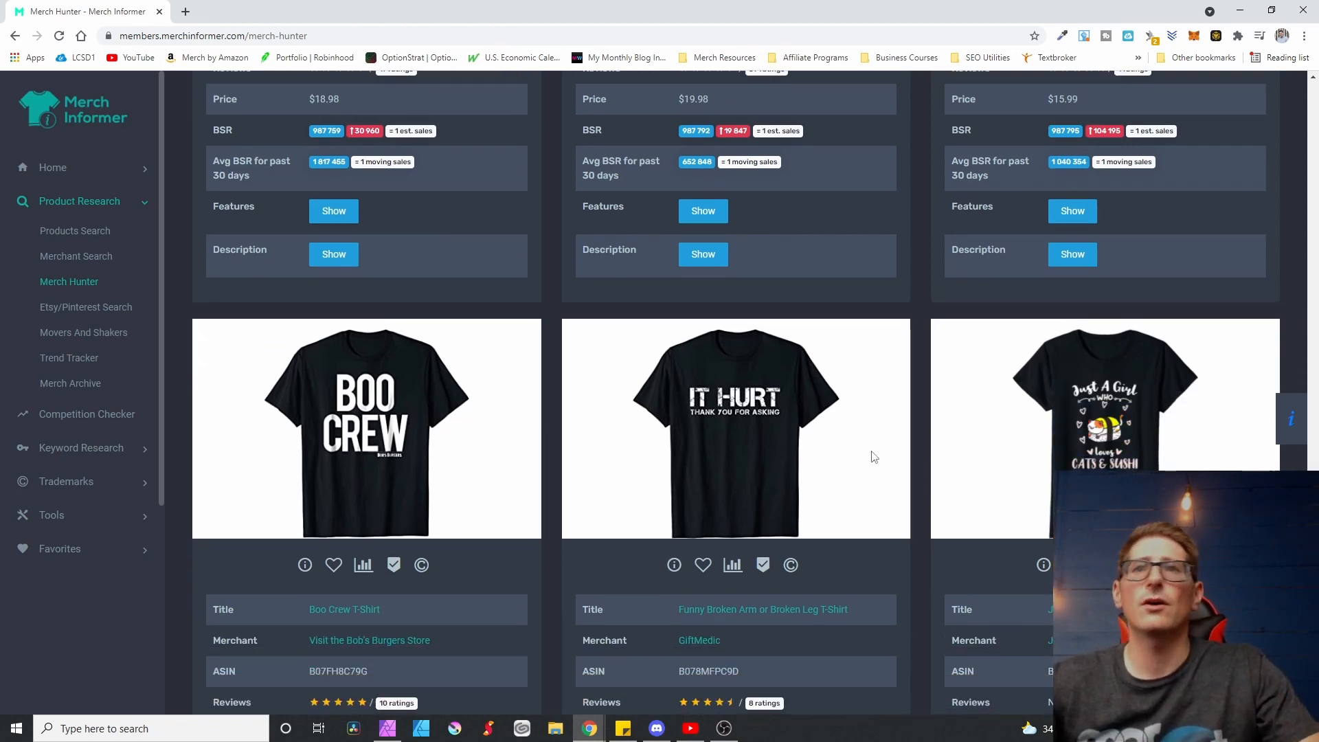
{"action": "scroll", "scroll_direction": "down", "scroll_amount": 3}
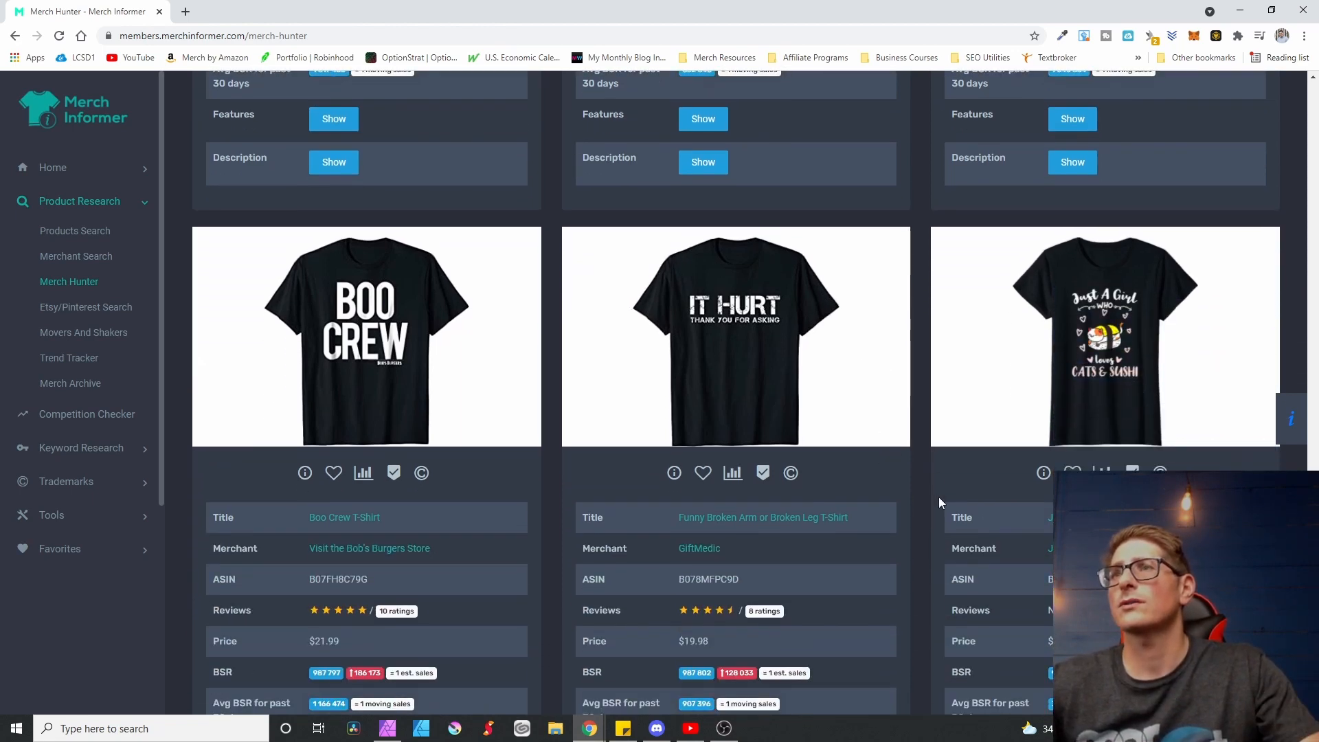
{"action": "scroll", "scroll_direction": "up", "scroll_amount": 3}
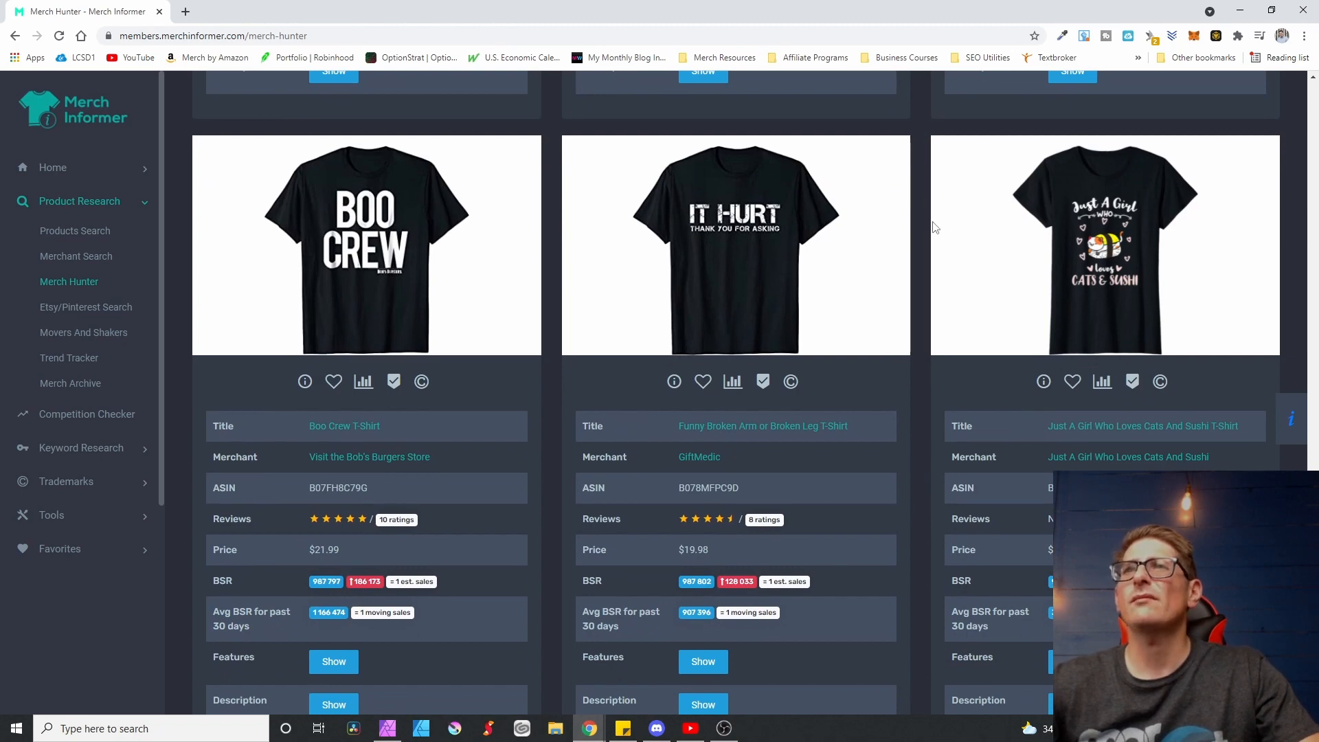
{"action": "mouse_move", "coordinate": [747, 257]}
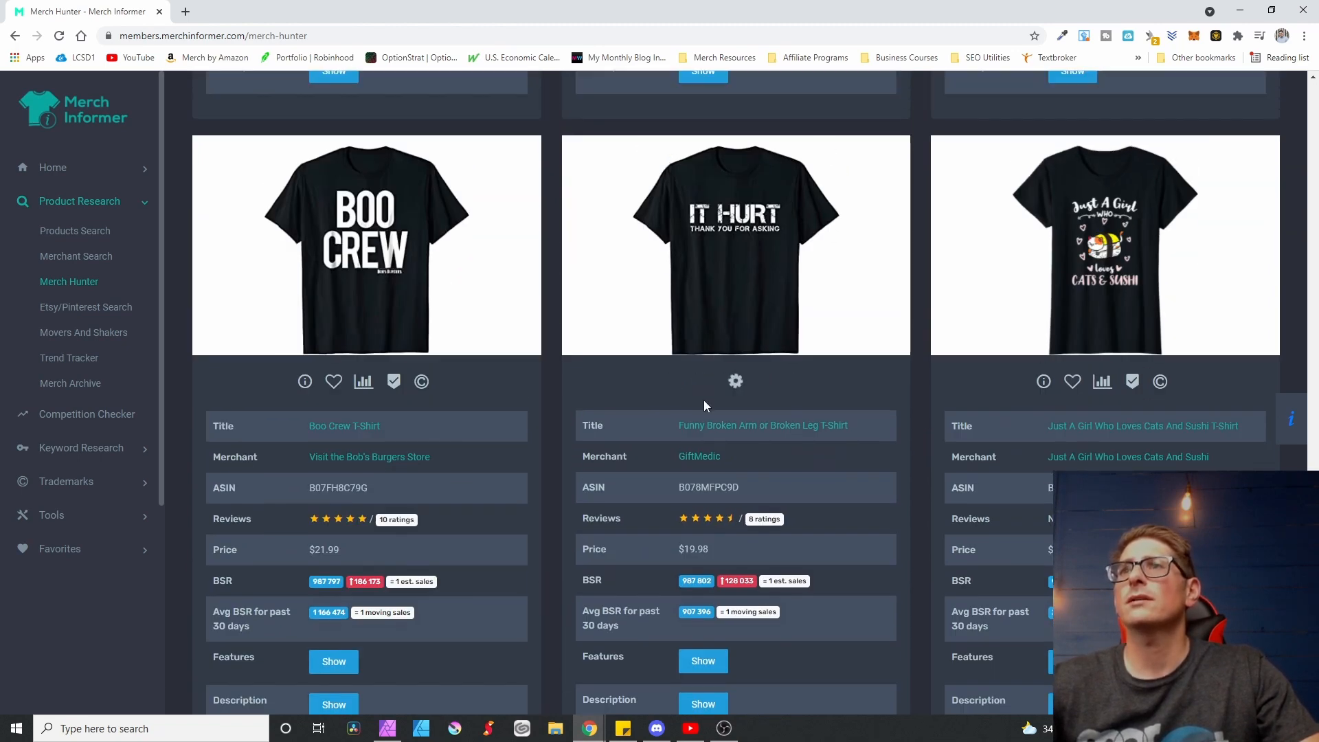
{"action": "mouse_move", "coordinate": [698, 301]}
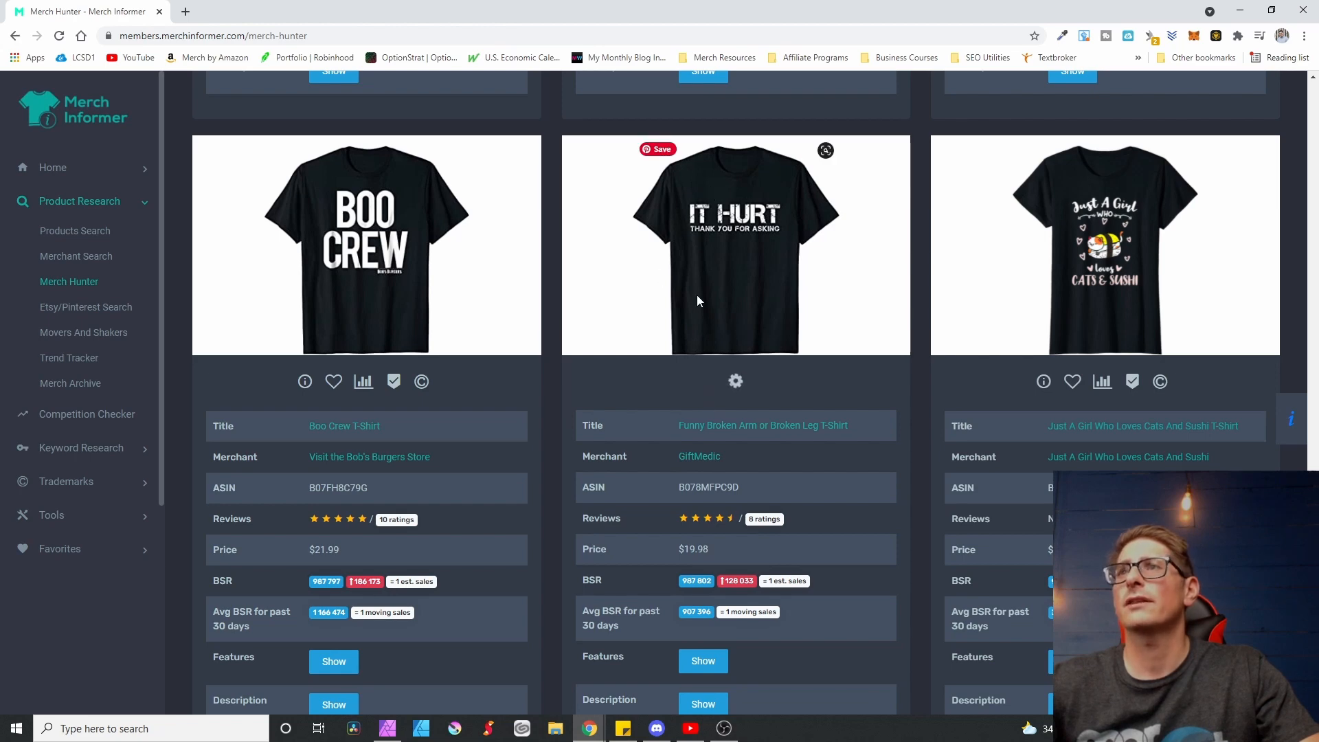
{"action": "mouse_move", "coordinate": [721, 278]}
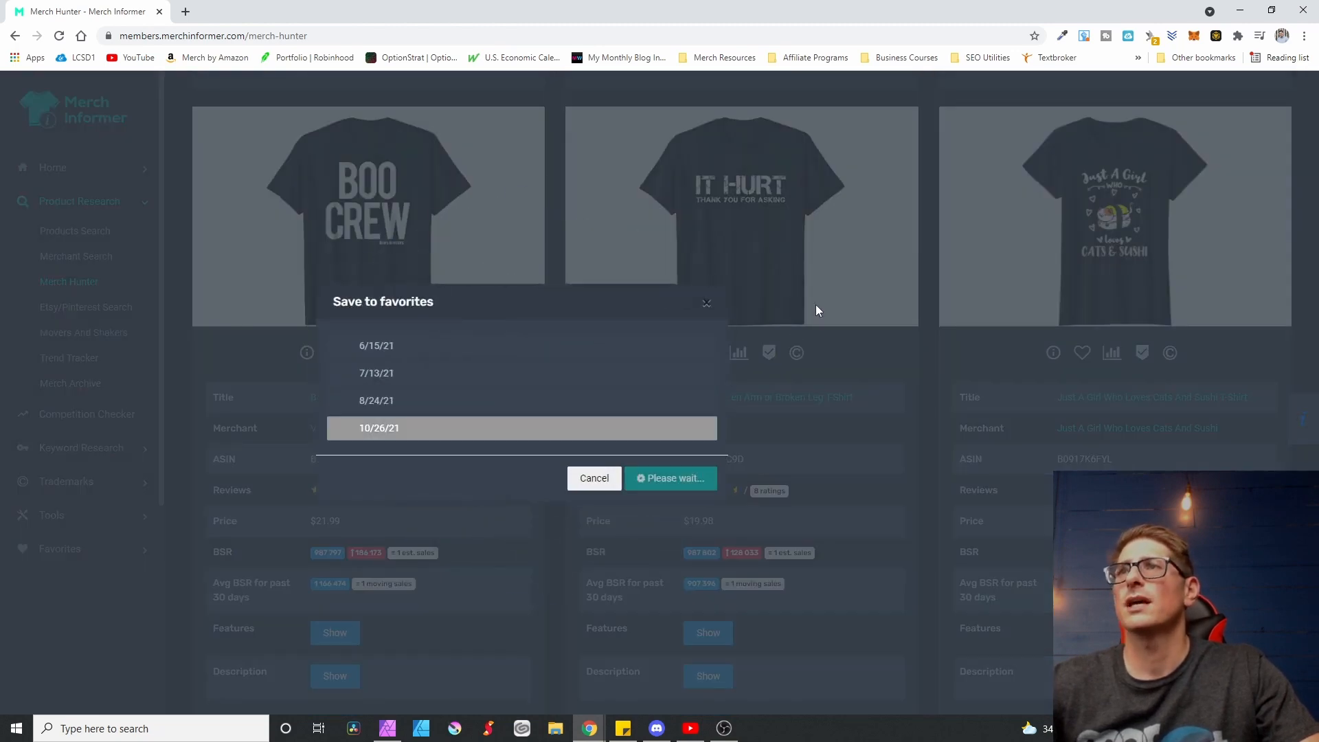
Step: Save the It Hurt broken-arm shirt into the 10/26/21 favorites category
{"action": "left_click", "coordinate": [669, 478]}
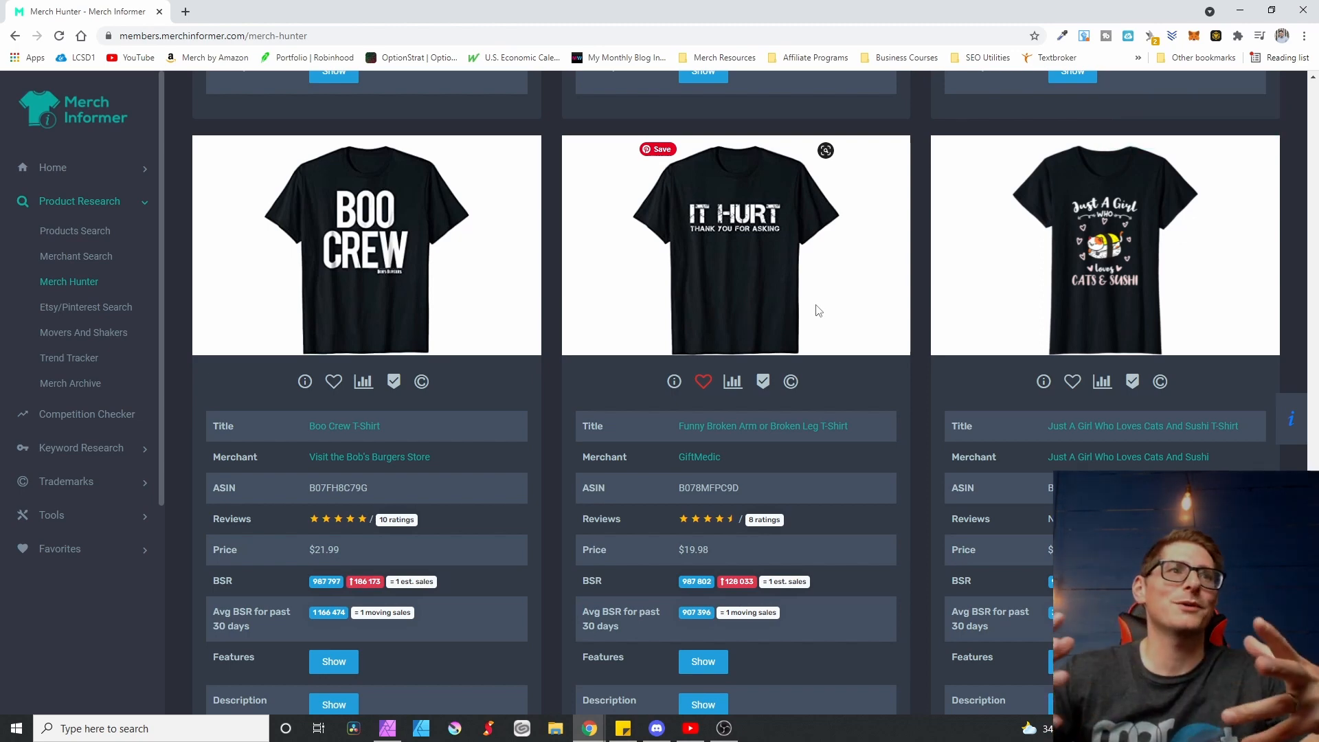
{"action": "mouse_move", "coordinate": [774, 225]}
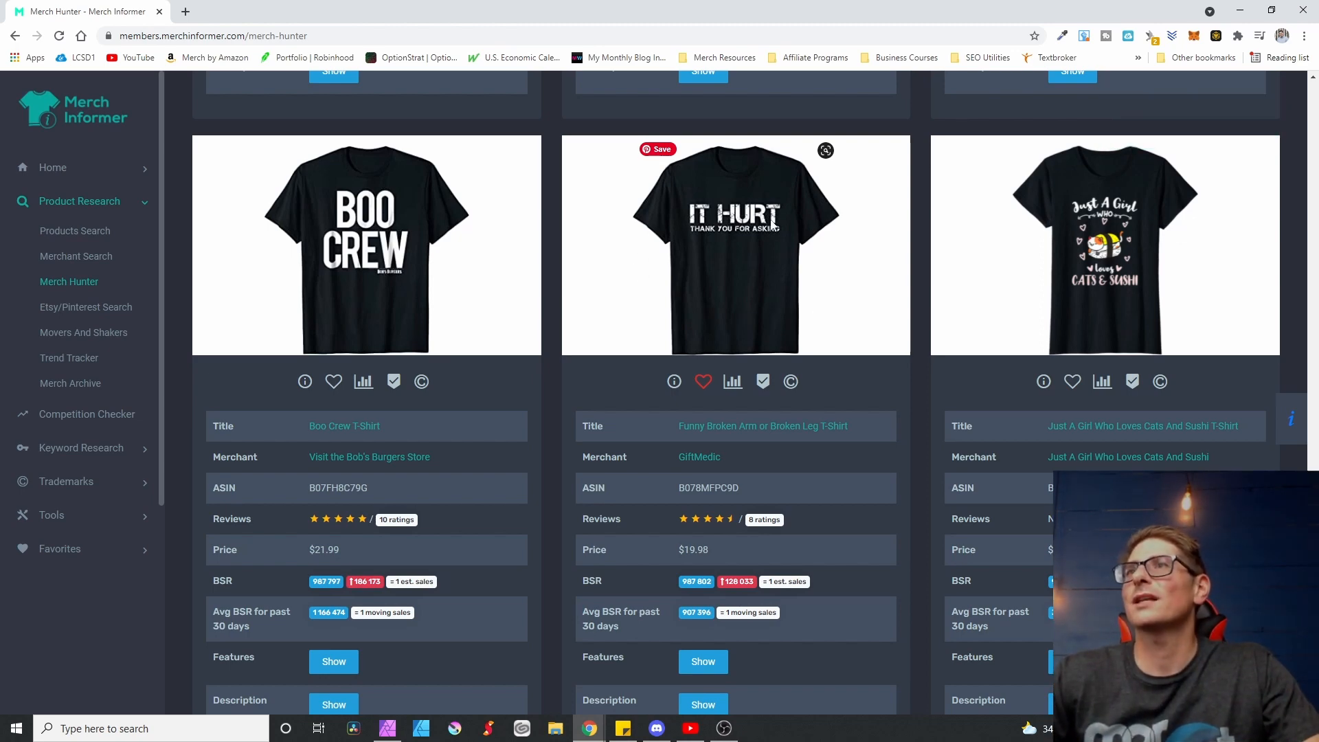
{"action": "mouse_move", "coordinate": [795, 277]}
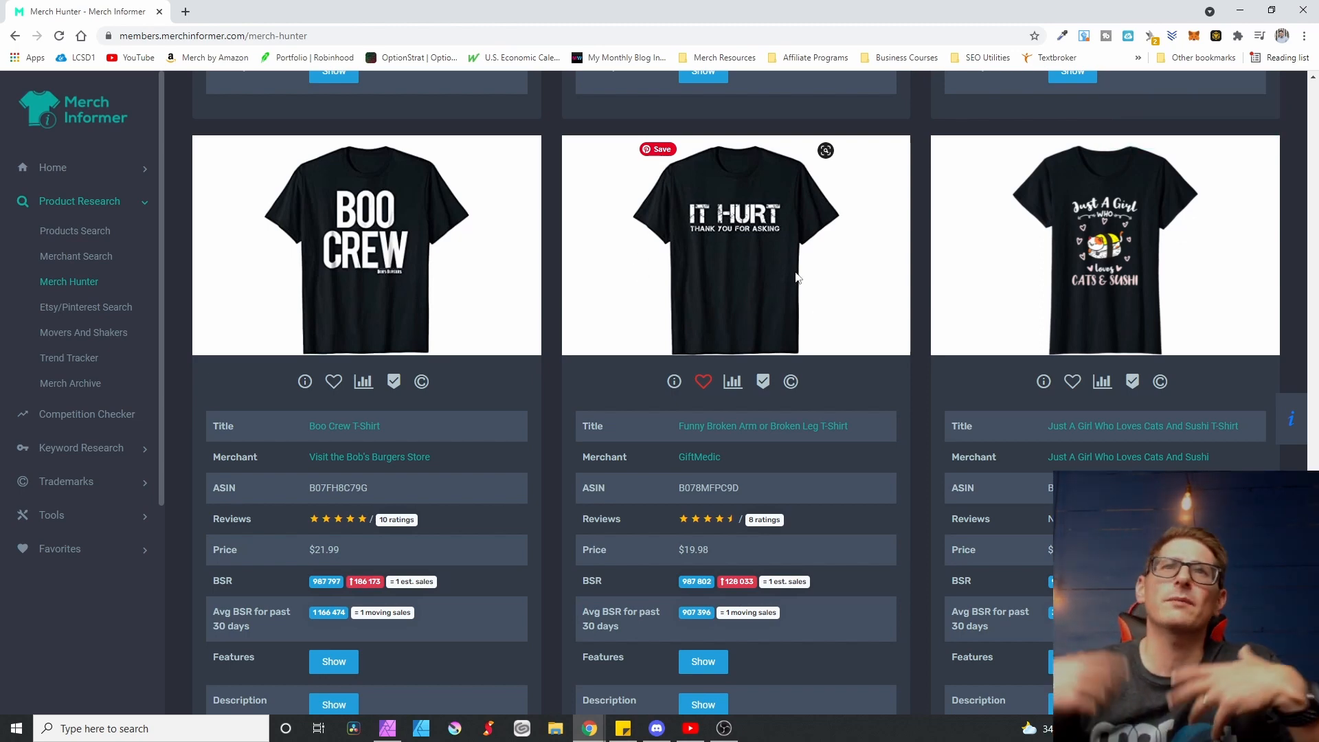
{"action": "mouse_move", "coordinate": [808, 433]}
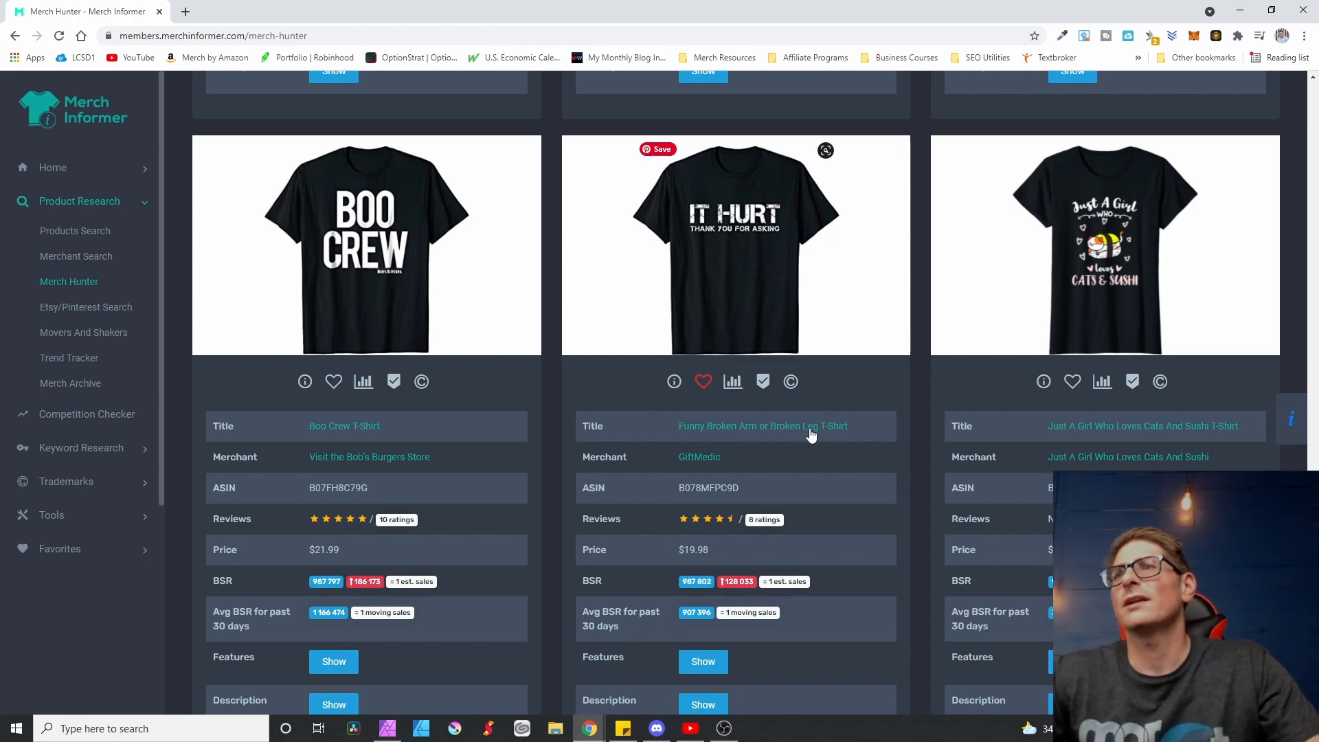
Step: Reach the bottom of the first results page and go to page 2
{"action": "scroll", "scroll_direction": "down", "scroll_amount": 3}
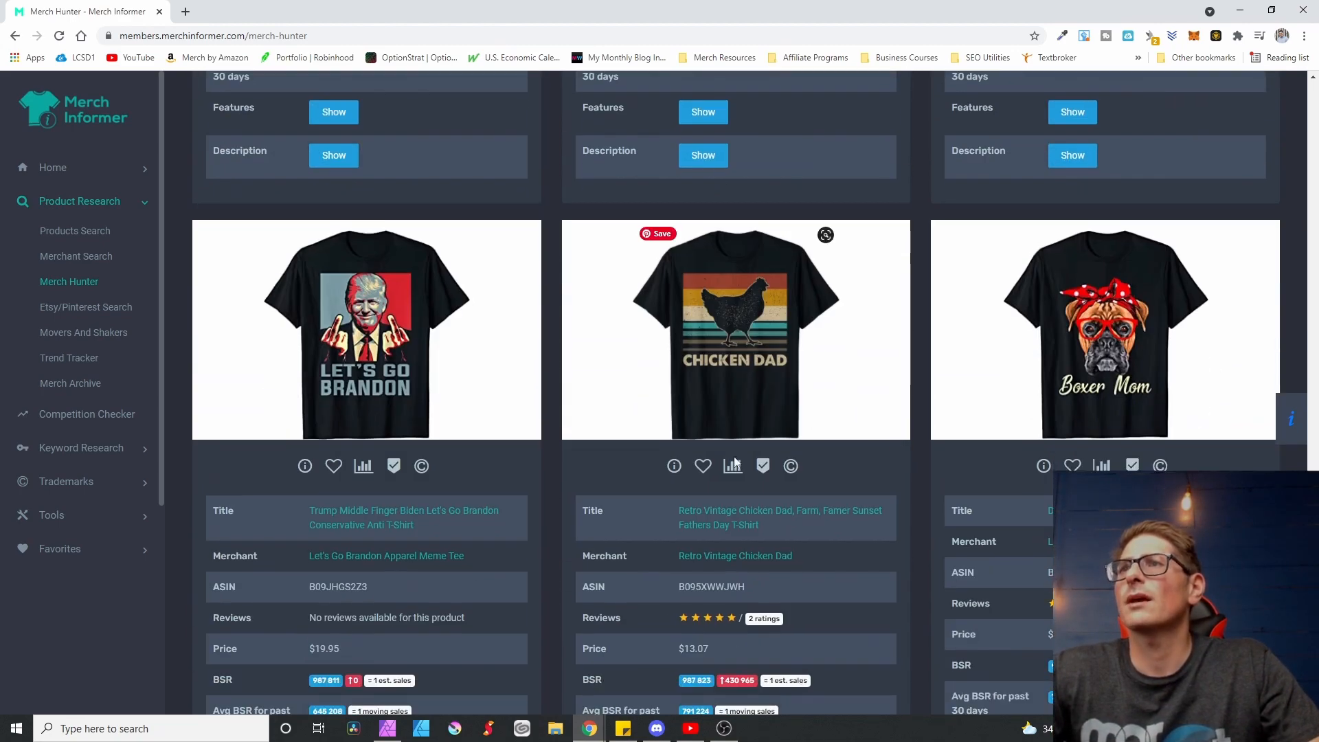
{"action": "scroll", "scroll_direction": "down", "scroll_amount": 3}
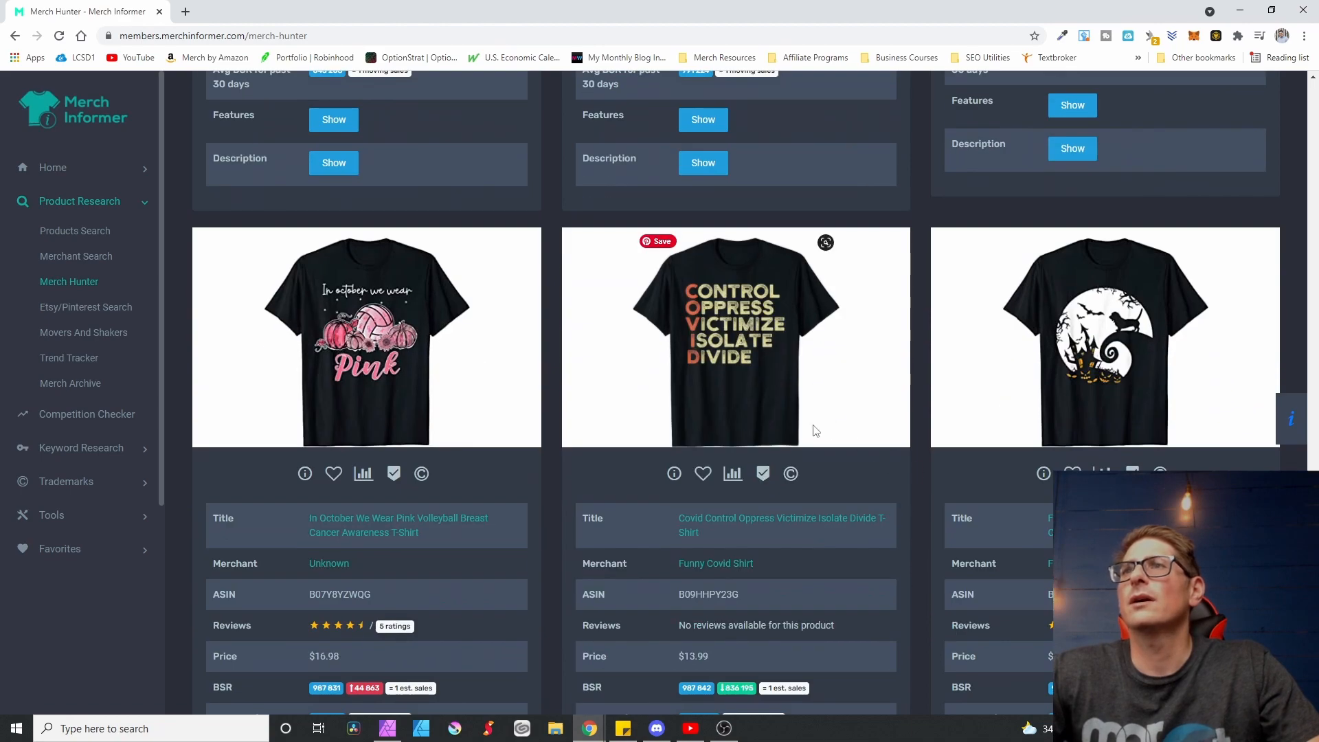
{"action": "scroll", "scroll_direction": "down", "scroll_amount": 3}
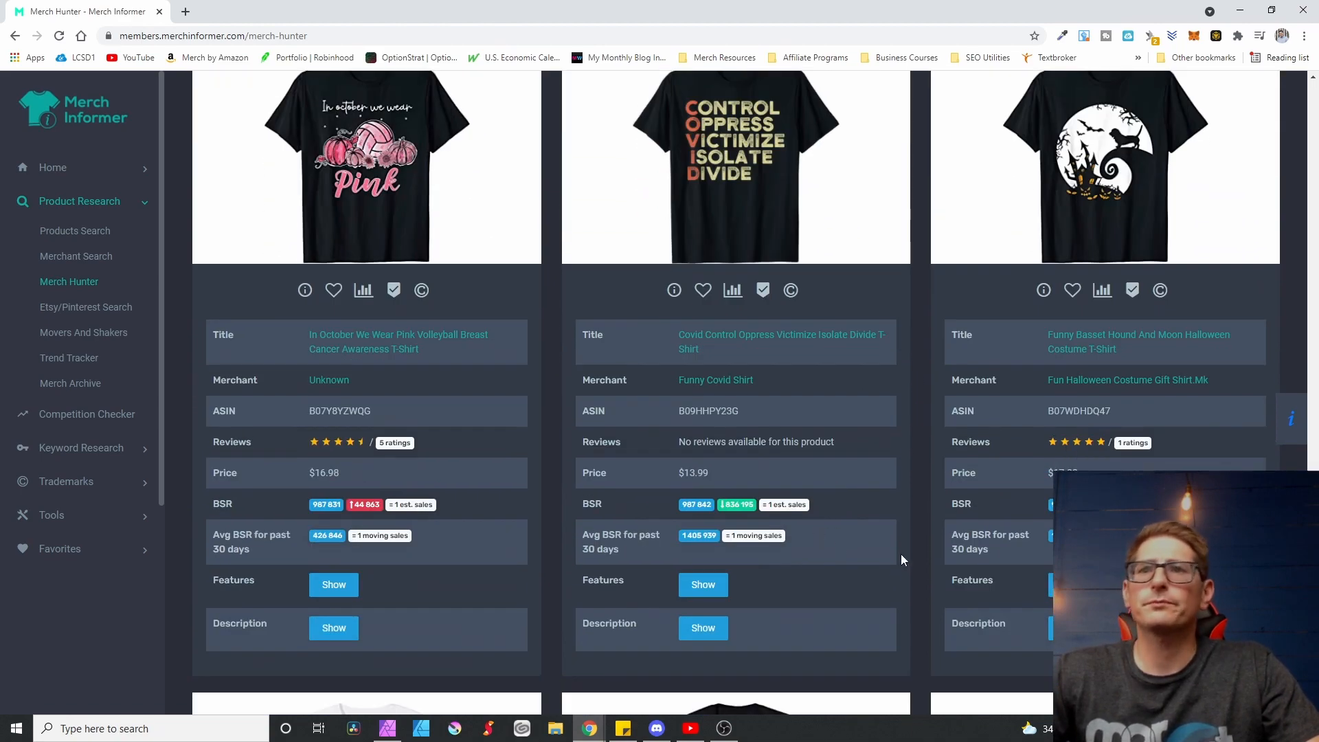
{"action": "scroll", "scroll_direction": "down", "scroll_amount": 3}
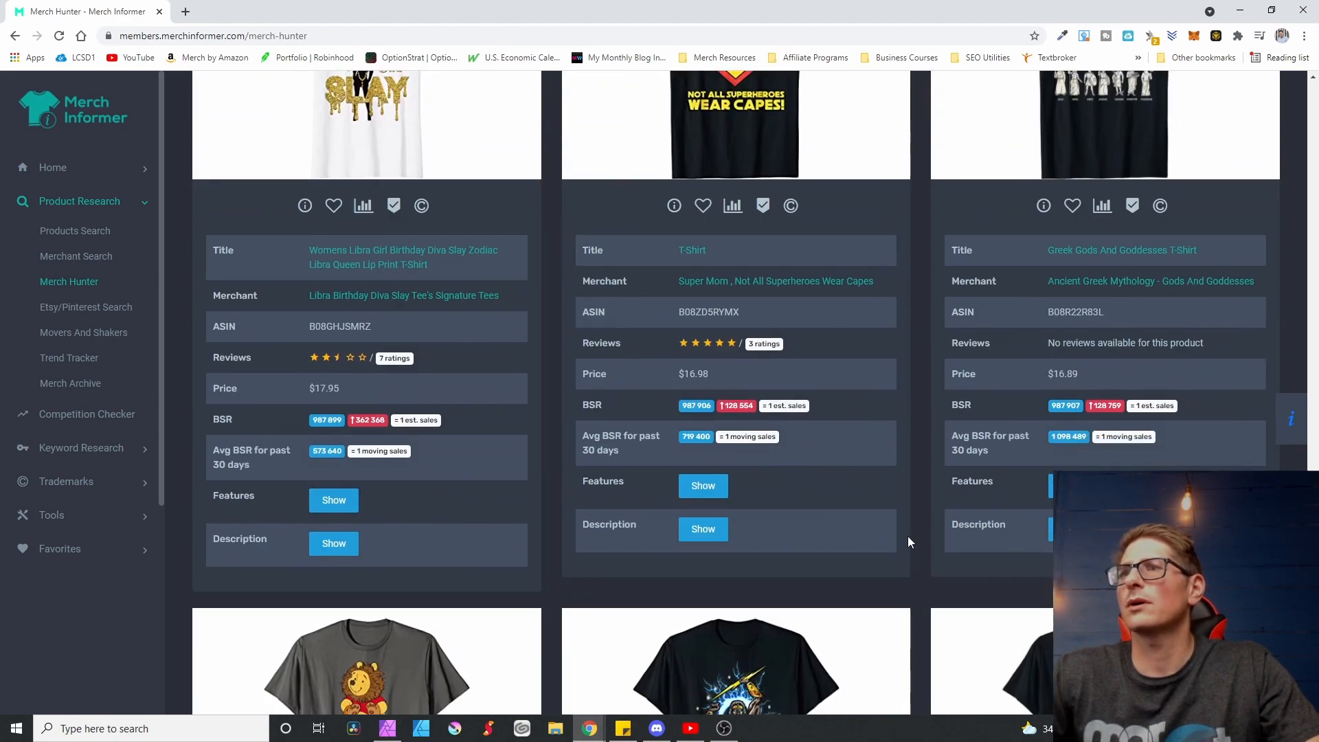
{"action": "scroll", "scroll_direction": "down", "scroll_amount": 3}
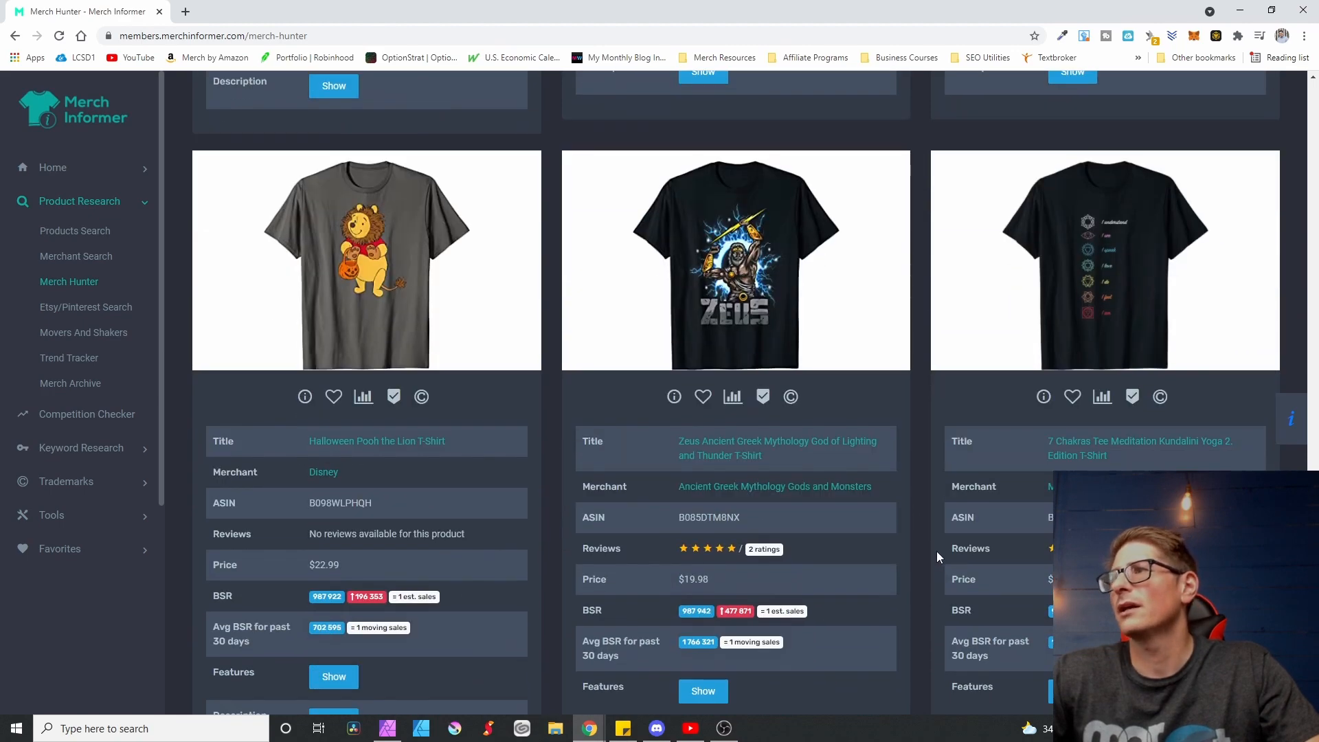
{"action": "scroll", "scroll_direction": "down", "scroll_amount": 3}
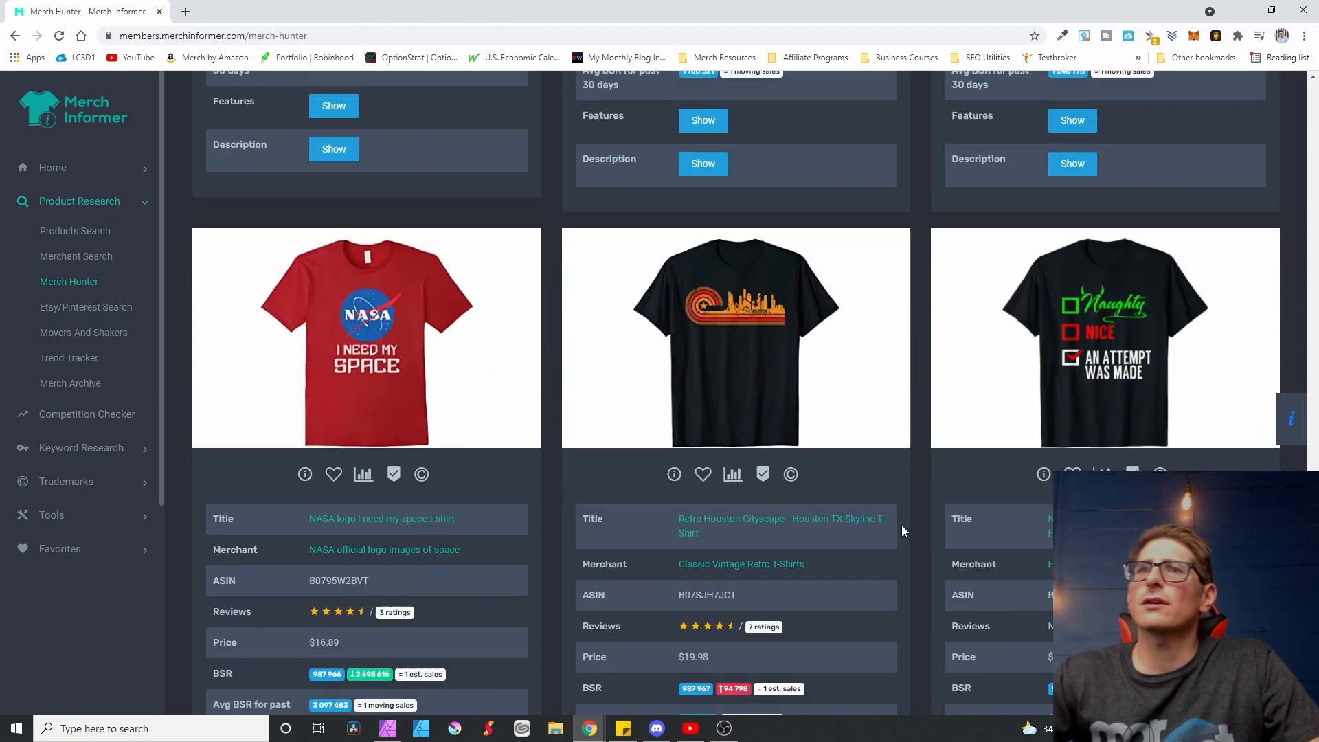
{"action": "scroll", "scroll_direction": "down", "scroll_amount": 3}
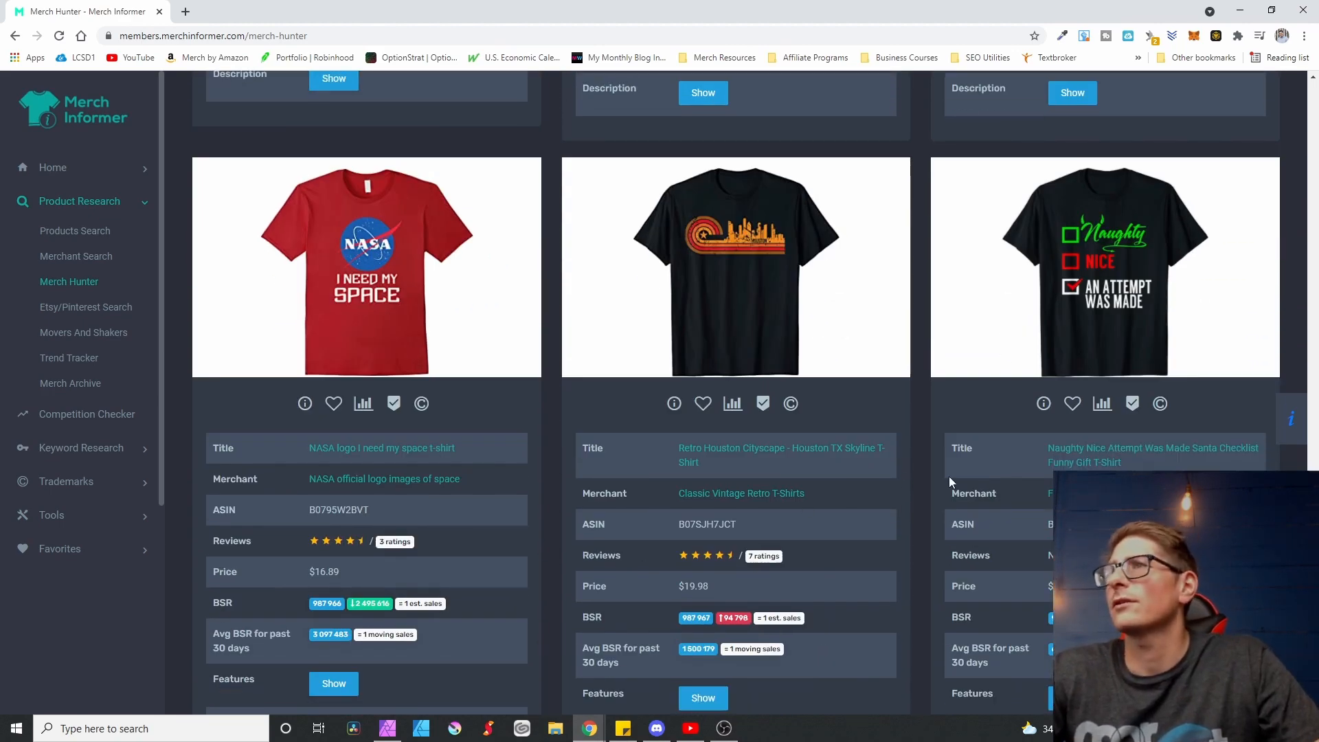
{"action": "scroll", "scroll_direction": "down", "scroll_amount": 3}
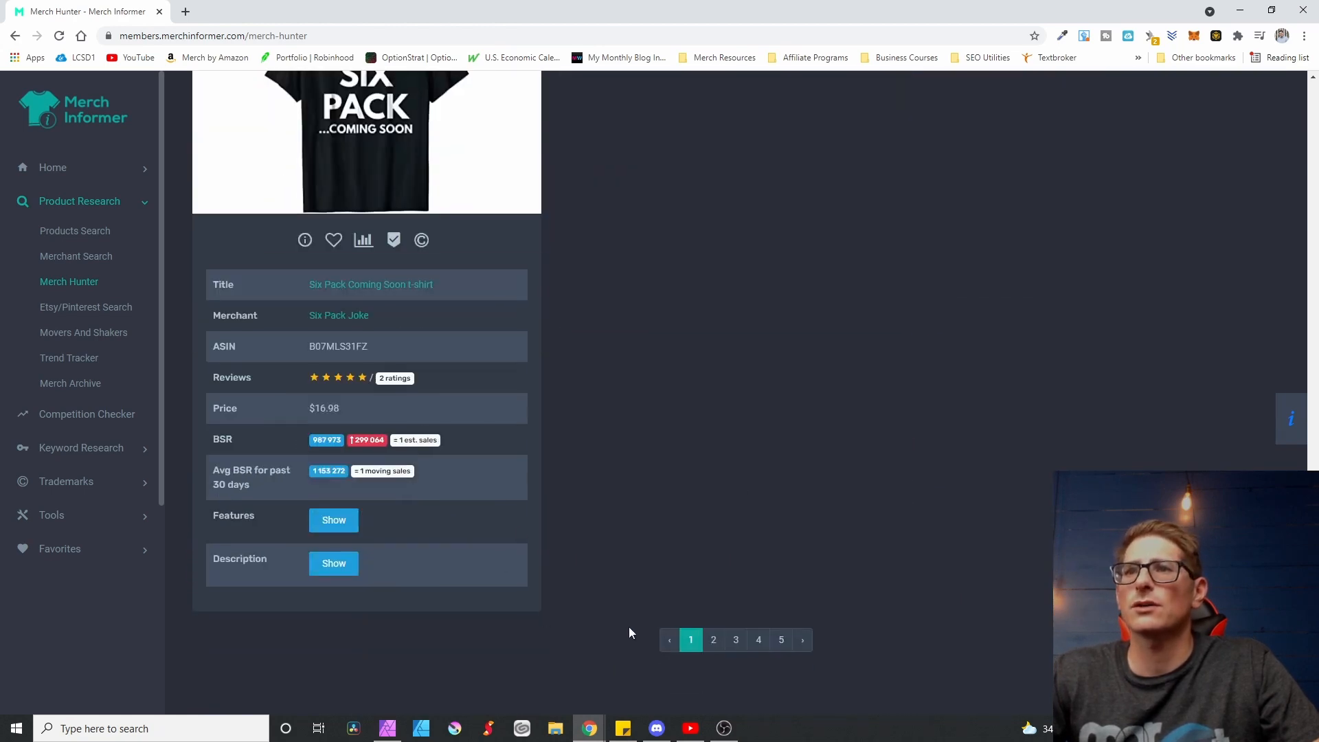
{"action": "left_click", "coordinate": [713, 639]}
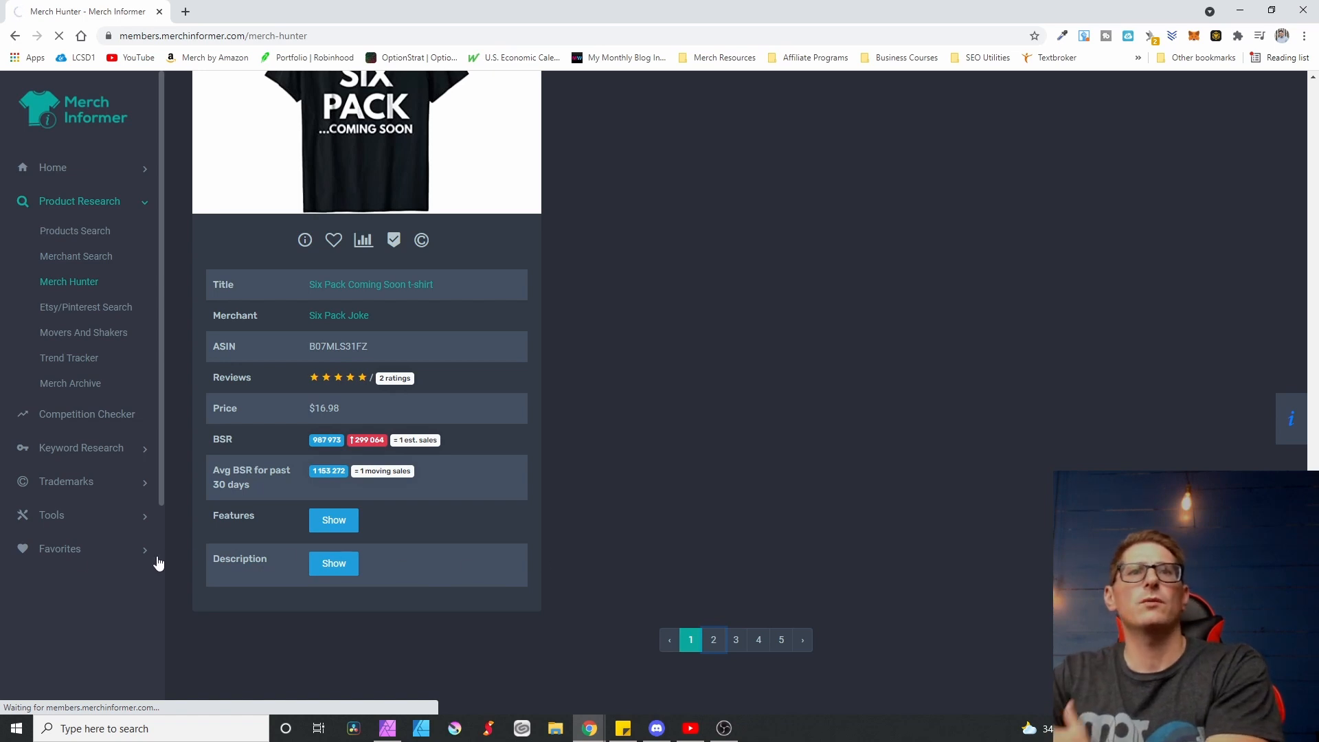
{"action": "mouse_move", "coordinate": [639, 554]}
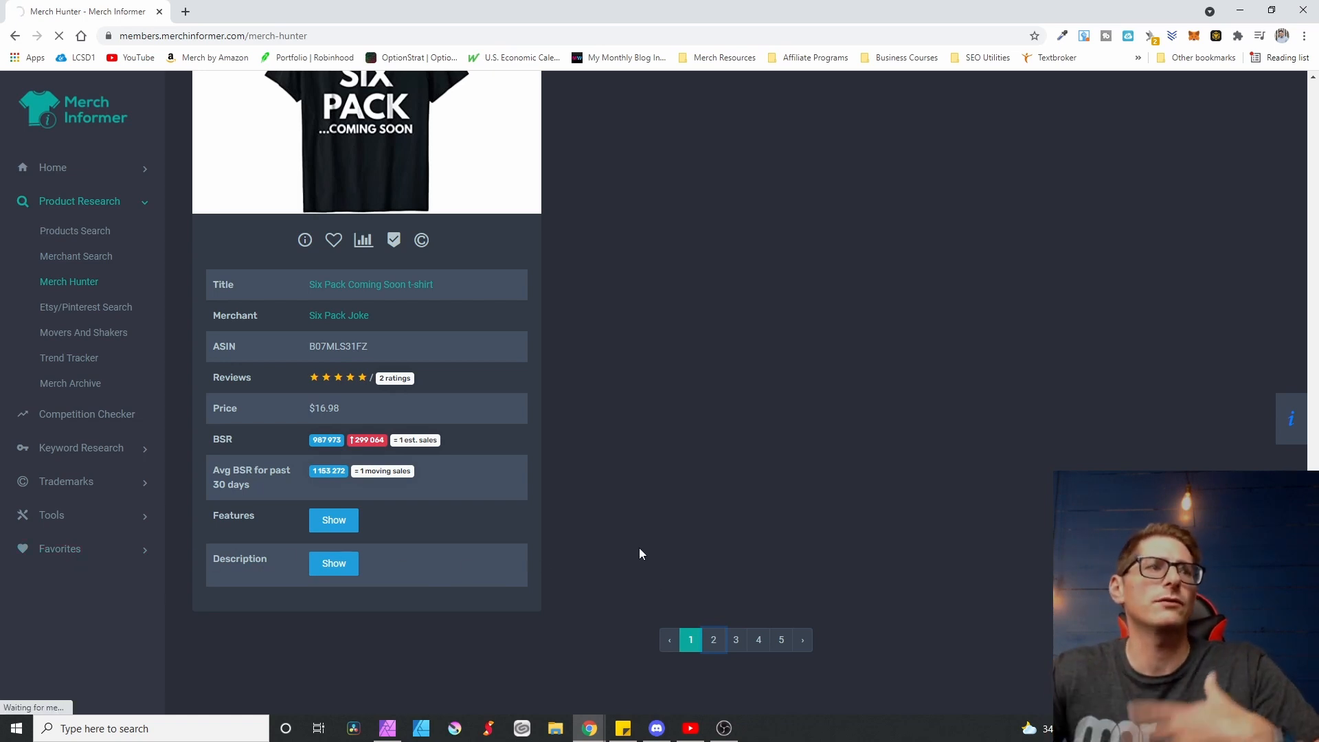
{"action": "mouse_move", "coordinate": [767, 531]}
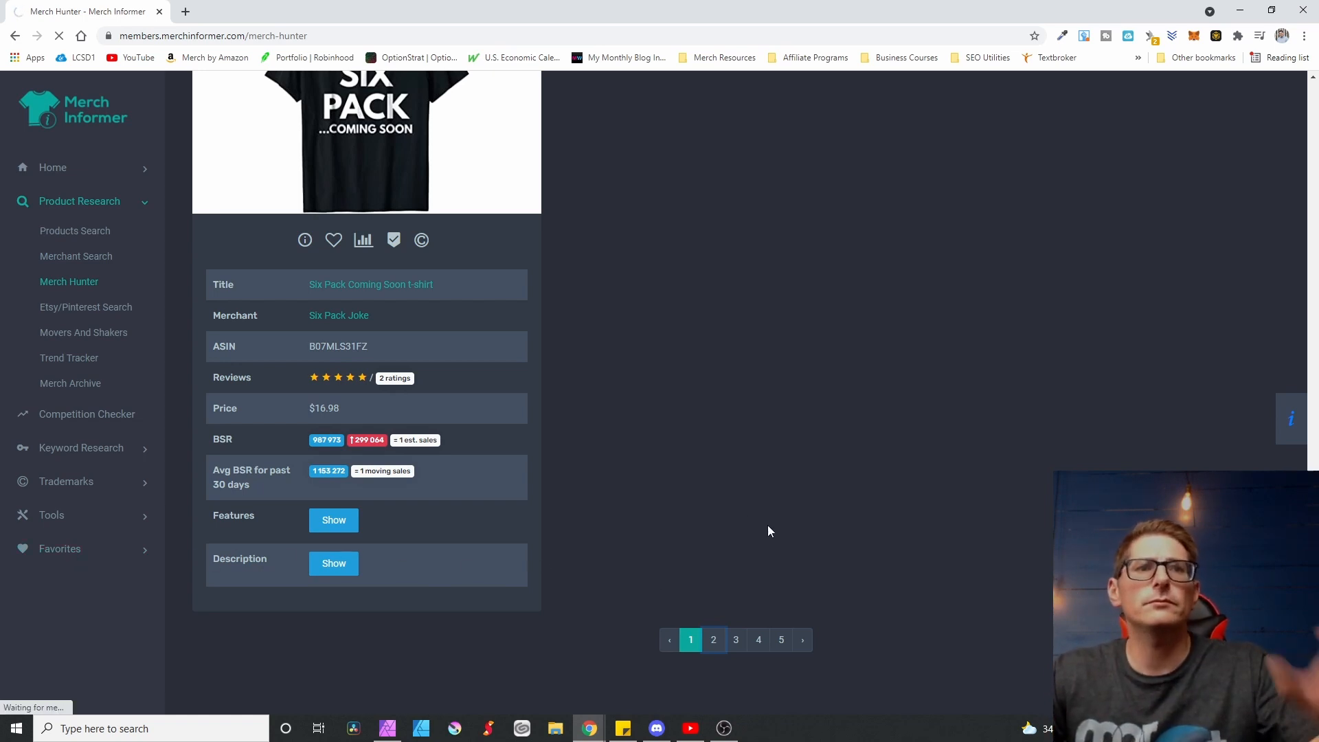
{"action": "left_click", "coordinate": [713, 639]}
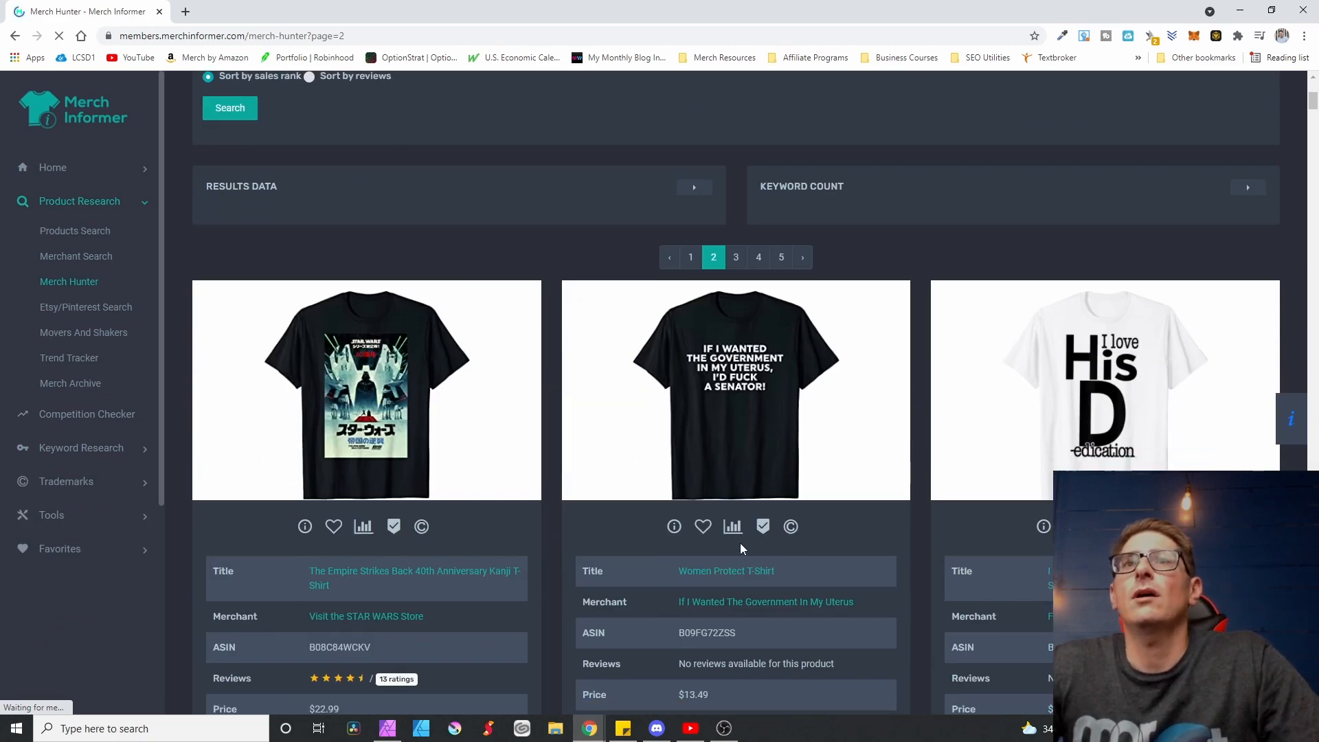
{"action": "scroll", "scroll_direction": "down", "scroll_amount": 3}
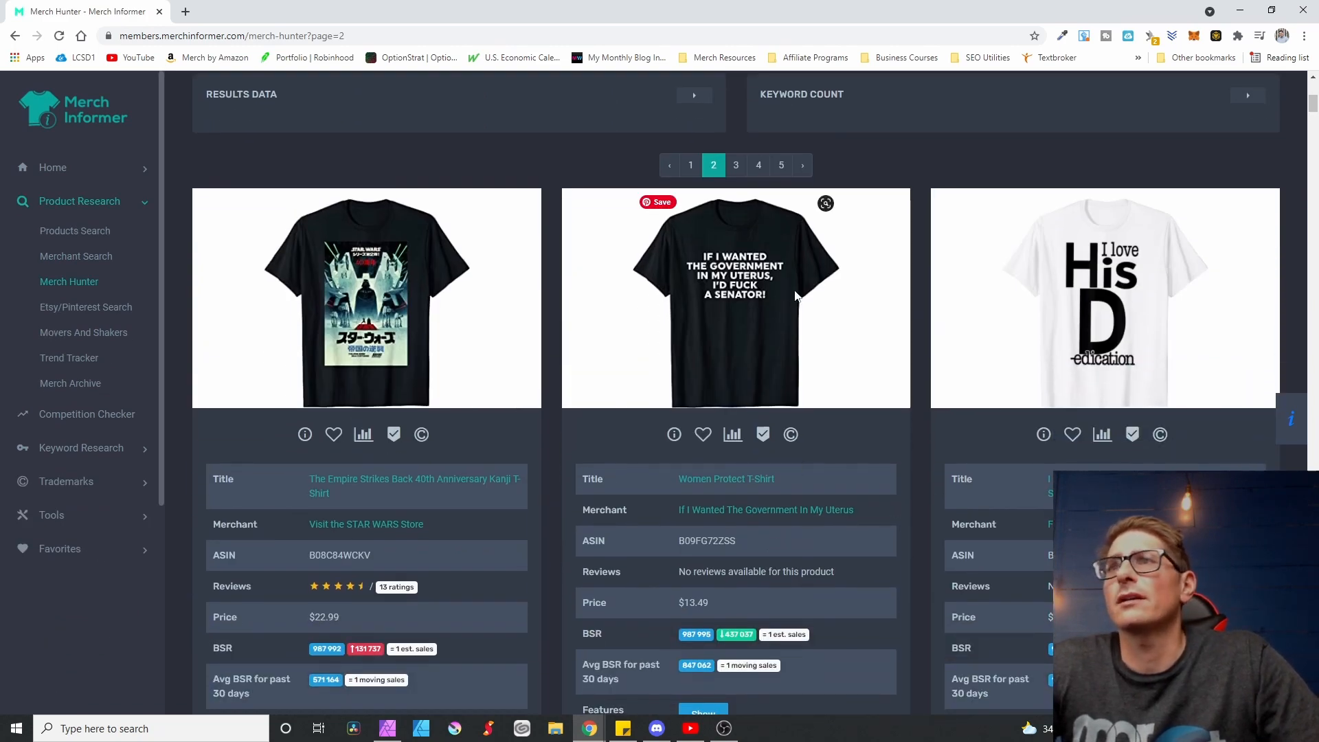
{"action": "mouse_move", "coordinate": [709, 331]}
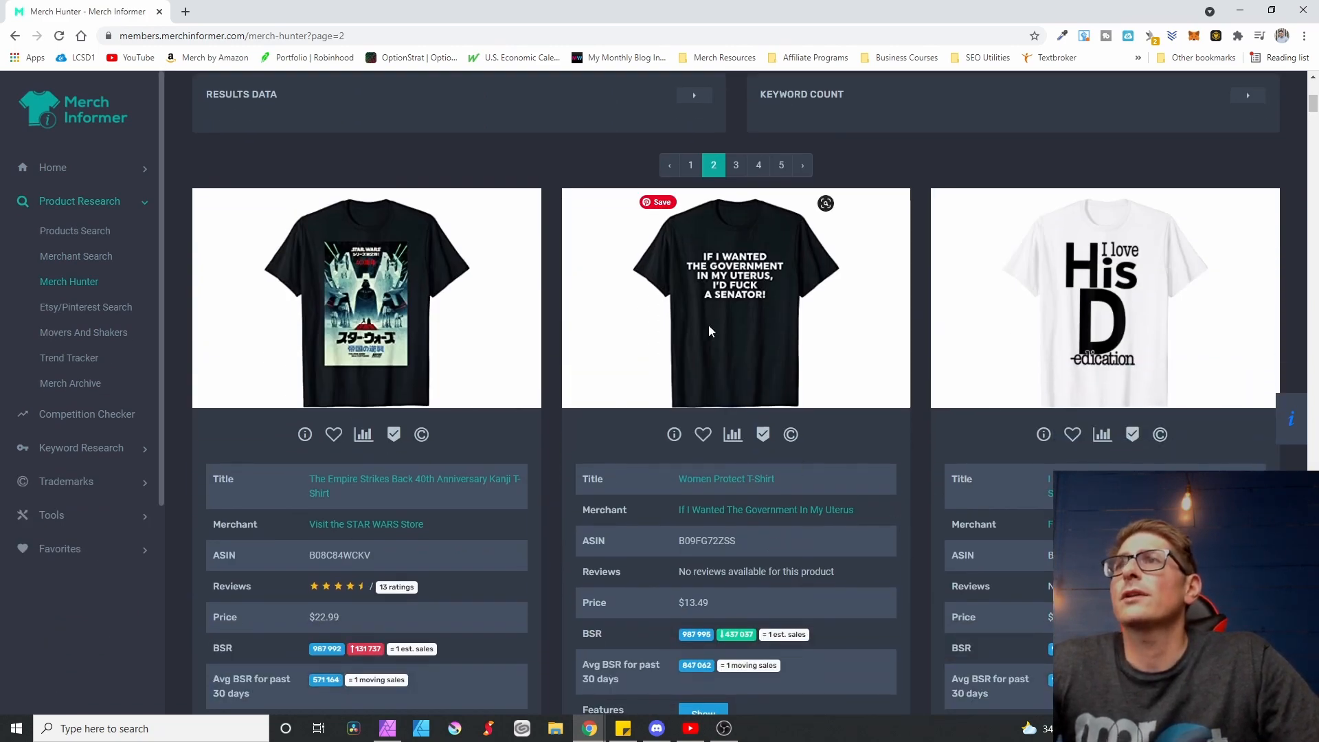
{"action": "mouse_move", "coordinate": [752, 363]}
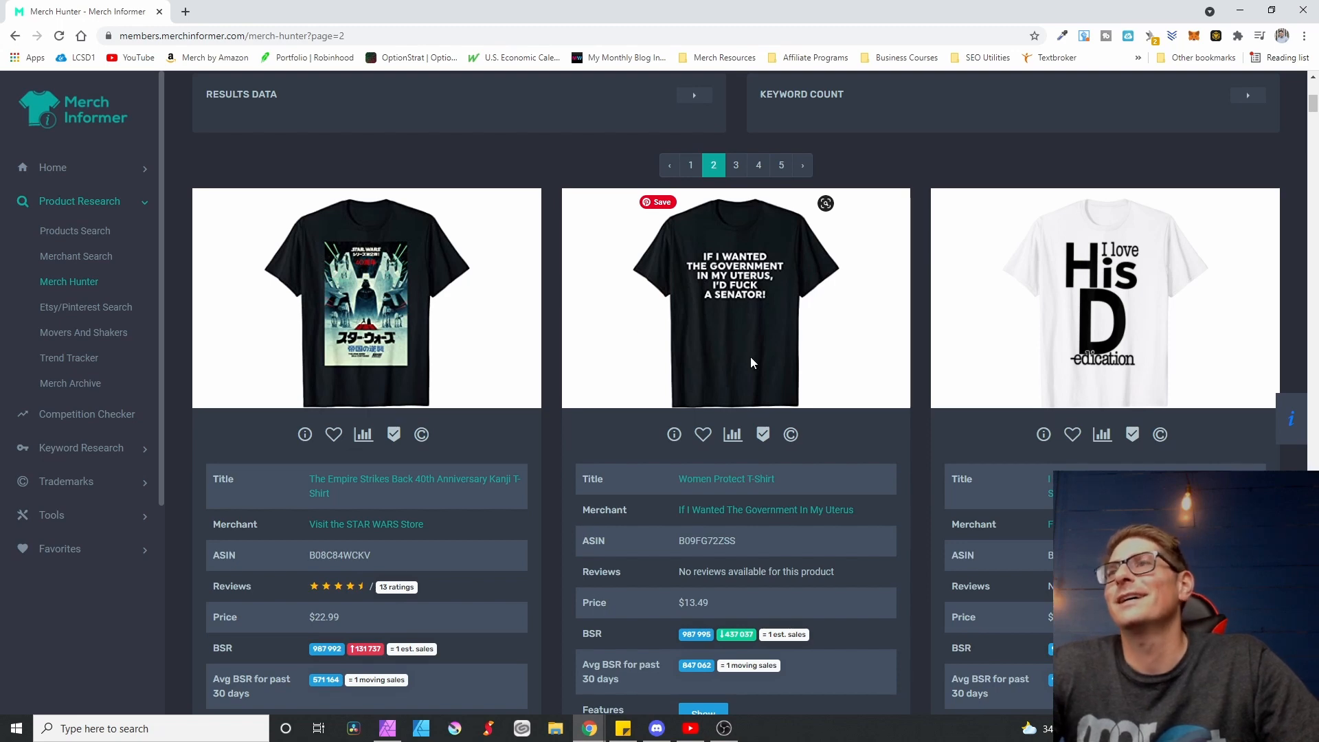
{"action": "mouse_move", "coordinate": [857, 475]}
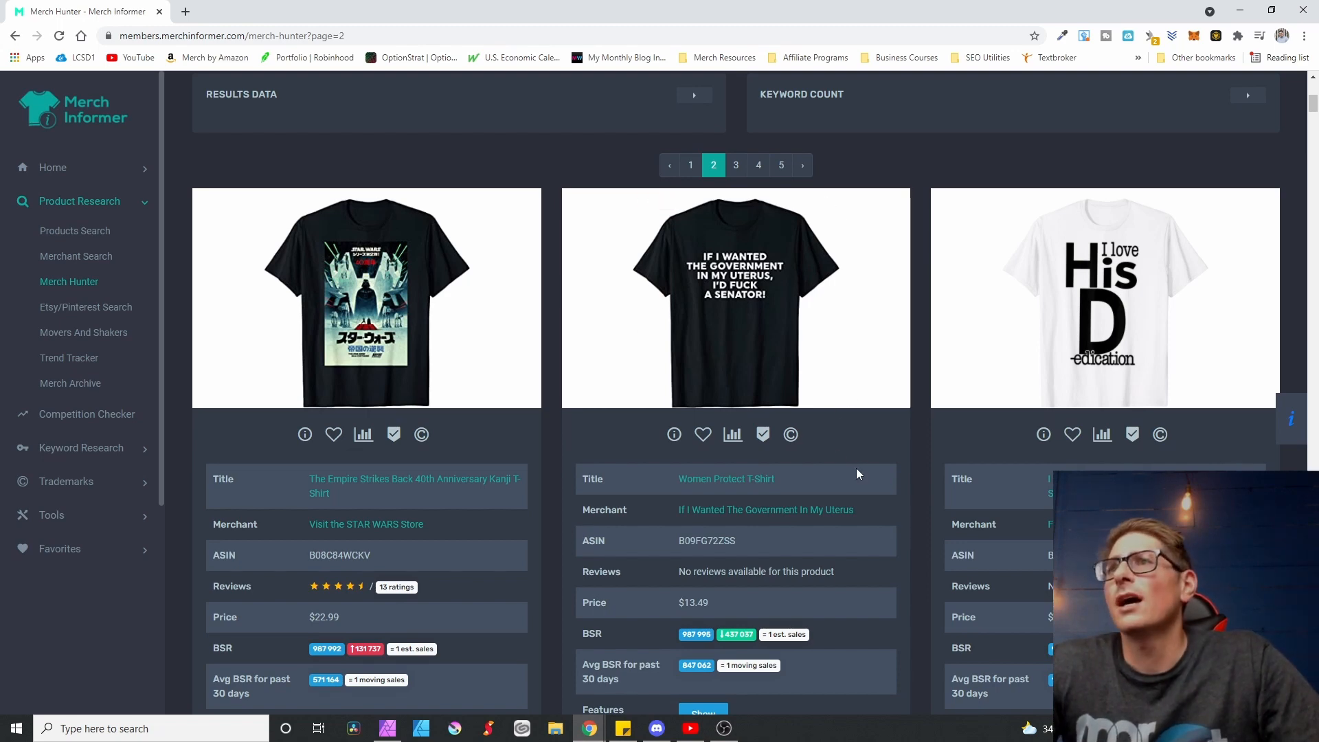
{"action": "mouse_move", "coordinate": [625, 338]}
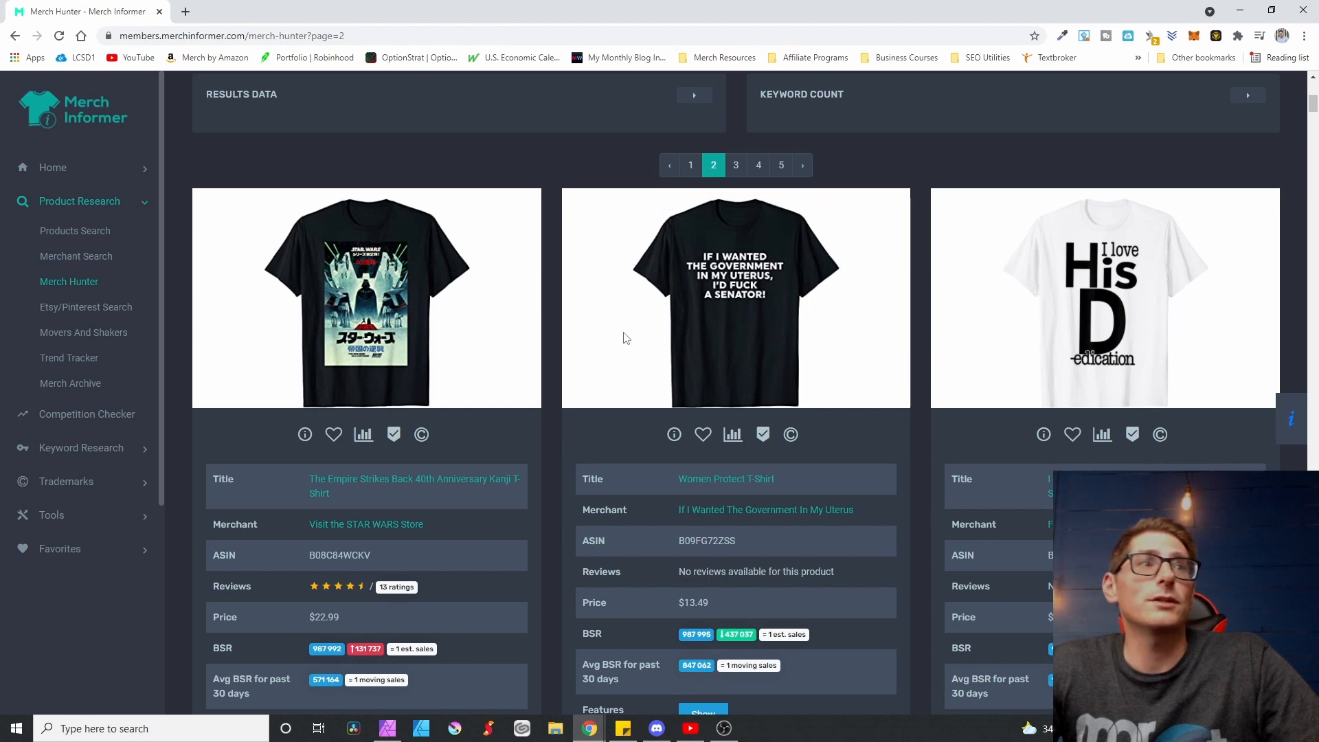
{"action": "mouse_move", "coordinate": [808, 404]}
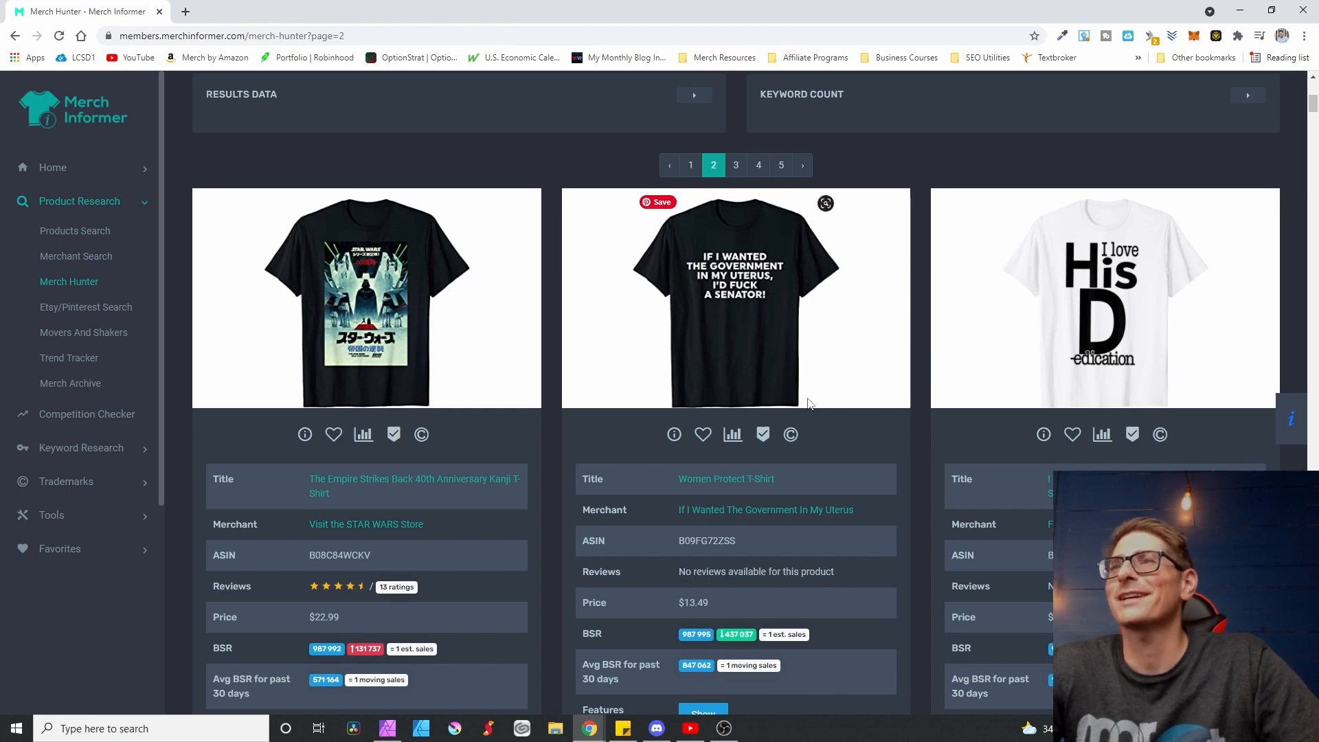
{"action": "scroll", "scroll_direction": "down", "scroll_amount": 3}
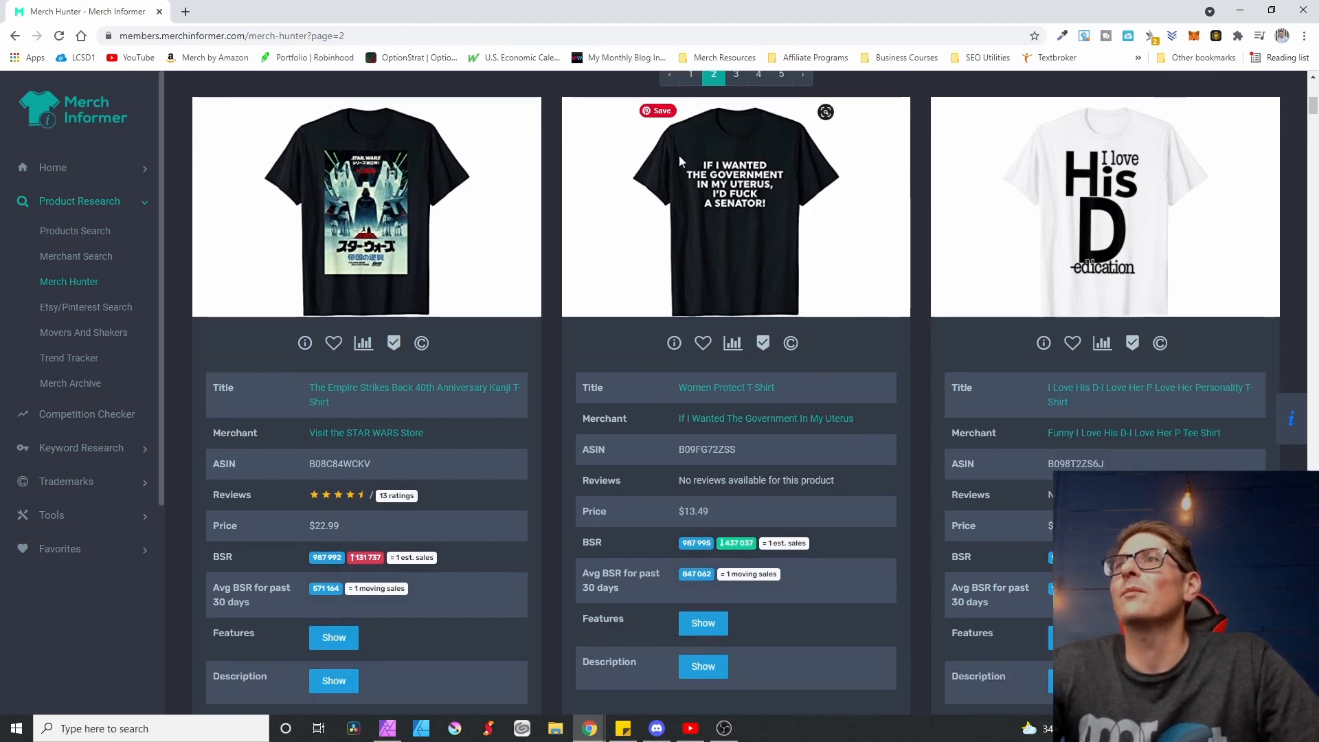
{"action": "scroll", "scroll_direction": "down", "scroll_amount": 3}
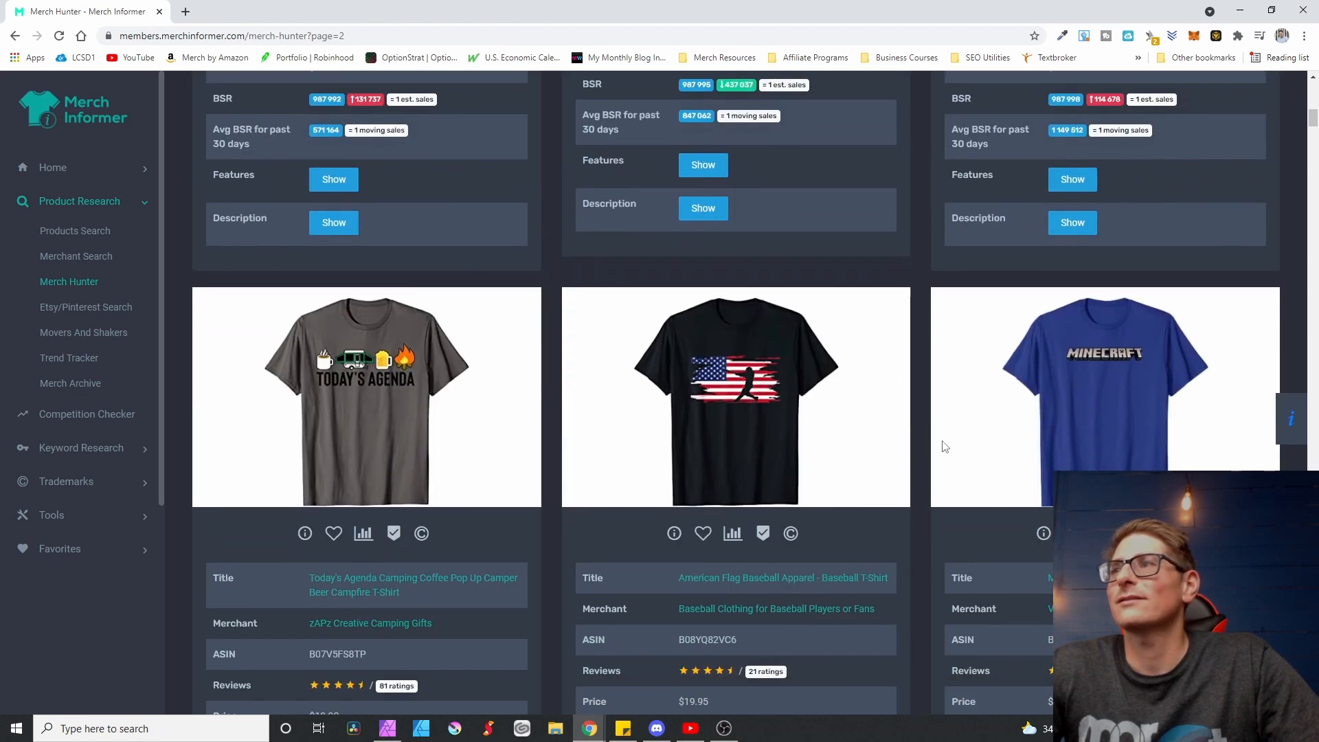
{"action": "mouse_move", "coordinate": [931, 466]}
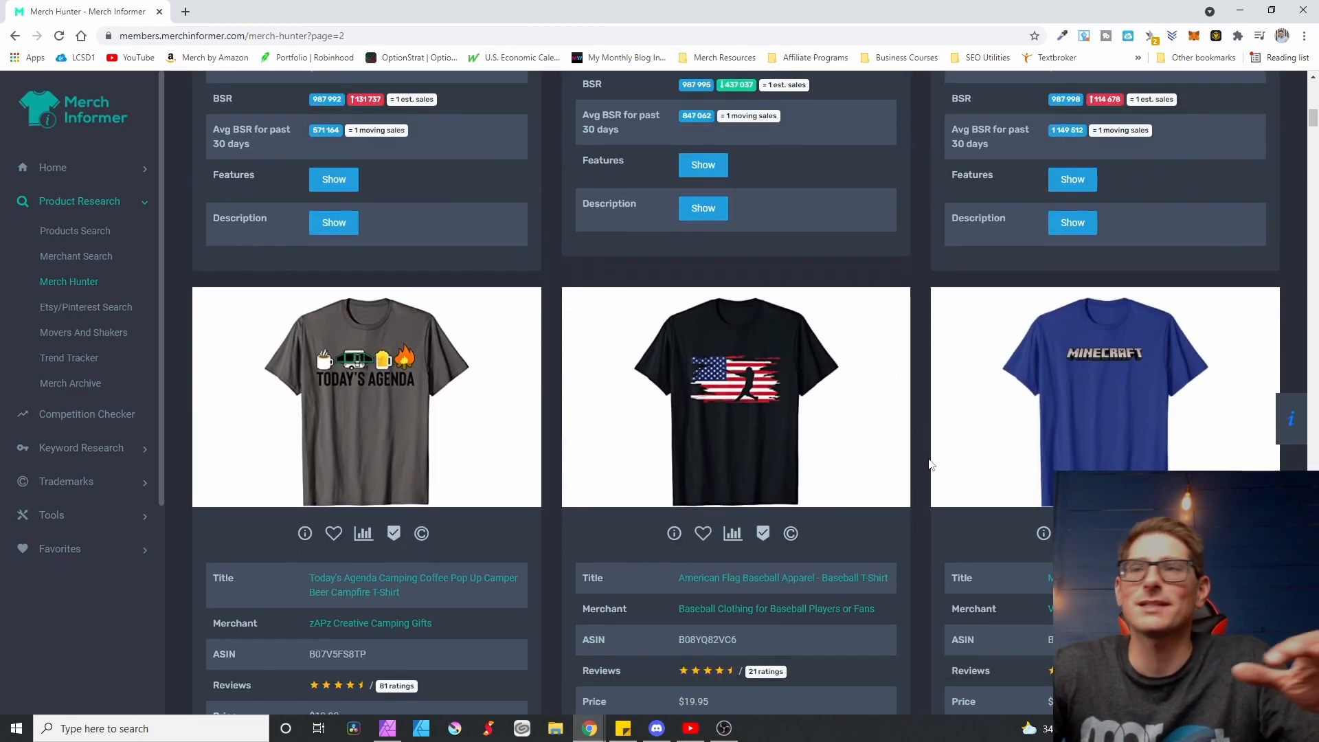
{"action": "scroll", "scroll_direction": "down", "scroll_amount": 3}
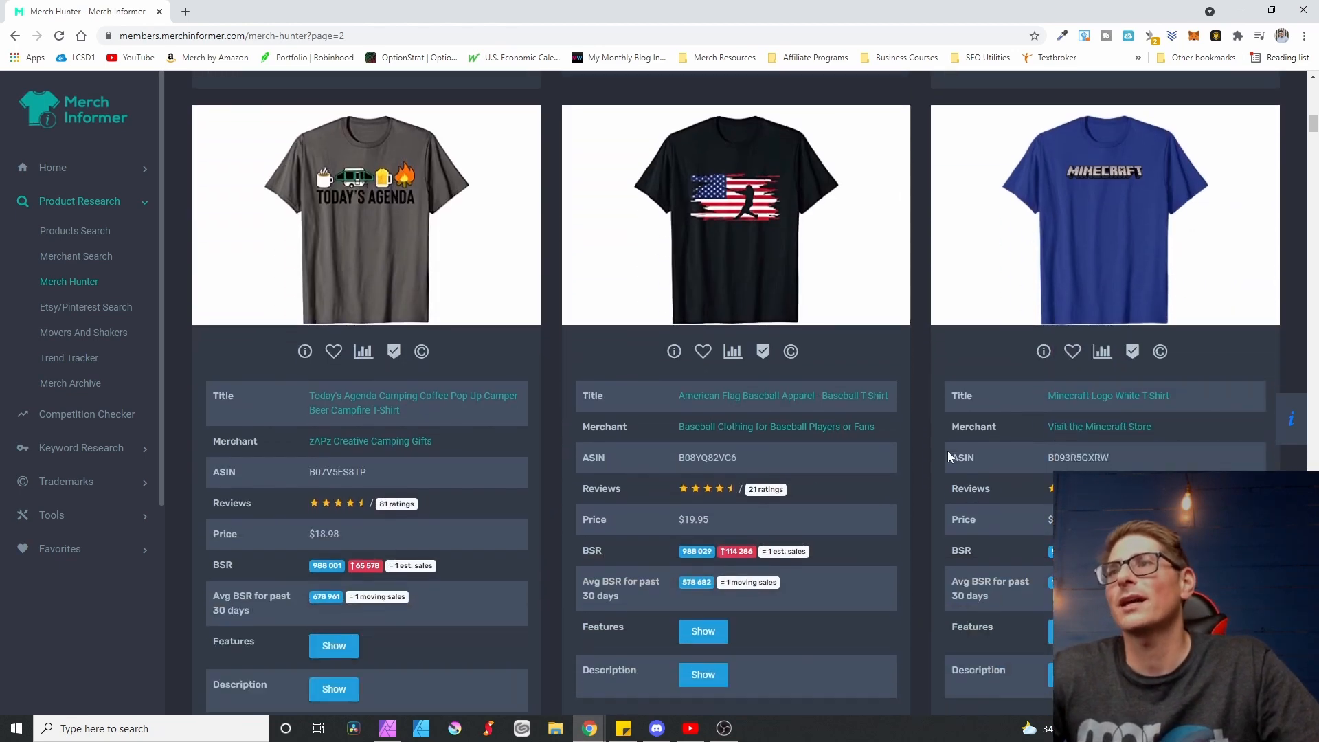
{"action": "scroll", "scroll_direction": "down", "scroll_amount": 3}
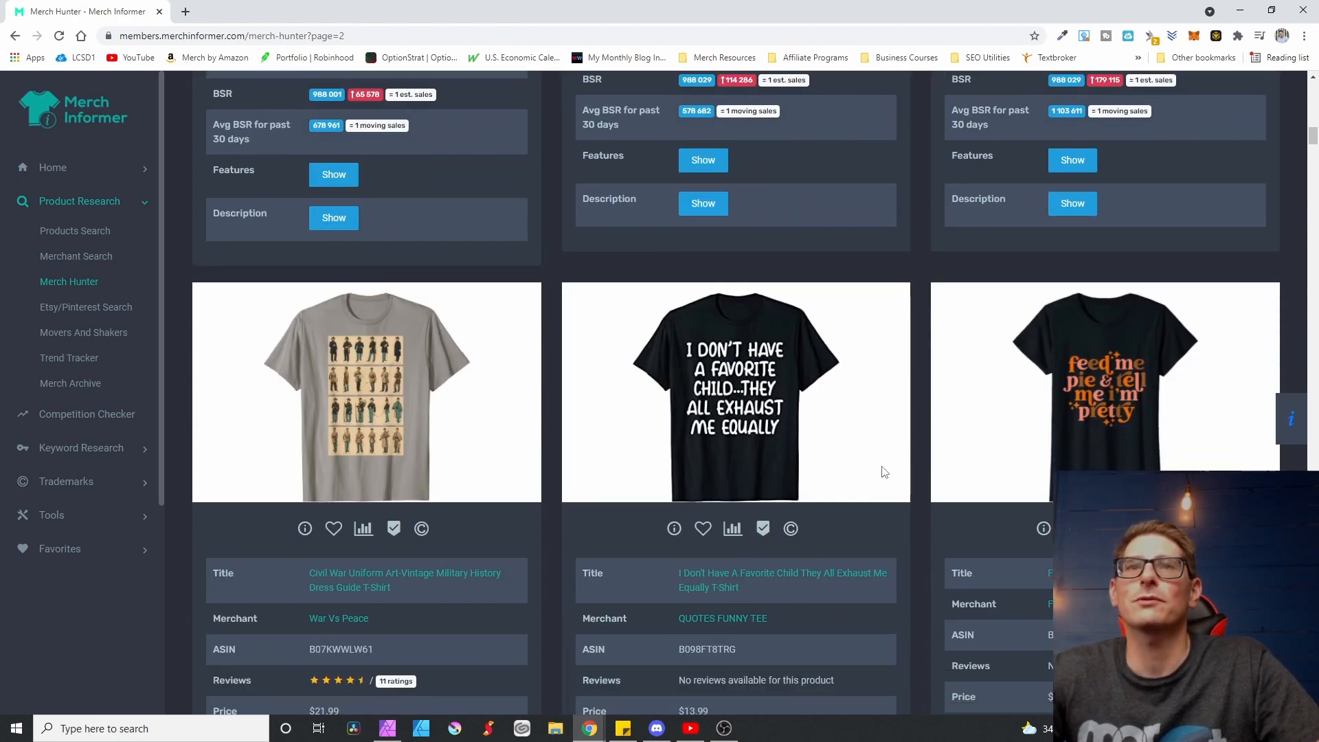
{"action": "scroll", "scroll_direction": "down", "scroll_amount": 3}
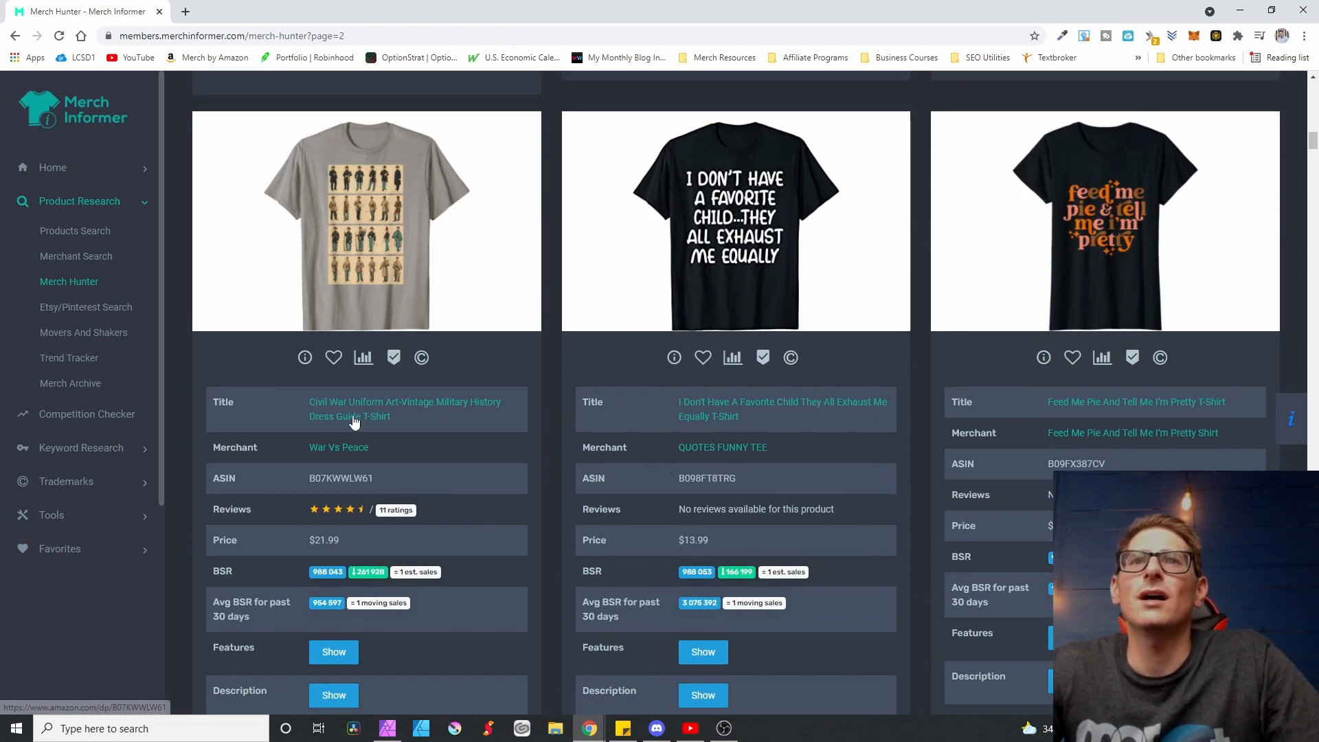
{"action": "mouse_move", "coordinate": [362, 187]}
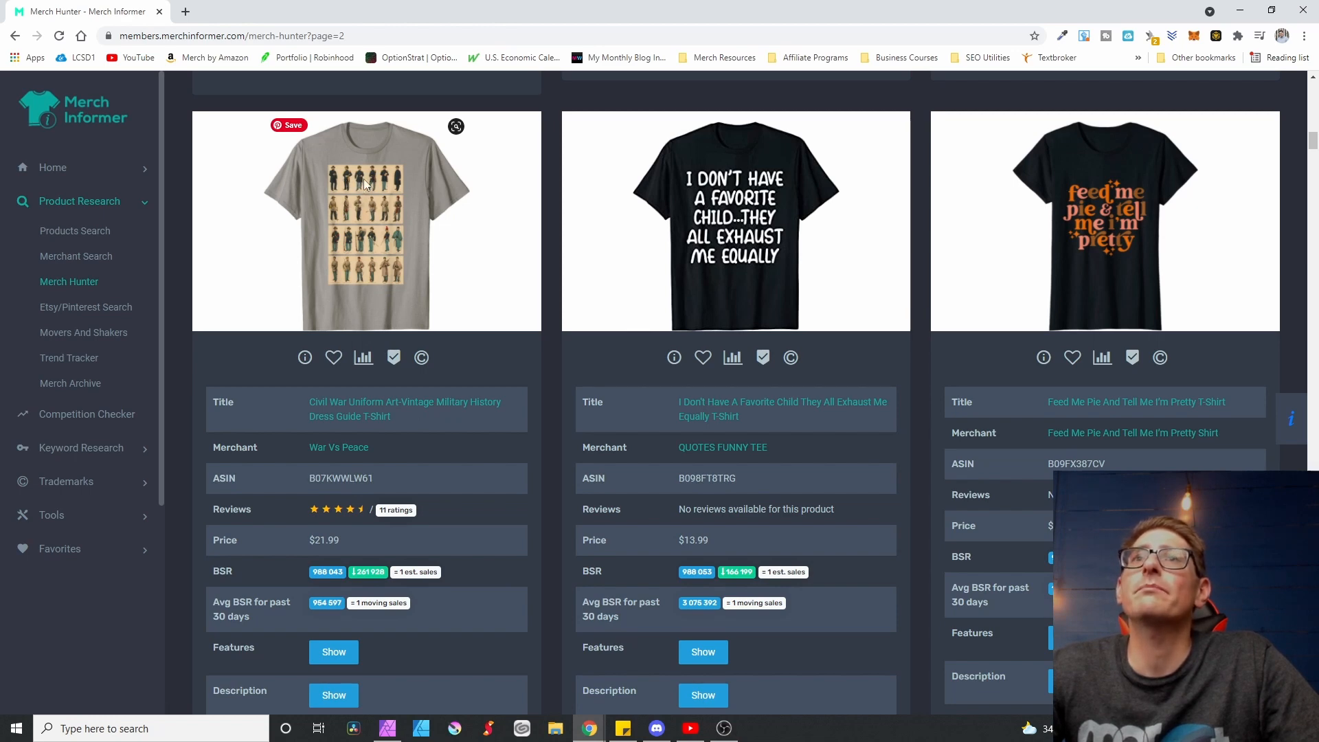
{"action": "mouse_move", "coordinate": [374, 182]}
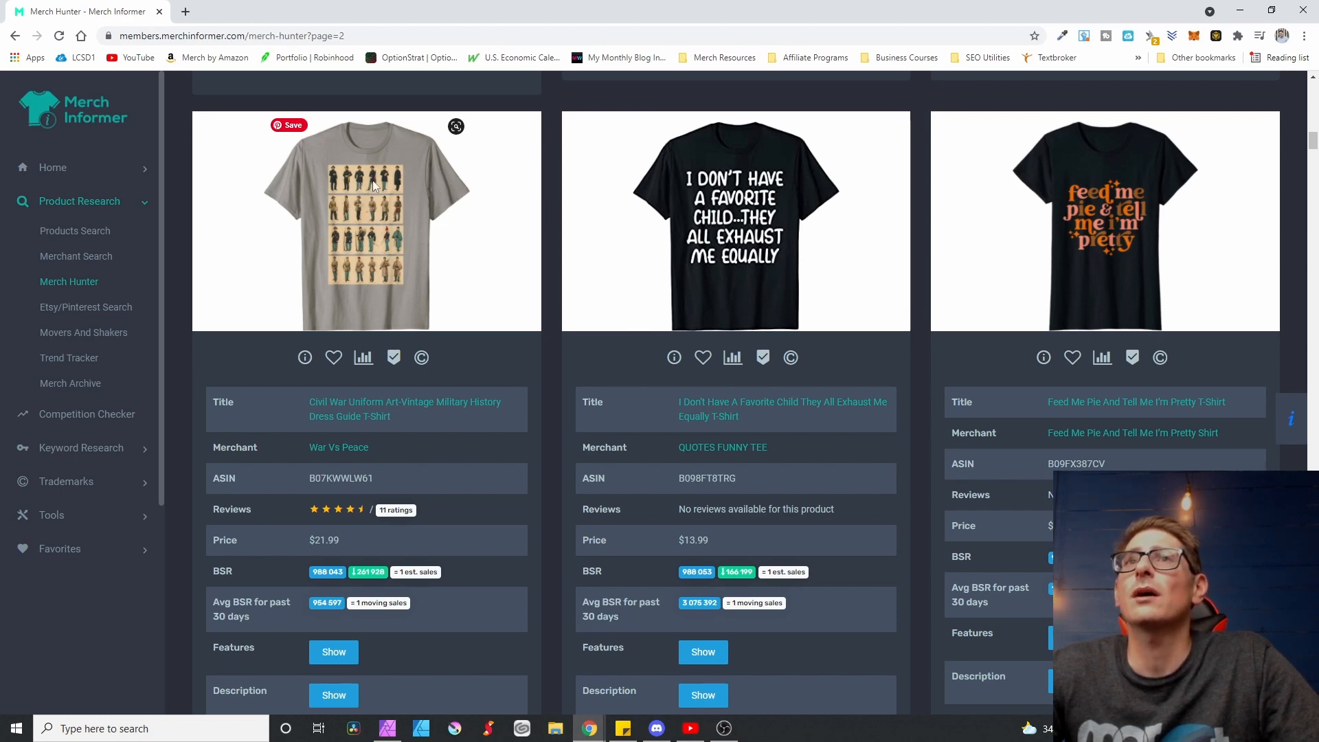
{"action": "mouse_move", "coordinate": [395, 246]}
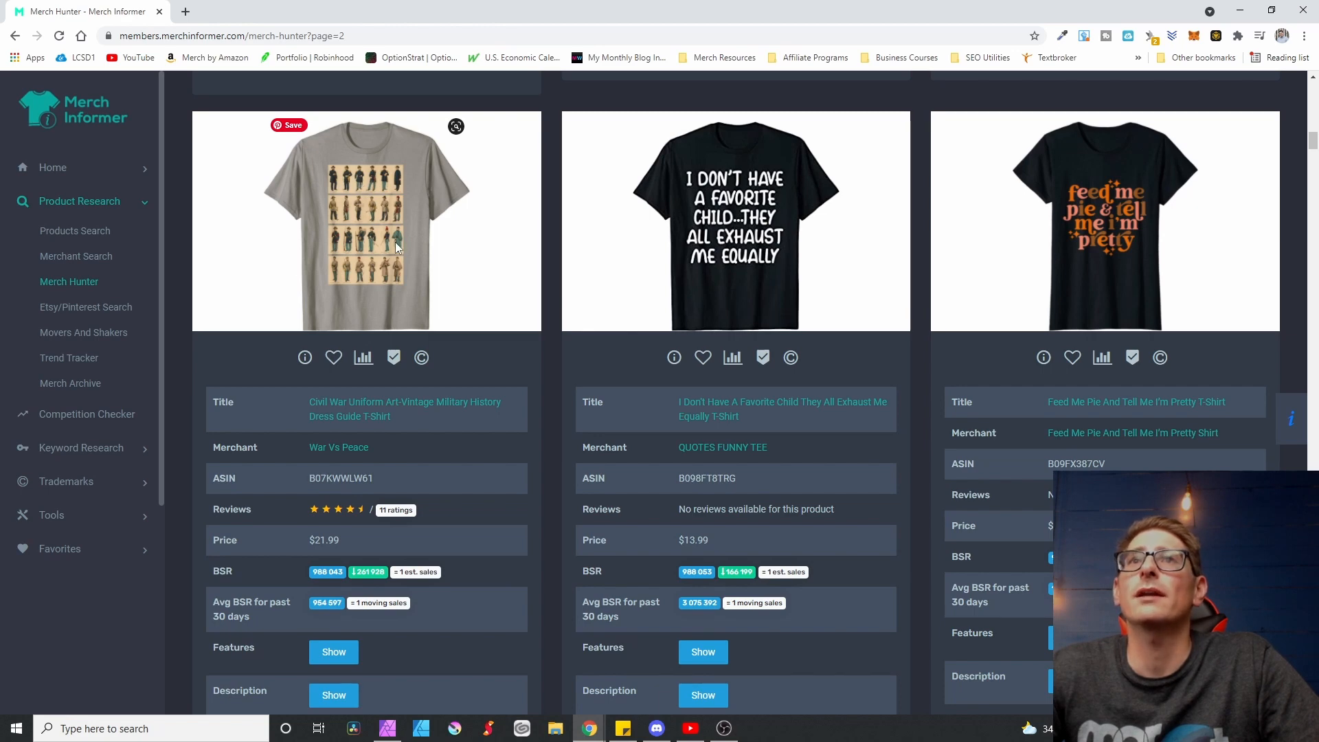
{"action": "mouse_move", "coordinate": [396, 218]}
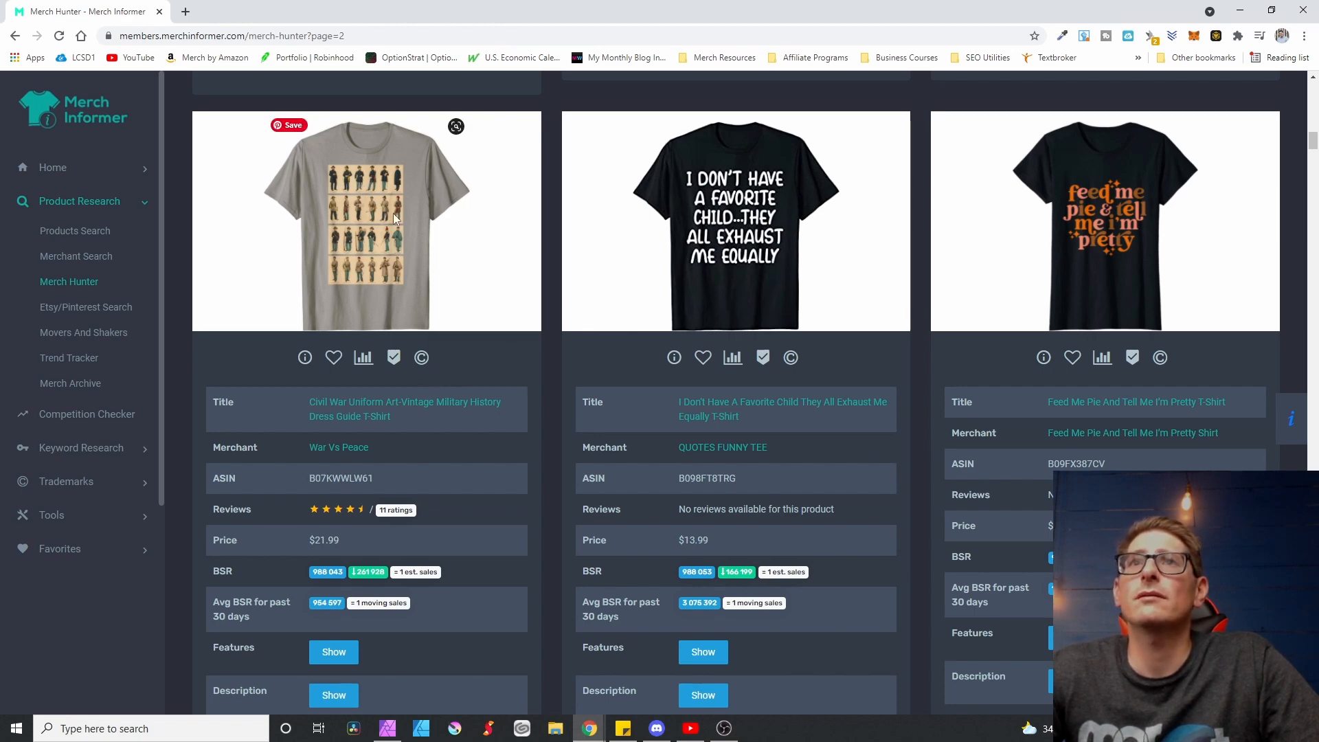
{"action": "mouse_move", "coordinate": [409, 267]}
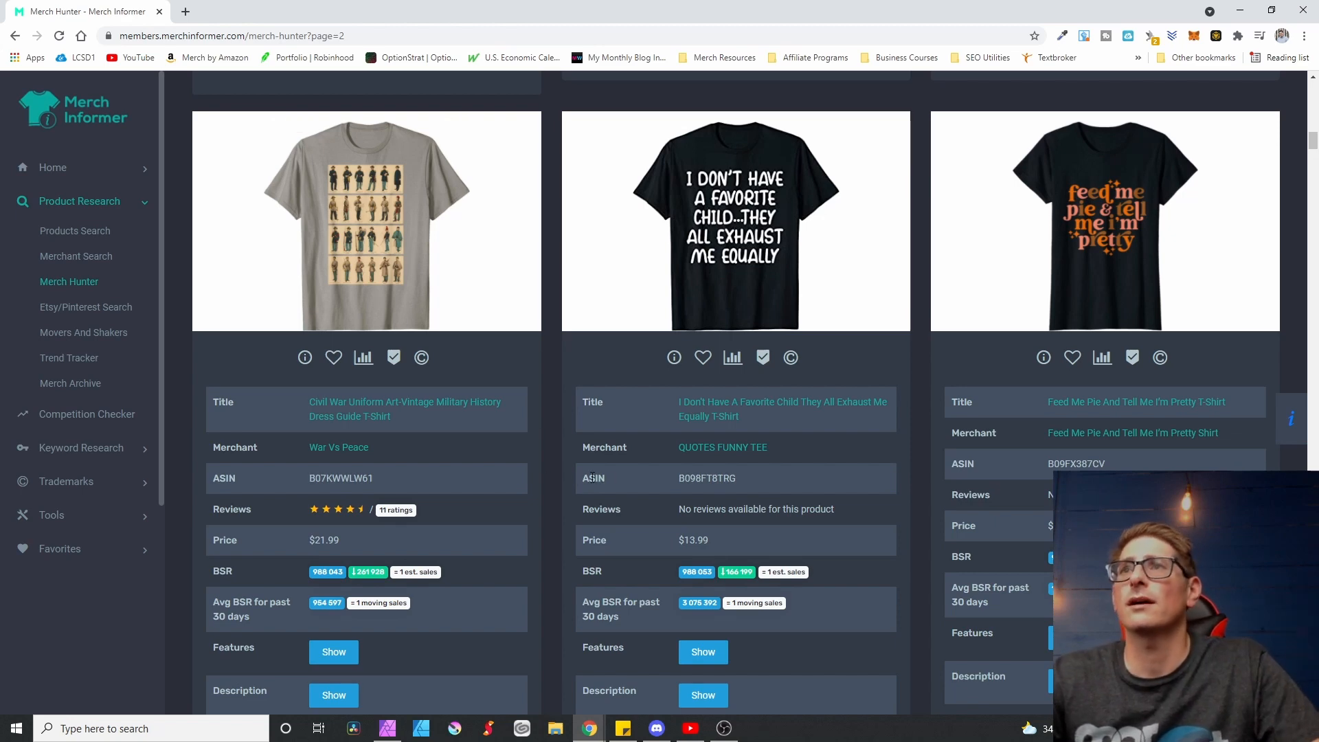
{"action": "mouse_move", "coordinate": [445, 301]}
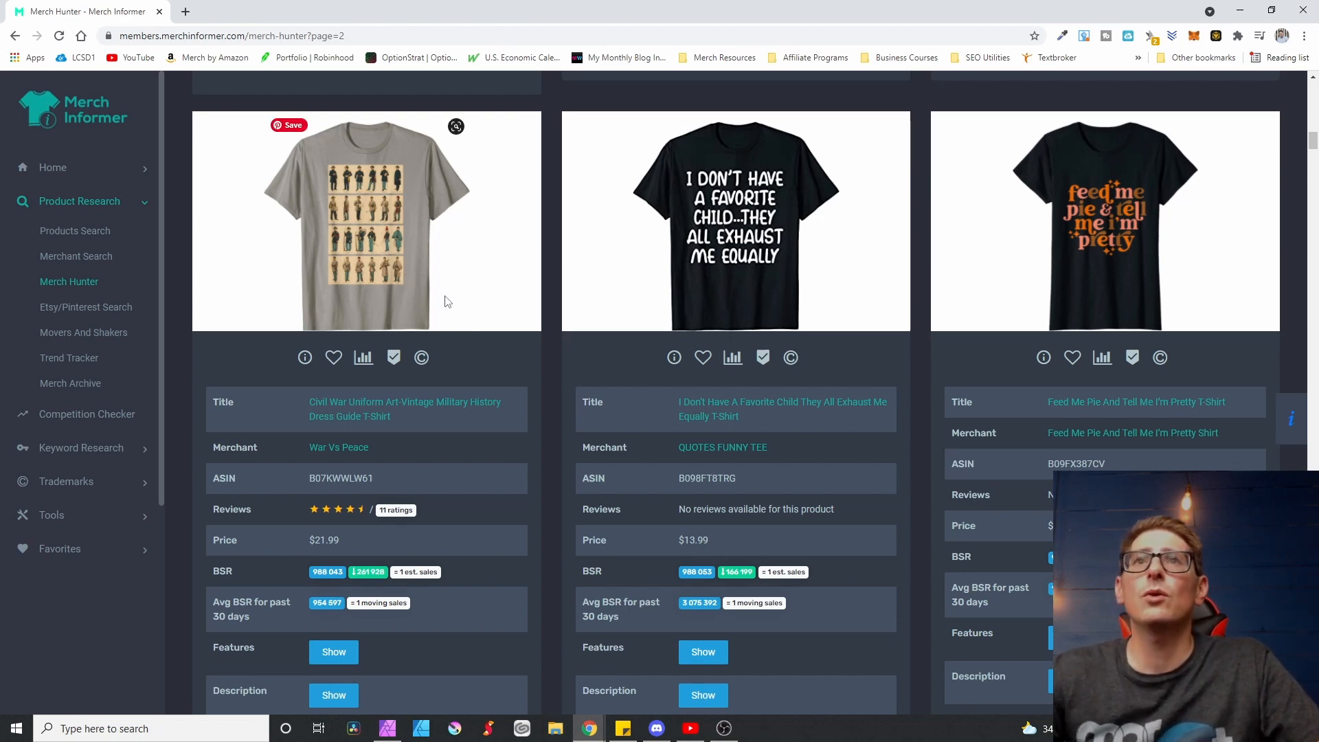
{"action": "mouse_move", "coordinate": [496, 369]}
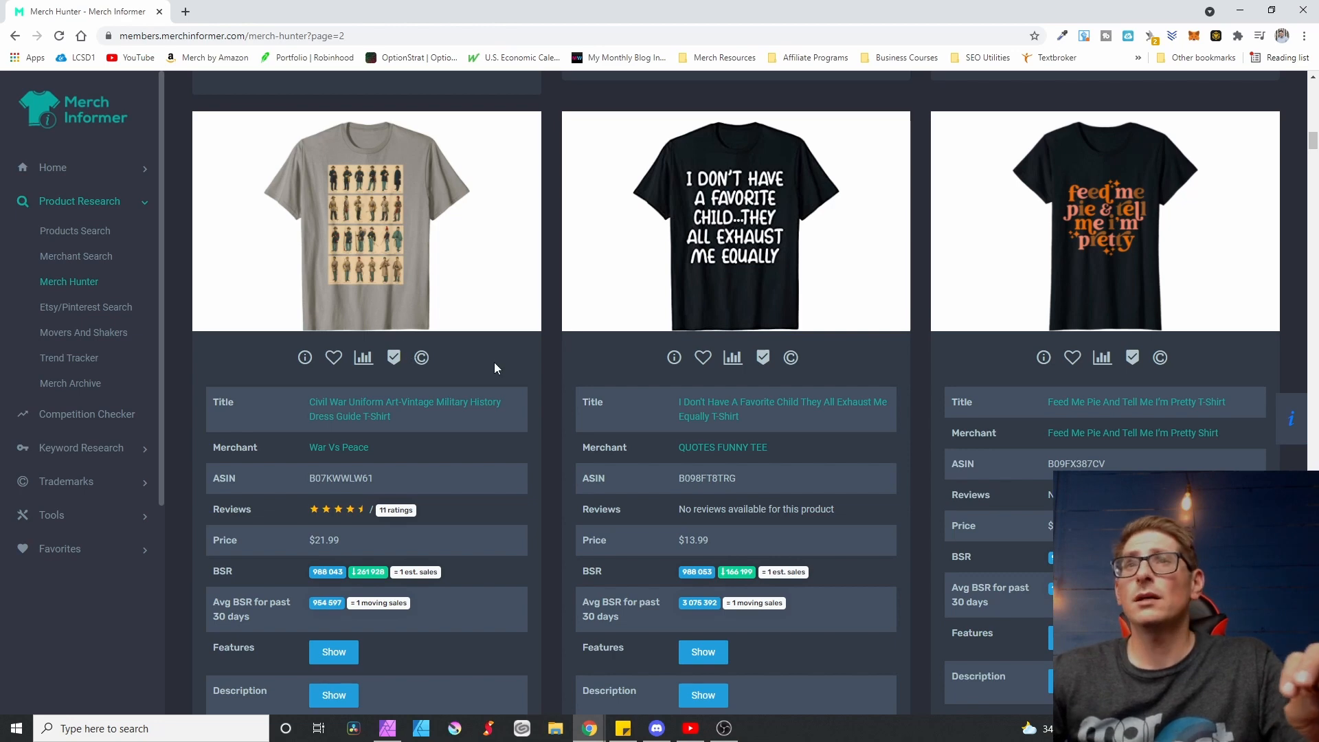
{"action": "mouse_move", "coordinate": [331, 279]}
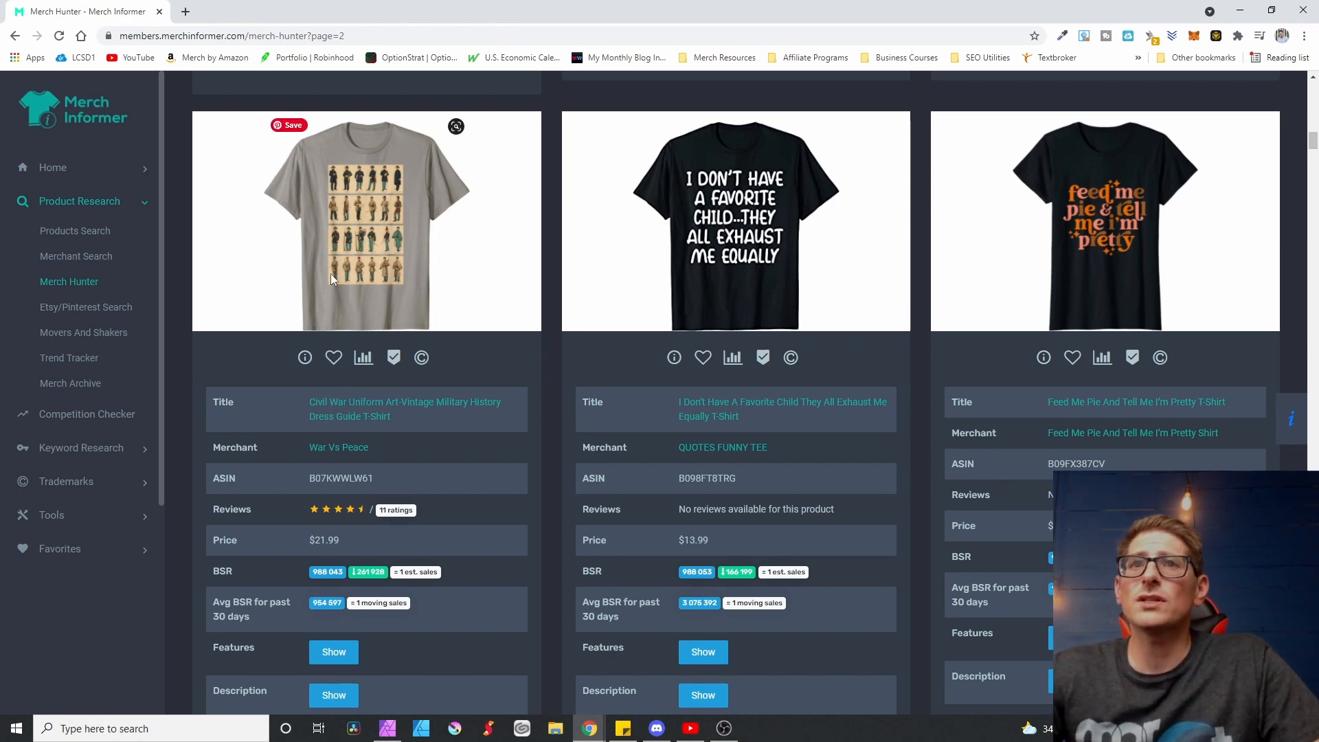
{"action": "scroll", "scroll_direction": "down", "scroll_amount": 3}
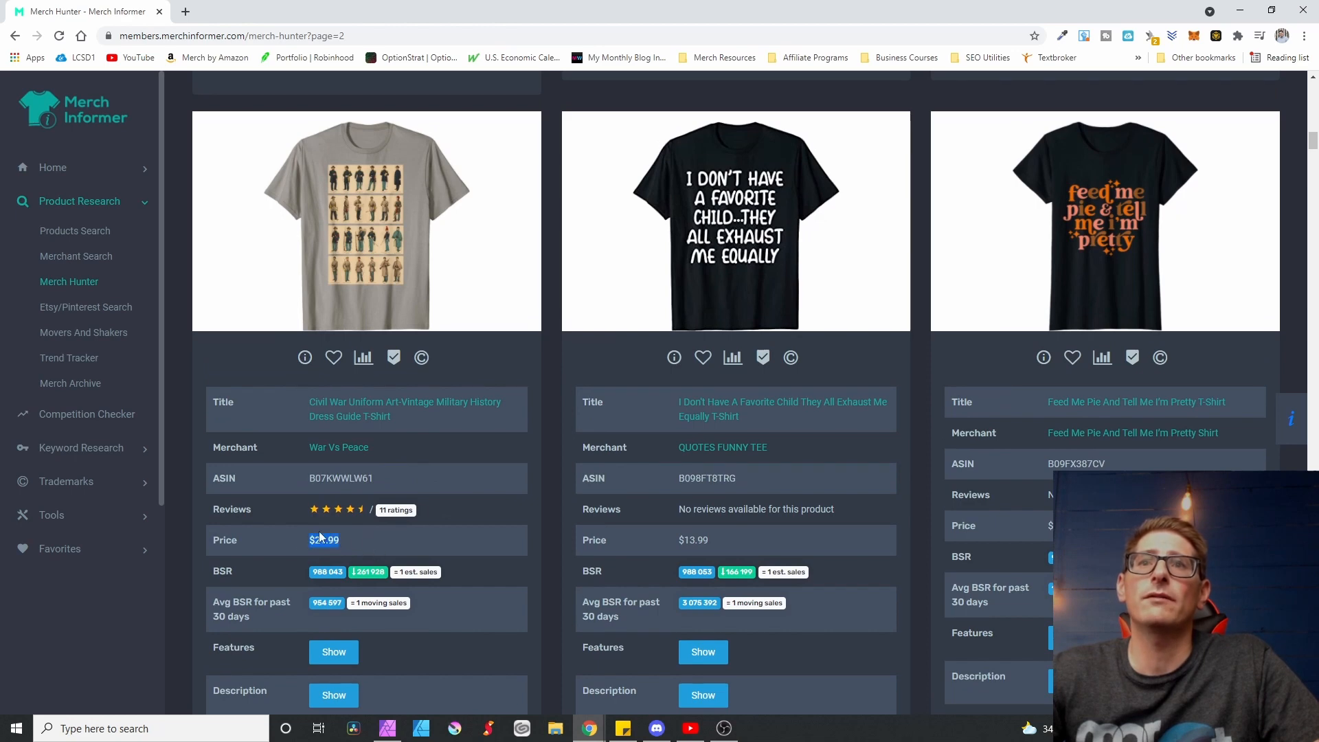
{"action": "scroll", "scroll_direction": "down", "scroll_amount": 3}
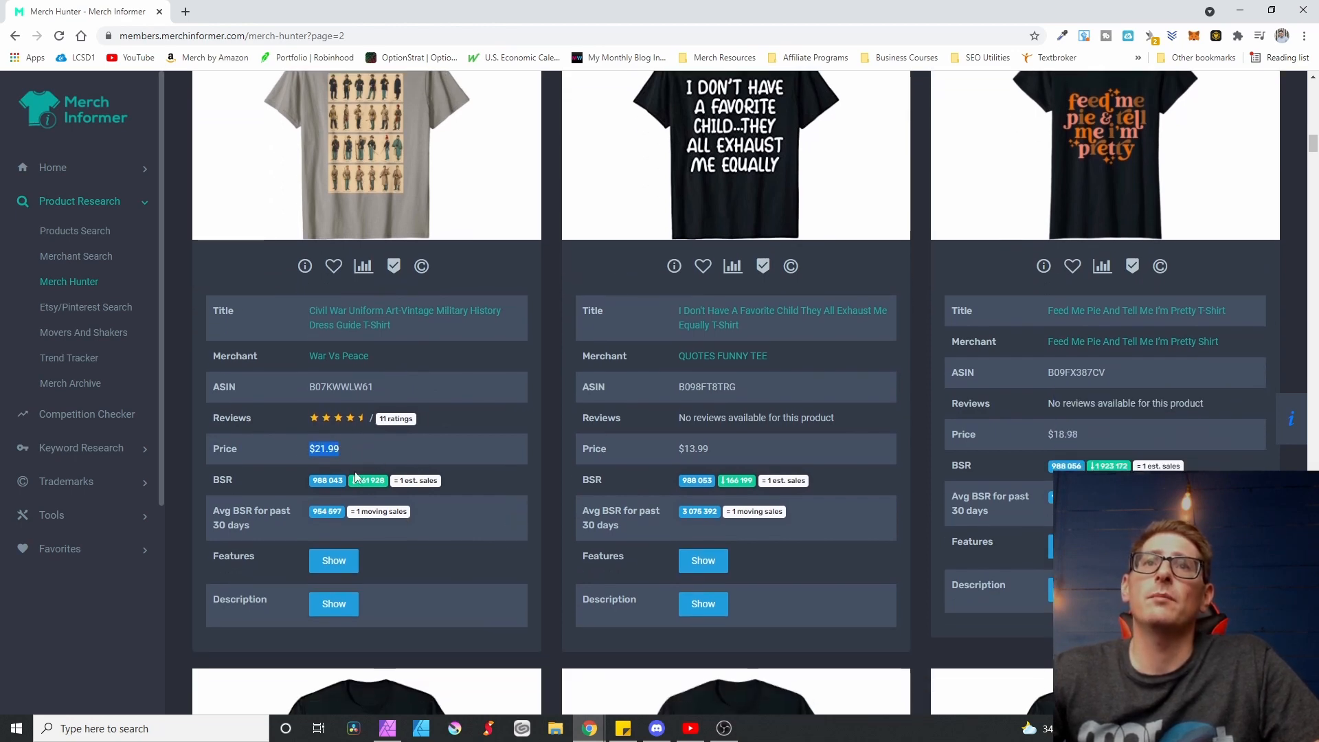
{"action": "scroll", "scroll_direction": "up", "scroll_amount": 3}
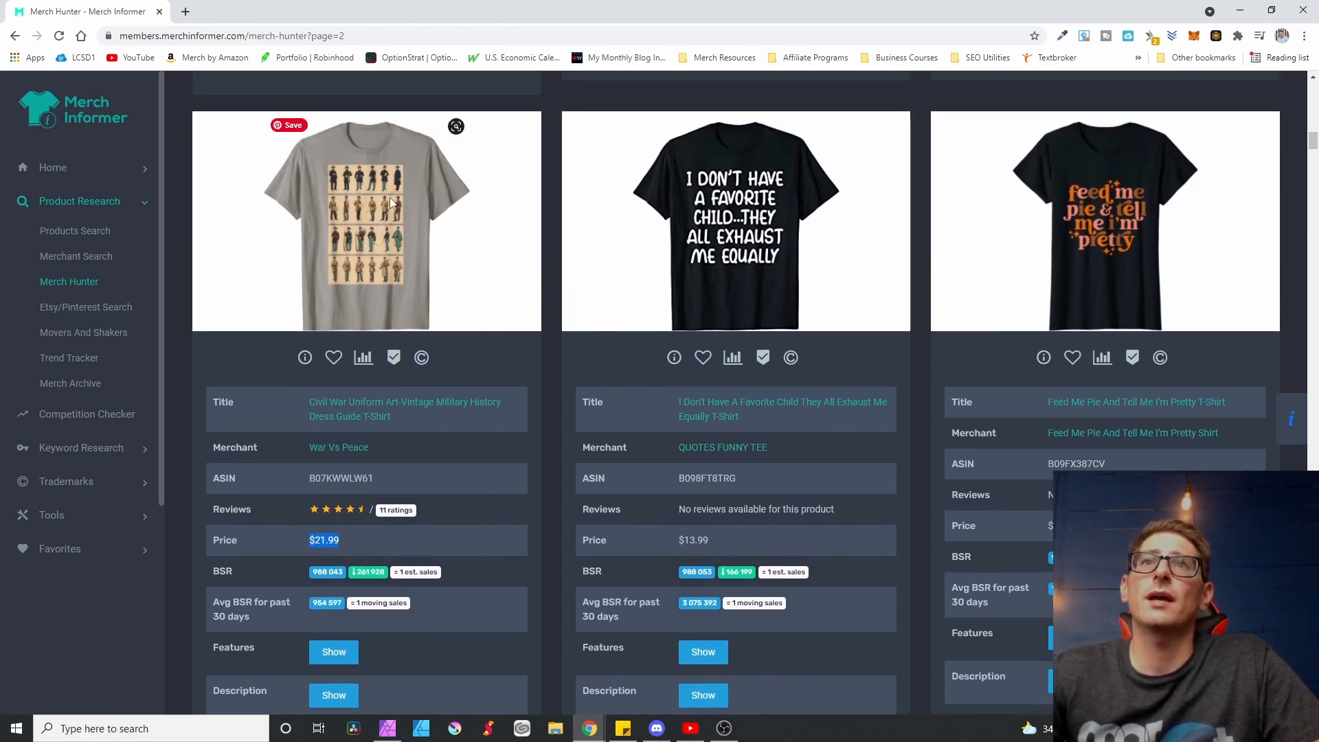
{"action": "mouse_move", "coordinate": [343, 357]}
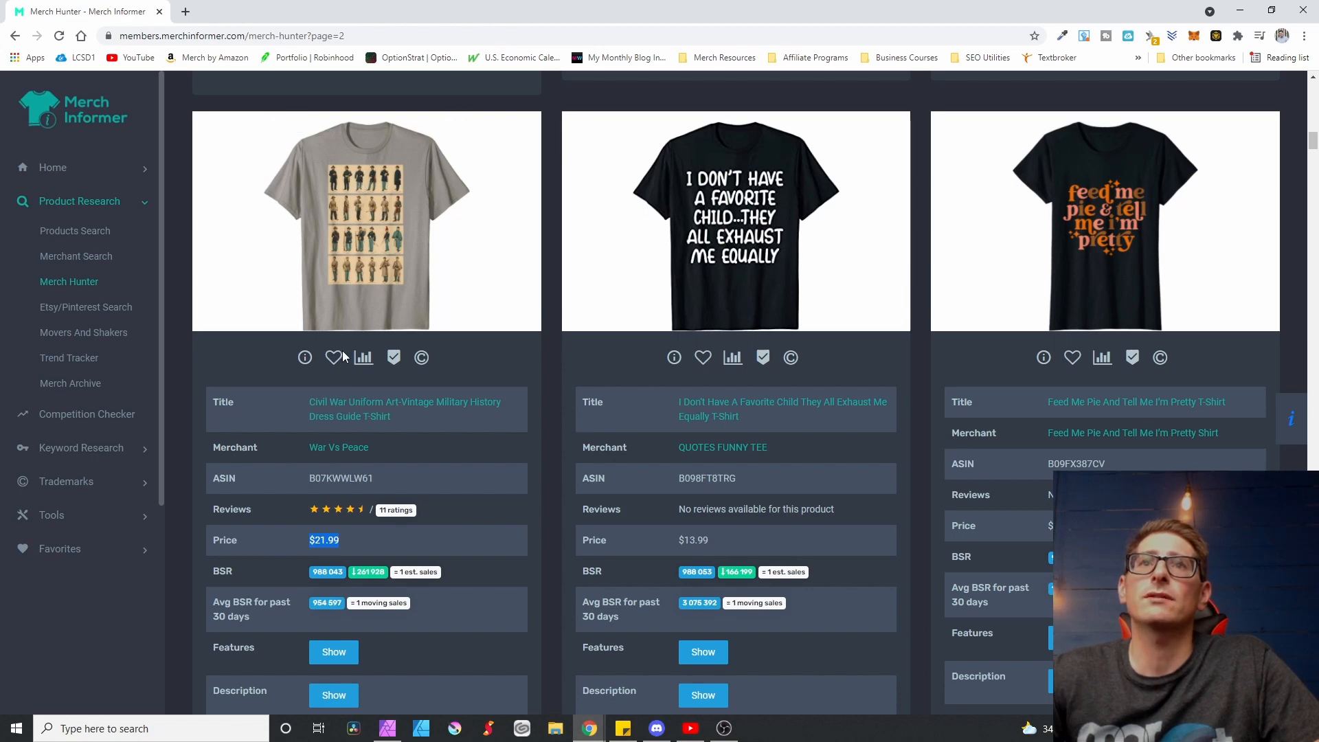
{"action": "mouse_move", "coordinate": [473, 412]}
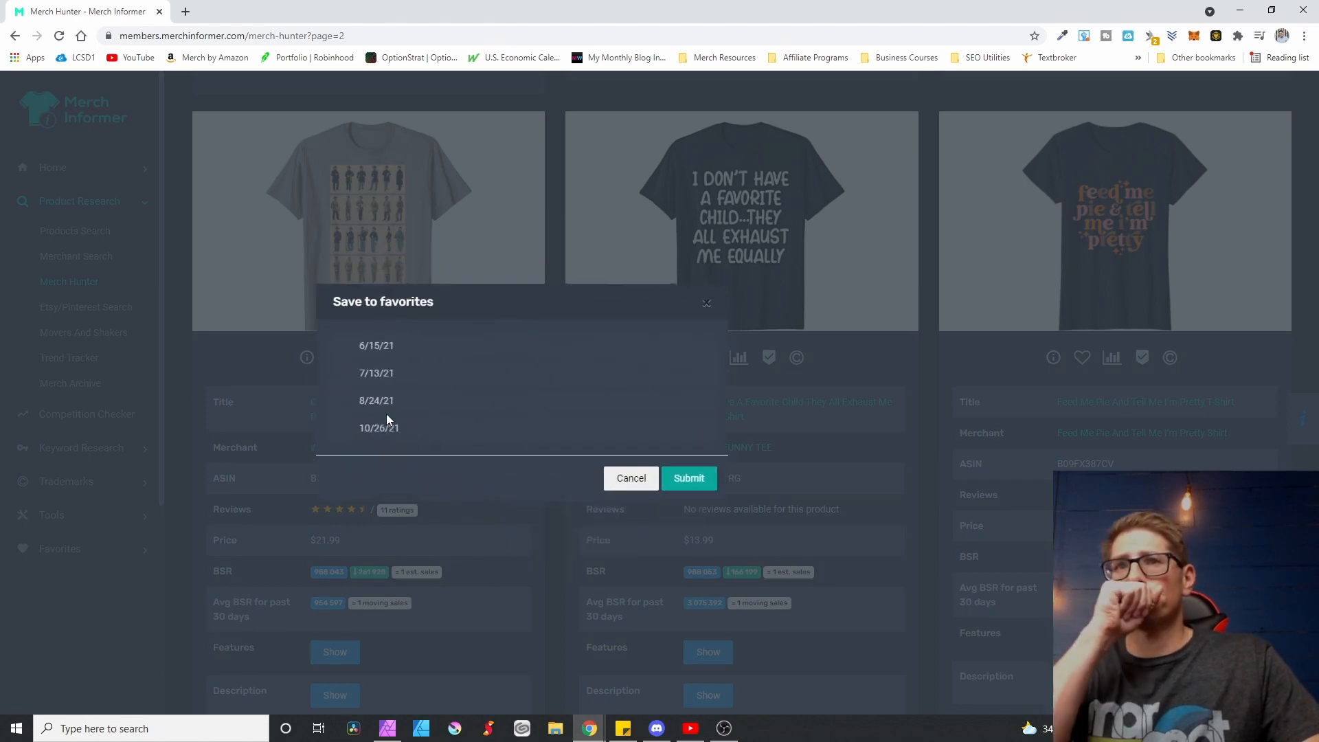
Step: Save the Civil War Uniform Art shirt into 10/26/21 and dismiss the favorites prompt
{"action": "left_click", "coordinate": [689, 478]}
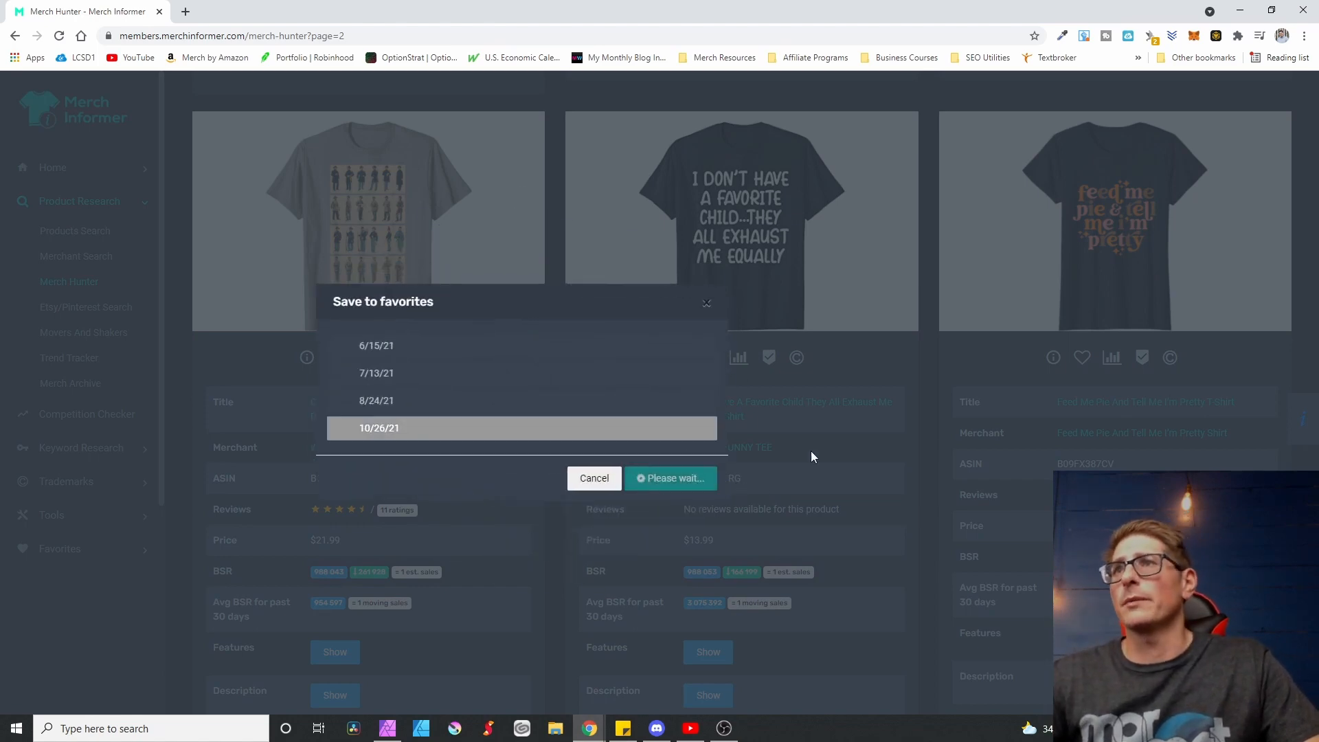
{"action": "mouse_move", "coordinate": [381, 246]}
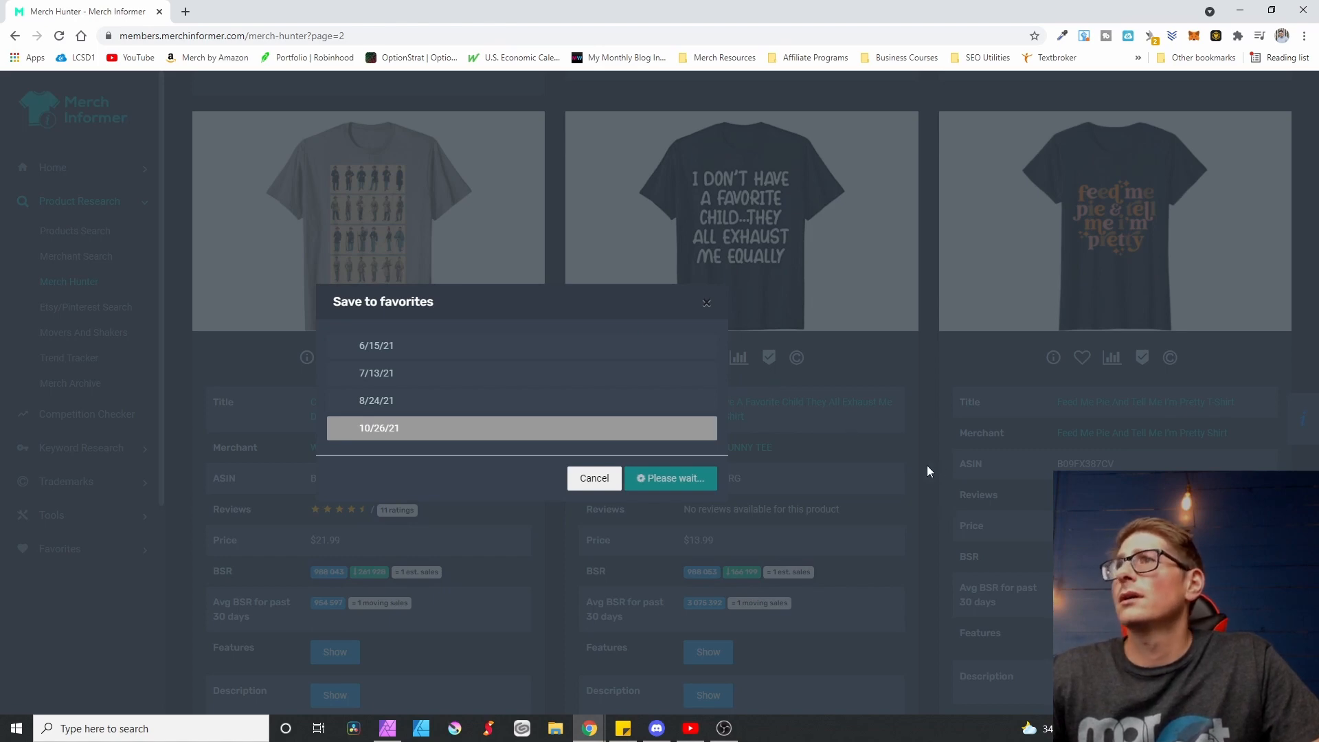
{"action": "mouse_move", "coordinate": [332, 517]}
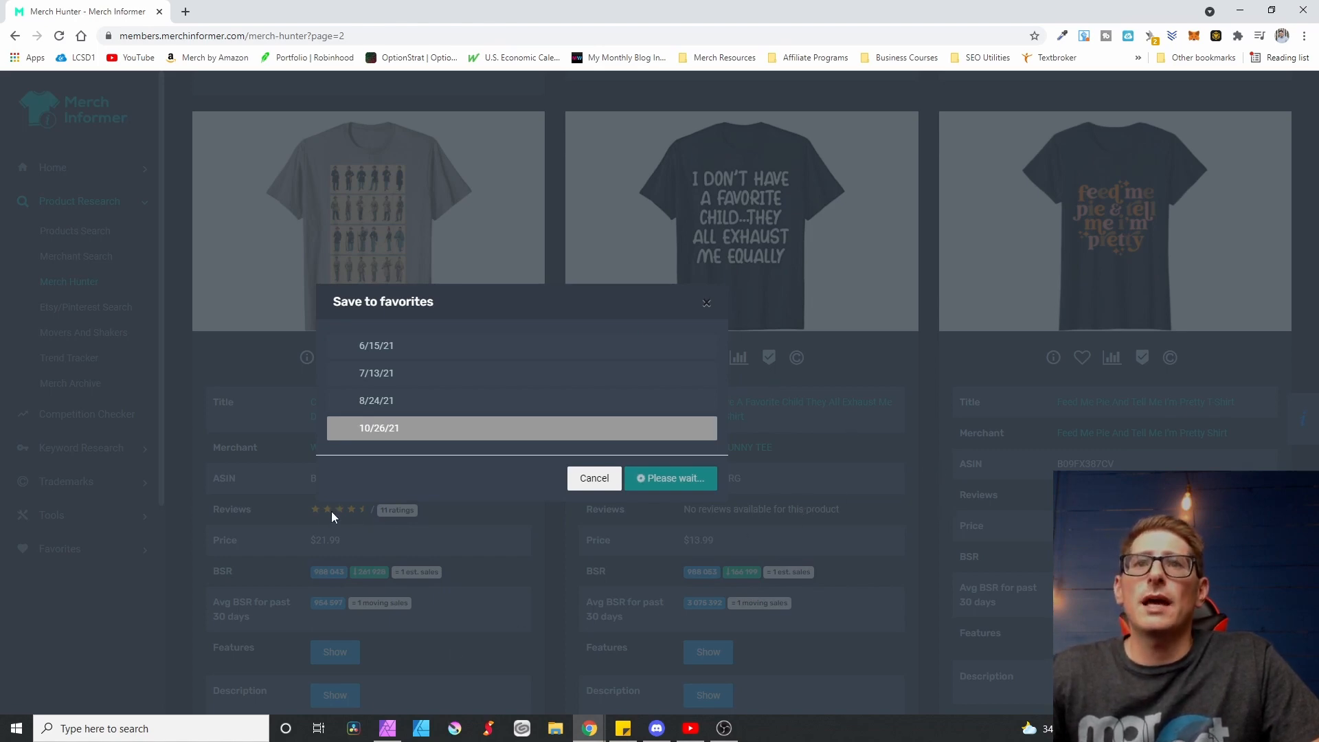
{"action": "mouse_move", "coordinate": [507, 554]}
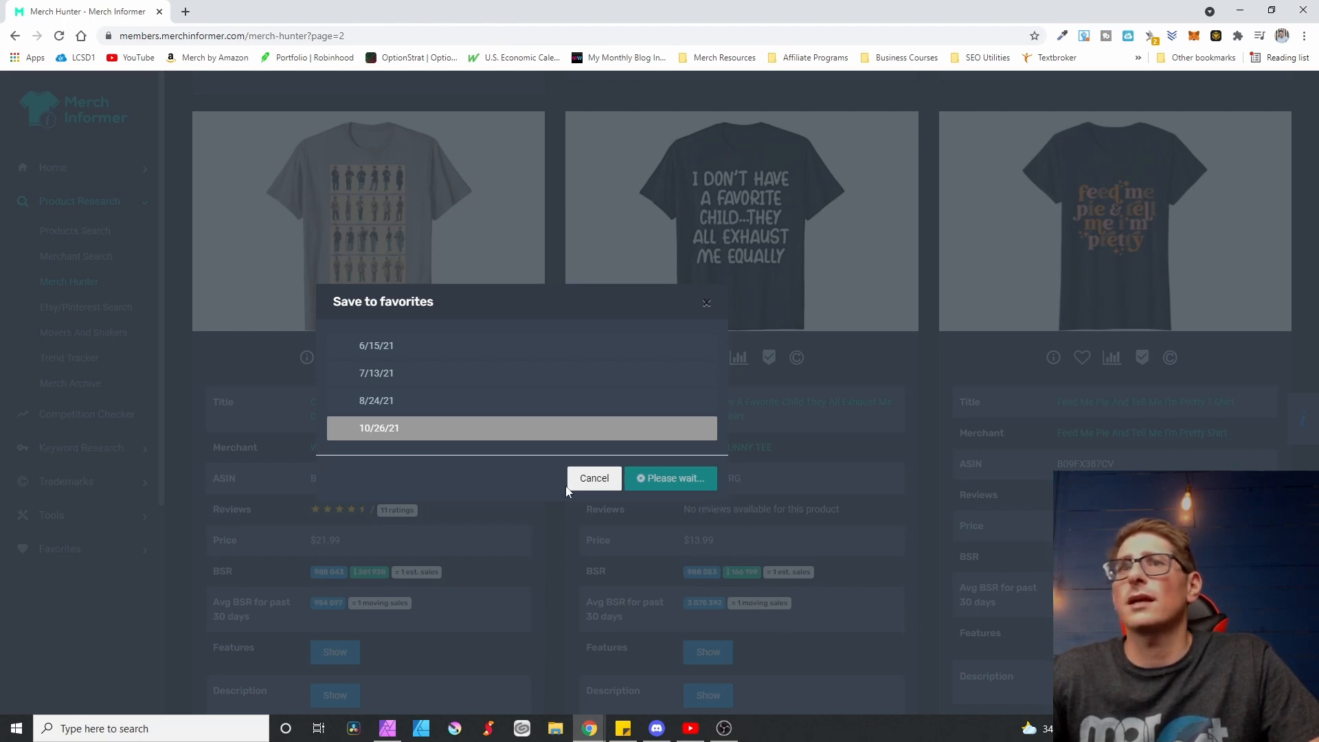
{"action": "mouse_move", "coordinate": [321, 229]}
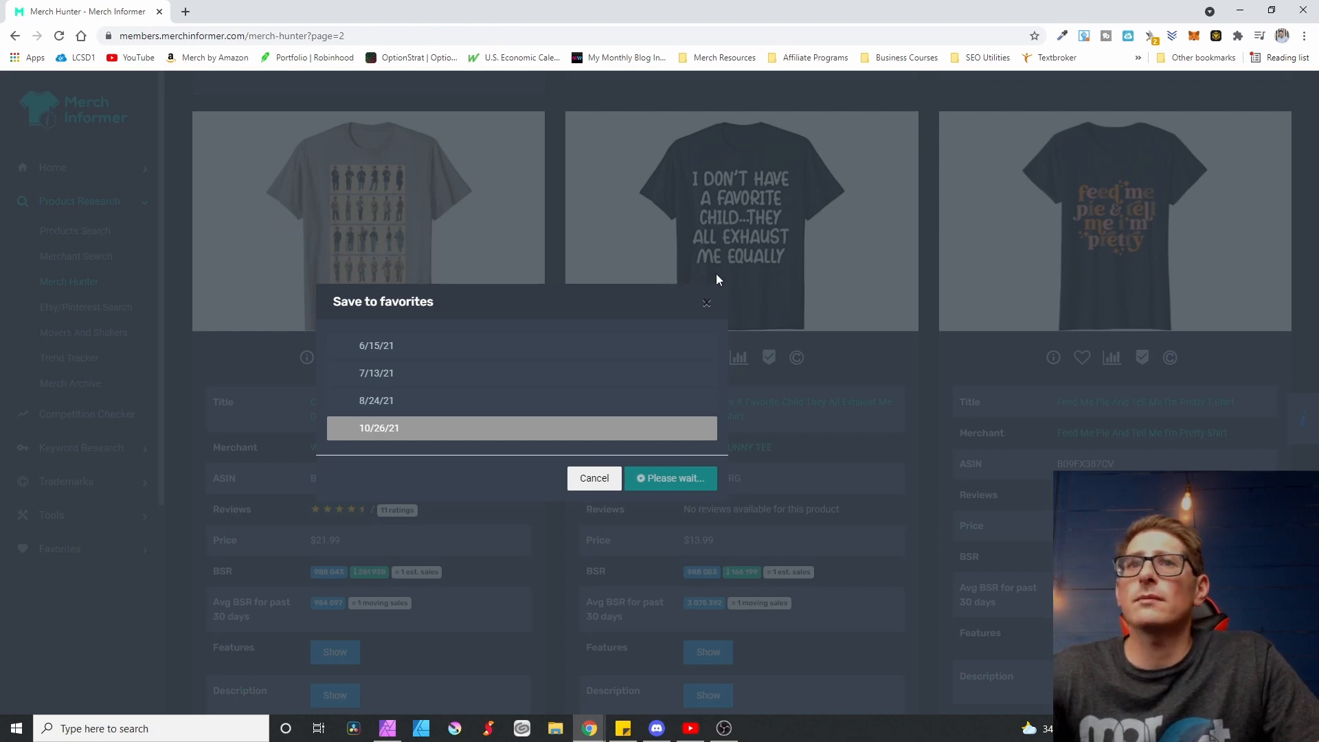
{"action": "mouse_move", "coordinate": [943, 591]}
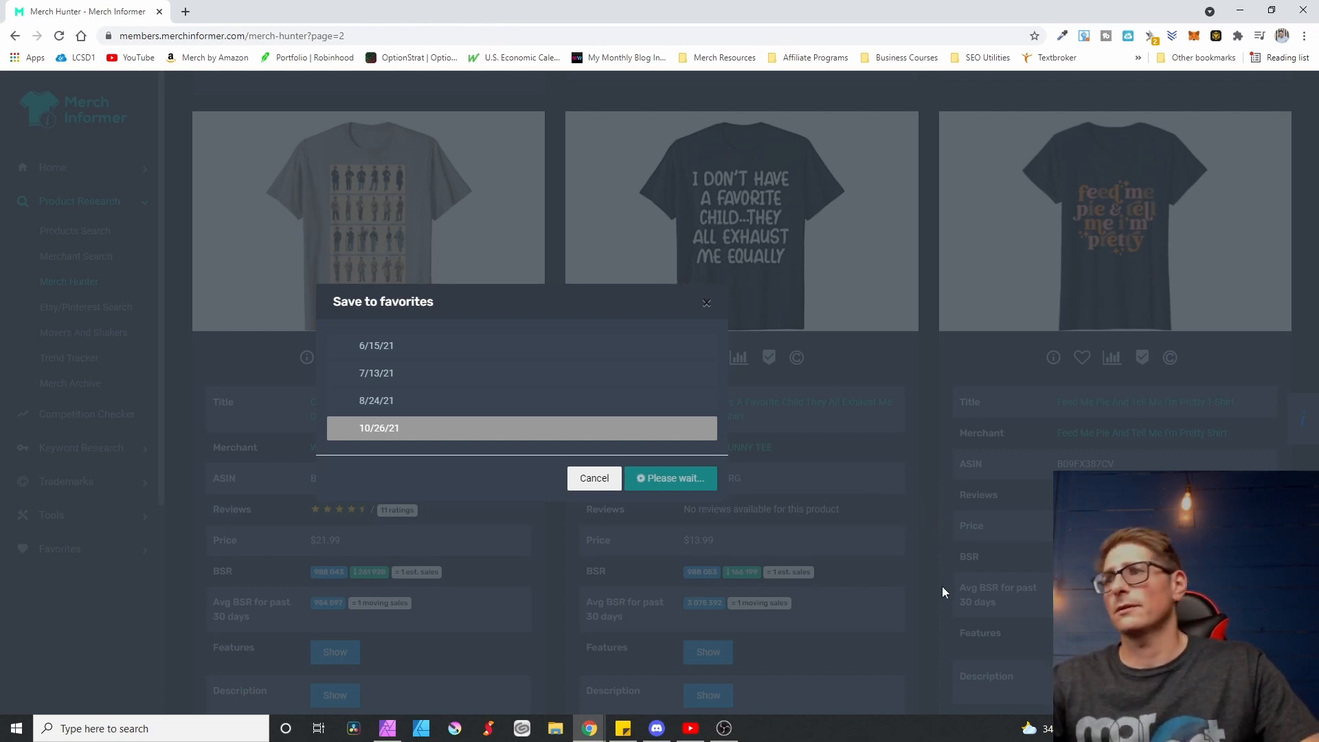
{"action": "mouse_move", "coordinate": [964, 544]}
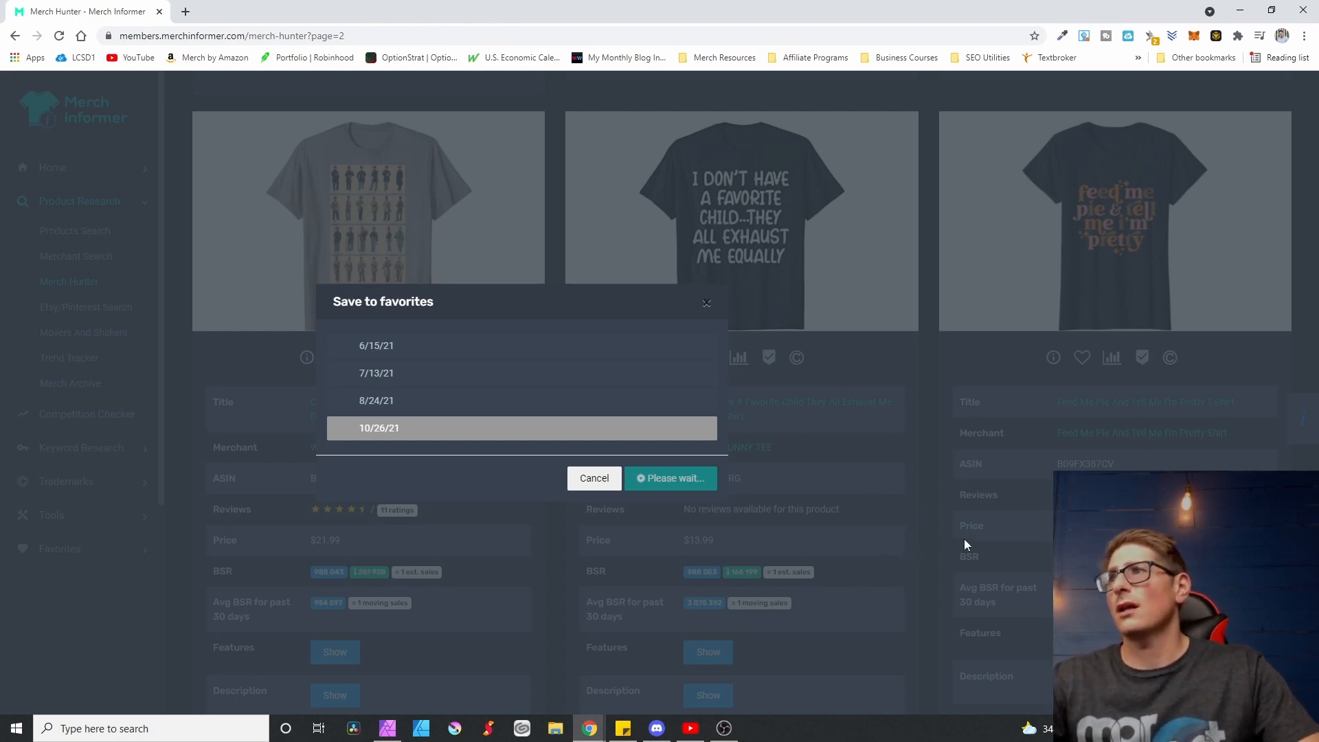
{"action": "mouse_move", "coordinate": [950, 531]}
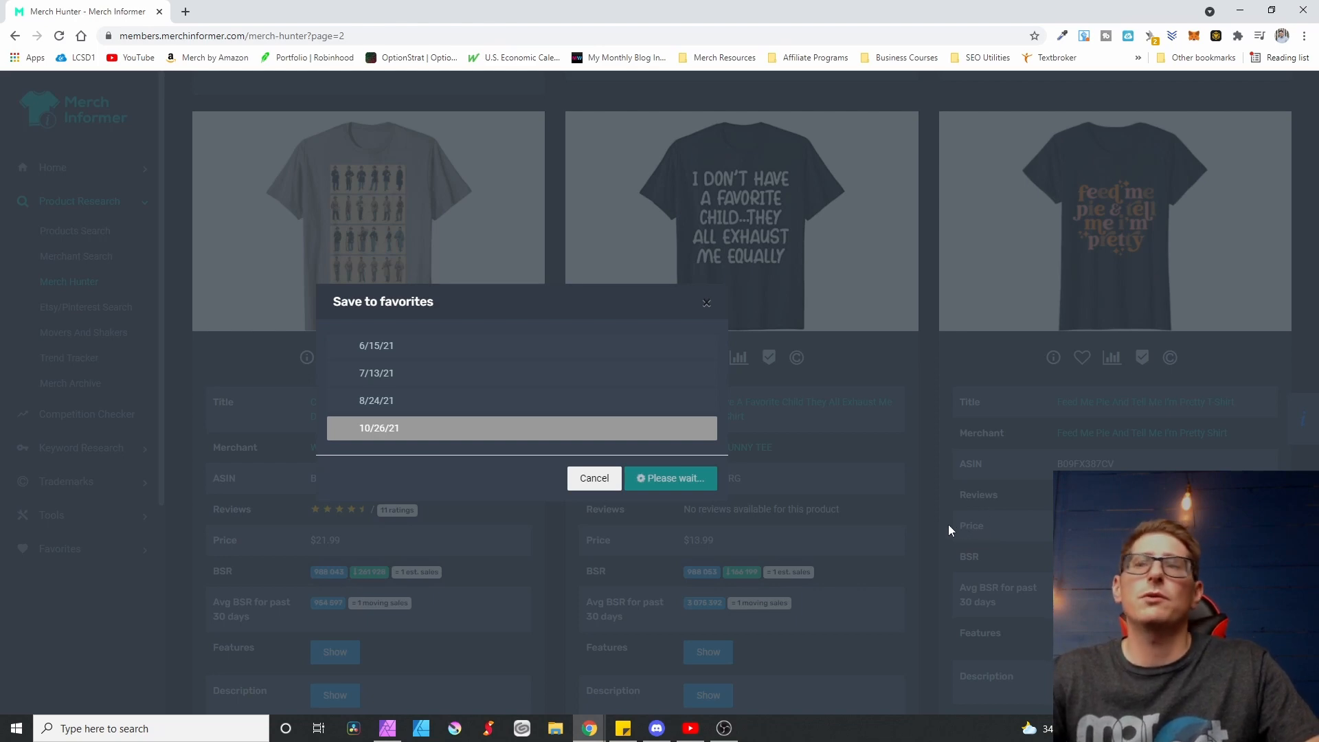
{"action": "left_click", "coordinate": [669, 478]}
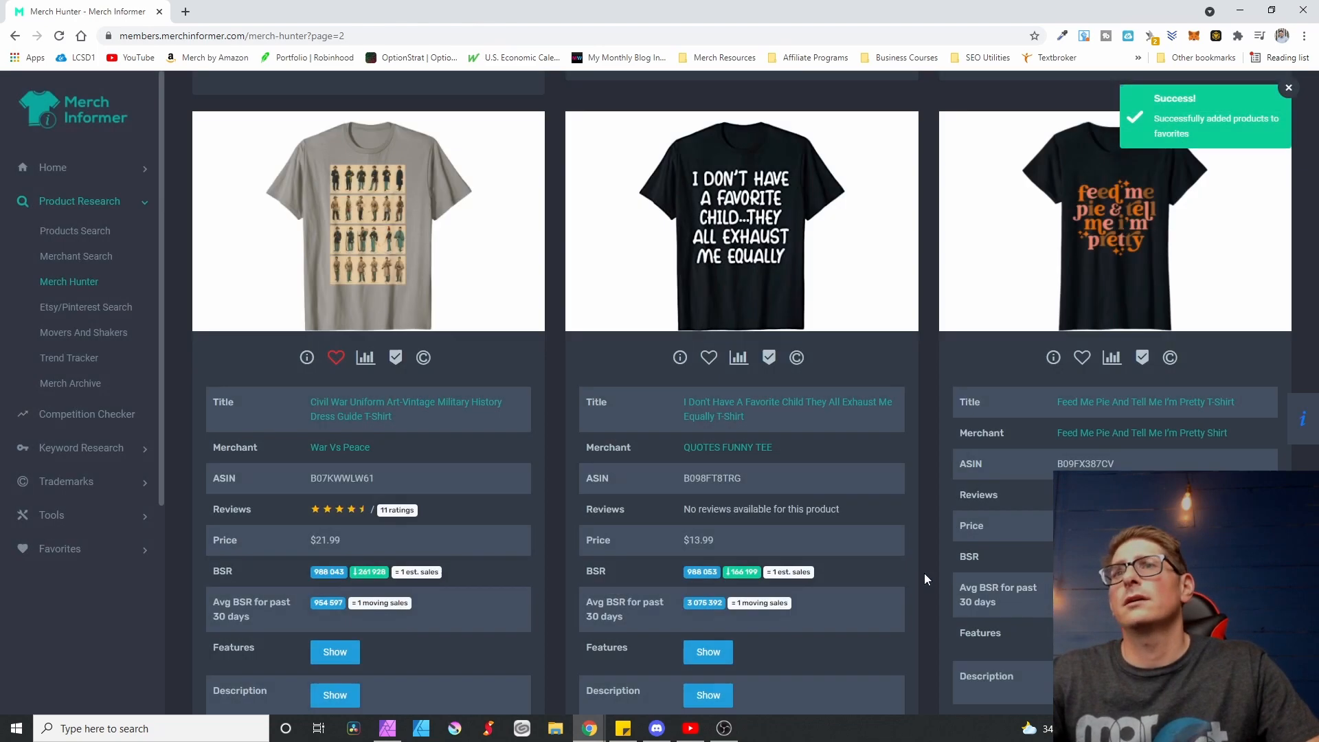
{"action": "scroll", "scroll_direction": "down", "scroll_amount": 3}
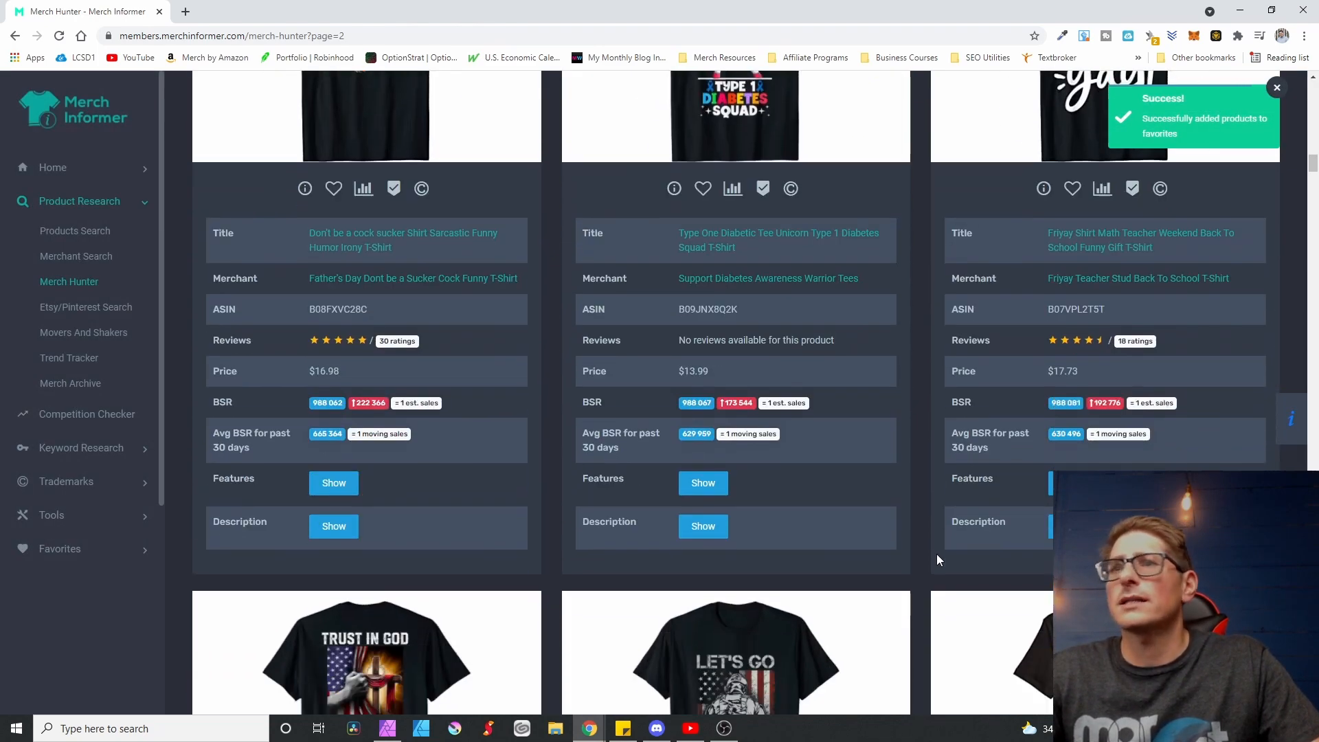
{"action": "scroll", "scroll_direction": "down", "scroll_amount": 3}
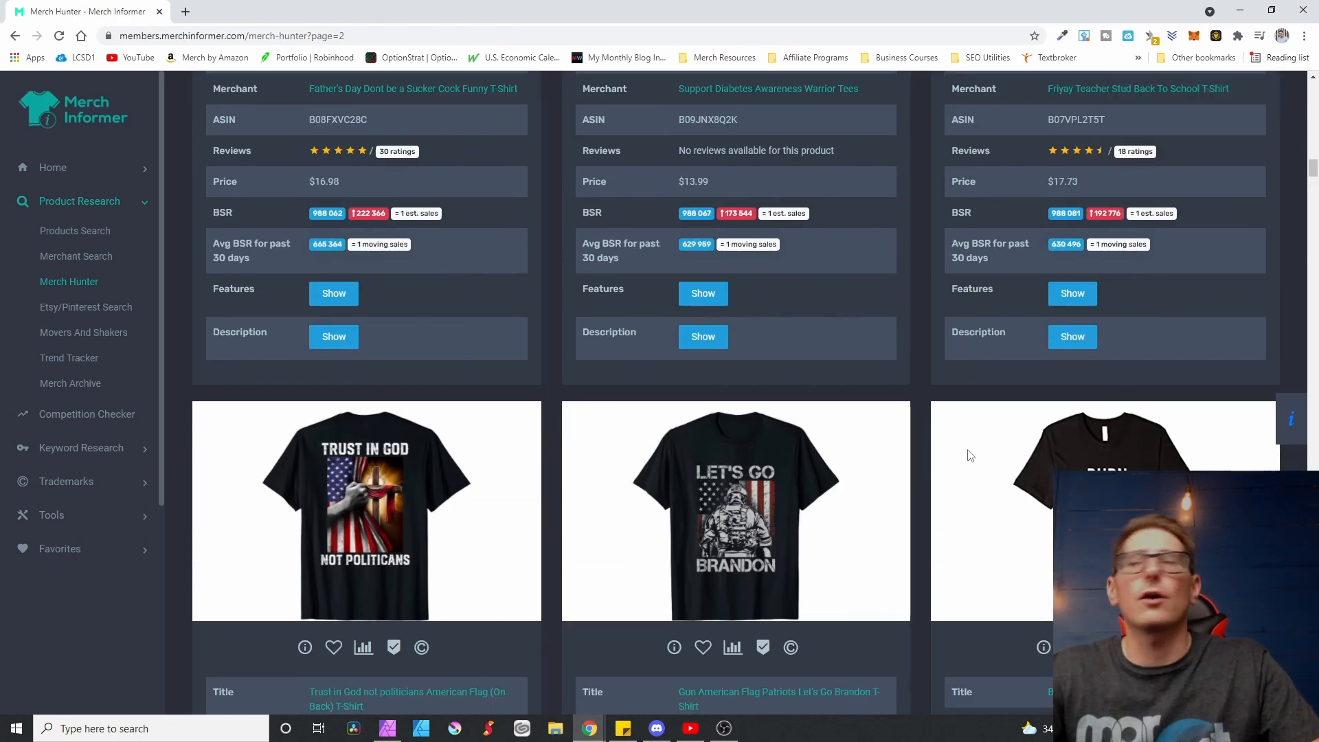
{"action": "scroll", "scroll_direction": "down", "scroll_amount": 3}
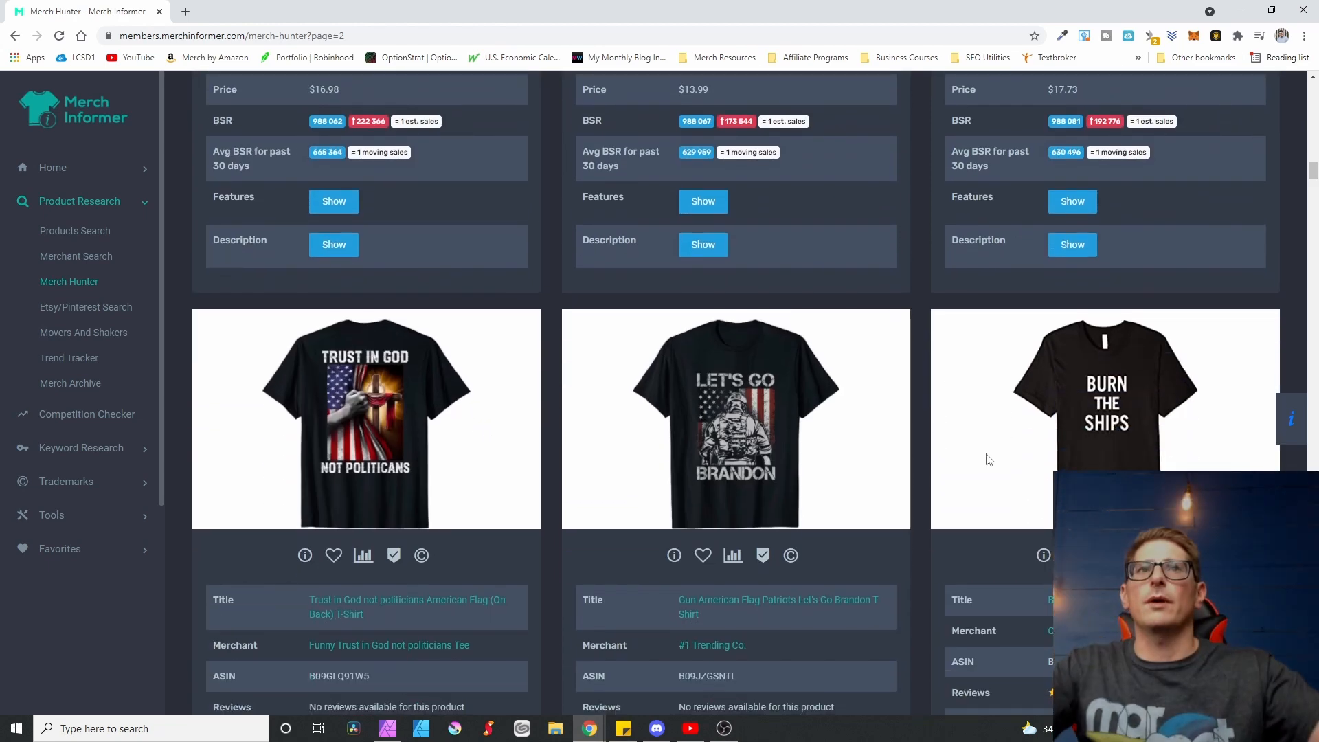
{"action": "mouse_move", "coordinate": [874, 447]}
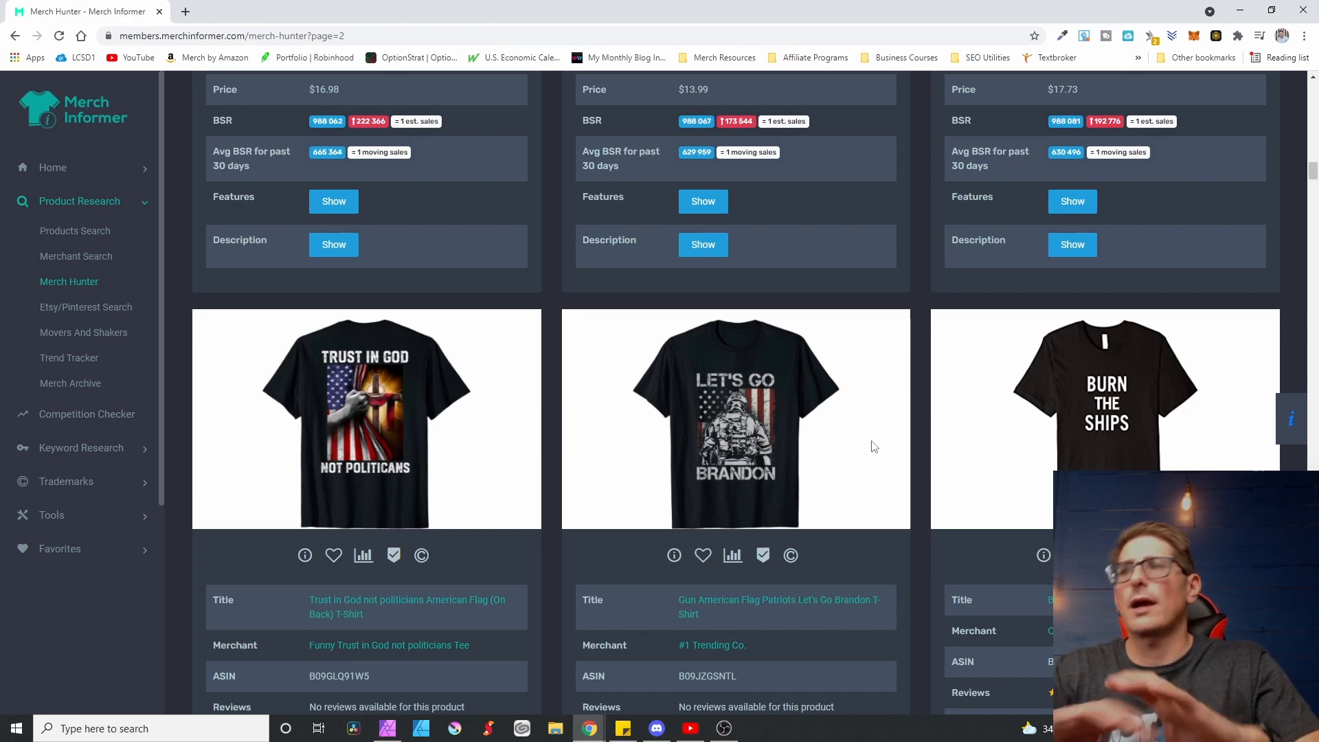
{"action": "scroll", "scroll_direction": "down", "scroll_amount": 3}
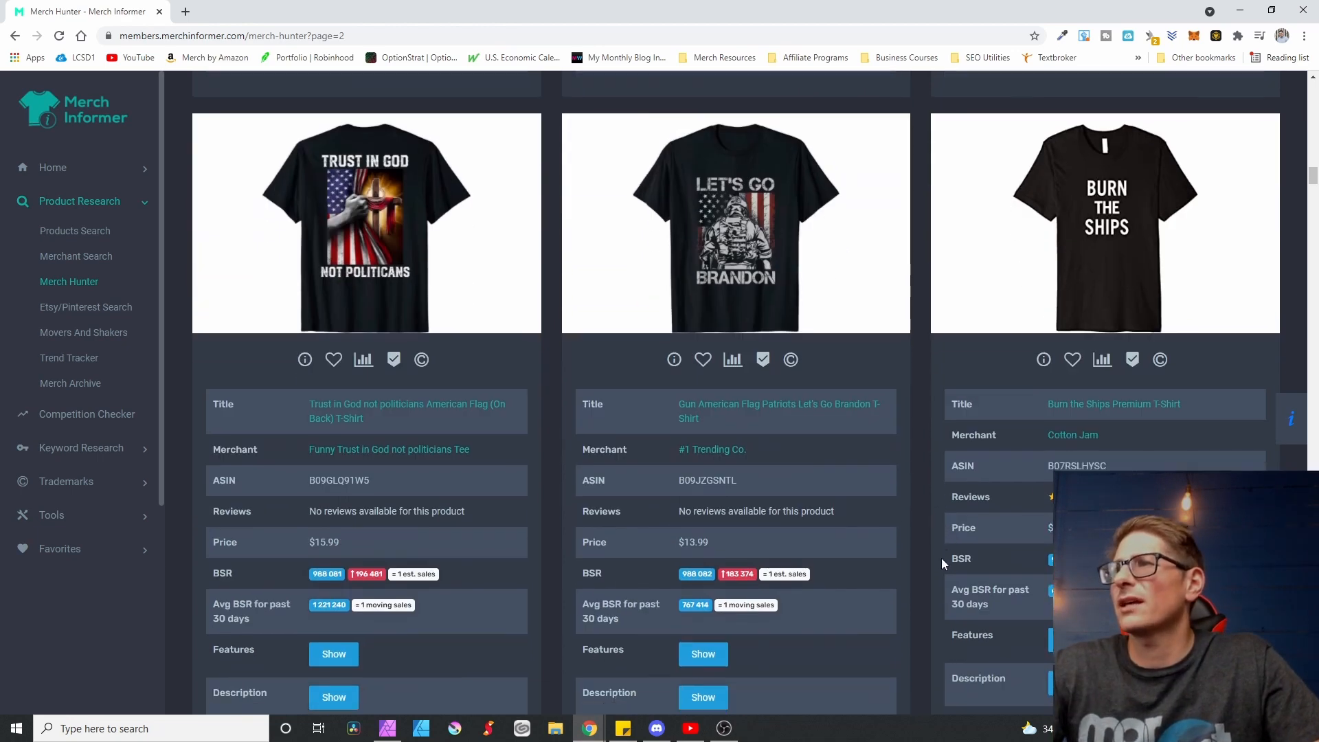
{"action": "scroll", "scroll_direction": "down", "scroll_amount": 3}
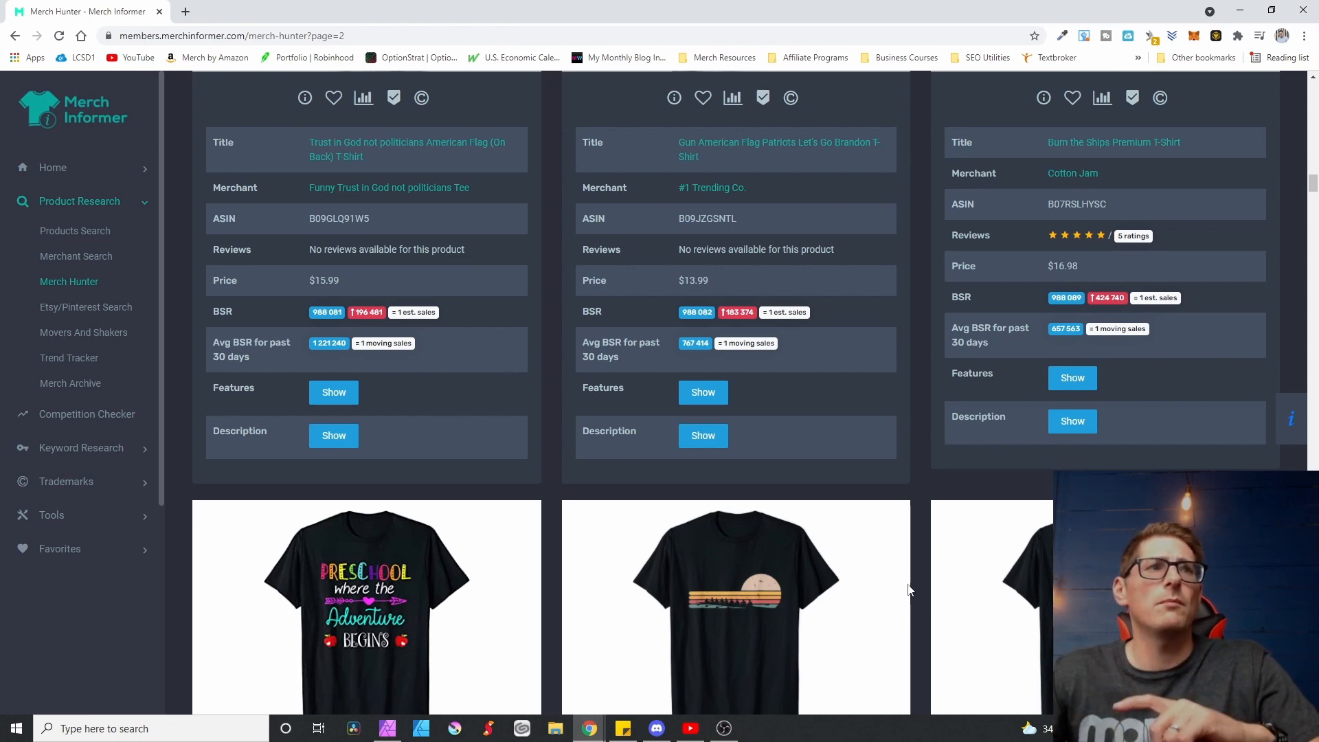
{"action": "mouse_move", "coordinate": [1017, 584]}
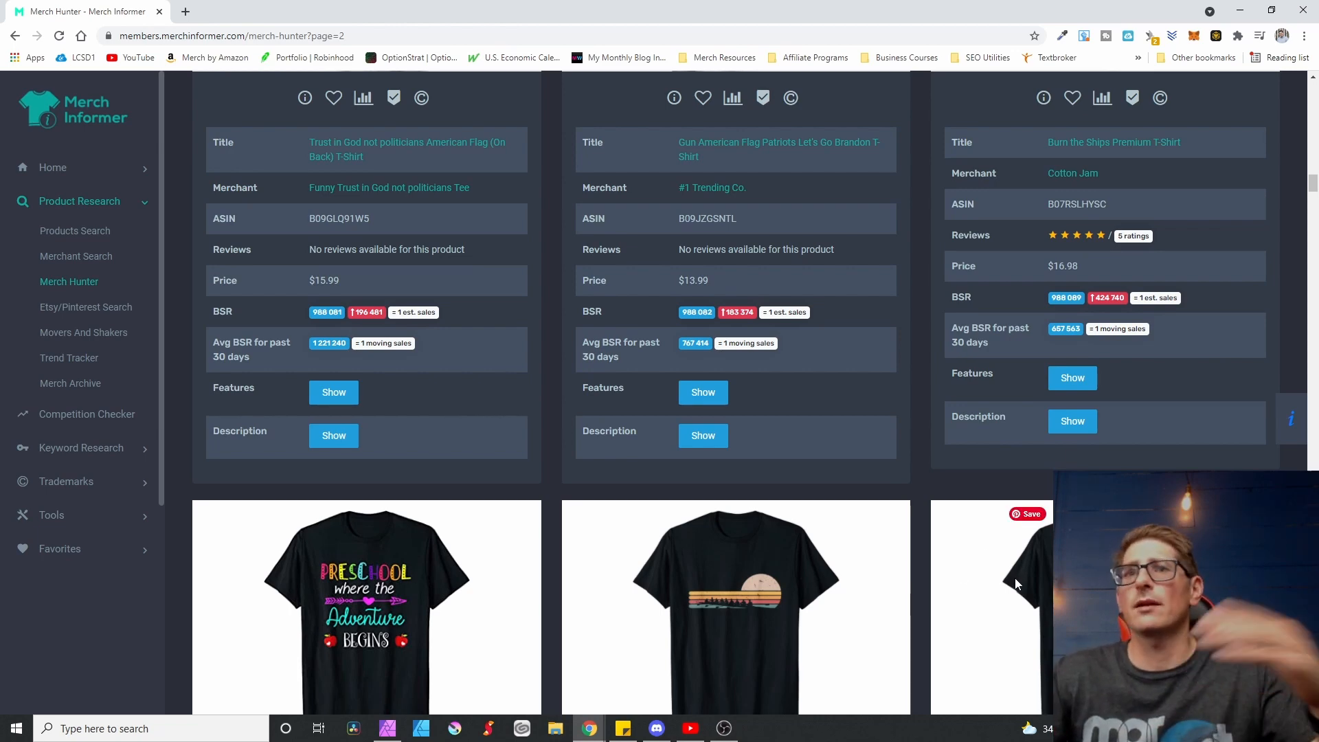
{"action": "scroll", "scroll_direction": "down", "scroll_amount": 3}
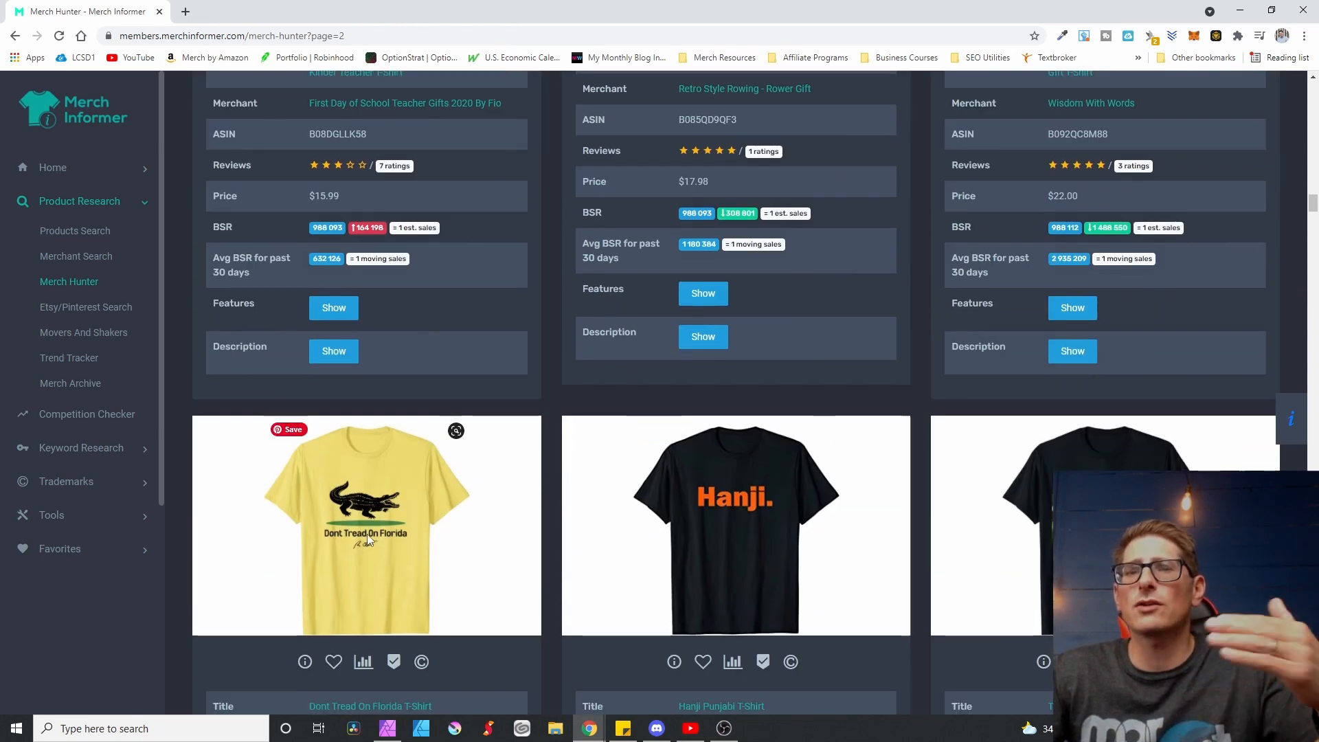
{"action": "scroll", "scroll_direction": "down", "scroll_amount": 3}
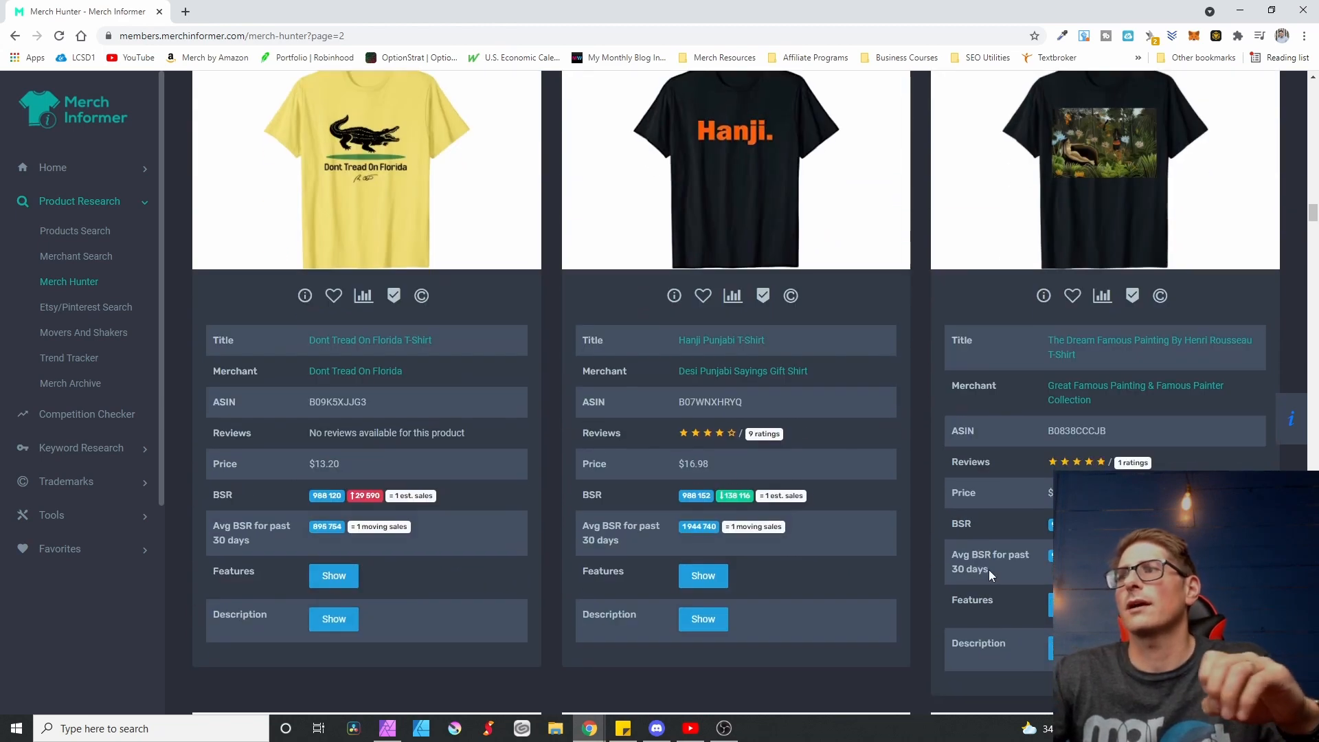
{"action": "scroll", "scroll_direction": "down", "scroll_amount": 3}
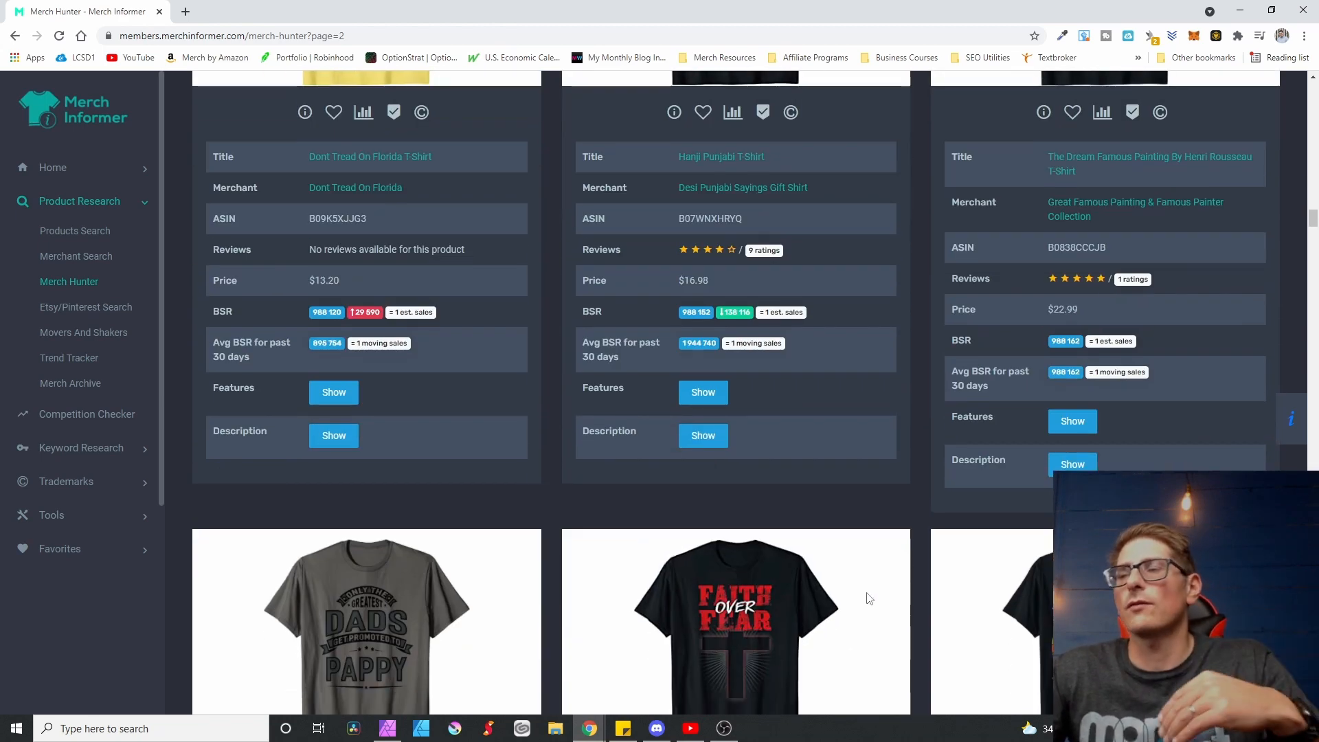
{"action": "scroll", "scroll_direction": "down", "scroll_amount": 3}
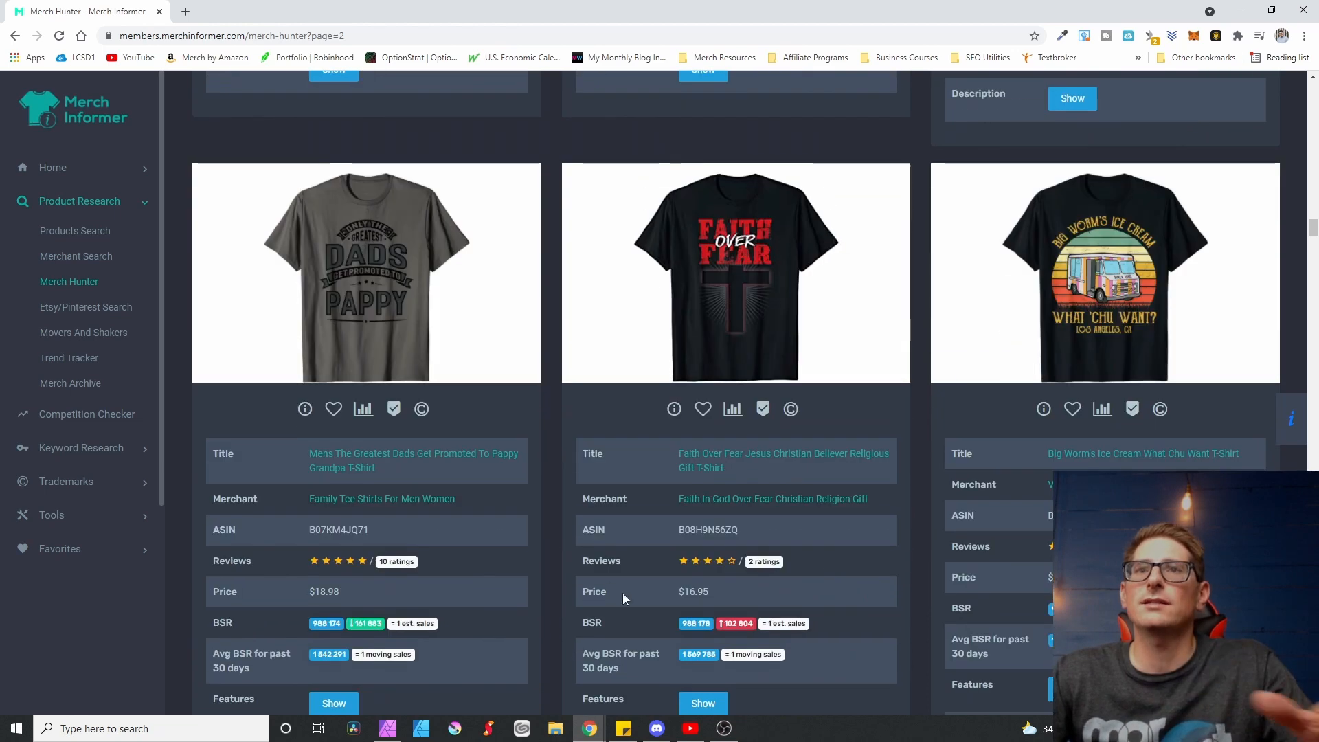
{"action": "scroll", "scroll_direction": "down", "scroll_amount": 3}
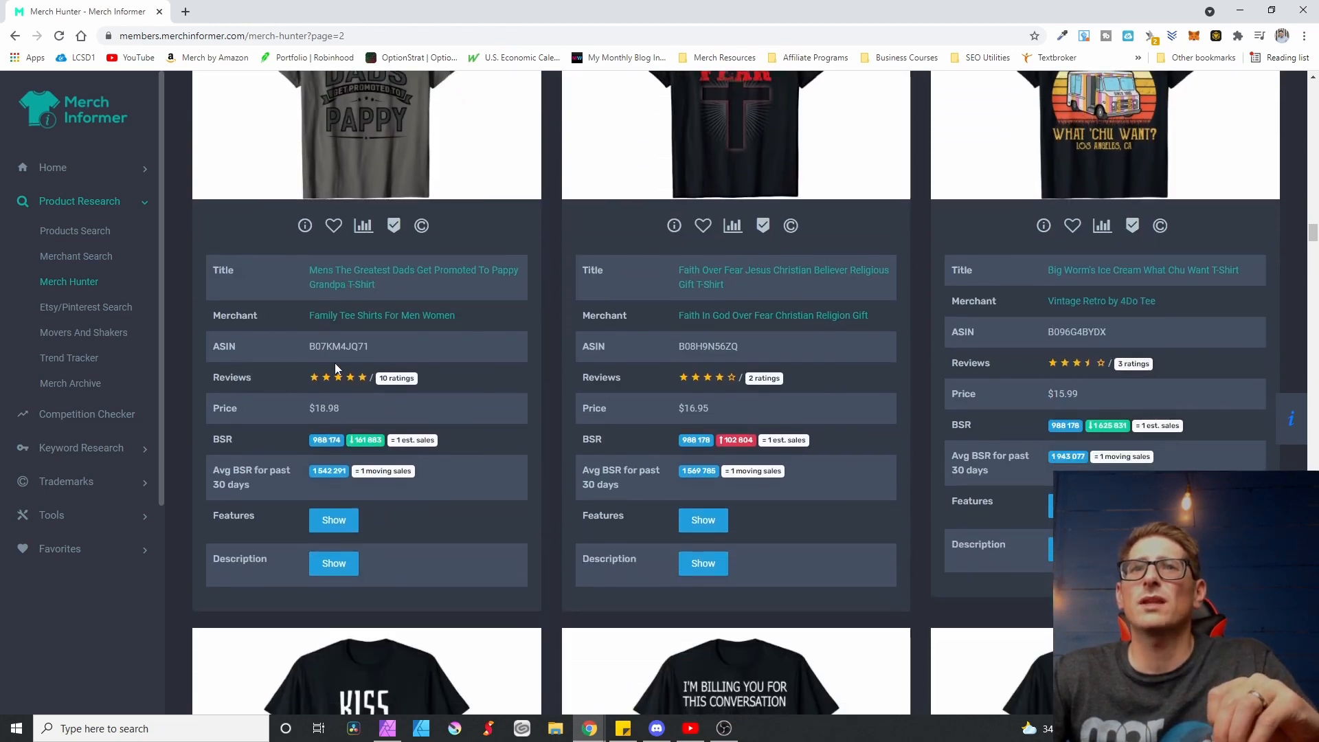
{"action": "scroll", "scroll_direction": "up", "scroll_amount": 3}
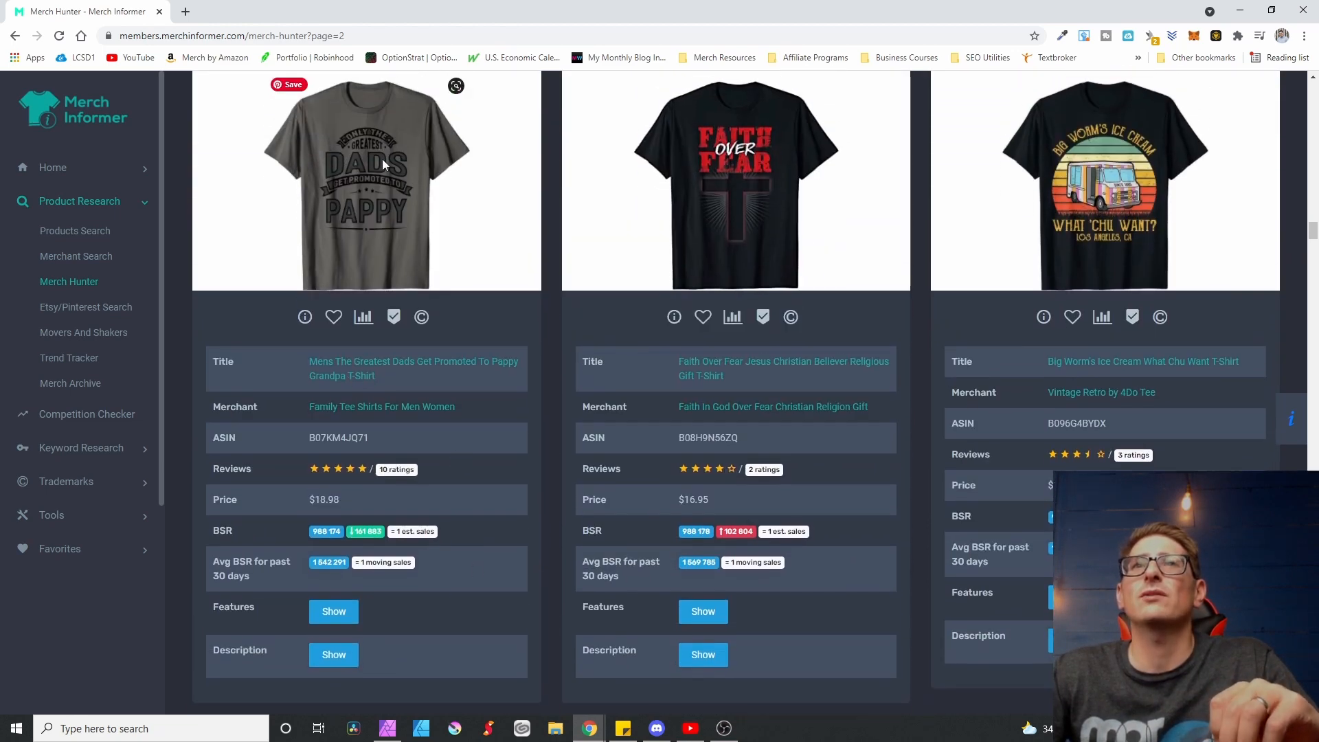
{"action": "mouse_move", "coordinate": [402, 234]}
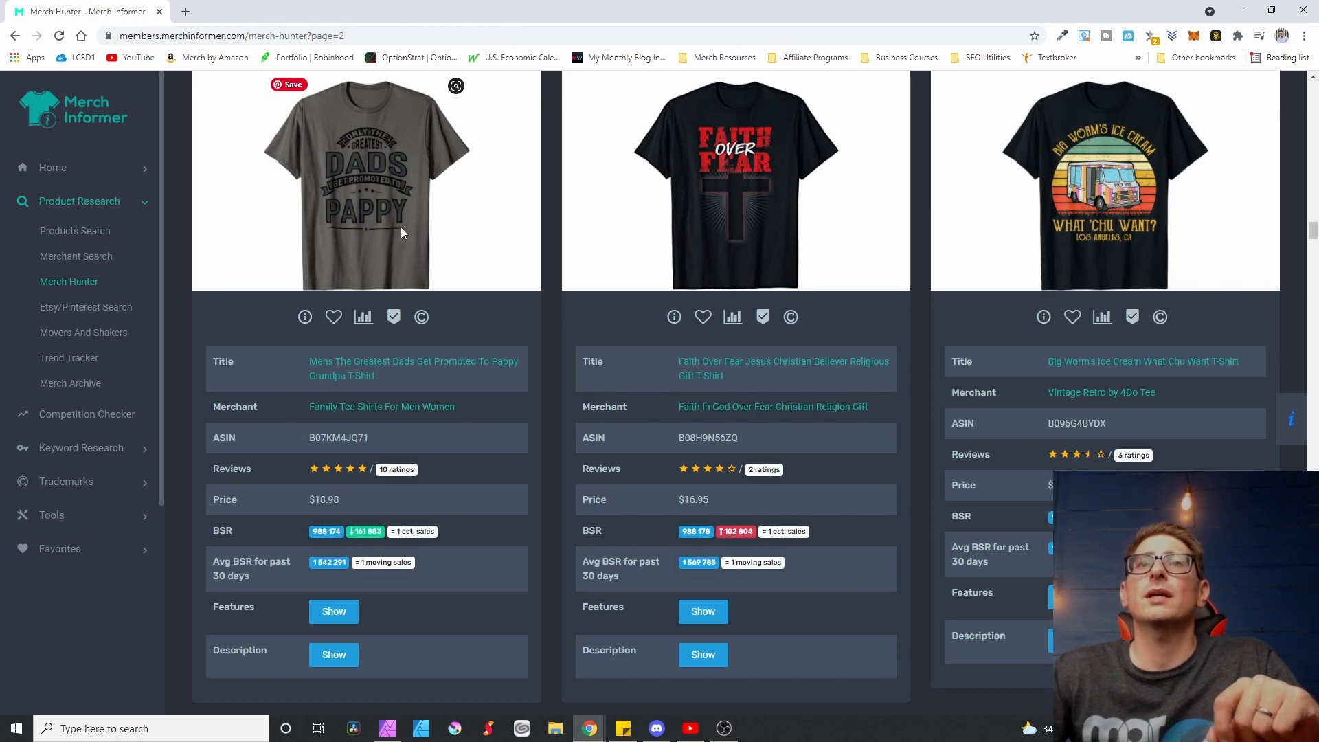
{"action": "mouse_move", "coordinate": [353, 200]}
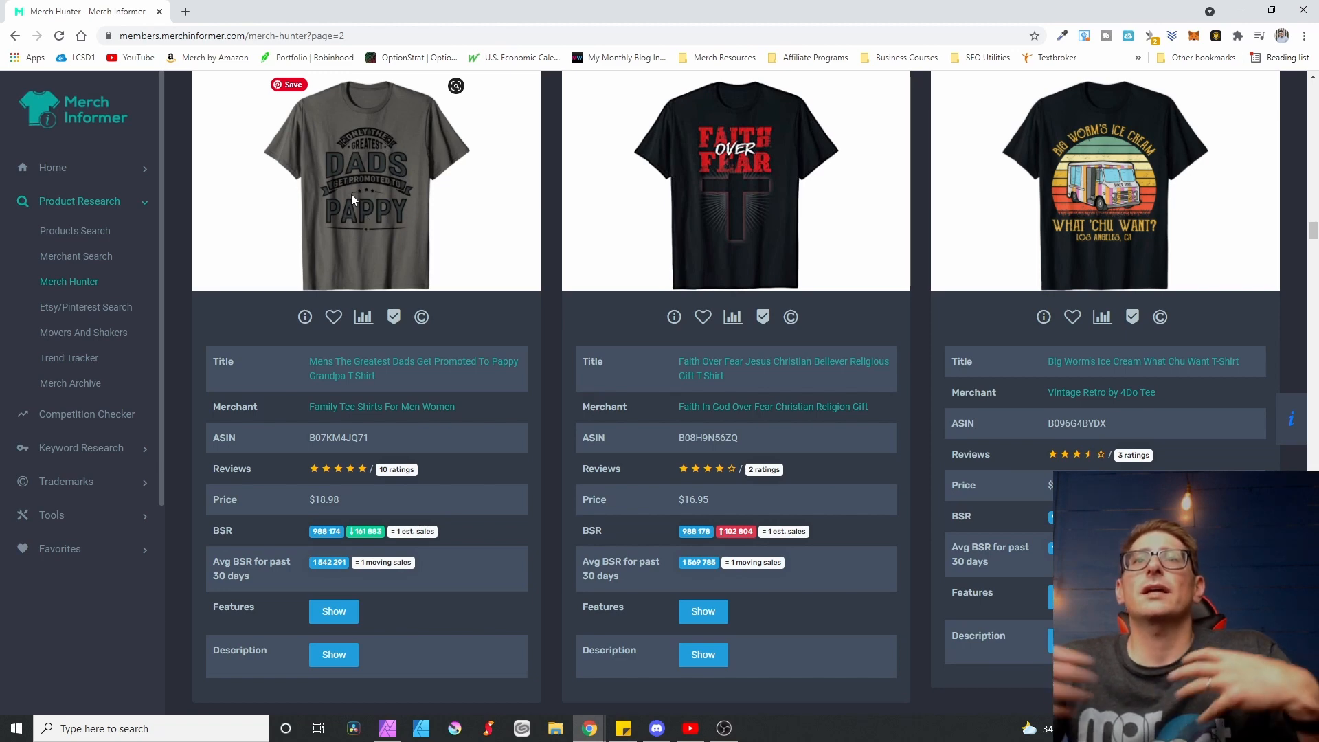
{"action": "mouse_move", "coordinate": [317, 184]}
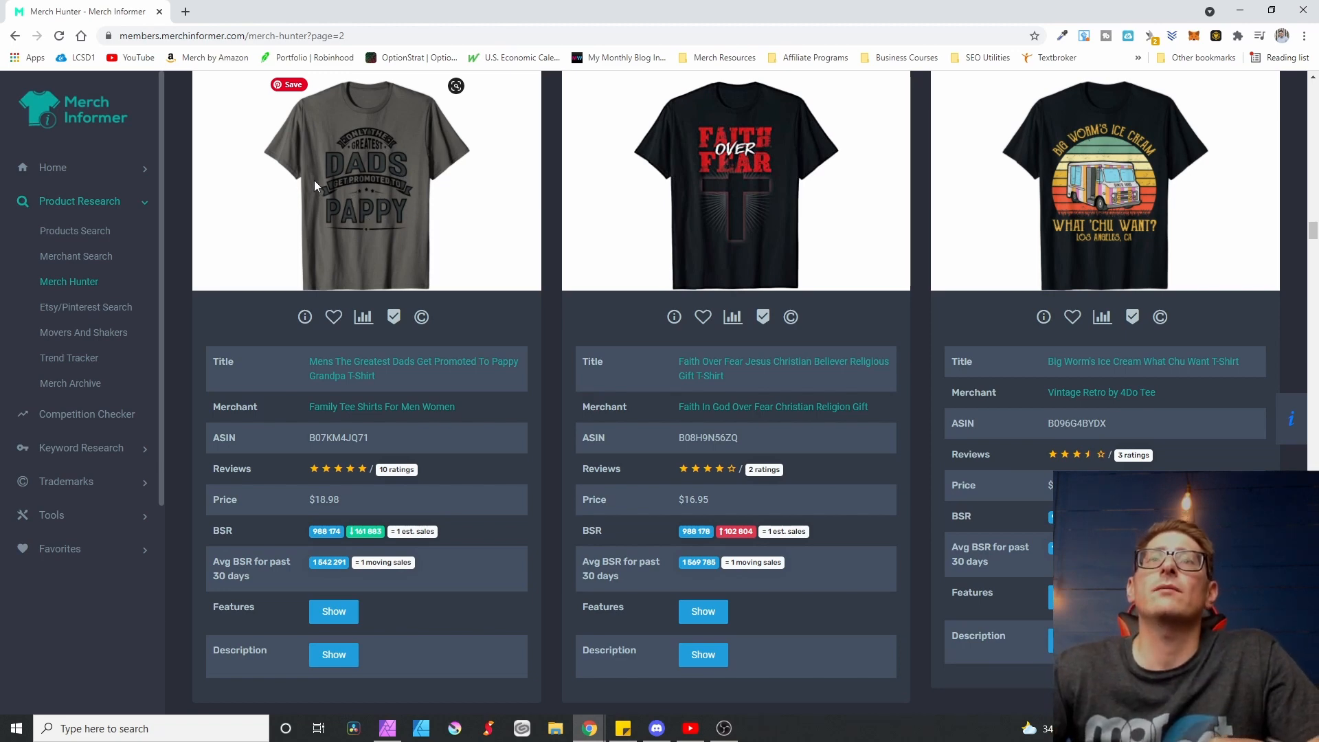
{"action": "mouse_move", "coordinate": [360, 182]}
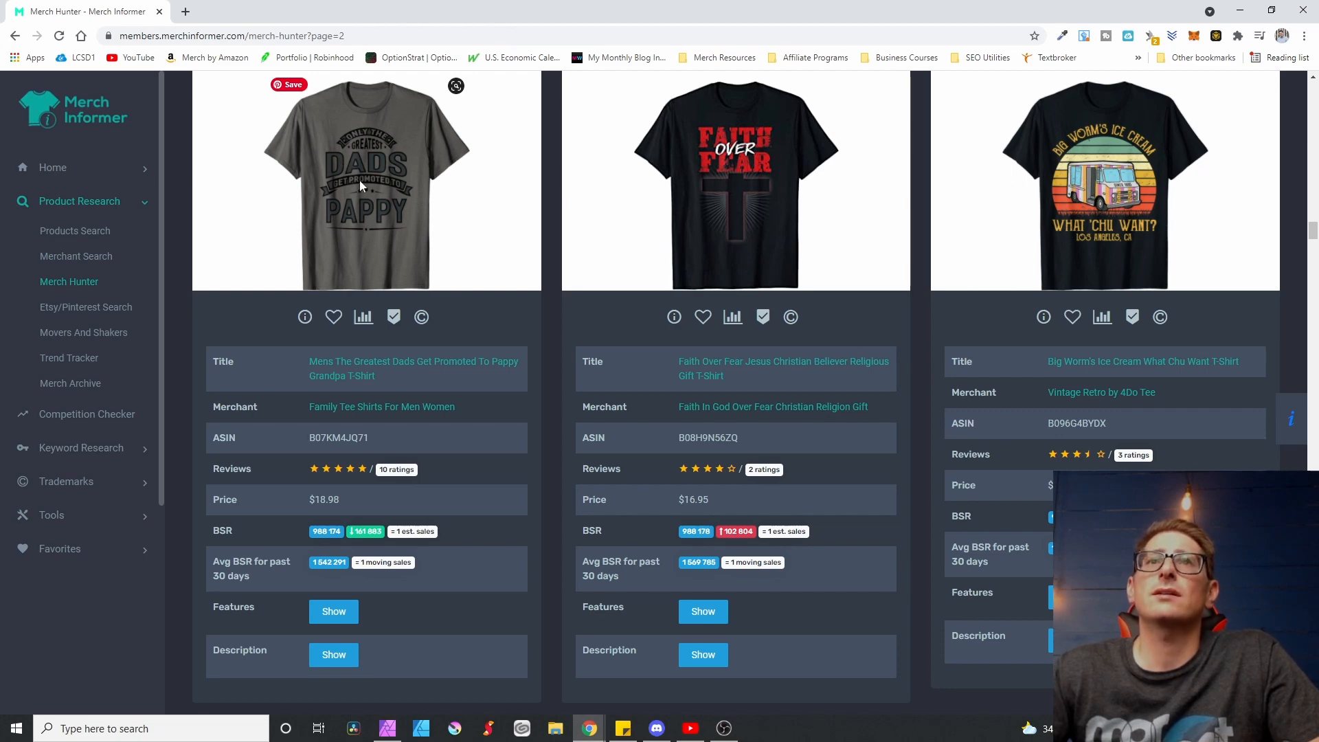
{"action": "mouse_move", "coordinate": [376, 209]}
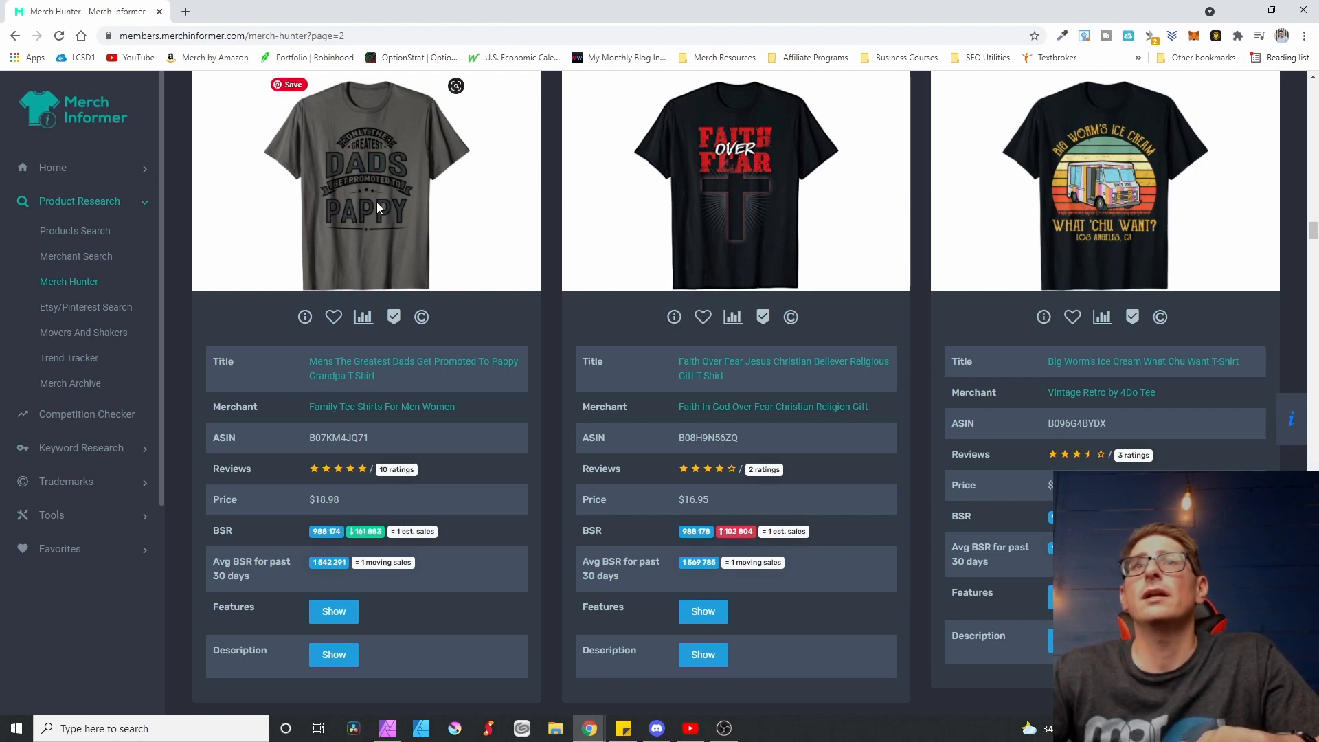
{"action": "mouse_move", "coordinate": [414, 287]}
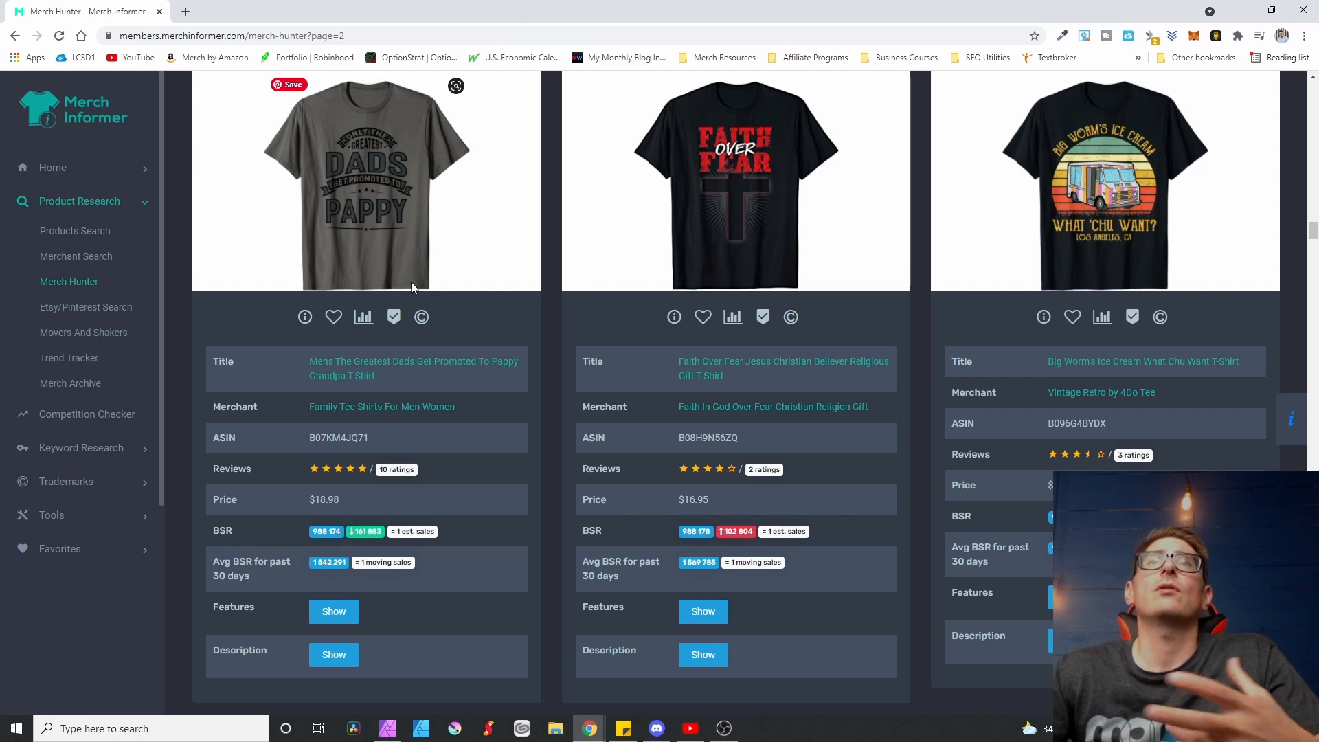
{"action": "mouse_move", "coordinate": [354, 238]}
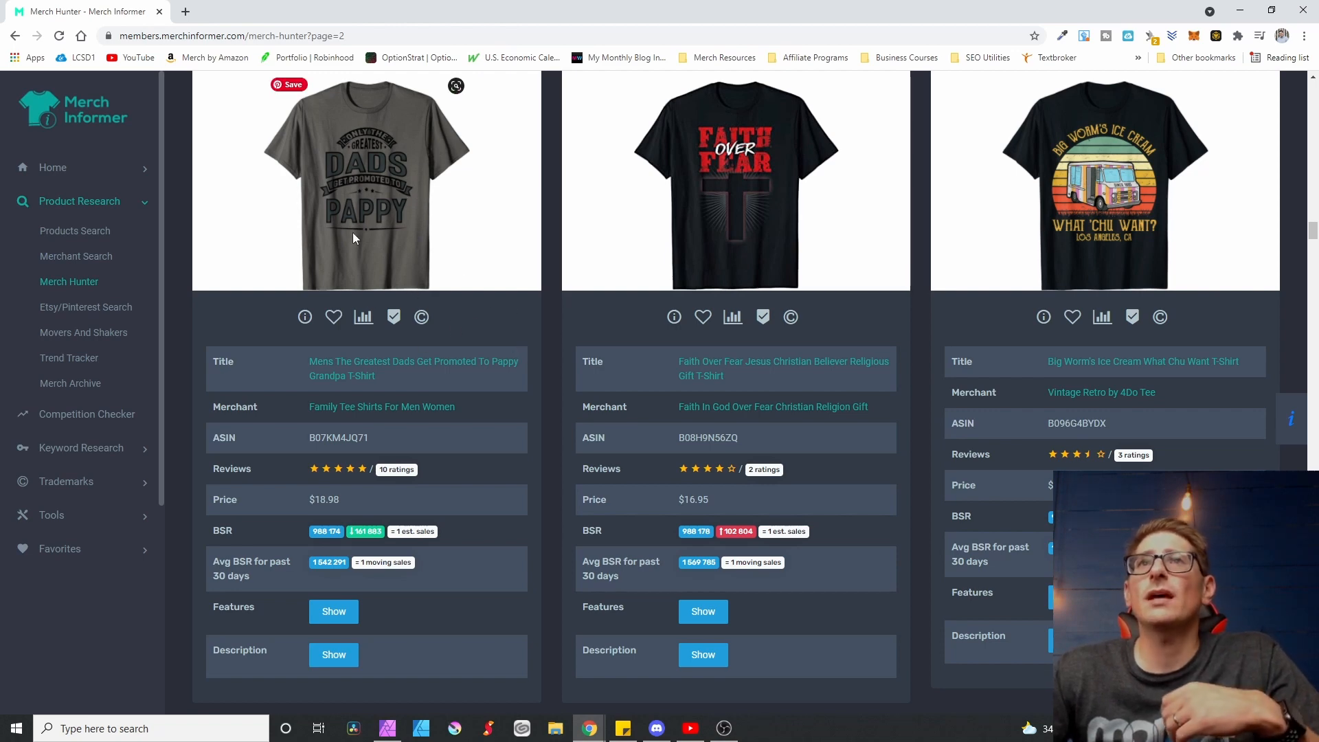
{"action": "scroll", "scroll_direction": "down", "scroll_amount": 3}
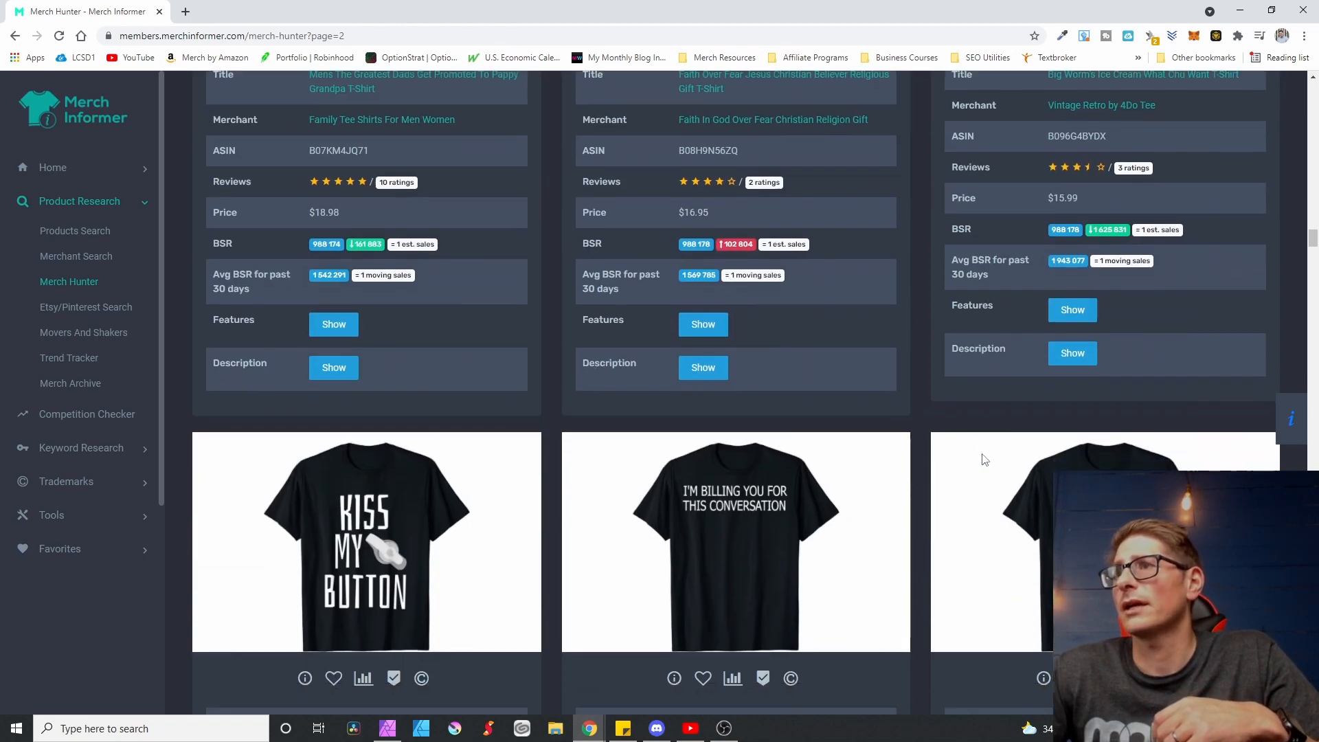
{"action": "scroll", "scroll_direction": "up", "scroll_amount": 3}
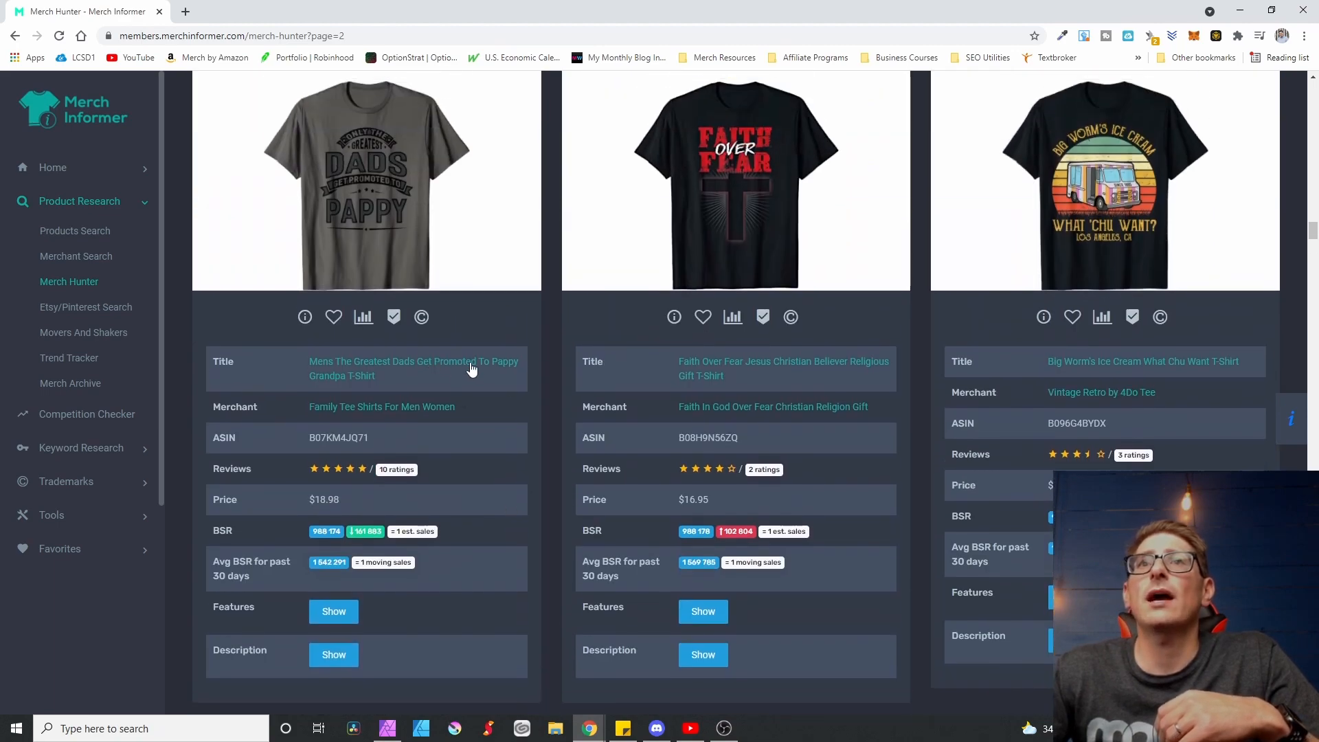
{"action": "scroll", "scroll_direction": "down", "scroll_amount": 3}
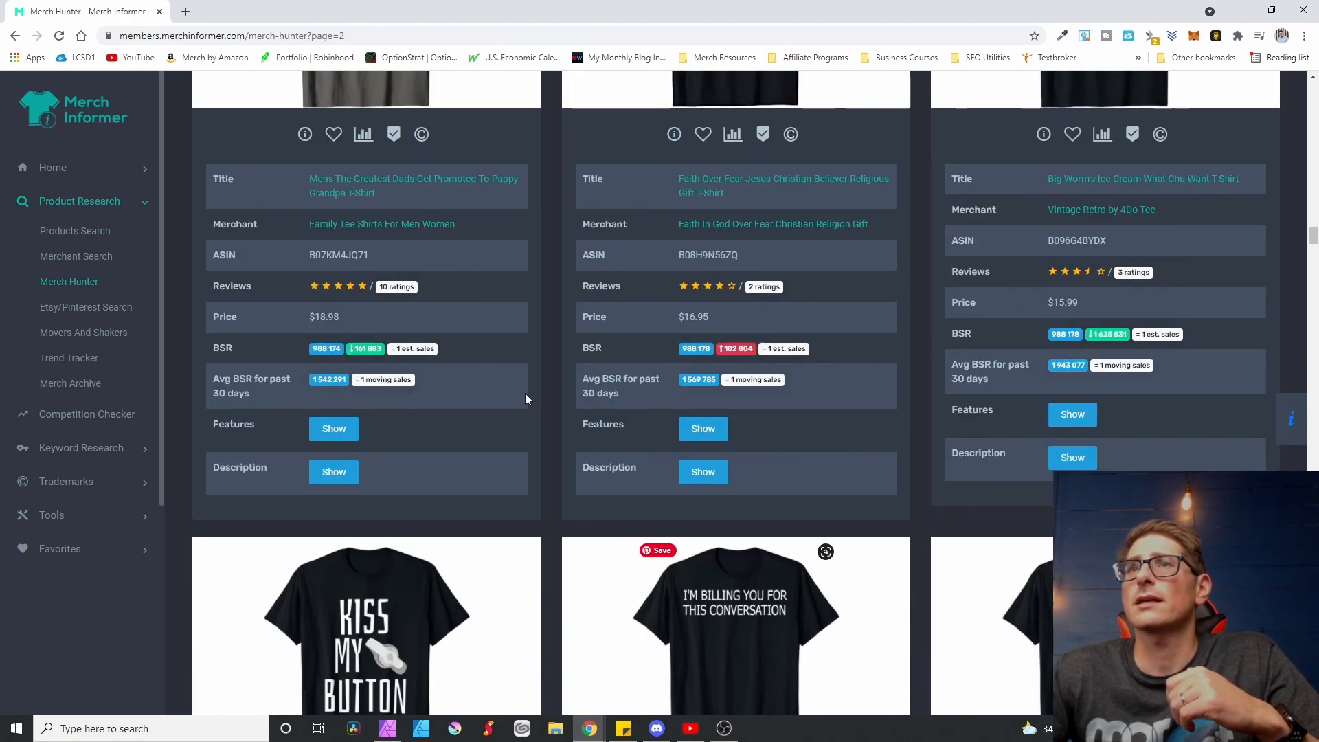
{"action": "scroll", "scroll_direction": "up", "scroll_amount": 3}
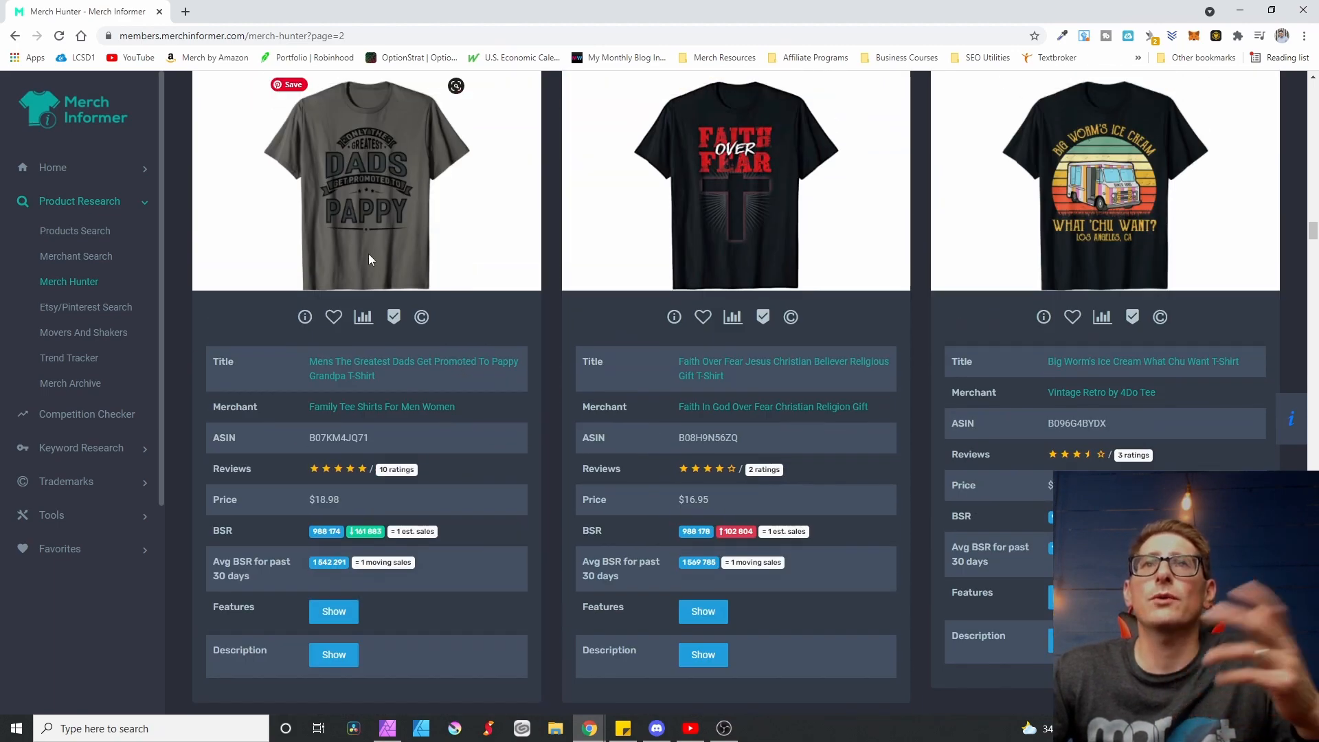
{"action": "scroll", "scroll_direction": "down", "scroll_amount": 3}
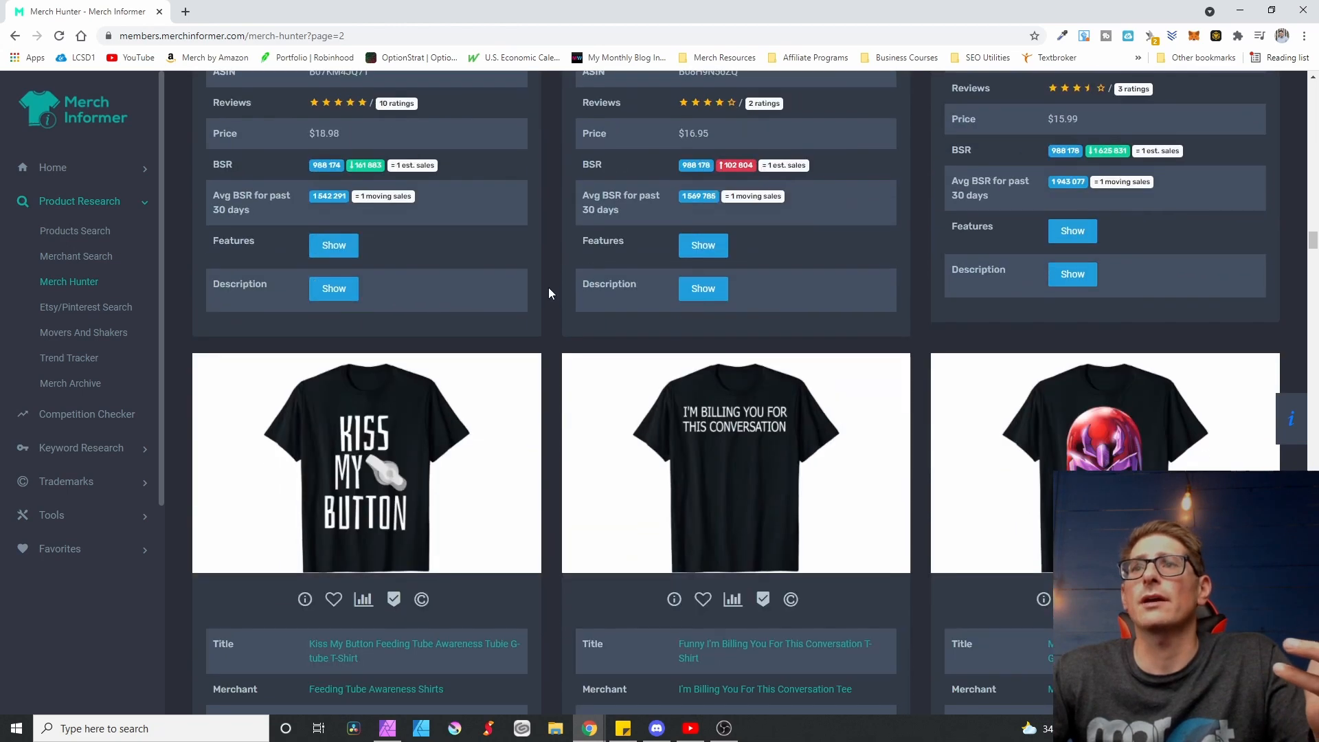
{"action": "mouse_move", "coordinate": [785, 448]}
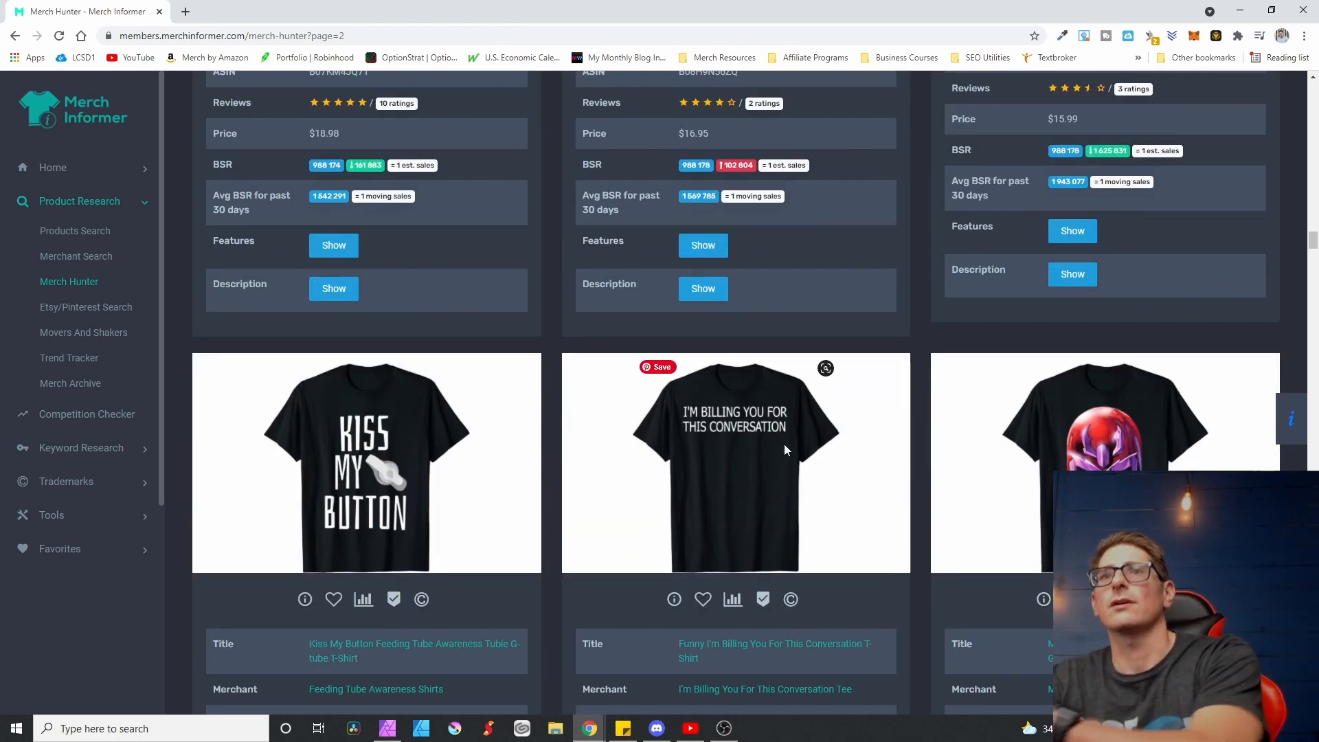
{"action": "mouse_move", "coordinate": [709, 452]}
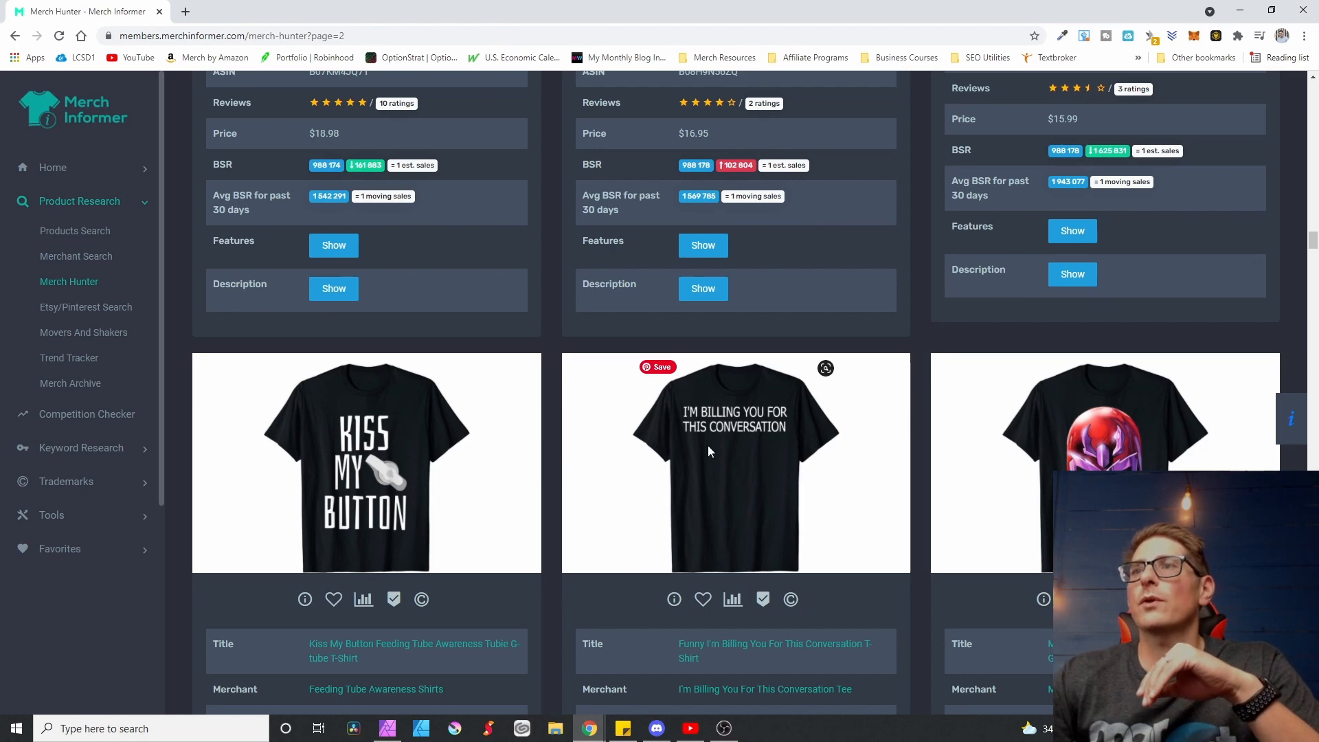
{"action": "mouse_move", "coordinate": [741, 437]}
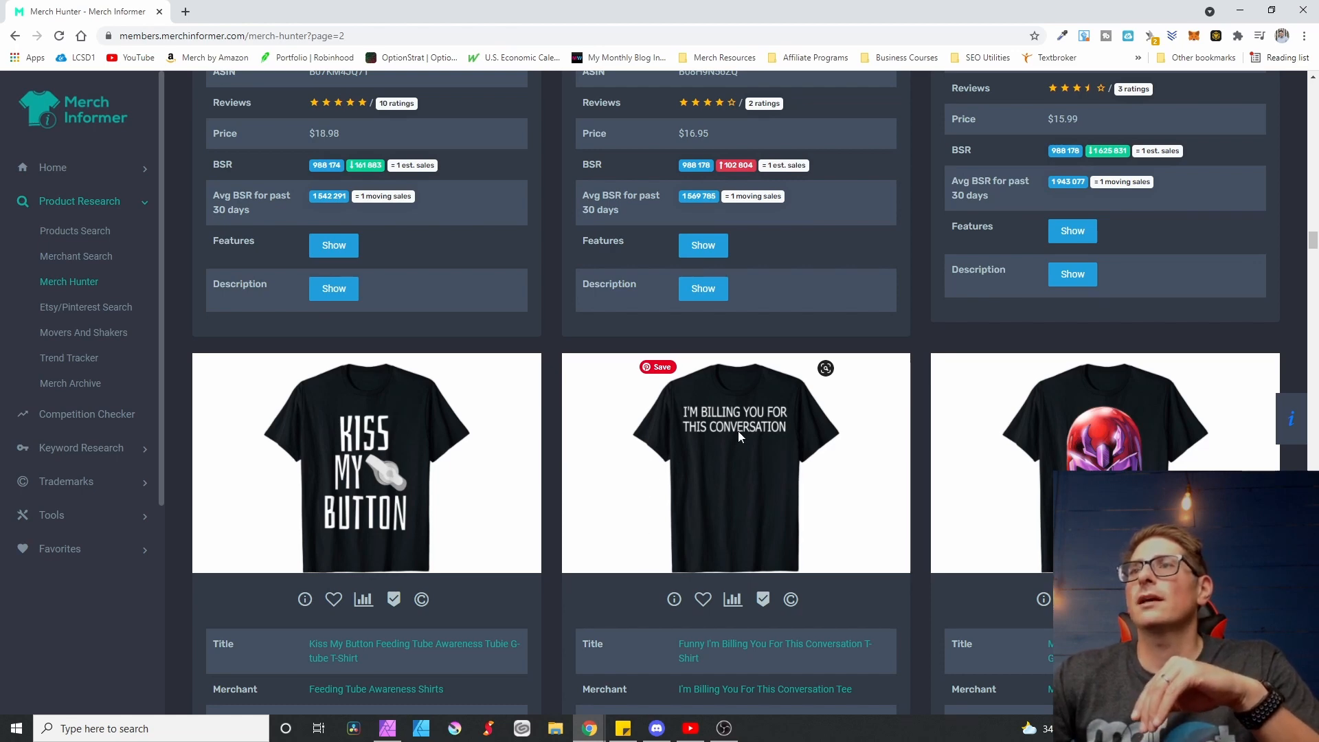
{"action": "mouse_move", "coordinate": [707, 424]}
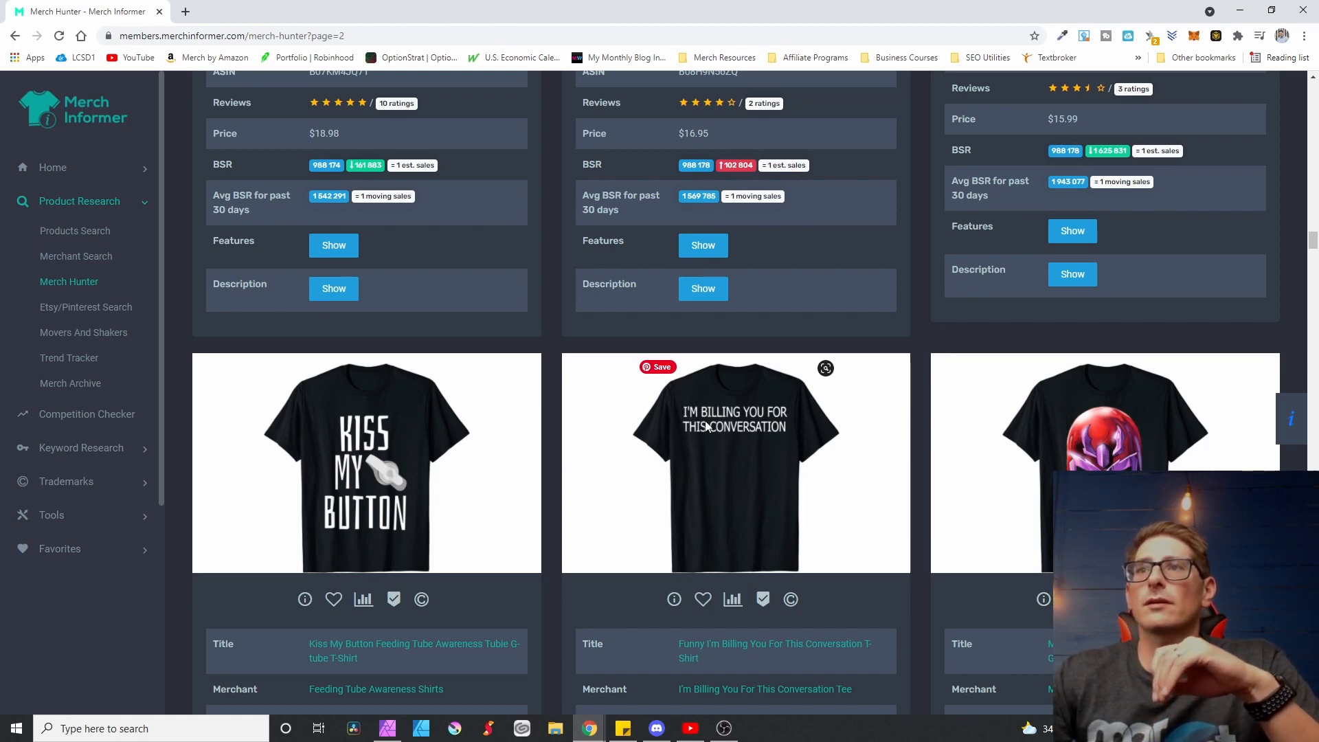
{"action": "mouse_move", "coordinate": [737, 459]}
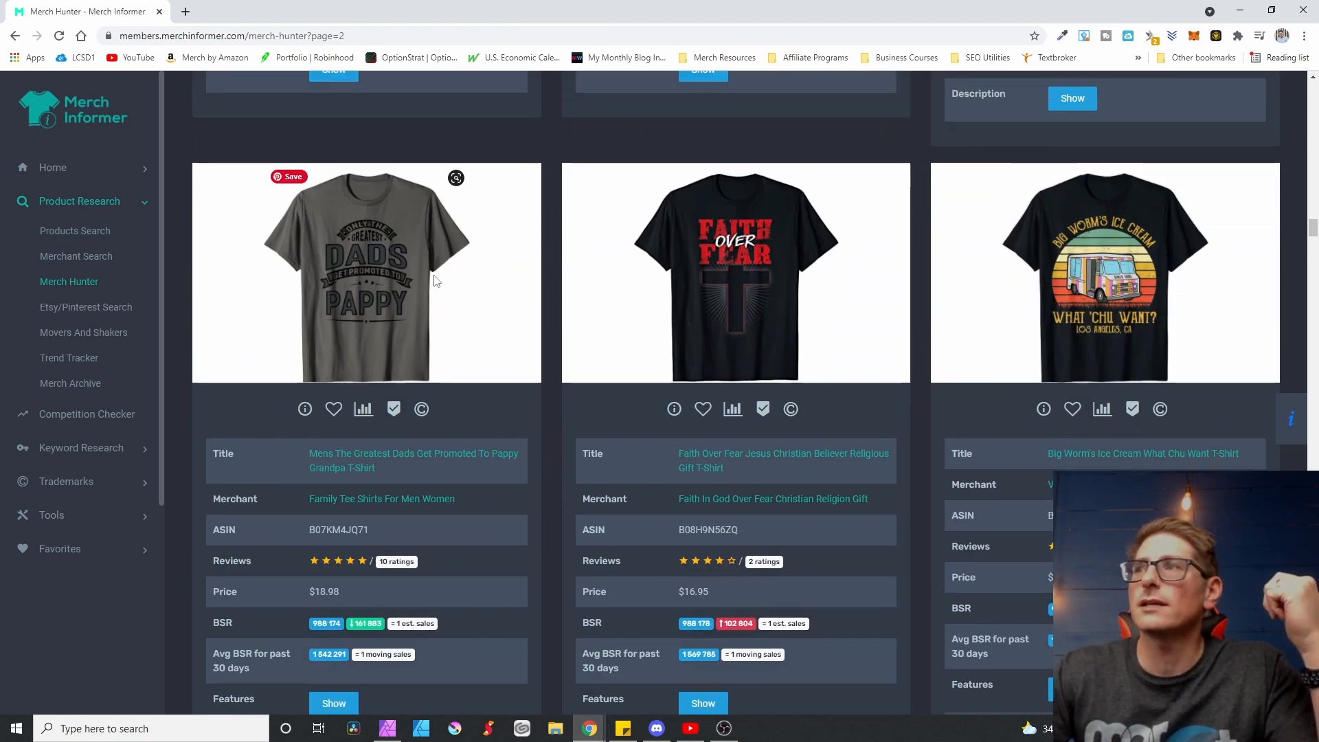
{"action": "scroll", "scroll_direction": "down", "scroll_amount": 3}
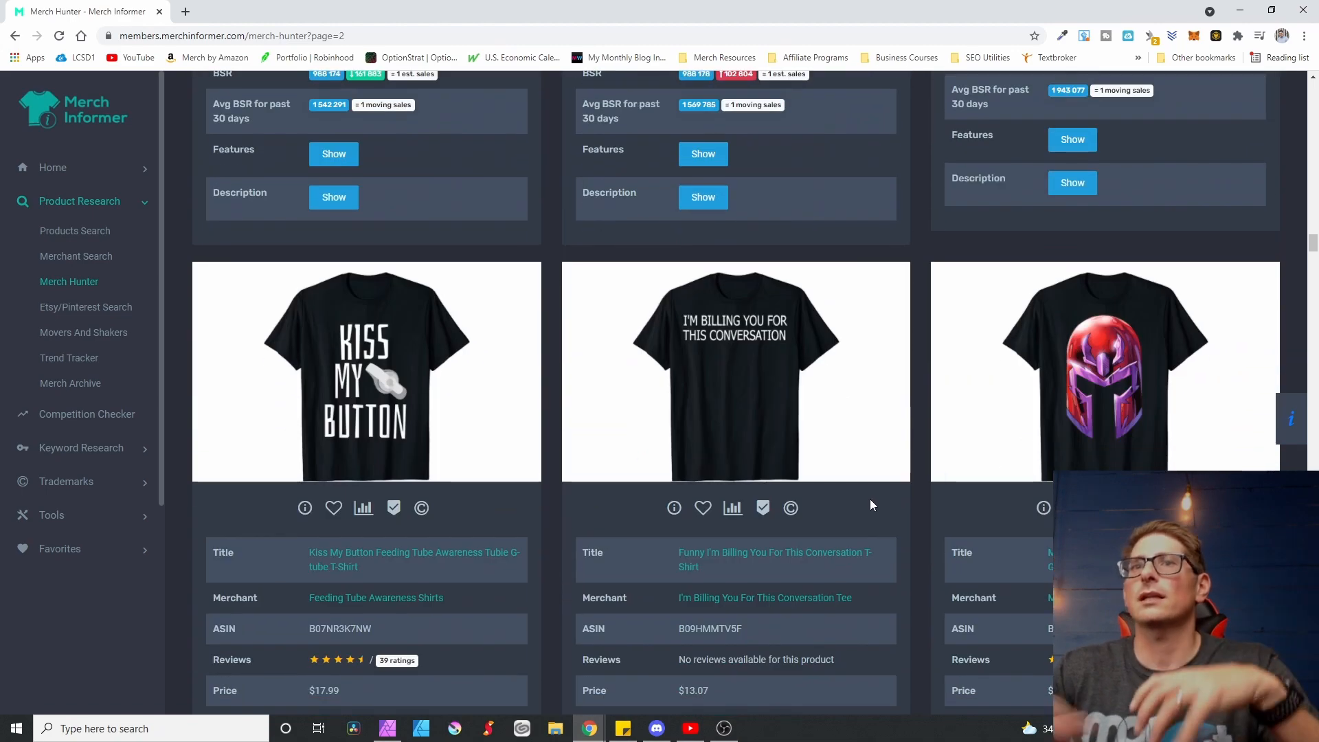
{"action": "scroll", "scroll_direction": "down", "scroll_amount": 3}
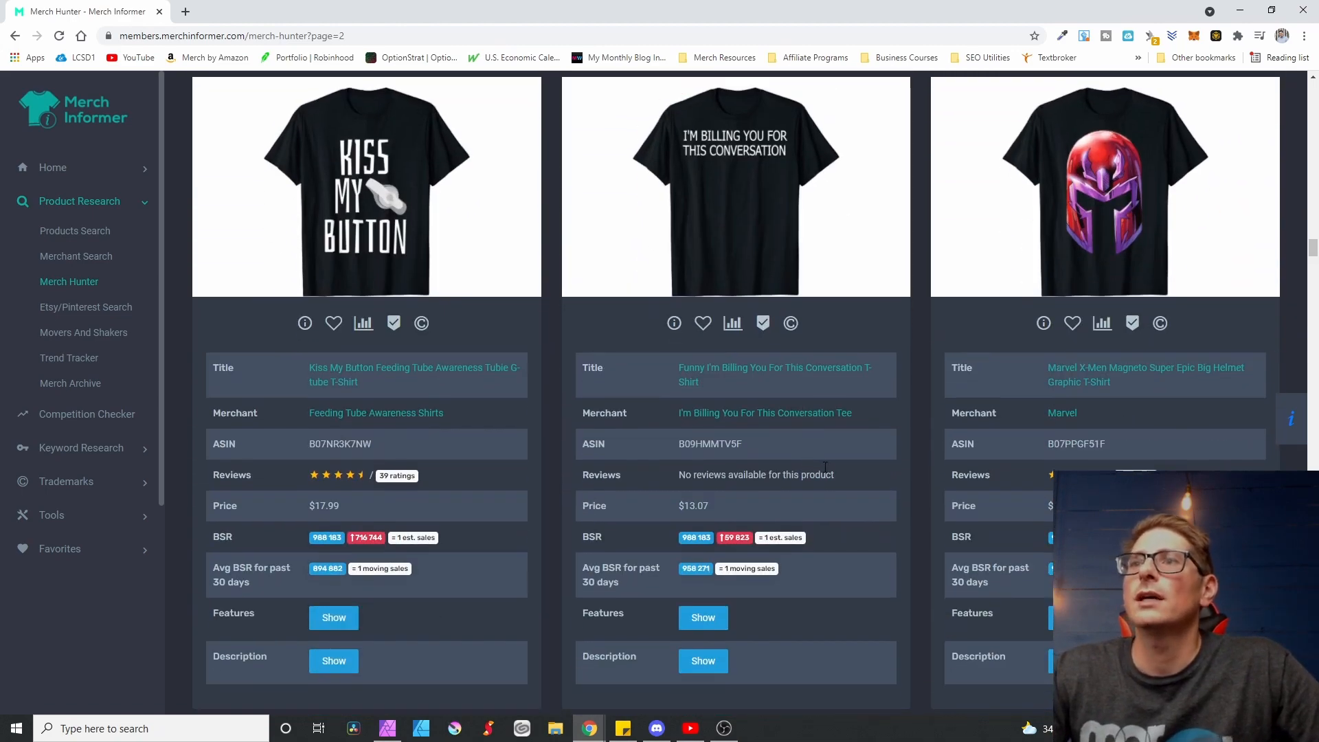
{"action": "scroll", "scroll_direction": "down", "scroll_amount": 3}
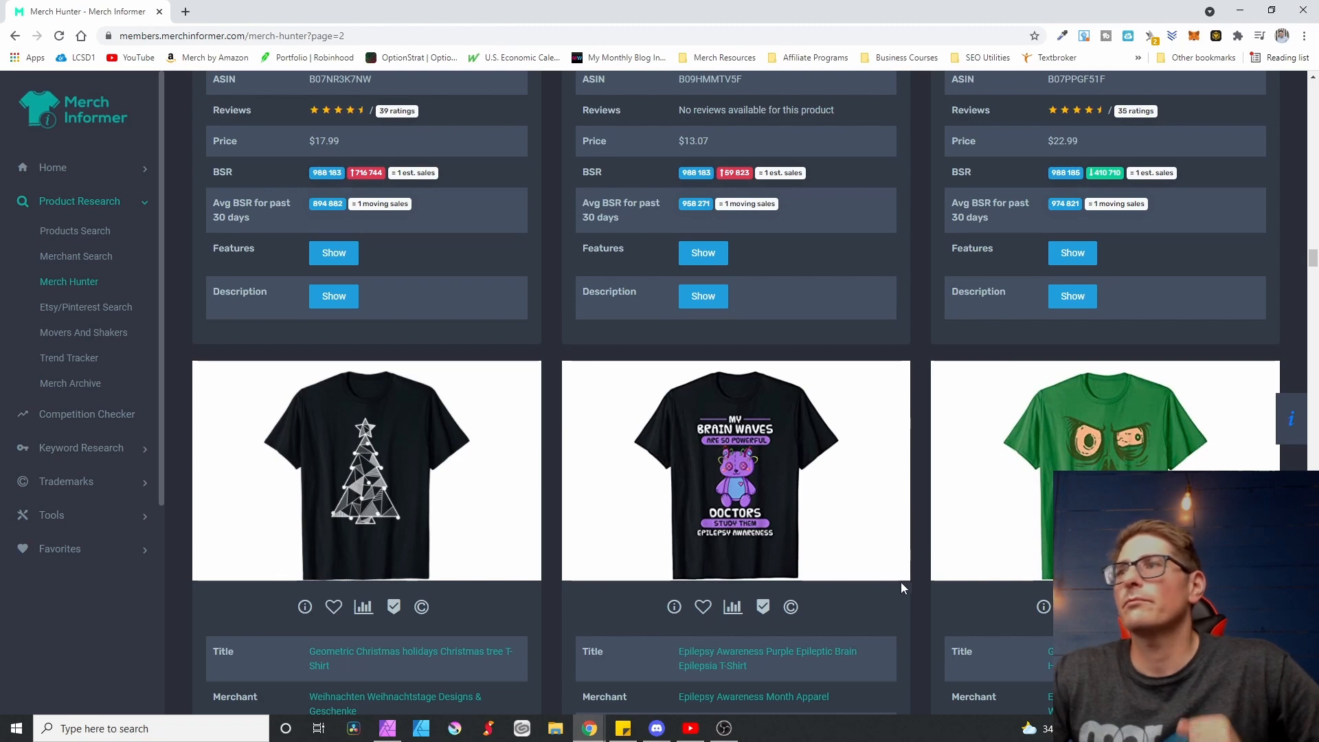
{"action": "scroll", "scroll_direction": "down", "scroll_amount": 3}
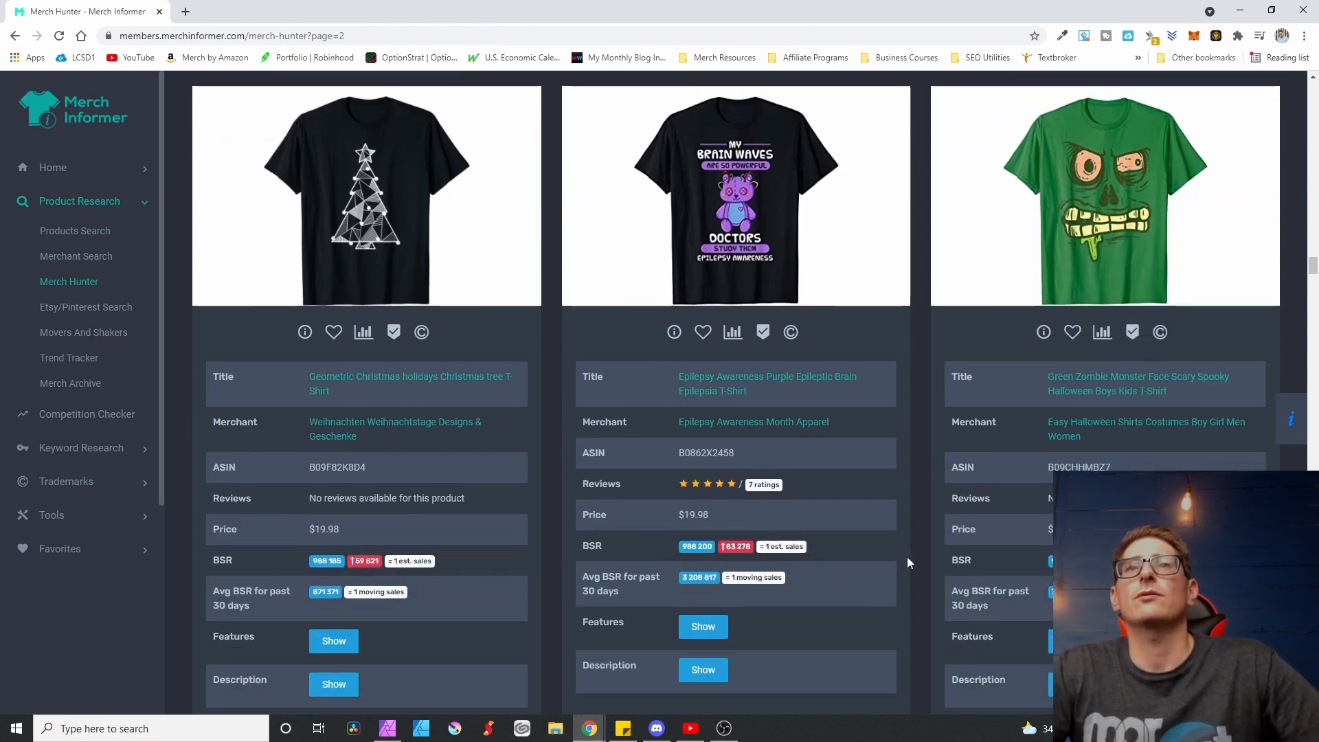
{"action": "scroll", "scroll_direction": "down", "scroll_amount": 3}
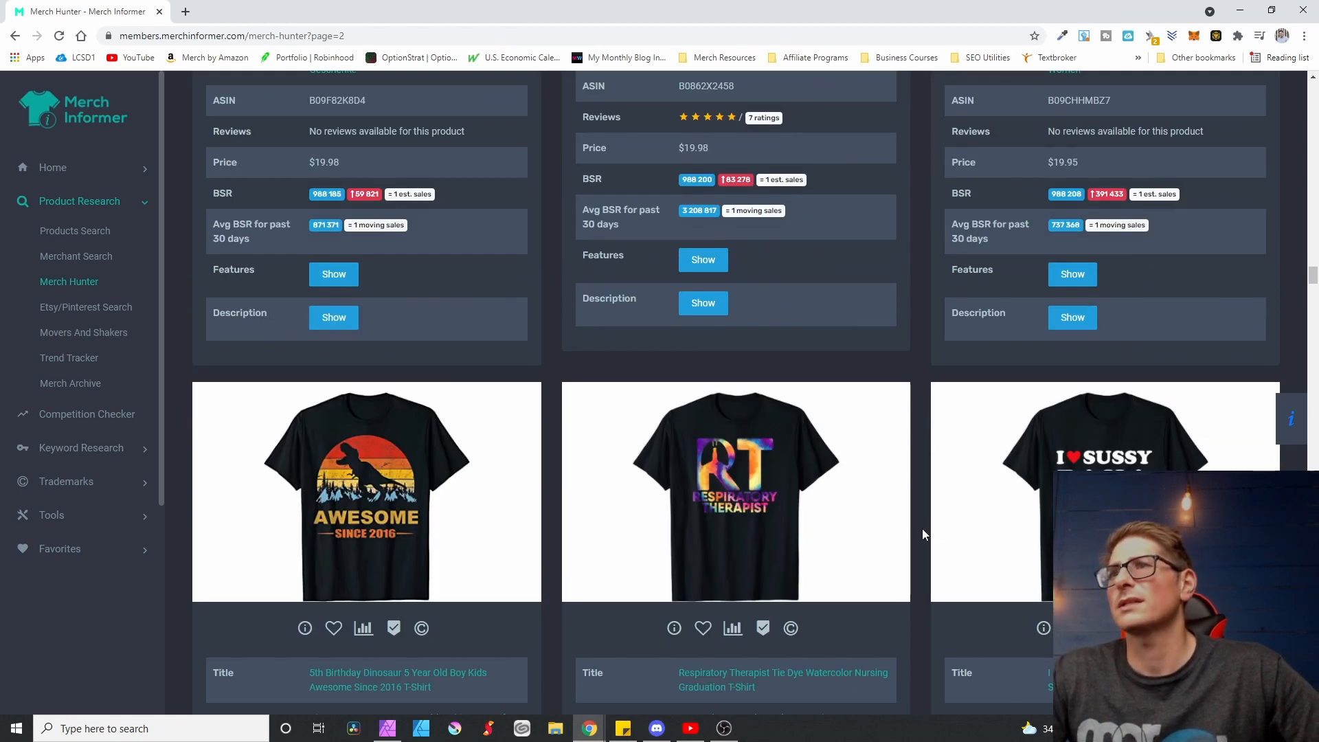
{"action": "scroll", "scroll_direction": "down", "scroll_amount": 3}
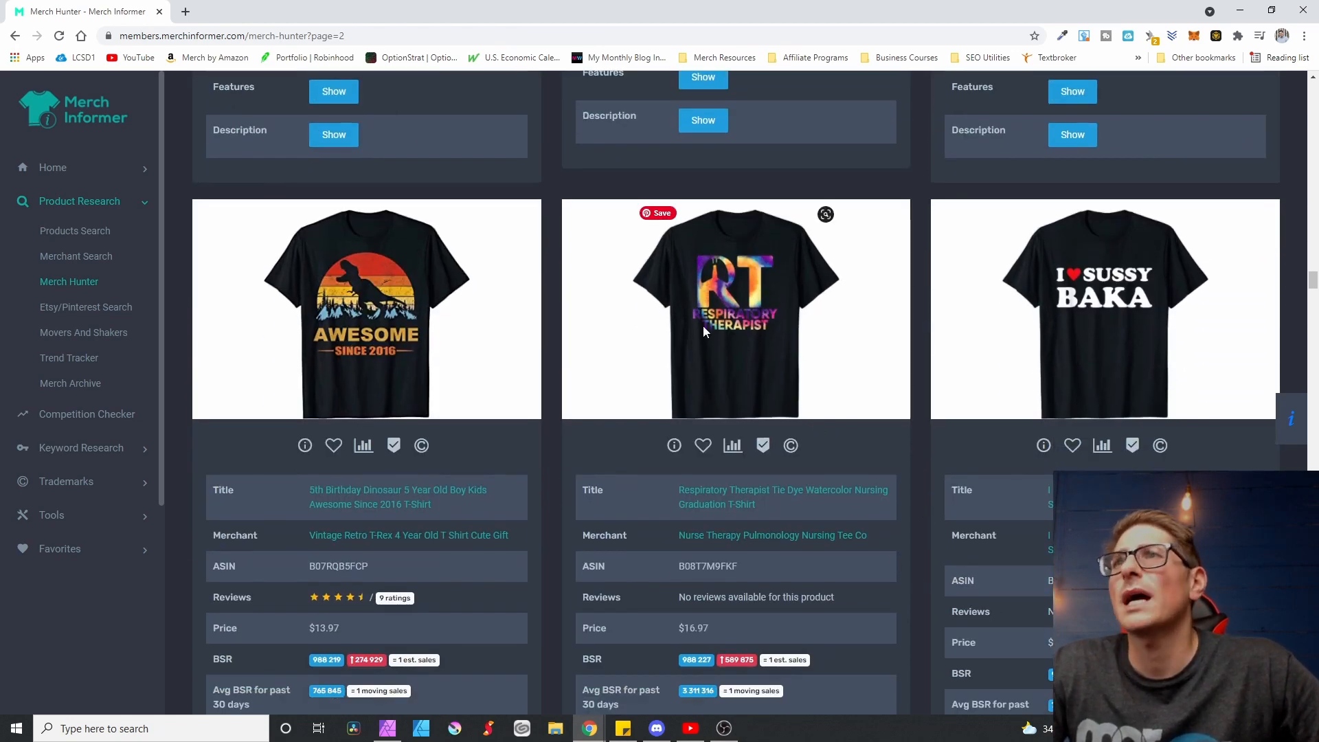
{"action": "mouse_move", "coordinate": [741, 264]}
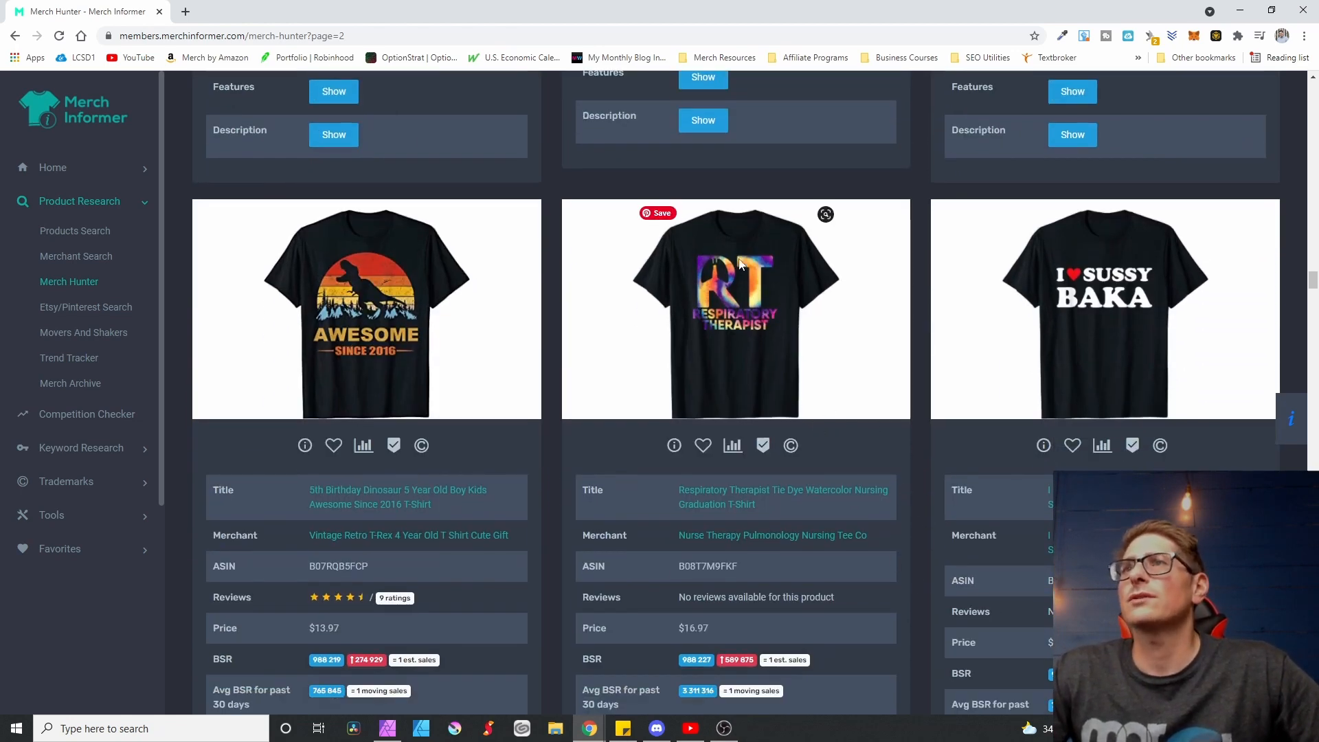
{"action": "mouse_move", "coordinate": [706, 294]}
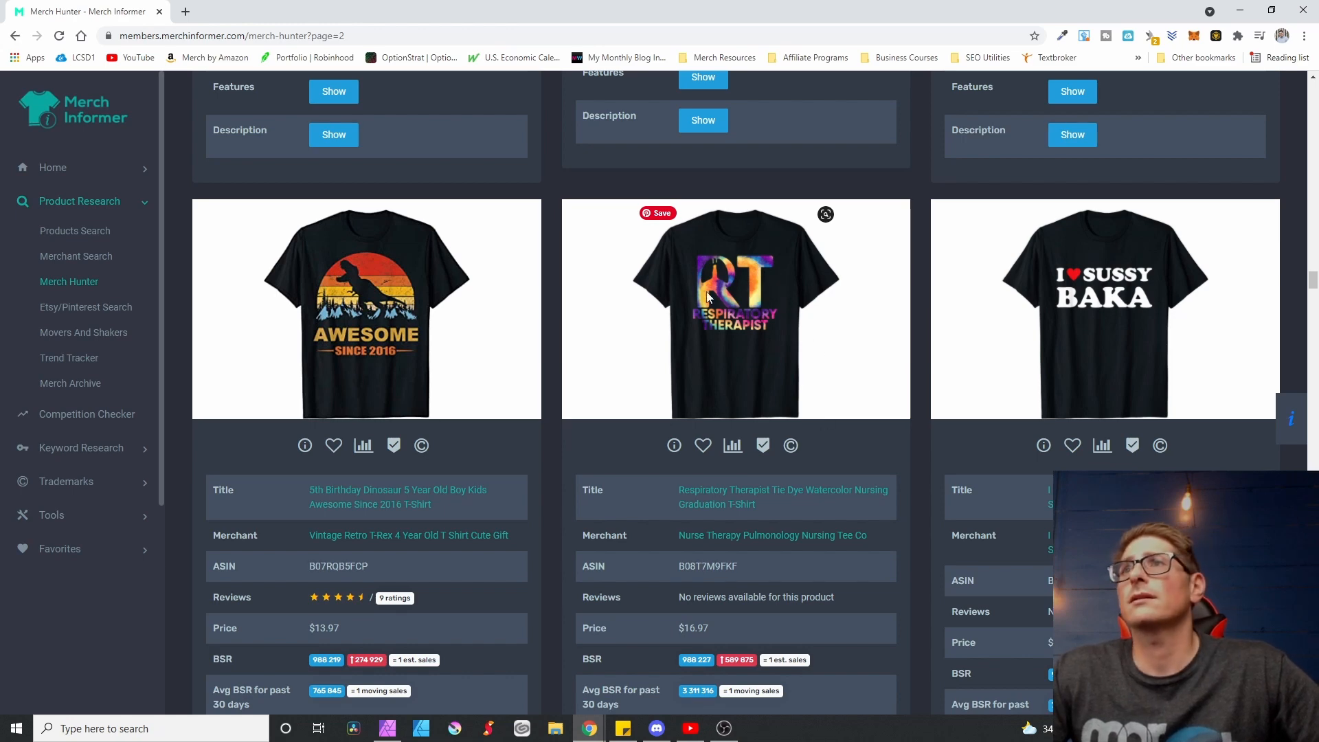
{"action": "mouse_move", "coordinate": [715, 333]}
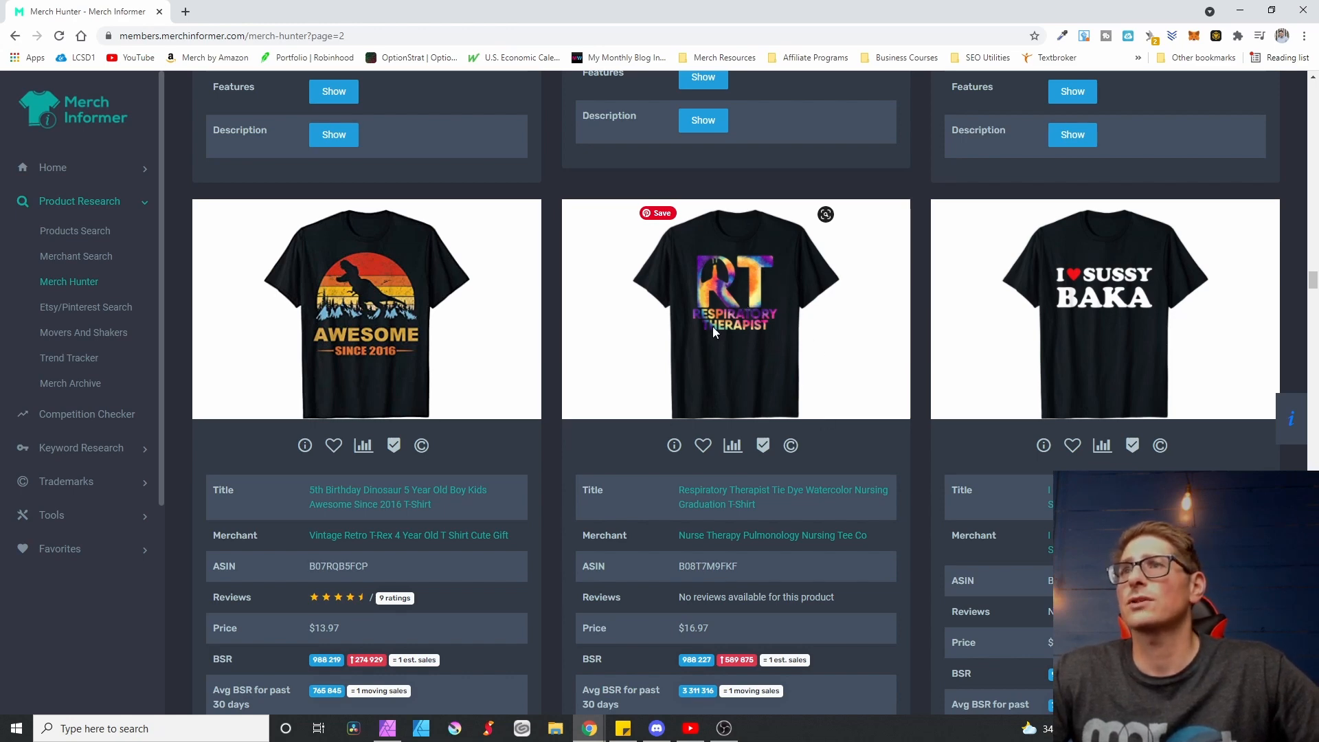
{"action": "mouse_move", "coordinate": [841, 418]}
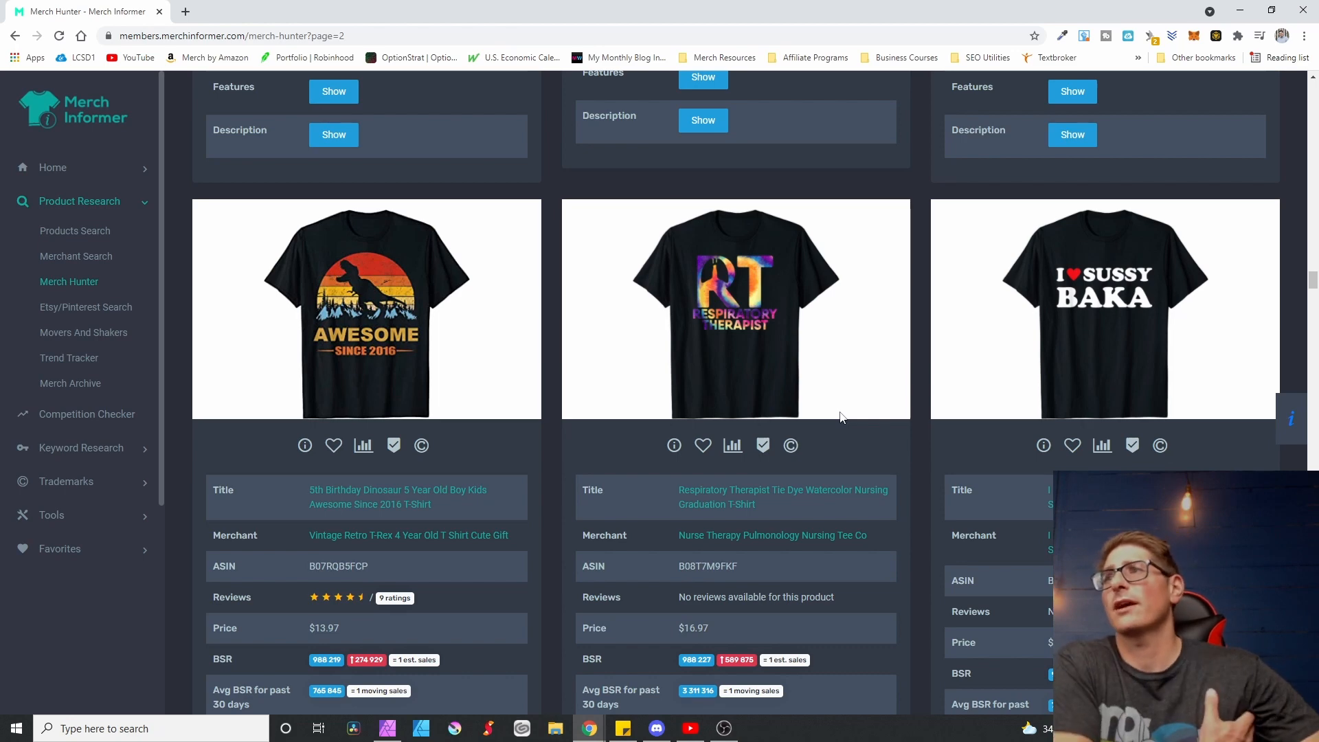
{"action": "mouse_move", "coordinate": [734, 329]}
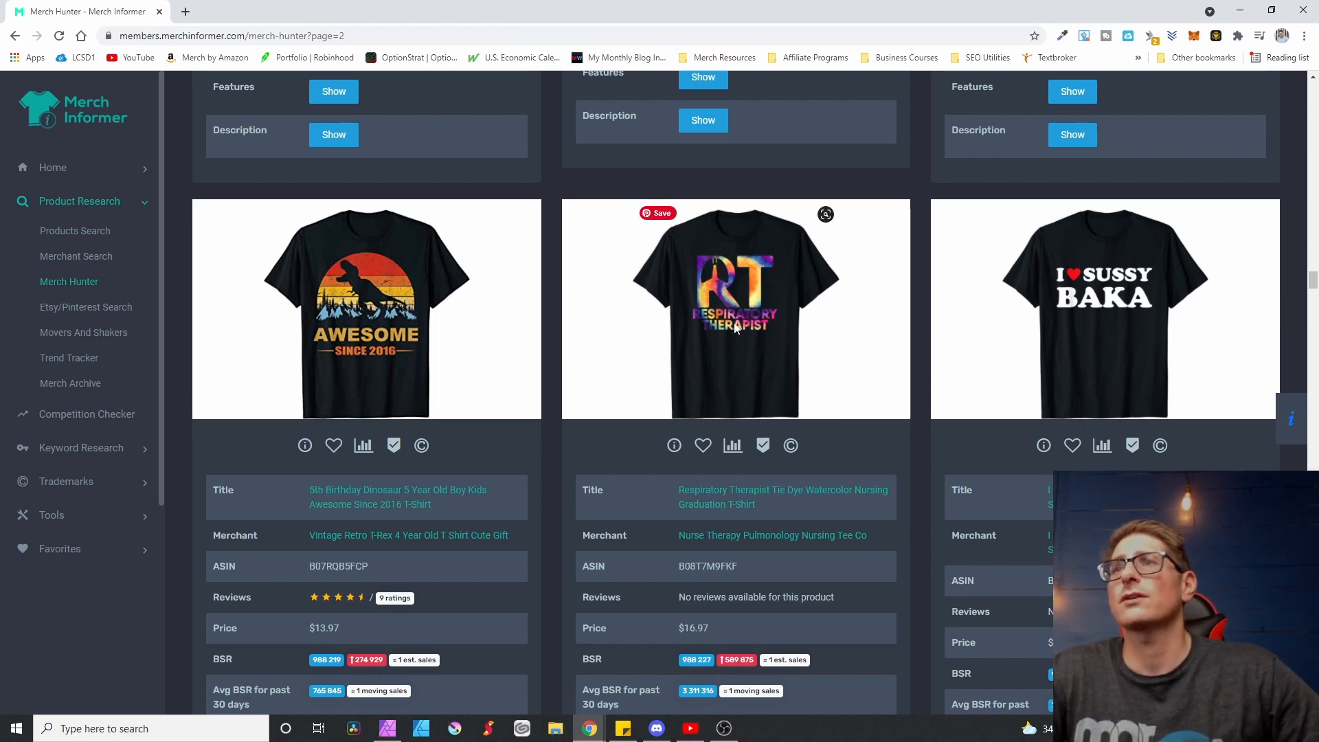
{"action": "mouse_move", "coordinate": [755, 343]}
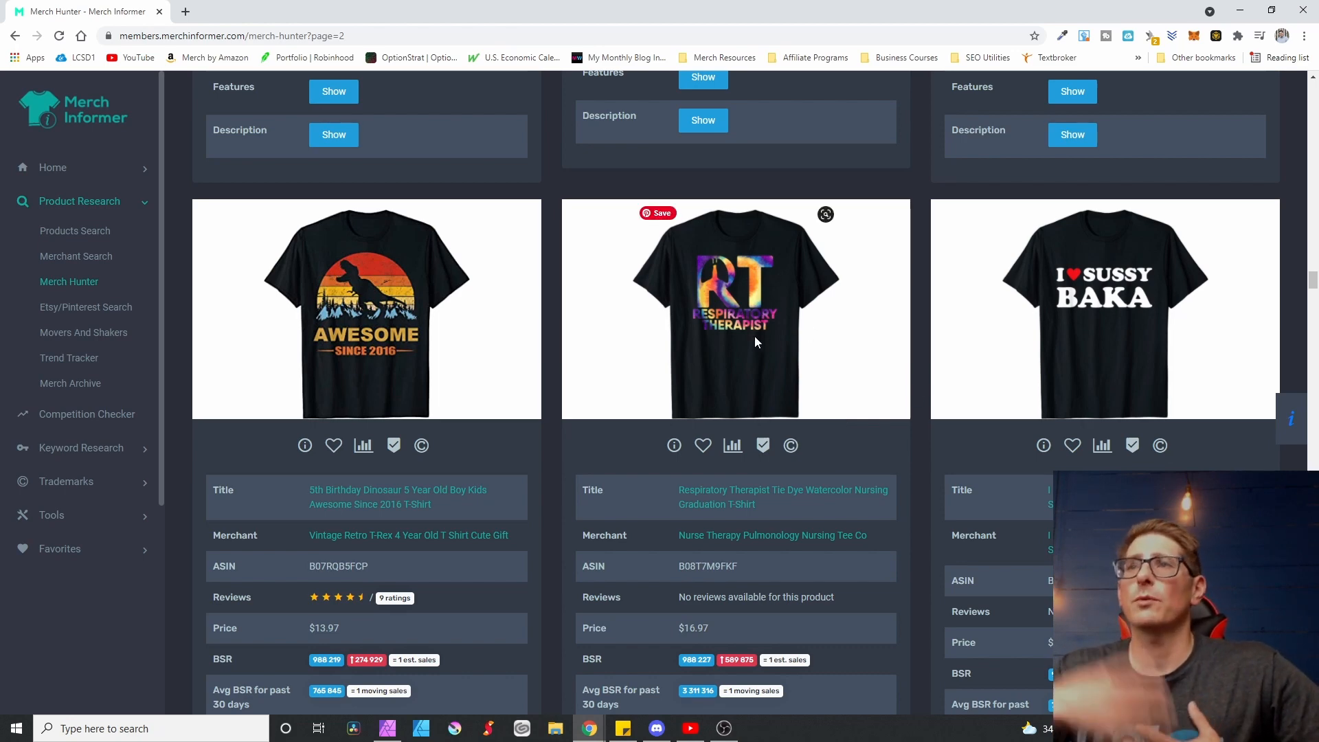
{"action": "mouse_move", "coordinate": [764, 343]}
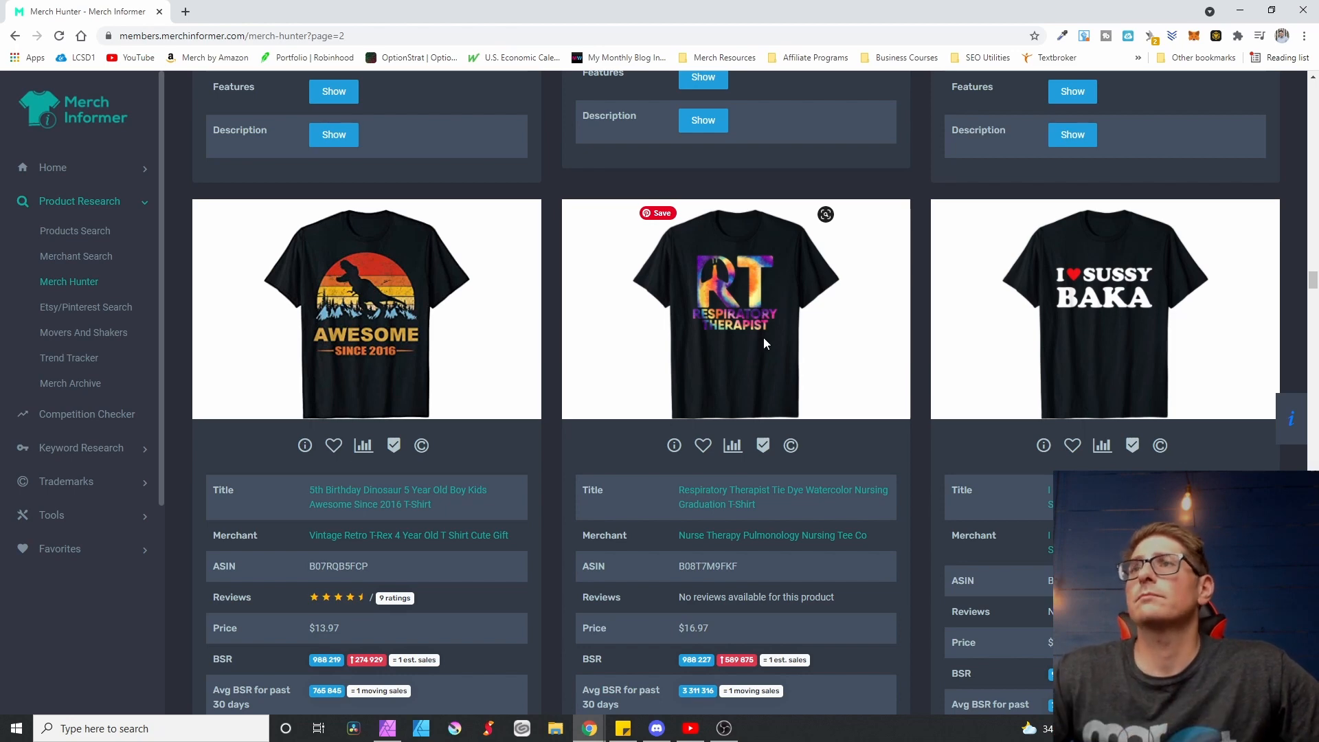
{"action": "scroll", "scroll_direction": "down", "scroll_amount": 3}
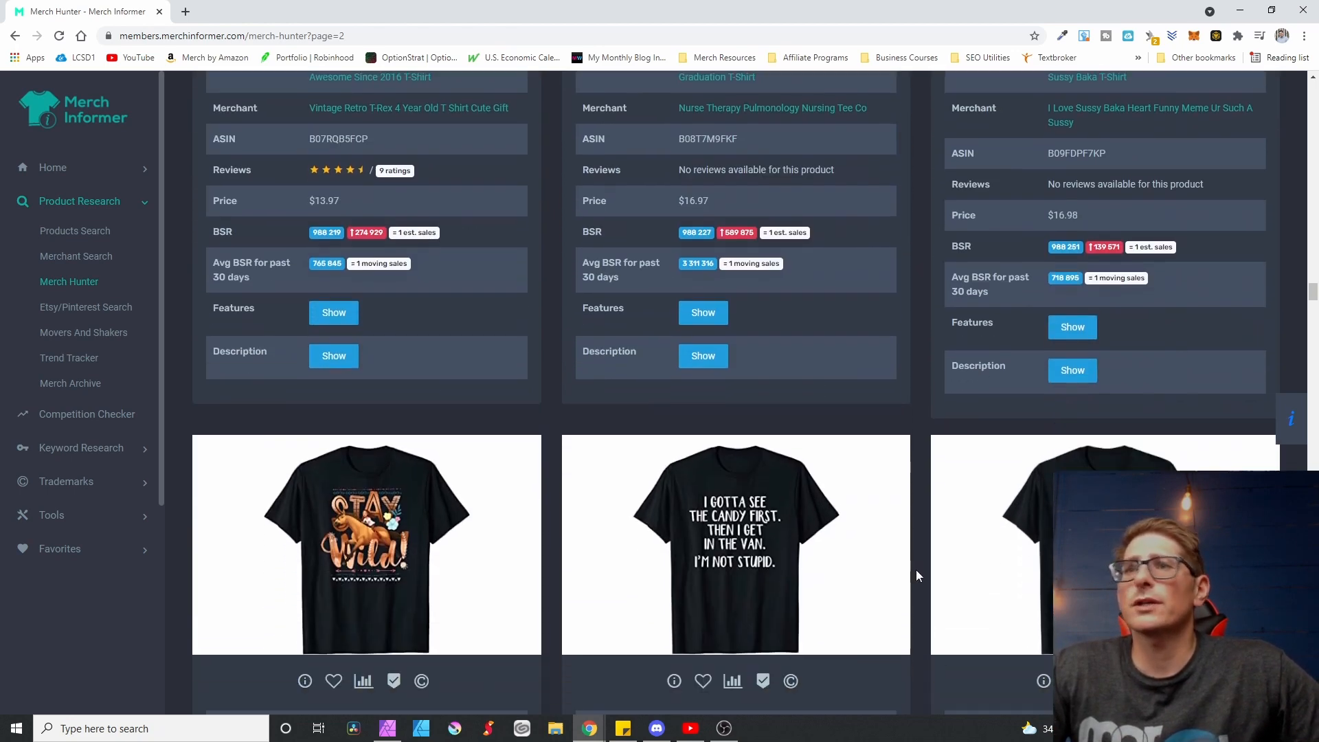
{"action": "scroll", "scroll_direction": "down", "scroll_amount": 3}
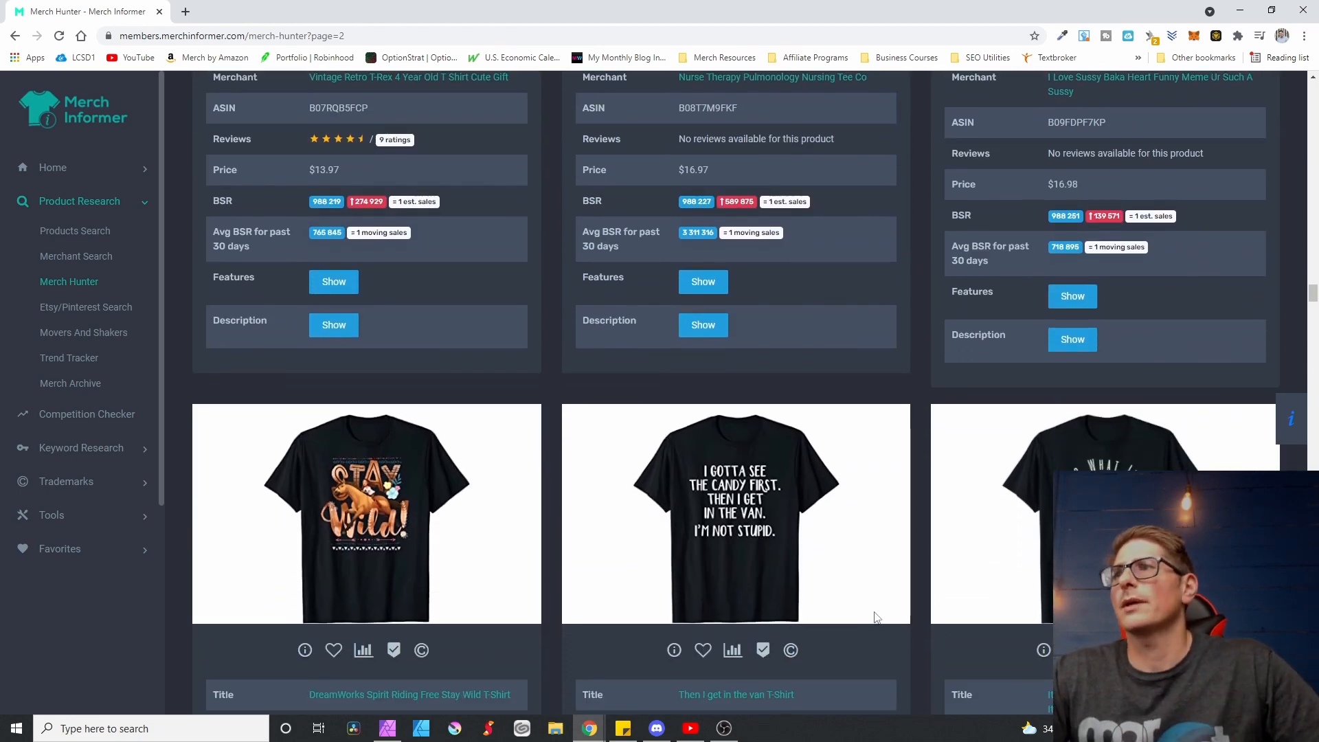
{"action": "scroll", "scroll_direction": "down", "scroll_amount": 3}
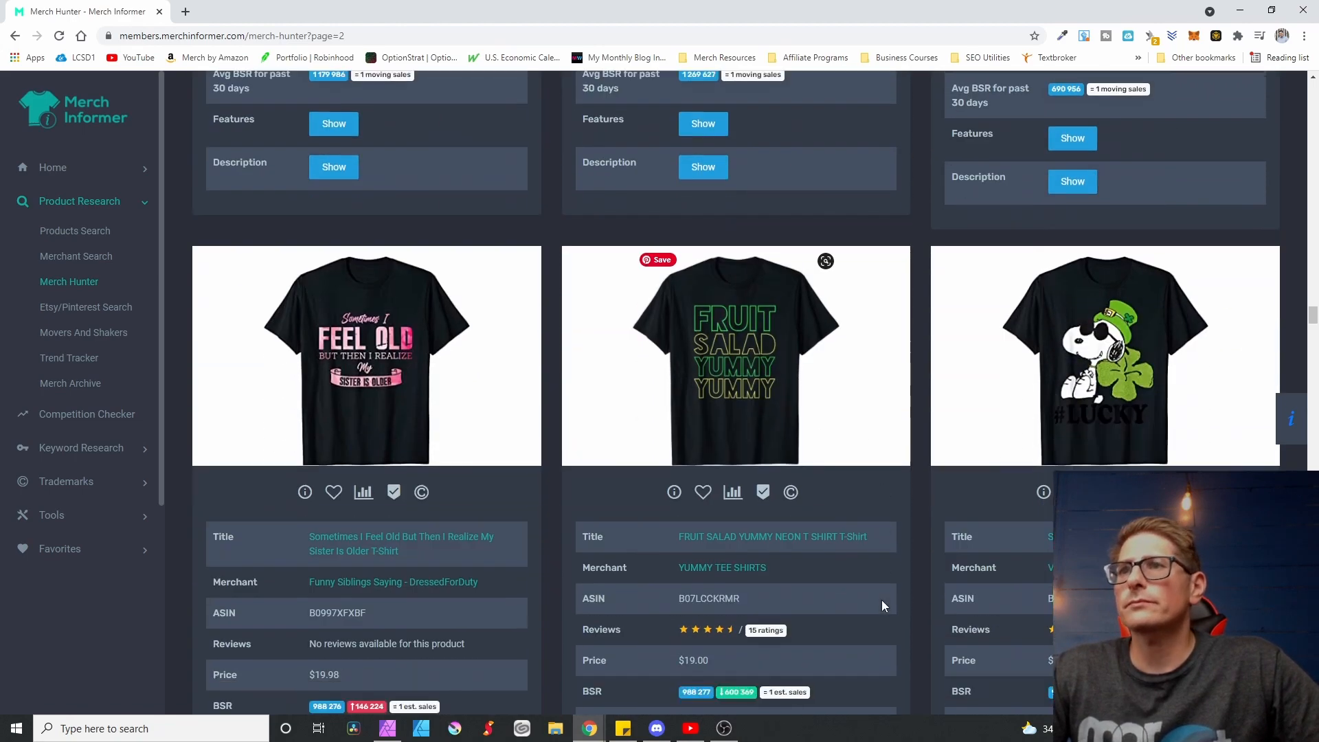
{"action": "scroll", "scroll_direction": "down", "scroll_amount": 3}
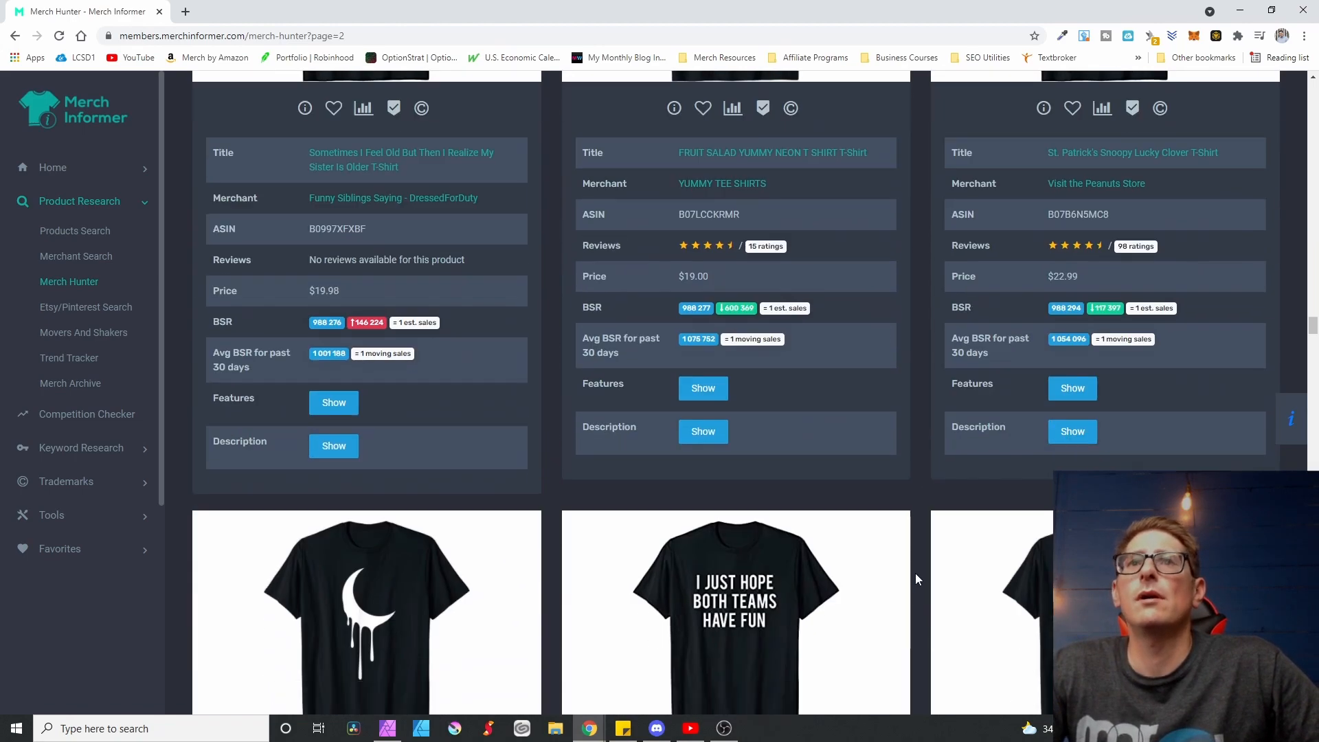
{"action": "scroll", "scroll_direction": "down", "scroll_amount": 3}
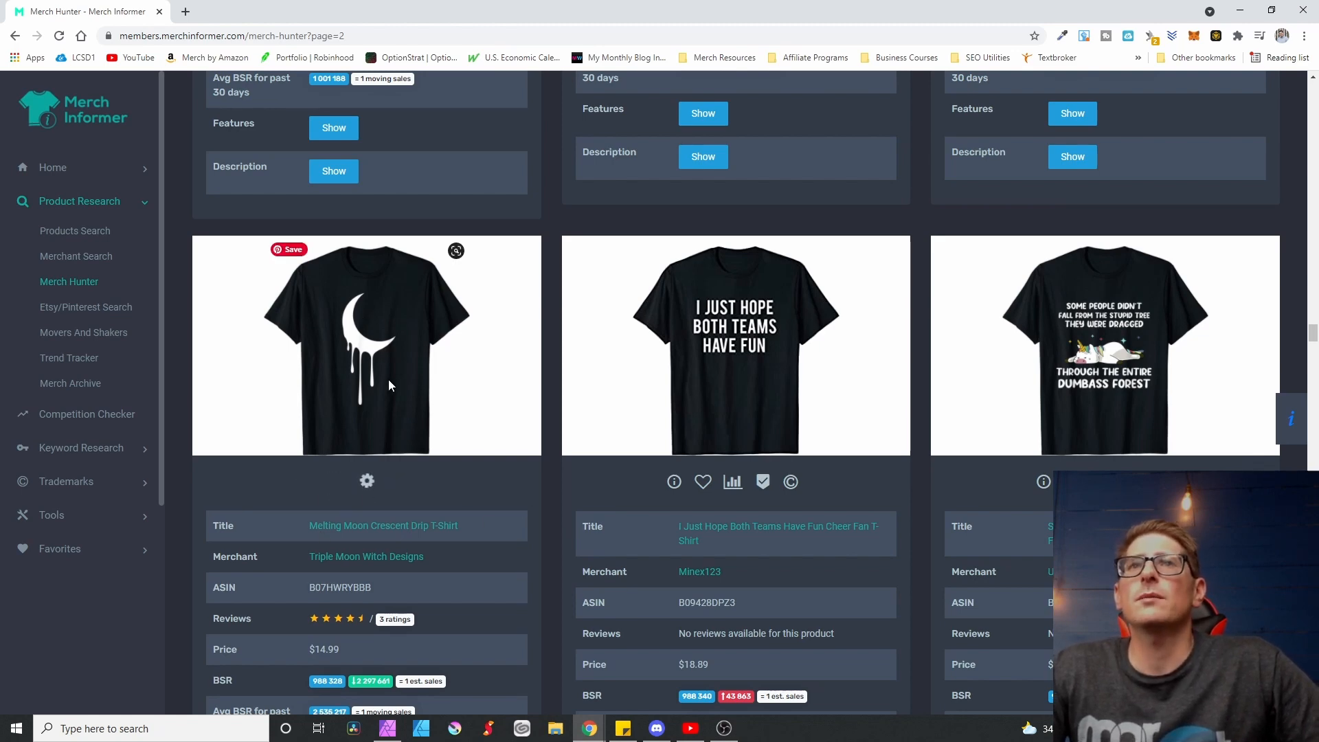
{"action": "mouse_move", "coordinate": [452, 461]}
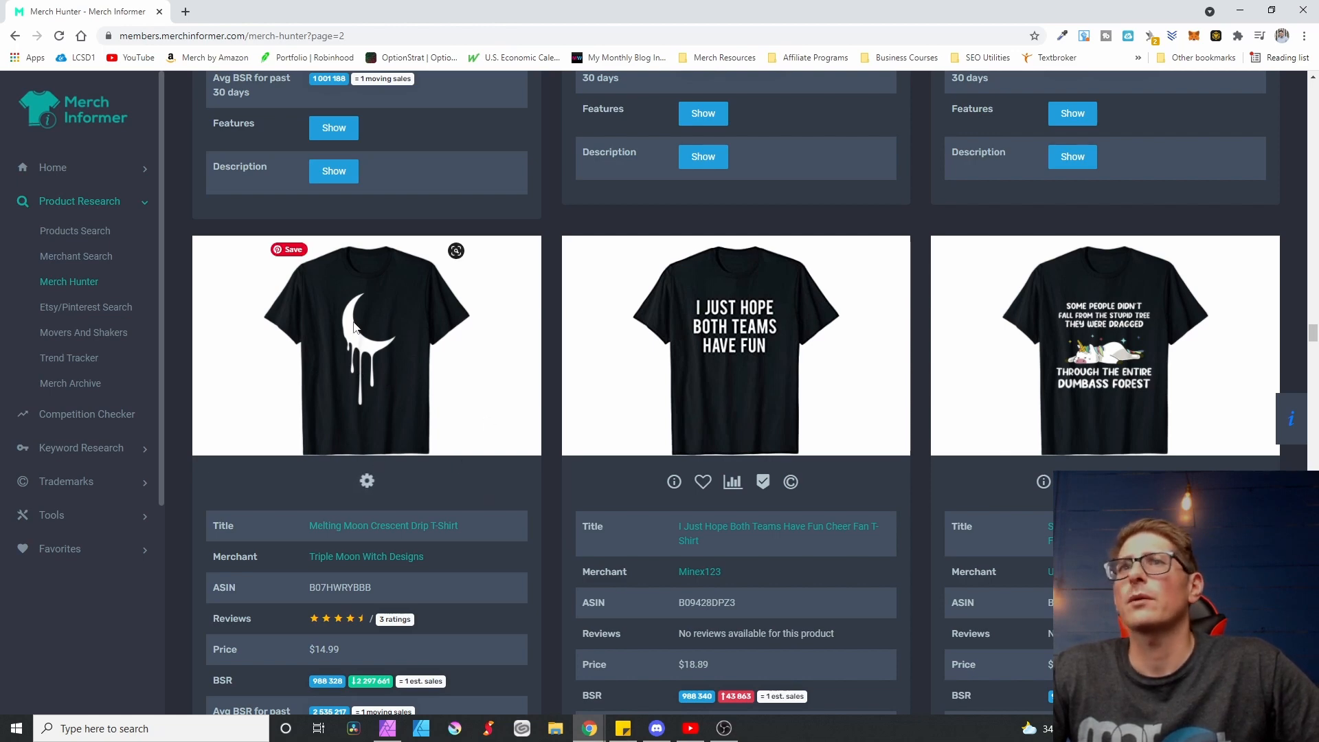
{"action": "mouse_move", "coordinate": [383, 389]}
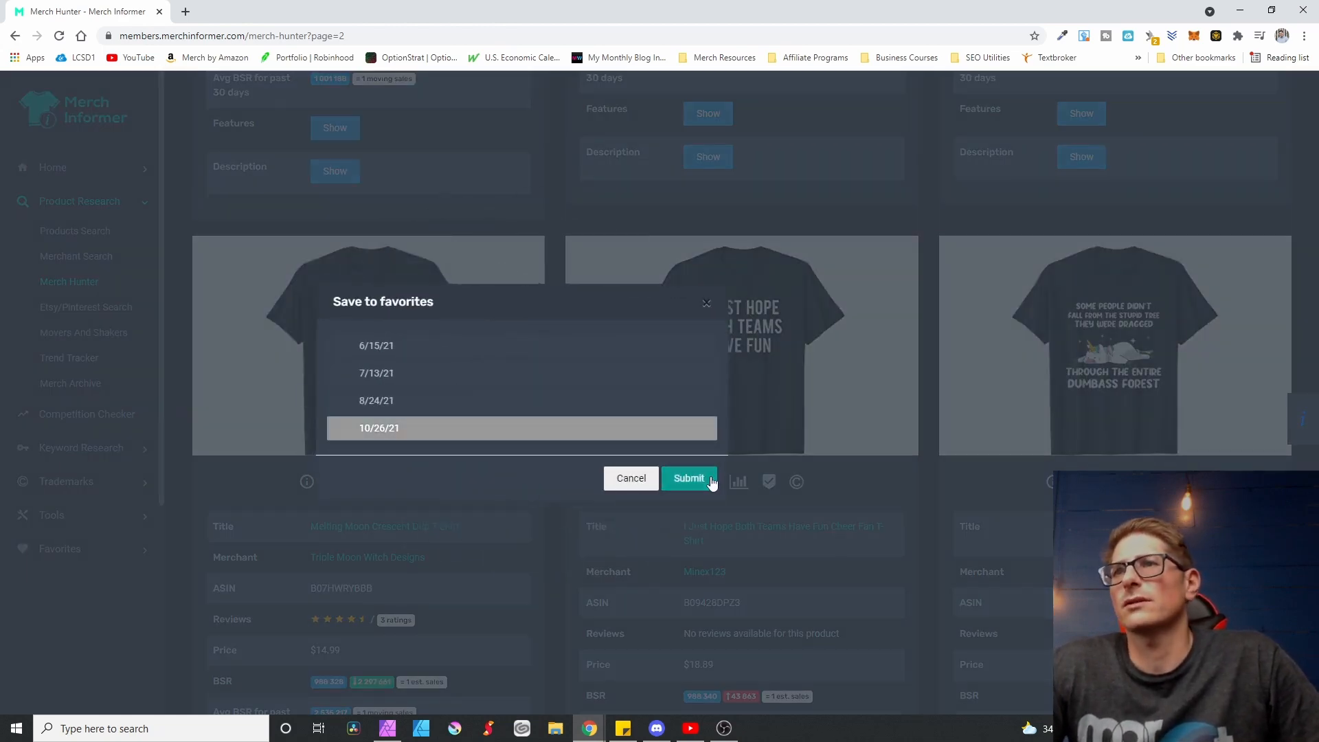
Step: Confirm saving the Melting Moon Crescent Drip shirt to 10/26/21 and continue browsing results
{"action": "left_click", "coordinate": [689, 479]}
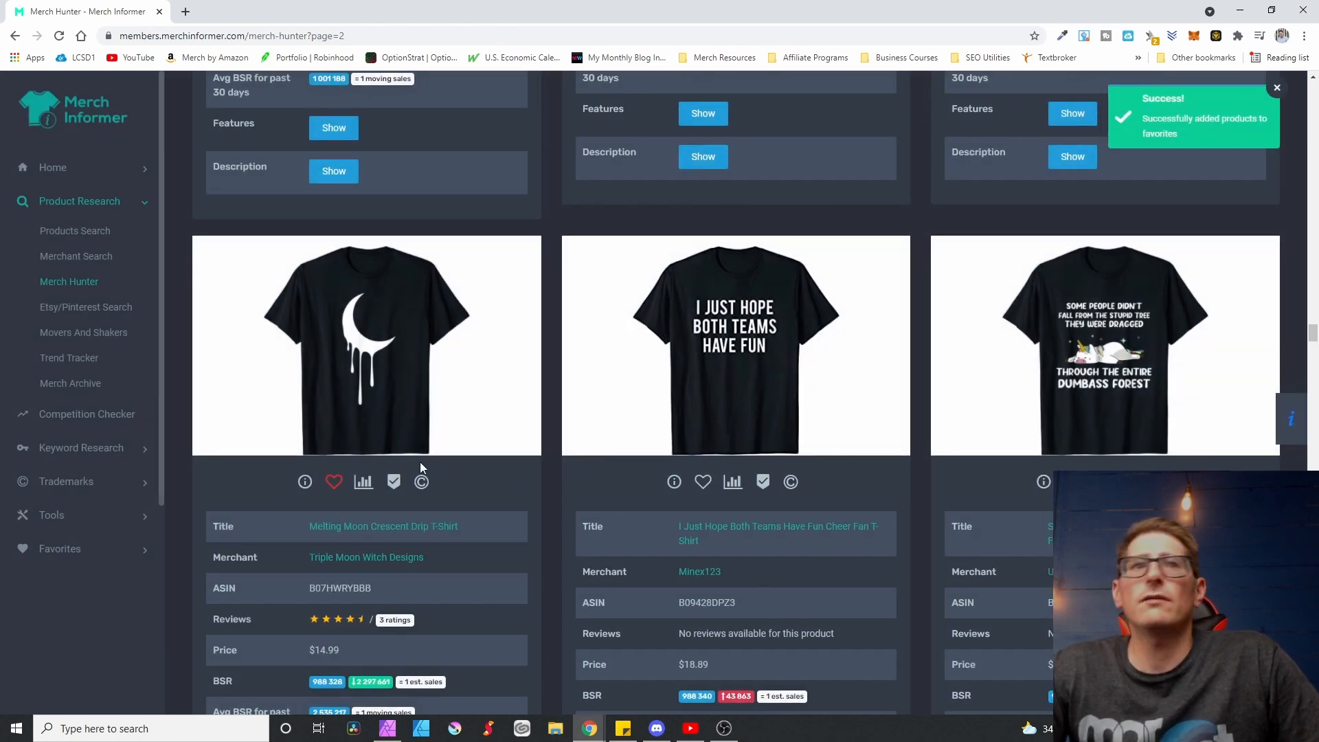
{"action": "scroll", "scroll_direction": "down", "scroll_amount": 3}
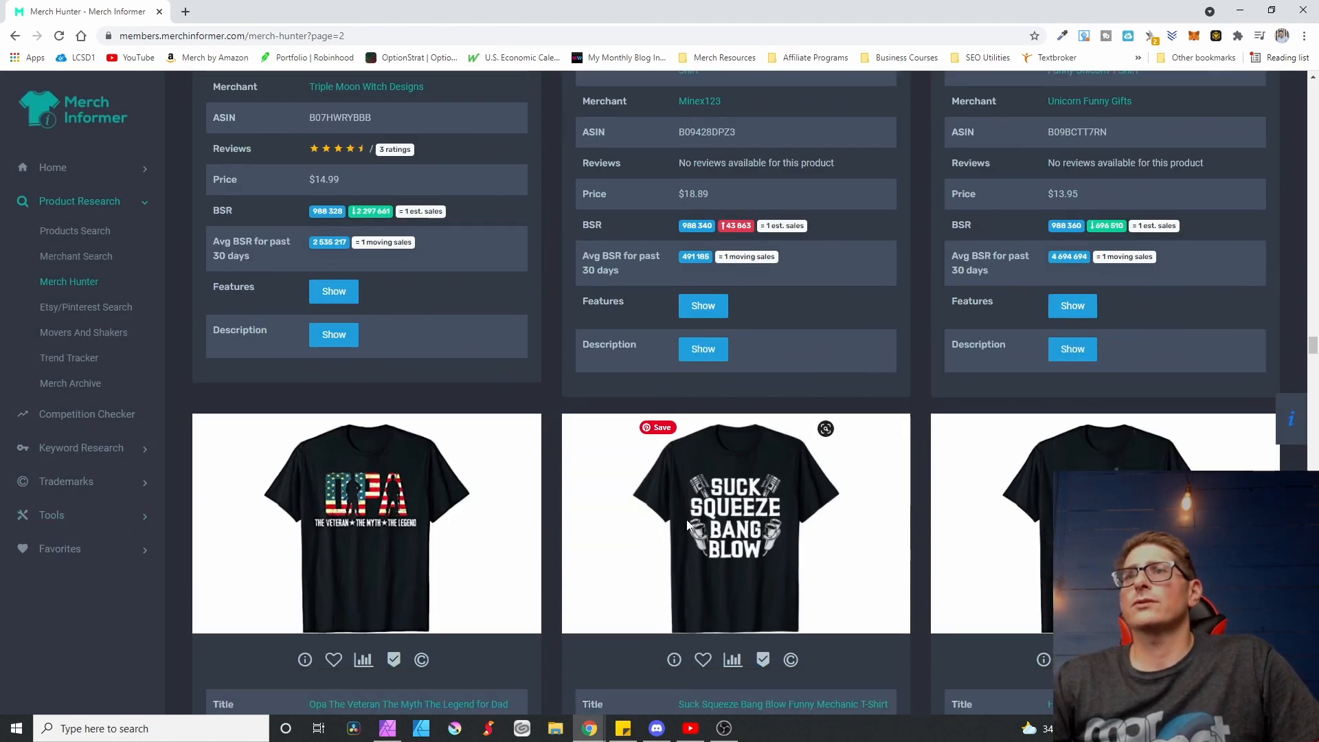
{"action": "scroll", "scroll_direction": "down", "scroll_amount": 3}
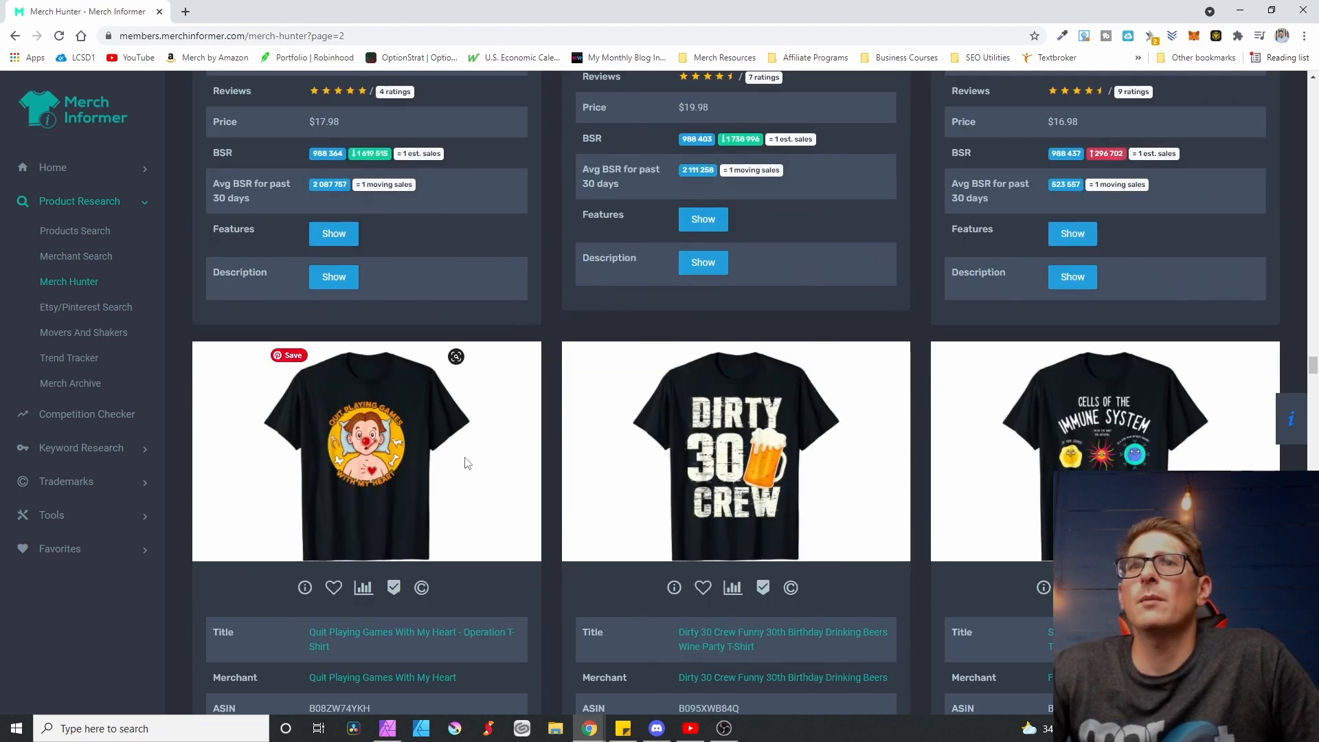
{"action": "mouse_move", "coordinate": [59, 548]}
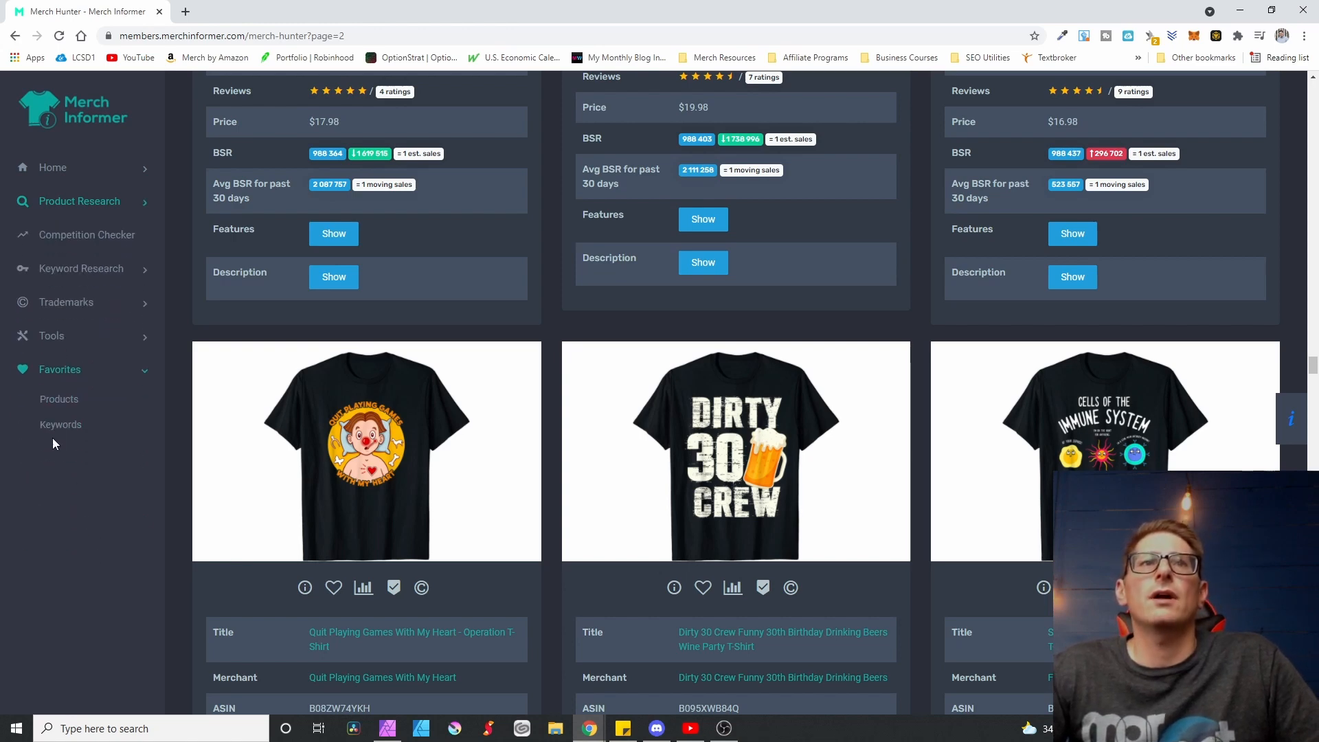
{"action": "mouse_move", "coordinate": [59, 408]}
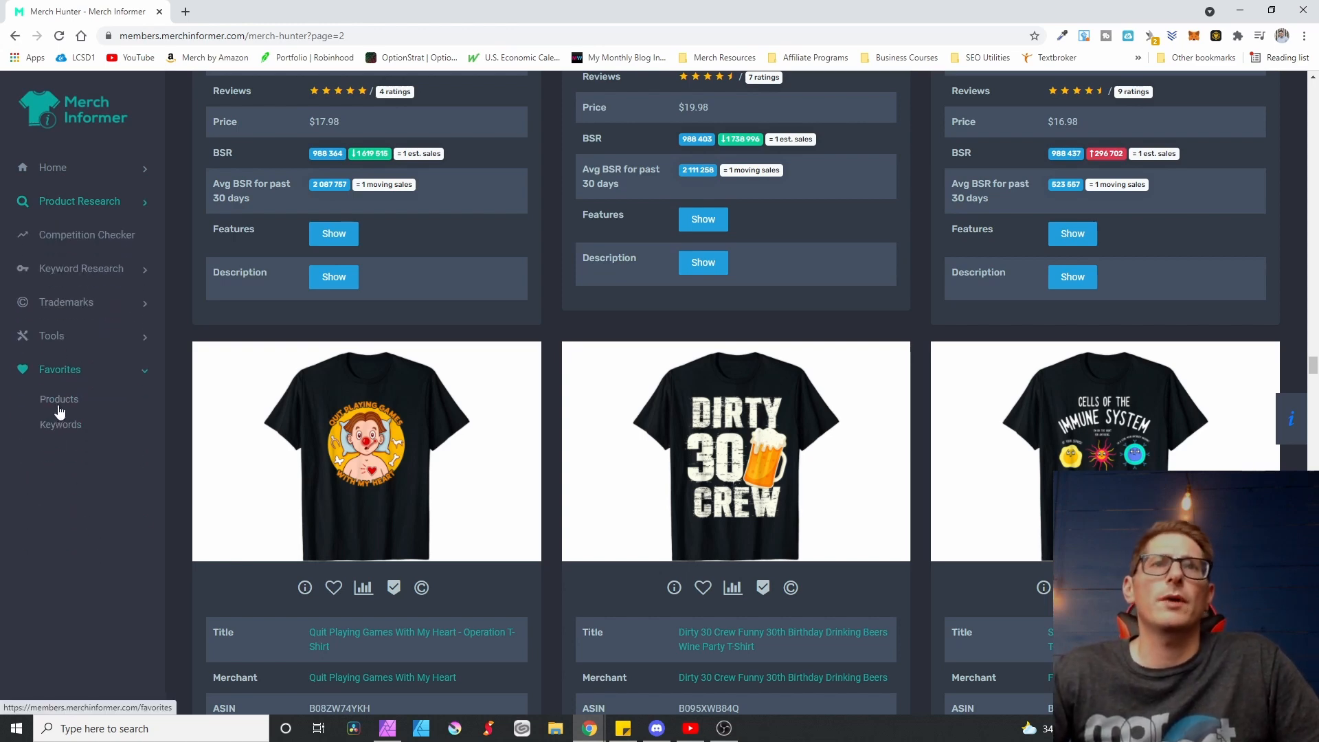
Step: Go to the Favorites Products page from the sidebar, listing the four dated categories
{"action": "left_click", "coordinate": [61, 425]}
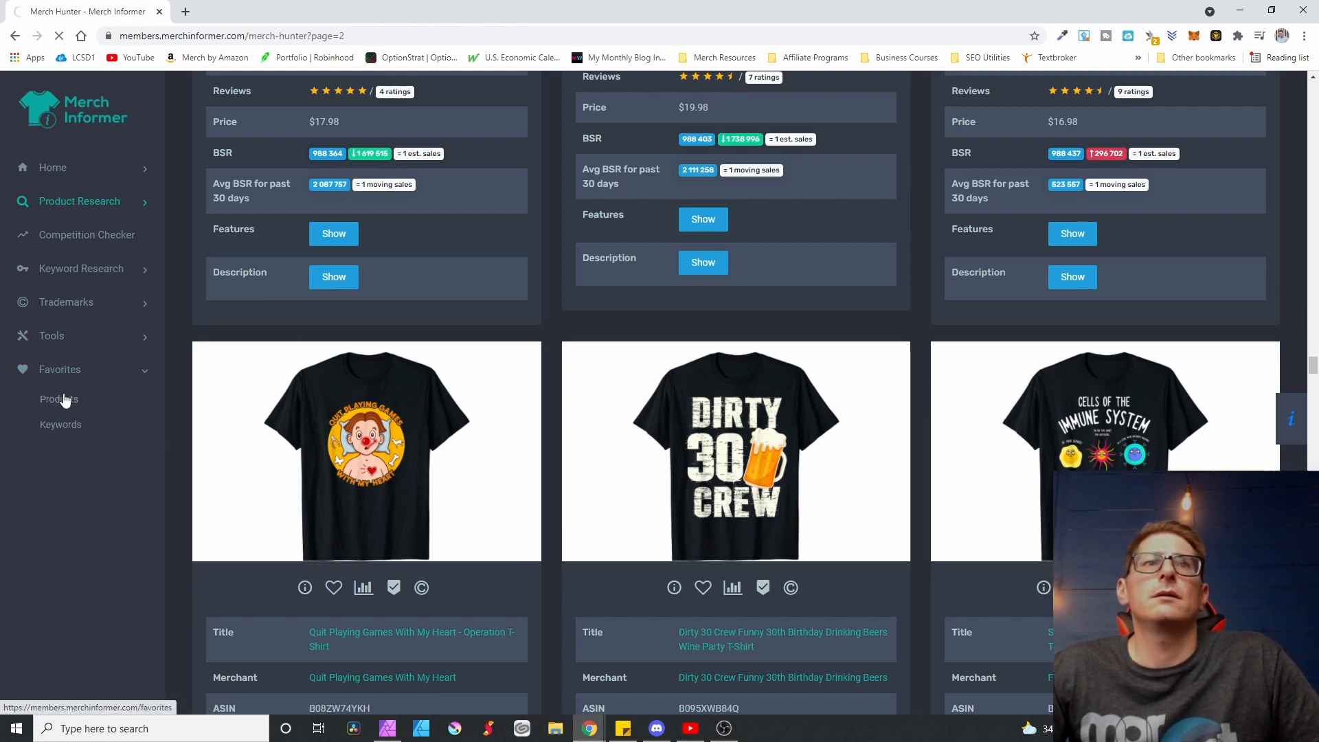
{"action": "mouse_move", "coordinate": [591, 400]}
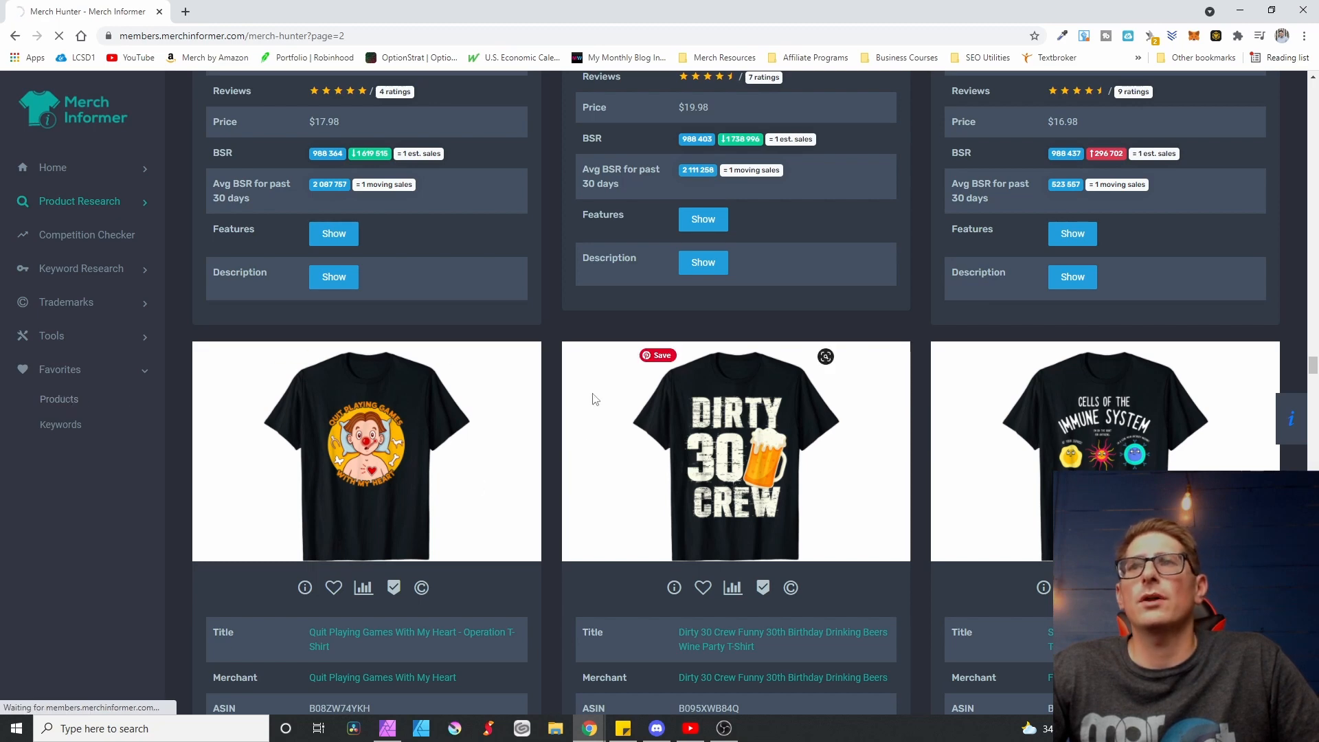
{"action": "left_click", "coordinate": [59, 398]}
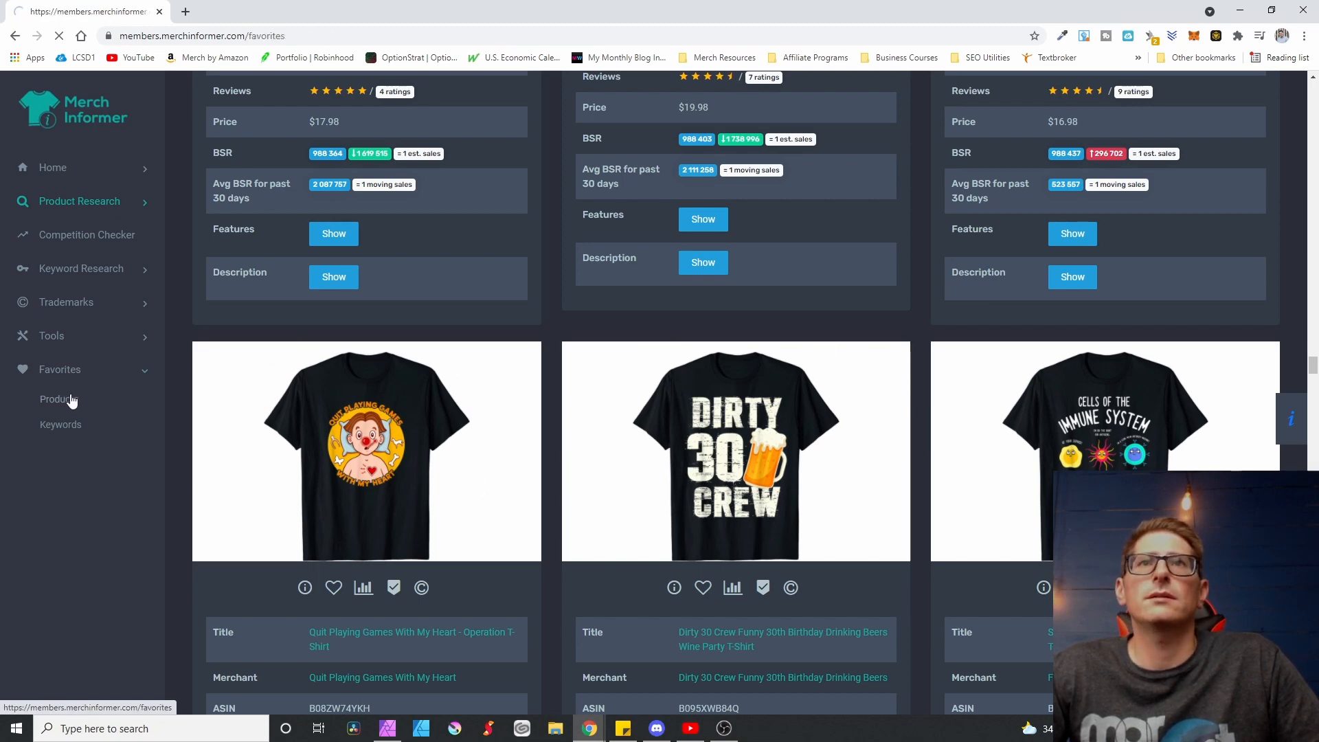
{"action": "left_click", "coordinate": [58, 398]}
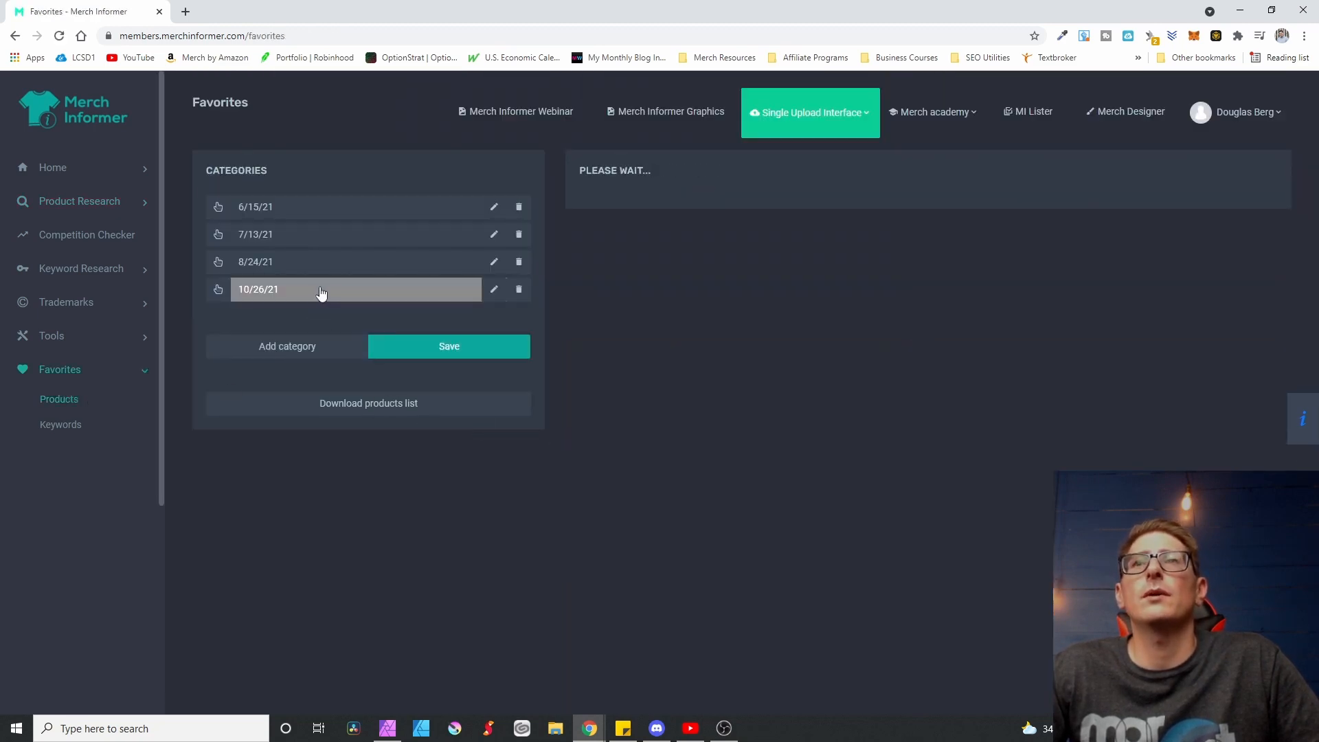
{"action": "left_click", "coordinate": [336, 290]}
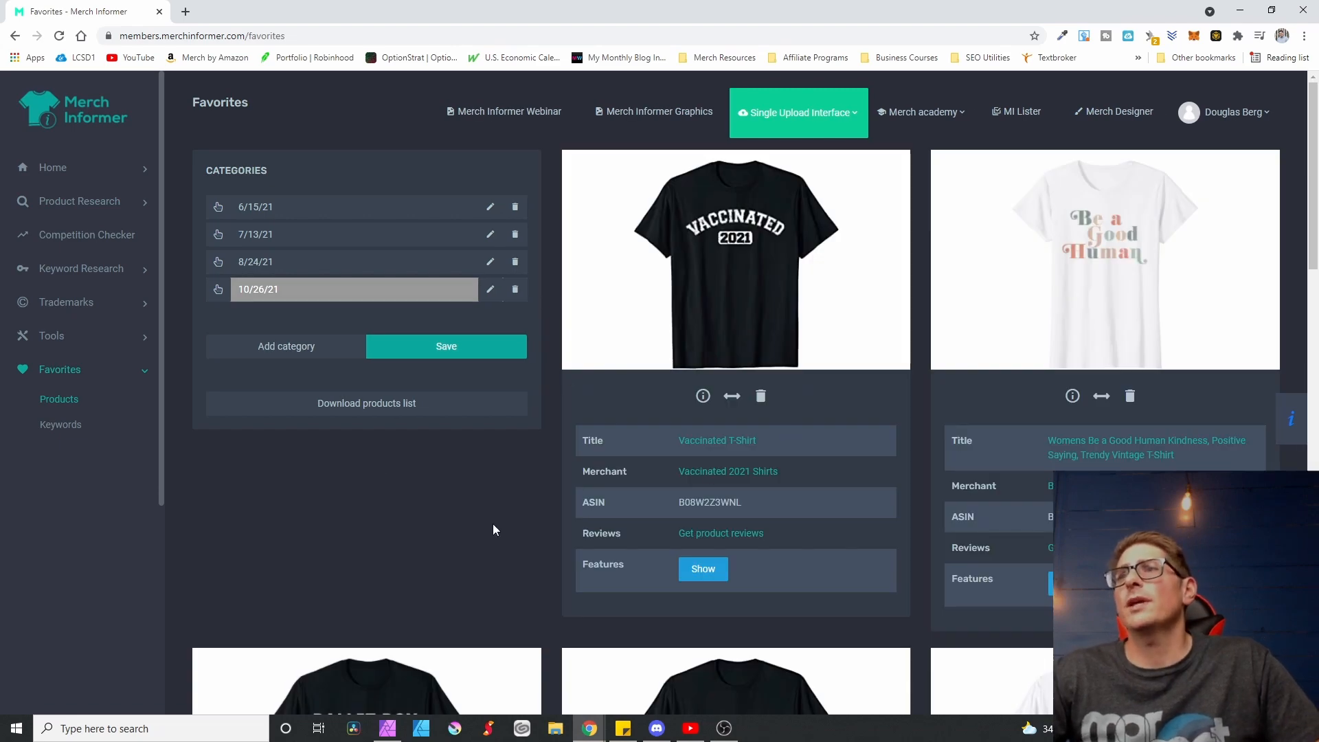
{"action": "scroll", "scroll_direction": "down", "scroll_amount": 3}
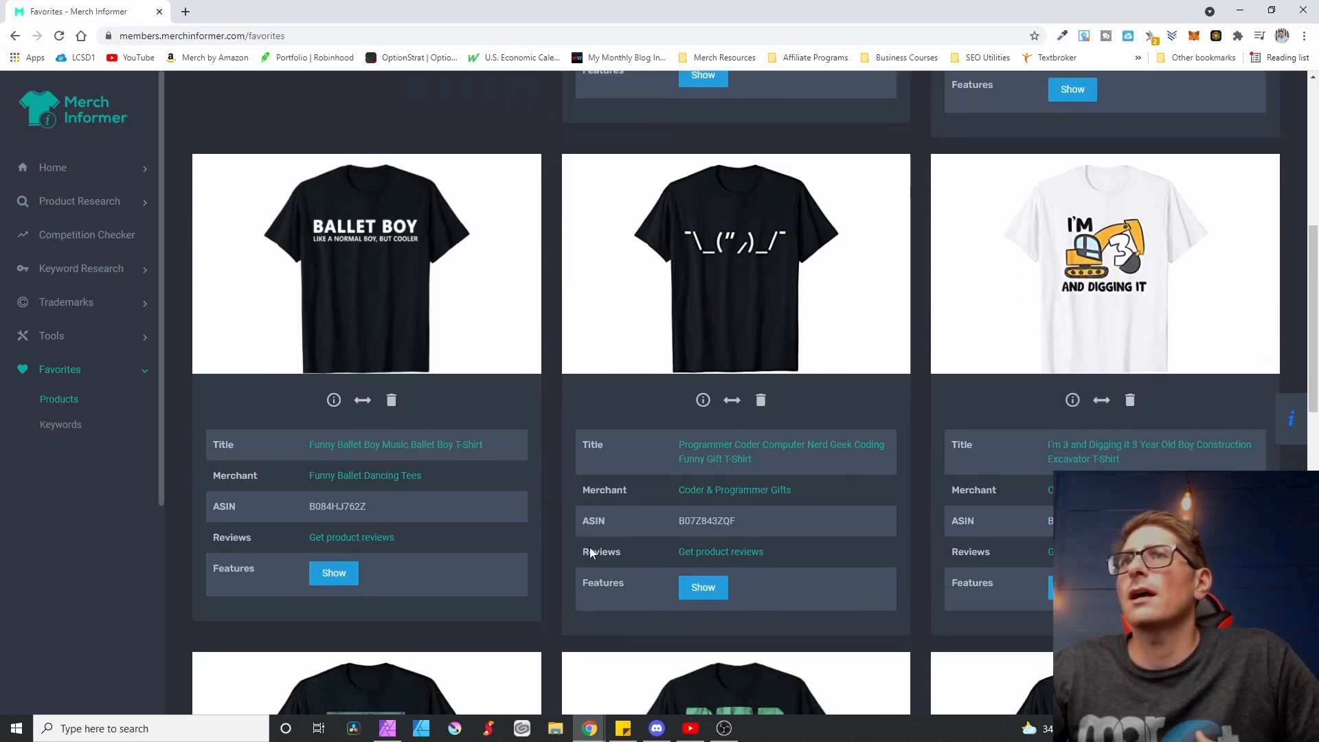
{"action": "scroll", "scroll_direction": "down", "scroll_amount": 3}
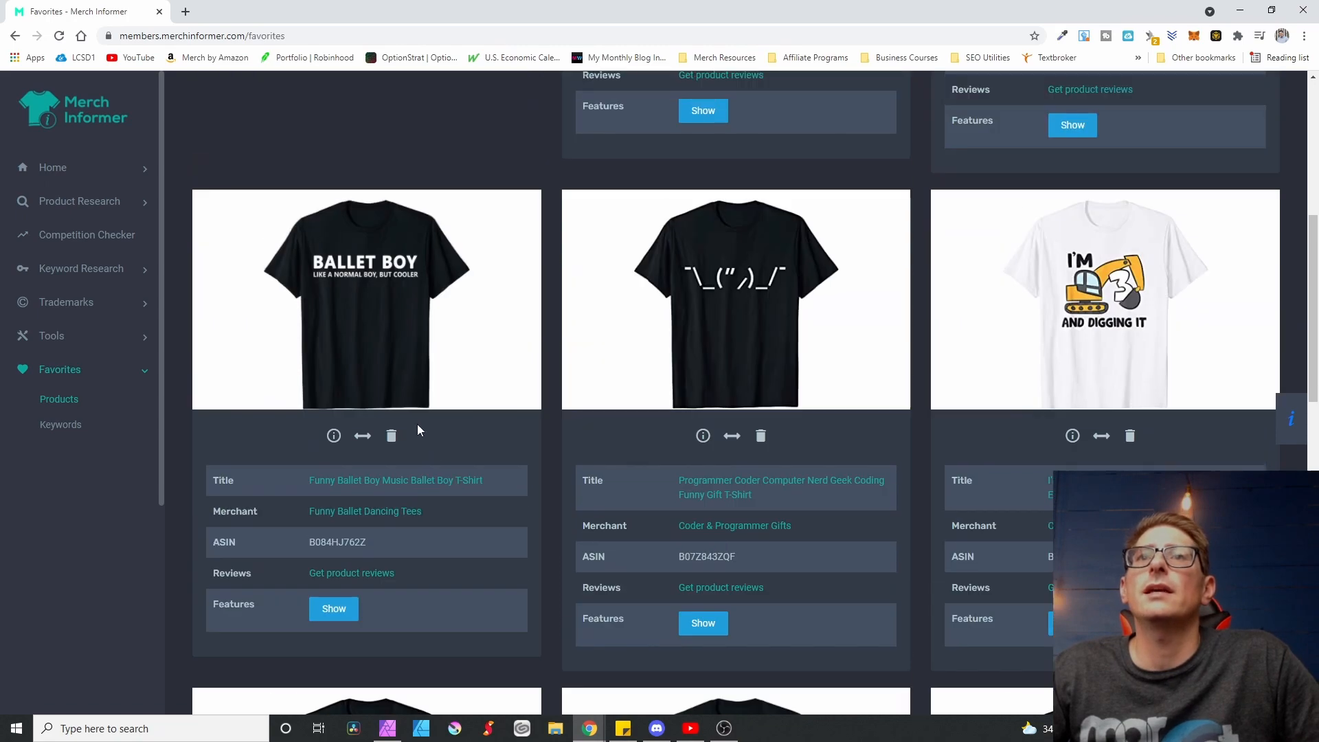
{"action": "scroll", "scroll_direction": "down", "scroll_amount": 3}
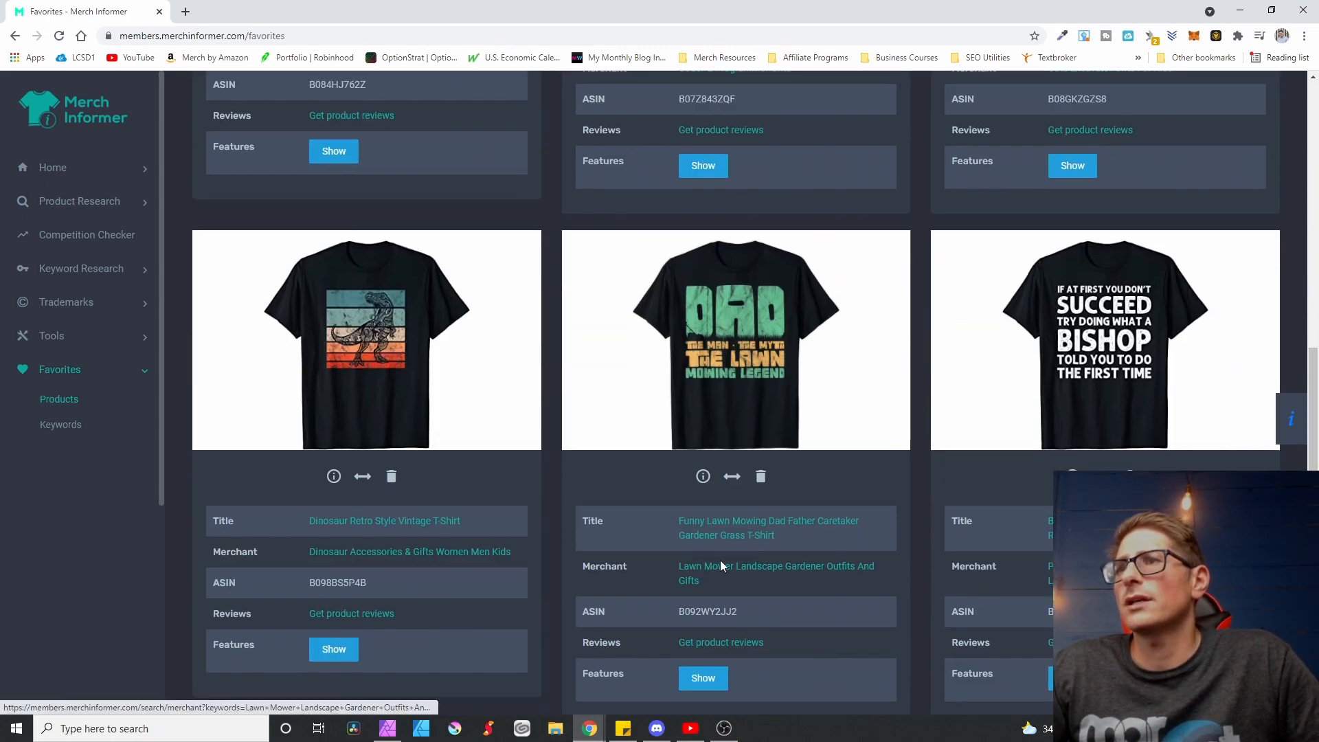
{"action": "scroll", "scroll_direction": "down", "scroll_amount": 3}
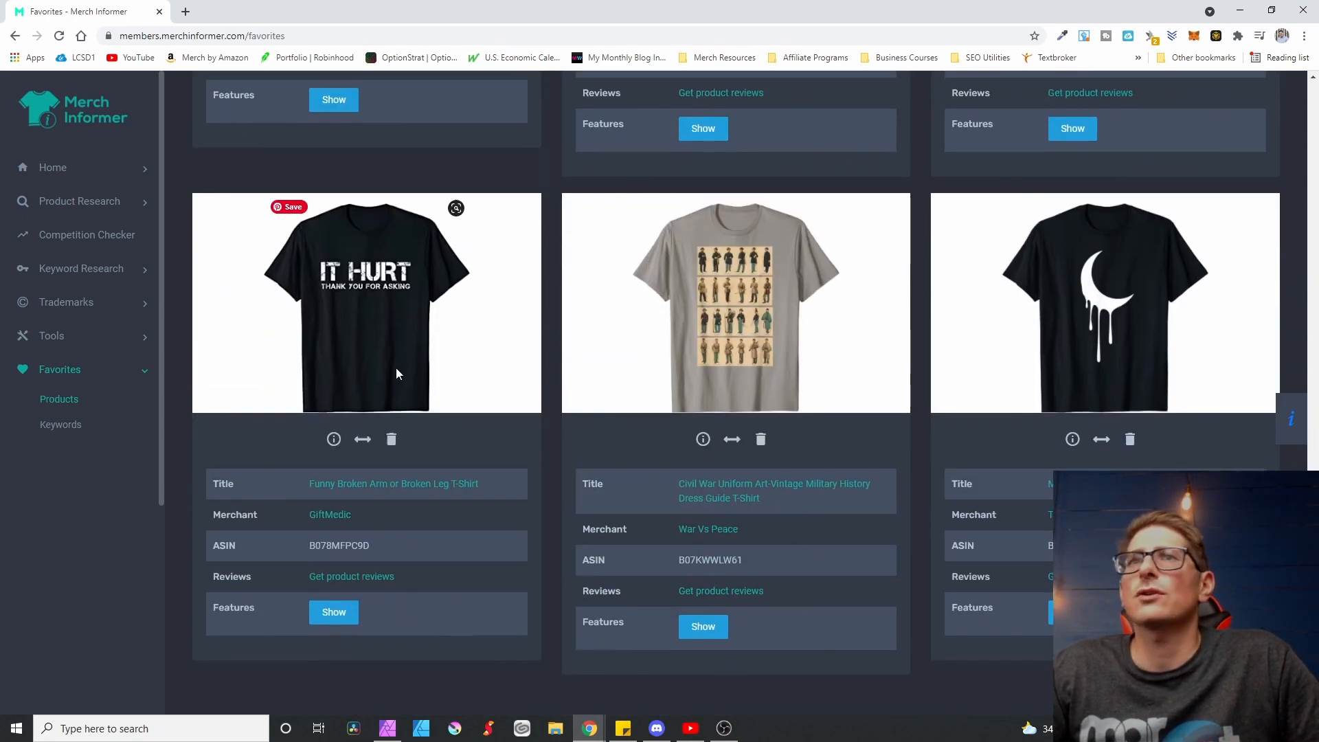
{"action": "mouse_move", "coordinate": [831, 473]}
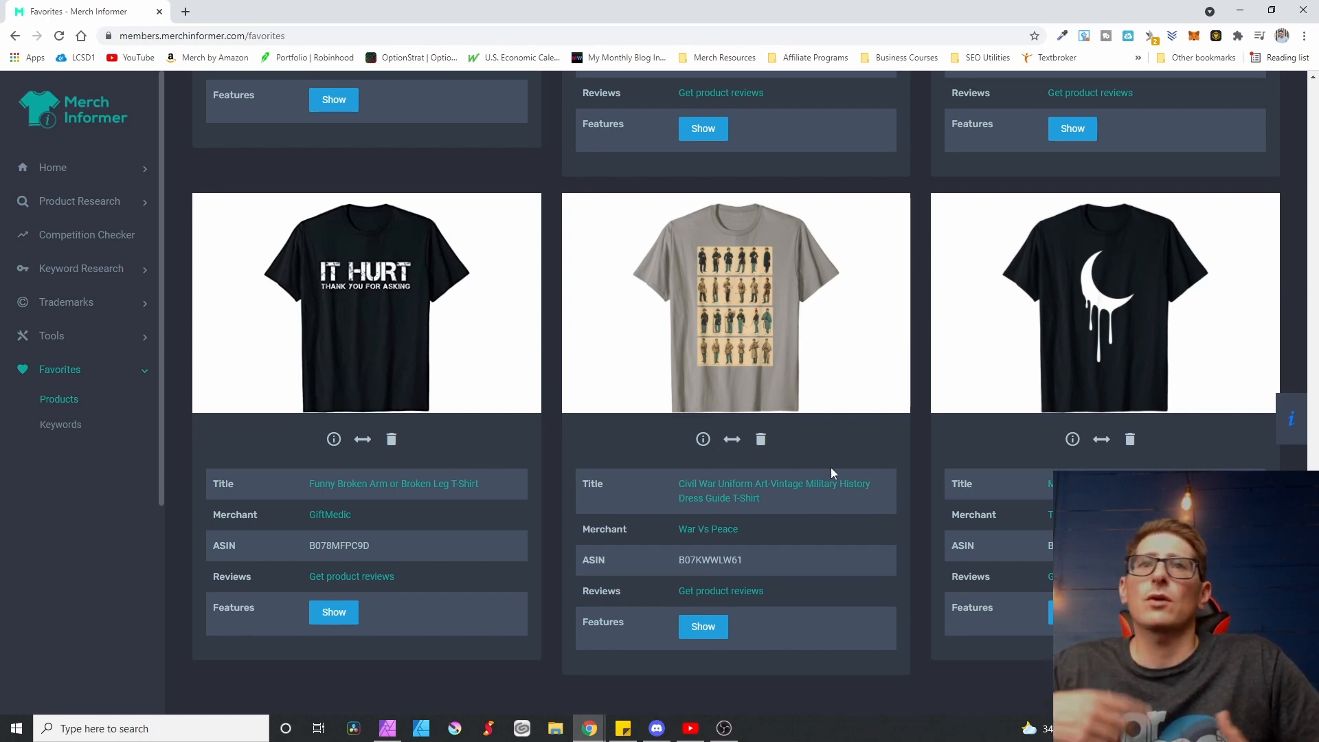
{"action": "mouse_move", "coordinate": [800, 478]}
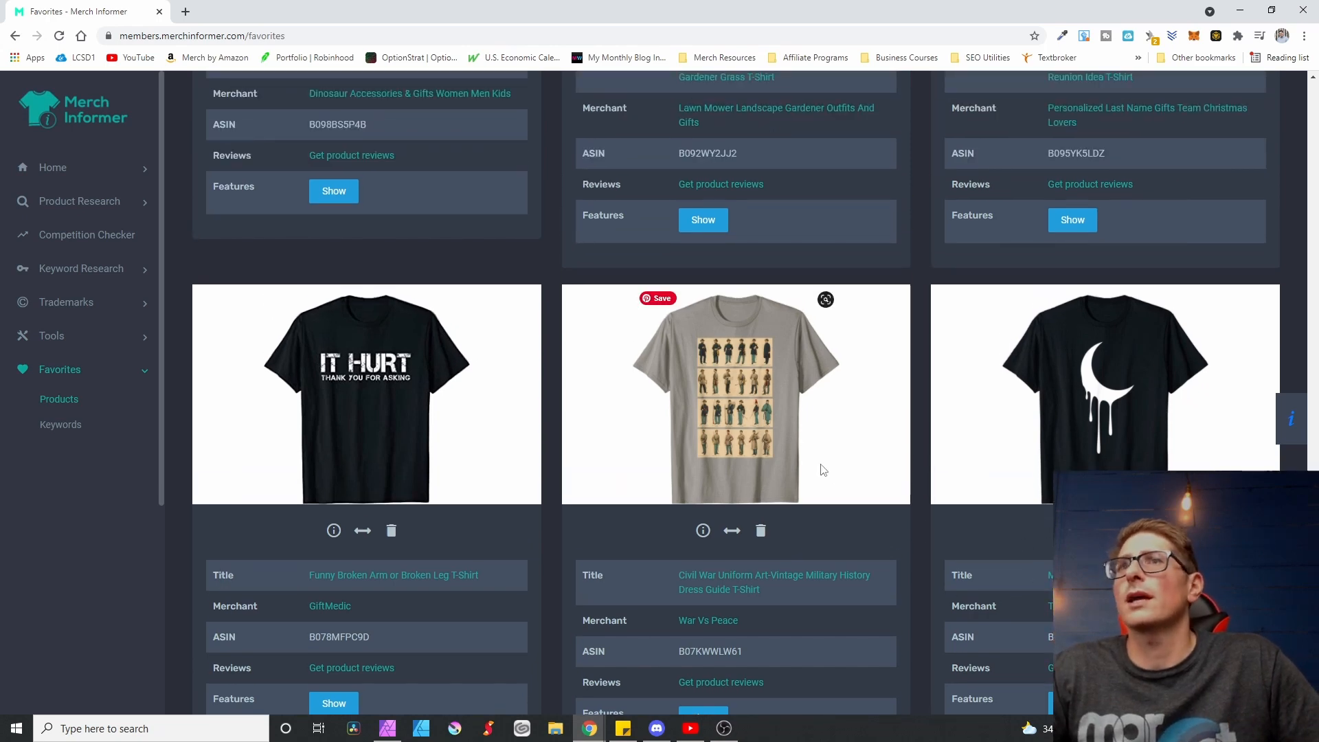
{"action": "scroll", "scroll_direction": "up", "scroll_amount": 3}
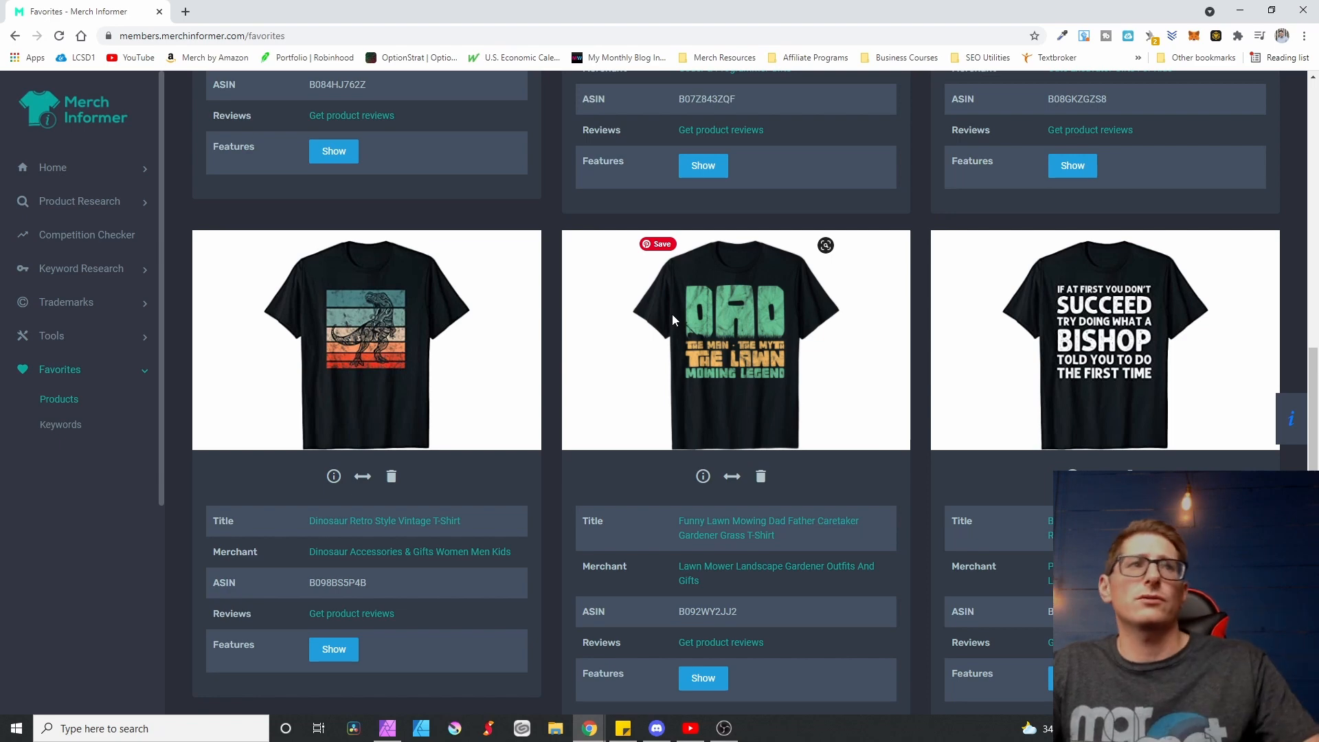
{"action": "mouse_move", "coordinate": [609, 381]}
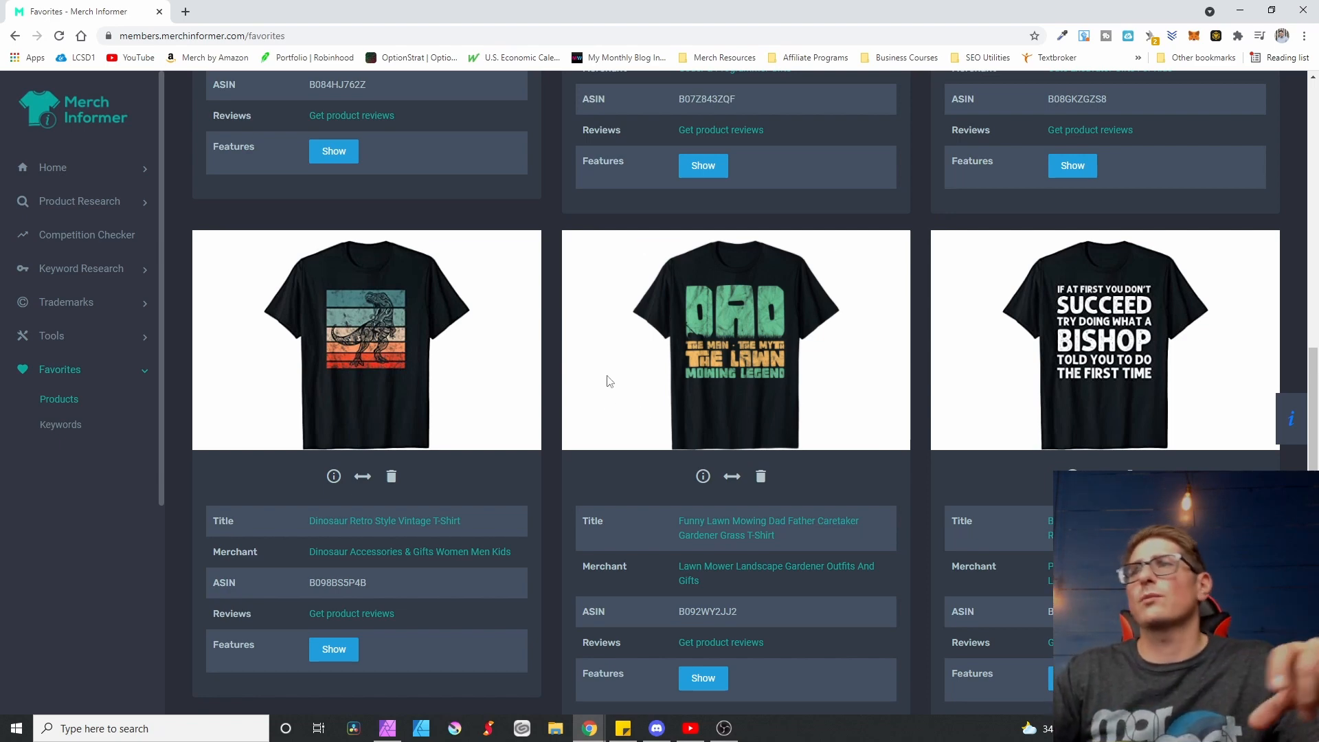
{"action": "scroll", "scroll_direction": "up", "scroll_amount": 3}
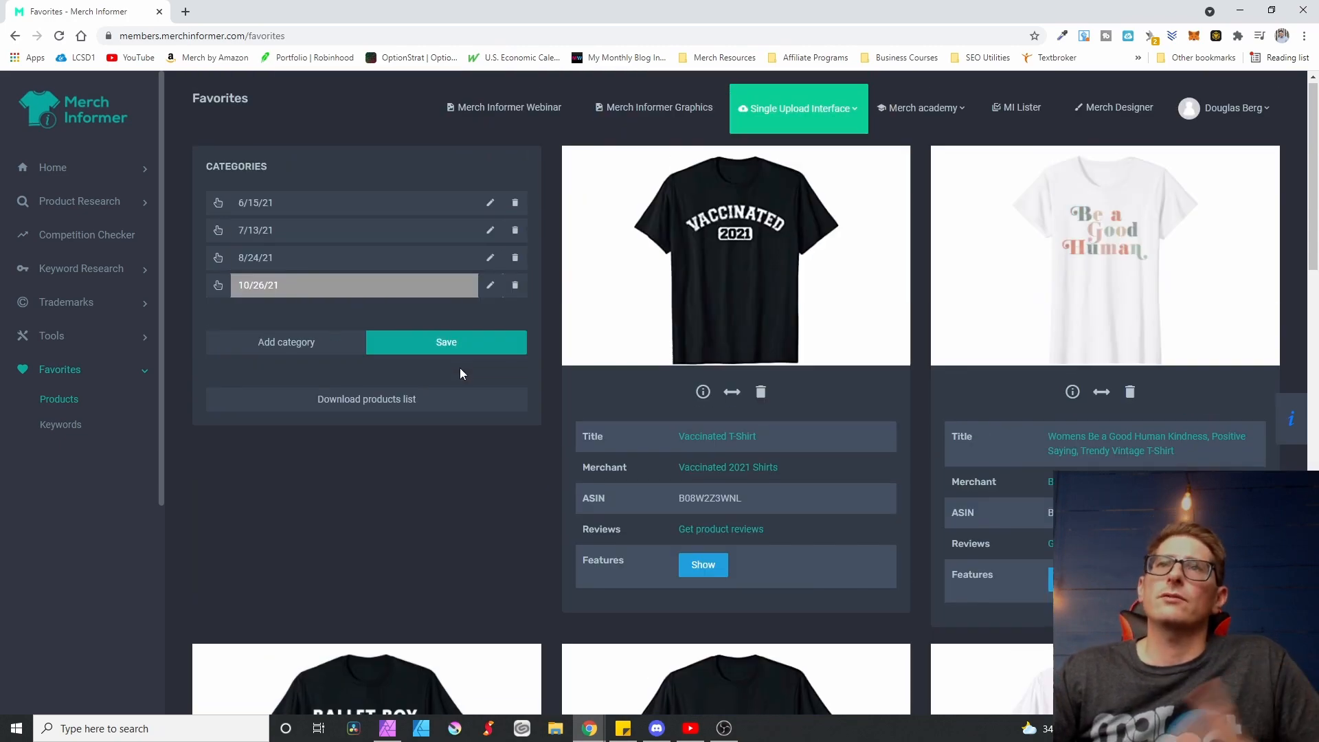
{"action": "scroll", "scroll_direction": "down", "scroll_amount": 3}
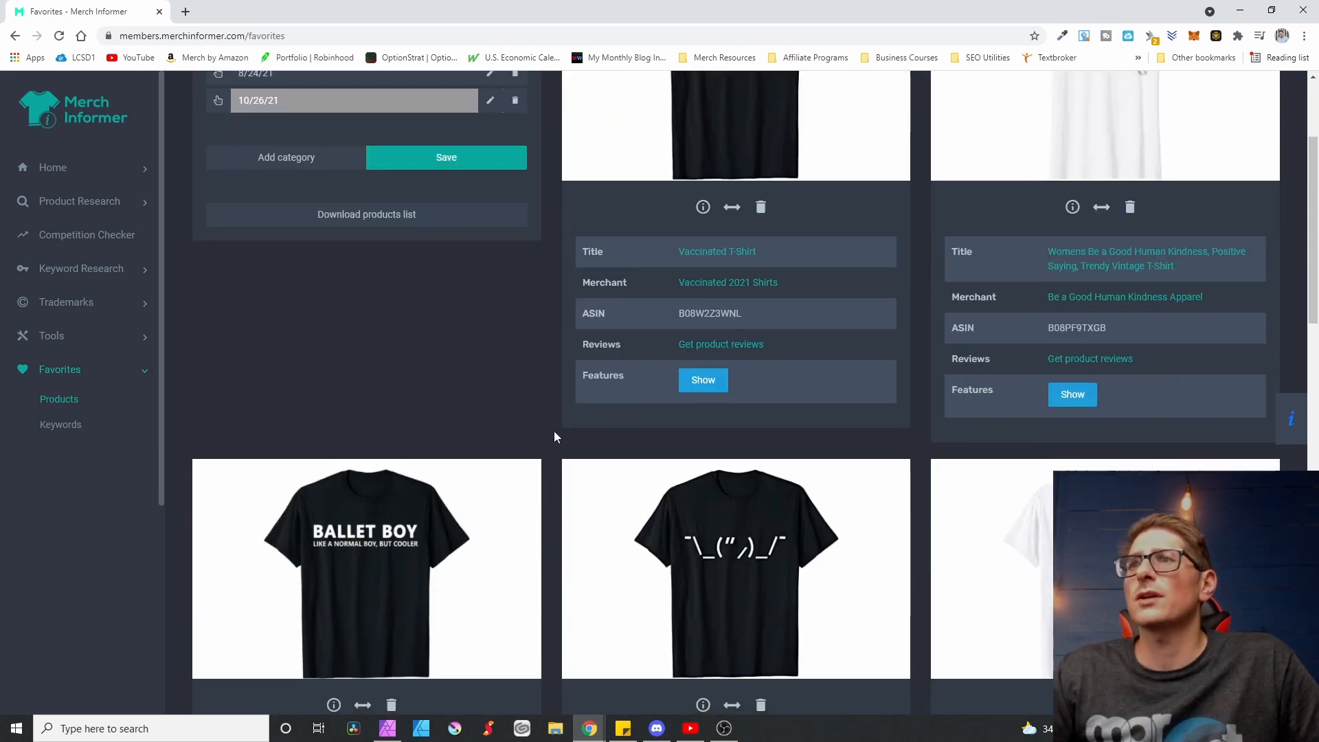
{"action": "scroll", "scroll_direction": "down", "scroll_amount": 3}
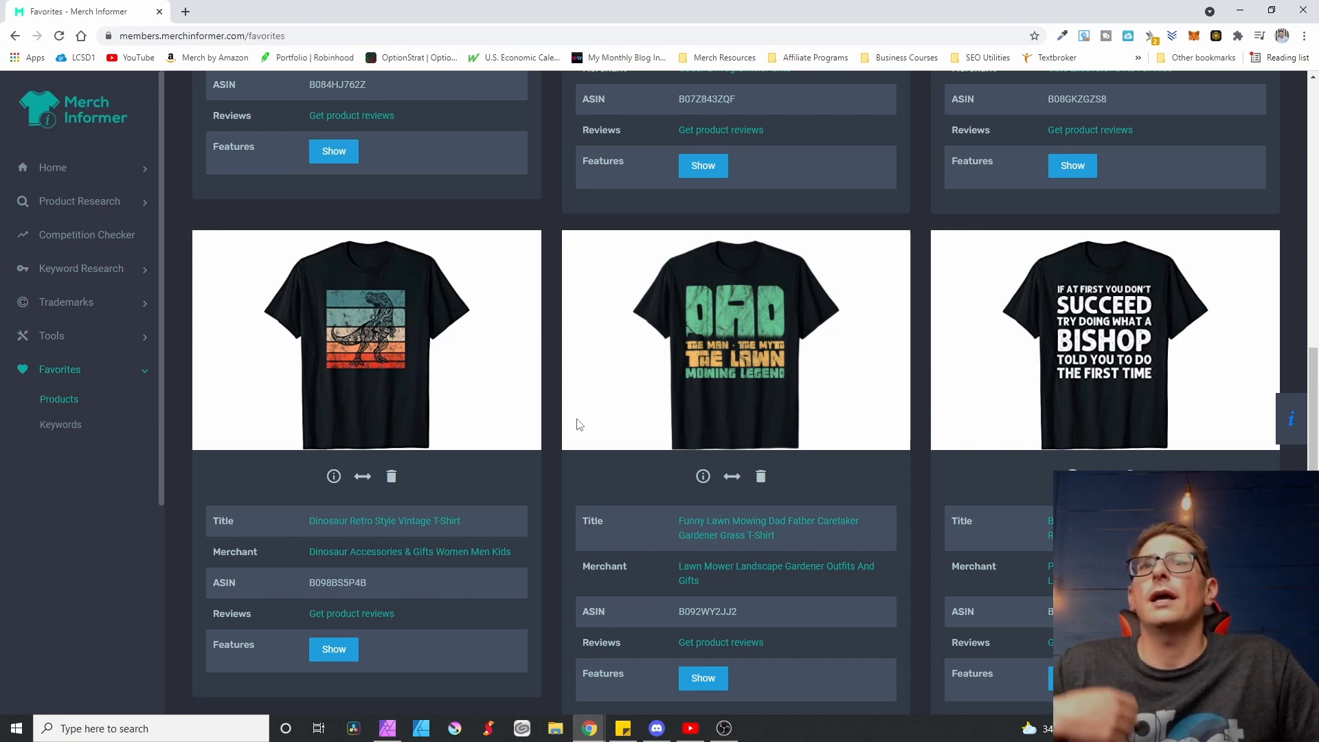
{"action": "mouse_move", "coordinate": [833, 516]}
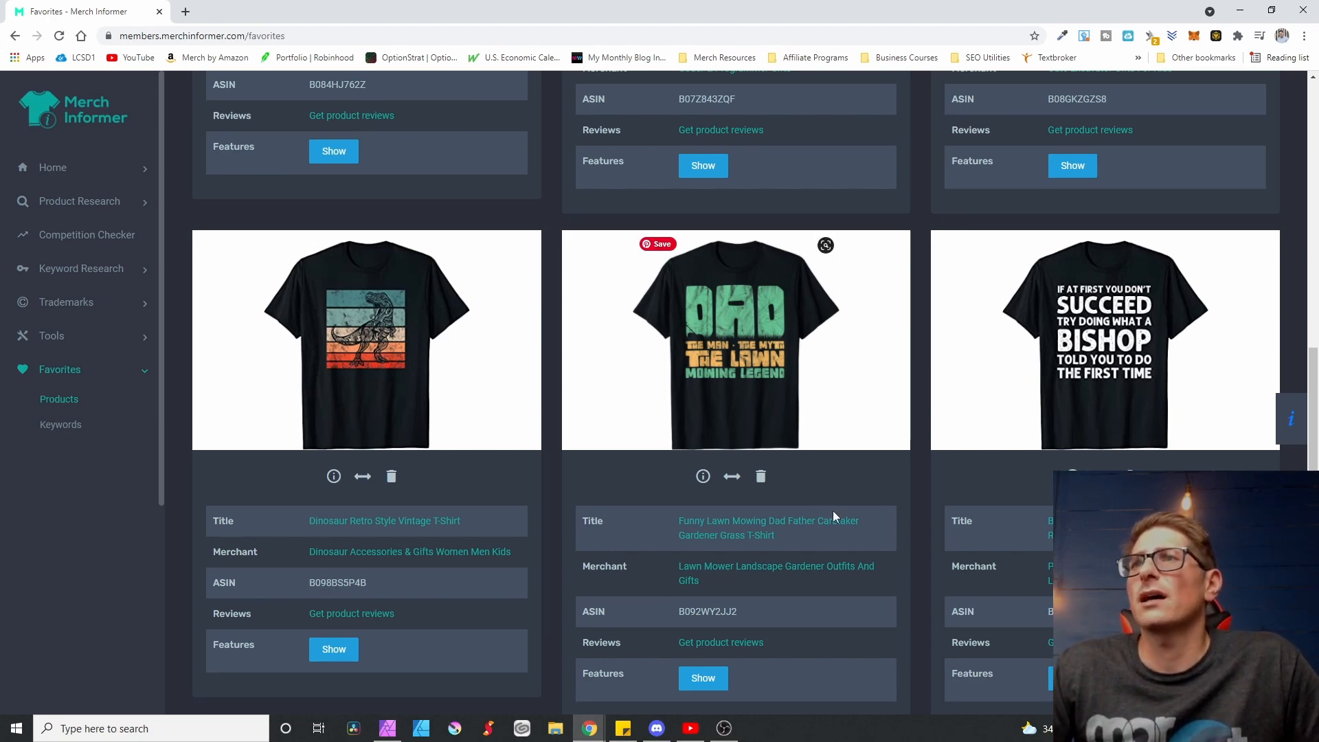
{"action": "mouse_move", "coordinate": [852, 426]}
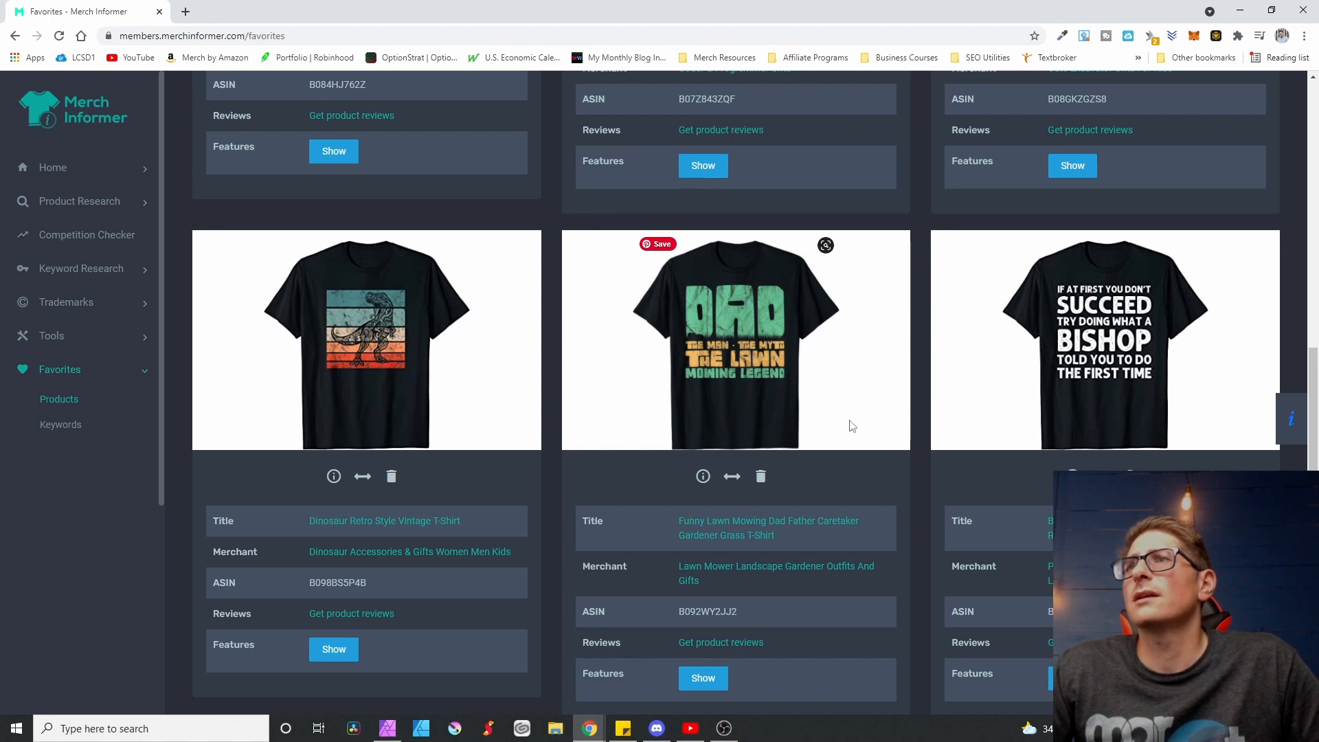
{"action": "mouse_move", "coordinate": [754, 386]}
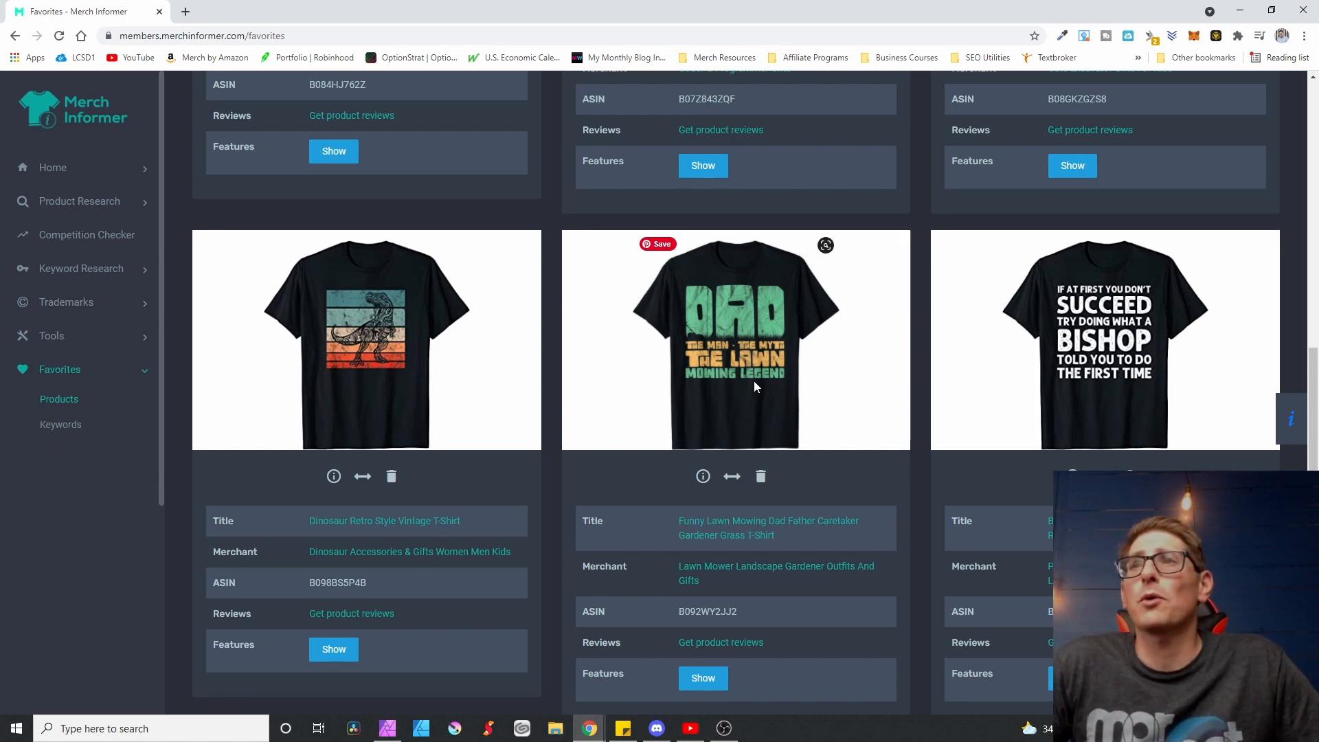
{"action": "mouse_move", "coordinate": [737, 334]}
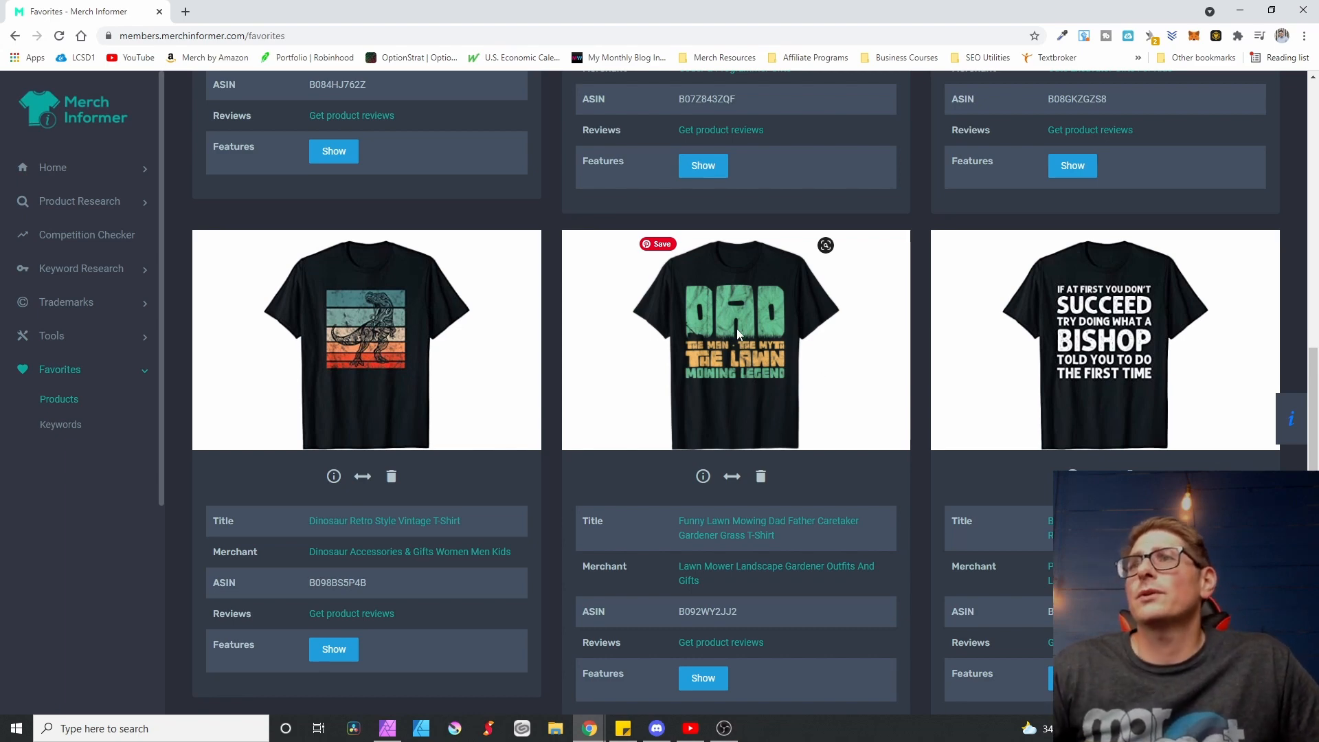
{"action": "mouse_move", "coordinate": [755, 399]}
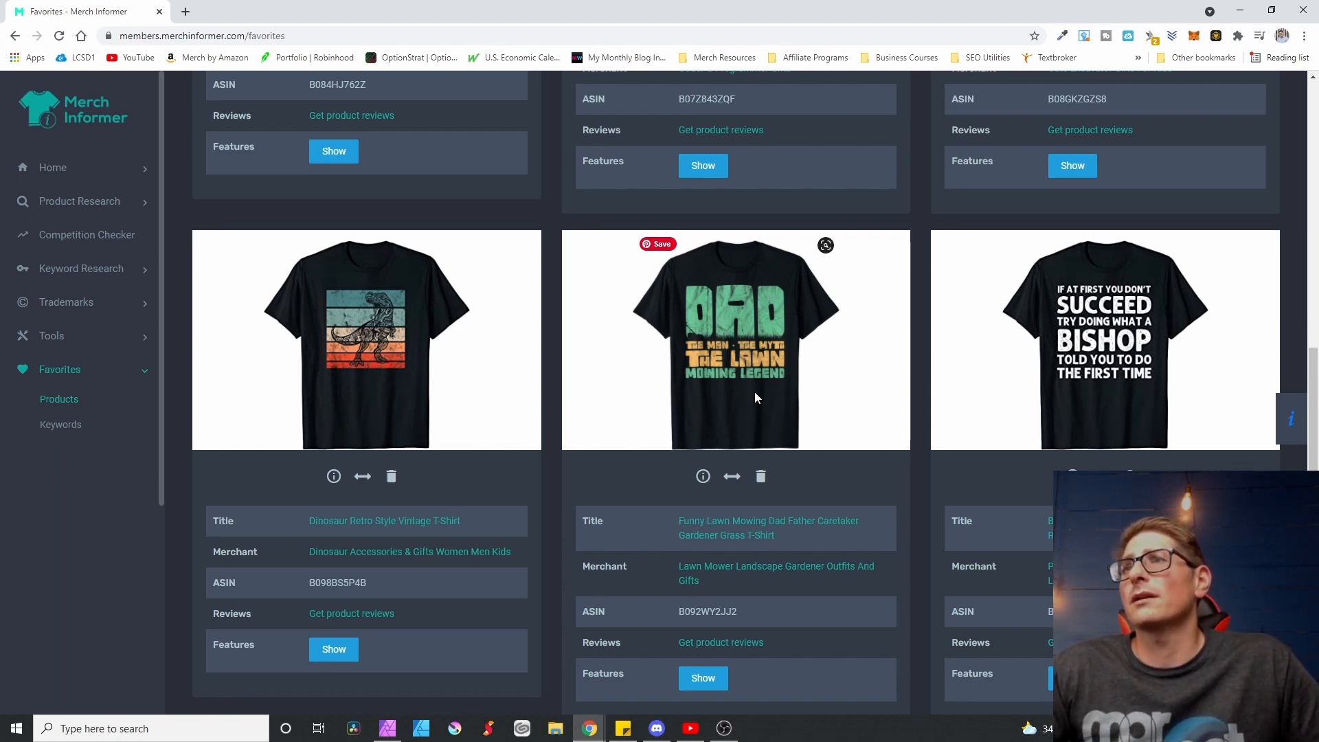
{"action": "mouse_move", "coordinate": [725, 374]}
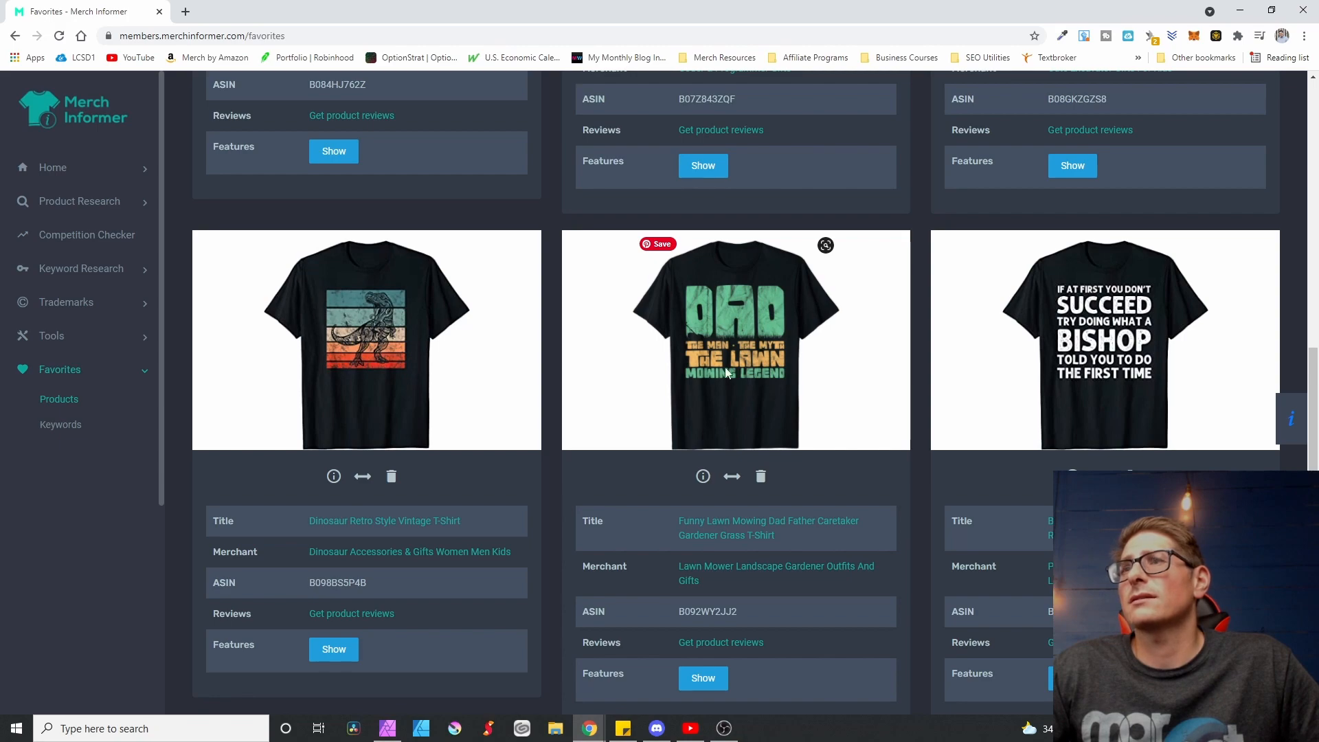
{"action": "scroll", "scroll_direction": "down", "scroll_amount": 3}
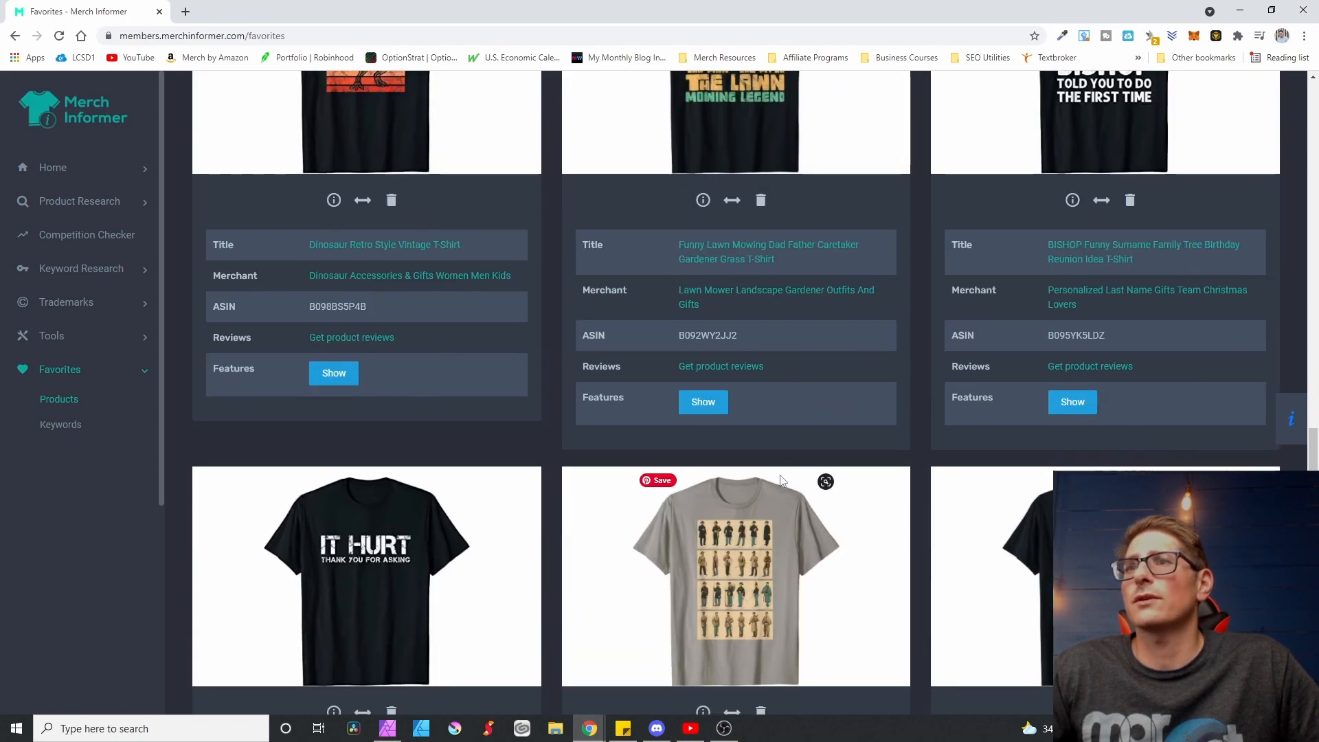
{"action": "scroll", "scroll_direction": "up", "scroll_amount": 3}
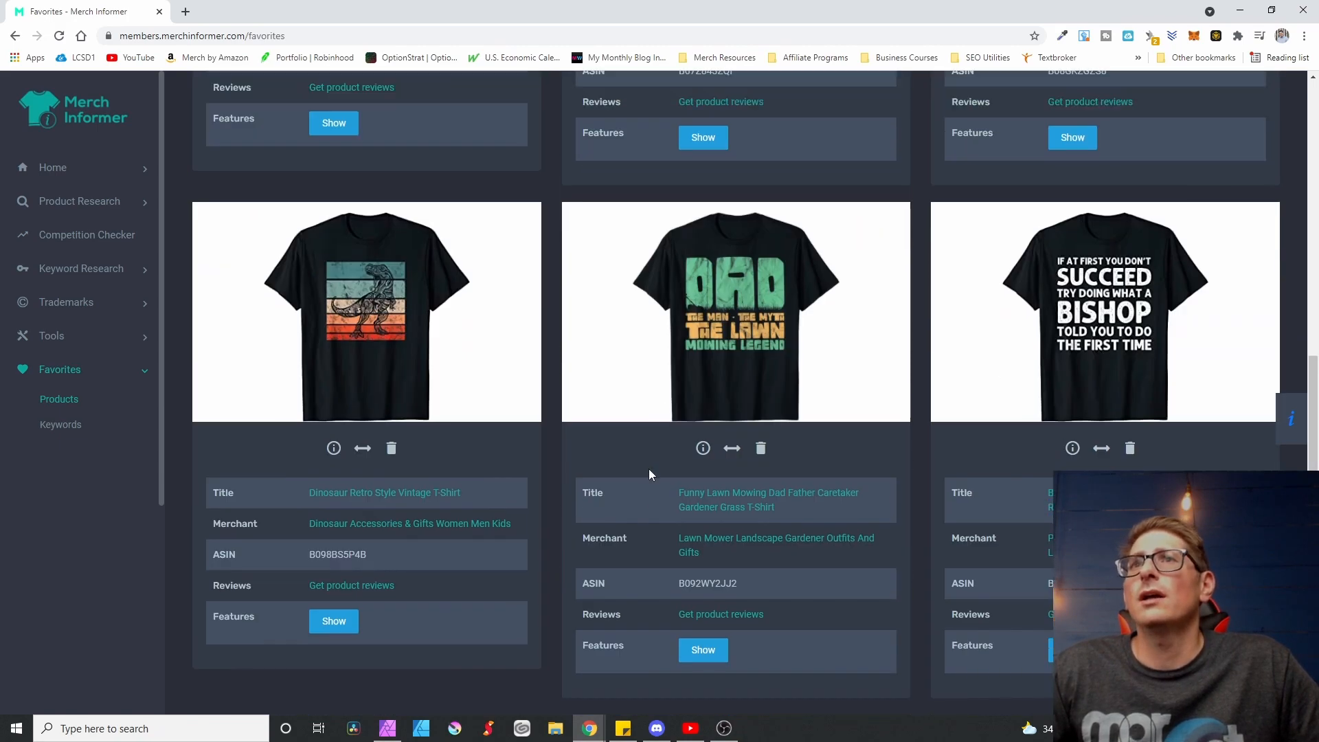
{"action": "scroll", "scroll_direction": "down", "scroll_amount": 3}
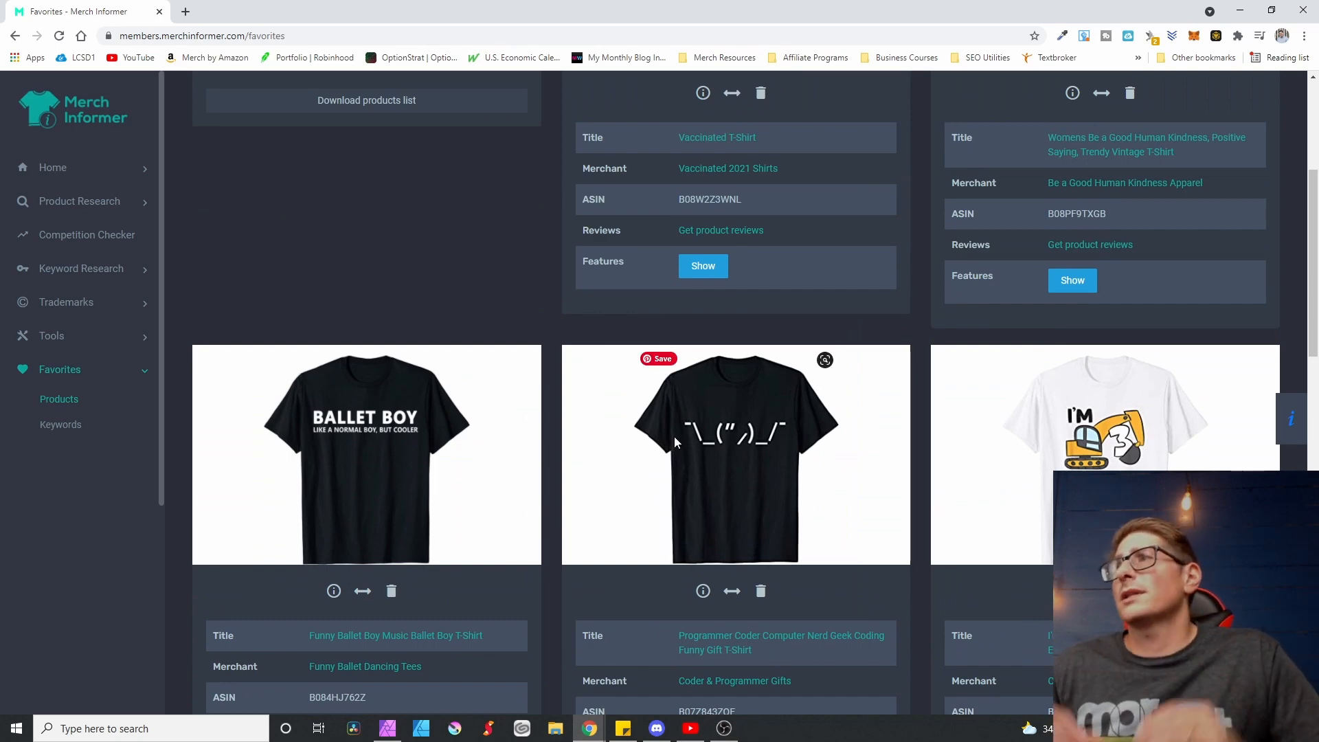
{"action": "scroll", "scroll_direction": "up", "scroll_amount": 3}
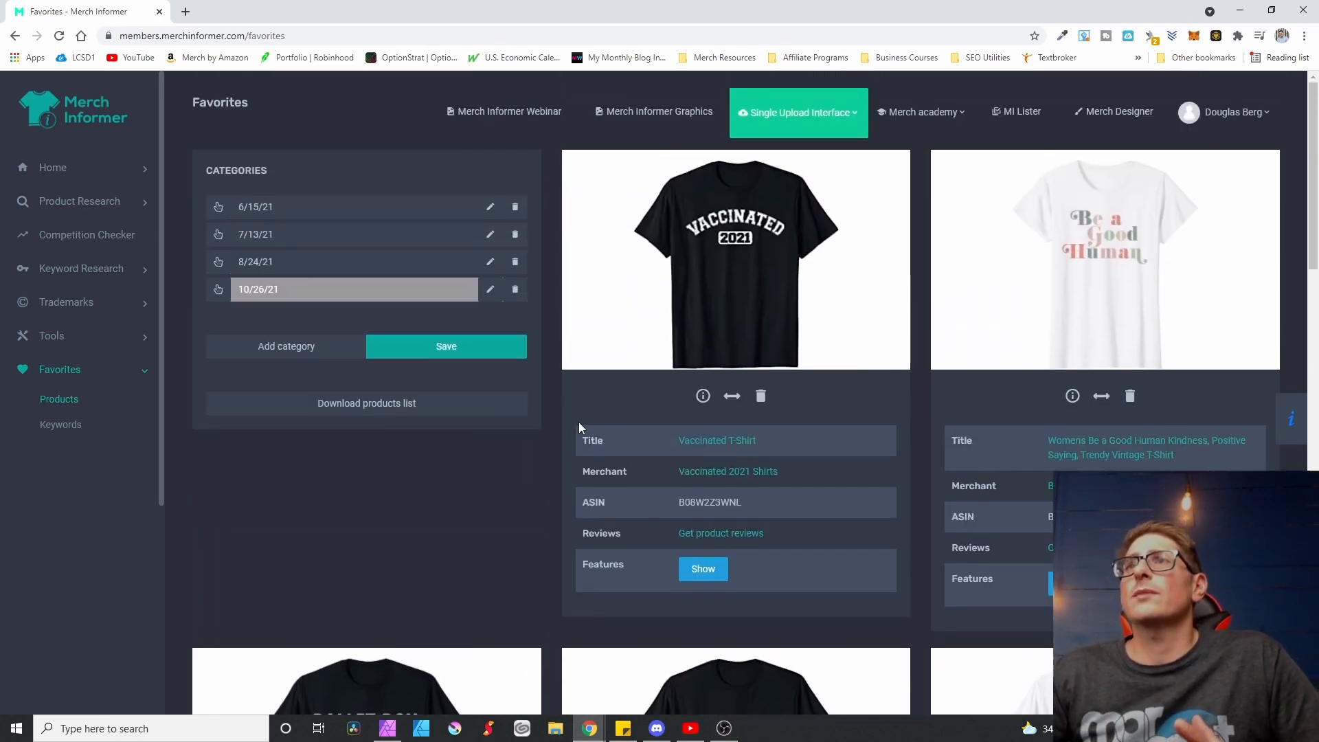
{"action": "mouse_move", "coordinate": [441, 444]}
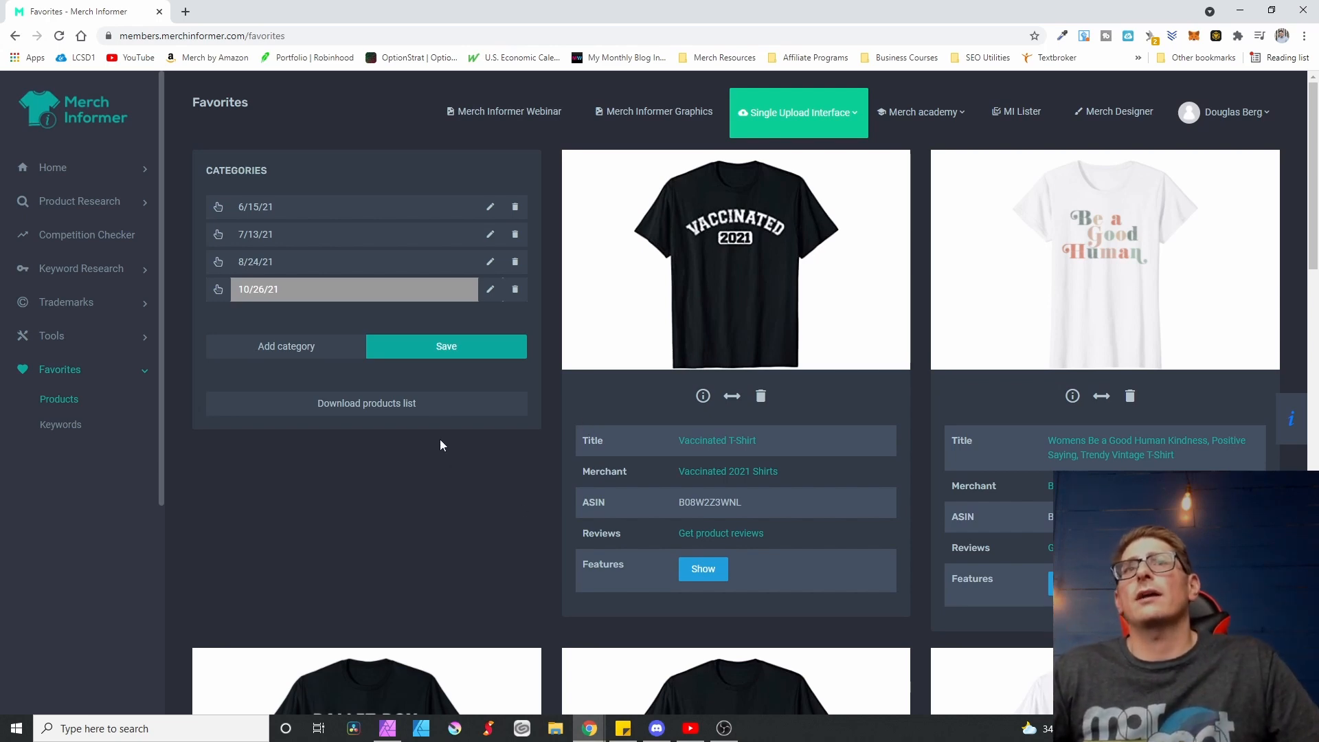
{"action": "mouse_move", "coordinate": [511, 261]}
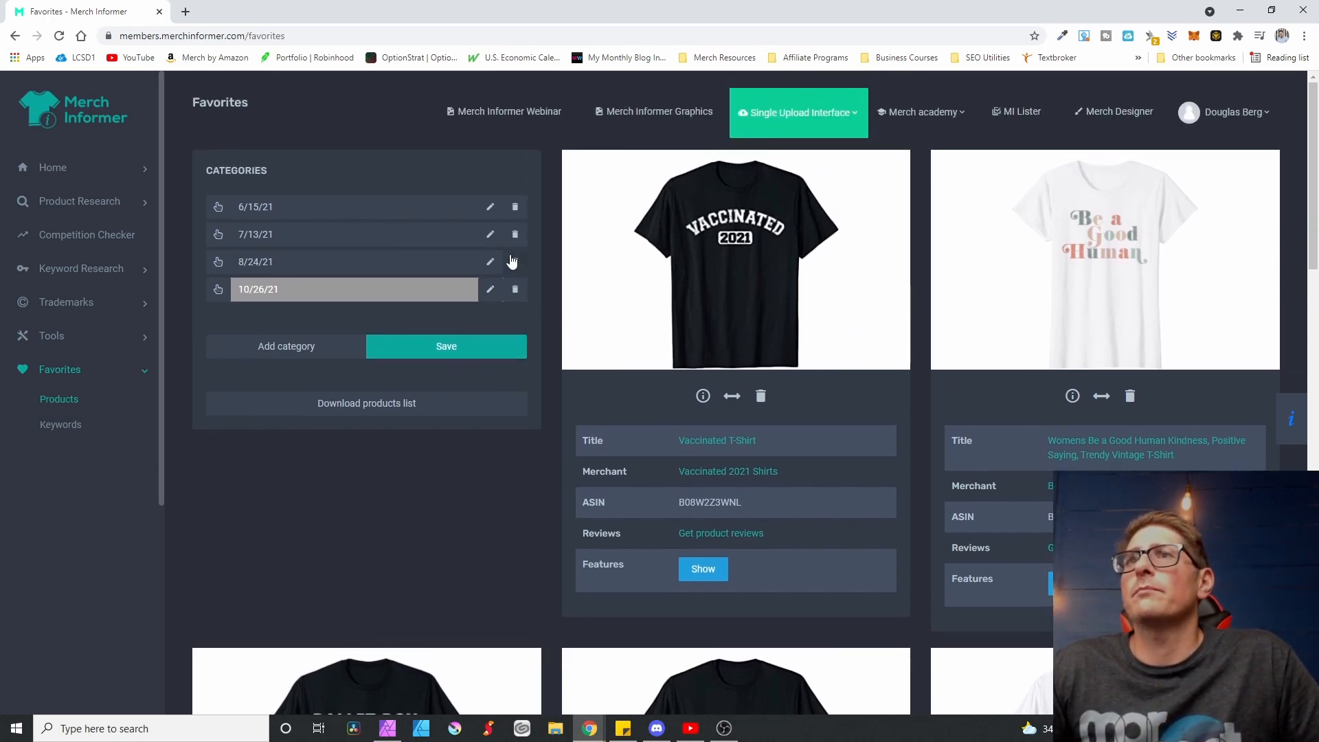
Step: Delete the 8/24/21, 7/13/21 and 6/15/21 categories, leaving only 10/26/21
{"action": "left_click", "coordinate": [515, 261]}
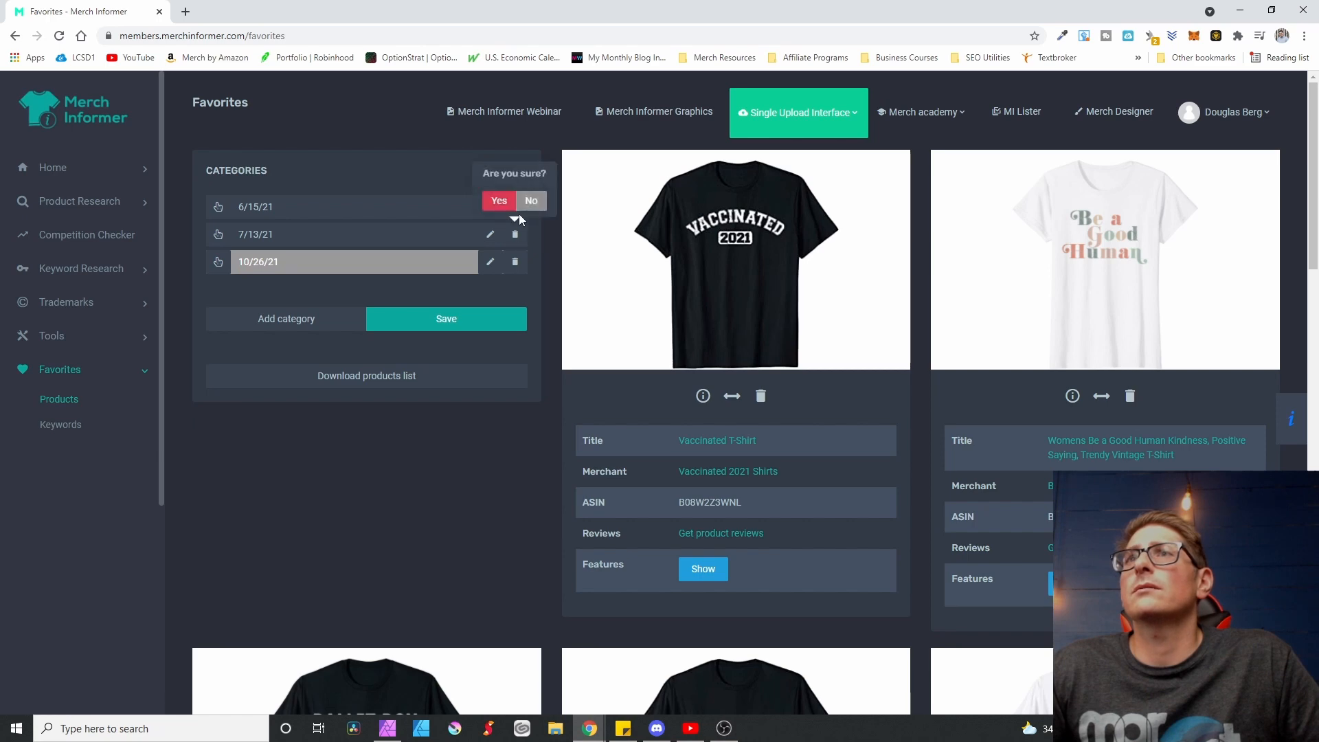
{"action": "left_click", "coordinate": [498, 201]}
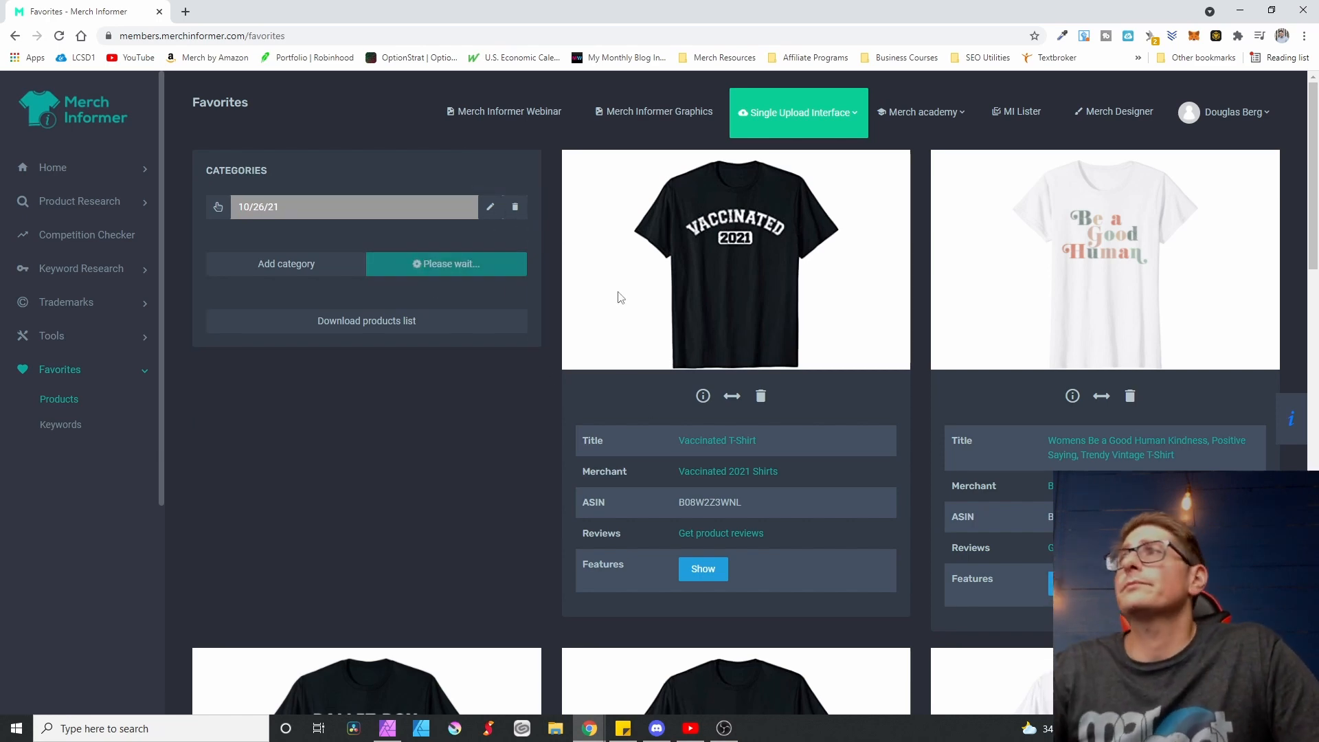
{"action": "mouse_move", "coordinate": [1012, 312]}
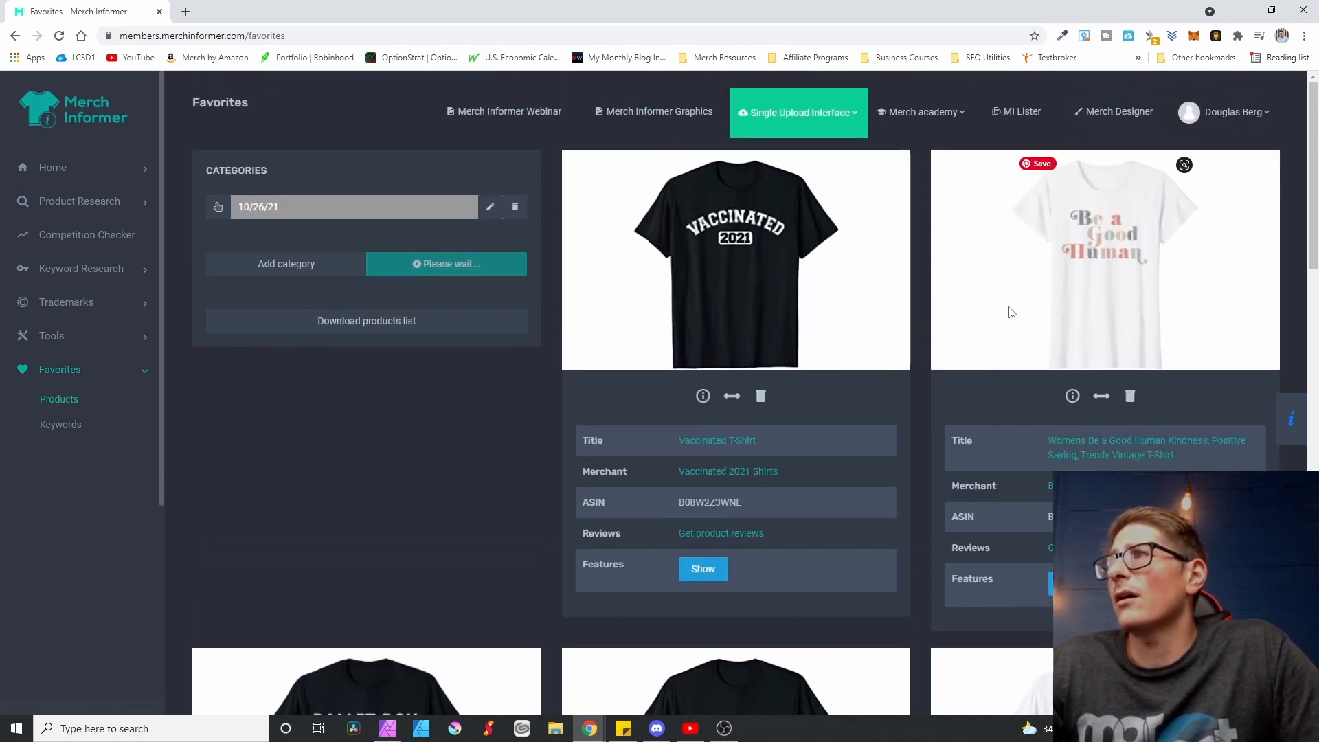
{"action": "mouse_move", "coordinate": [1061, 281]}
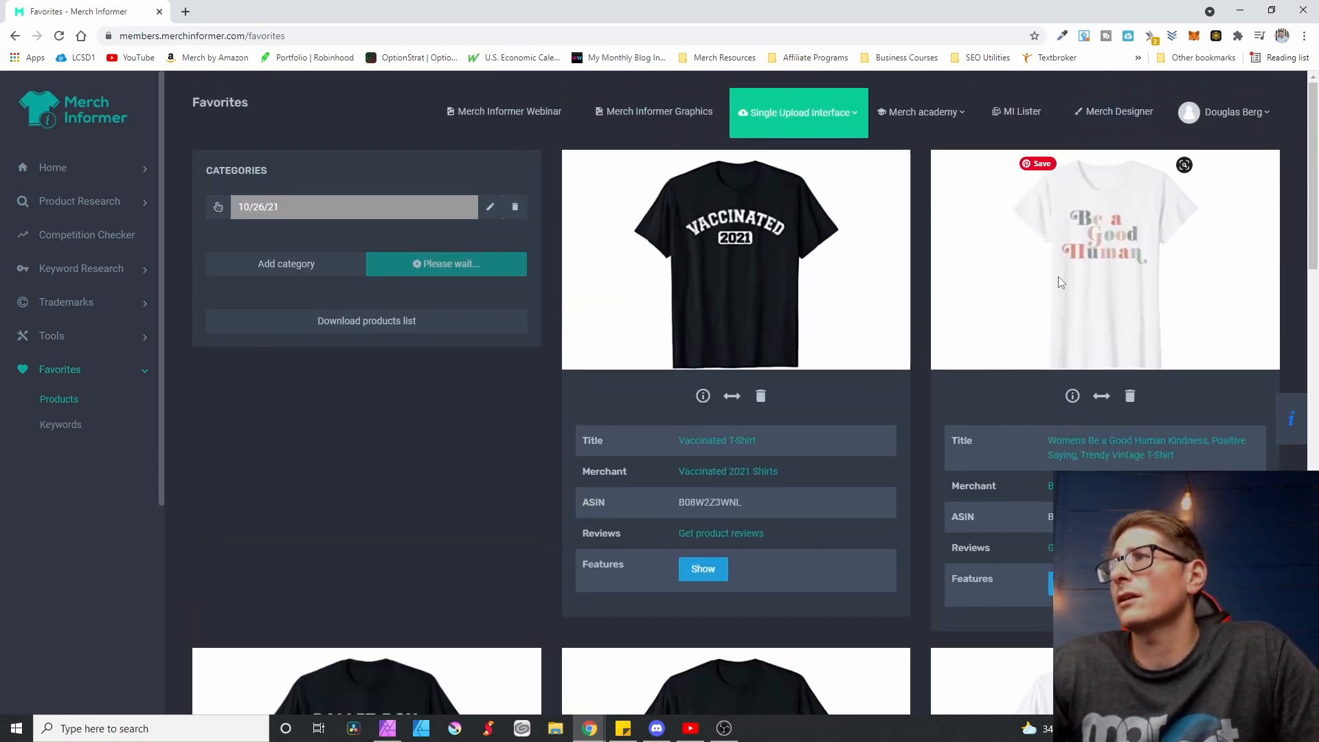
{"action": "scroll", "scroll_direction": "down", "scroll_amount": 3}
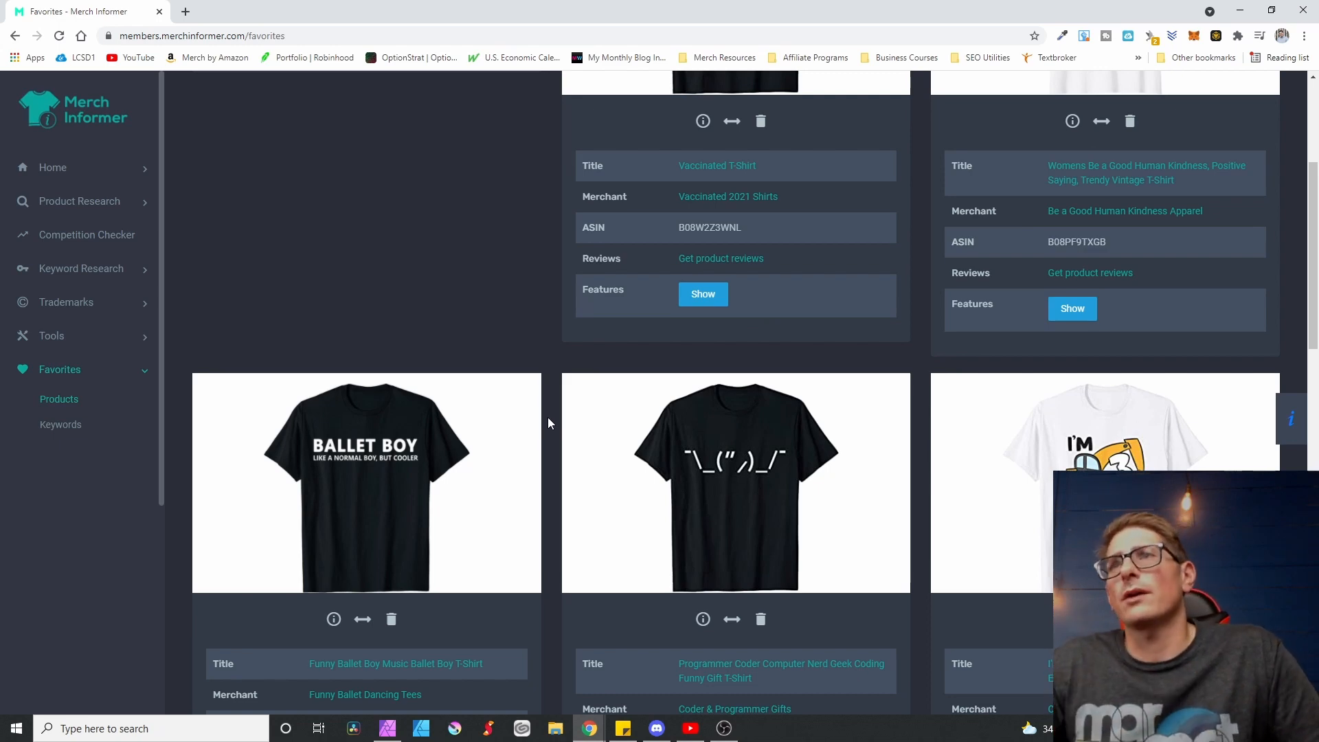
{"action": "scroll", "scroll_direction": "down", "scroll_amount": 3}
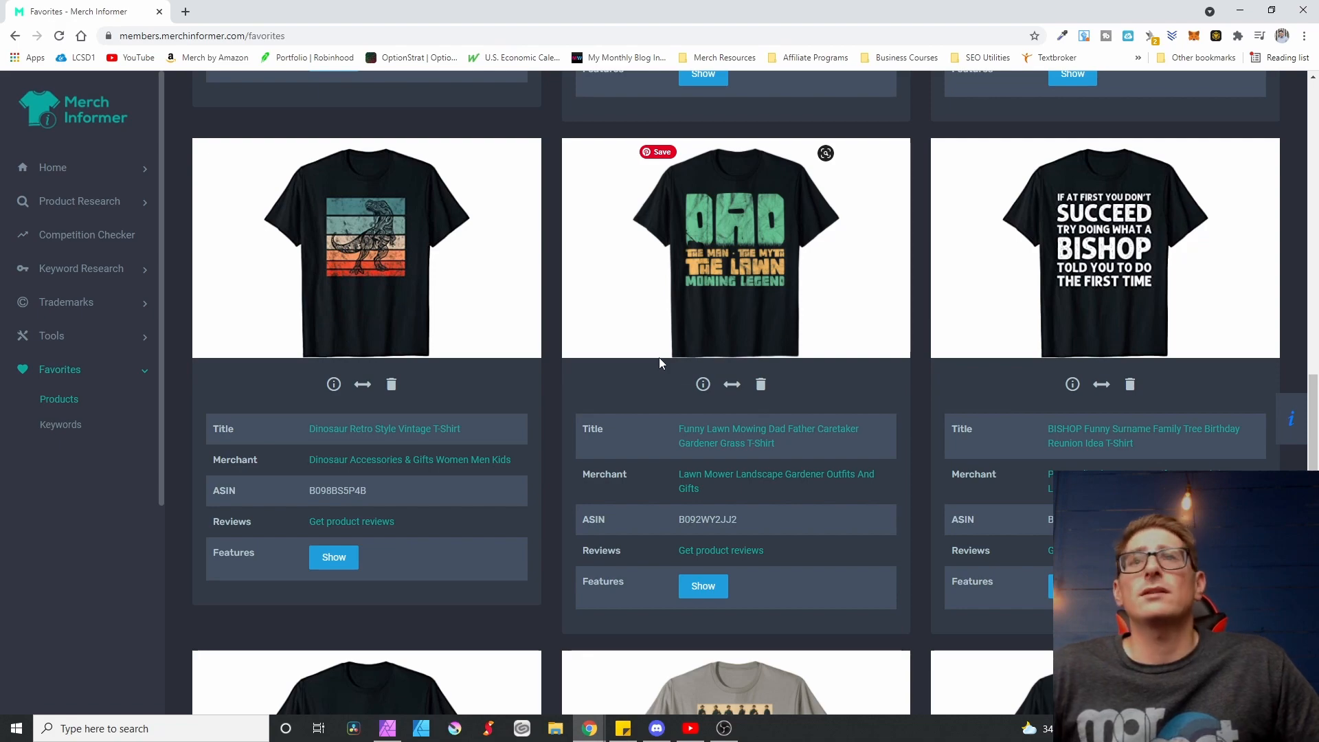
{"action": "scroll", "scroll_direction": "down", "scroll_amount": 3}
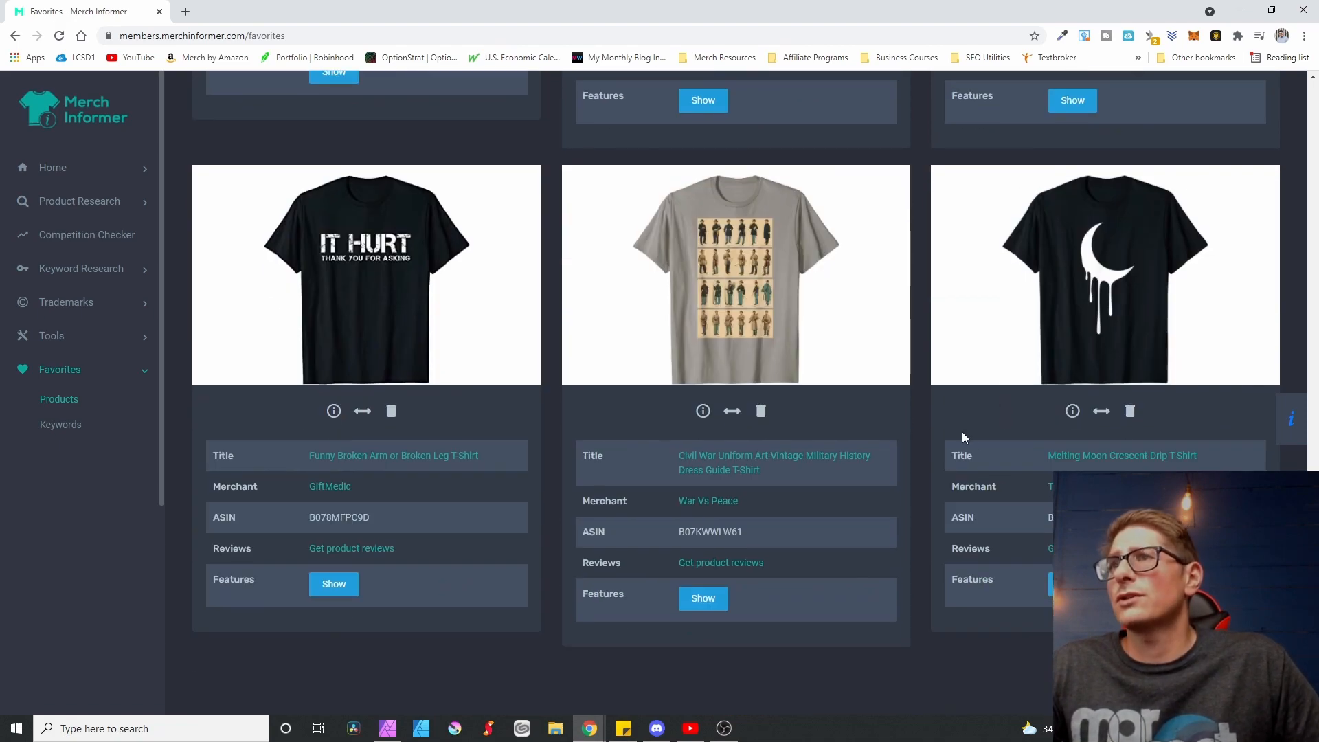
{"action": "scroll", "scroll_direction": "down", "scroll_amount": 3}
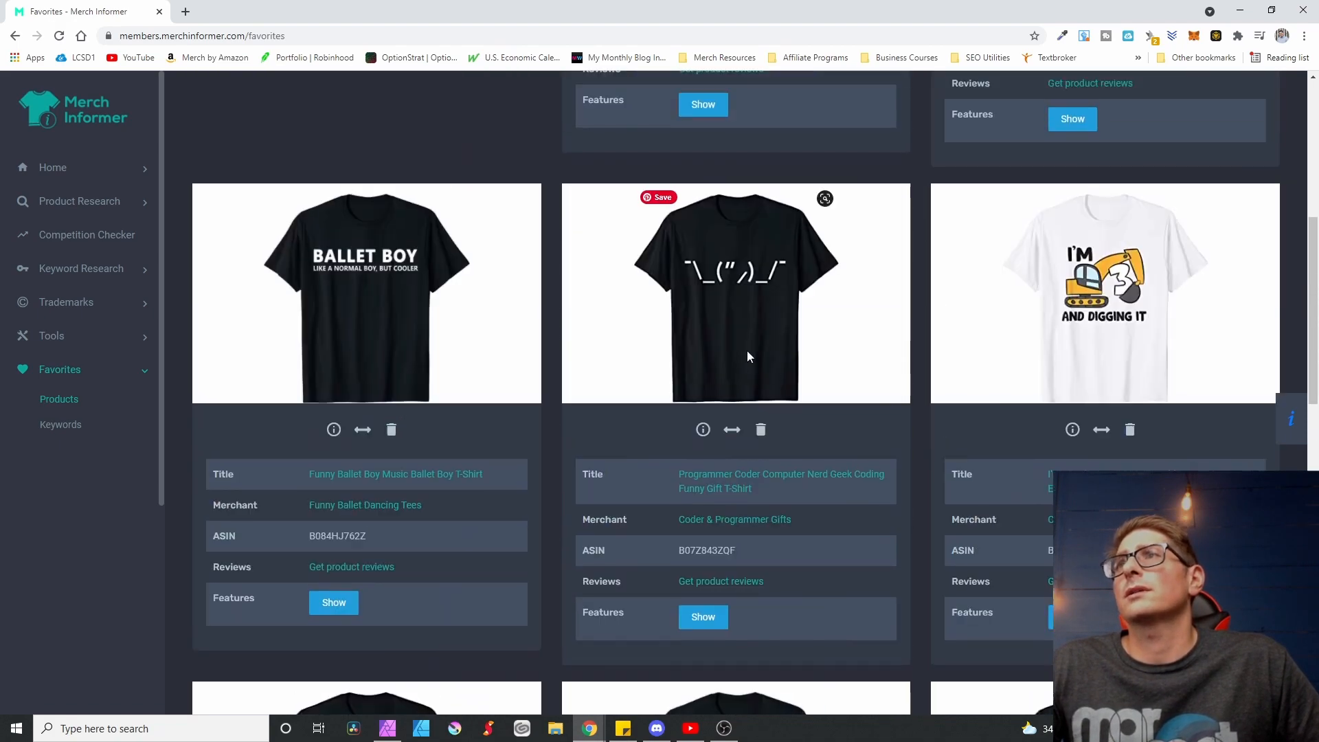
{"action": "scroll", "scroll_direction": "up", "scroll_amount": 3}
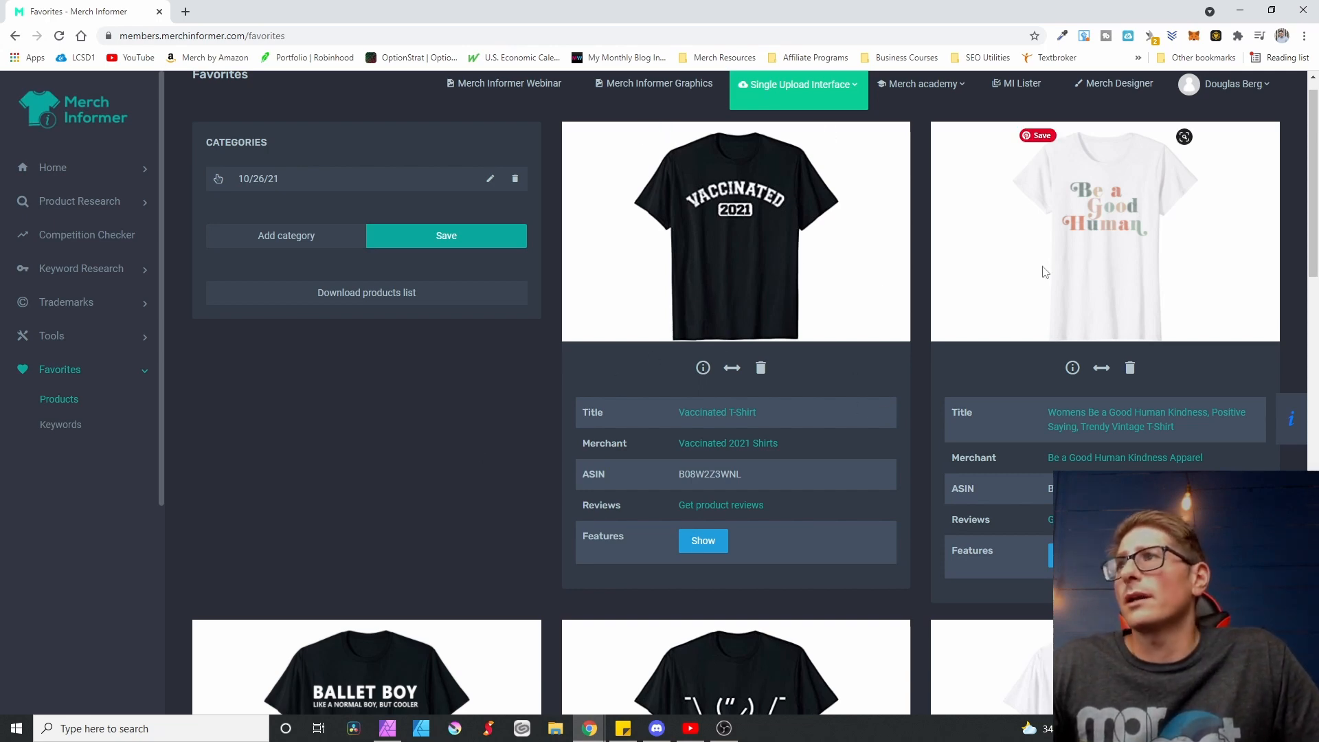
{"action": "scroll", "scroll_direction": "down", "scroll_amount": 3}
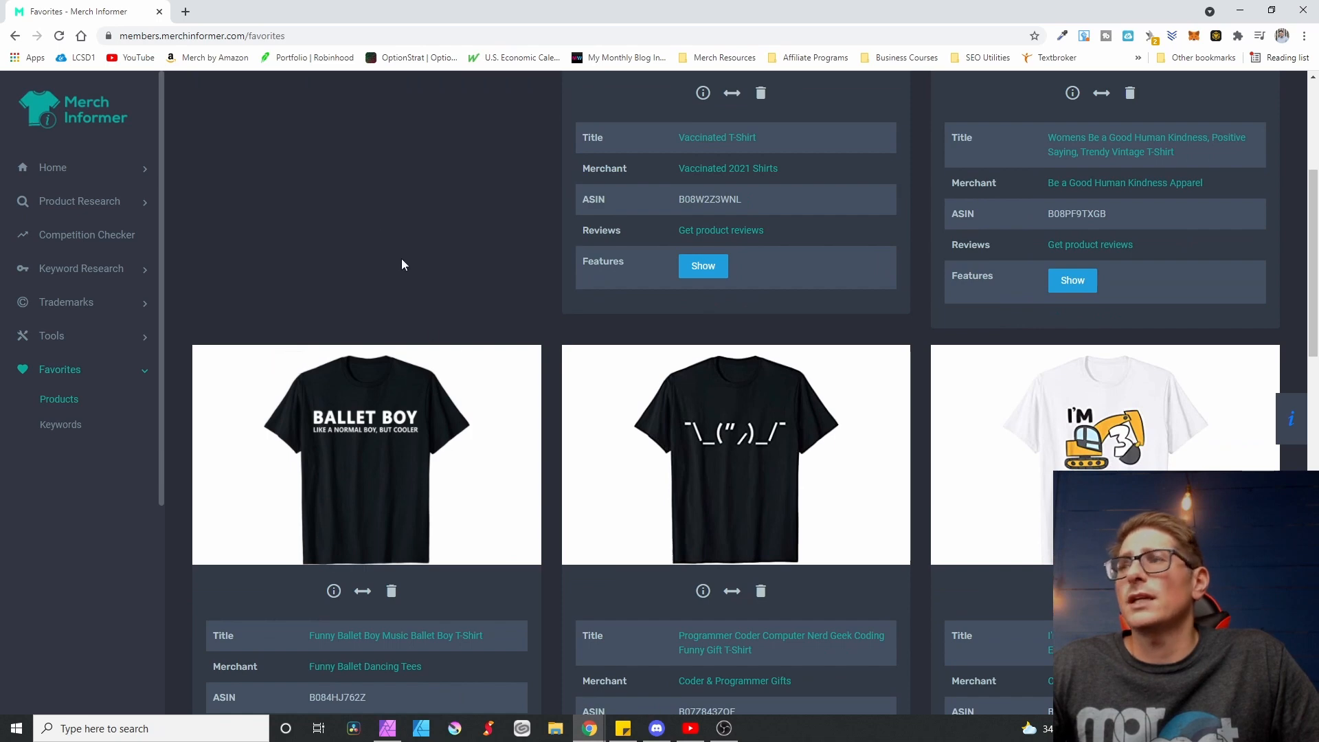
{"action": "scroll", "scroll_direction": "up", "scroll_amount": 3}
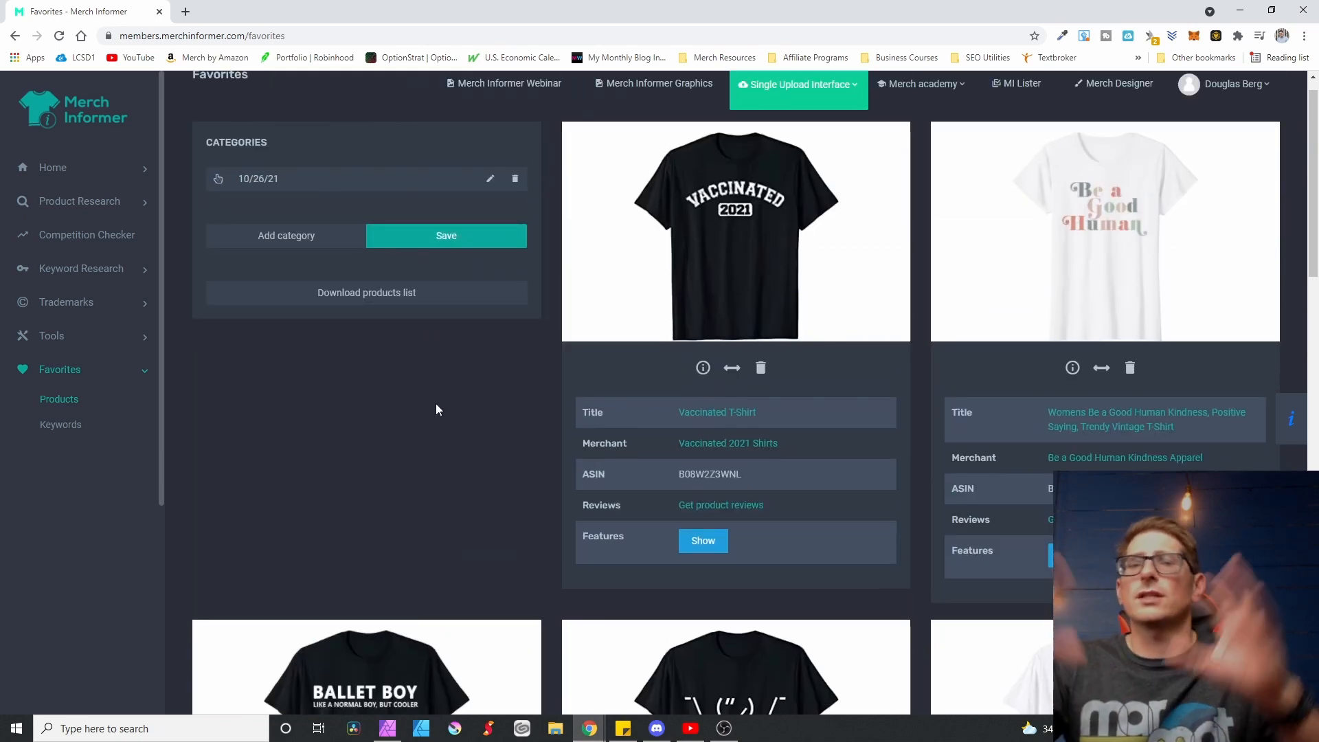